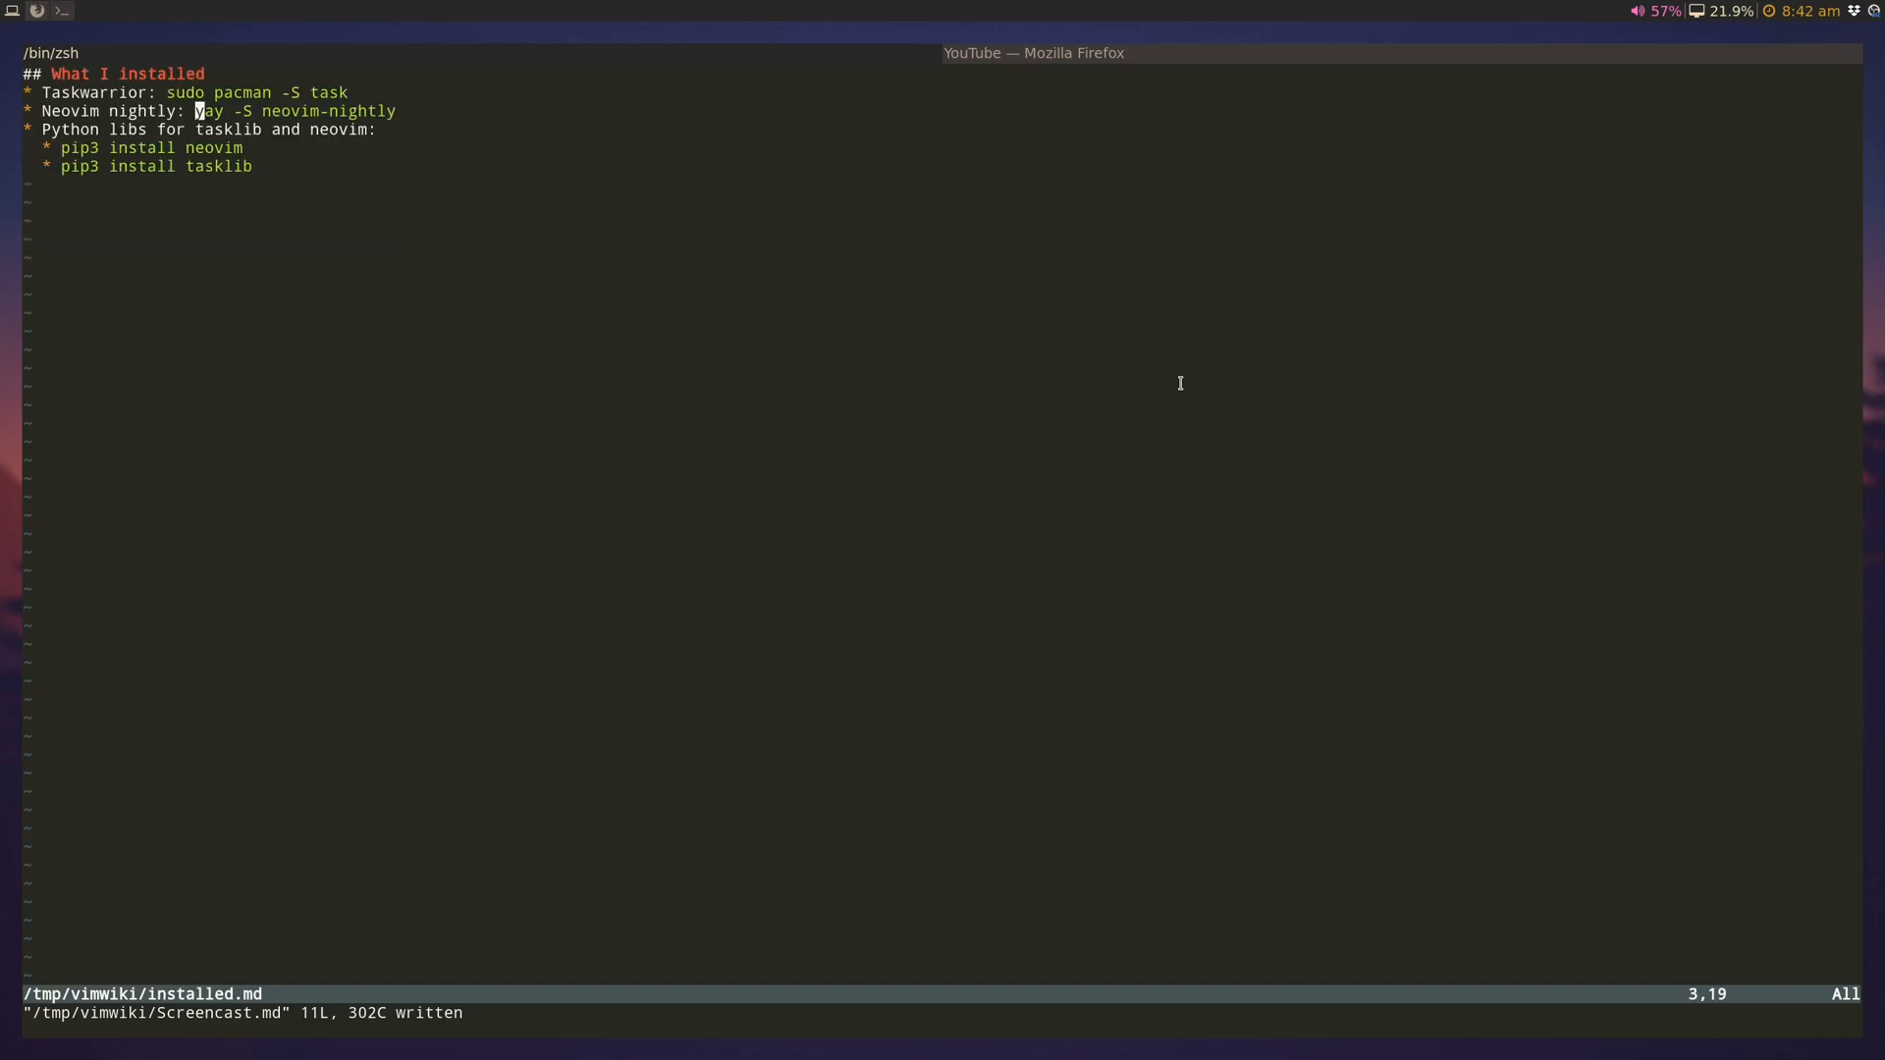
Step: Review the Taskwarrior and pip install lines, then go back to the Screencast.md wiki page
{"action": "key", "text": "k"}
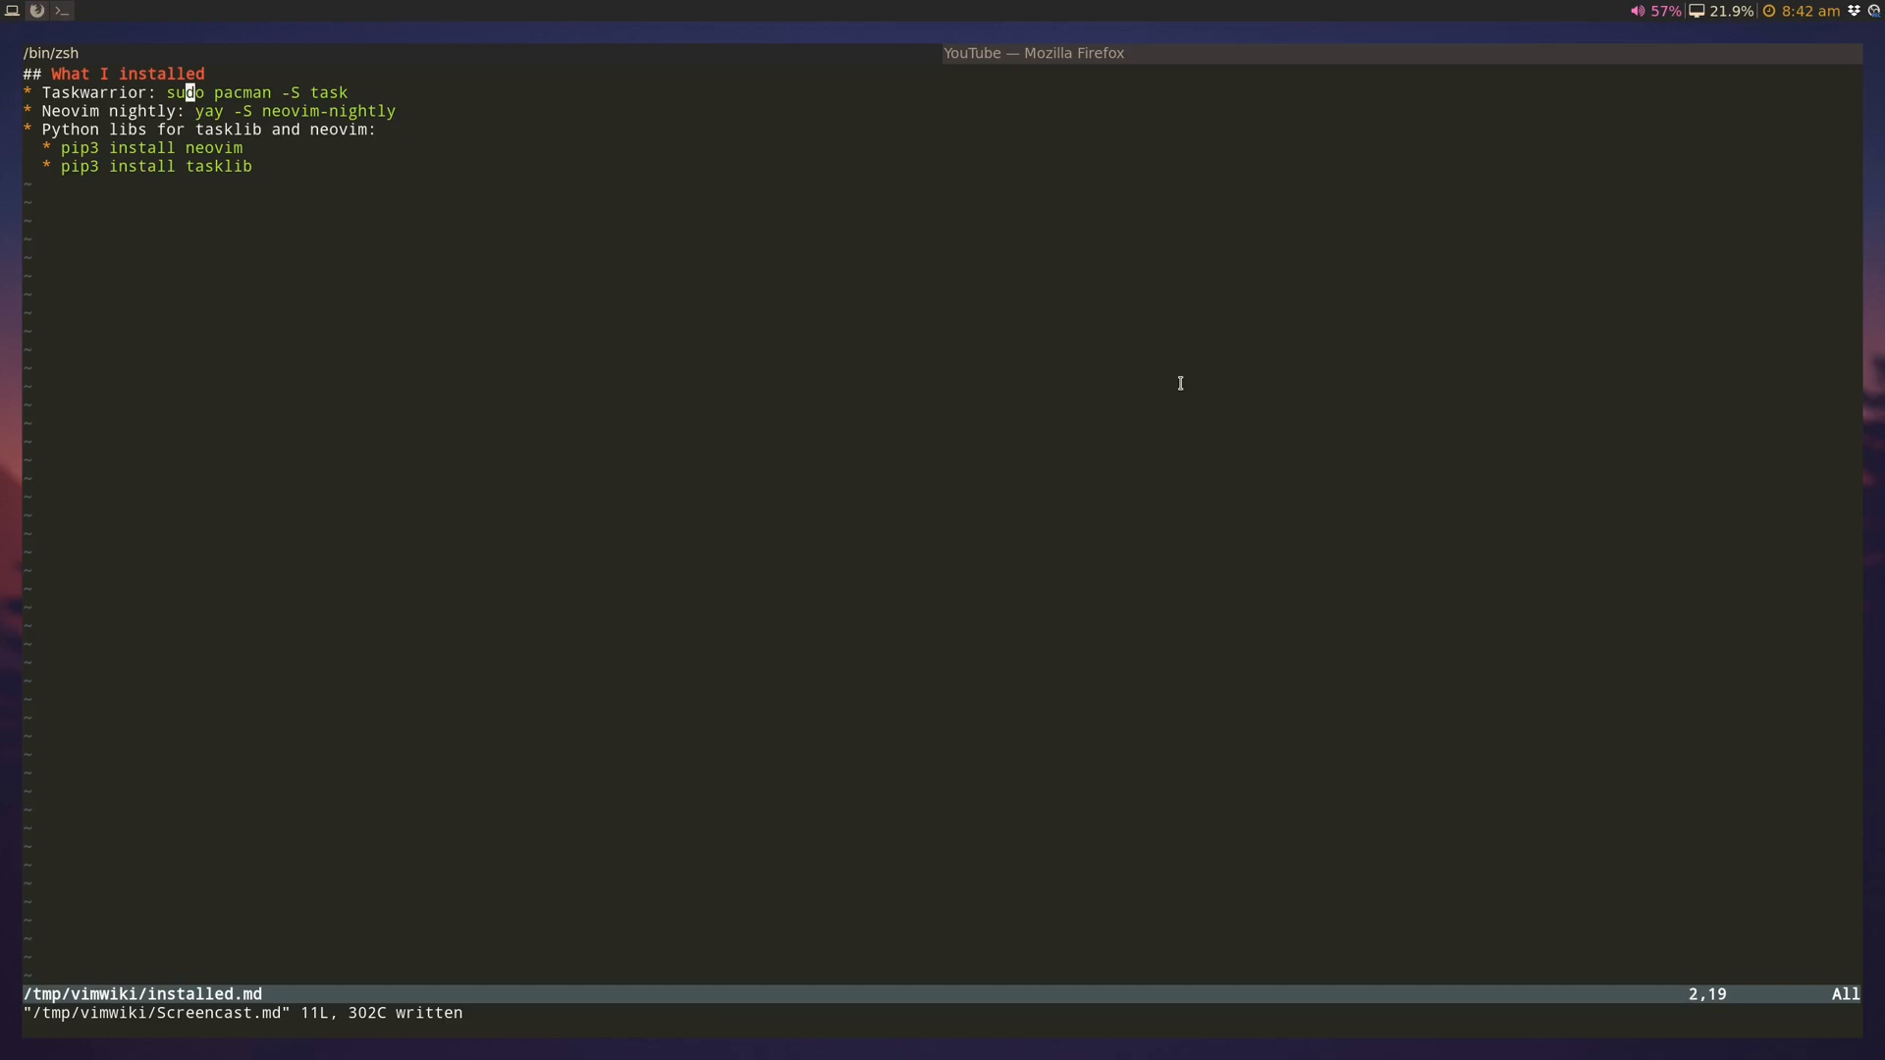
{"action": "key", "text": "j"}
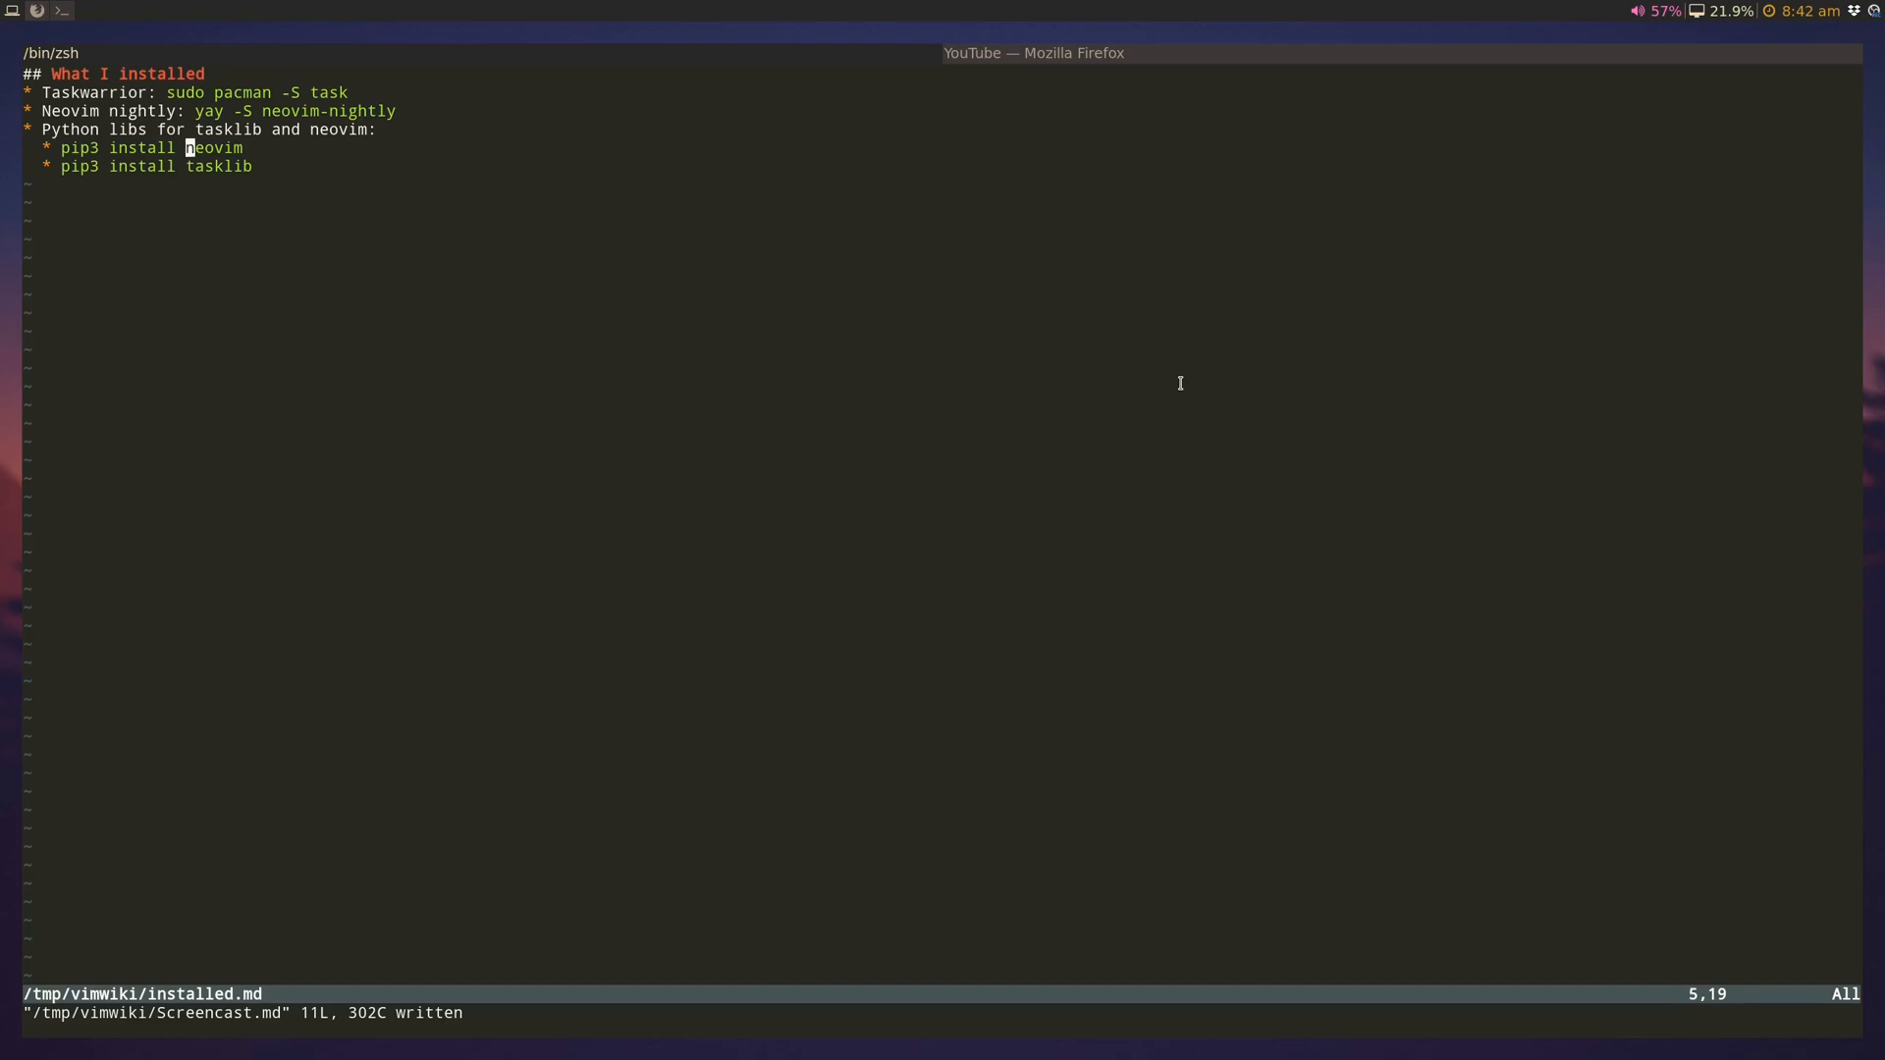
{"action": "key", "text": "j"}
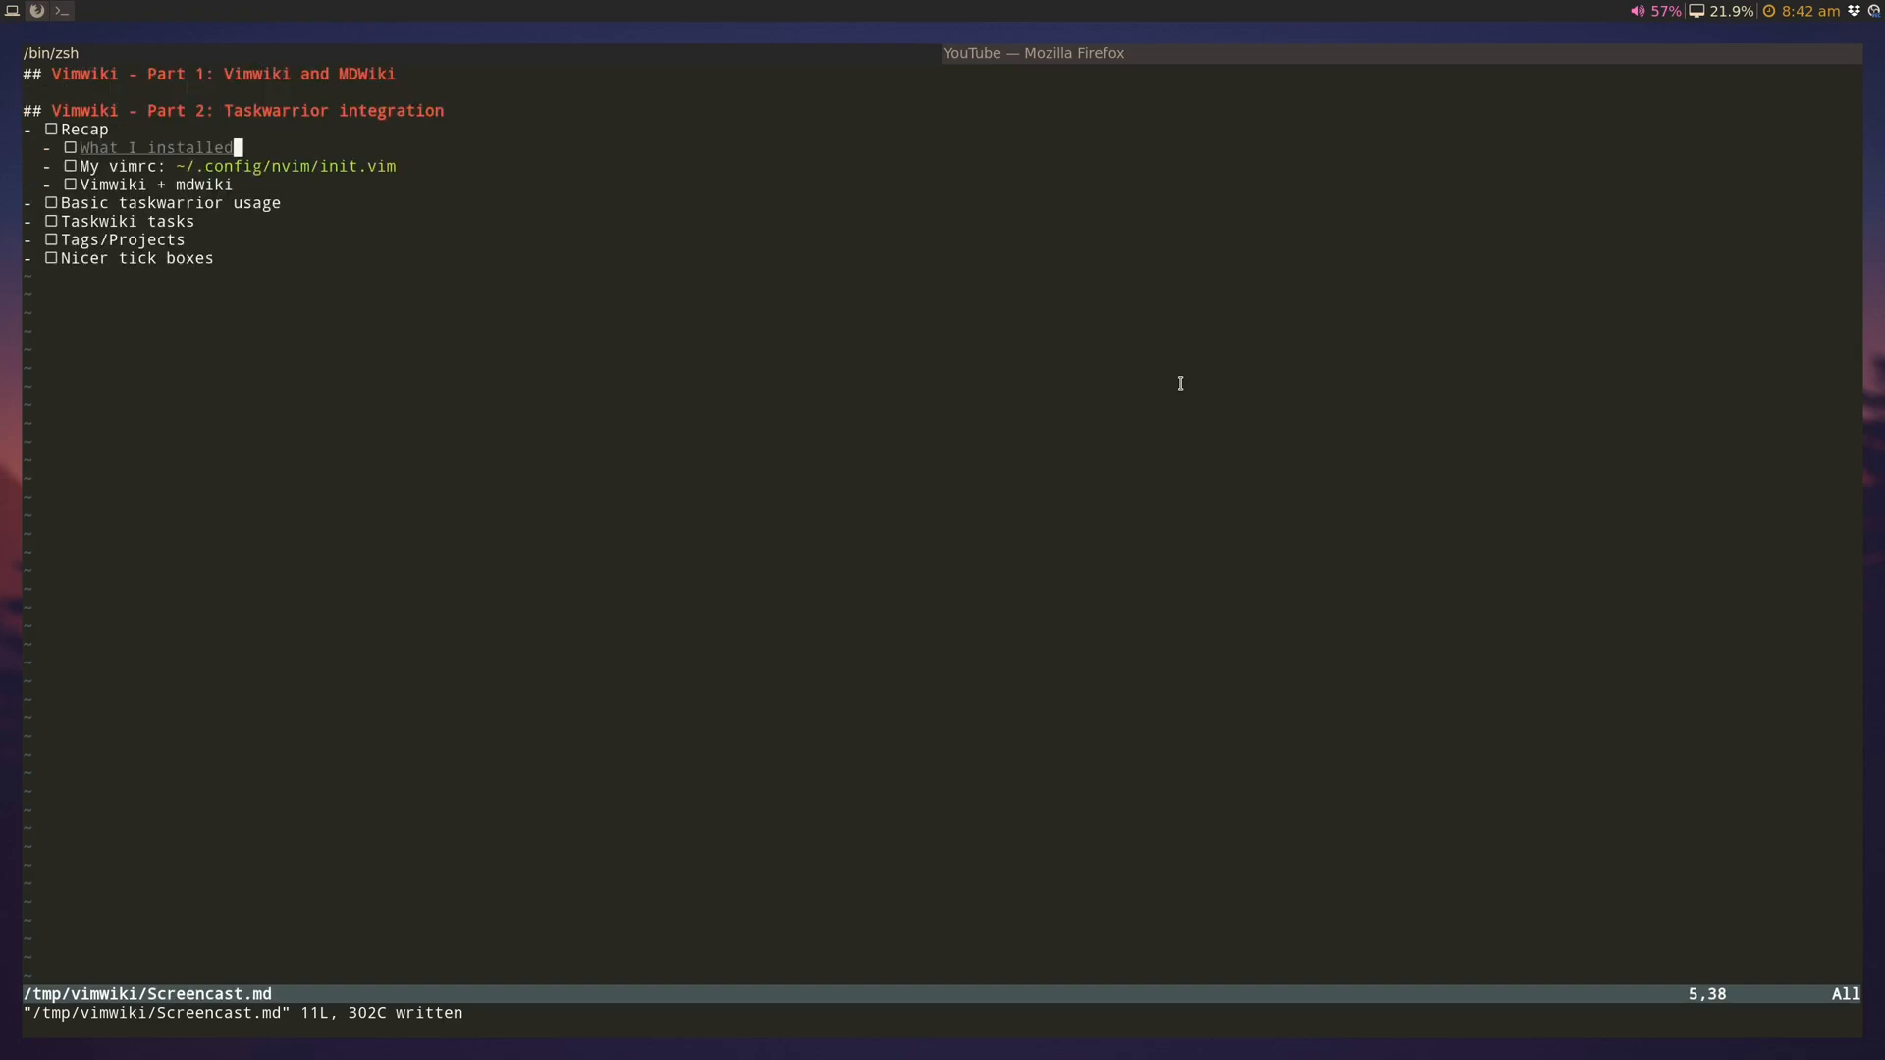
Step: Follow the 'My vimrc' link to ~/.config/nvim/init.vim with the vimwiki and taskwiki plugins
{"action": "key", "text": "j"}
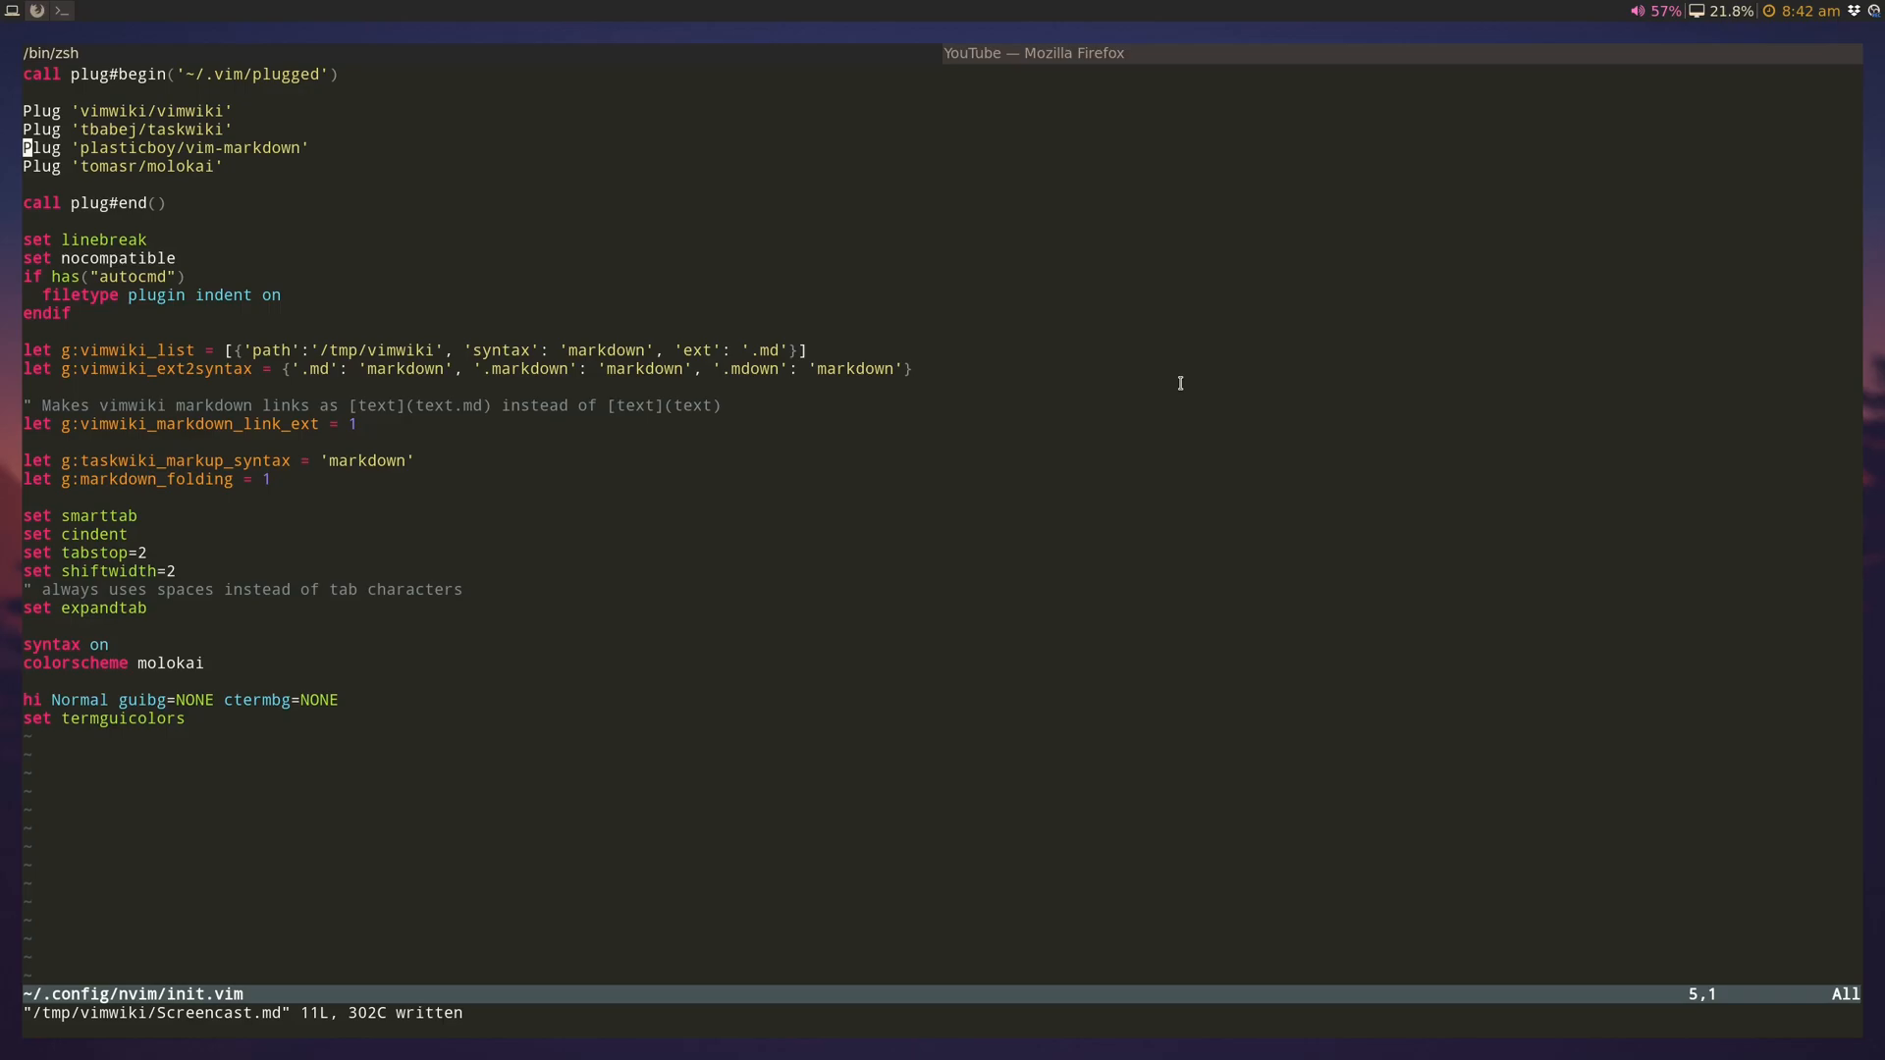
Step: Skim the vimwiki settings in init.vim, then return to Screencast.md and tick 'What I installed'
{"action": "key", "text": "j"}
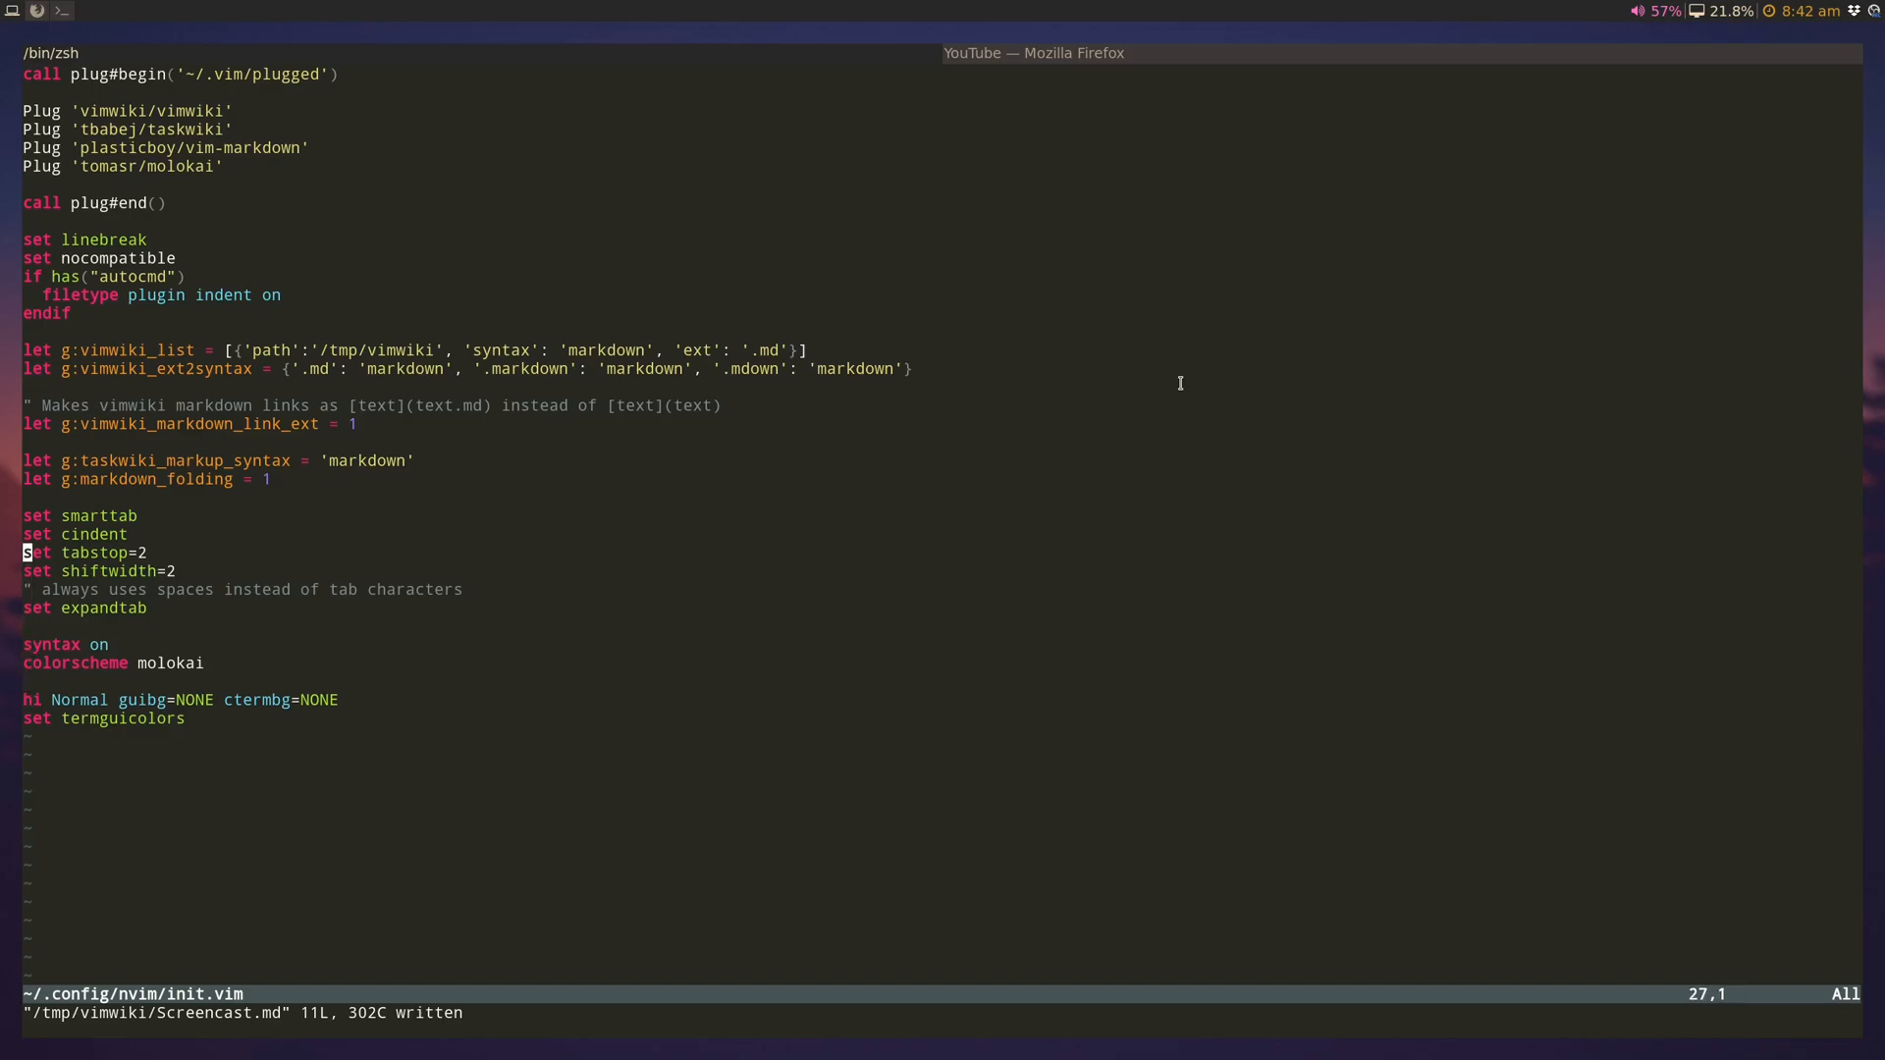
{"action": "key", "text": "j"}
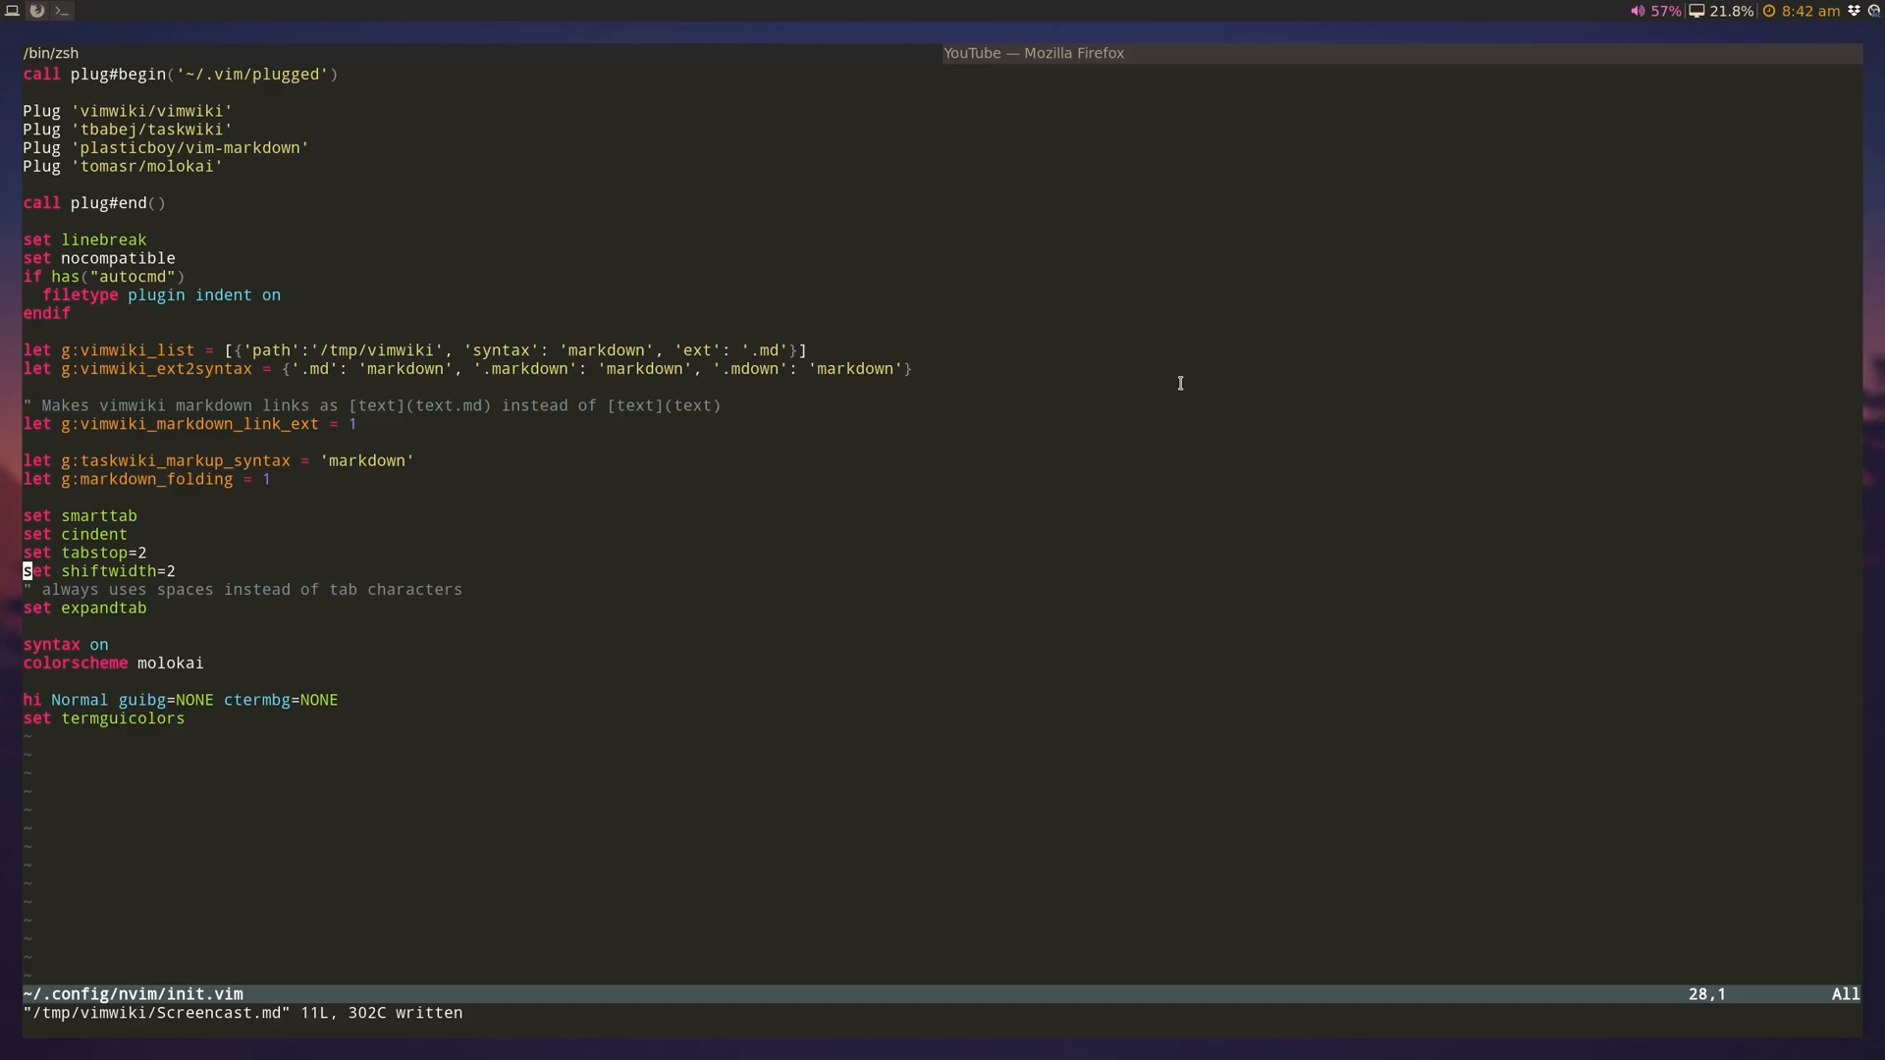
{"action": "key", "text": "j"}
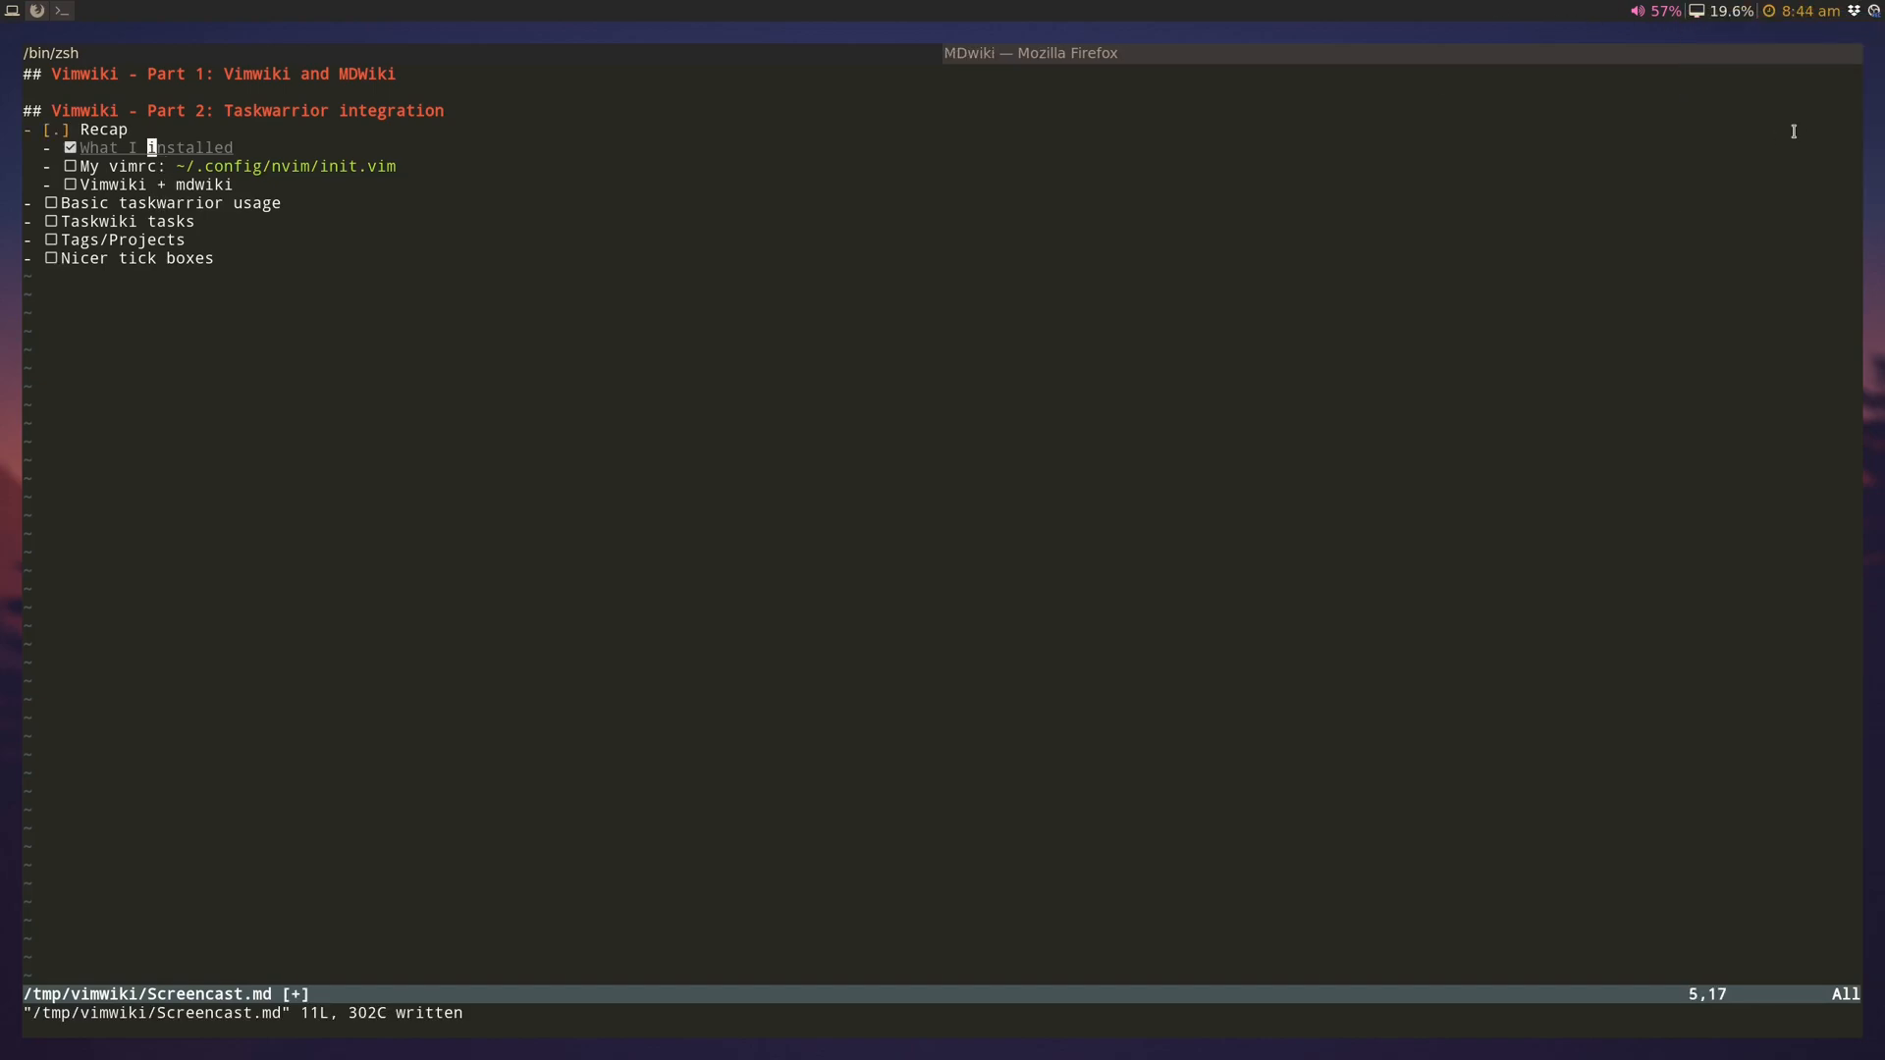
Step: Tick the 'My vimrc' recap item and go back to the wiki's index.md page
{"action": "key", "text": "j"}
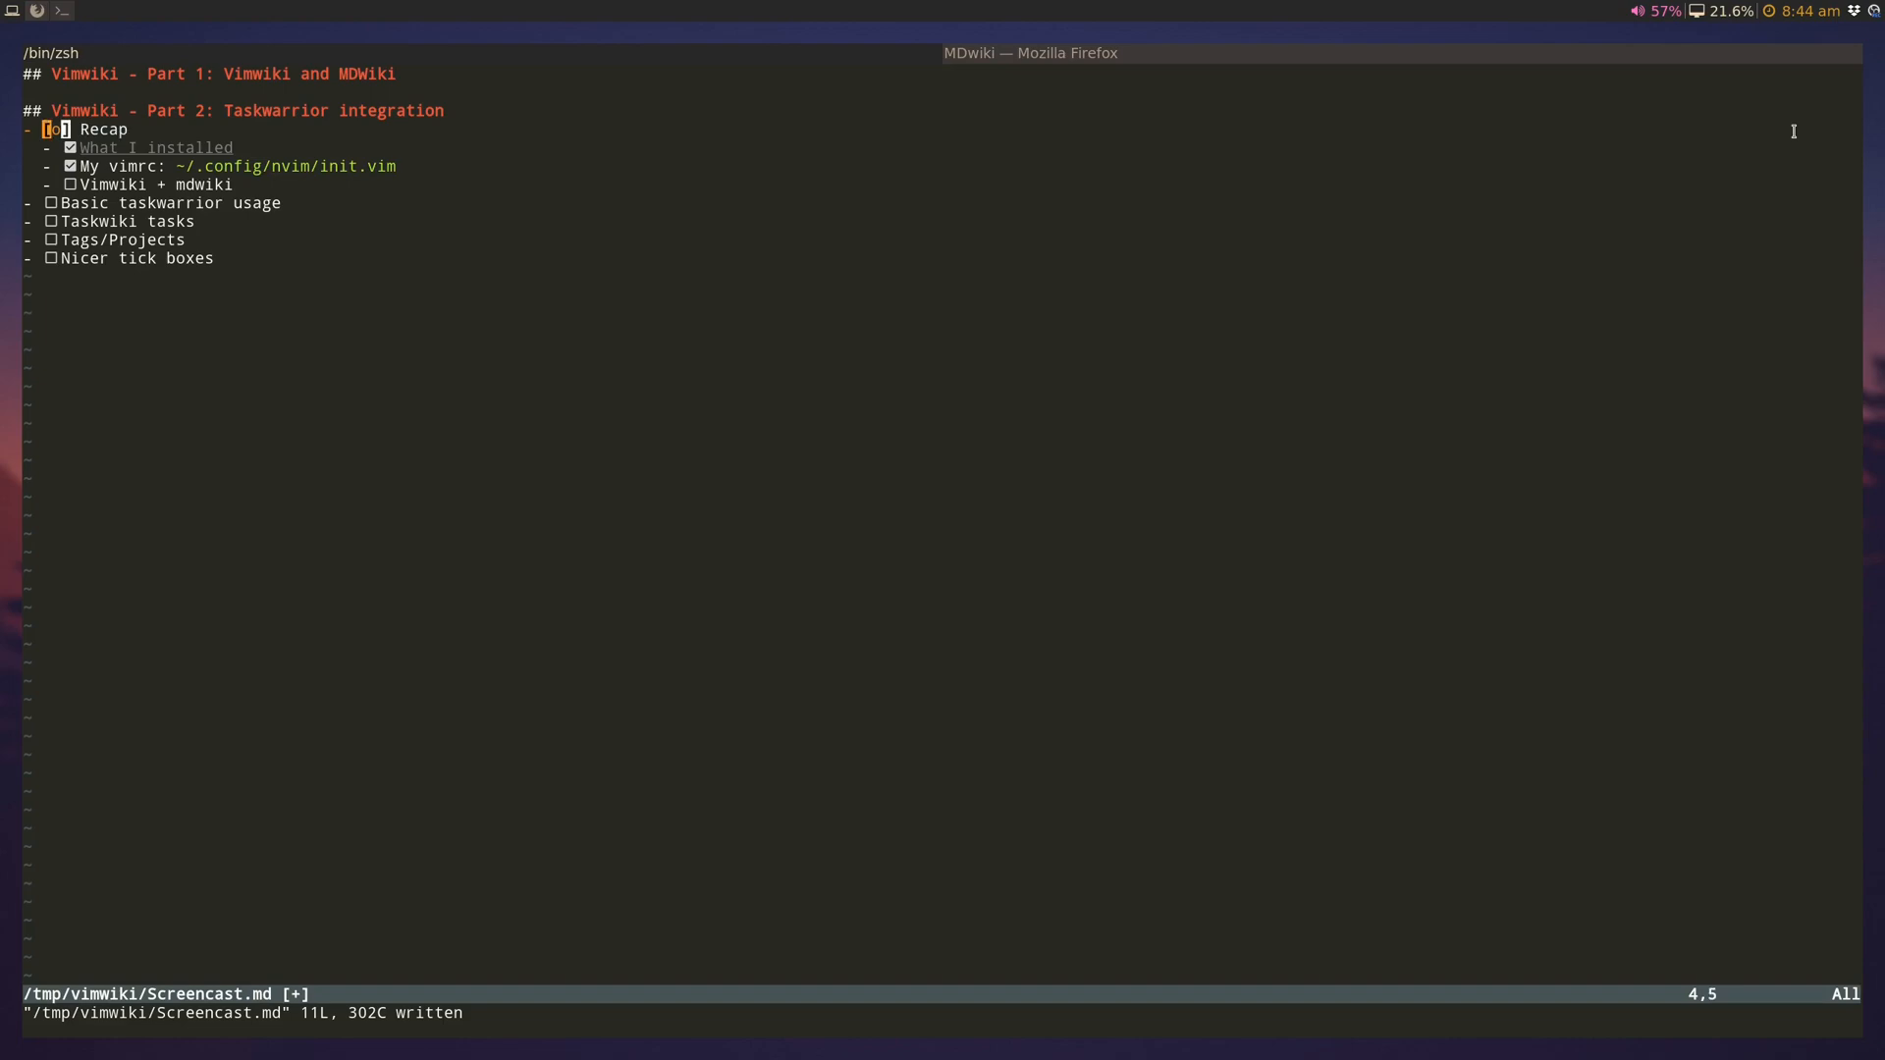
{"action": "key", "text": "j"}
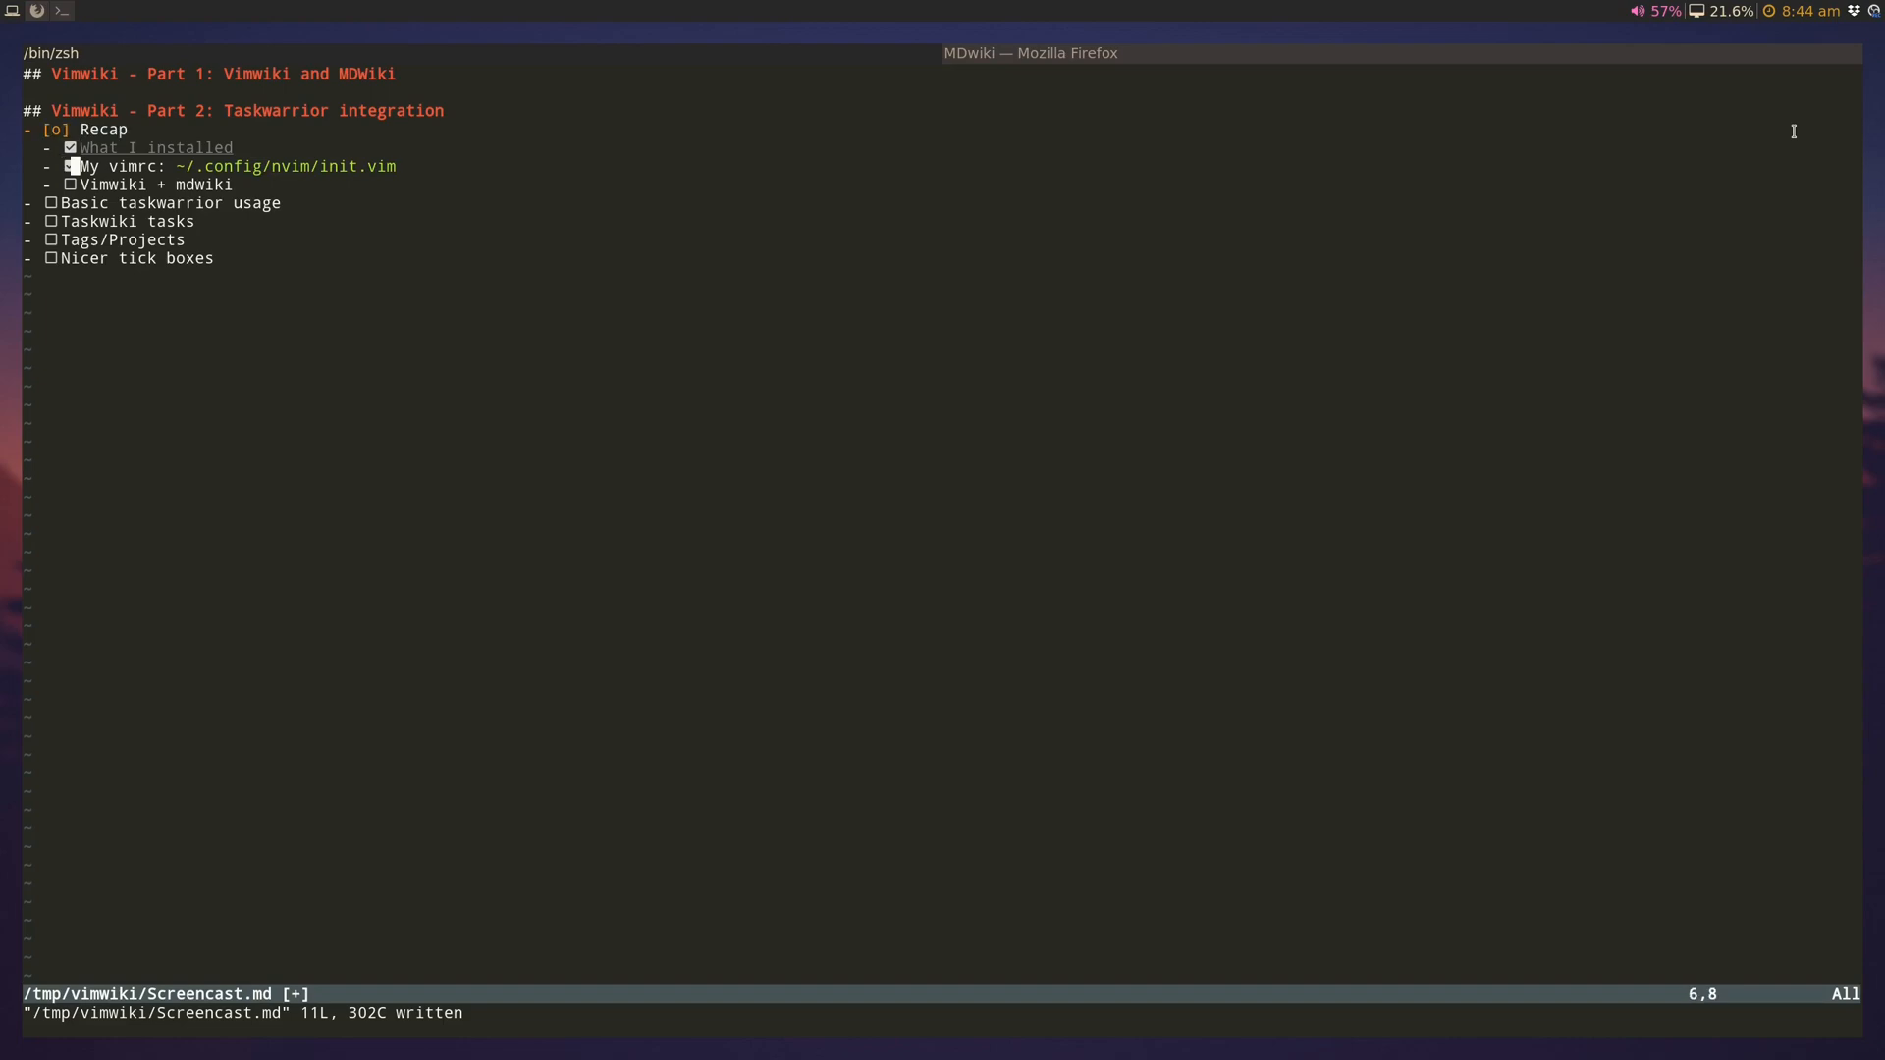
{"action": "key", "text": "j"}
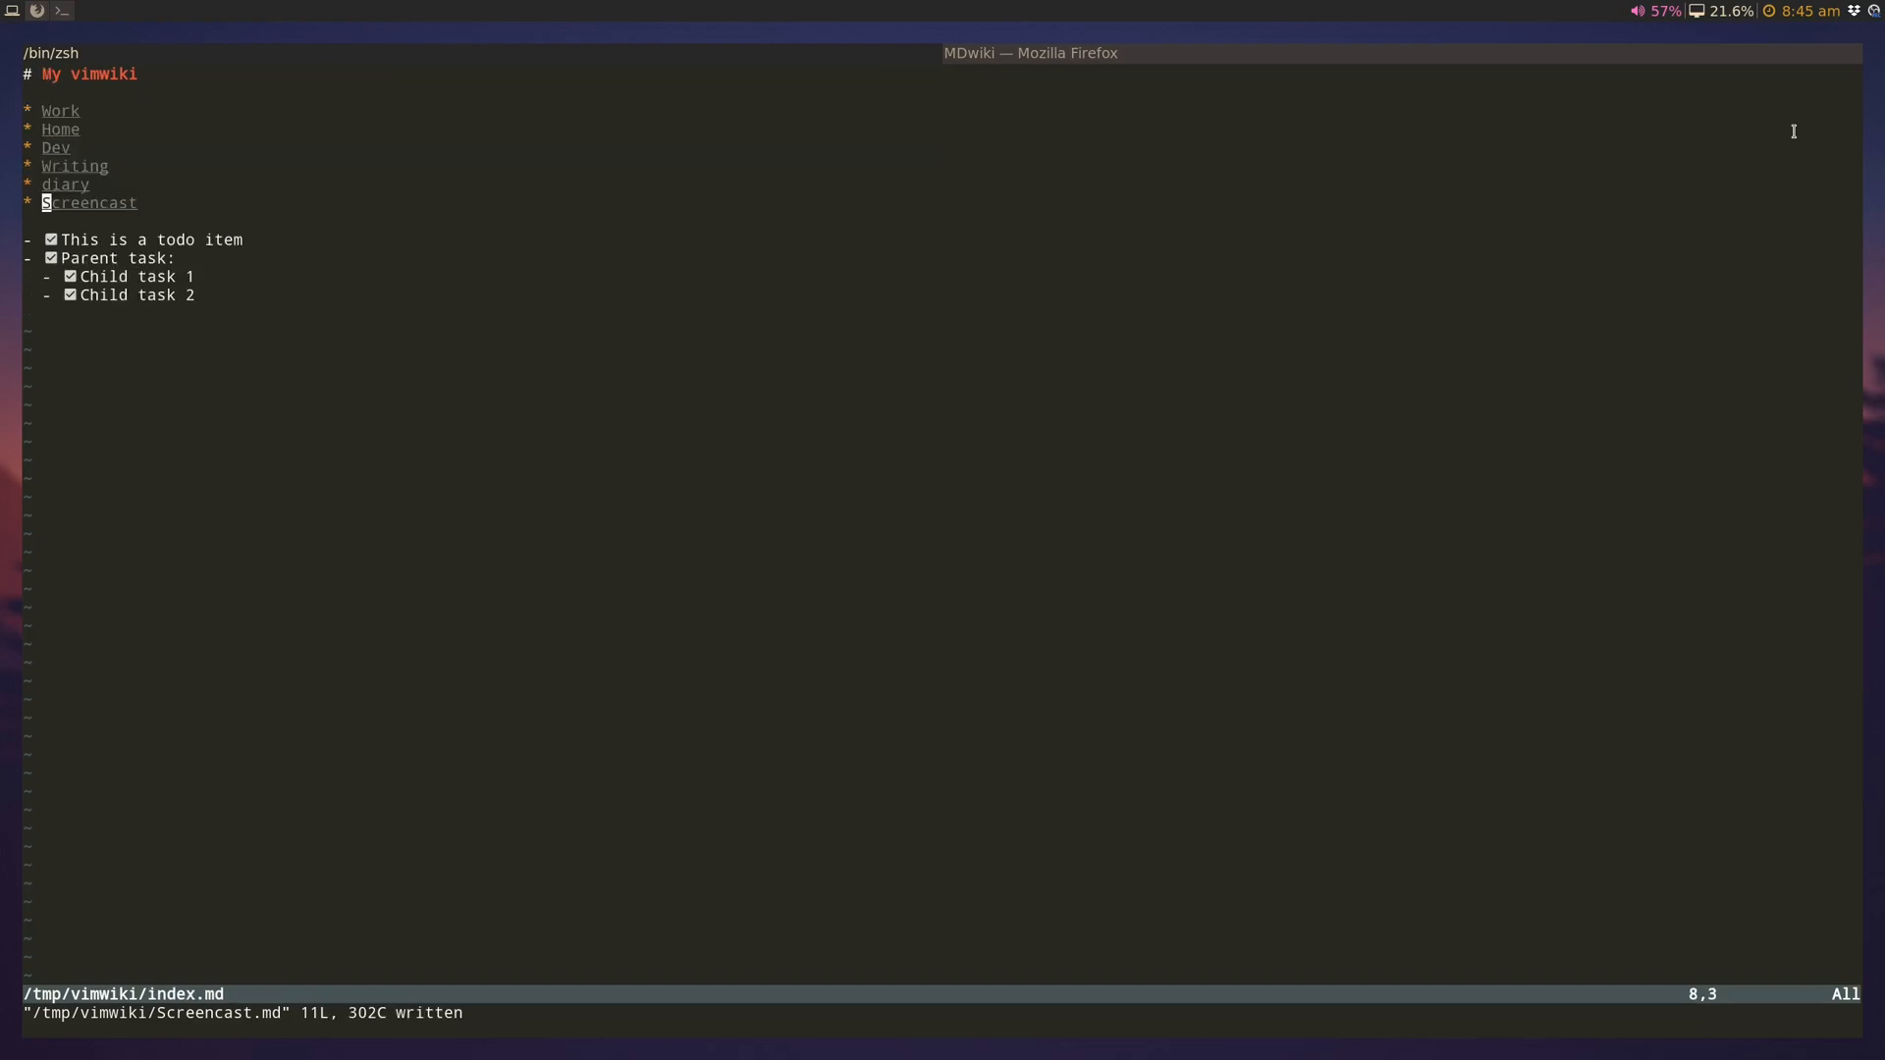
Step: Check the Writing and Screencast links on the index, then view the index rendered in Firefox via MDwiki
{"action": "key", "text": "k"}
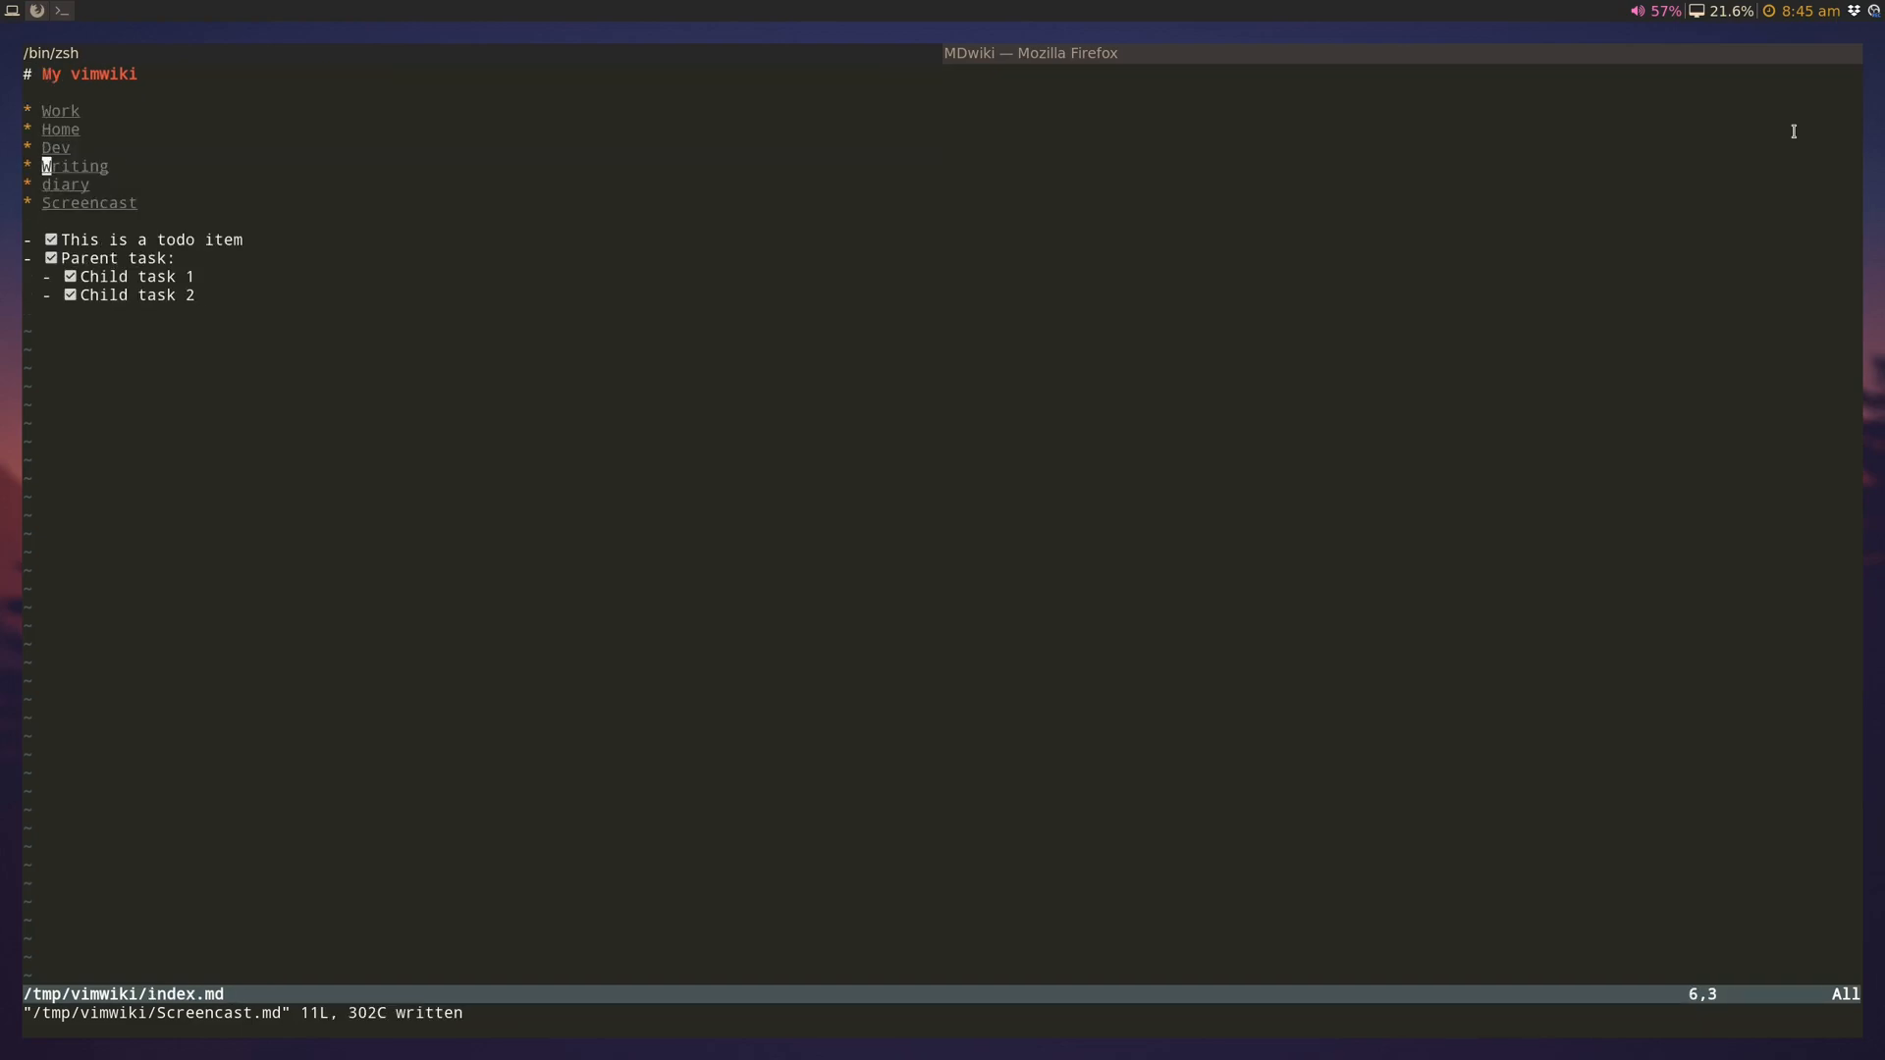
{"action": "key", "text": "j"}
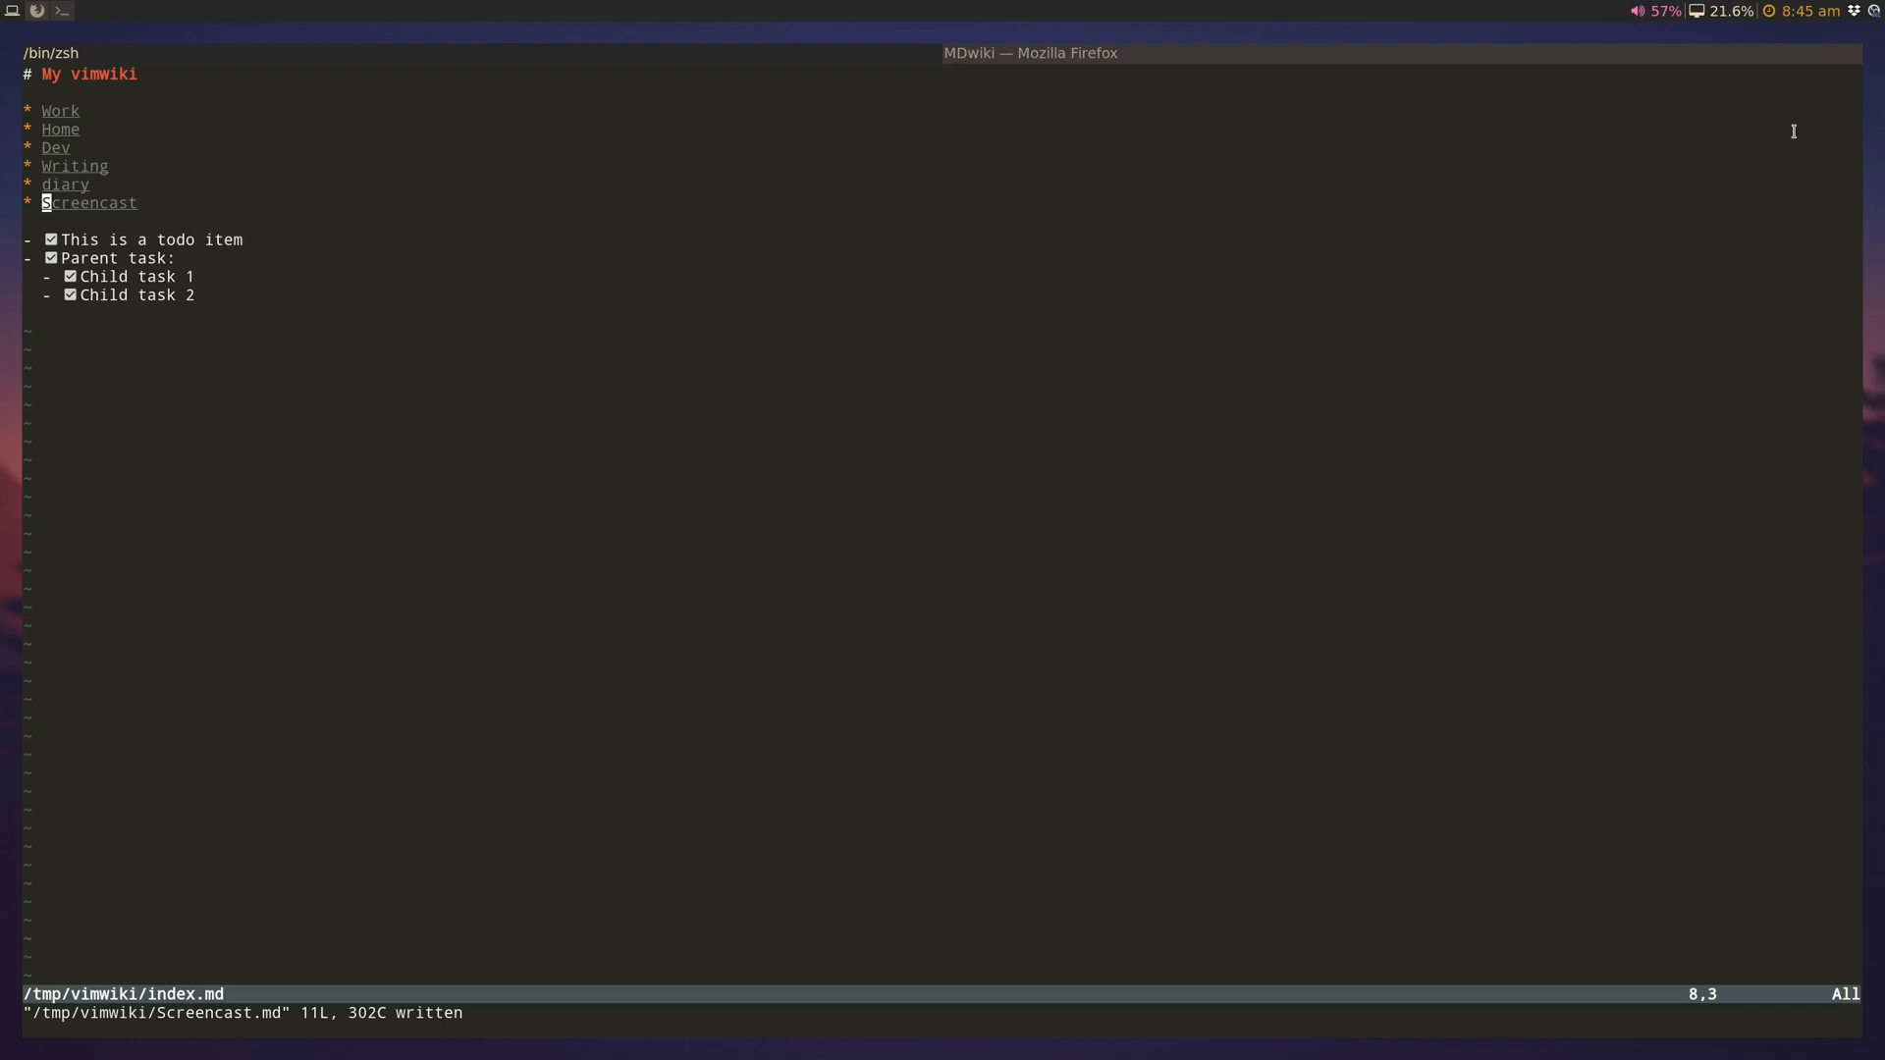
{"action": "key", "text": "Return"}
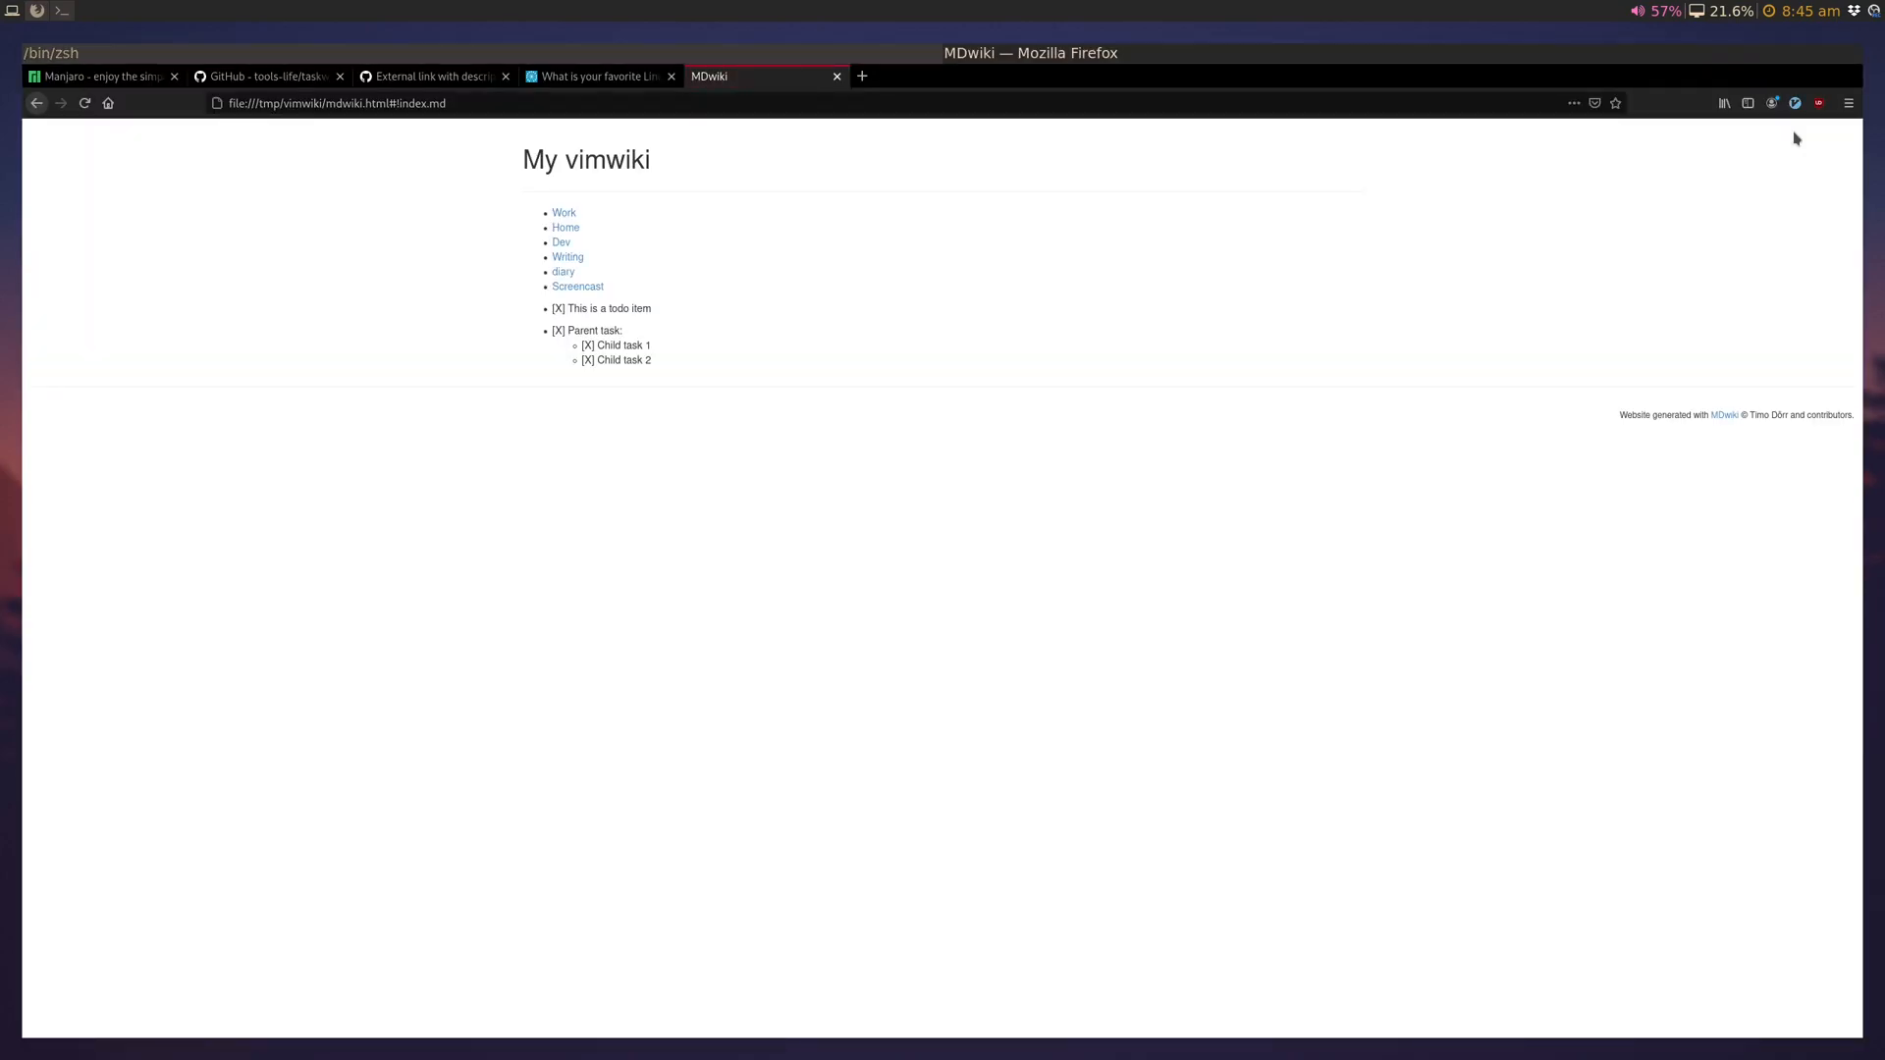
Step: View the rendered Screencast page in MDwiki with its ticked recap items
{"action": "left_click", "coordinate": [577, 287]}
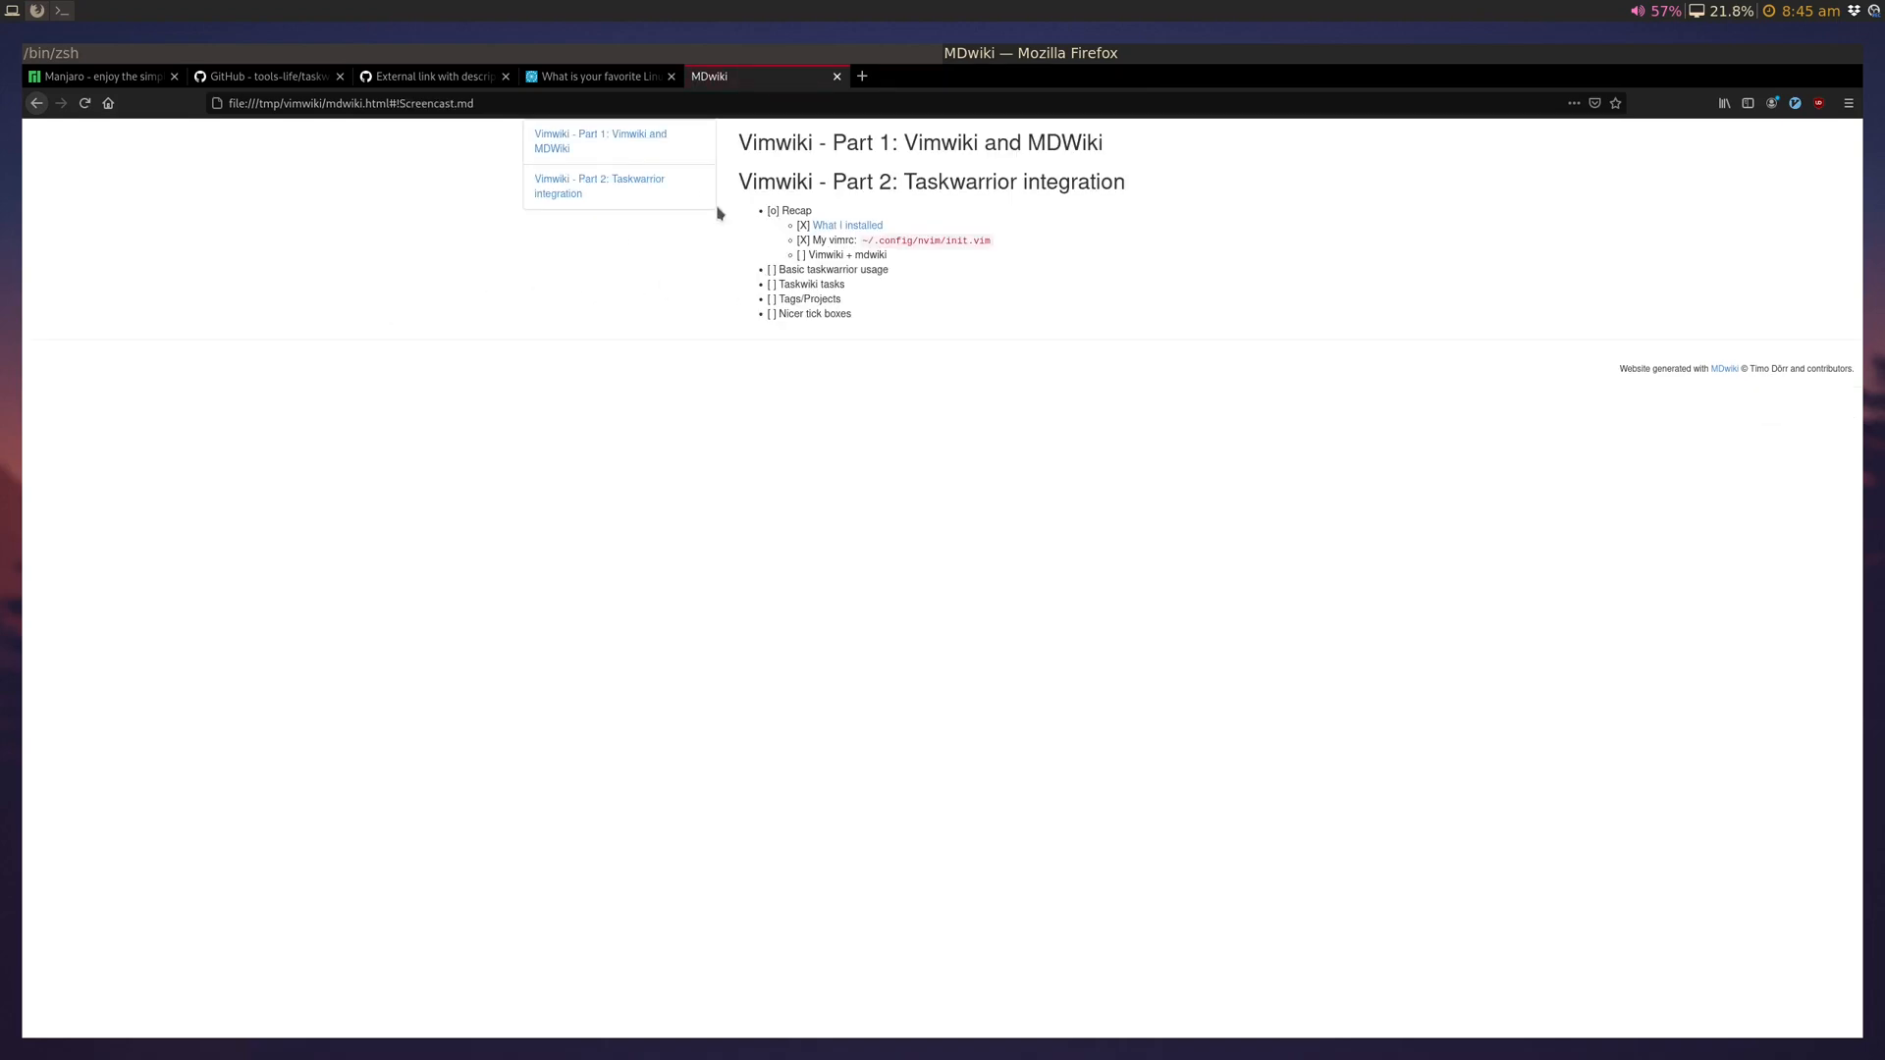
{"action": "mouse_move", "coordinate": [593, 193]}
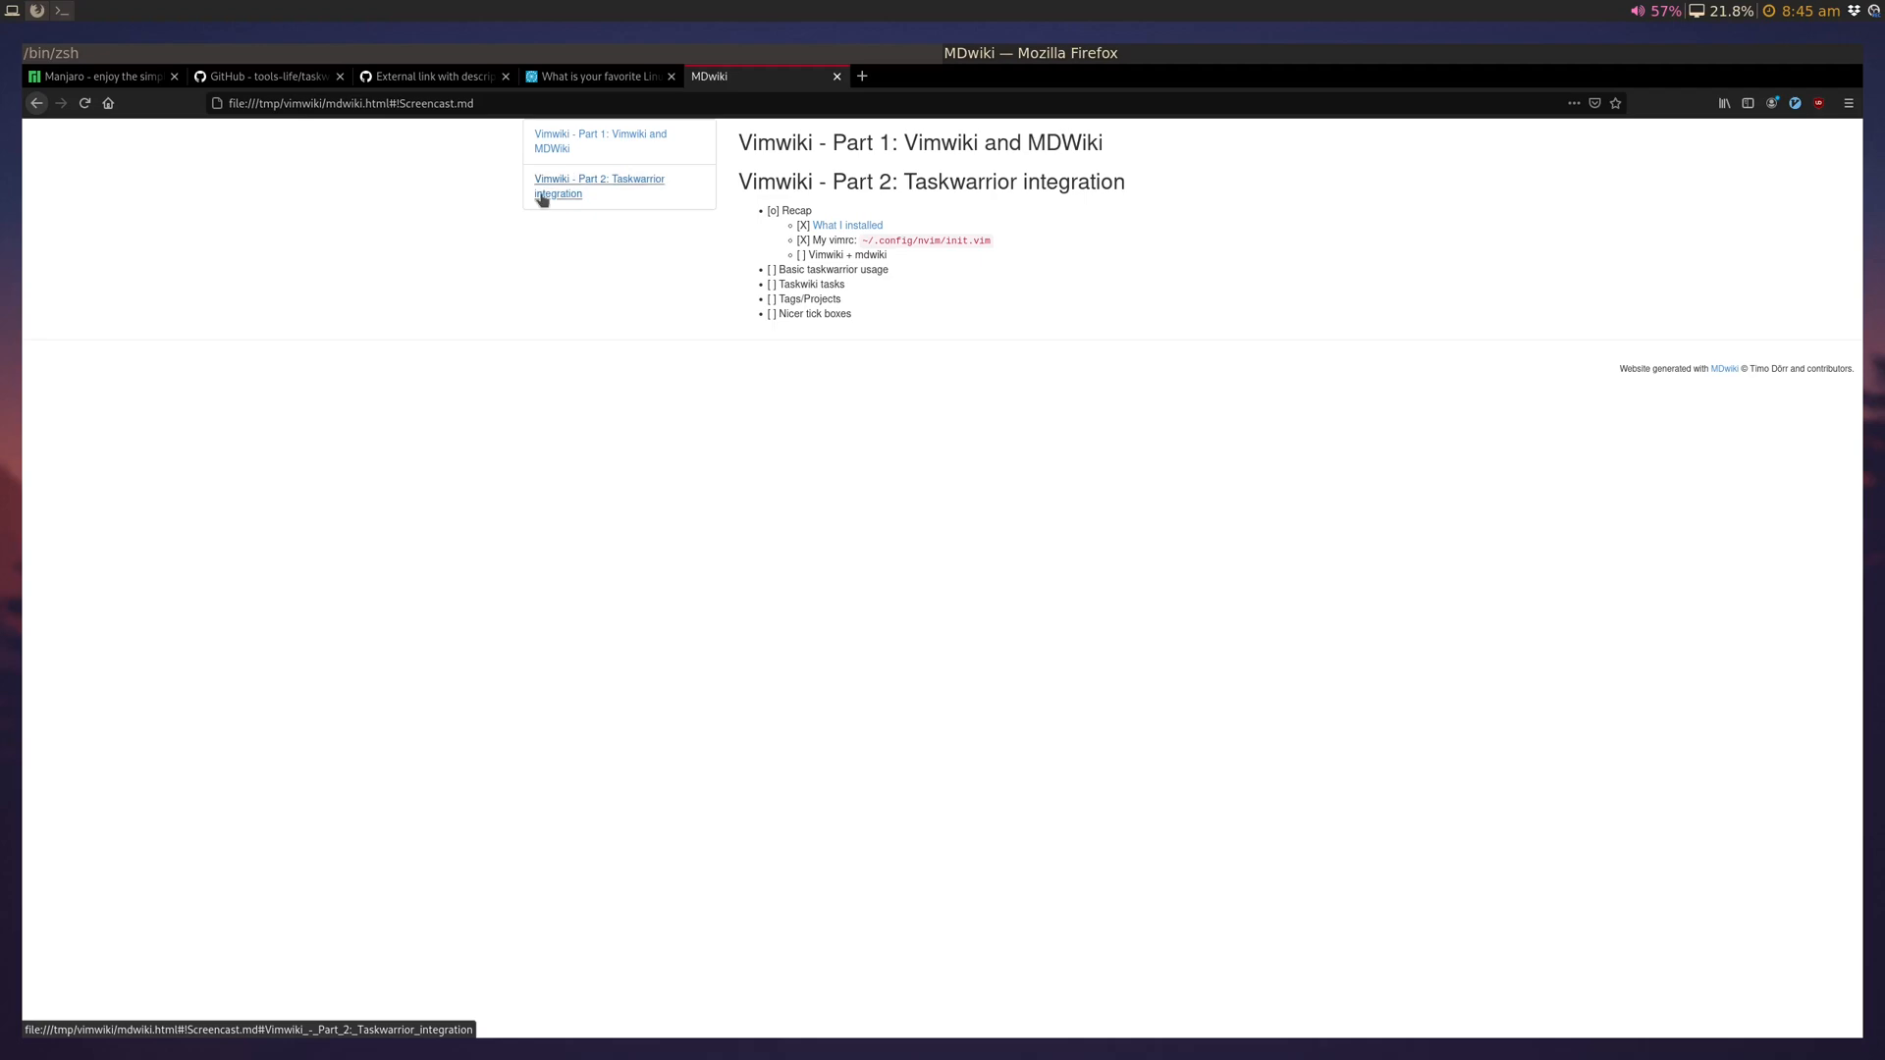
{"action": "mouse_move", "coordinate": [599, 141]}
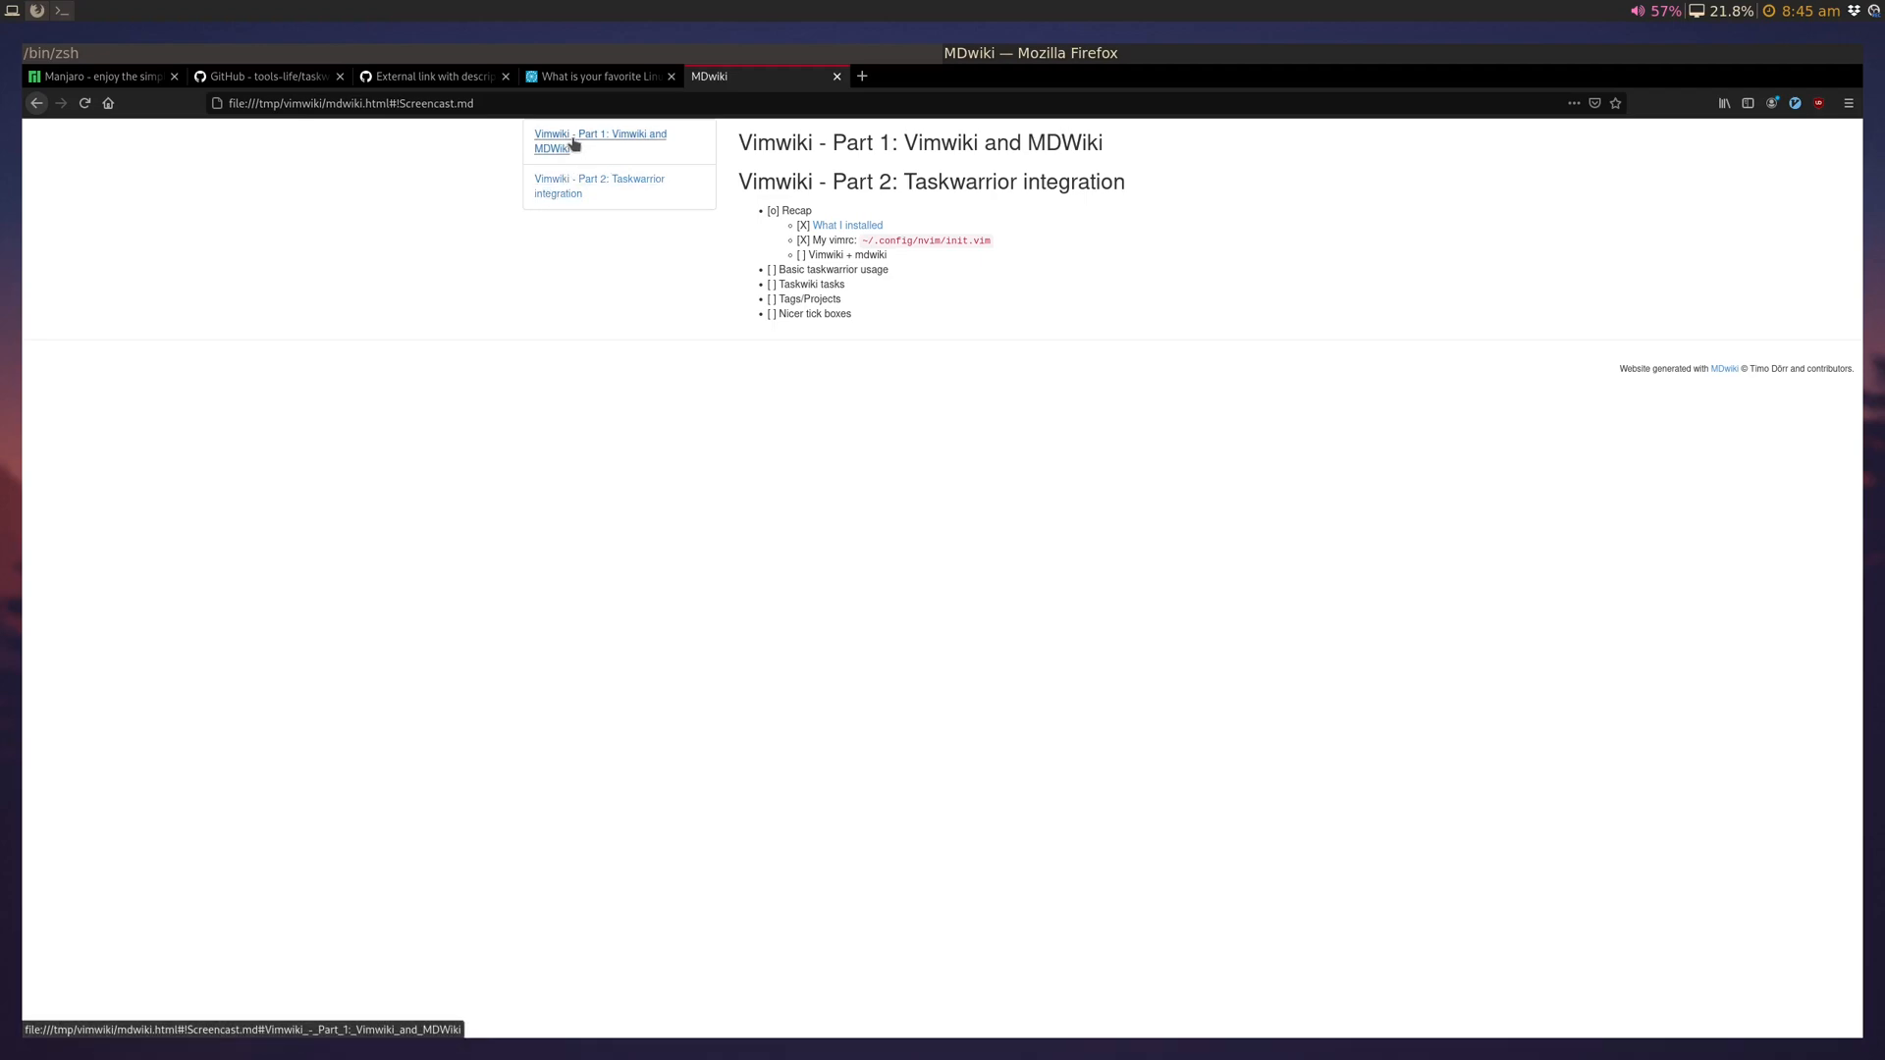
{"action": "mouse_move", "coordinate": [768, 261]}
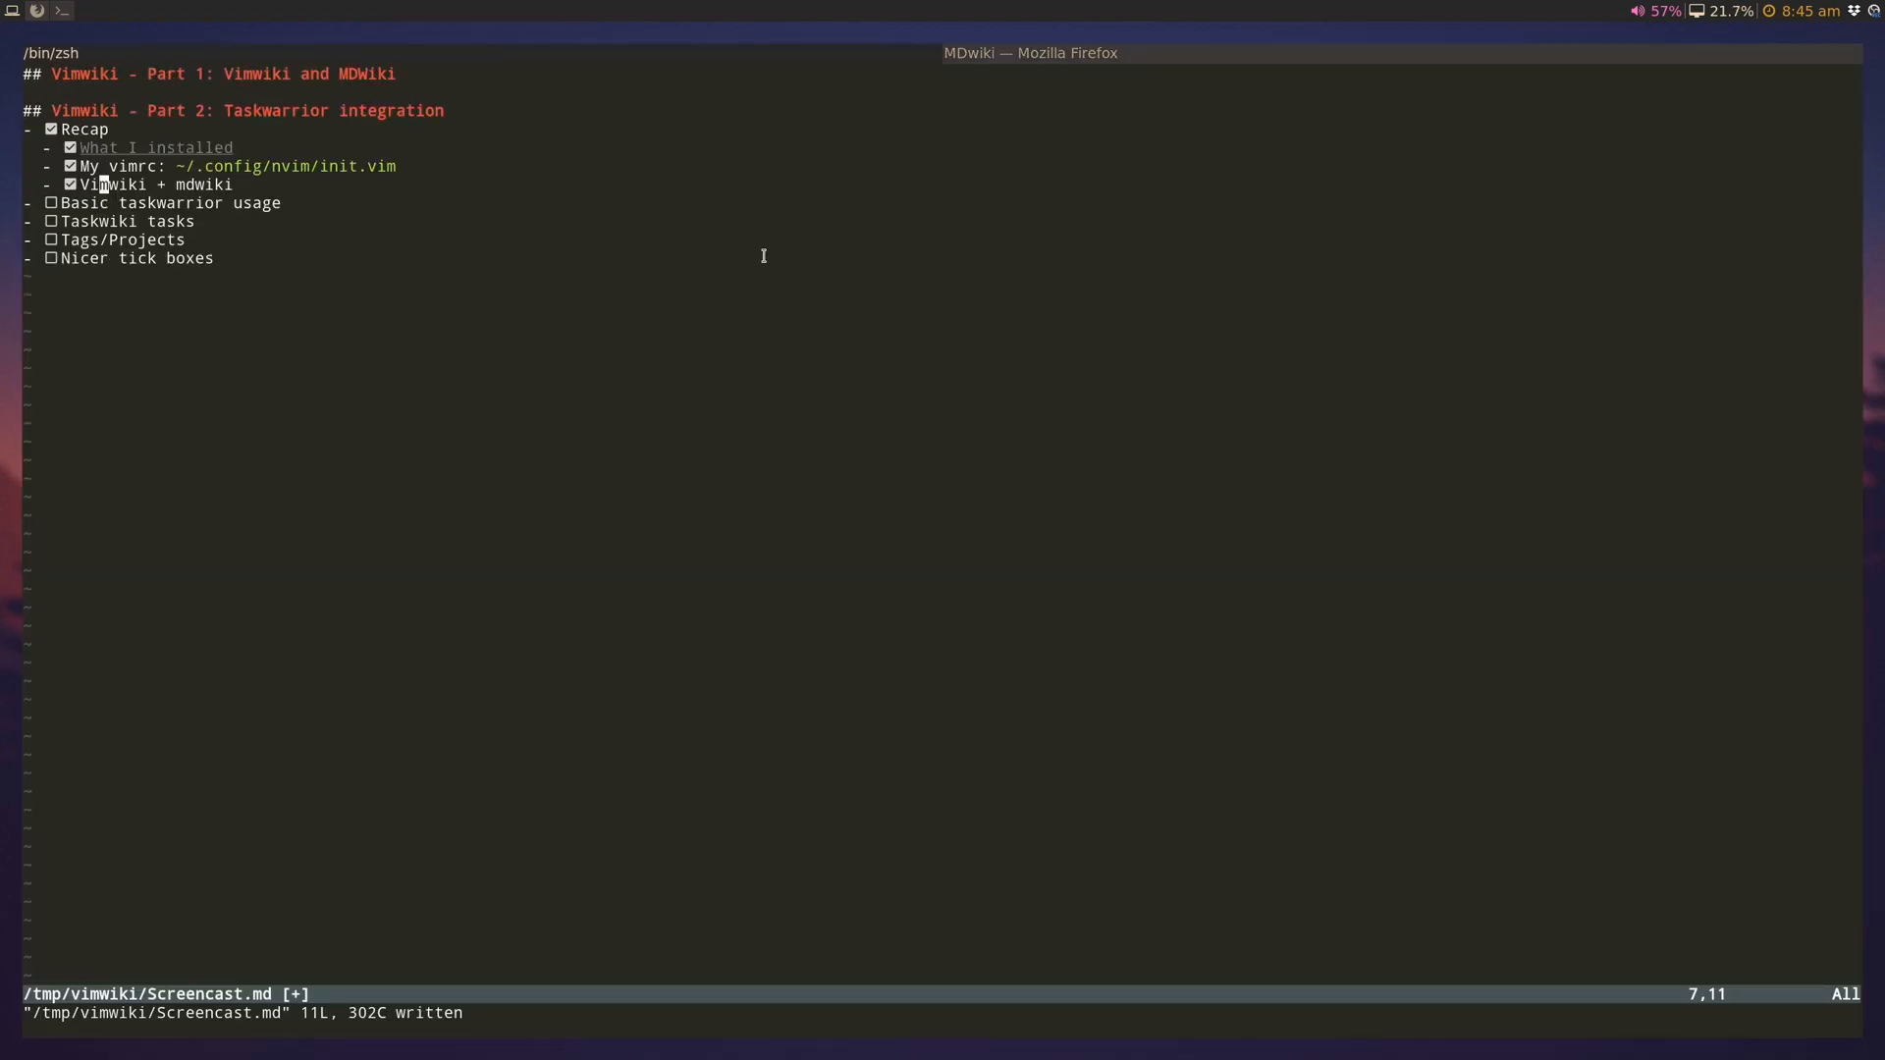
Step: Quit Neovim to a zsh shell where 'task' reports no matching tasks
{"action": "key", "text": "j"}
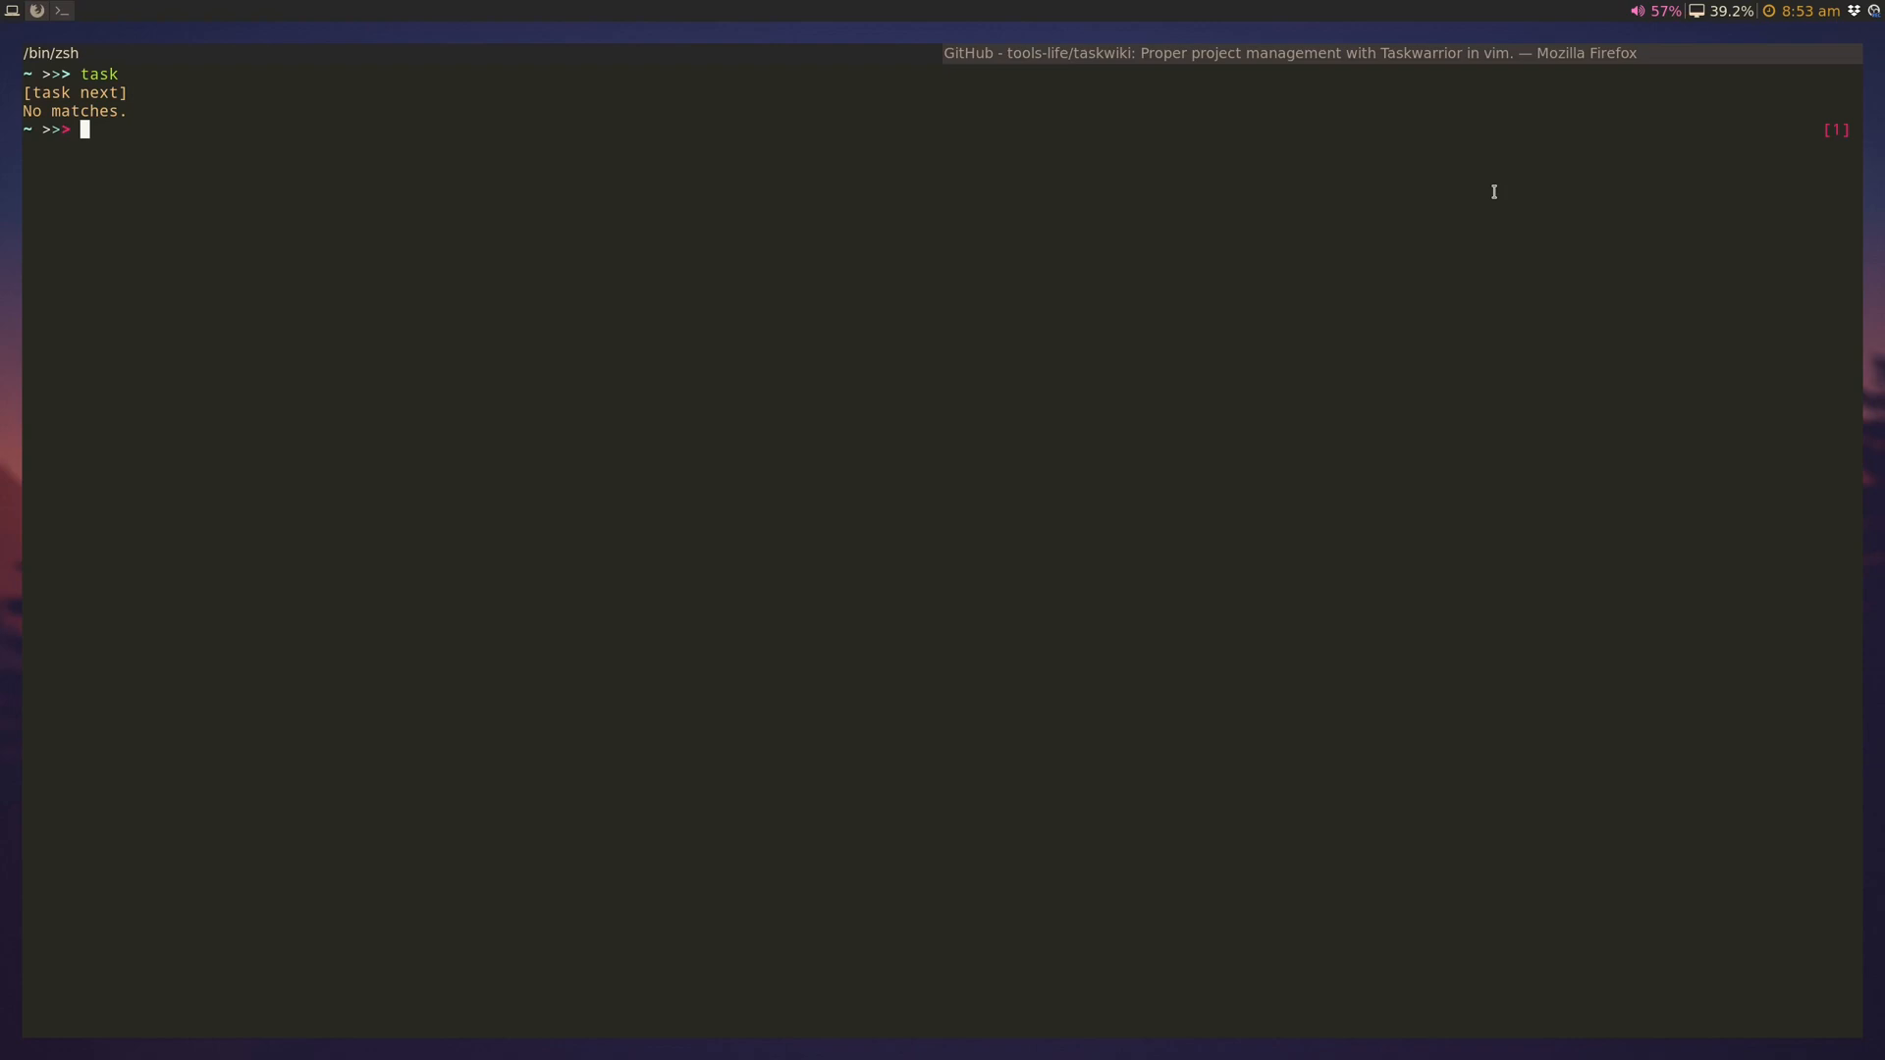
Step: Add the Taskwarrior tasks 'Go to the grocery store' and 'Test task' and list them
{"action": "type", "text": "task a"}
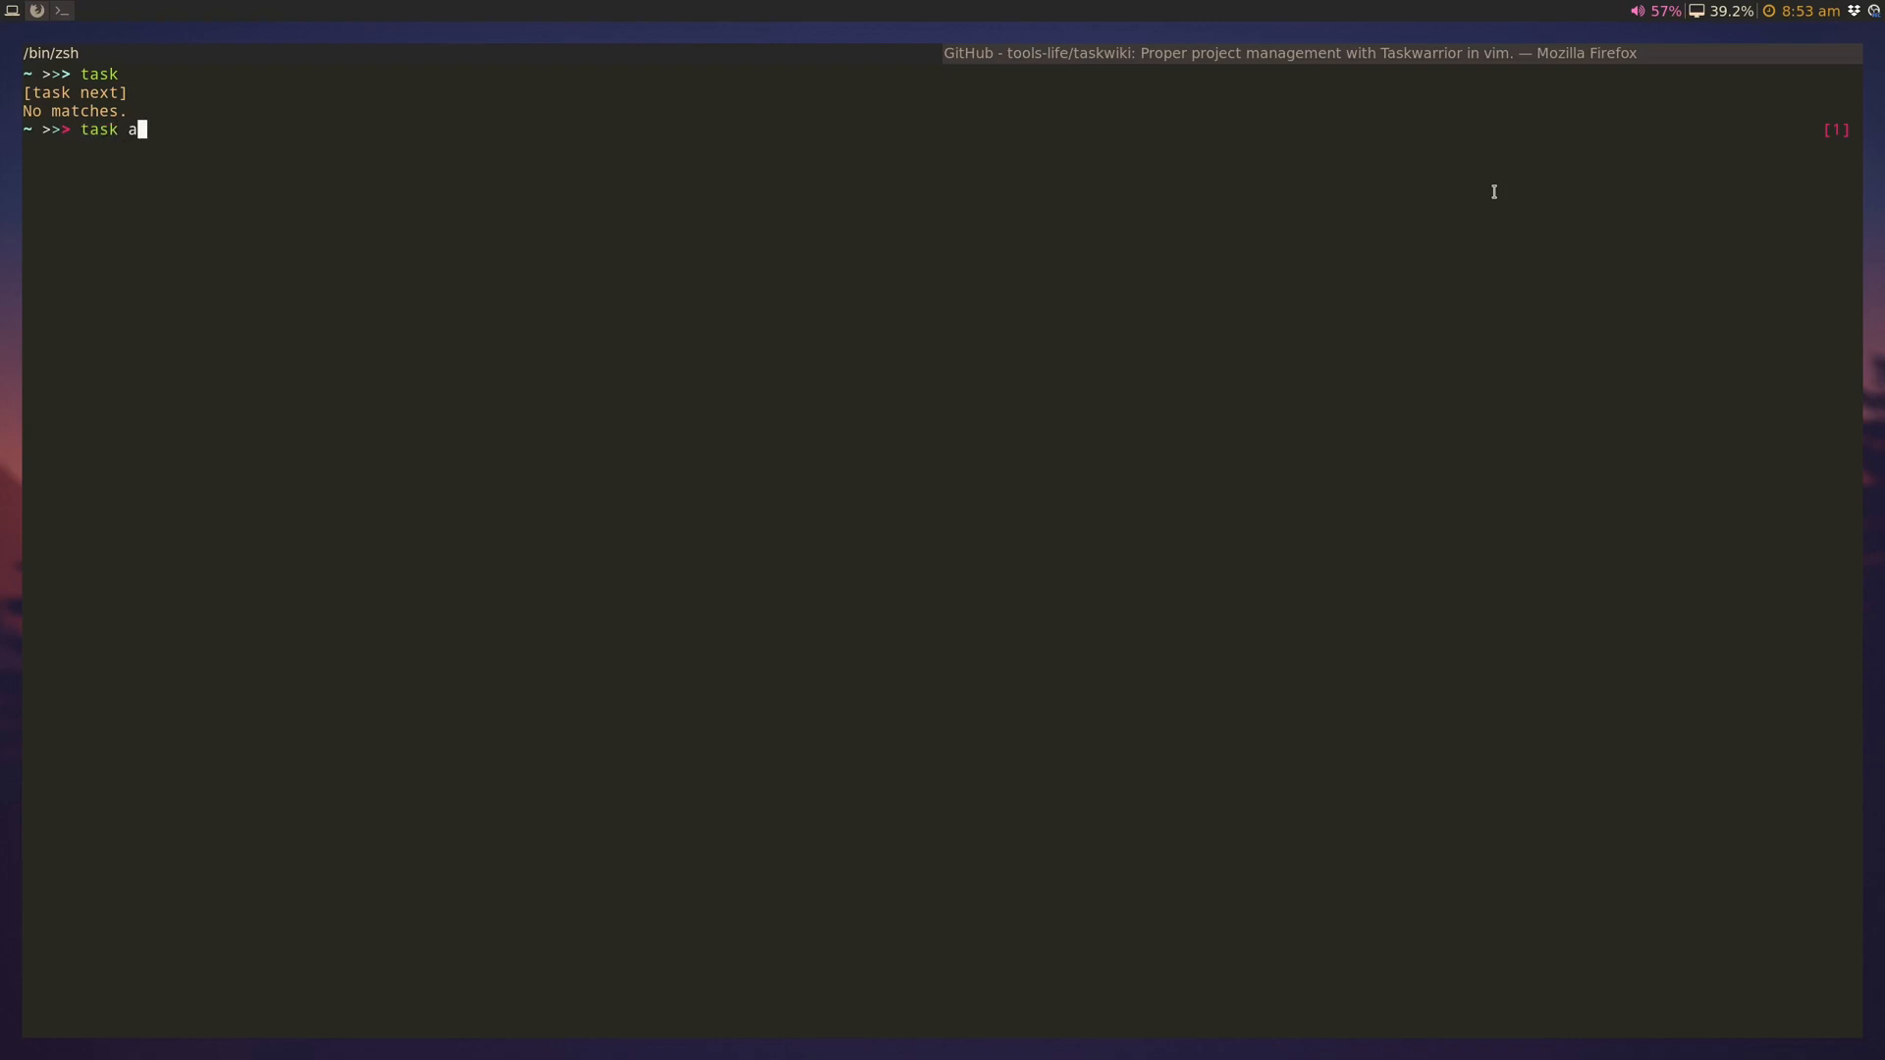
{"action": "type", "text": "dd \""}
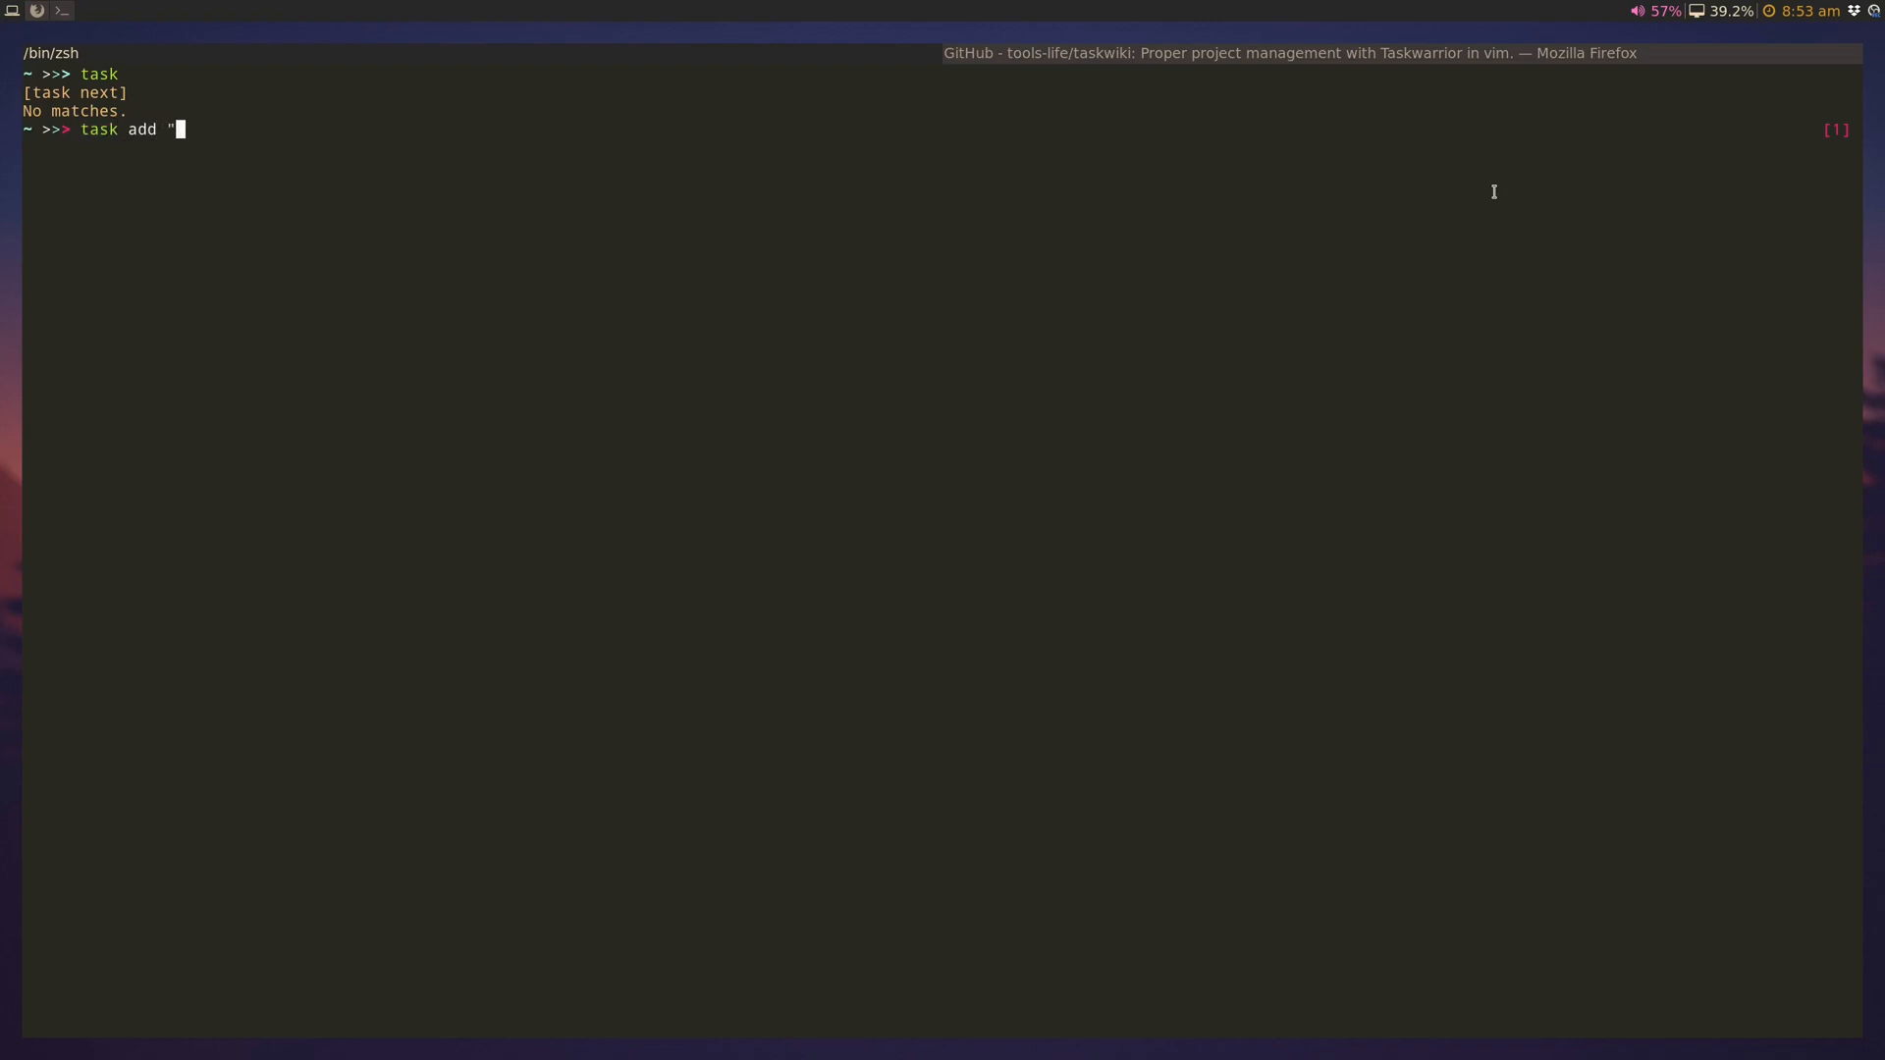
{"action": "type", "text": "Get m"}
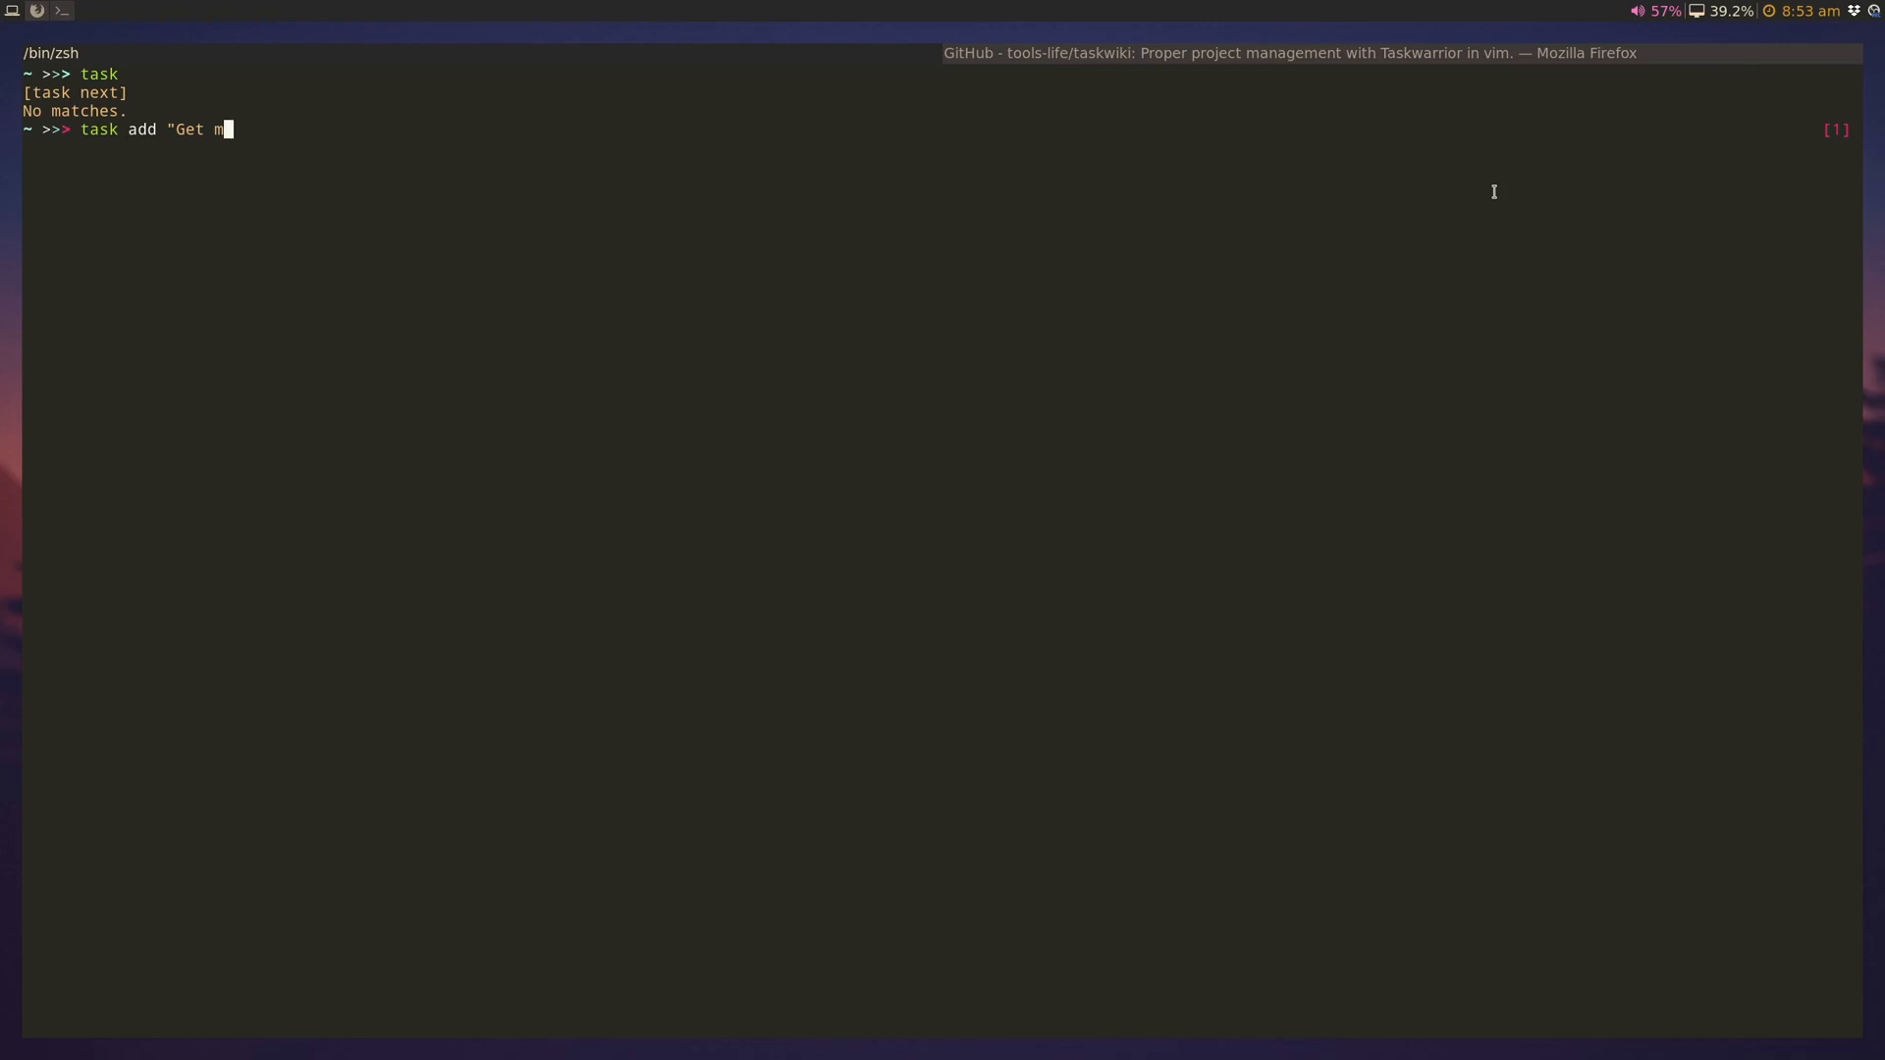
{"action": "type", "text": "Go to the groc"}
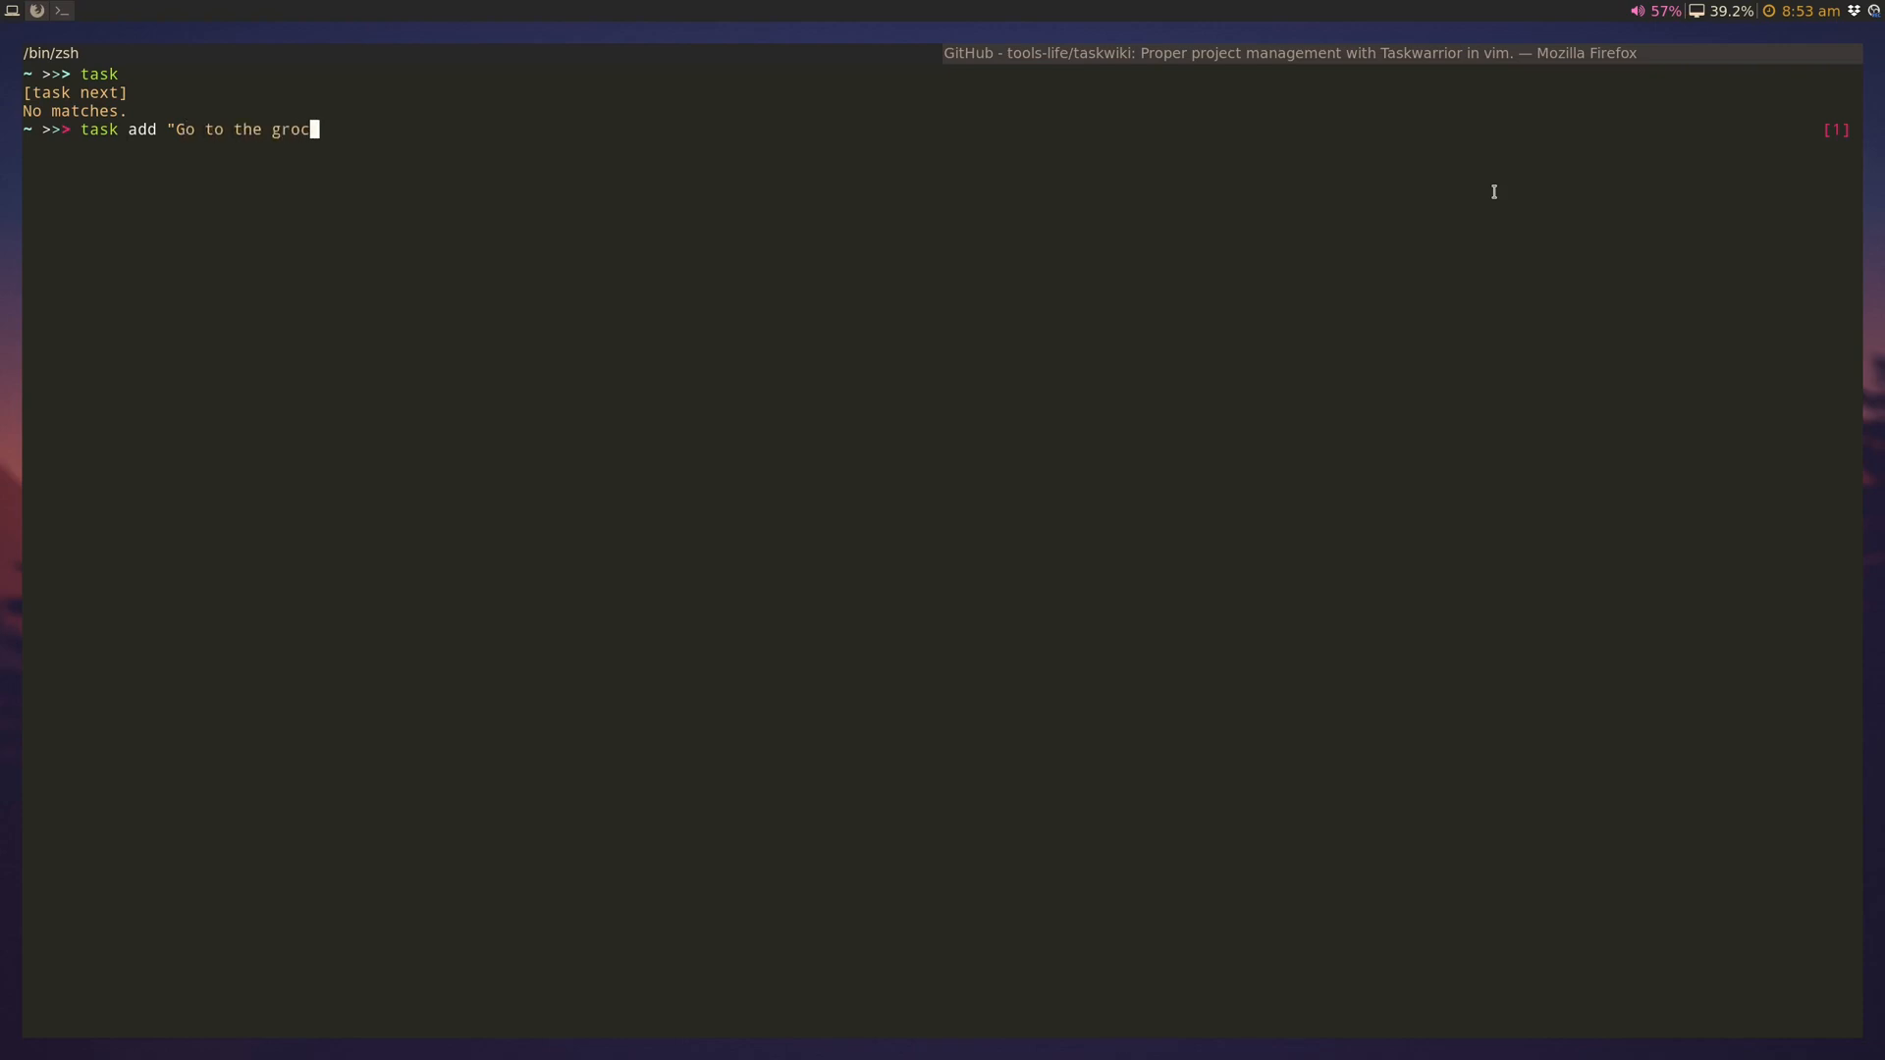
{"action": "key", "text": "Return"}
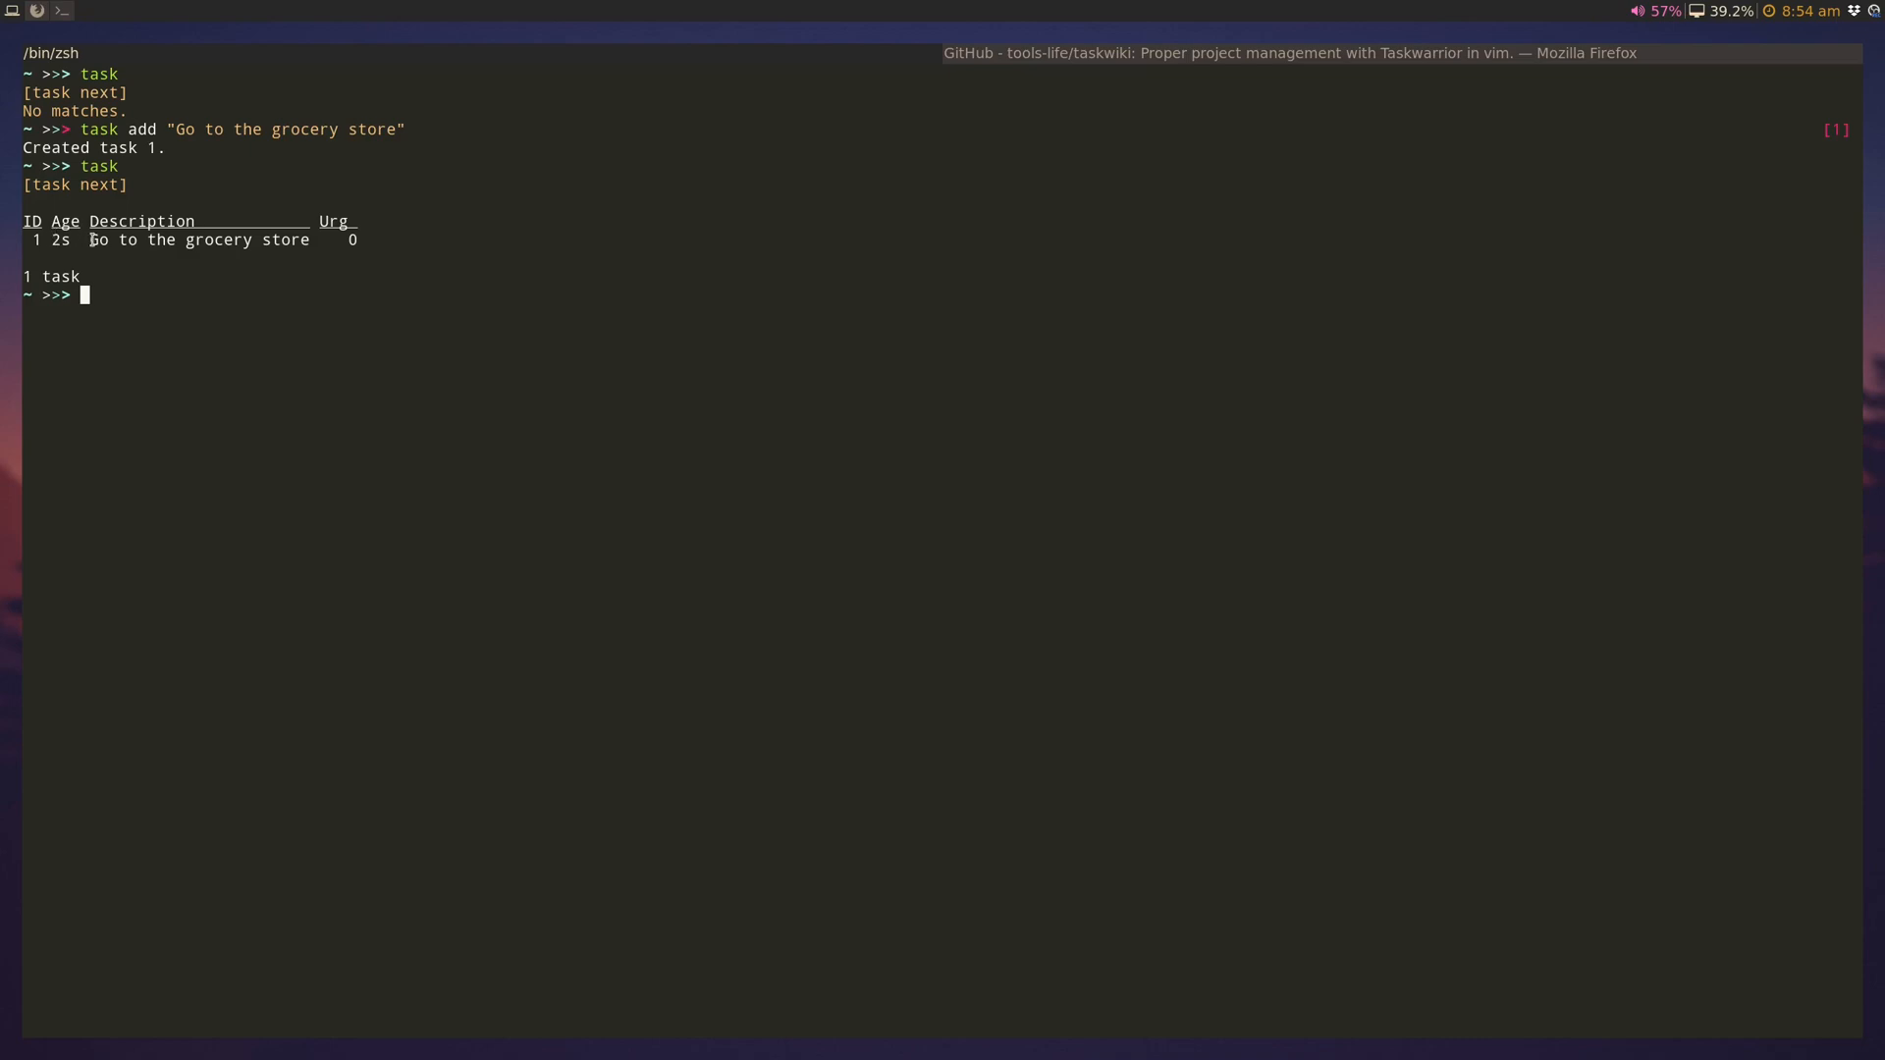
{"action": "mouse_move", "coordinate": [393, 224]}
{"action": "type", "text": "task add"}
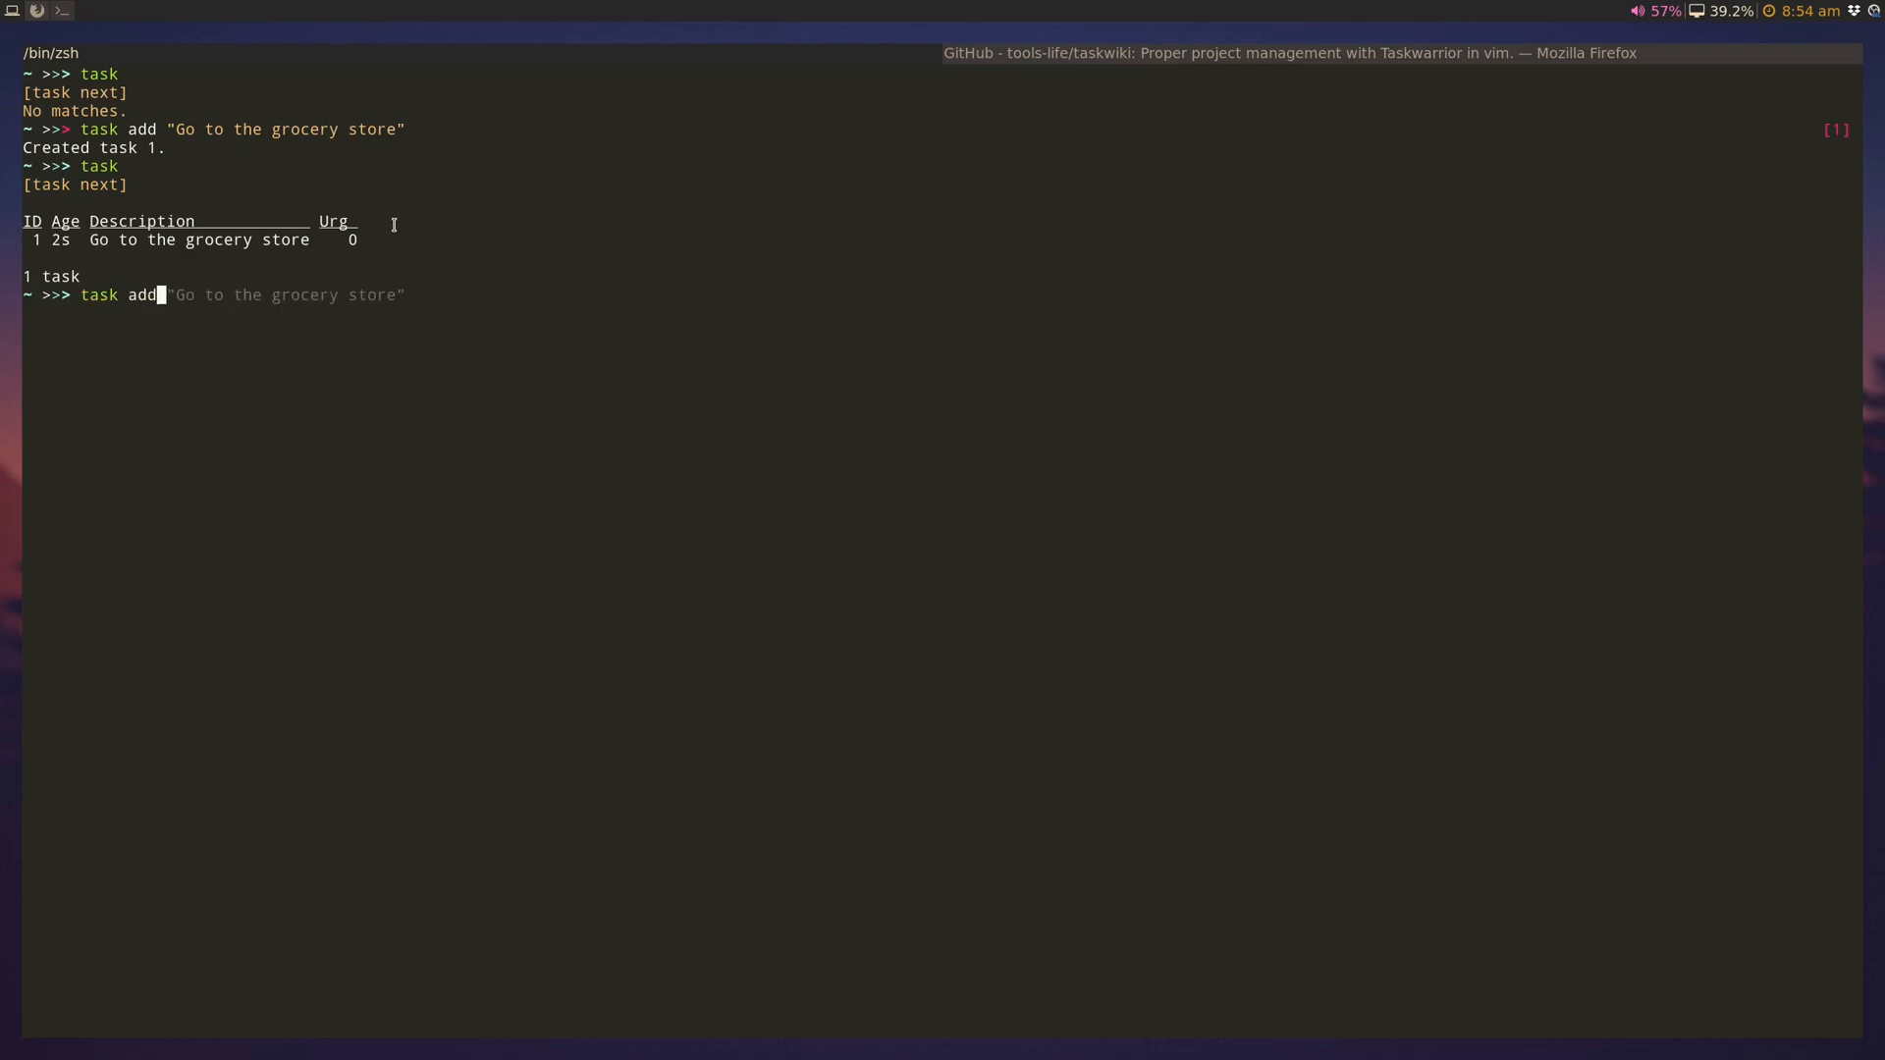
{"action": "type", "text": "Te"}
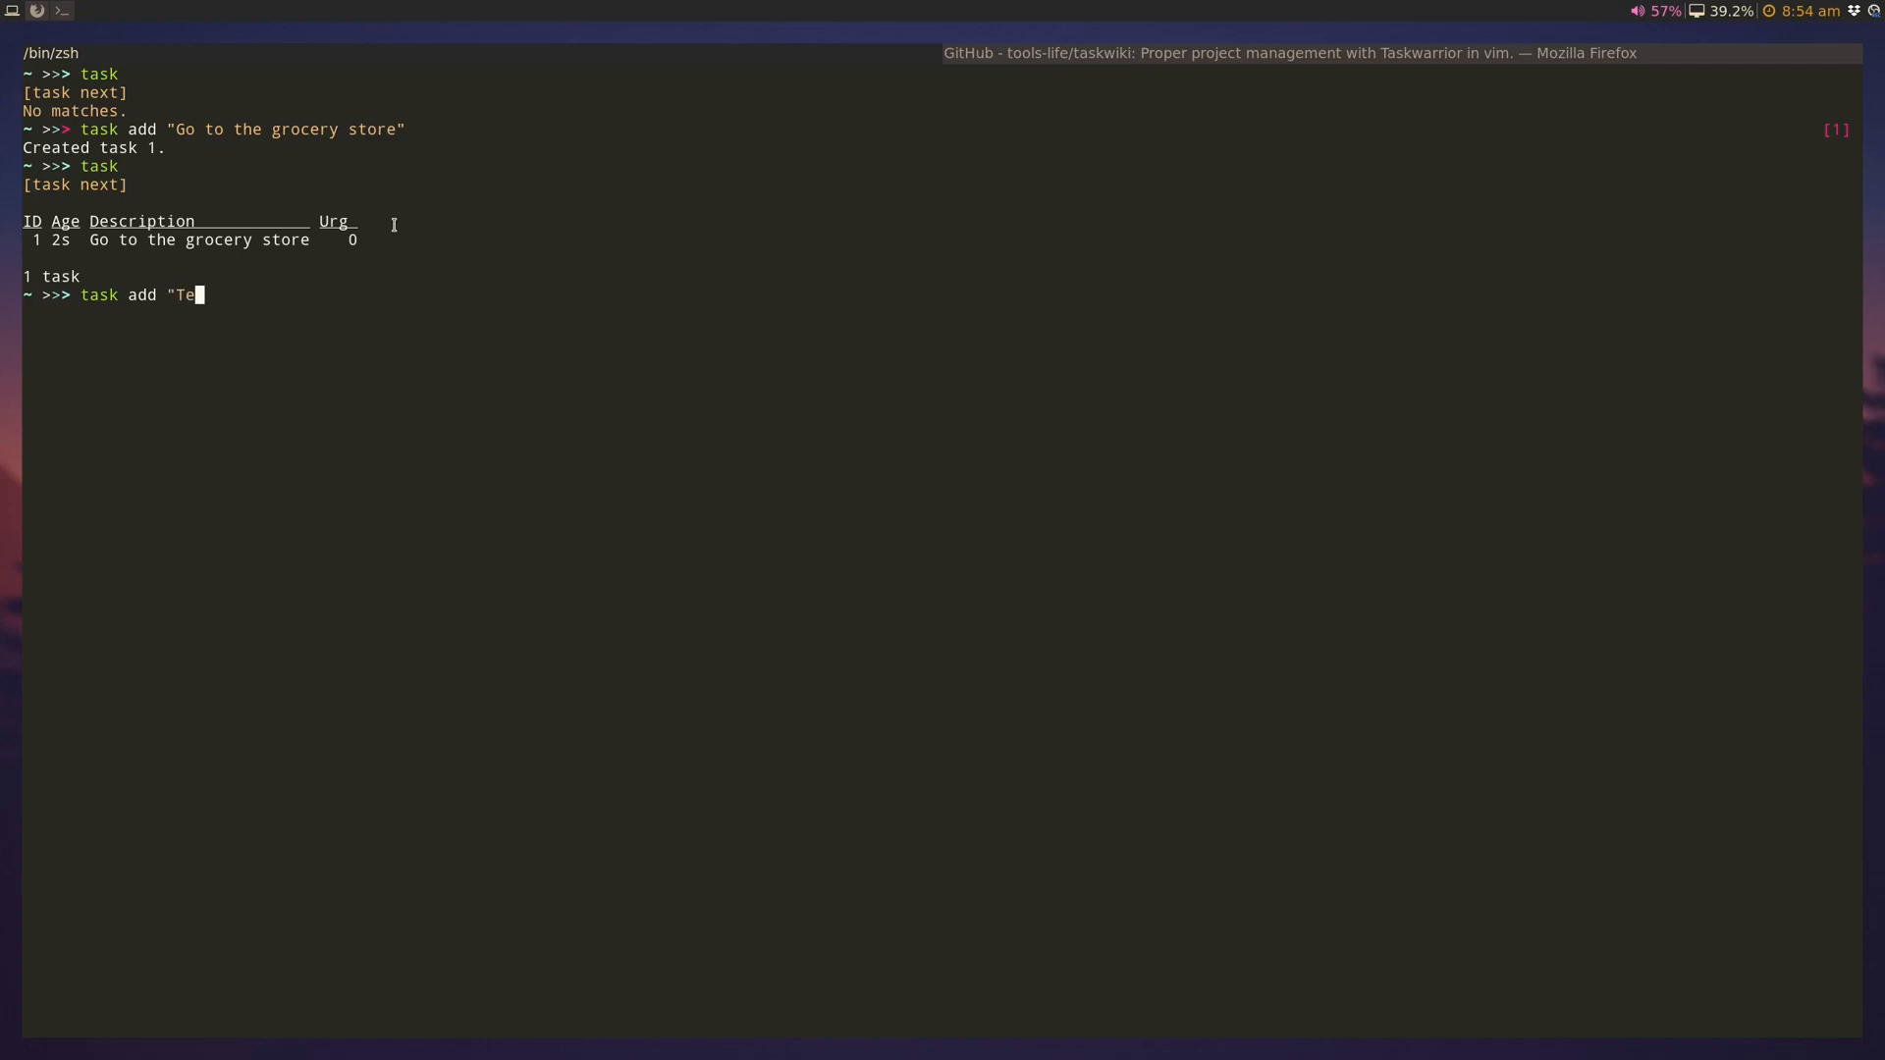
{"action": "type", "text": "st task"}
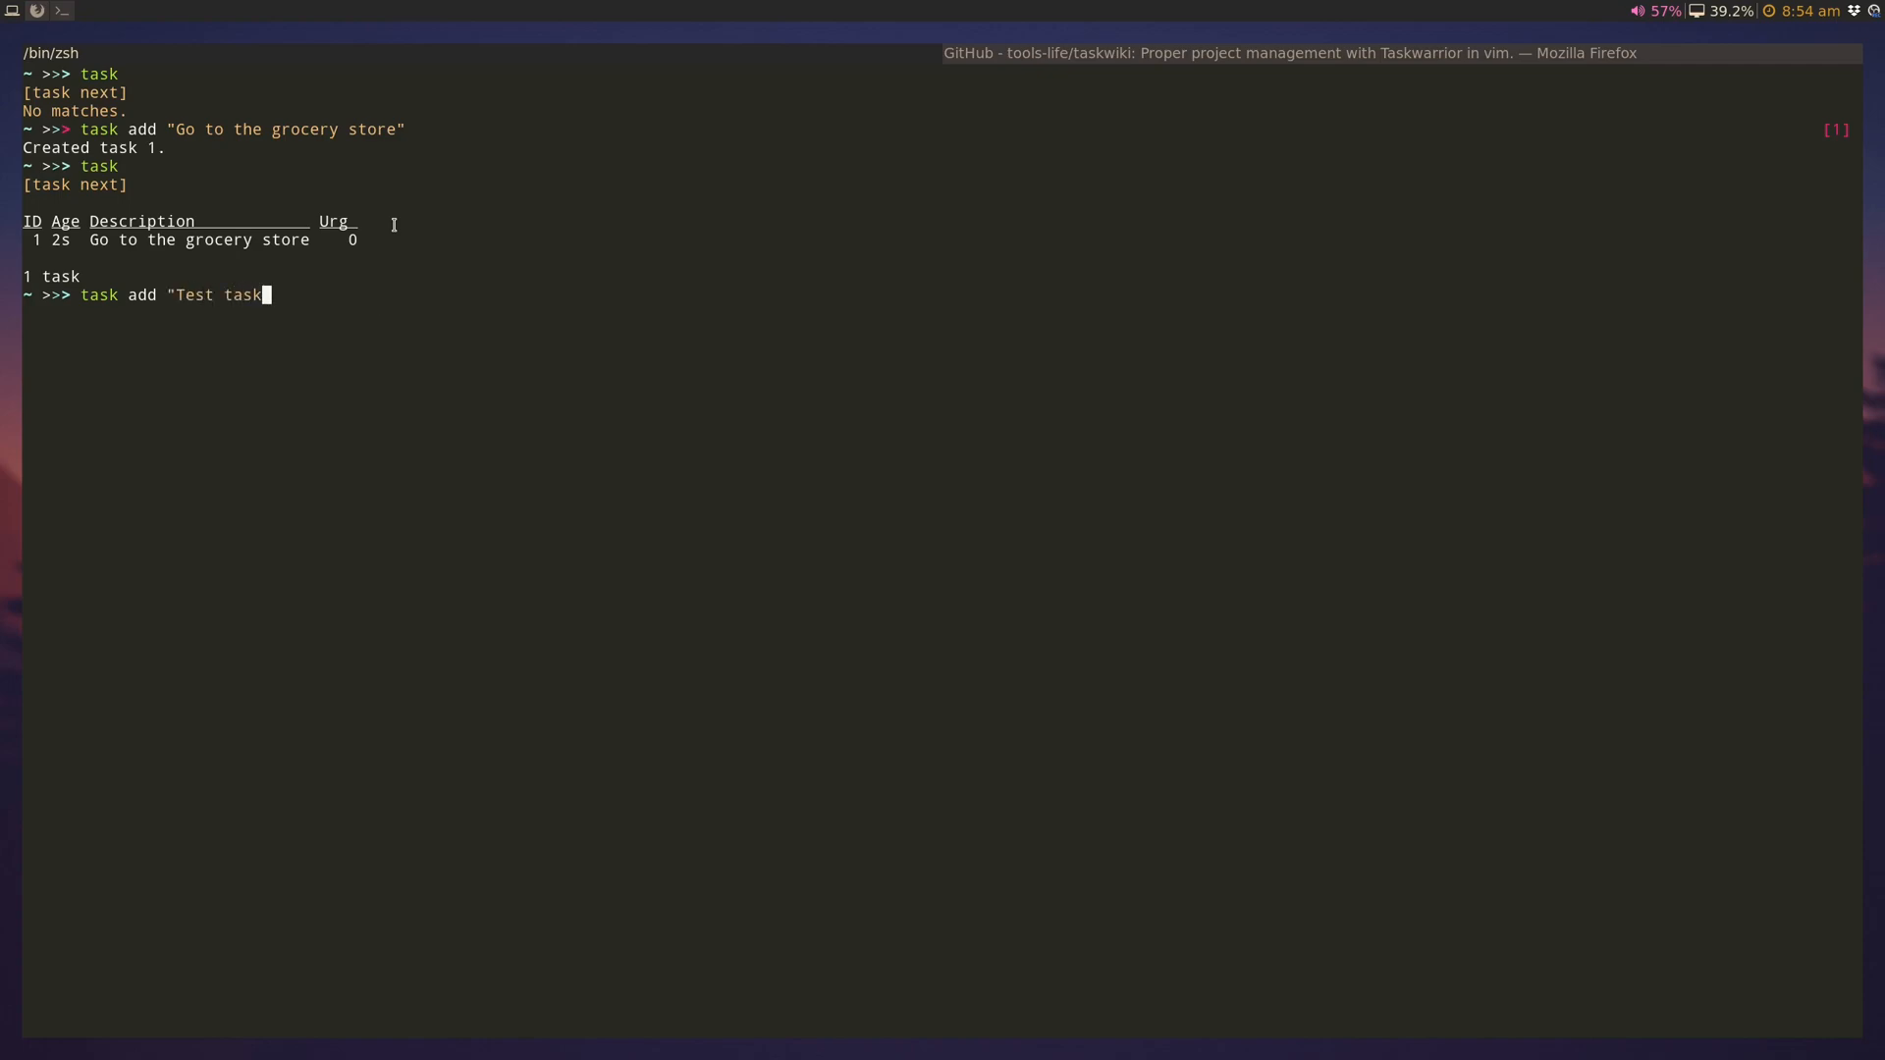
{"action": "key", "text": "Return"}
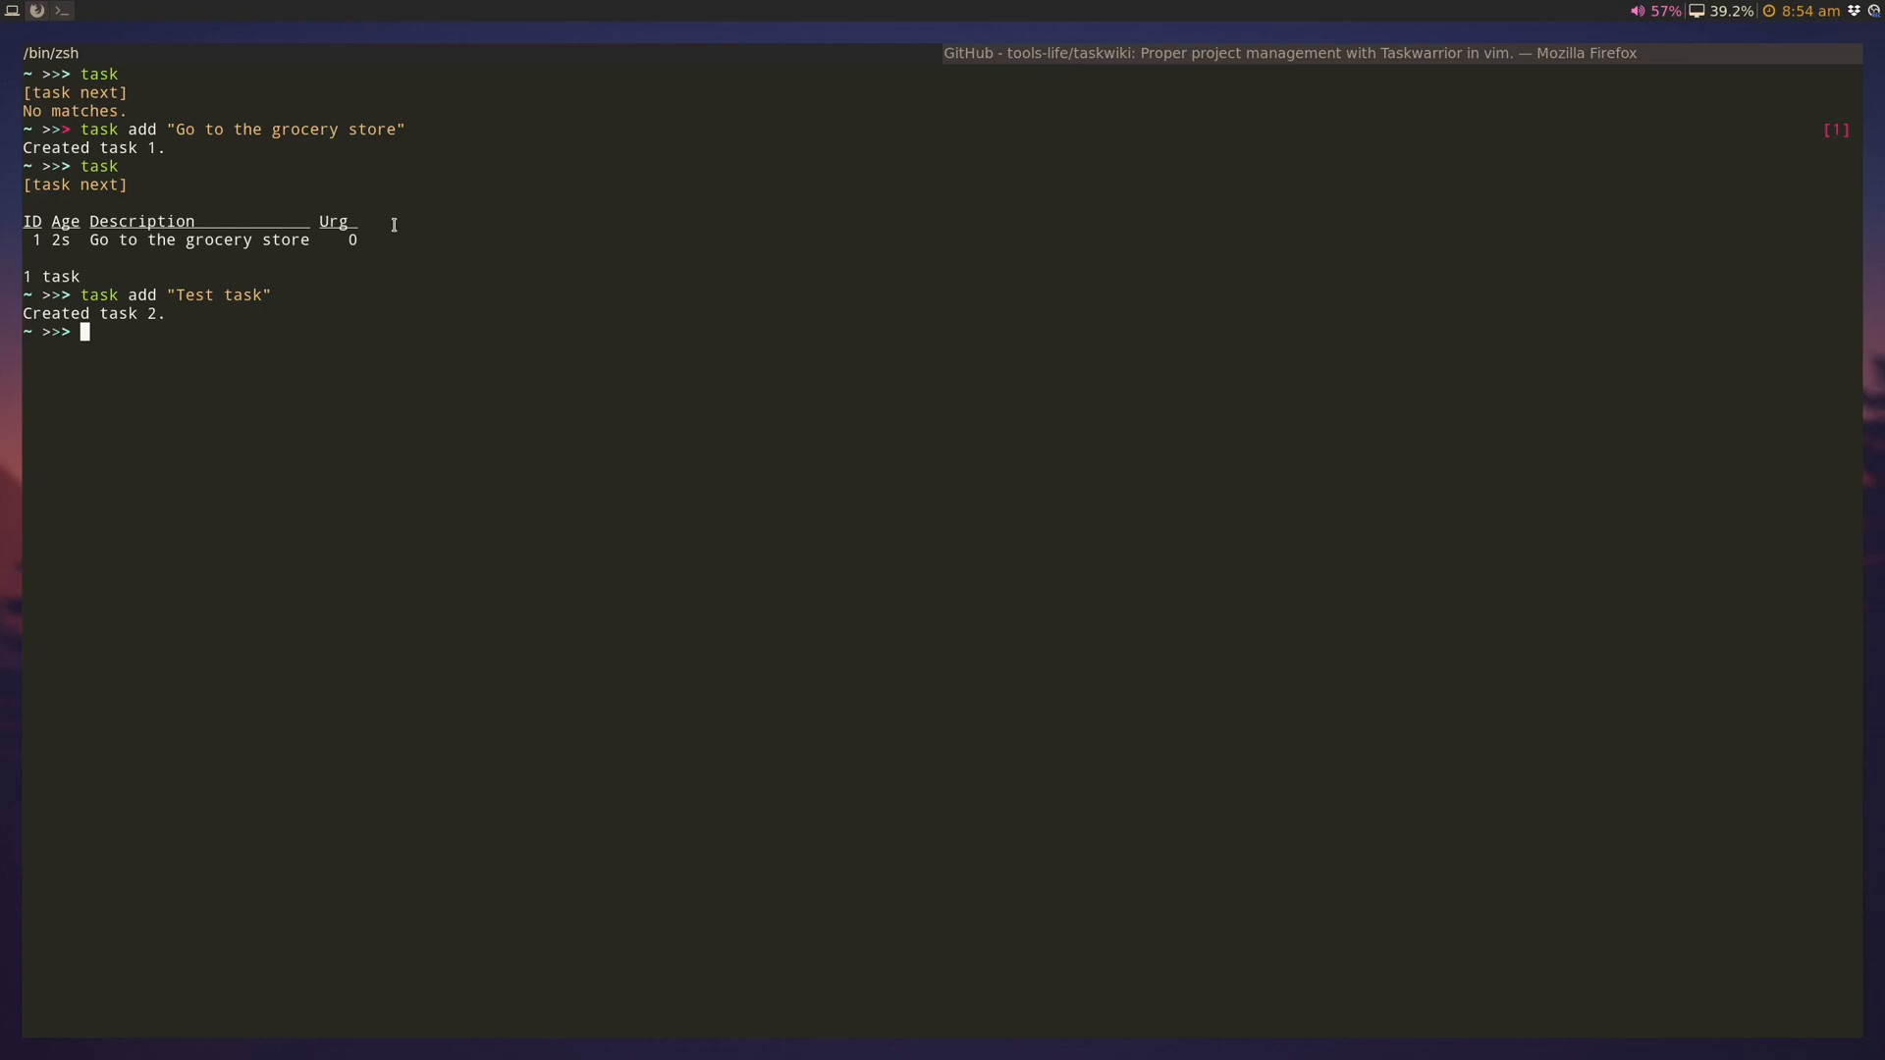
Step: Add a home-tagged task 'pay my bills', which lists with the highest urgency
{"action": "key", "text": "Up"}
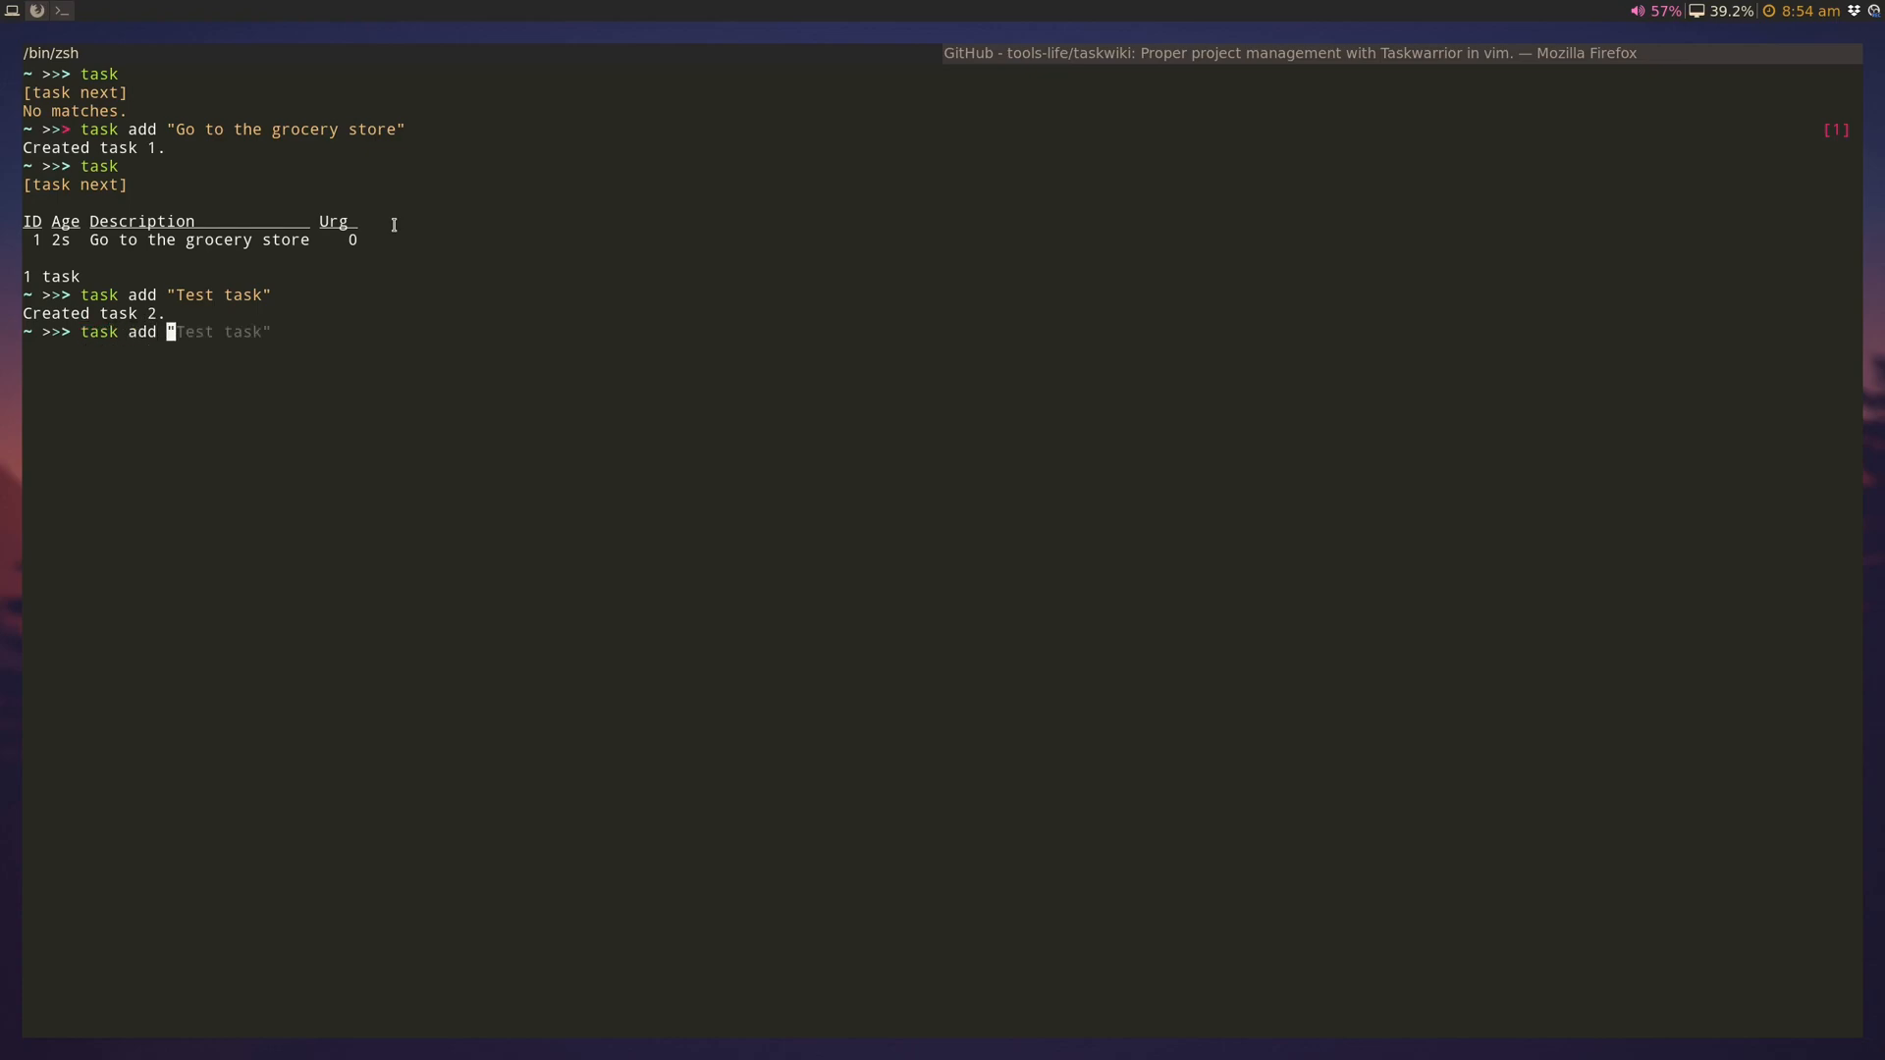
{"action": "type", "text": "+"}
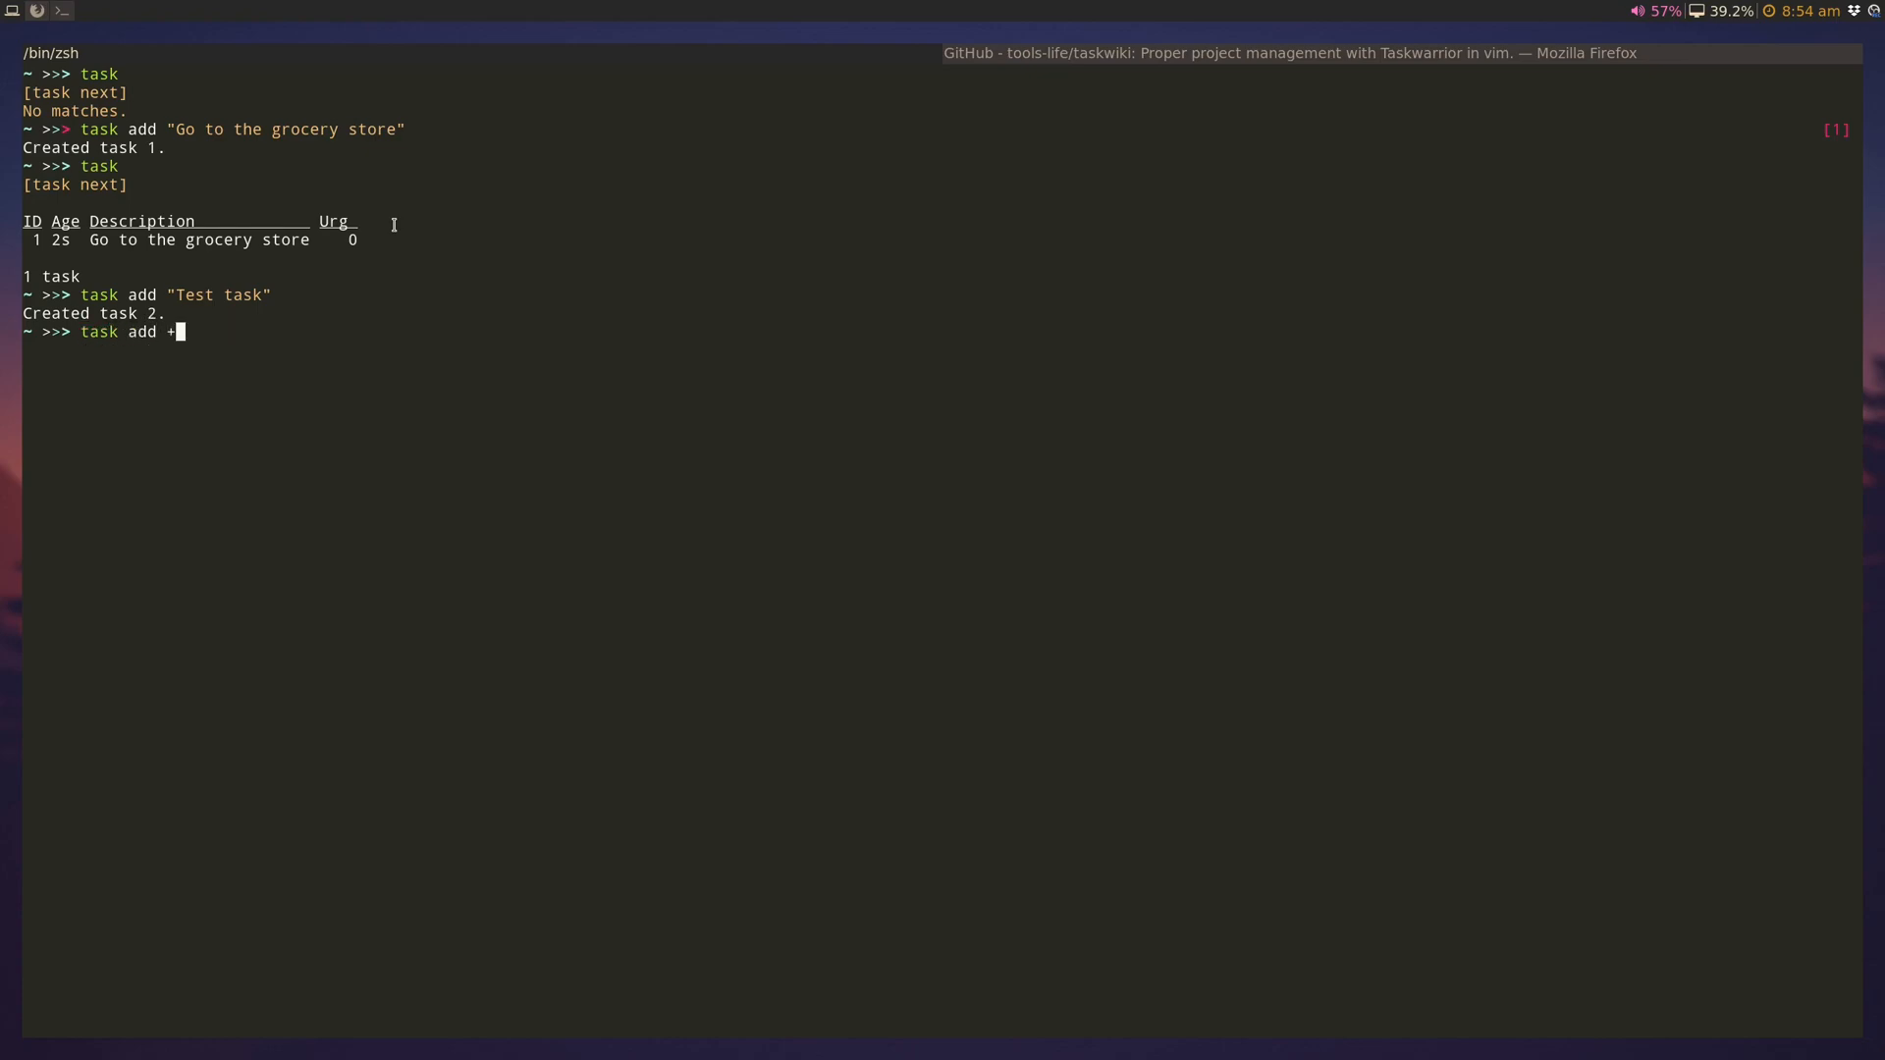
{"action": "type", "text": "home \""}
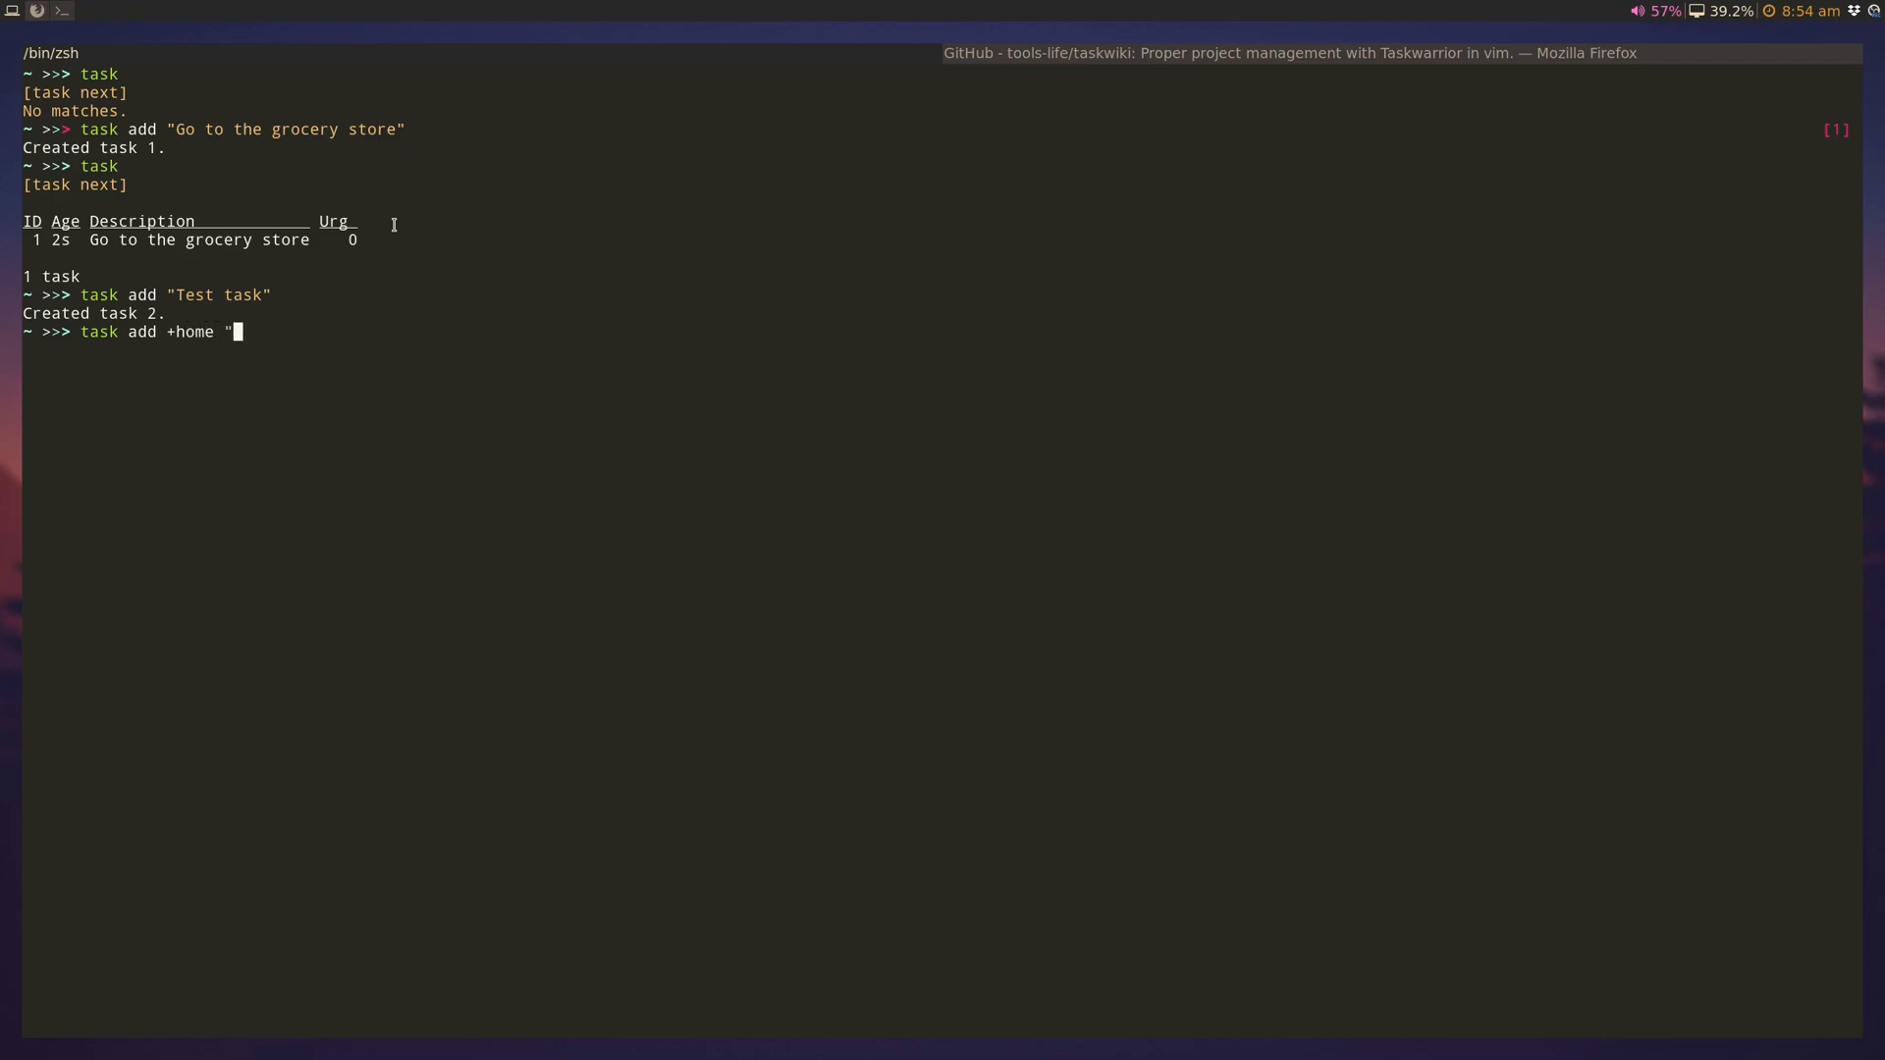
{"action": "type", "text": "pay my bi"}
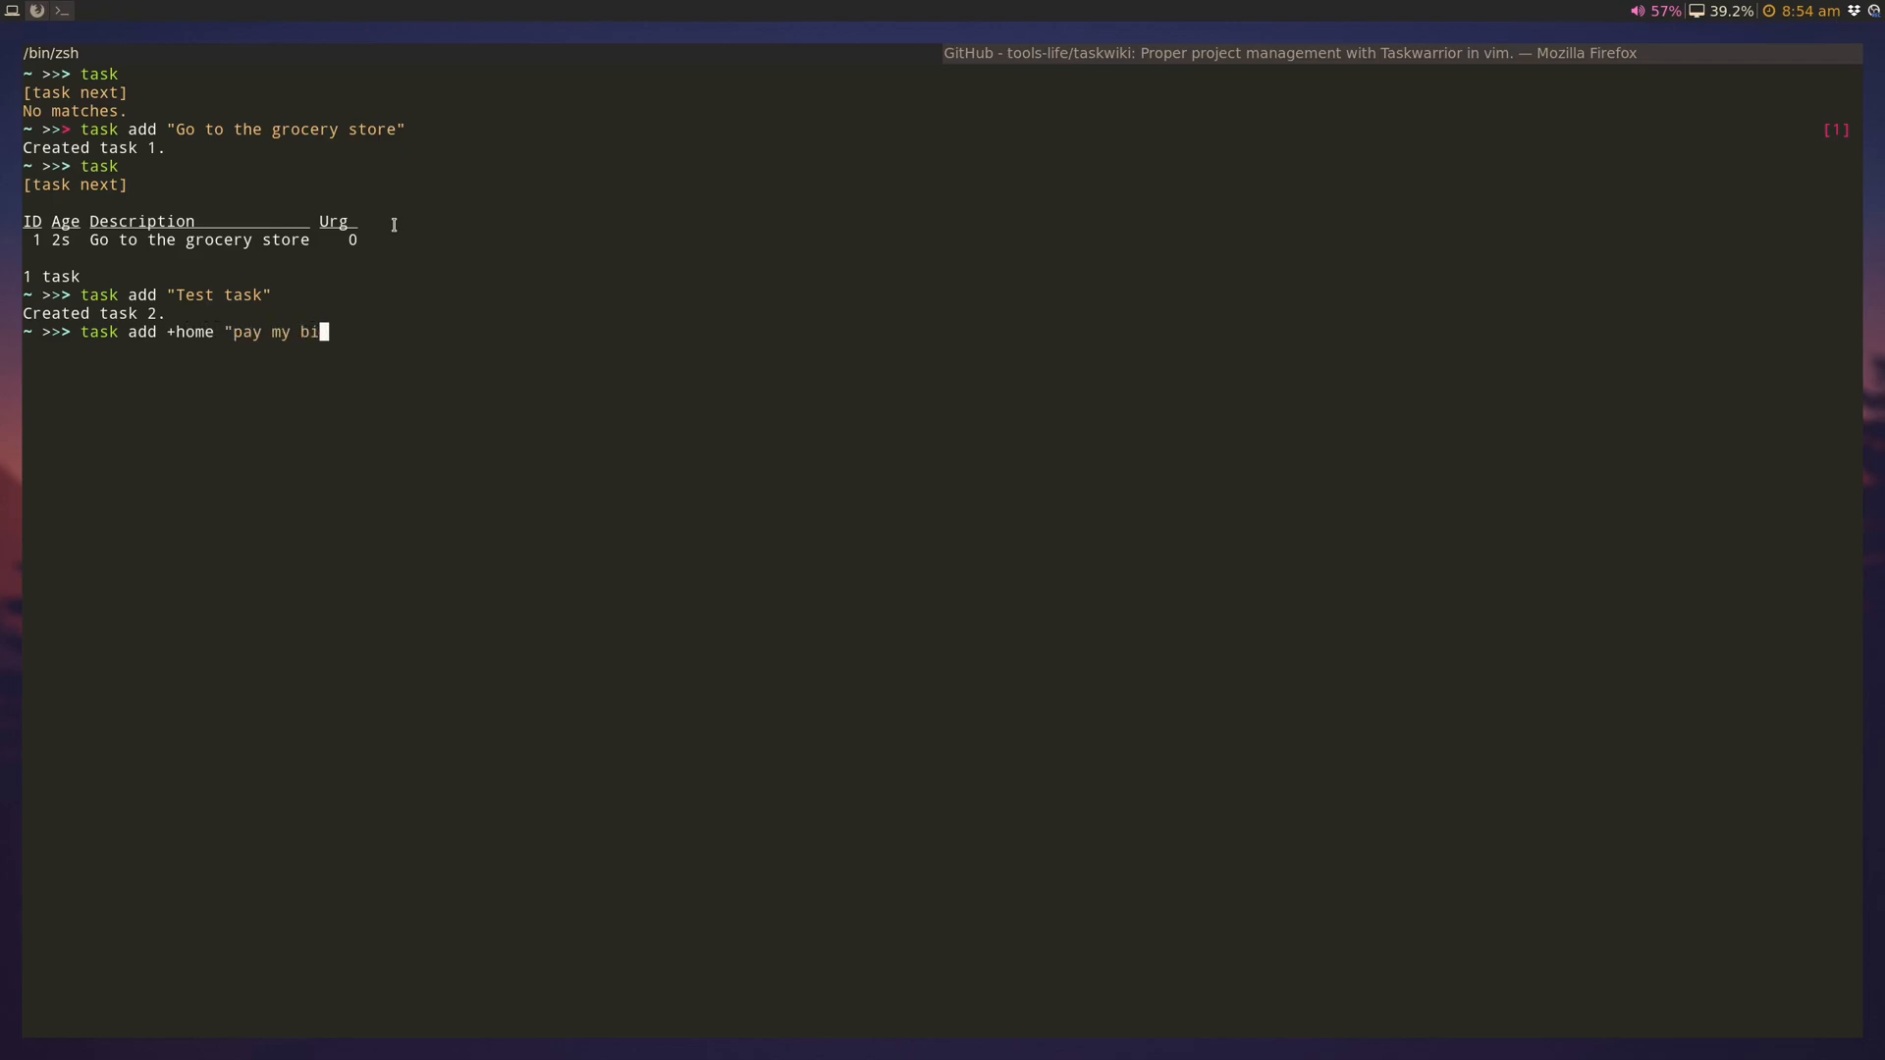
{"action": "key", "text": "Return"}
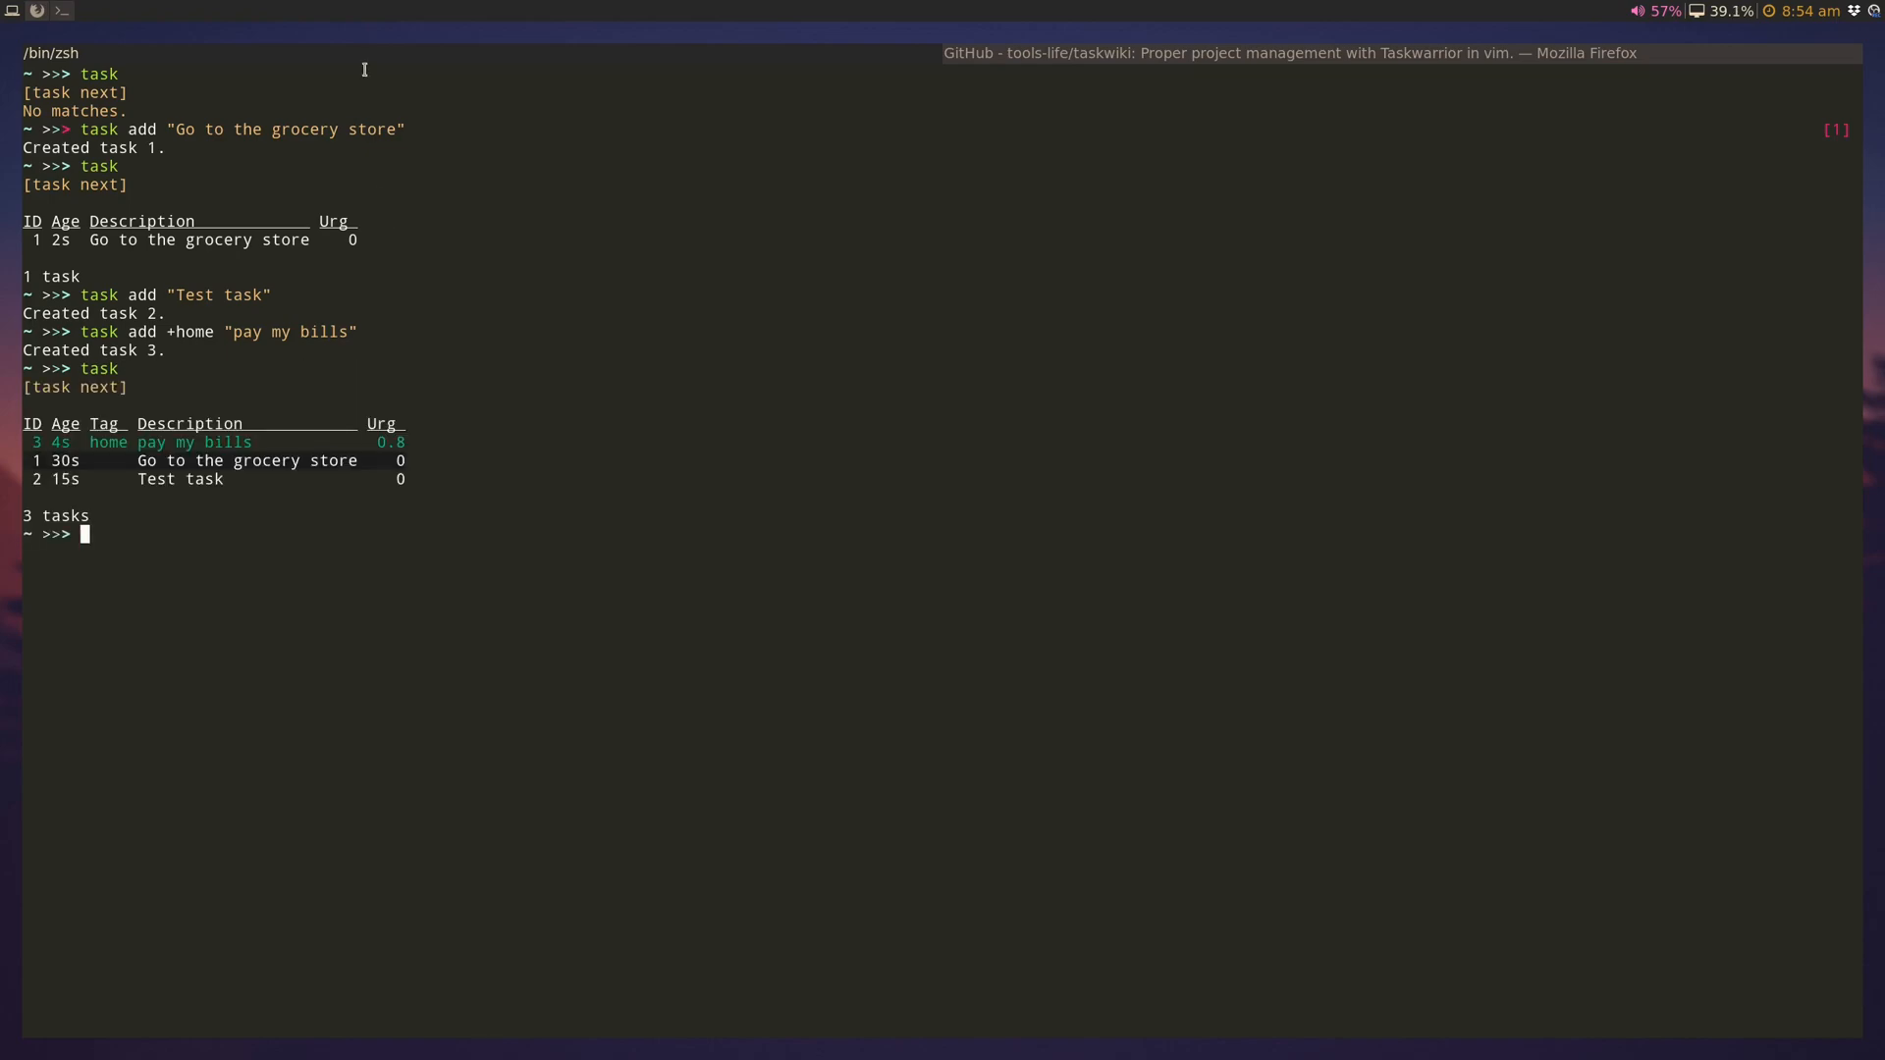
{"action": "mouse_move", "coordinate": [110, 454]}
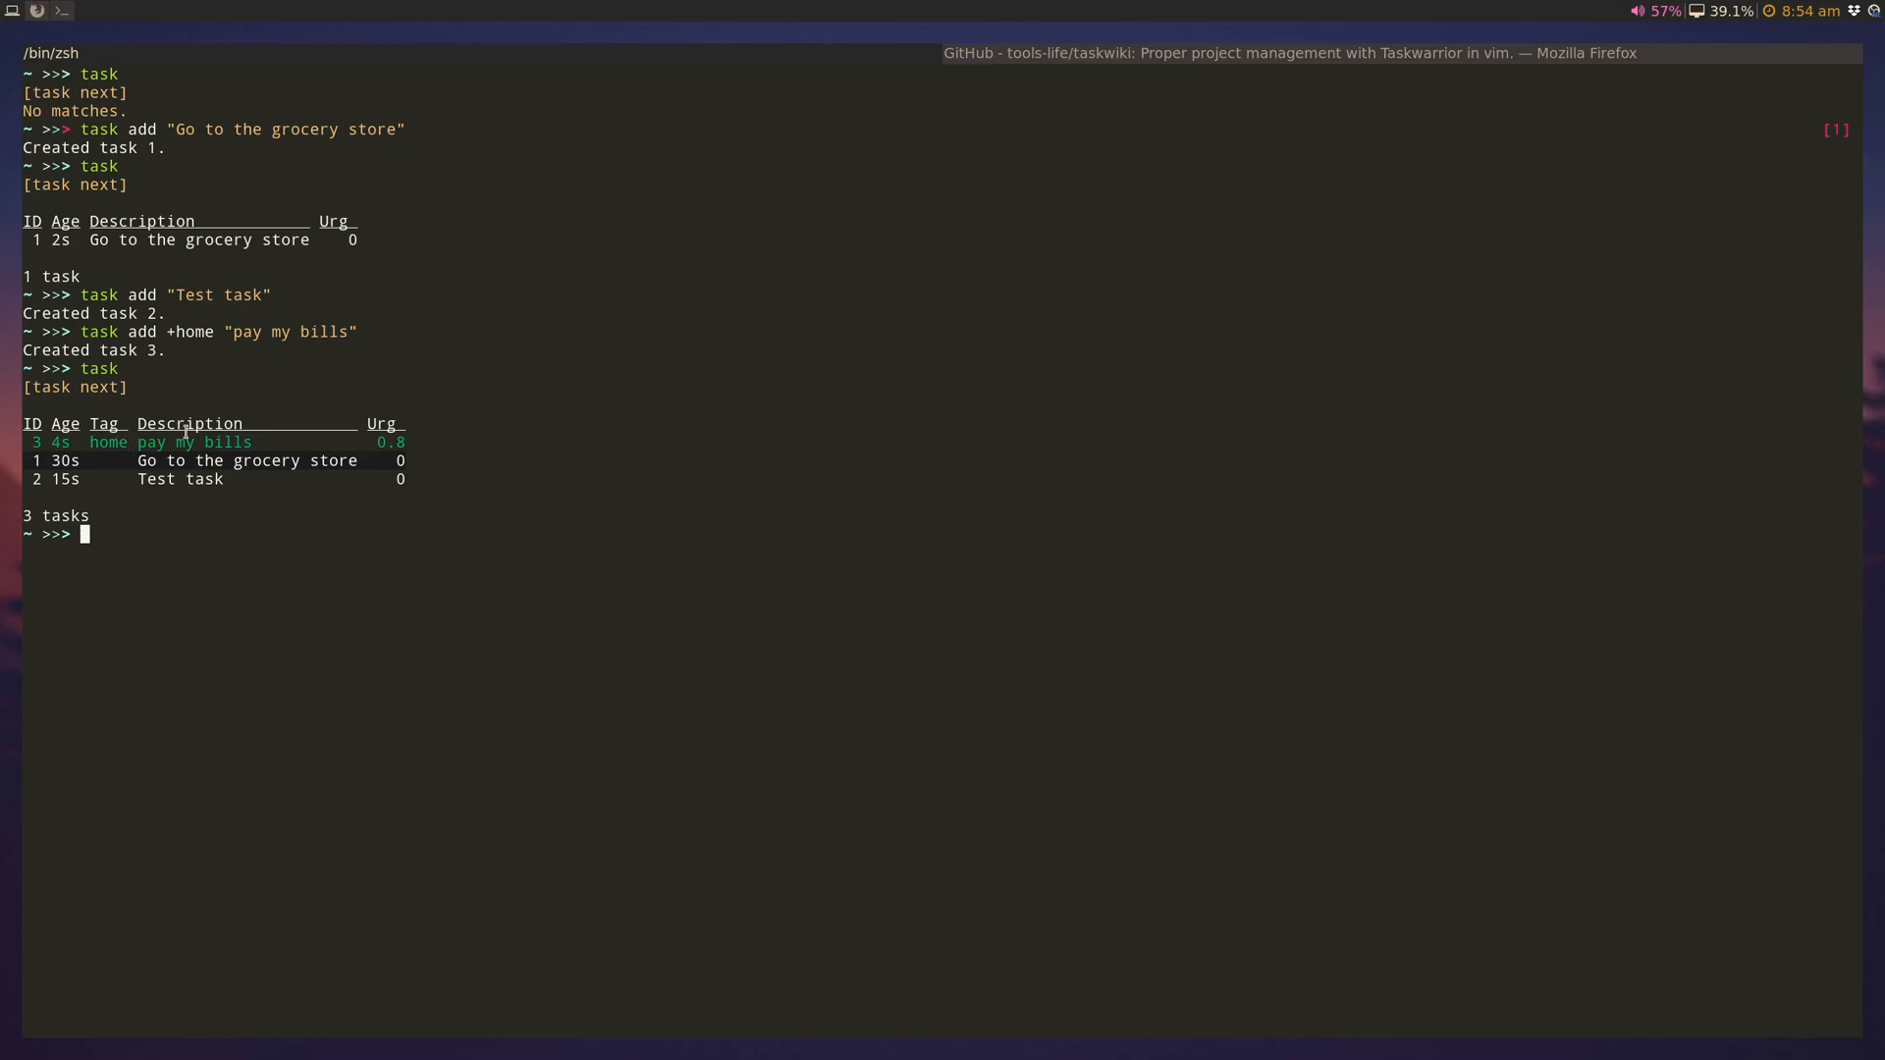
{"action": "mouse_move", "coordinate": [275, 340]}
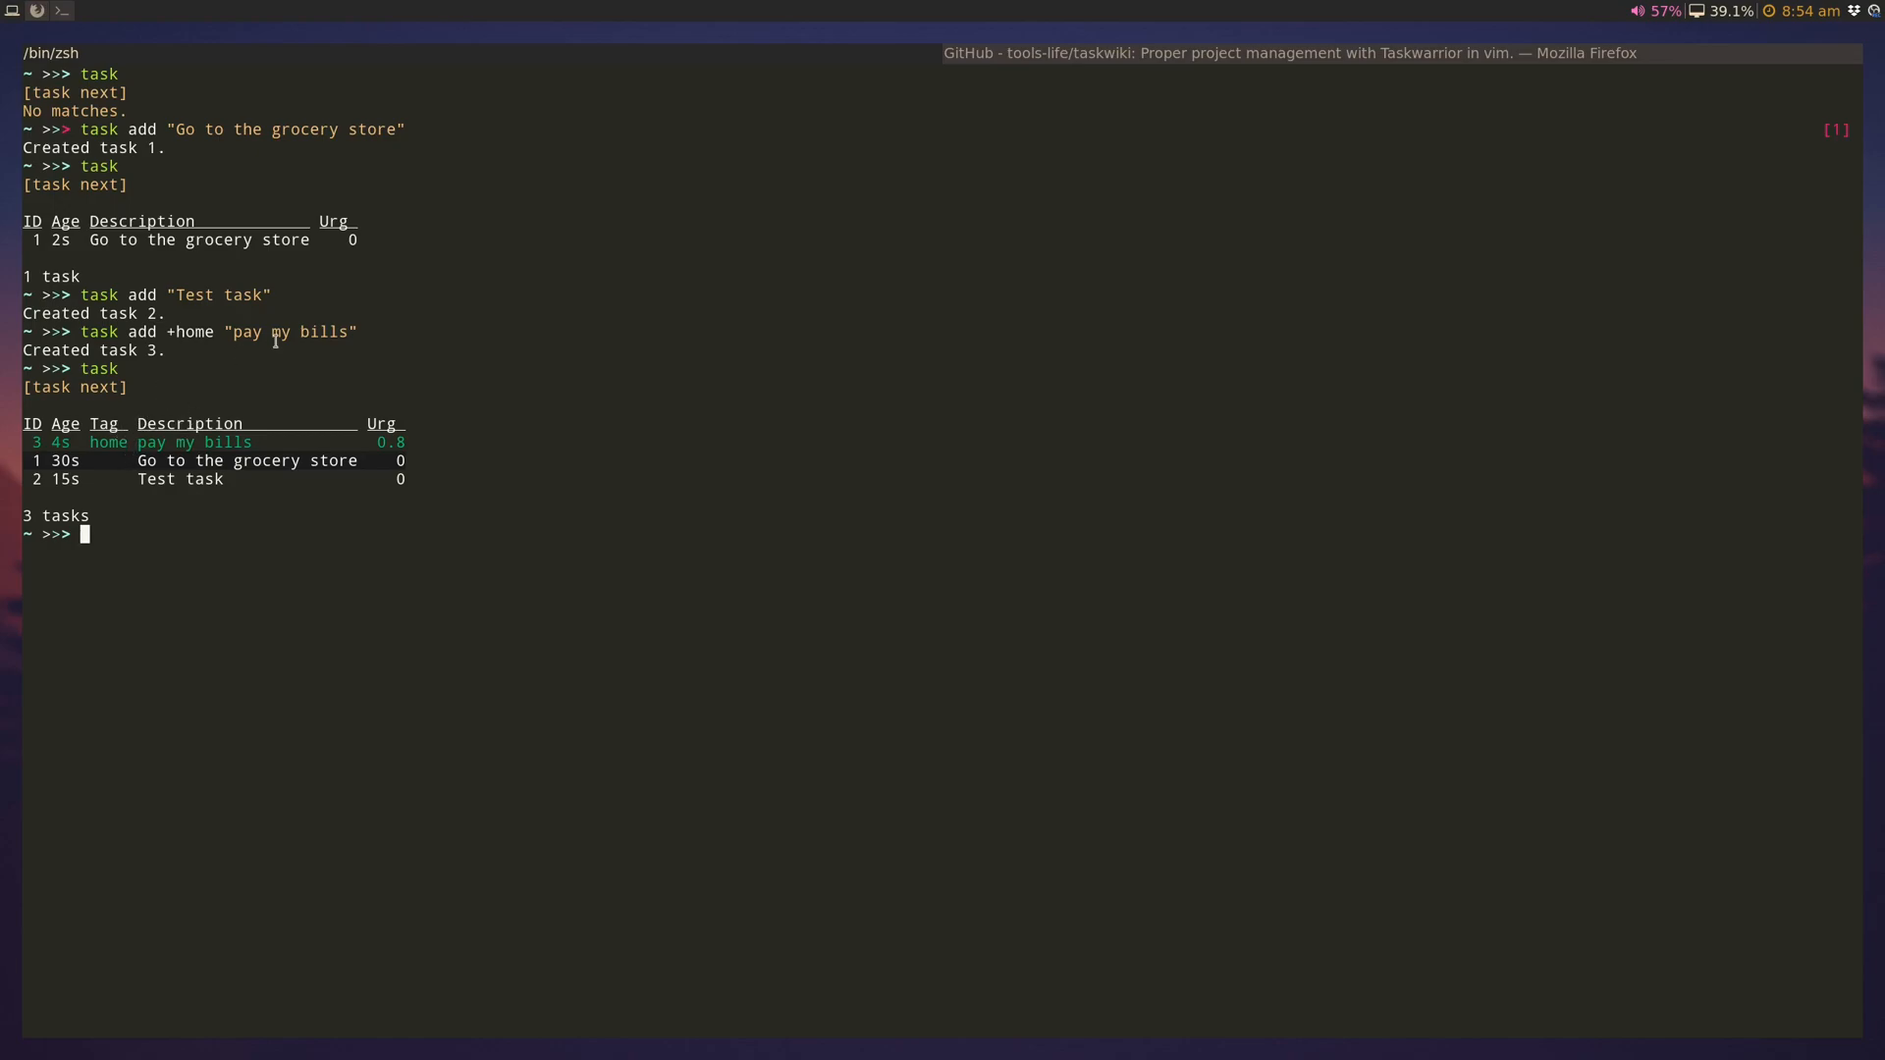
Step: Mark the grocery store task (1) as done in Taskwarrior
{"action": "type", "text": "task"}
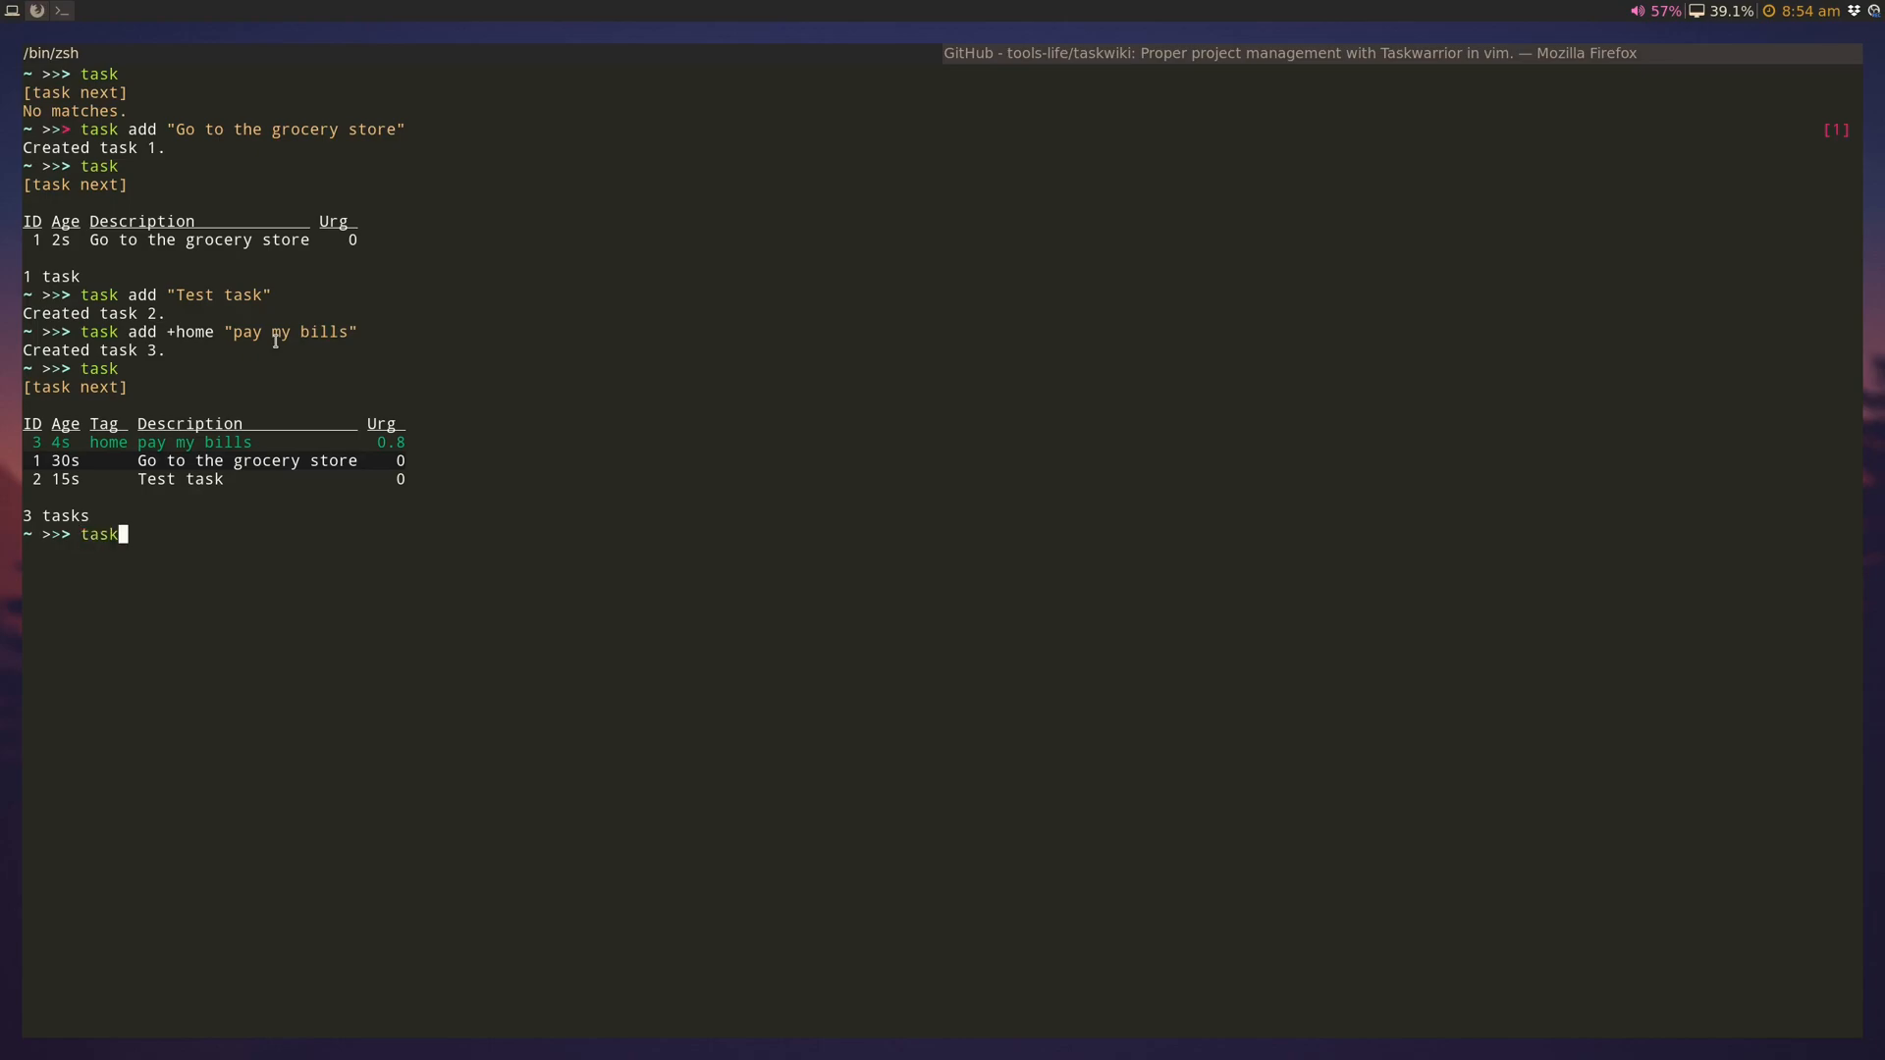
{"action": "type", "text": "d"}
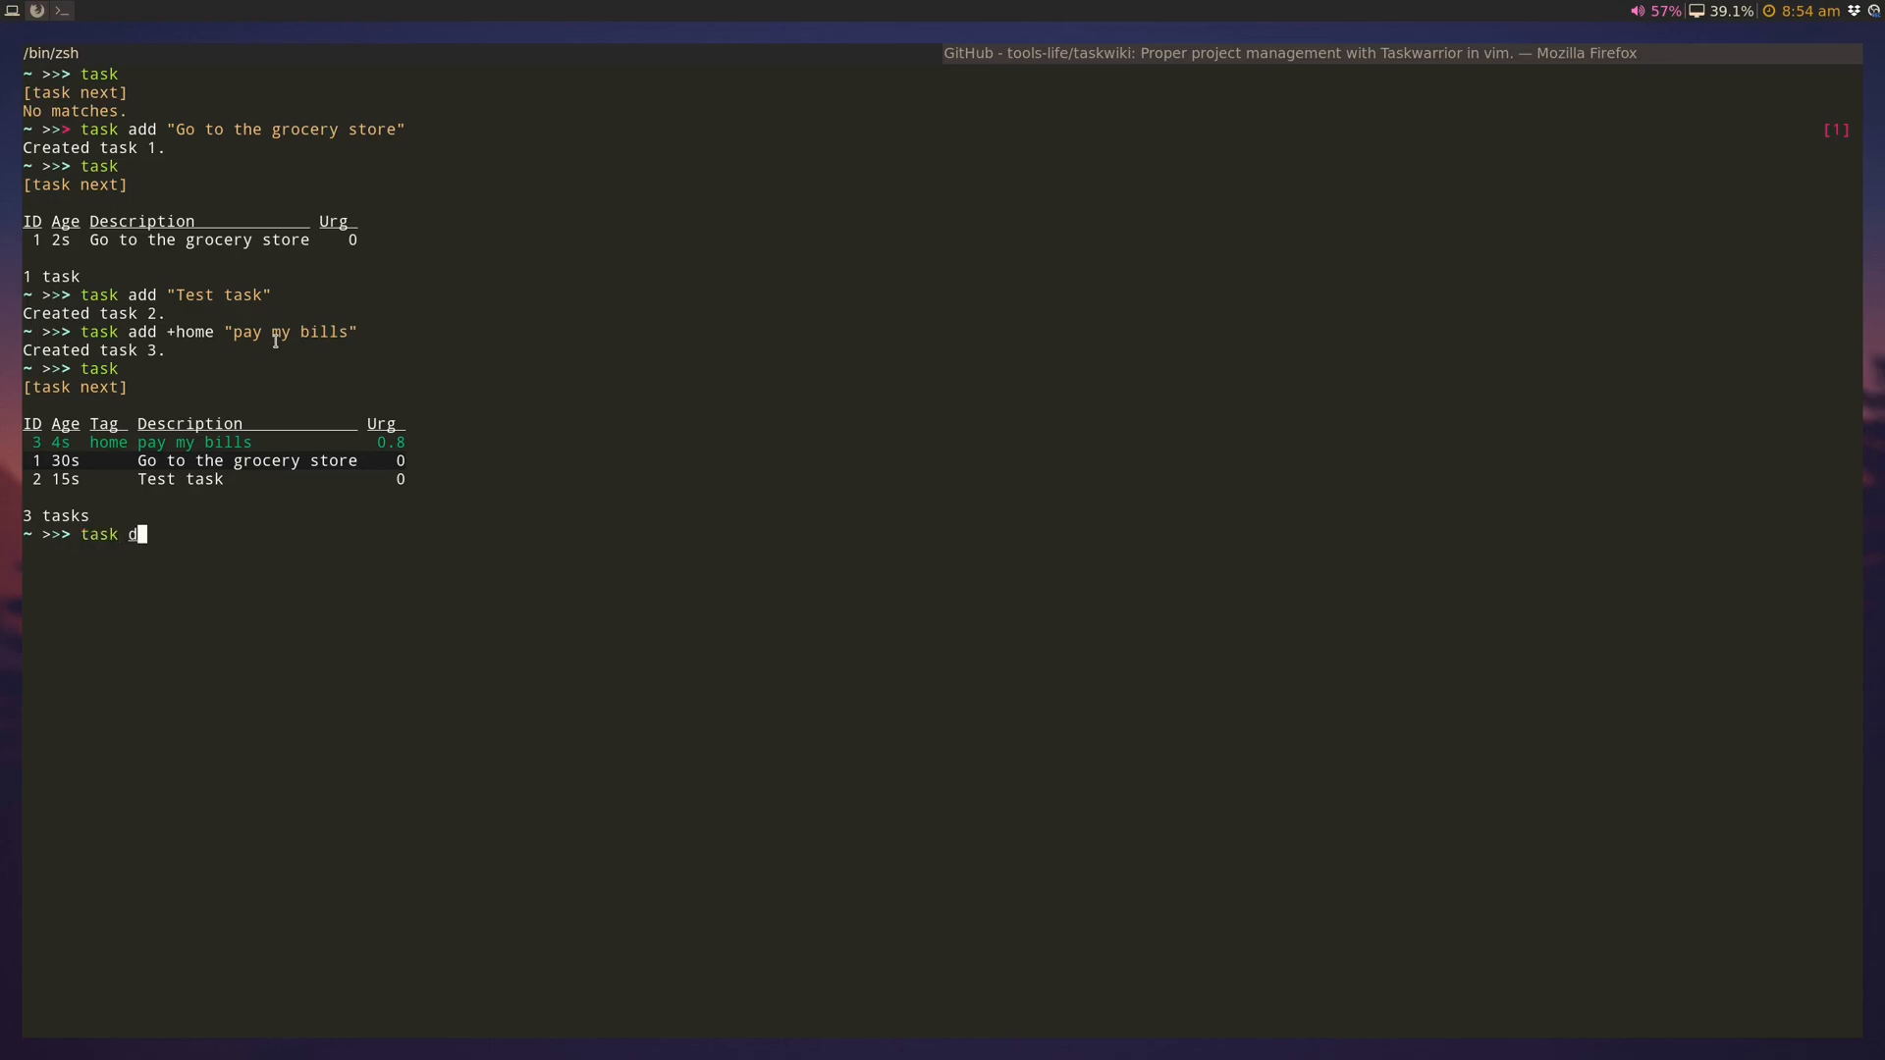
{"action": "key", "text": "Return"}
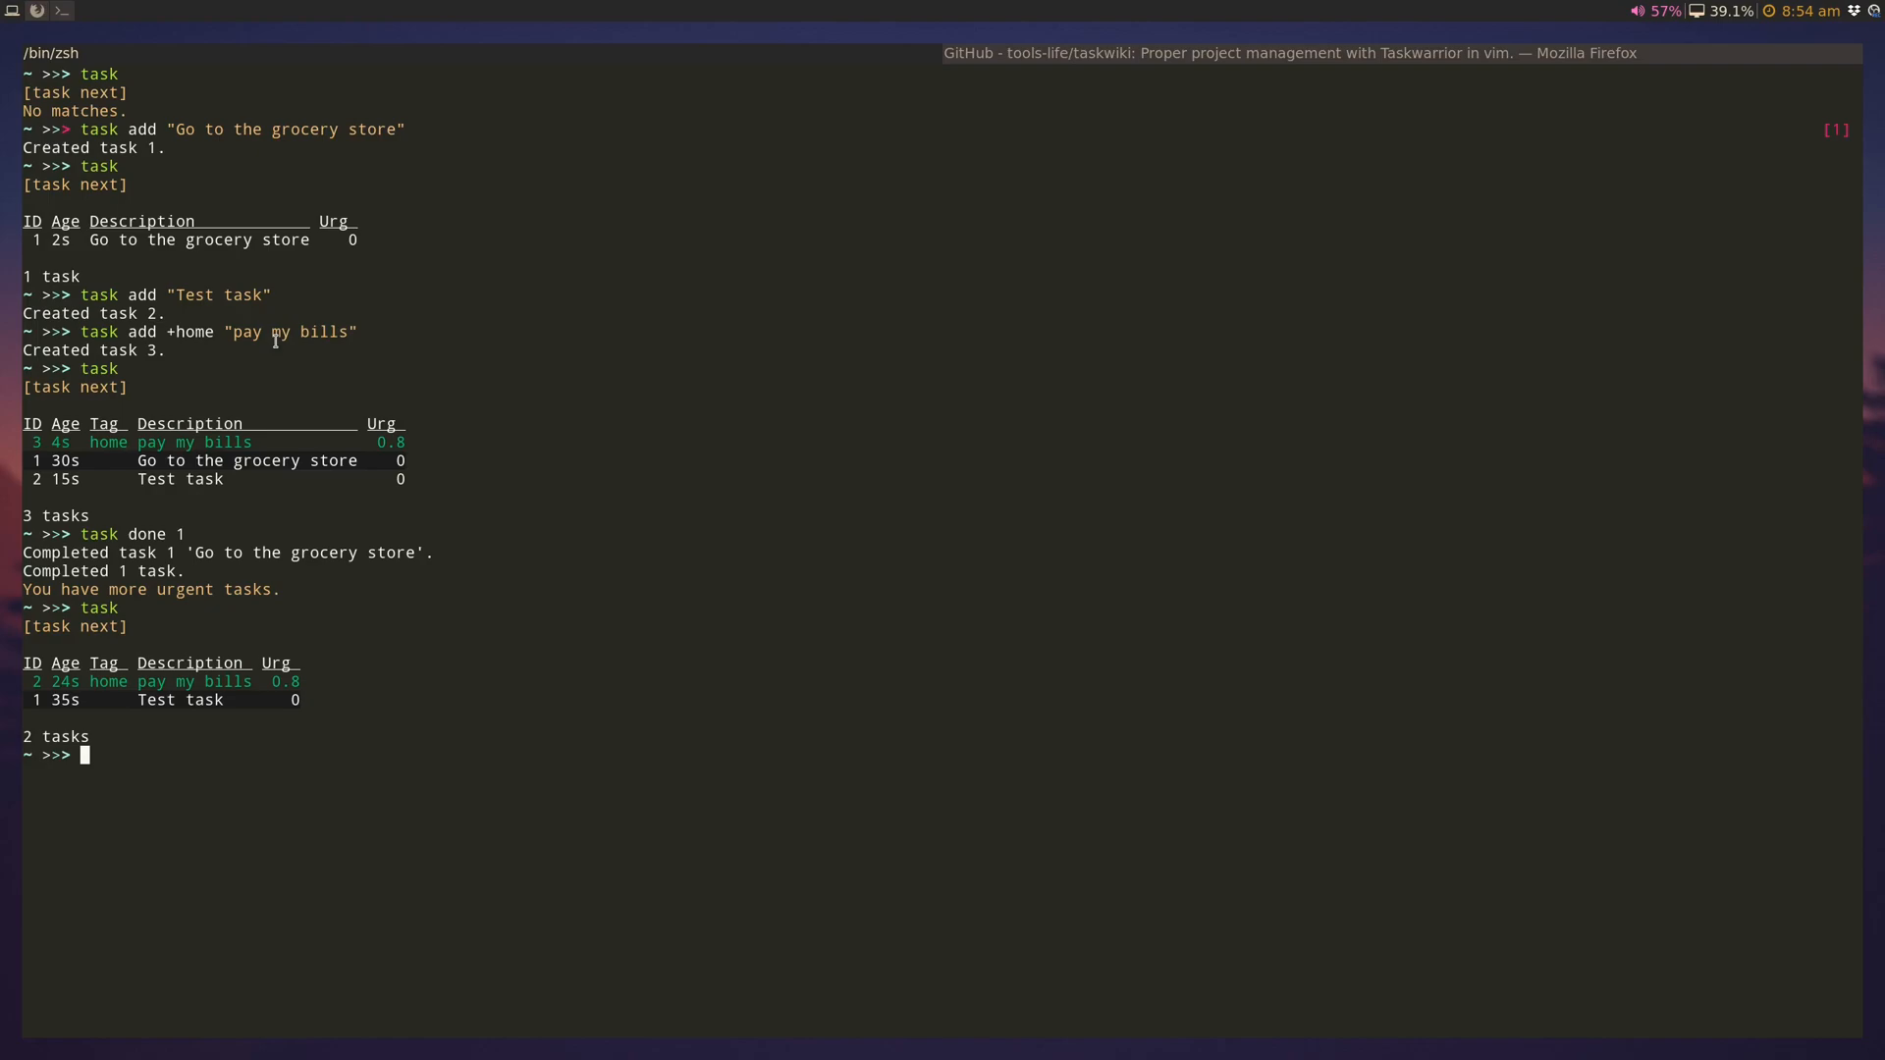
Step: Delete the Test task so only 'pay my bills' remains, then clear the terminal
{"action": "type", "text": "task done 1"}
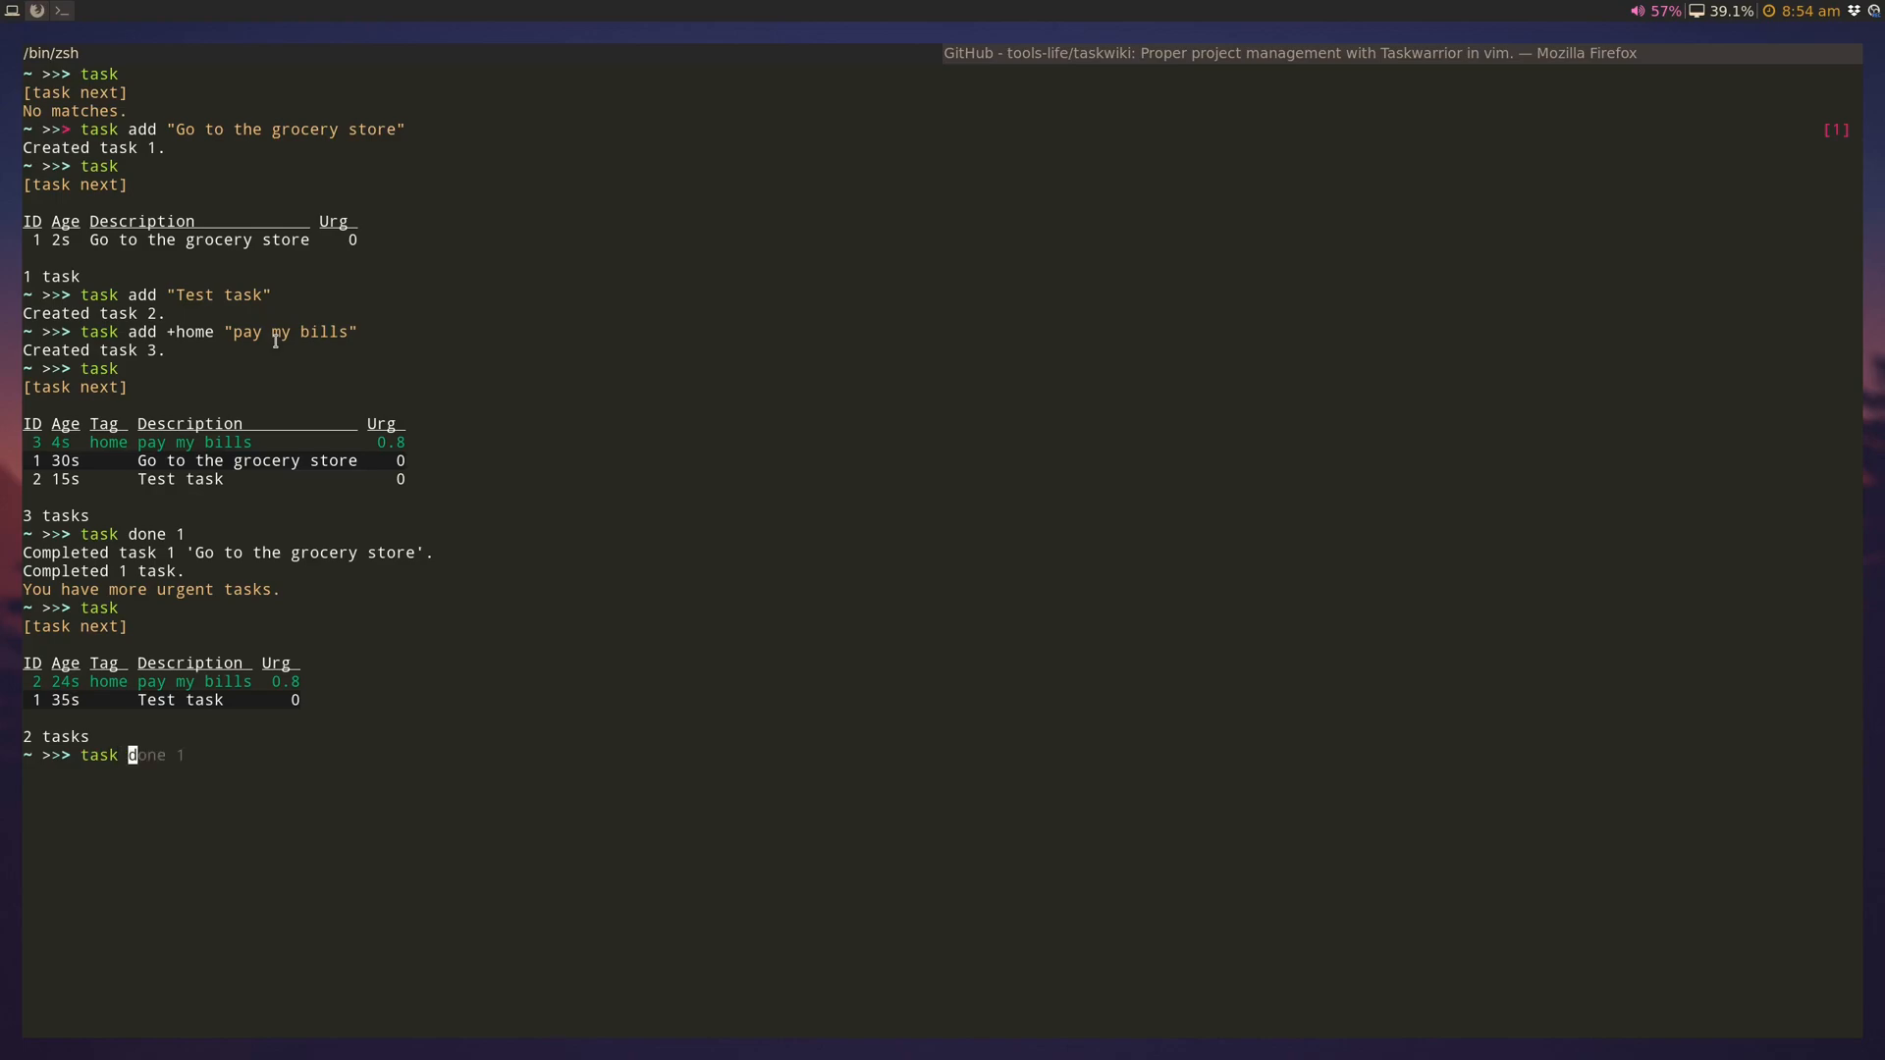
{"action": "type", "text": "dele"}
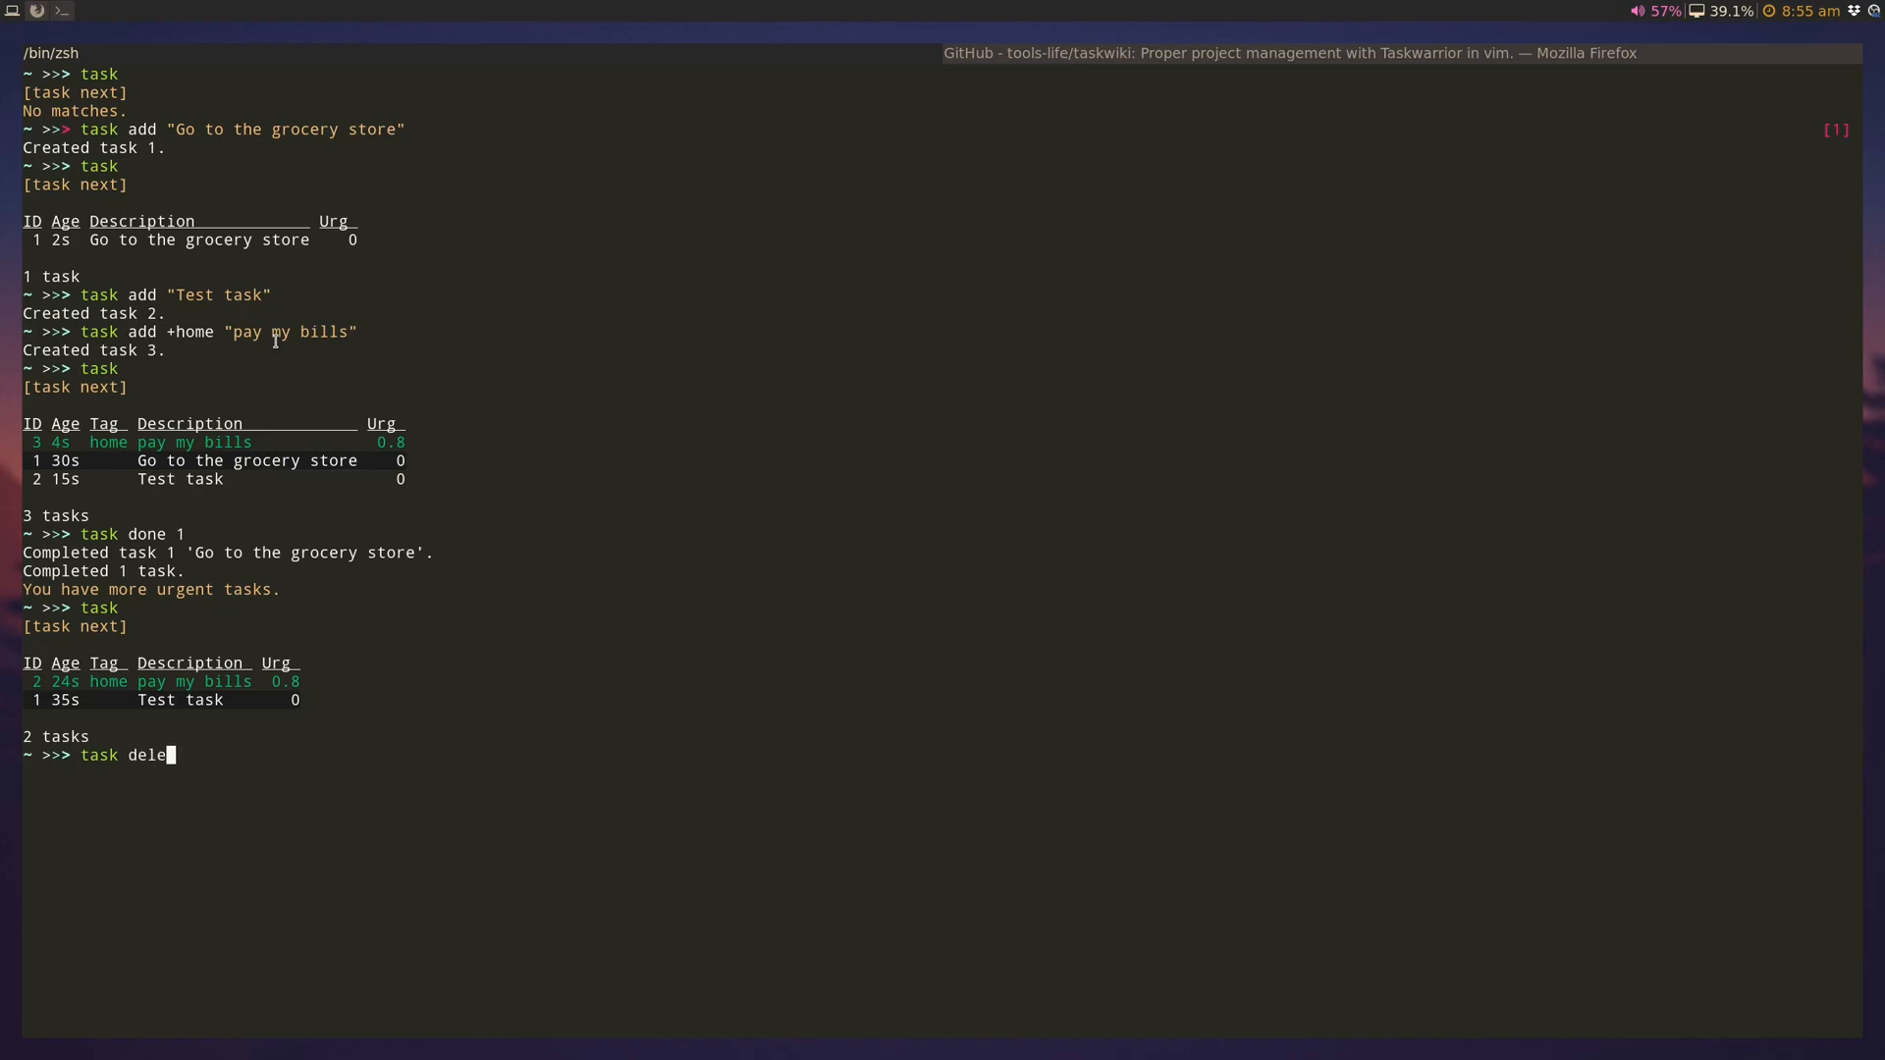
{"action": "key", "text": "Return"}
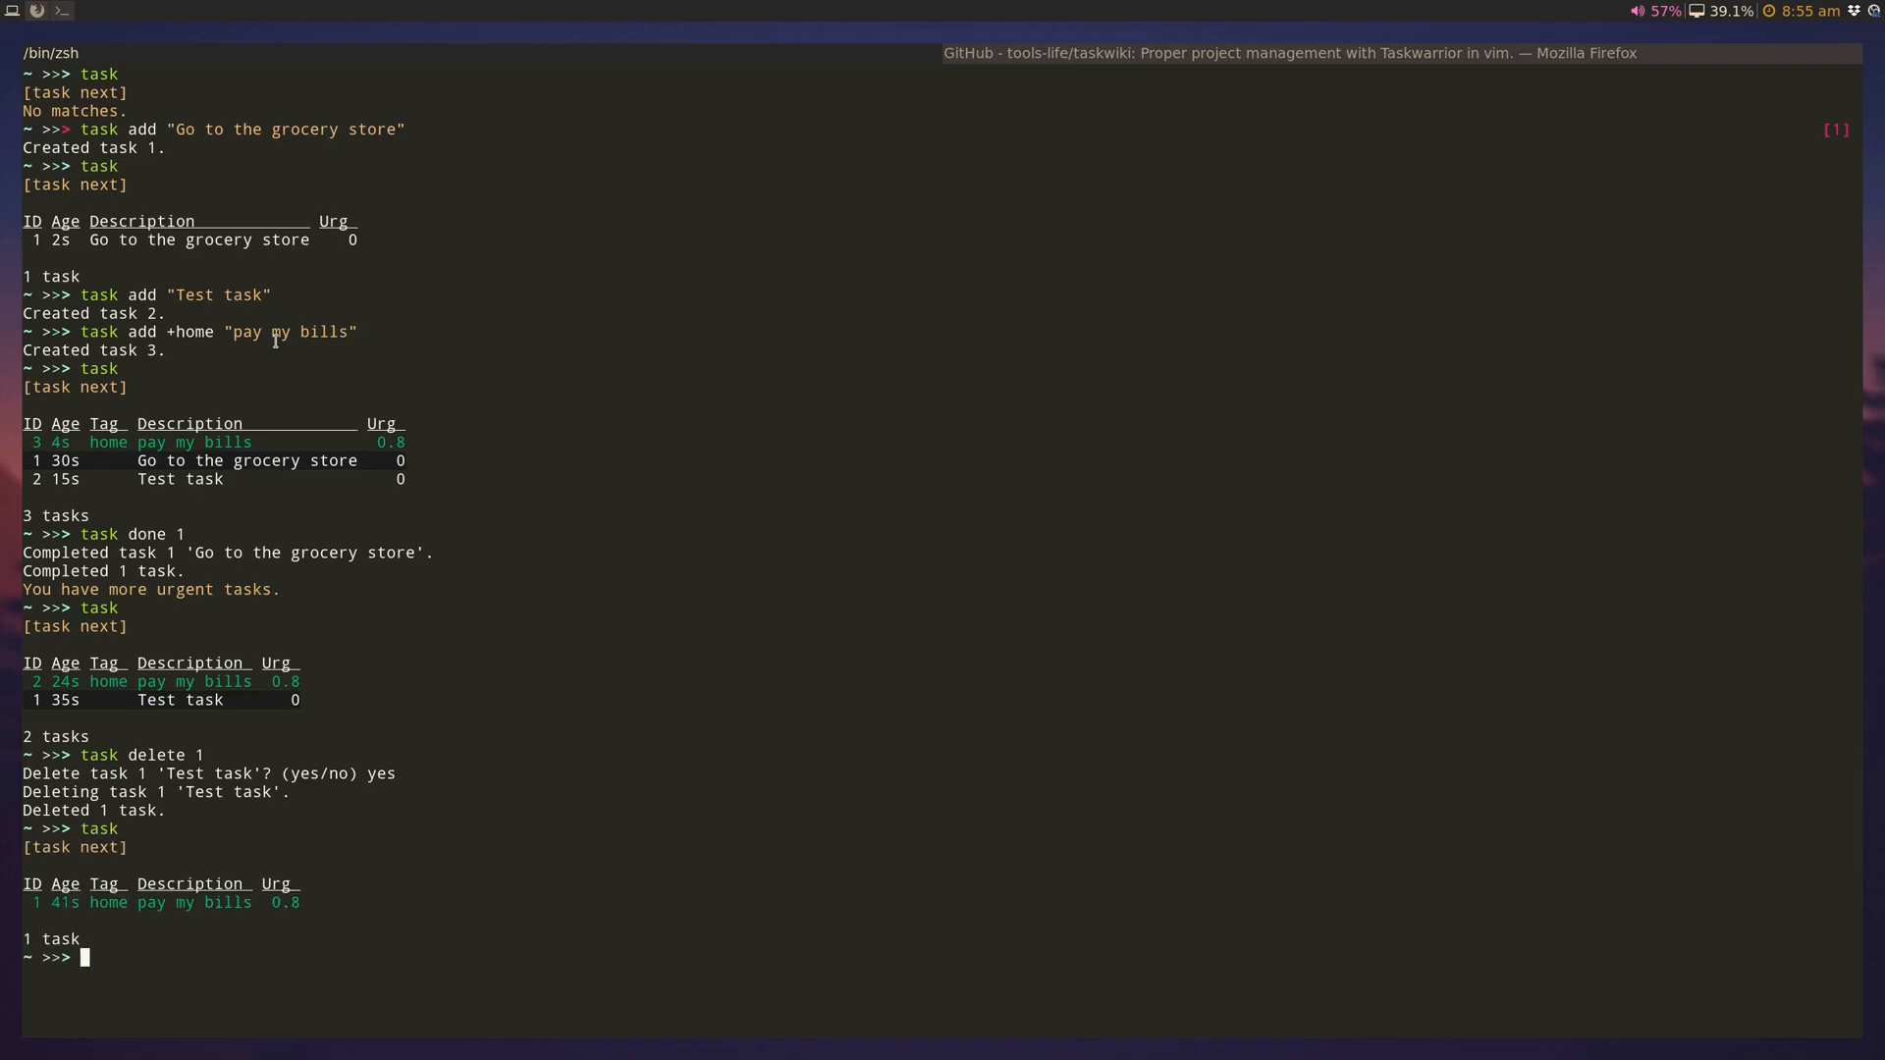
{"action": "mouse_move", "coordinate": [77, 870]}
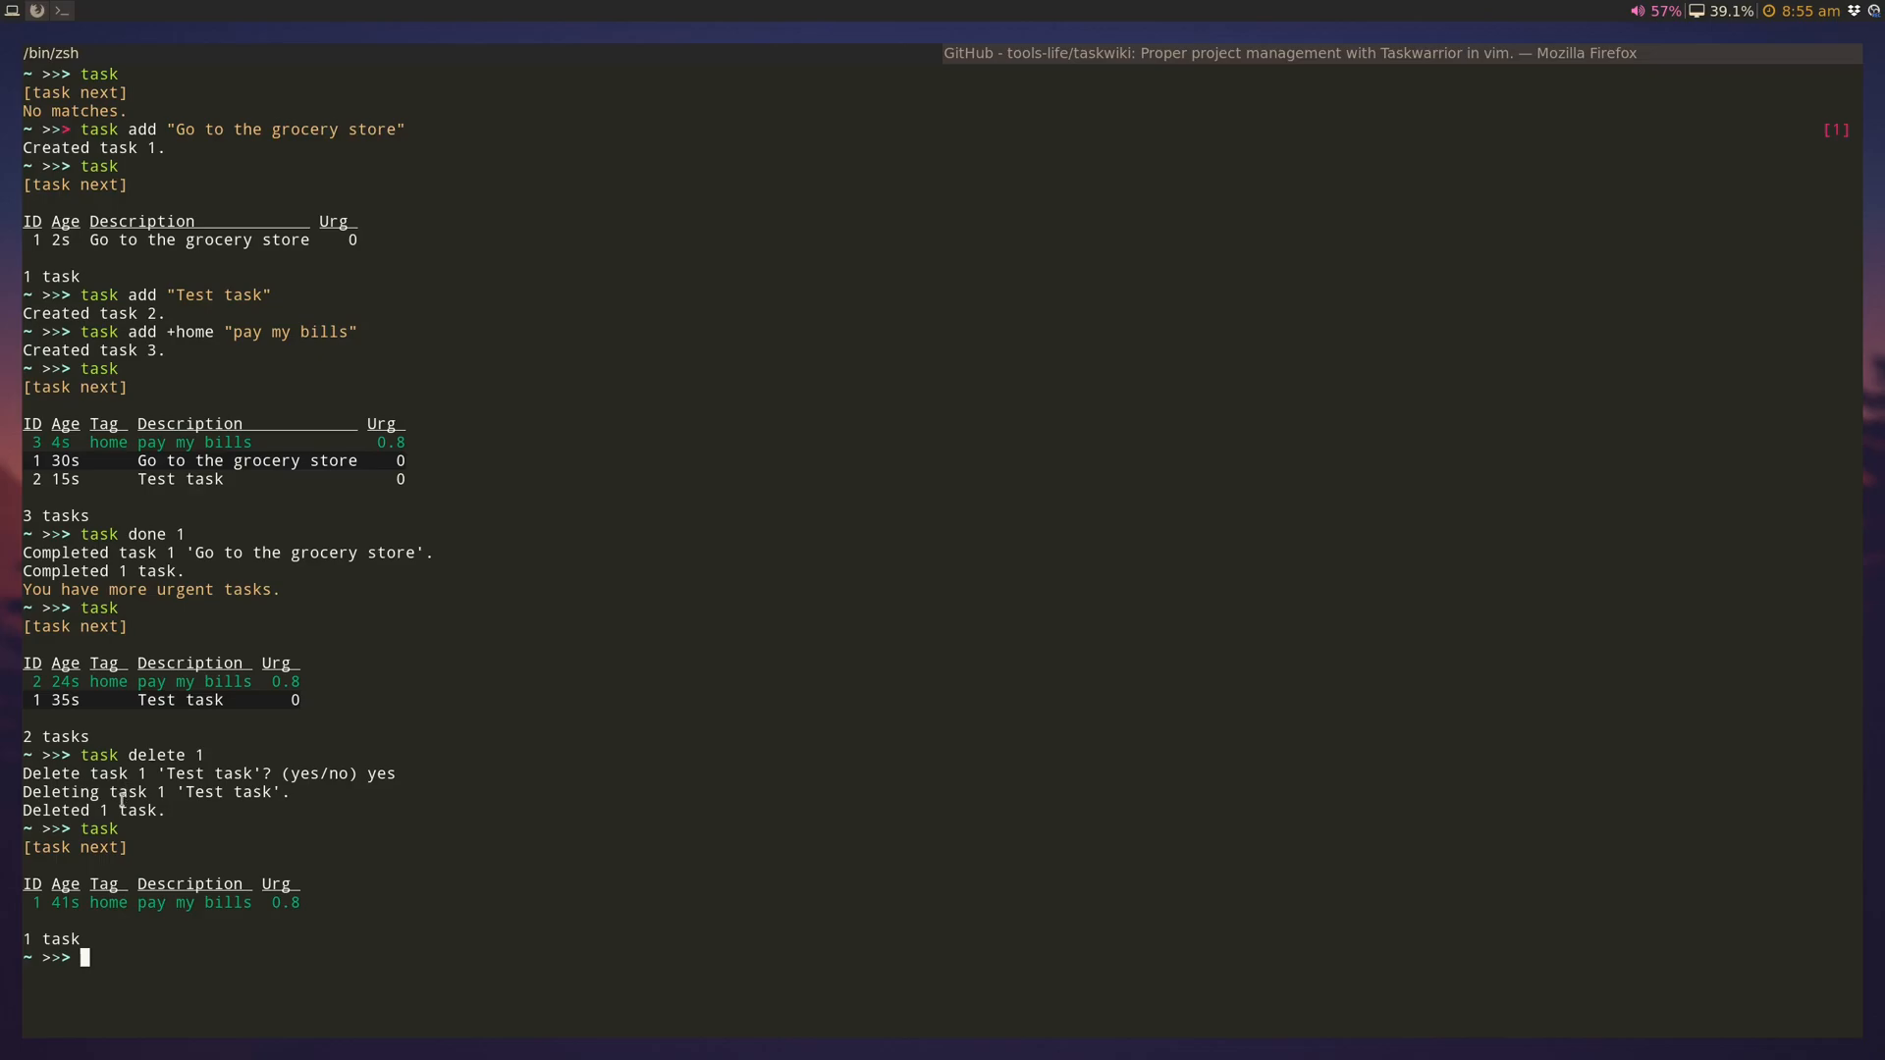
{"action": "mouse_move", "coordinate": [208, 905]}
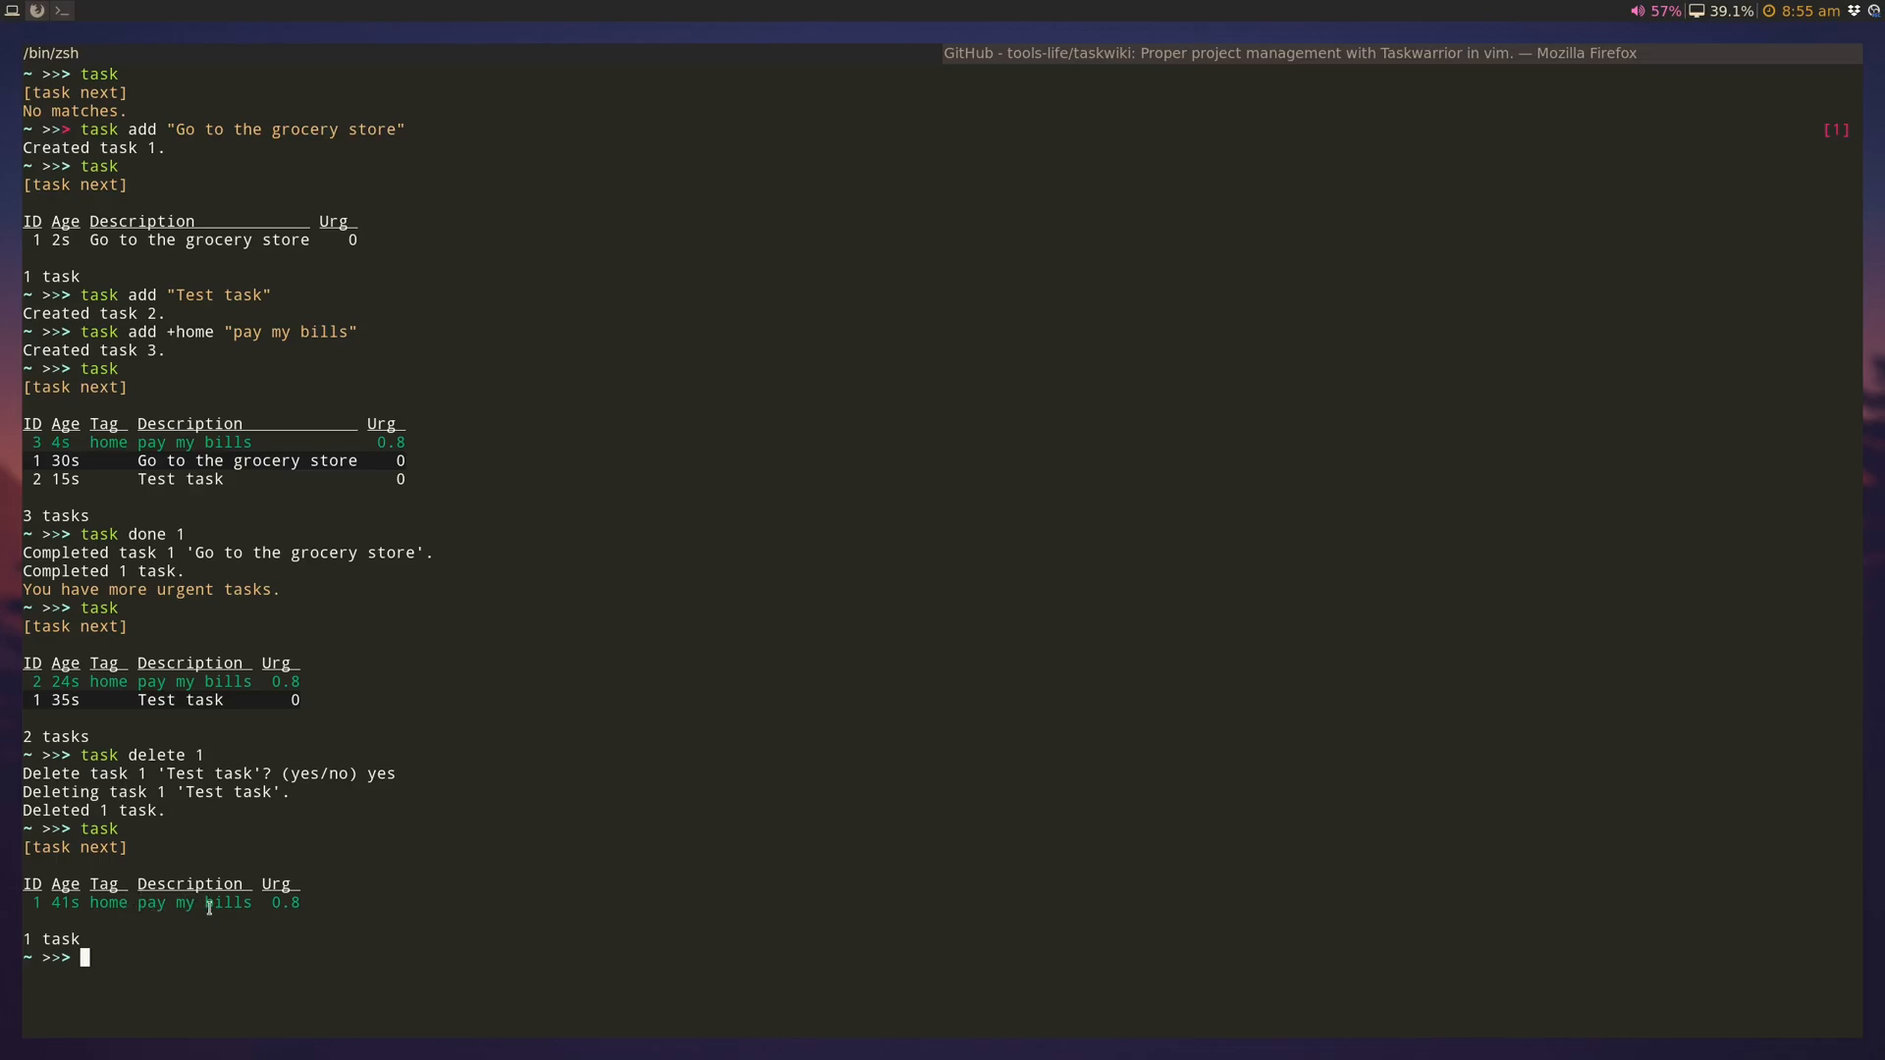
{"action": "type", "text": "clear"}
{"action": "type", "text": "task proj"}
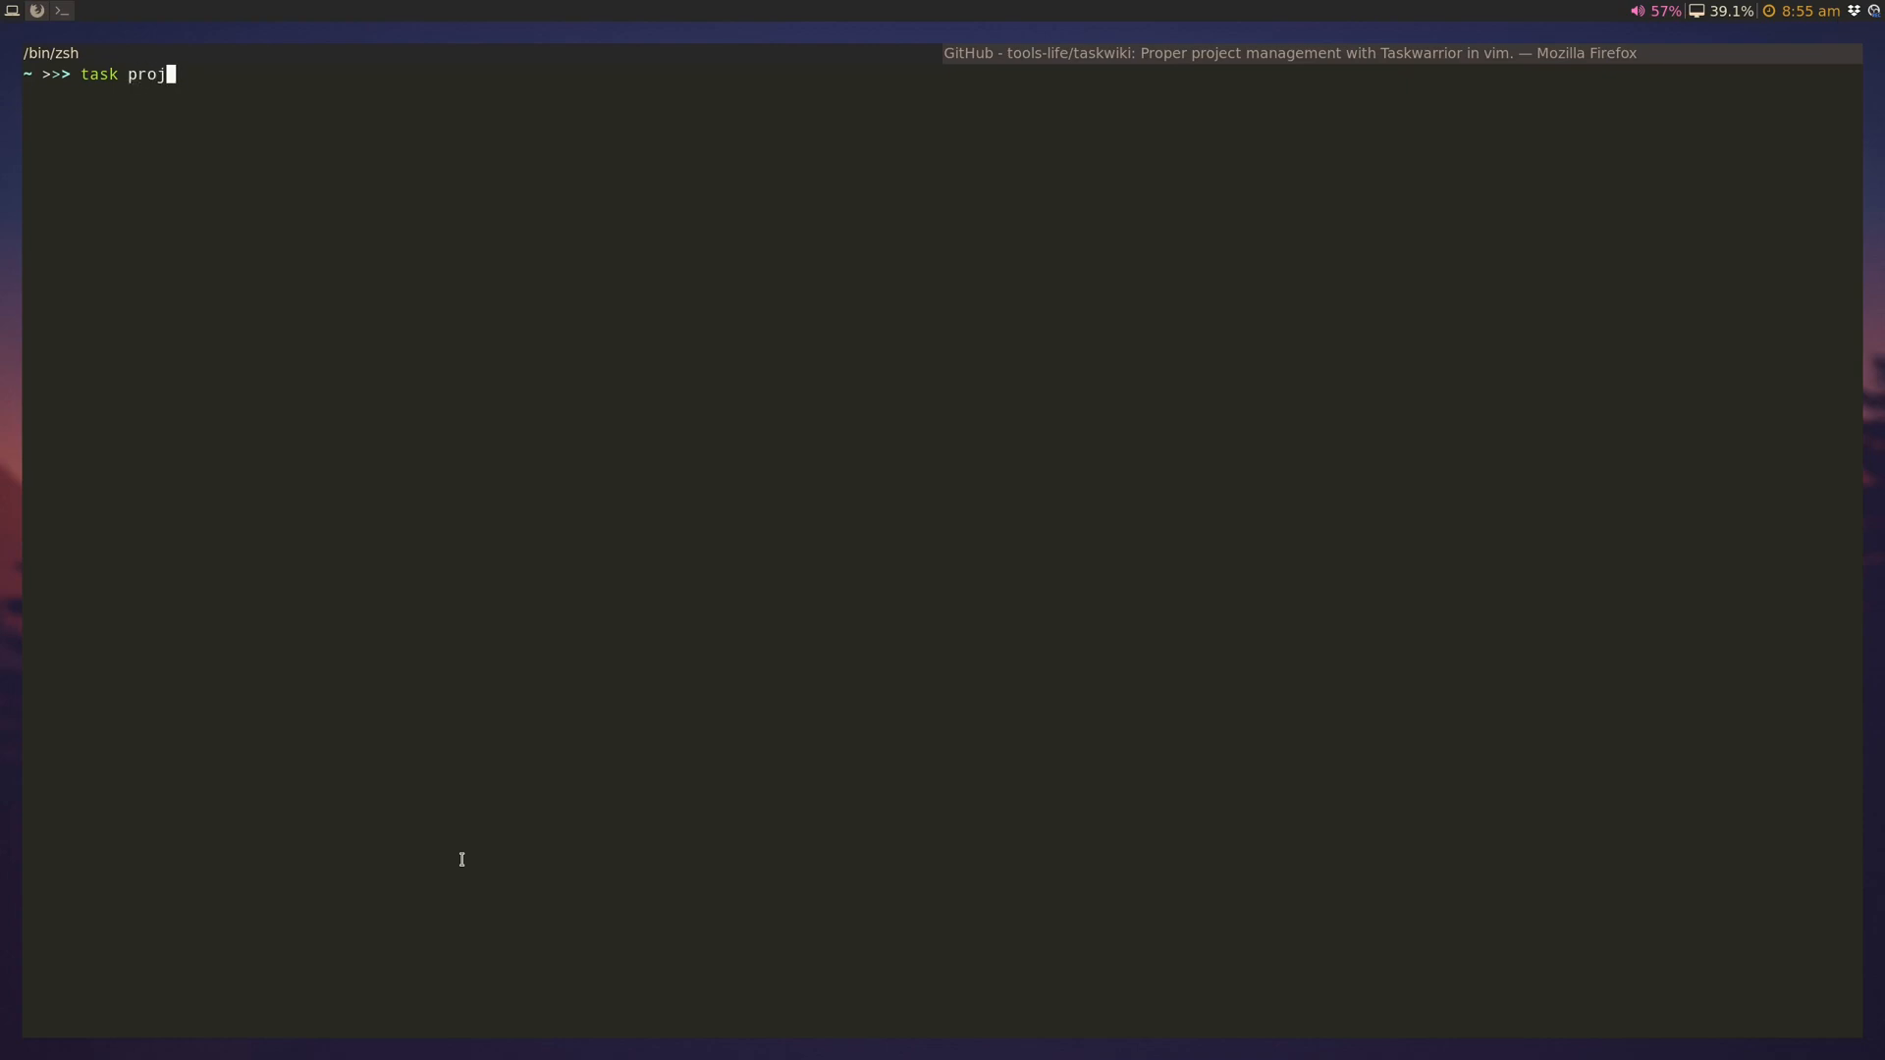
Step: Add a 'Do XYZ' task under project ProjectX and list it beside 'pay my bills'
{"action": "type", "text": "ect:"}
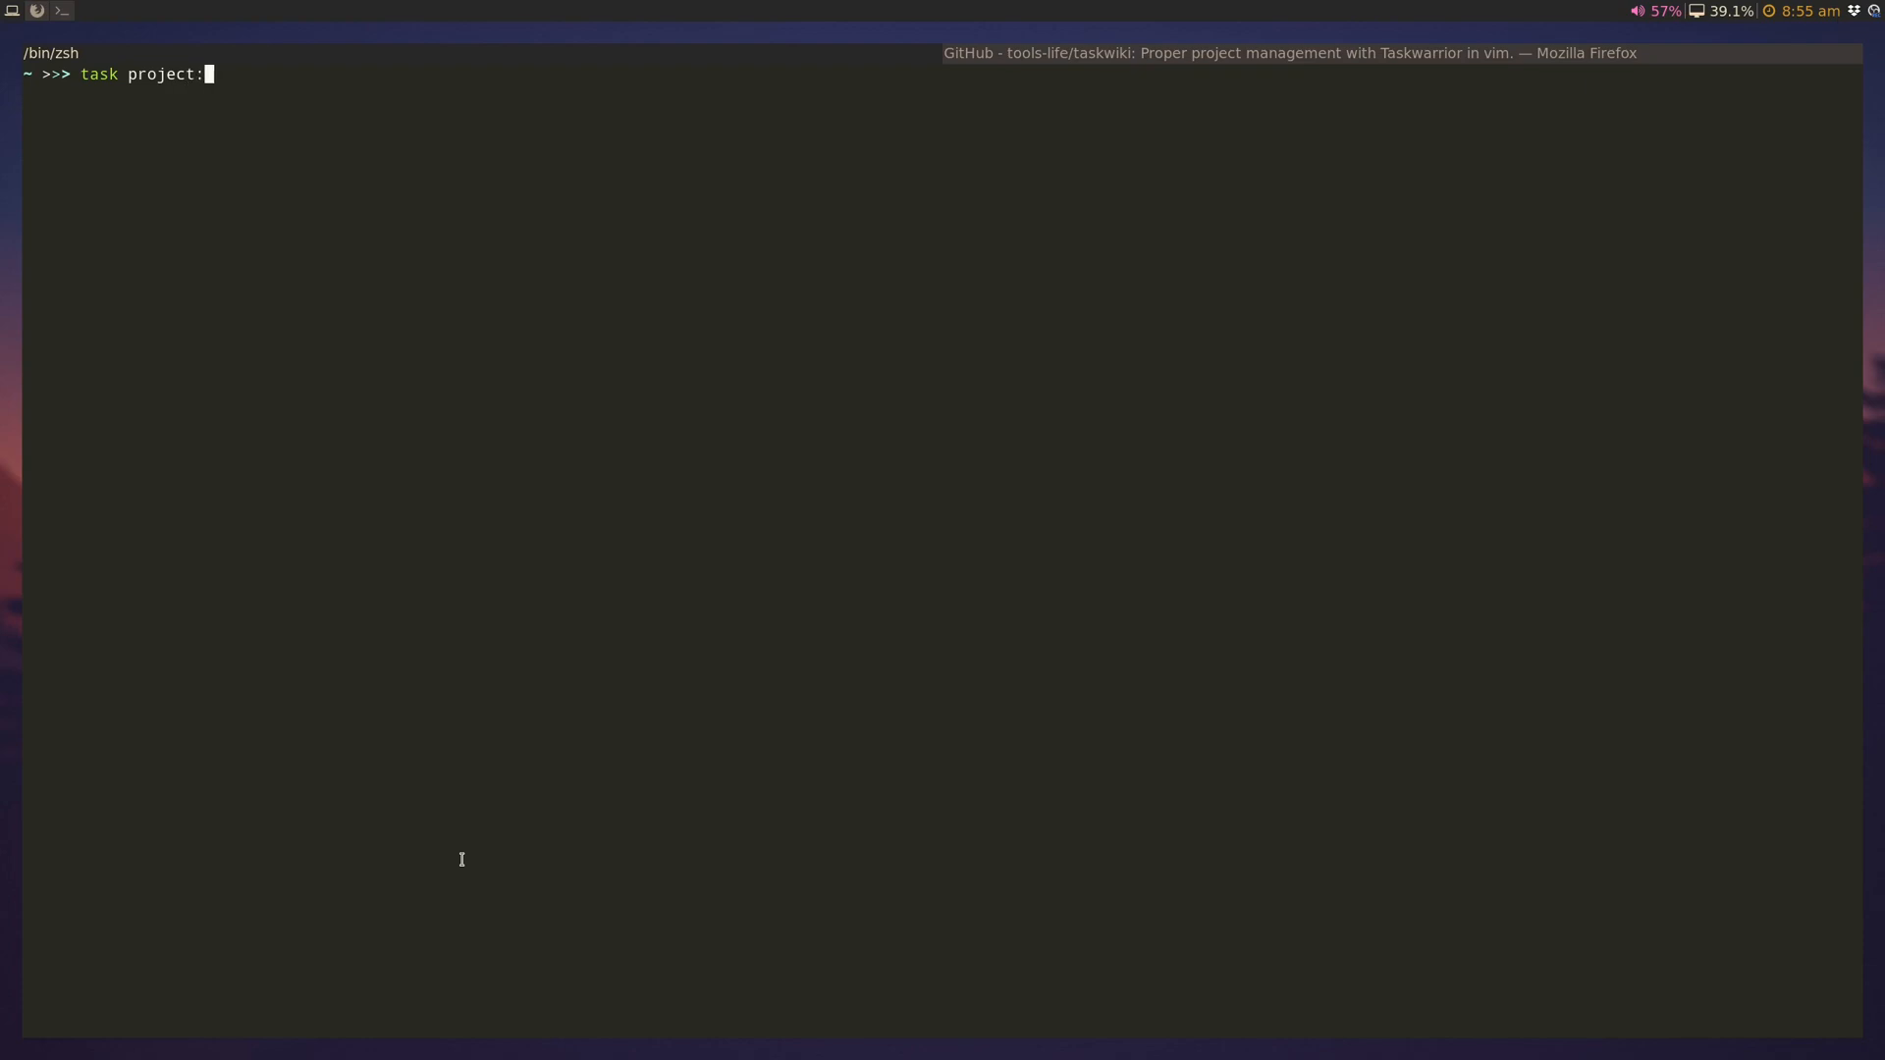
{"action": "type", "text": "Project"}
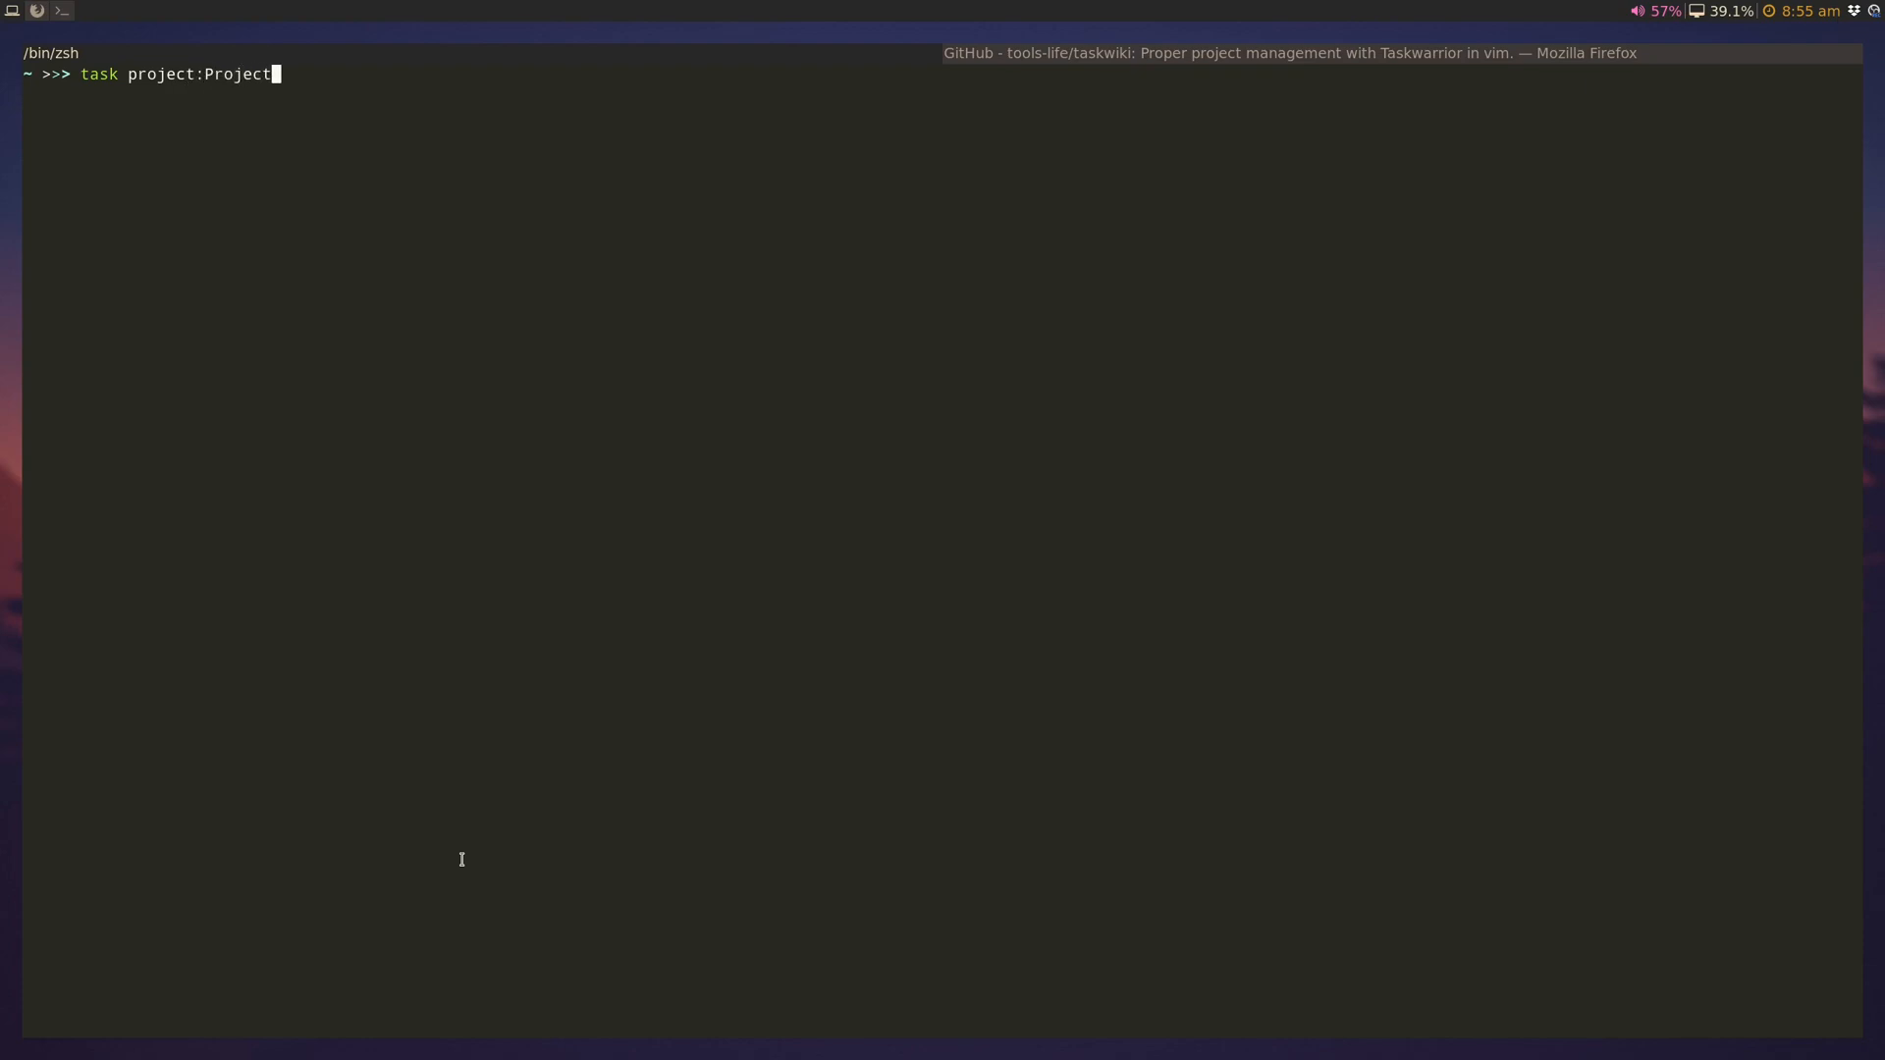
{"action": "type", "text": "X add"}
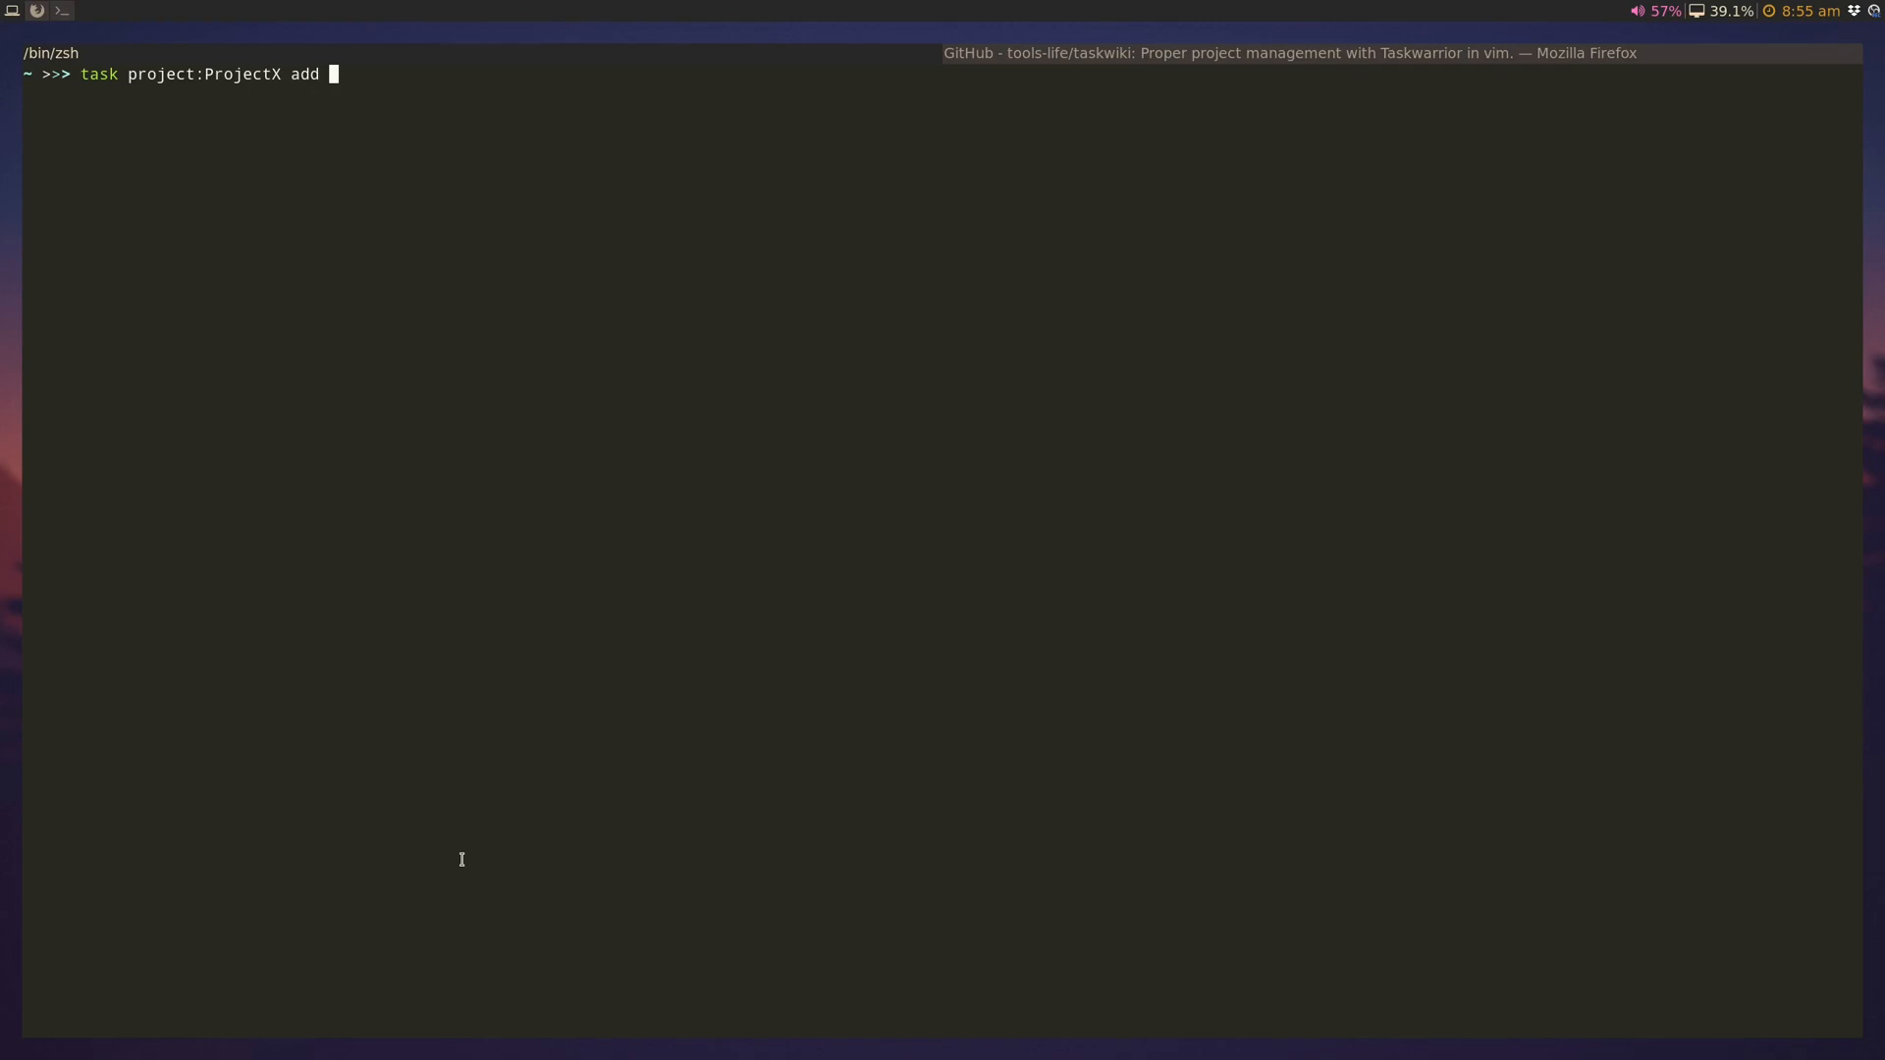
{"action": "type", "text": "\"Do X"}
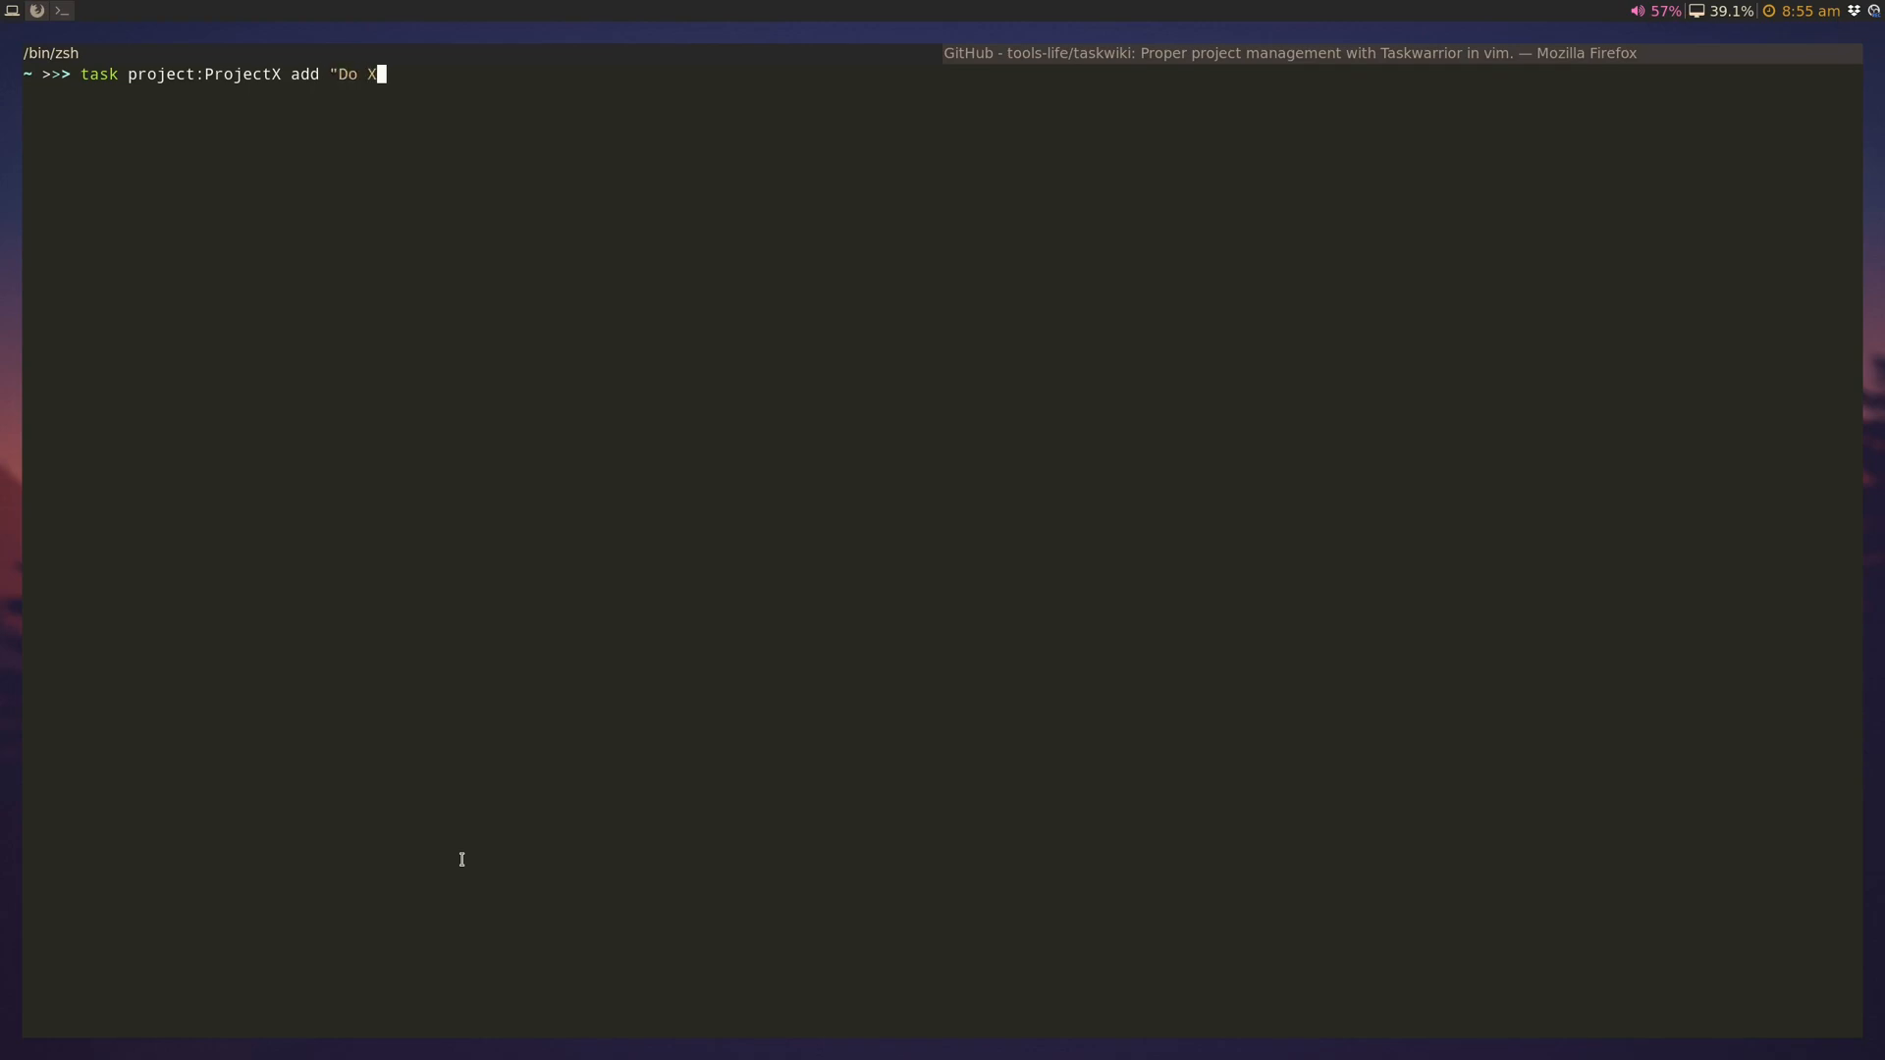
{"action": "key", "text": "Return"}
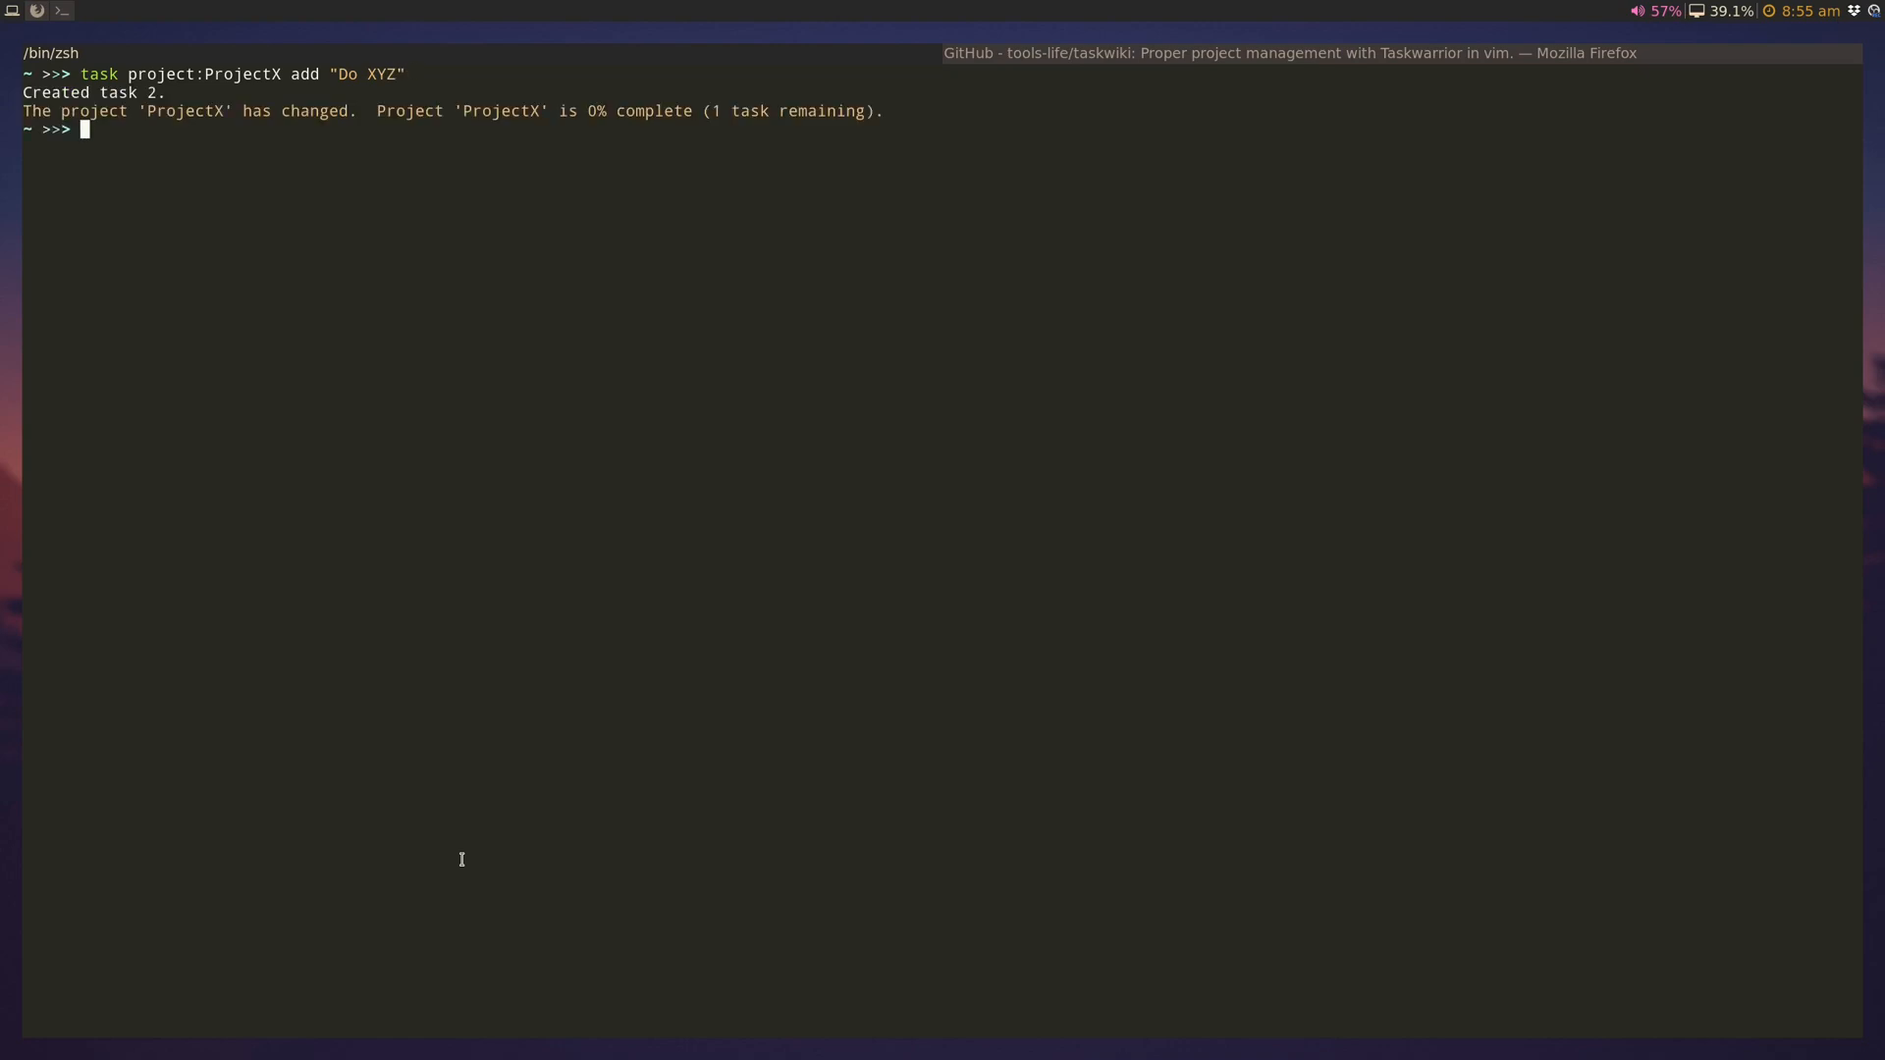
{"action": "mouse_move", "coordinate": [157, 106]}
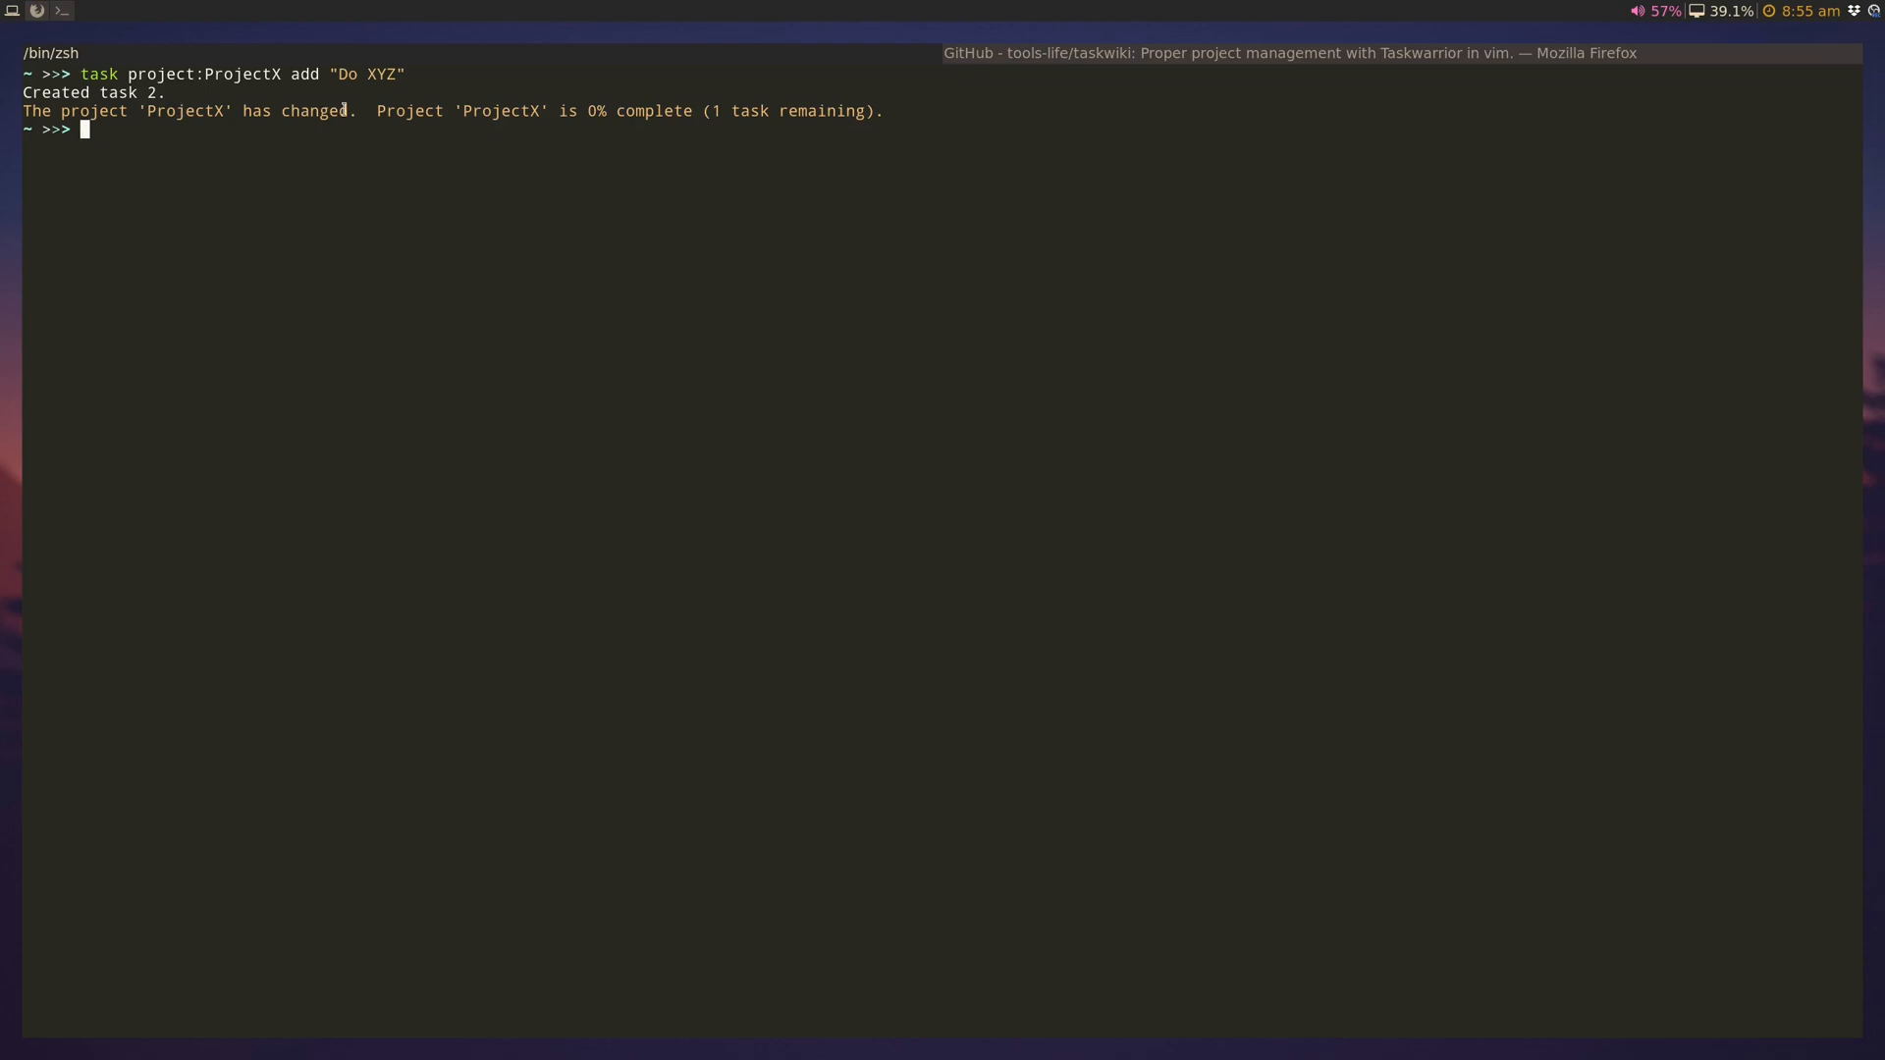
{"action": "mouse_move", "coordinate": [377, 165]}
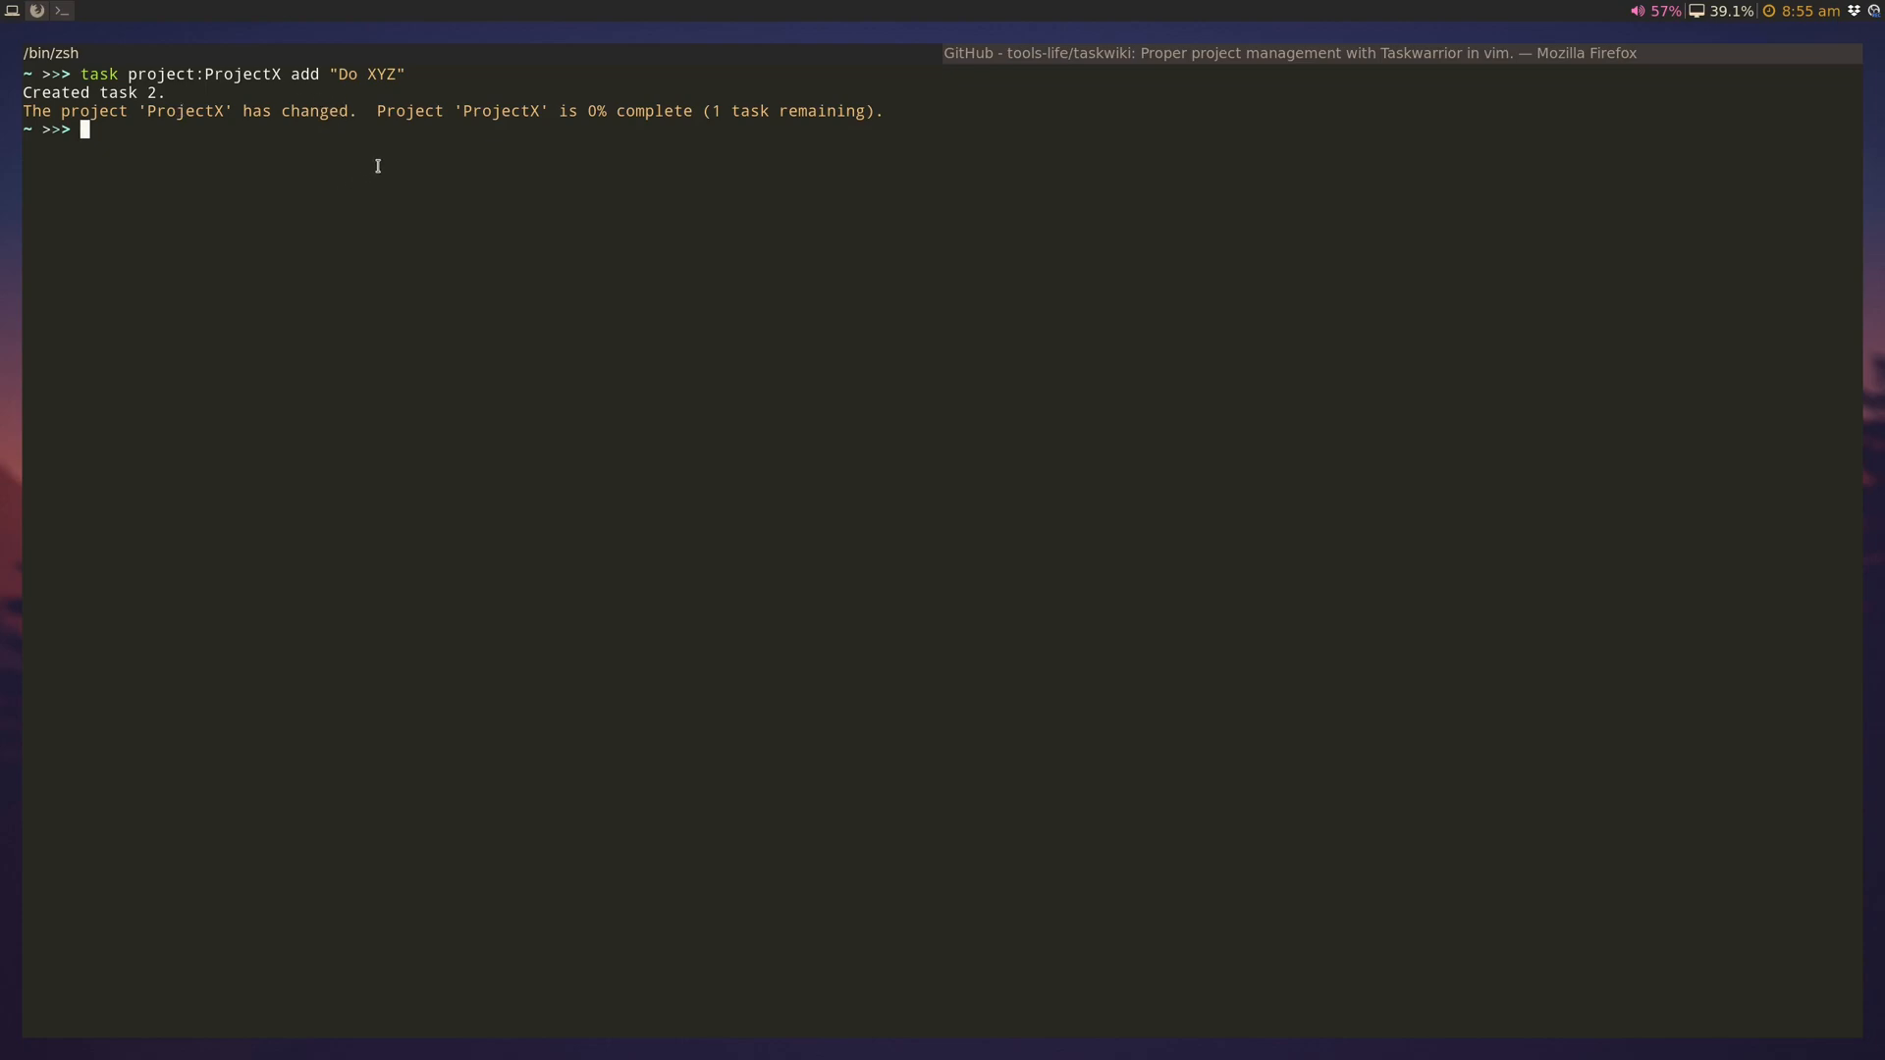
{"action": "mouse_move", "coordinate": [397, 157]}
{"action": "type", "text": "task"}
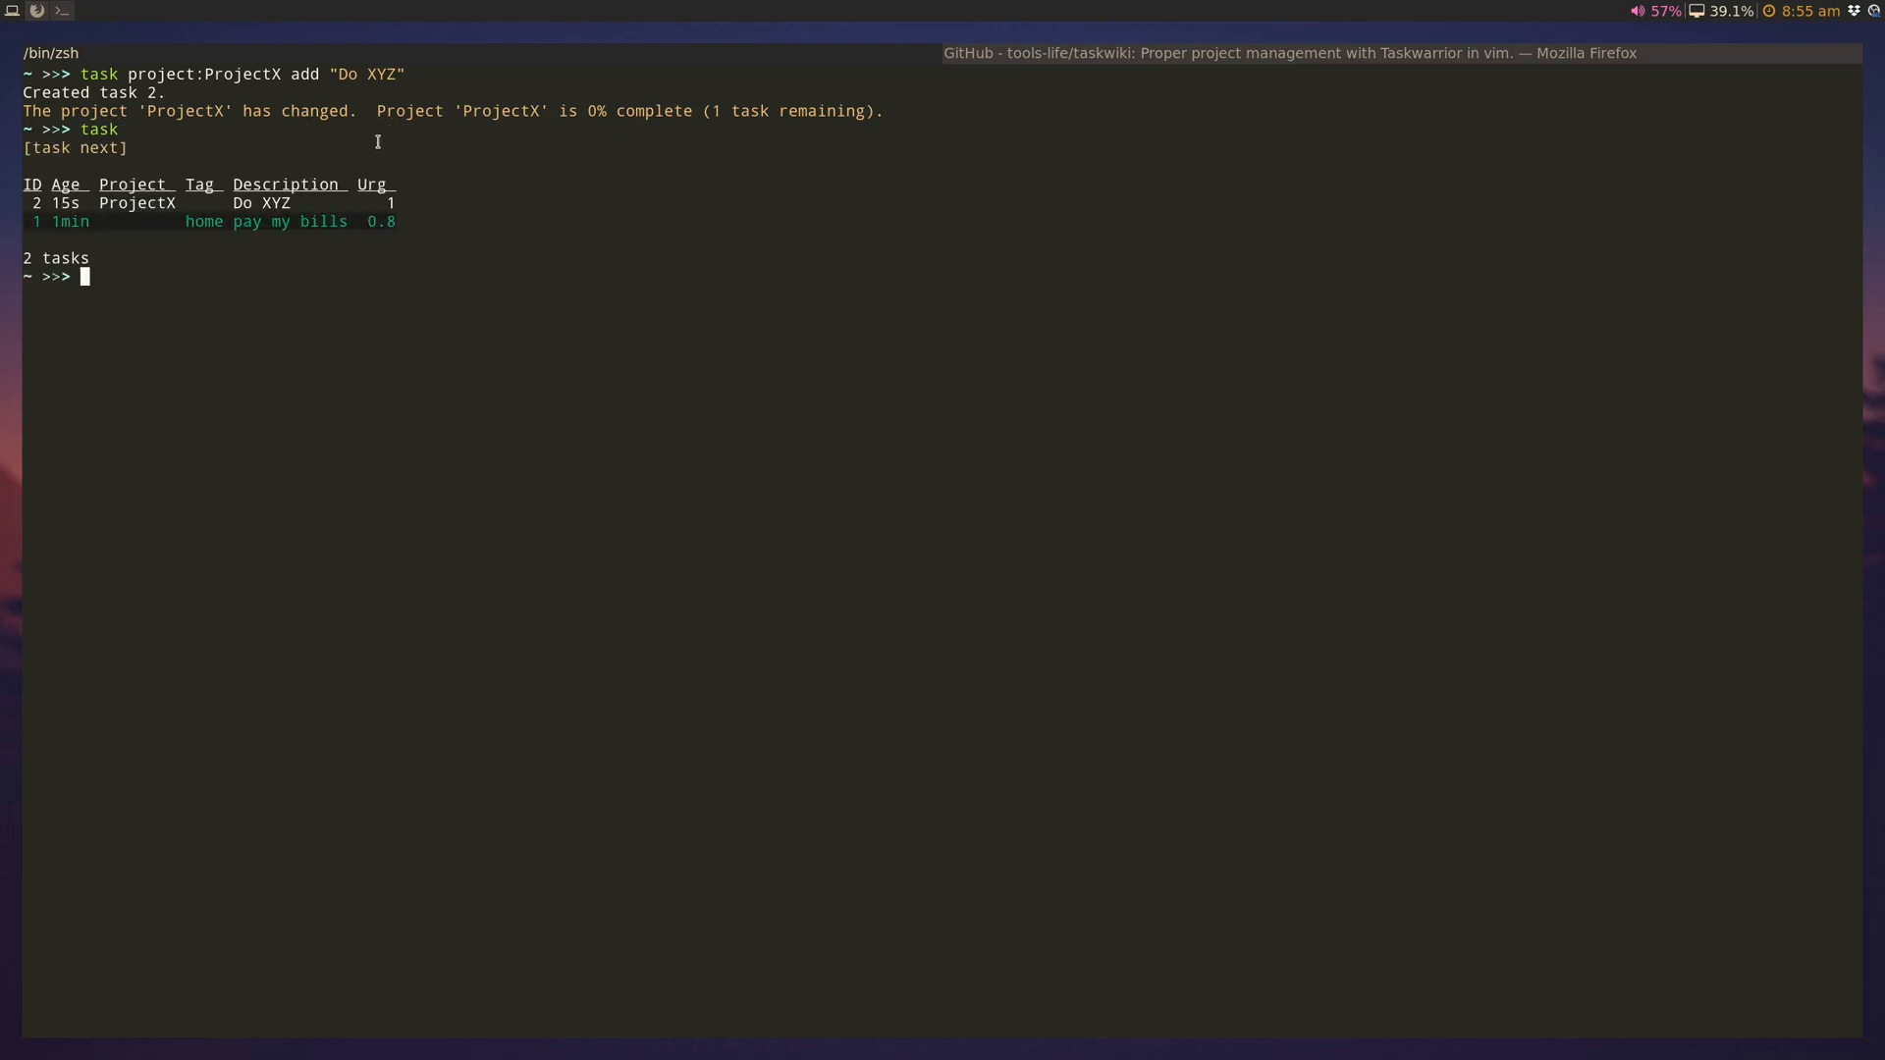
{"action": "mouse_move", "coordinate": [177, 194]}
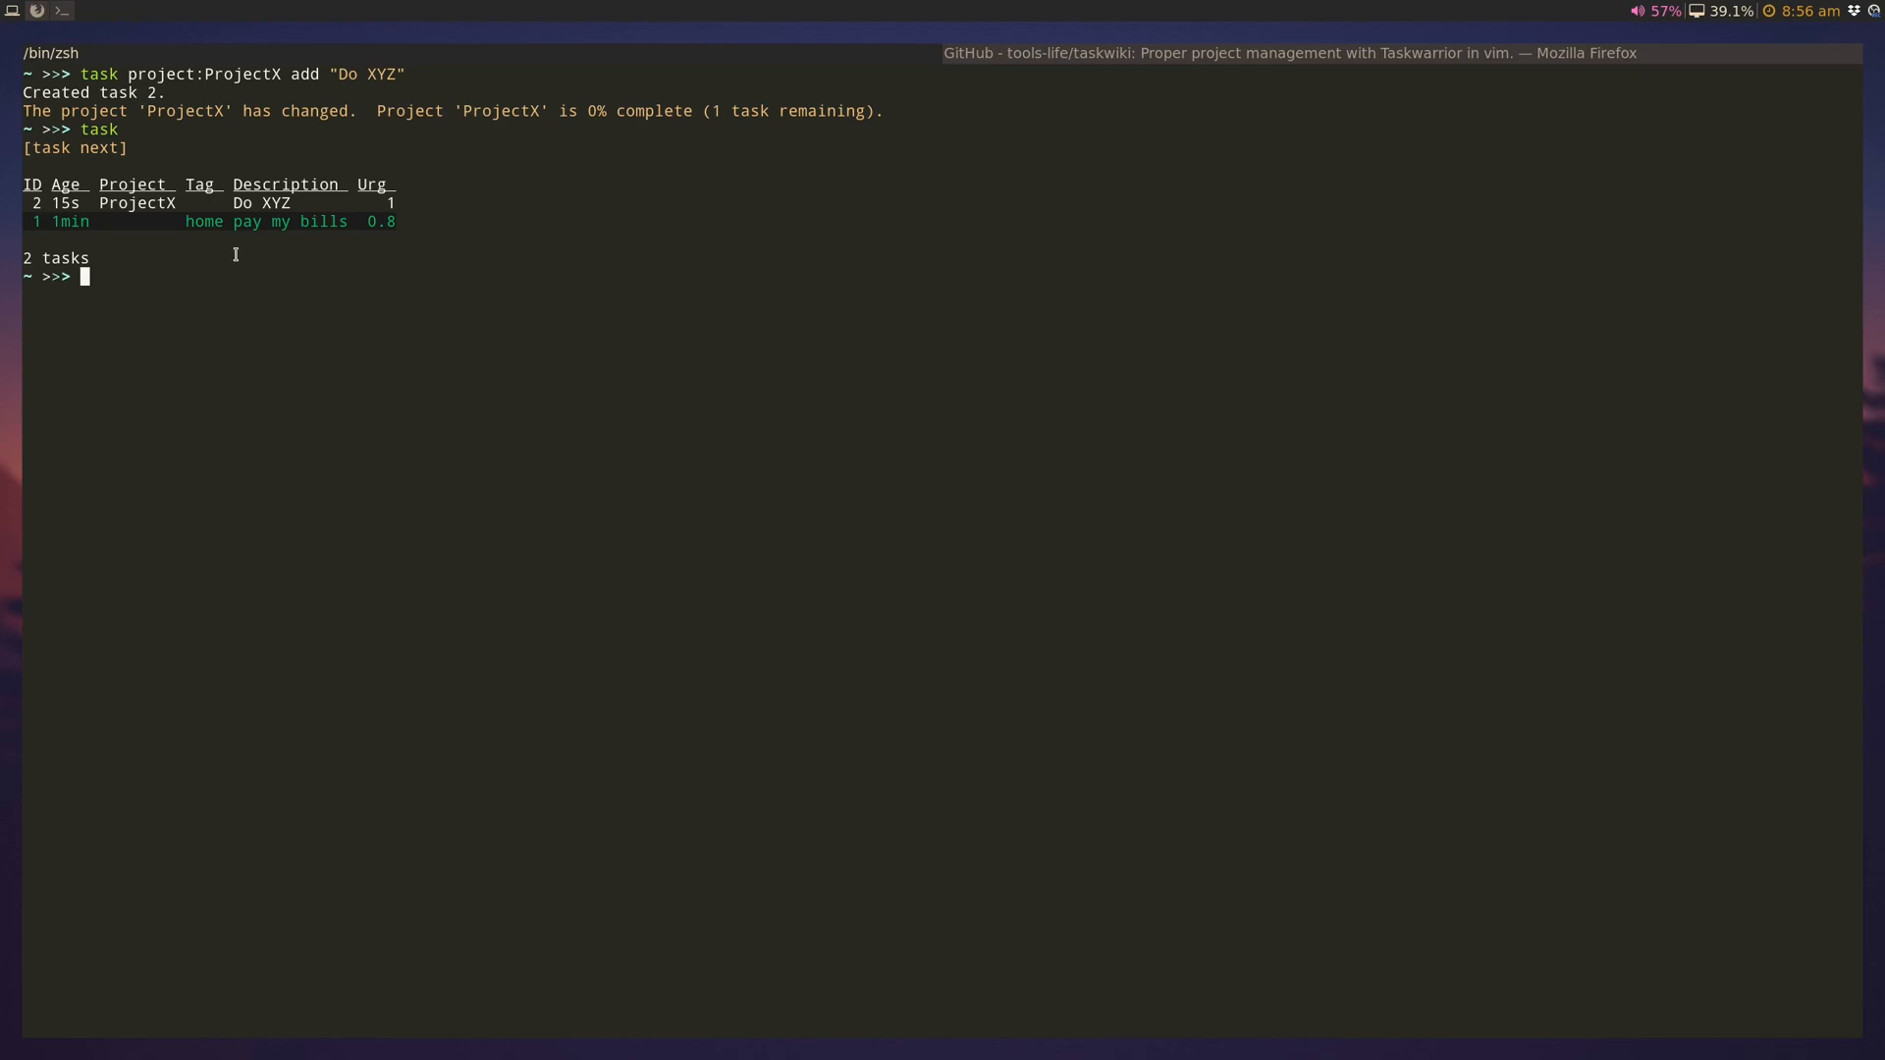
{"action": "mouse_move", "coordinate": [289, 287]}
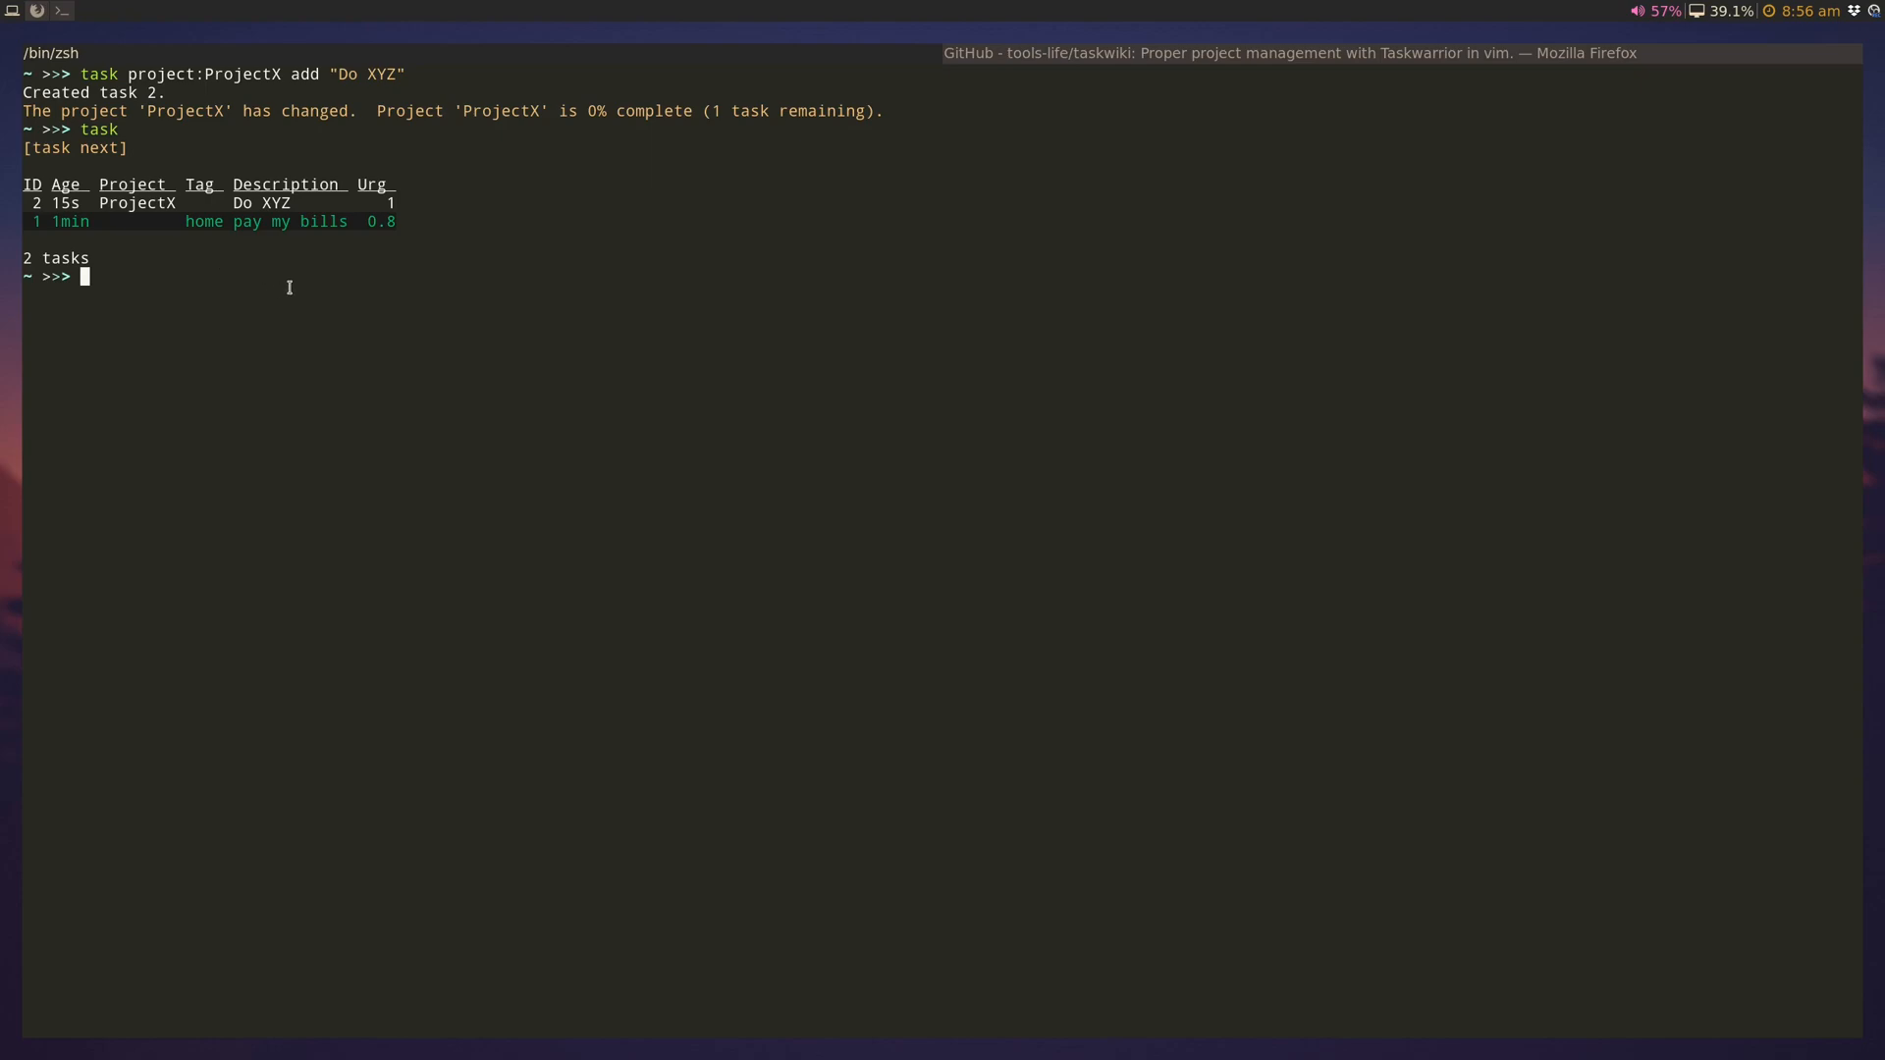
{"action": "mouse_move", "coordinate": [79, 178]}
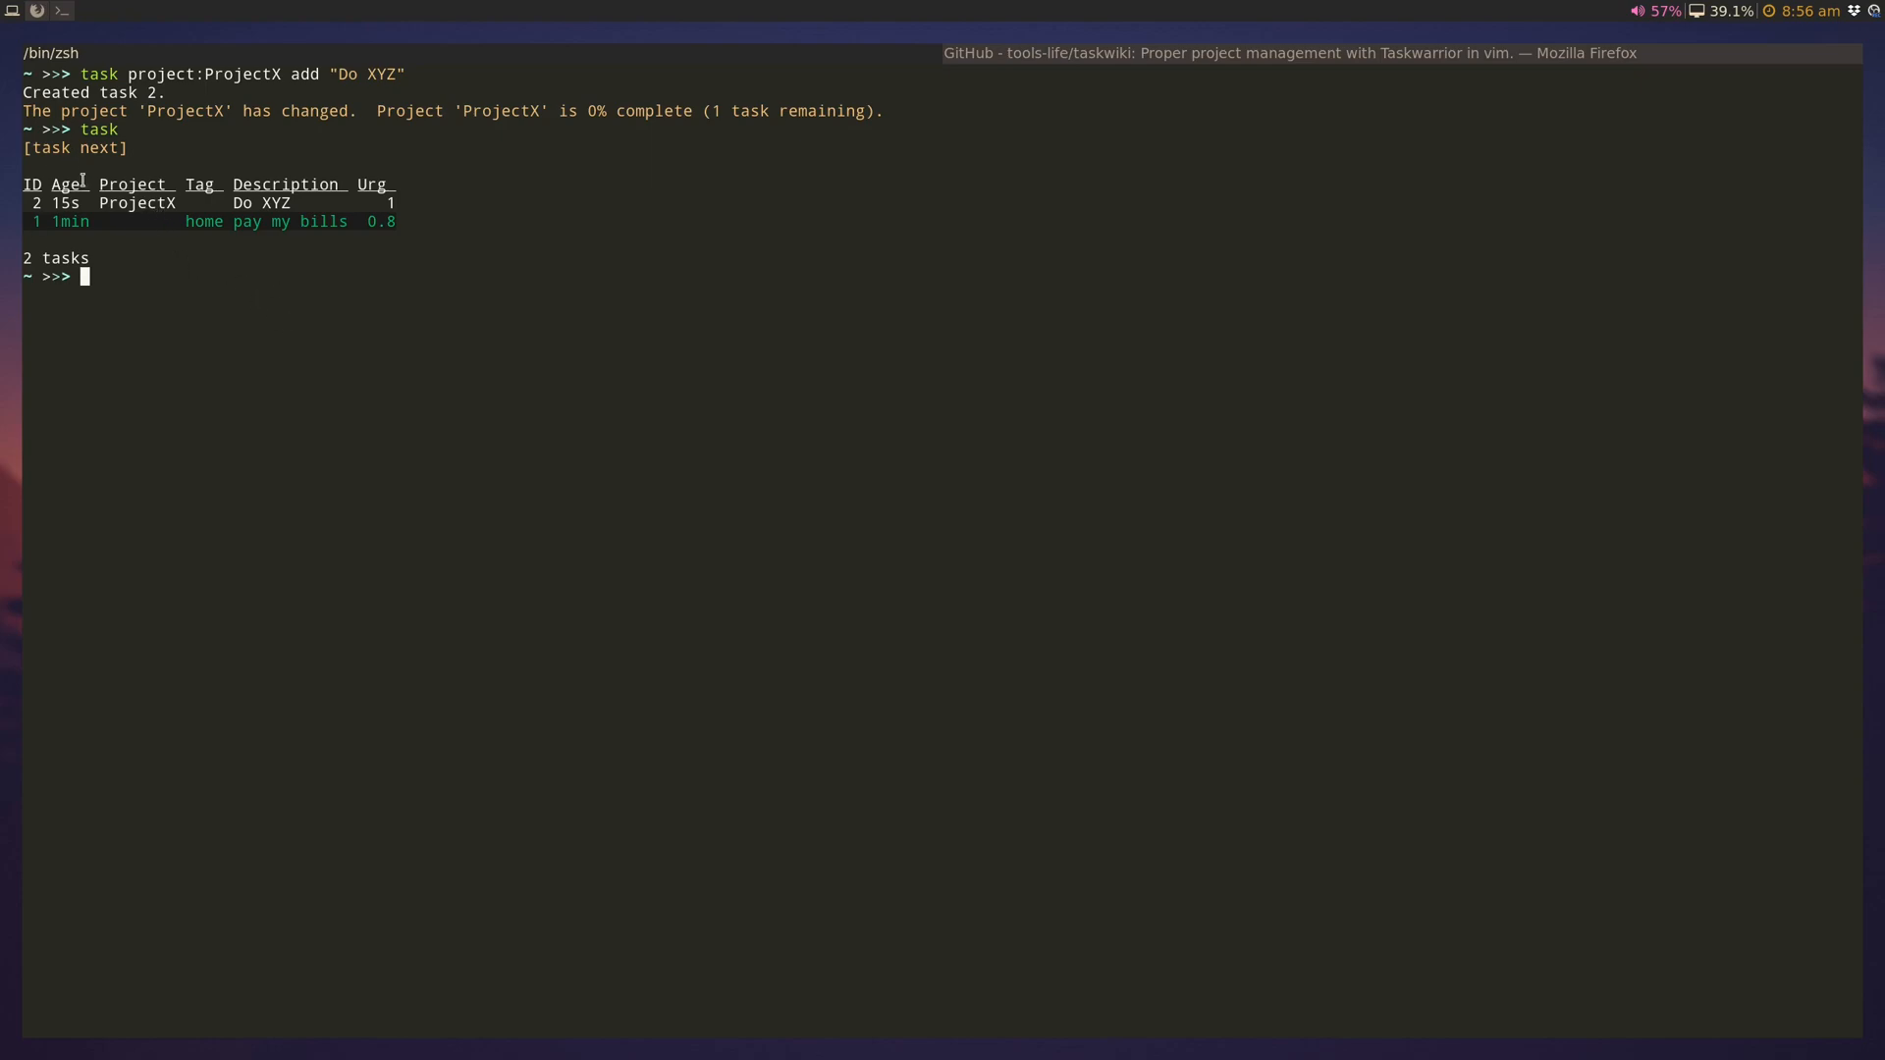
{"action": "mouse_move", "coordinate": [369, 334]}
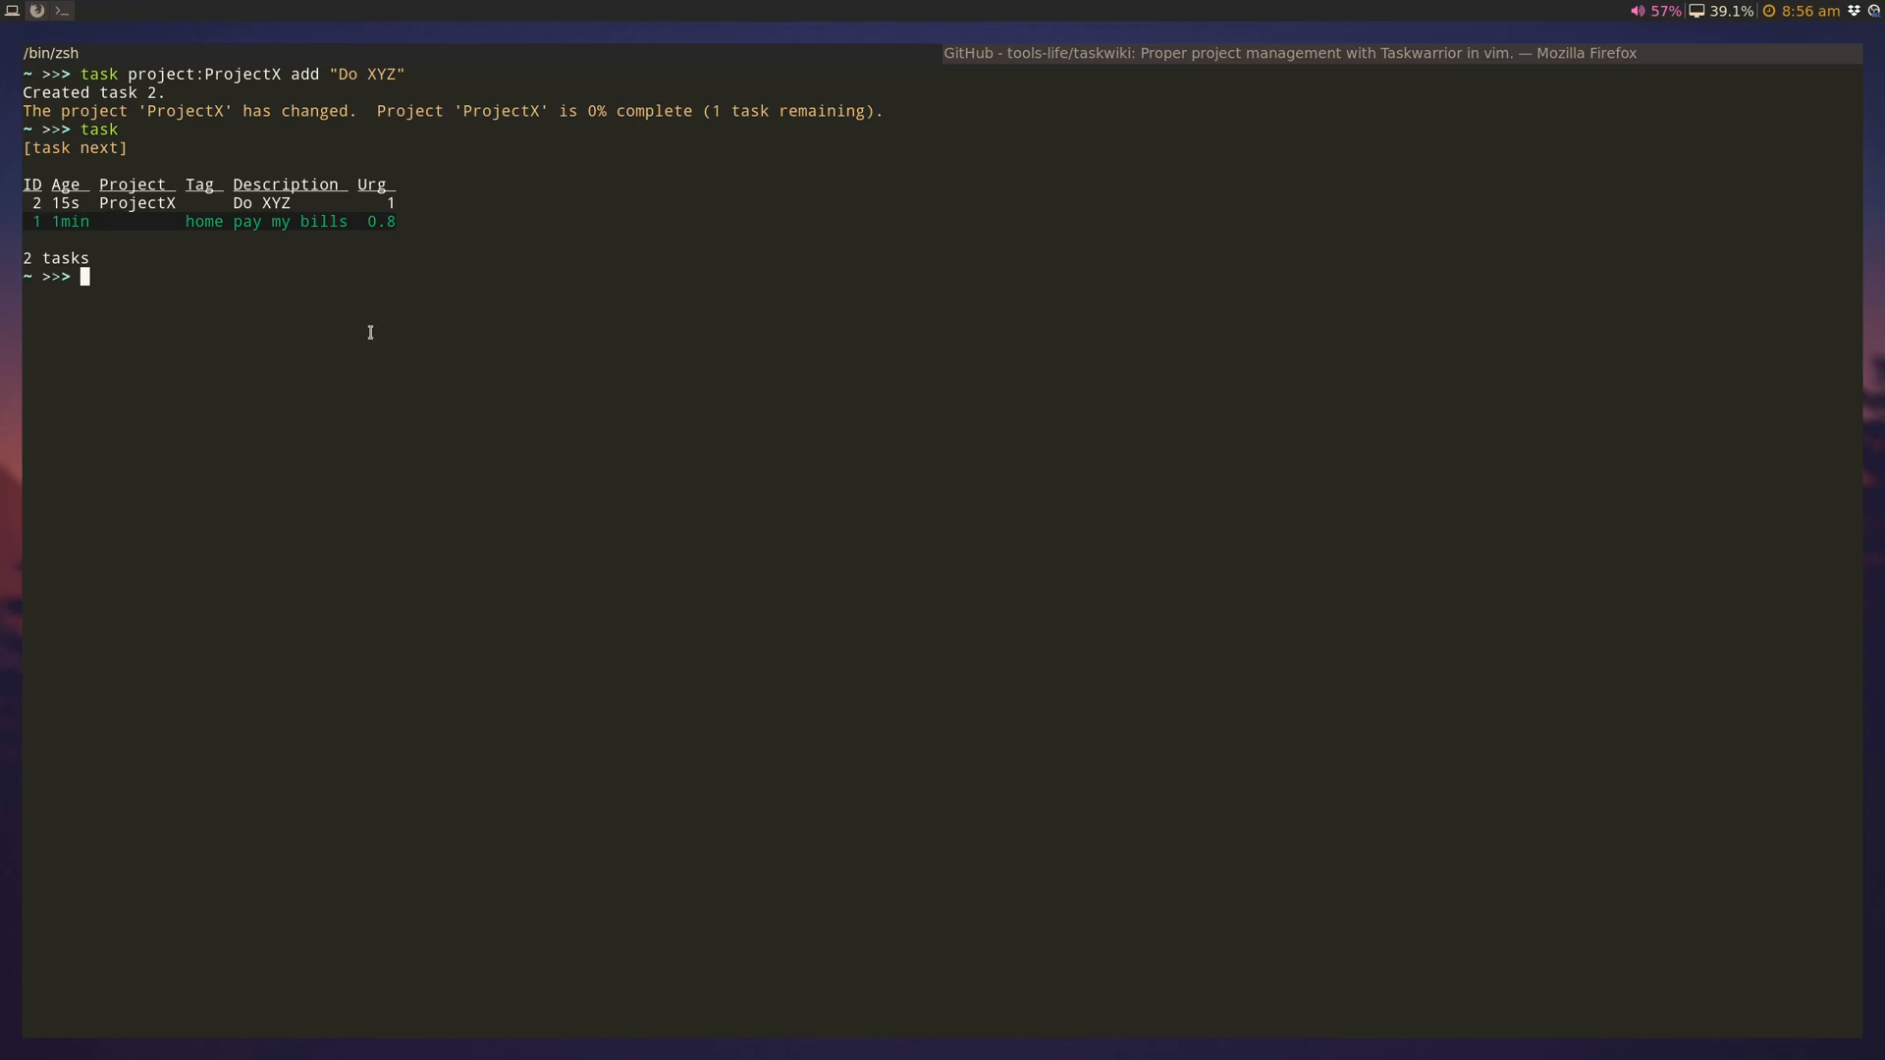
Step: Add a home-tagged task in Taskwarrior, then list the home-tagged tasks with 'task +home'
{"action": "type", "text": "task add +home \"pay my bills\""}
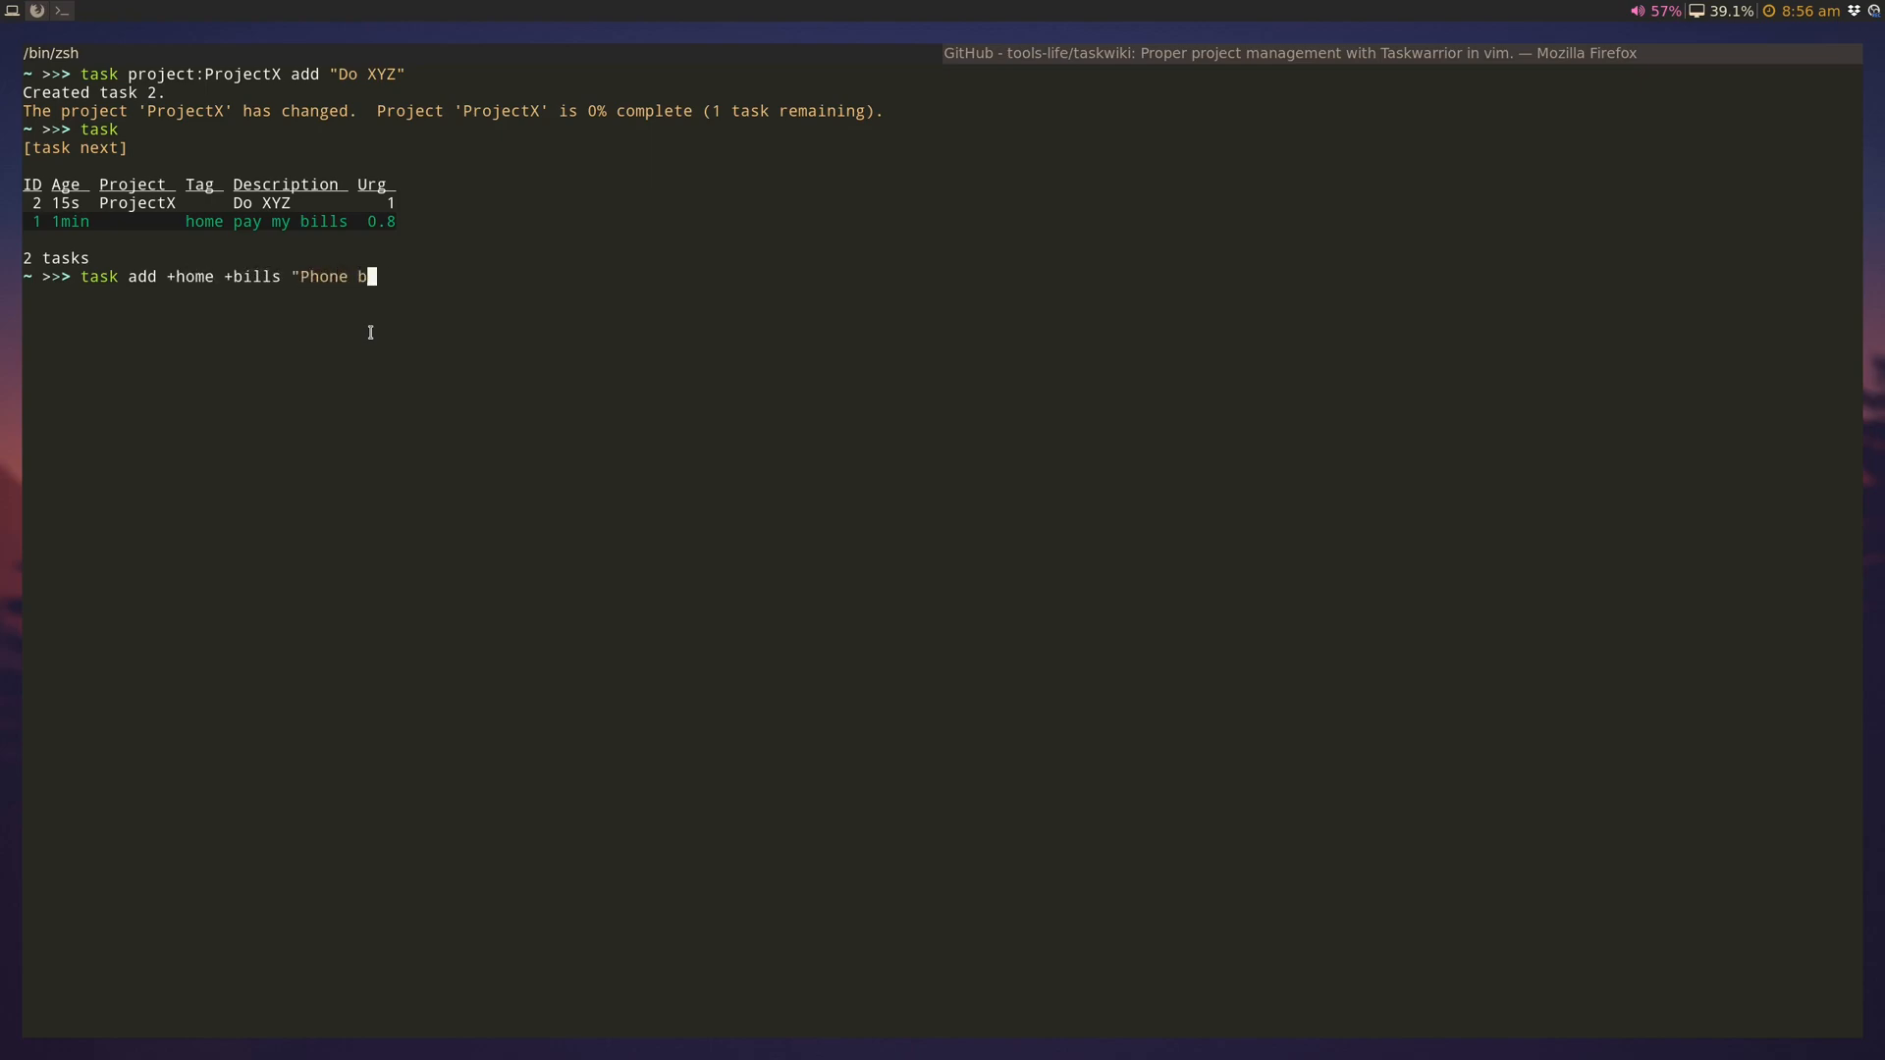
{"action": "key", "text": "Return"}
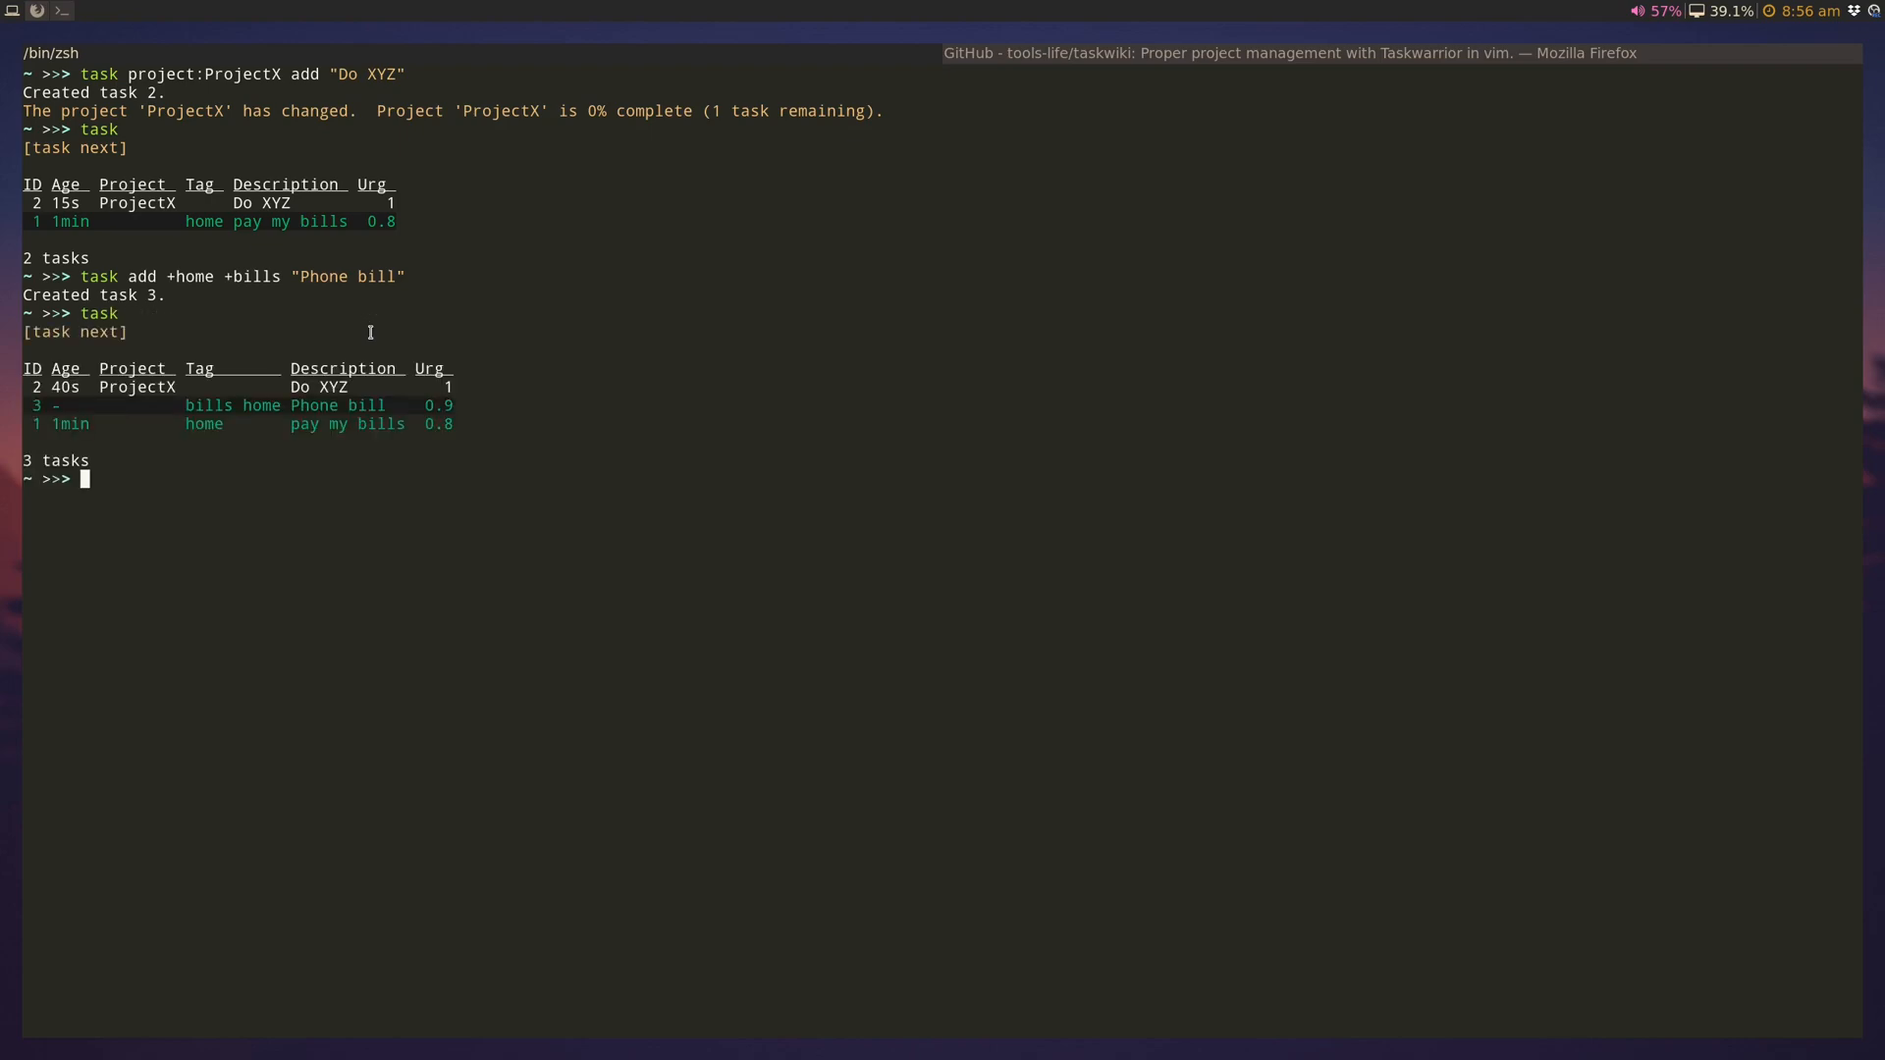
{"action": "mouse_move", "coordinate": [248, 407]}
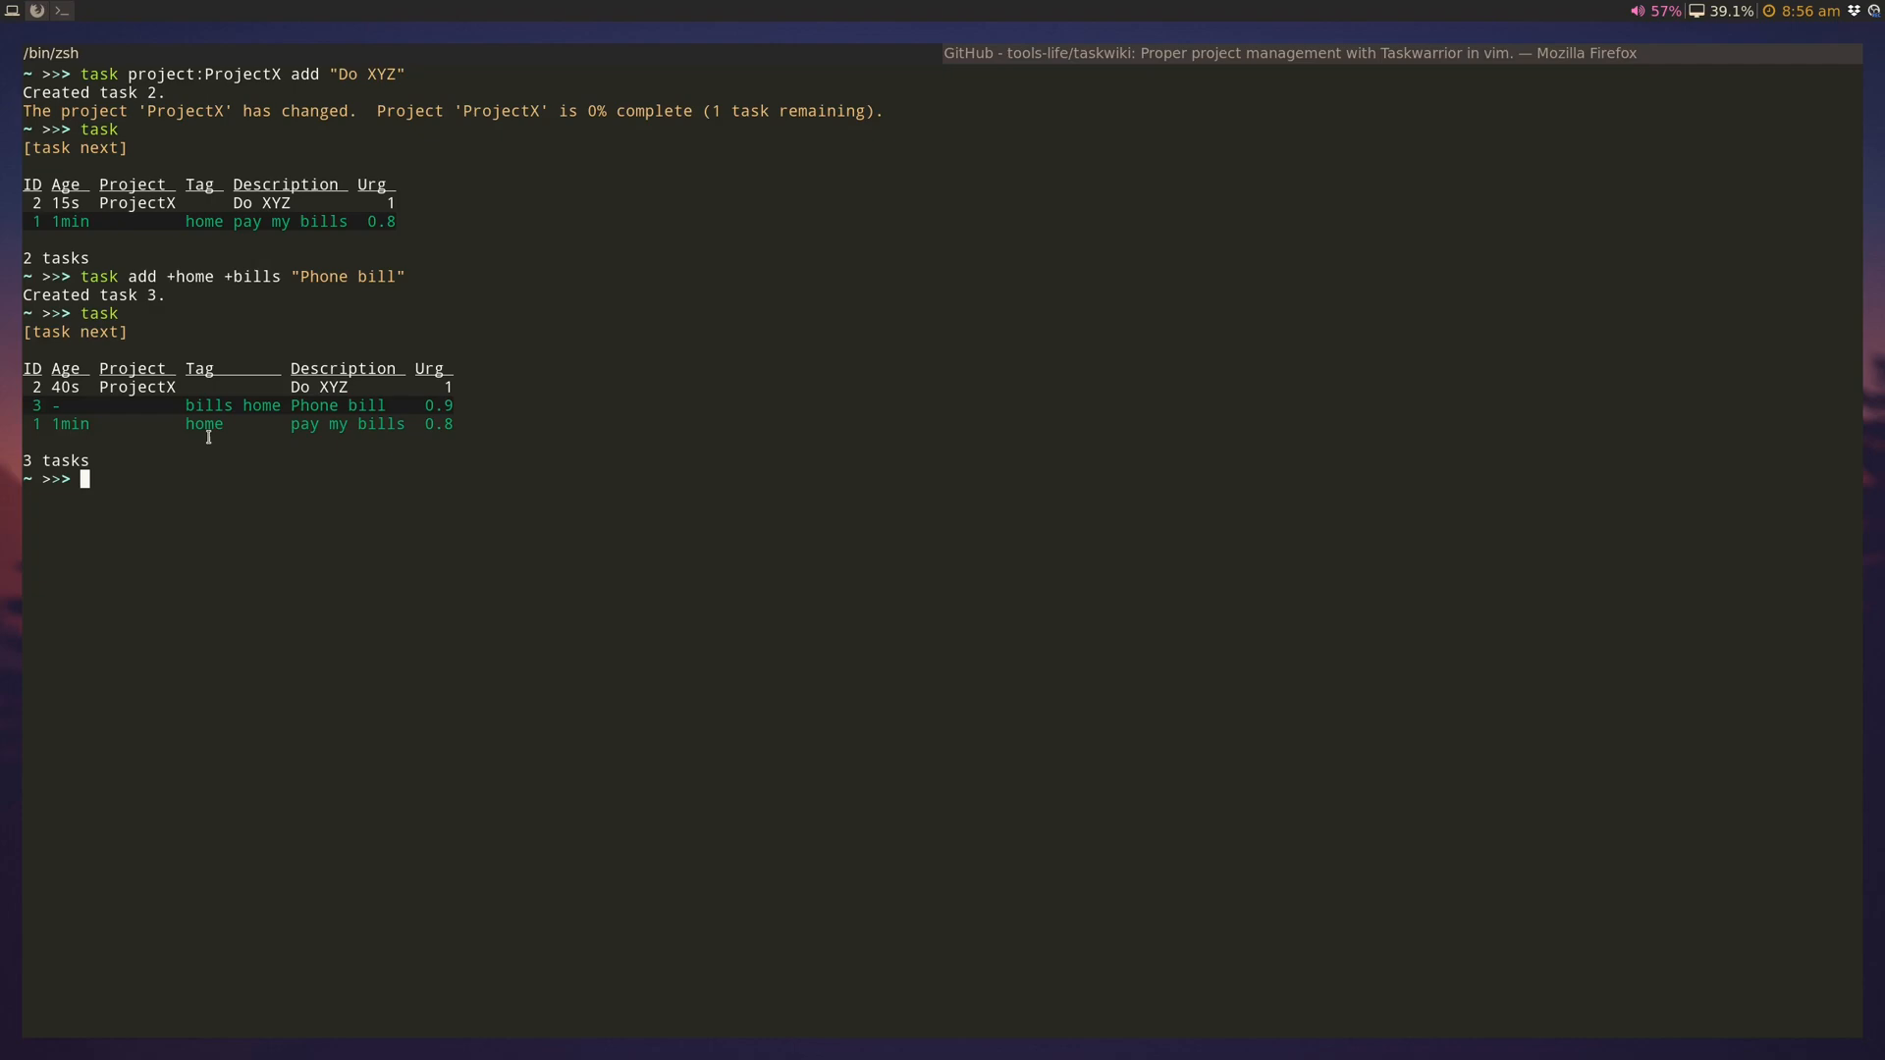
{"action": "mouse_move", "coordinate": [925, 355]}
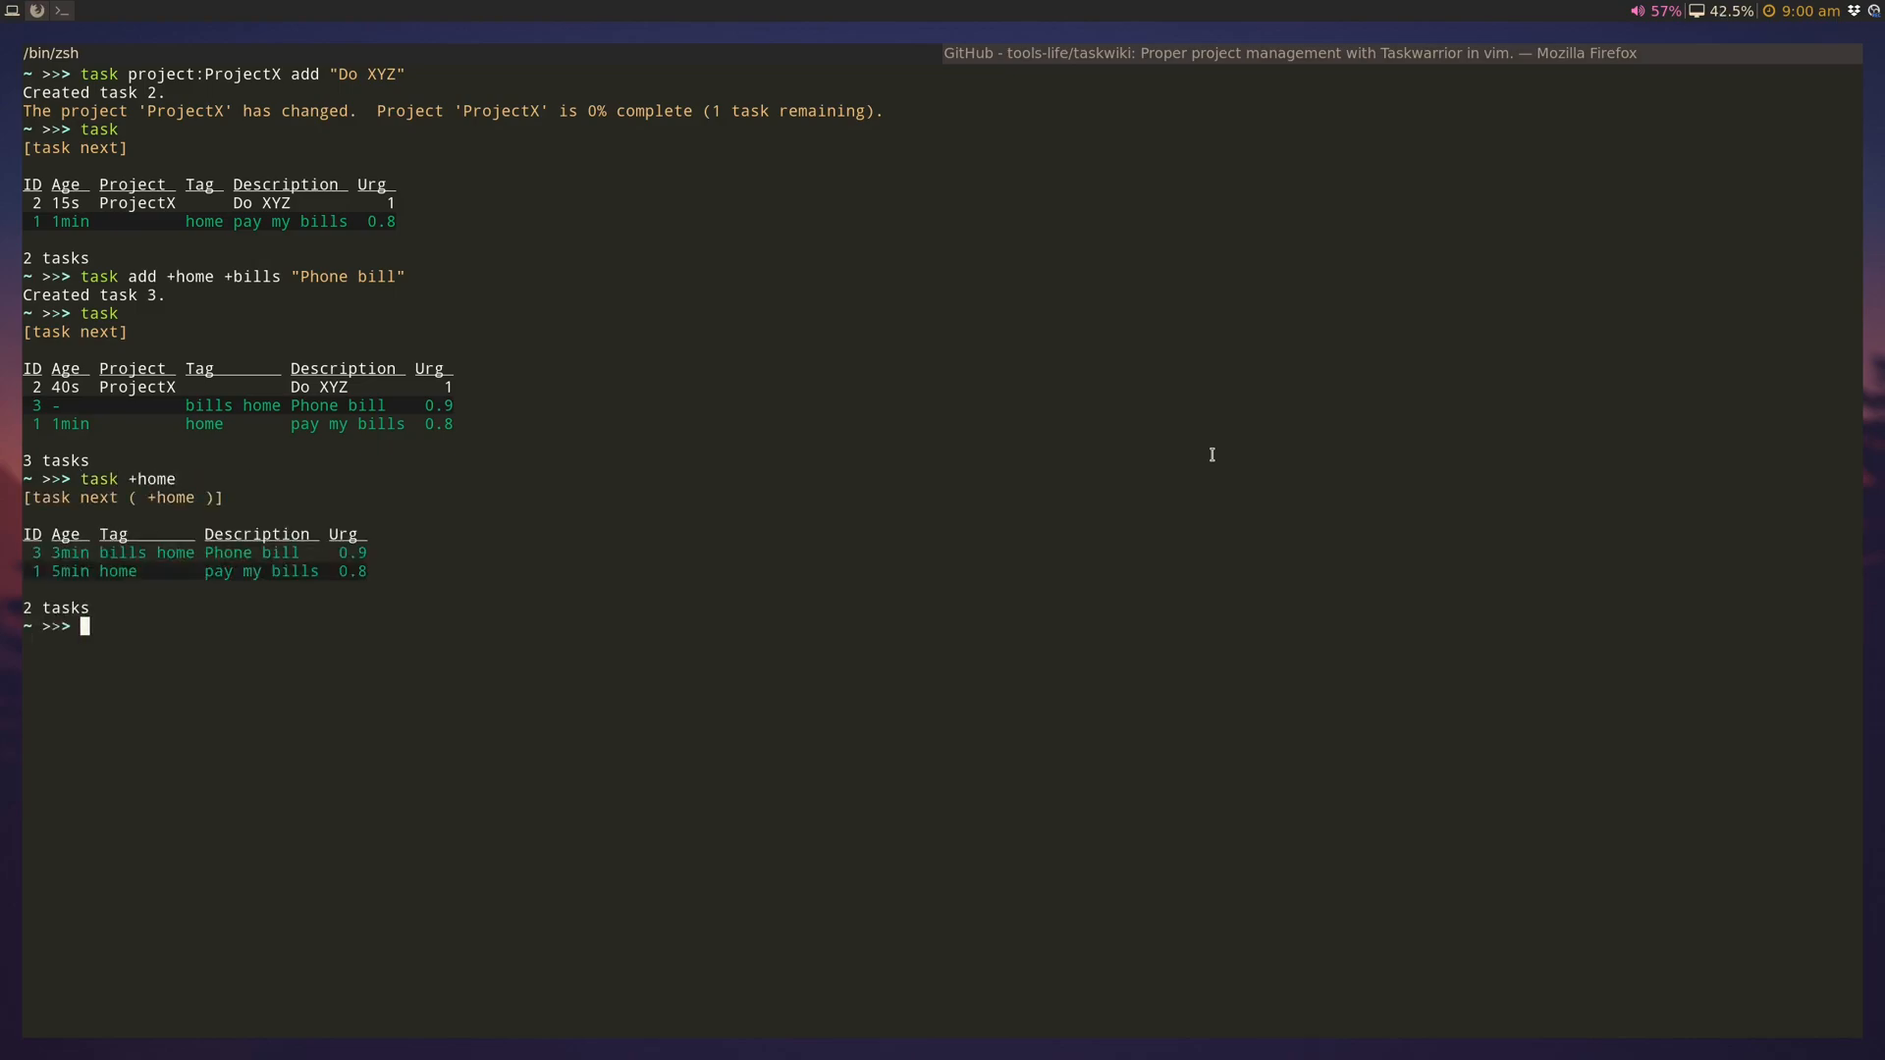
{"action": "type", "text": "task +home"}
{"action": "type", "text": "task project:ProjectX"}
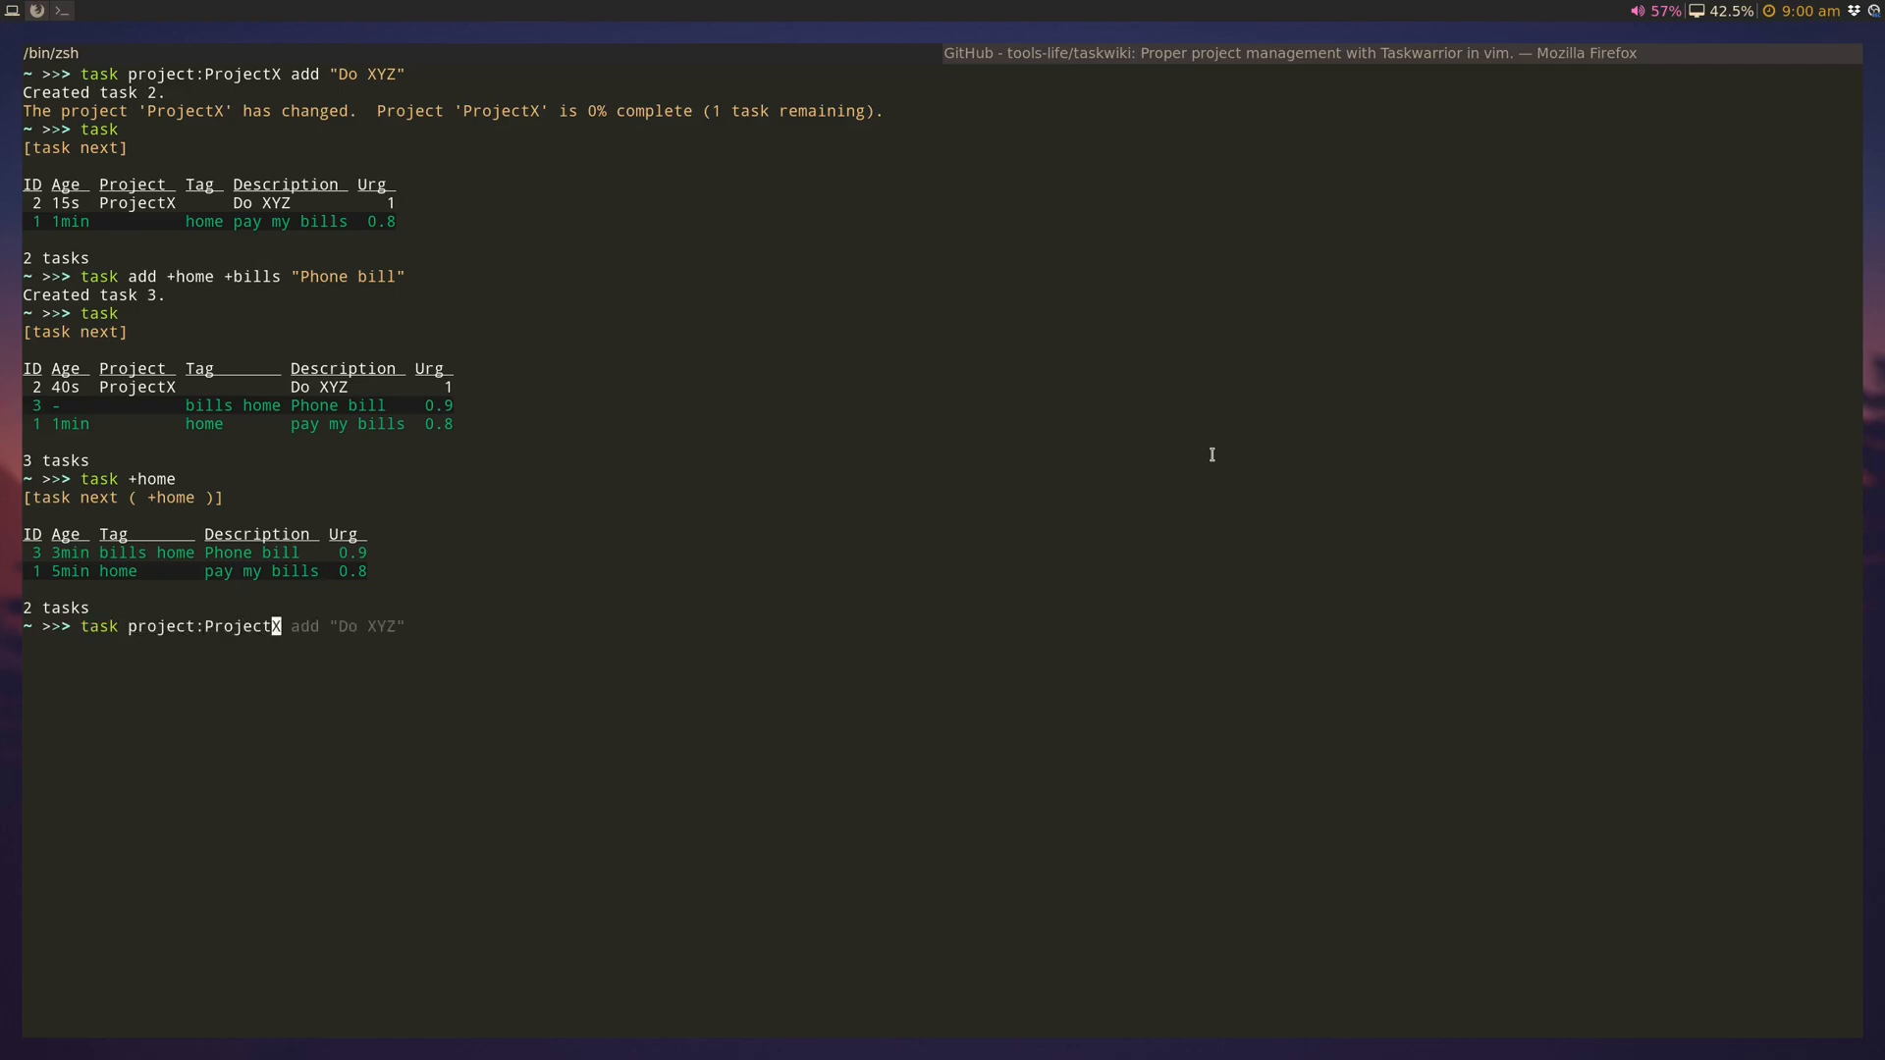
{"action": "key", "text": "Return"}
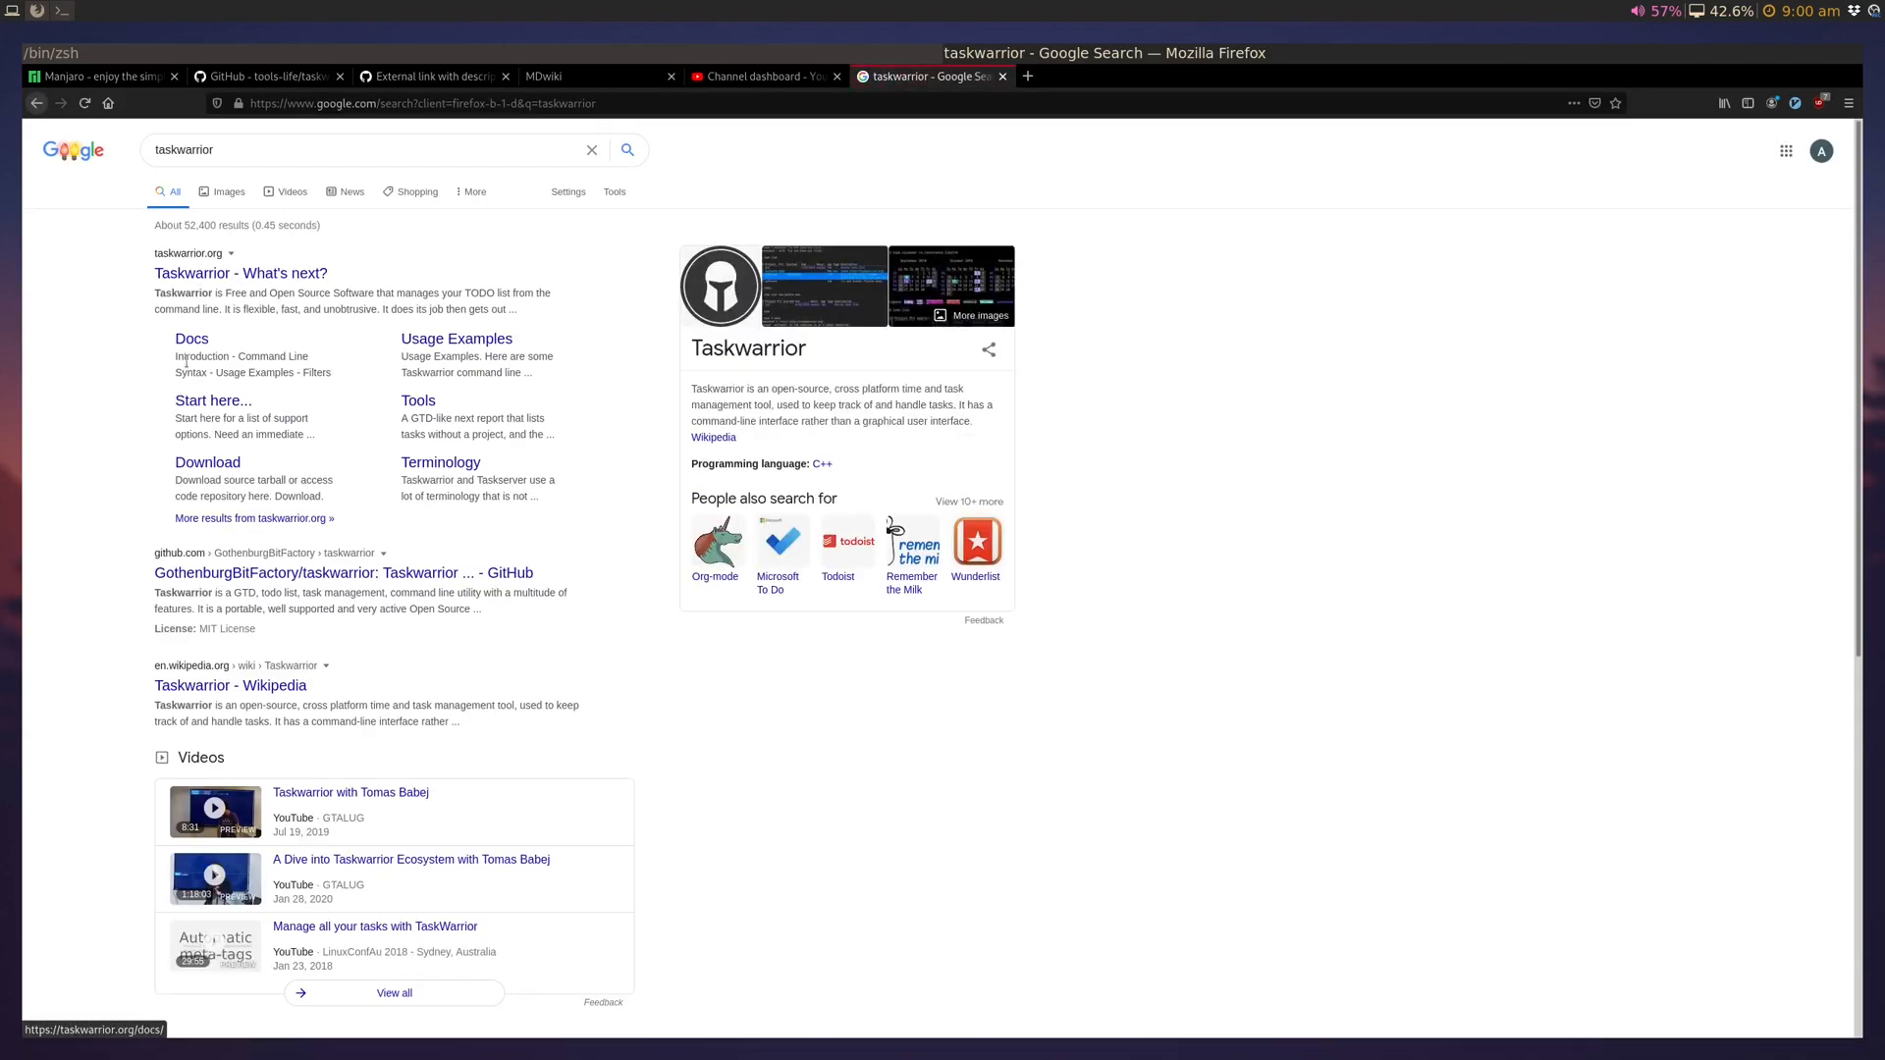
Step: Scroll the Taskwarrior Reports docs from the built-in report list down to Custom Reports
{"action": "left_click", "coordinate": [191, 339]}
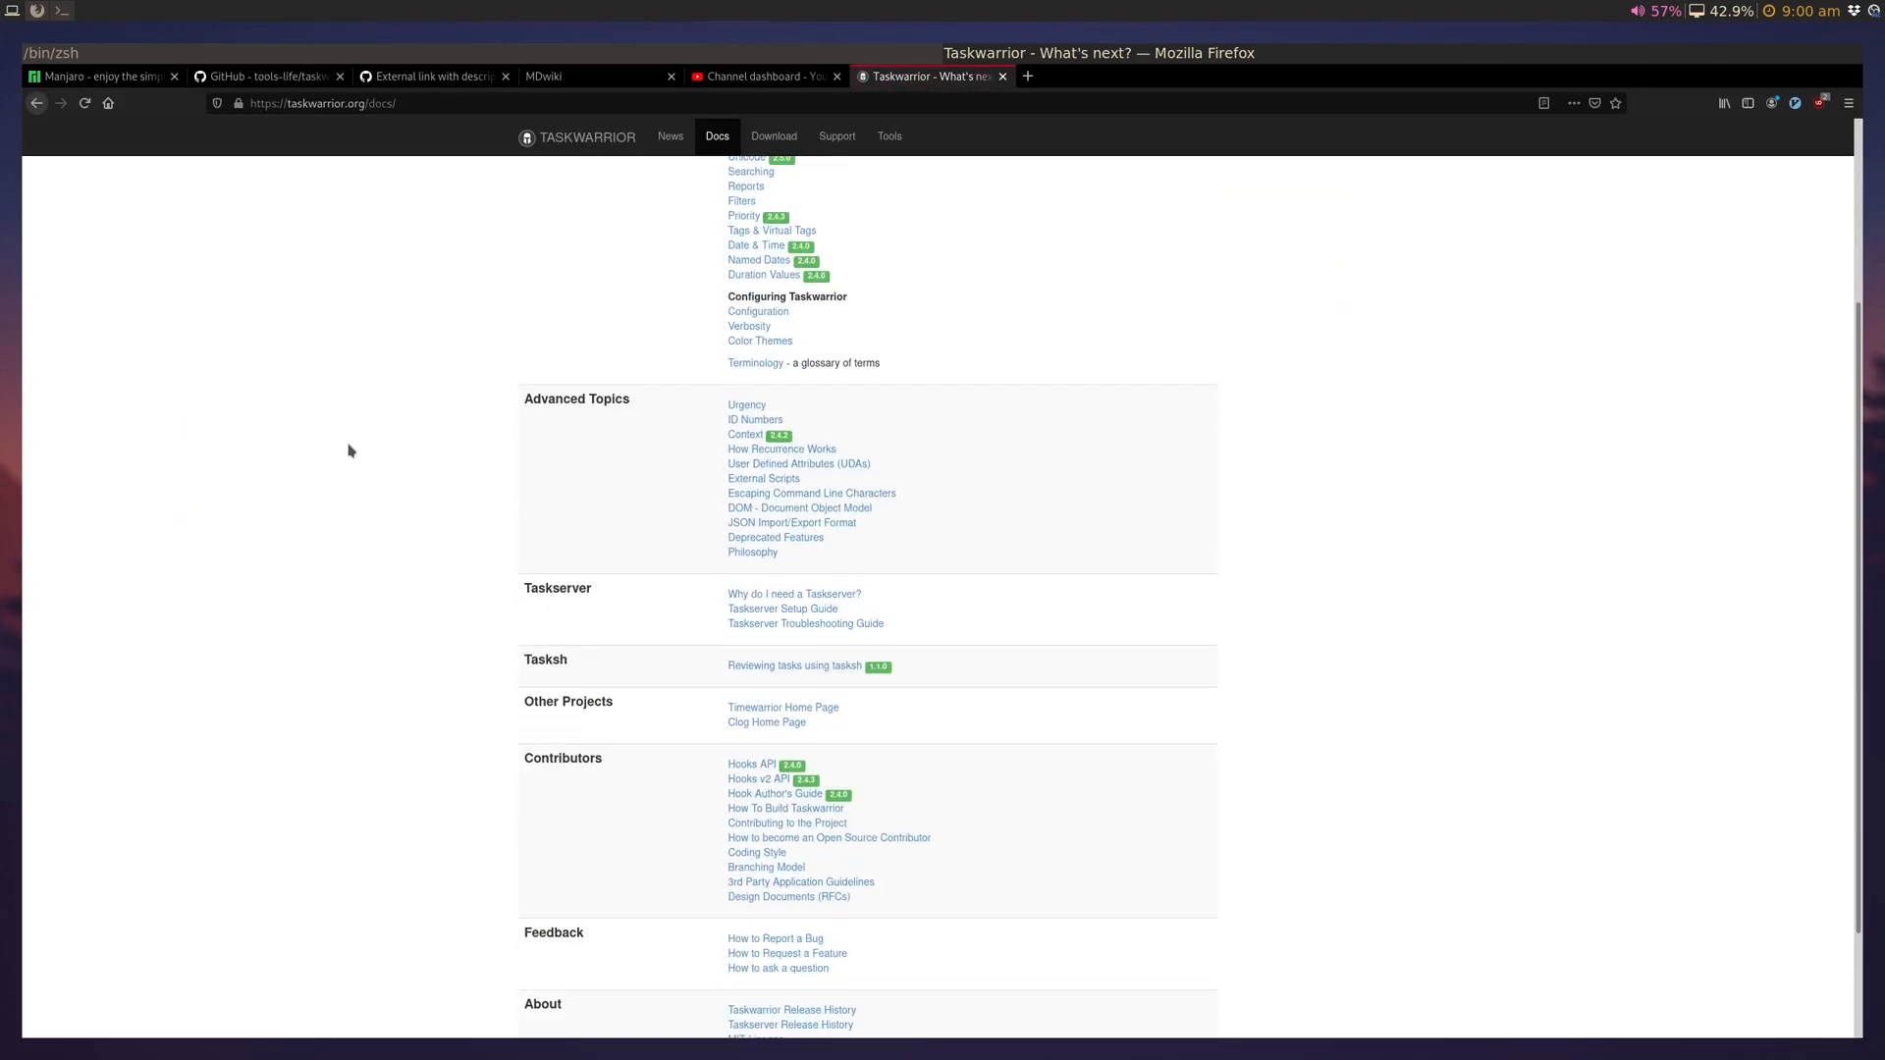
{"action": "scroll", "scroll_direction": "up", "scroll_amount": 3}
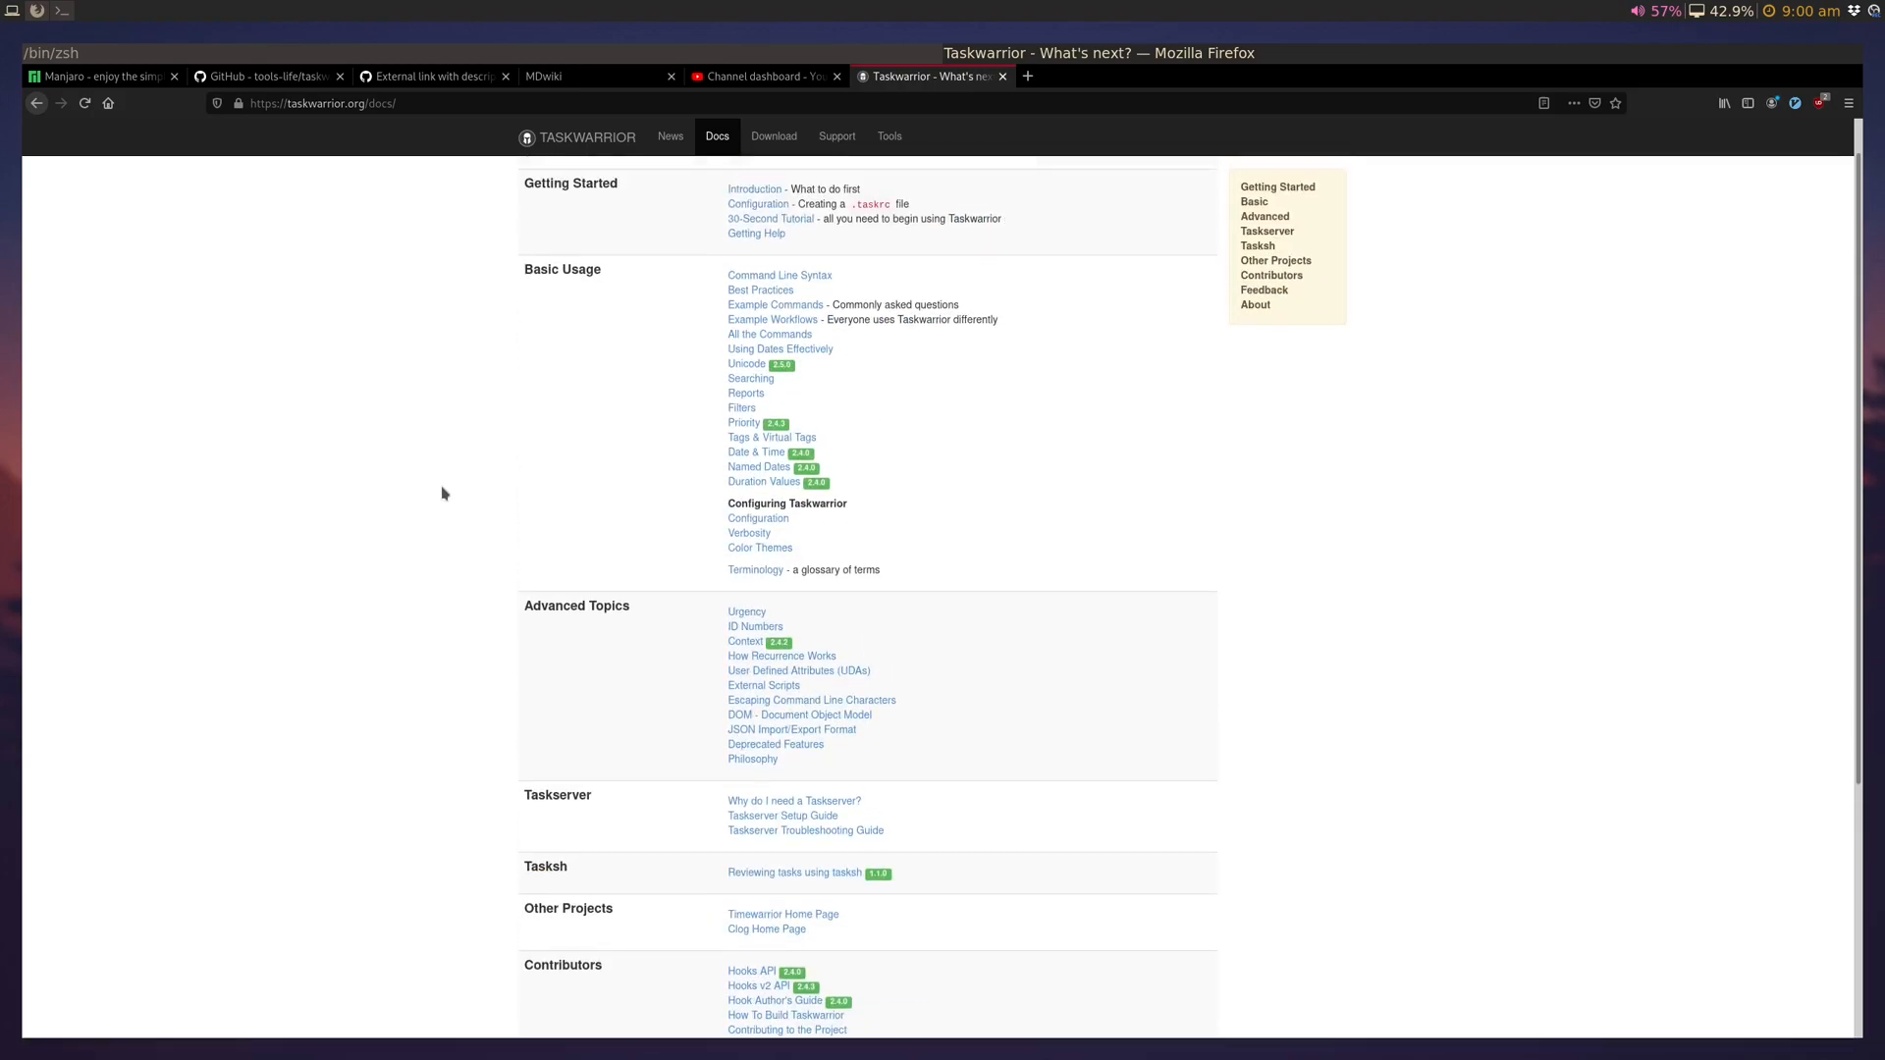
{"action": "left_click", "coordinate": [744, 393]}
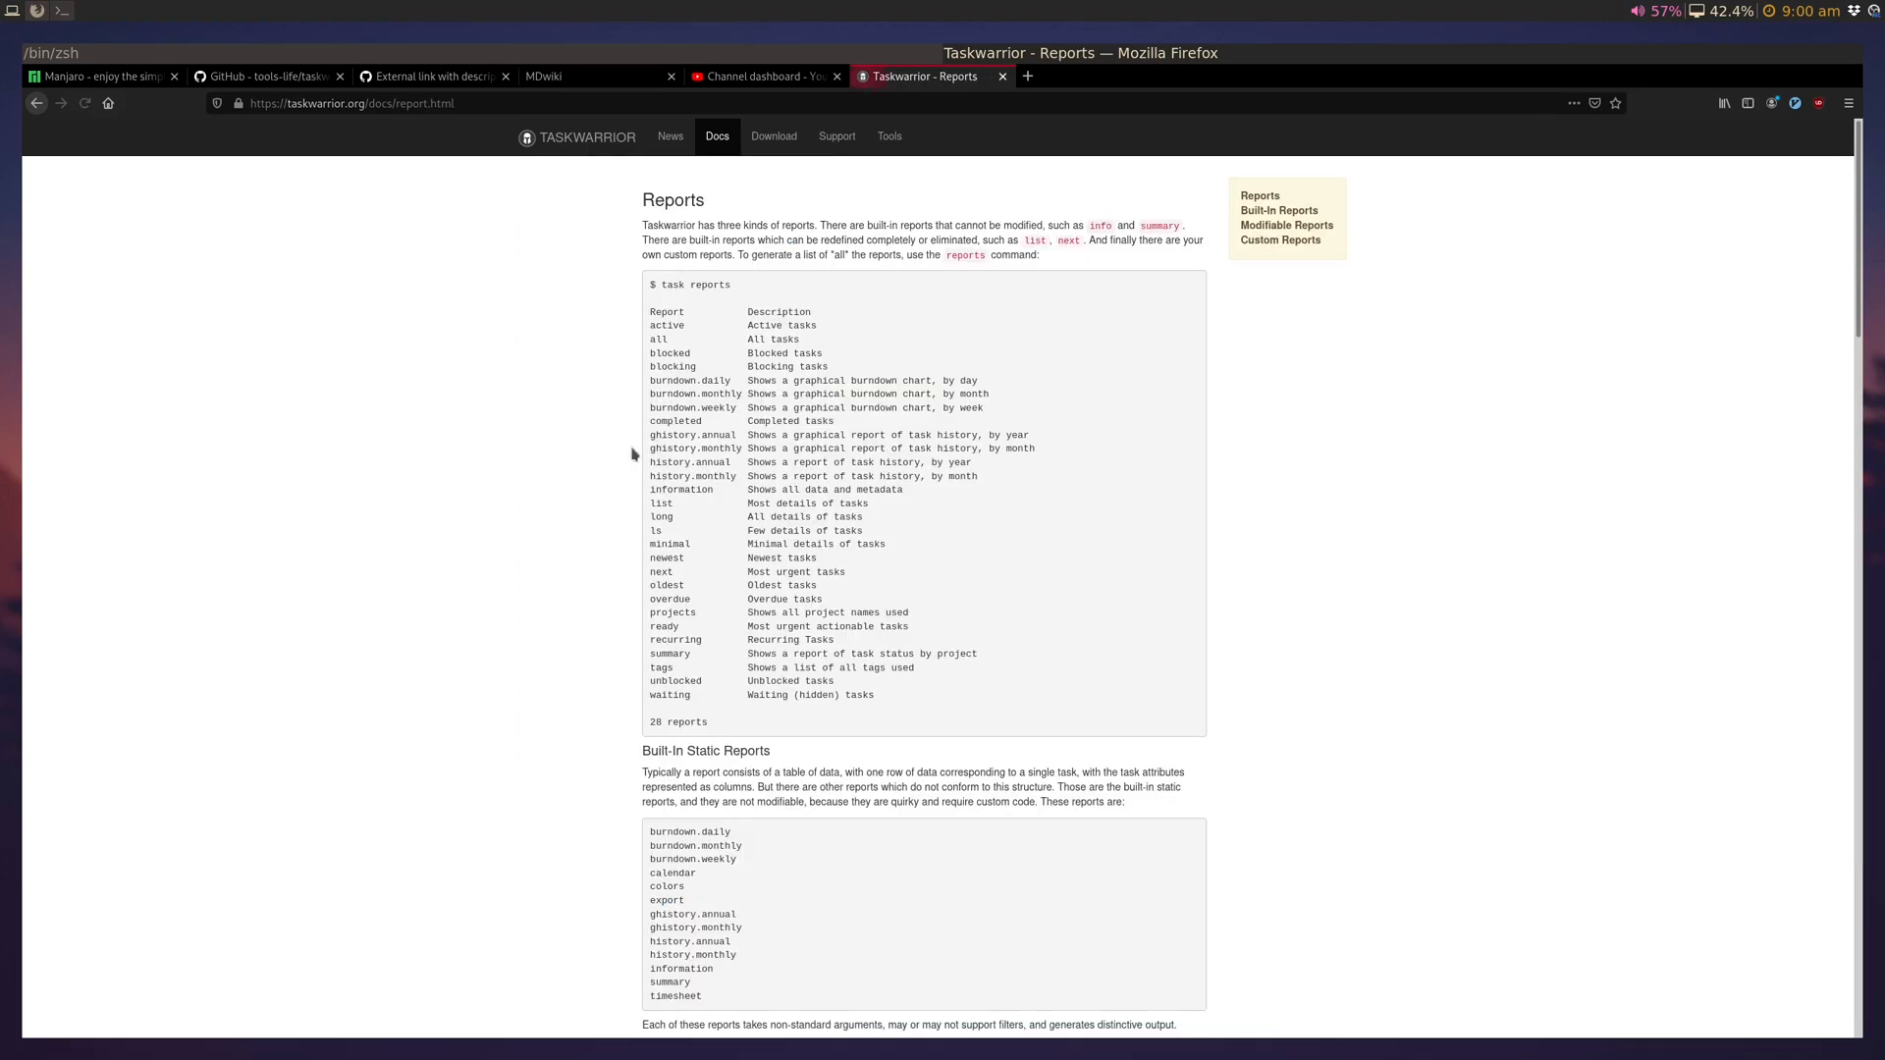
{"action": "scroll", "scroll_direction": "down", "scroll_amount": 3}
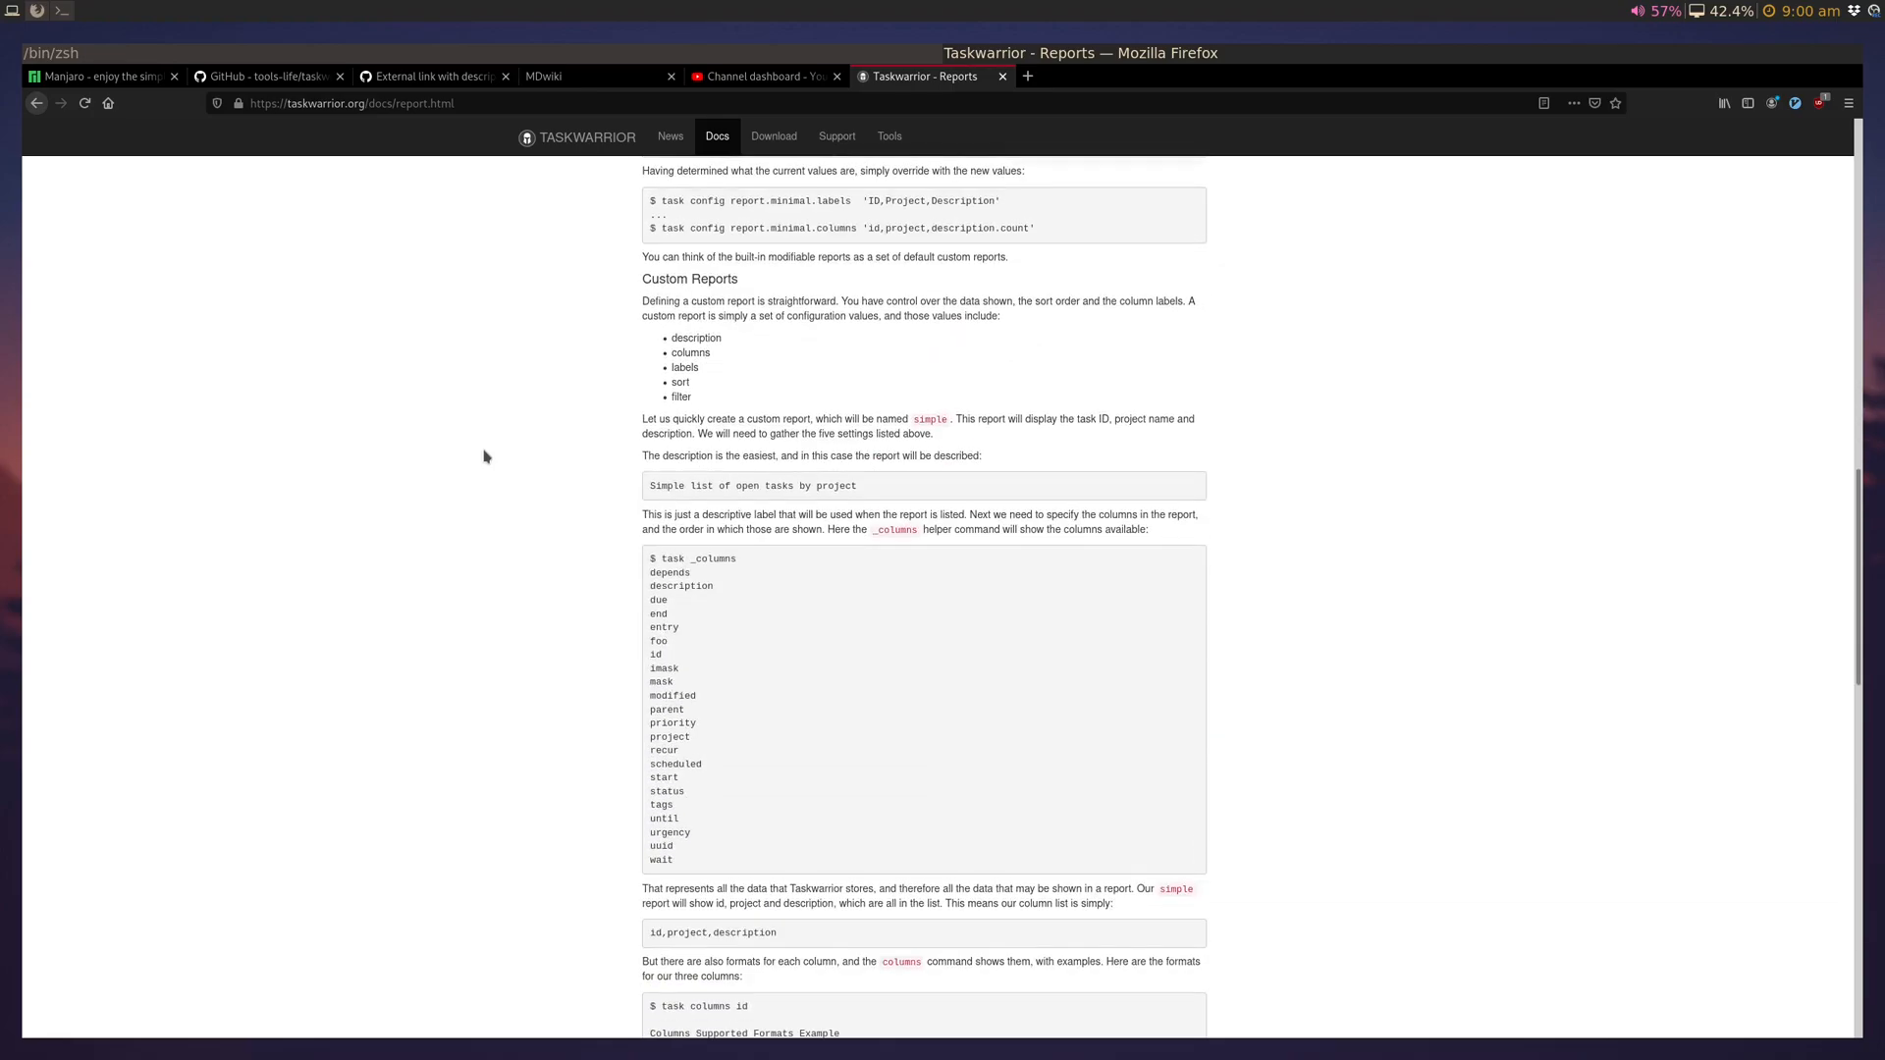
{"action": "scroll", "scroll_direction": "down", "scroll_amount": 3}
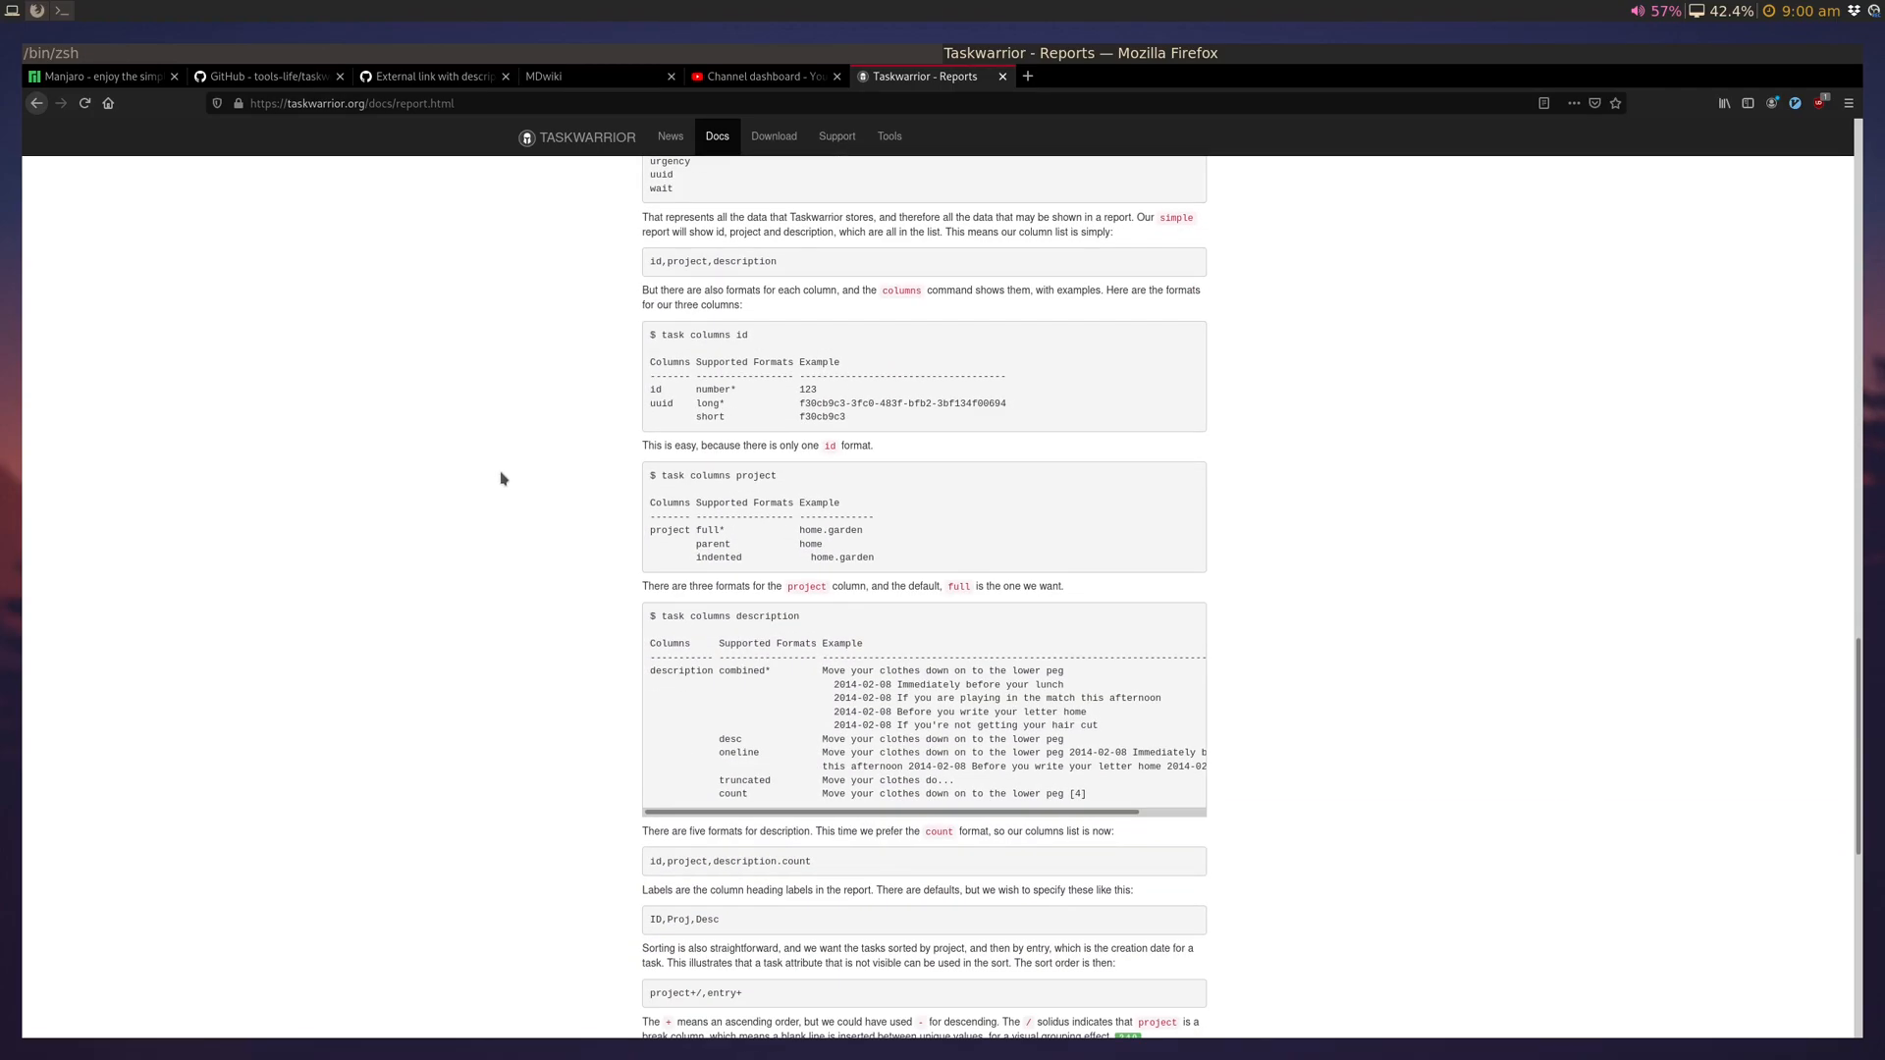
{"action": "scroll", "scroll_direction": "down", "scroll_amount": 3}
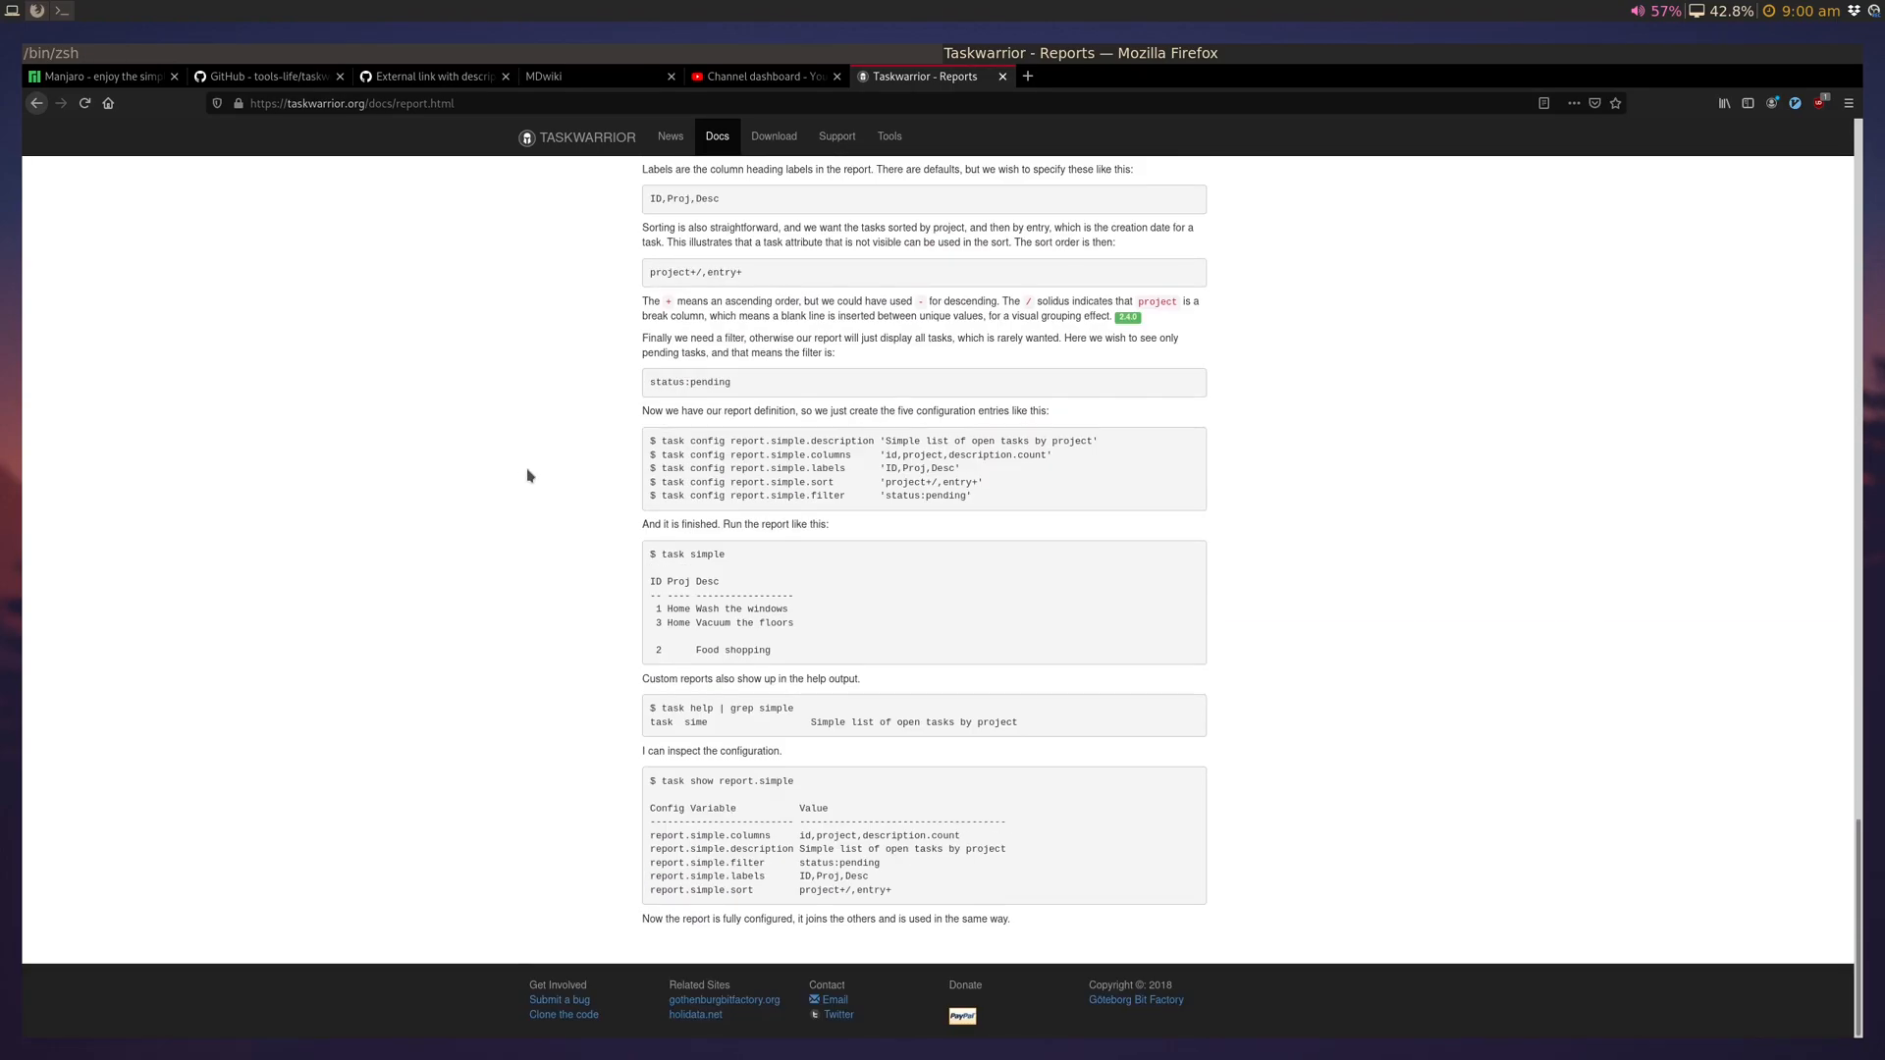
{"action": "mouse_move", "coordinate": [638, 497]}
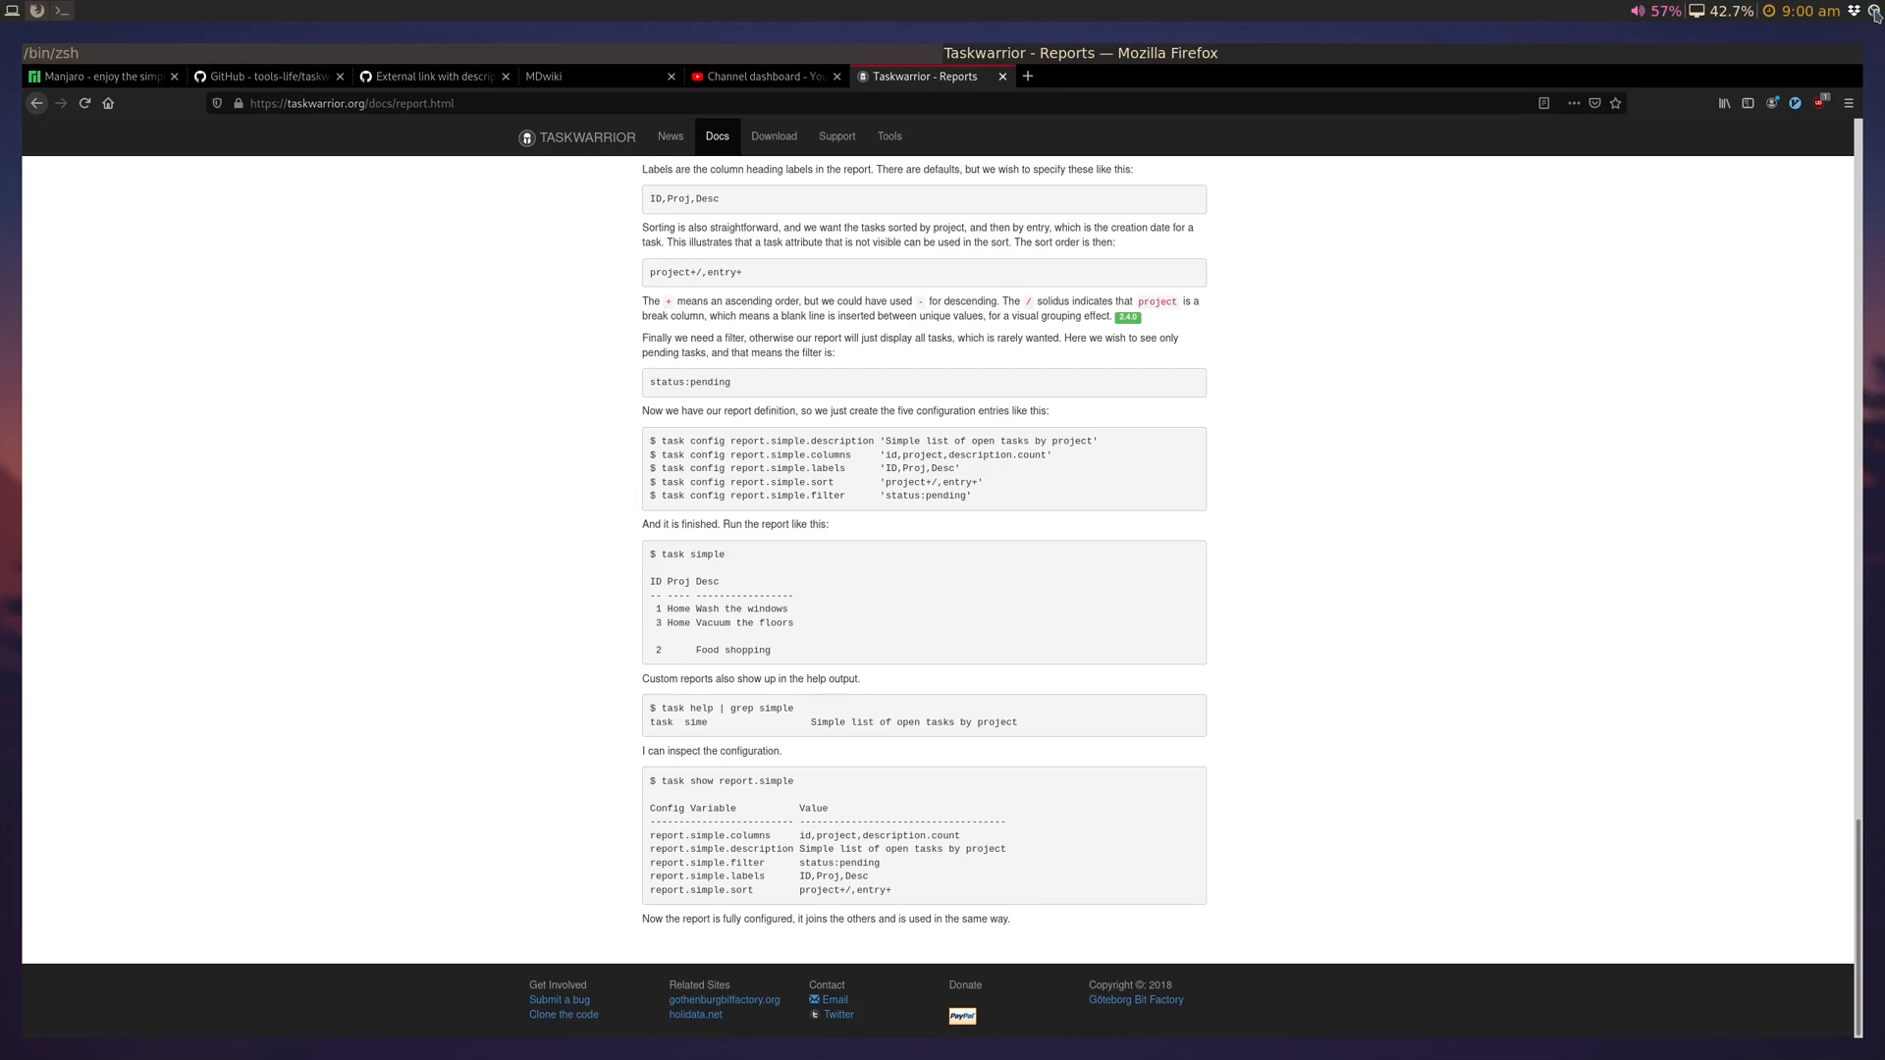
{"action": "mouse_move", "coordinate": [1353, 257]}
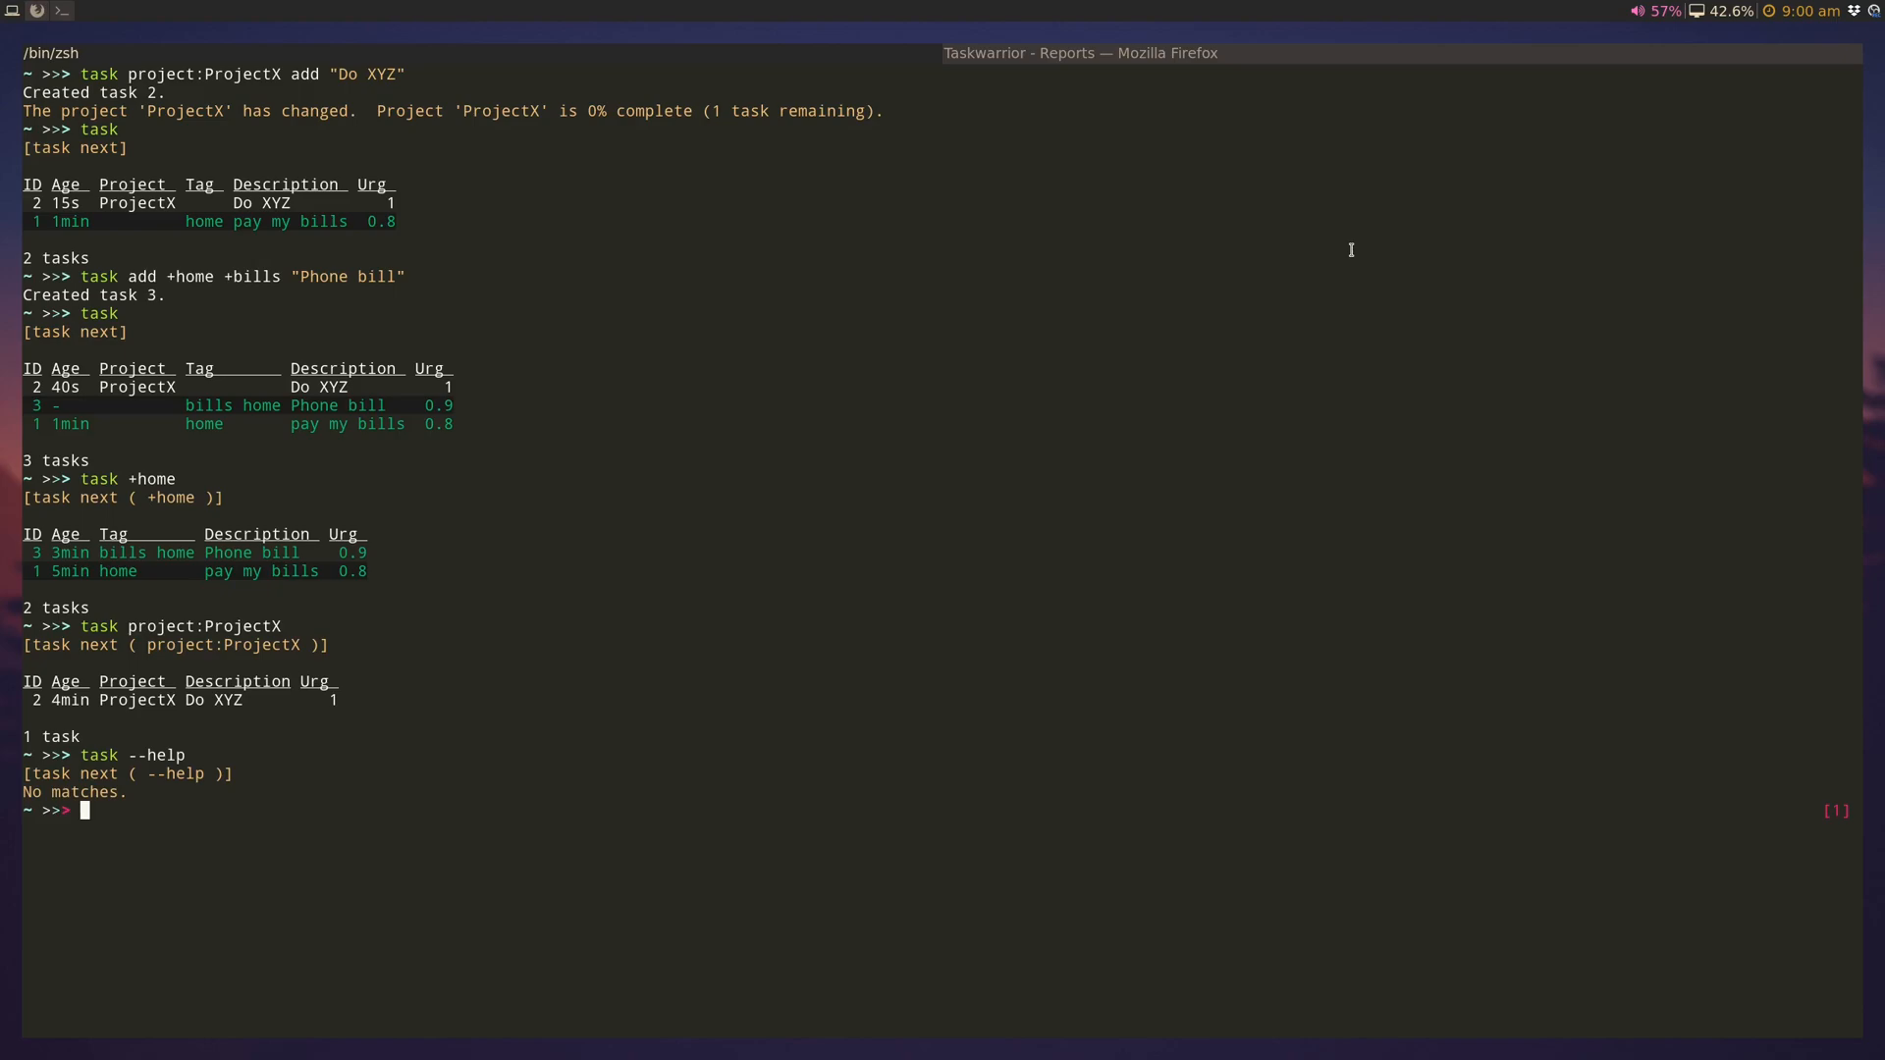
Step: Focus the terminal to resume Neovim on the Screencast wiki page
{"action": "left_click", "coordinate": [1872, 11]}
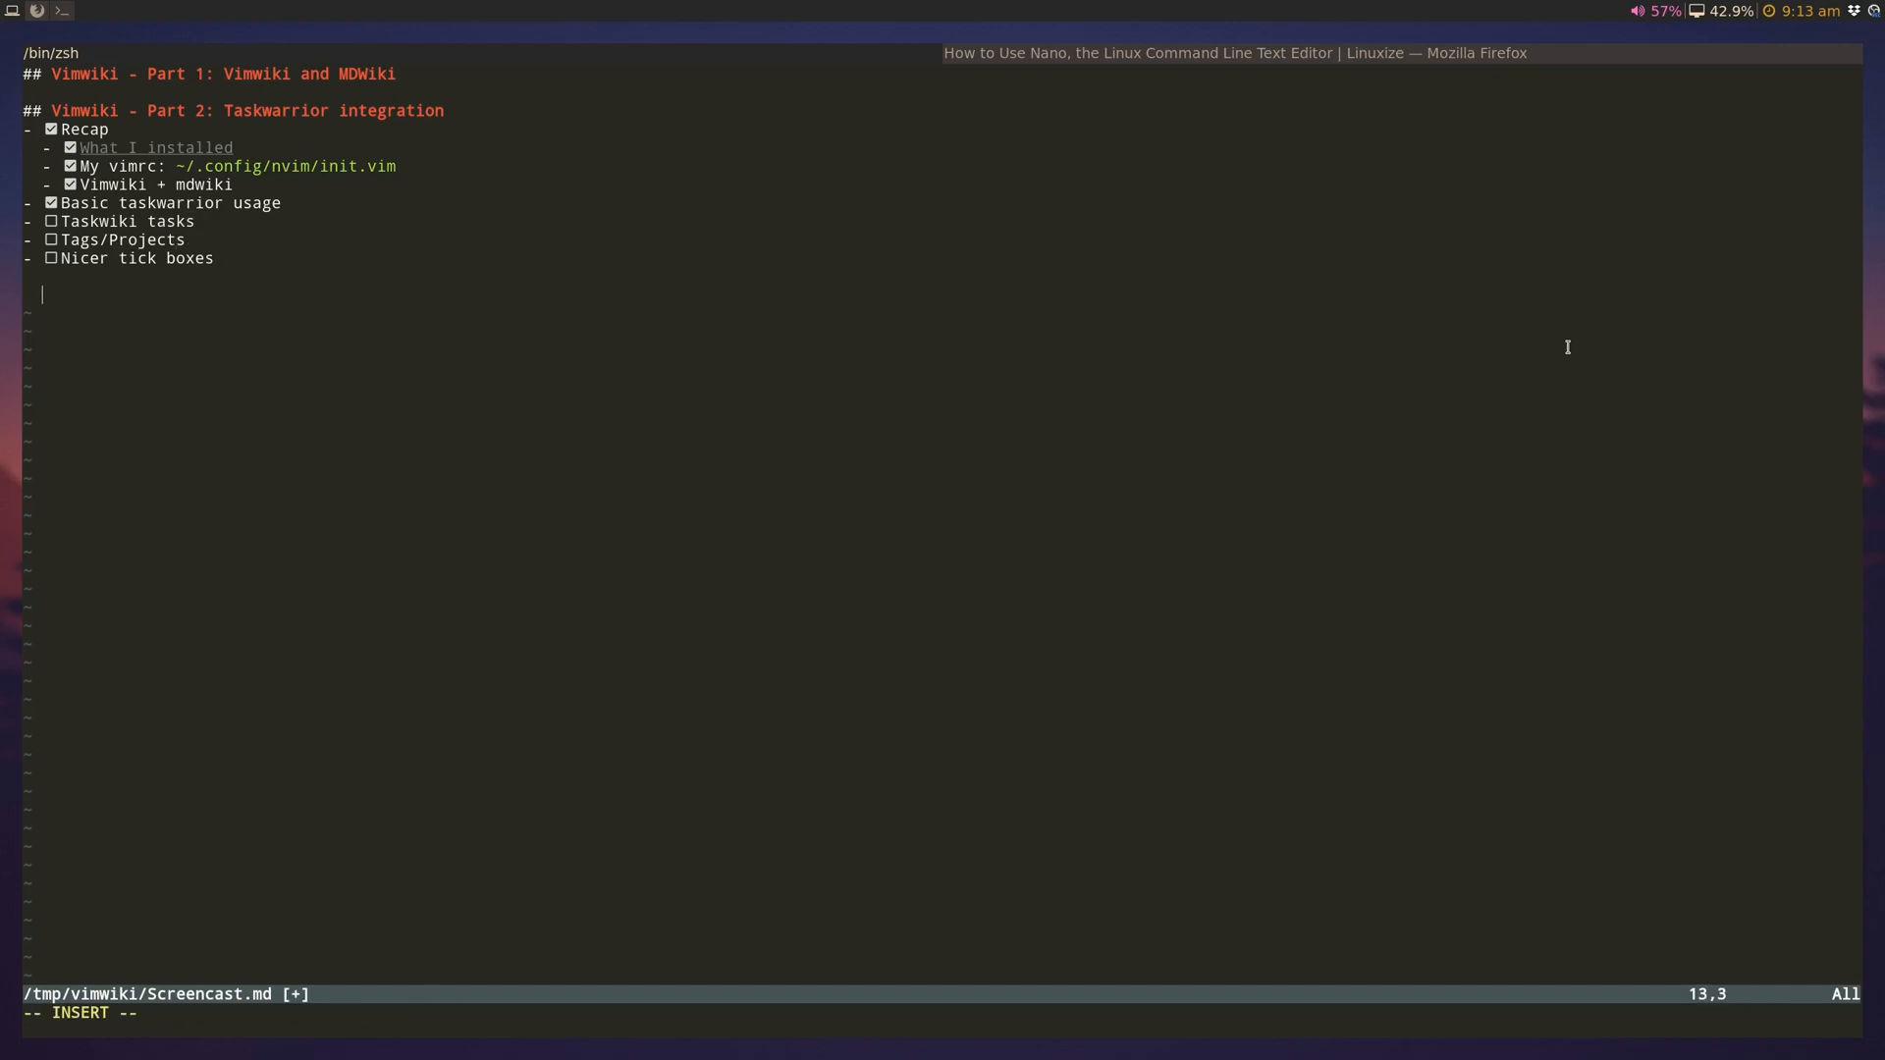
Step: Write the task line '* Test task inside vimwiki' below the checklist and save the page
{"action": "type", "text": "*"}
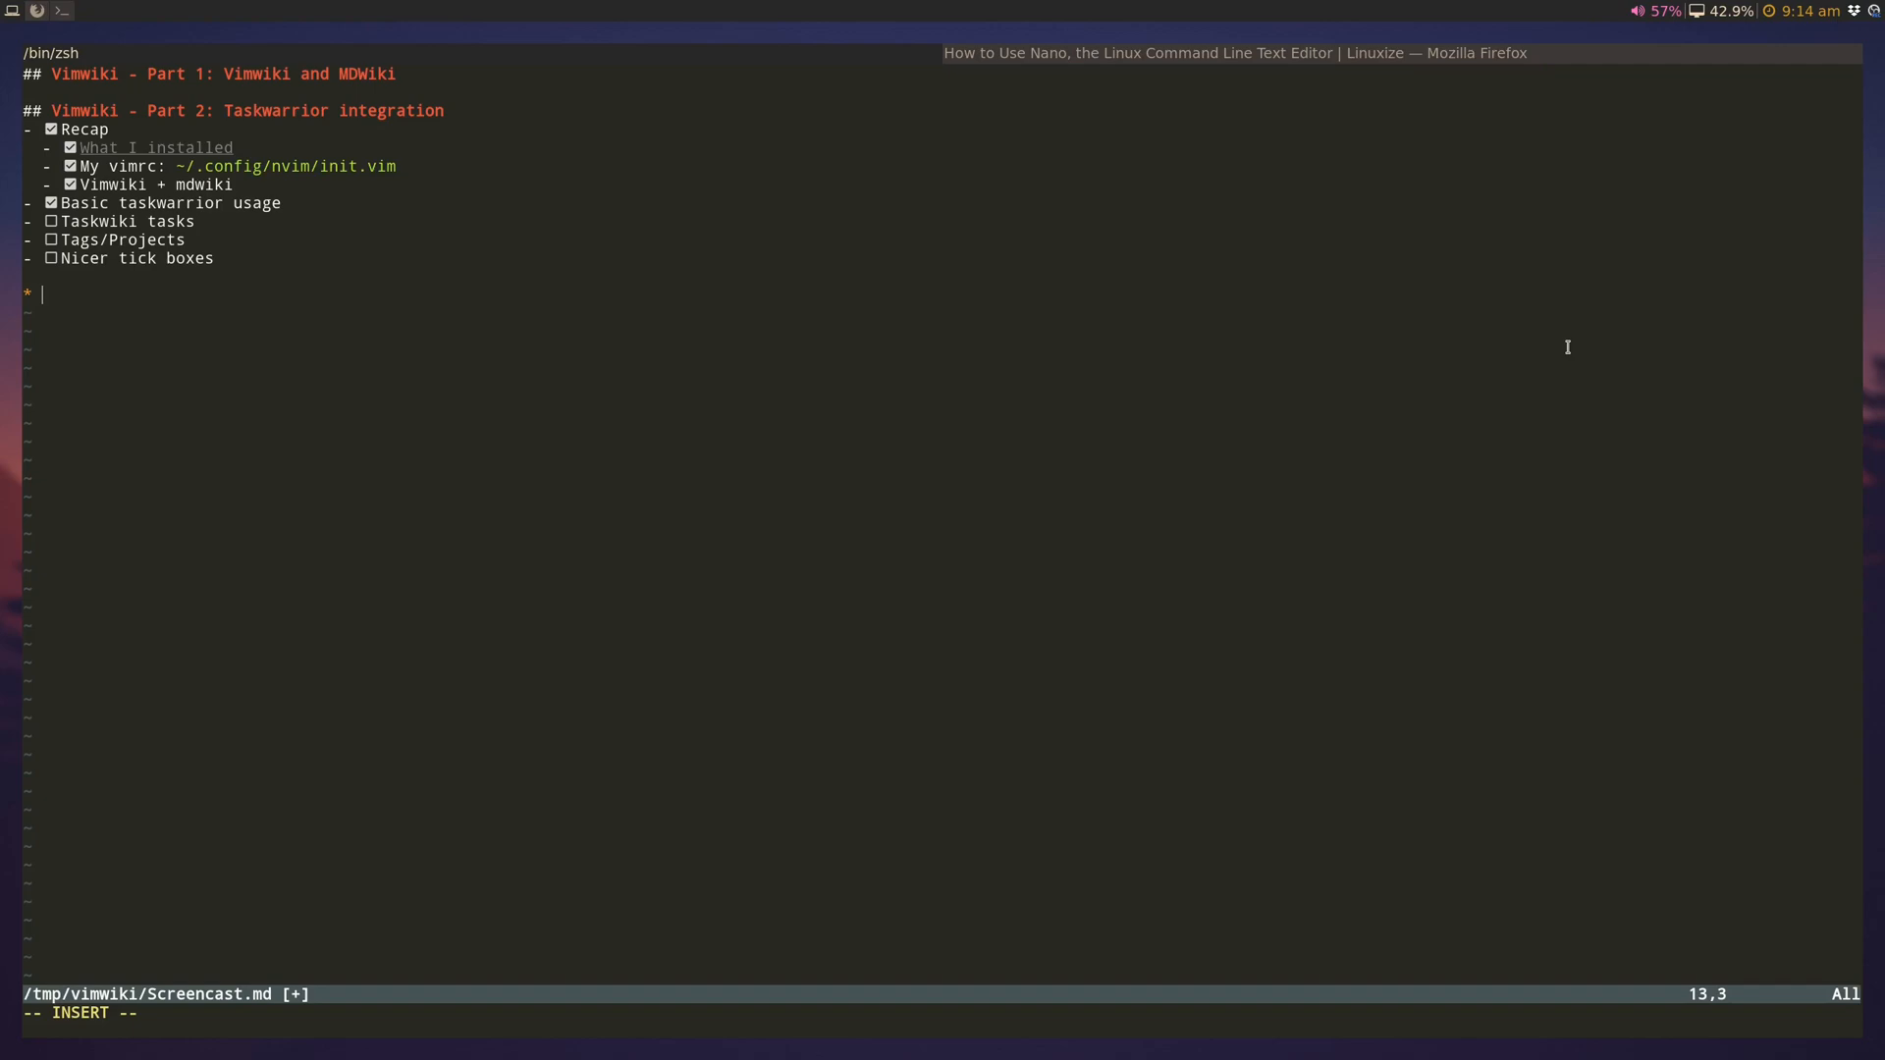
{"action": "type", "text": "Test task"}
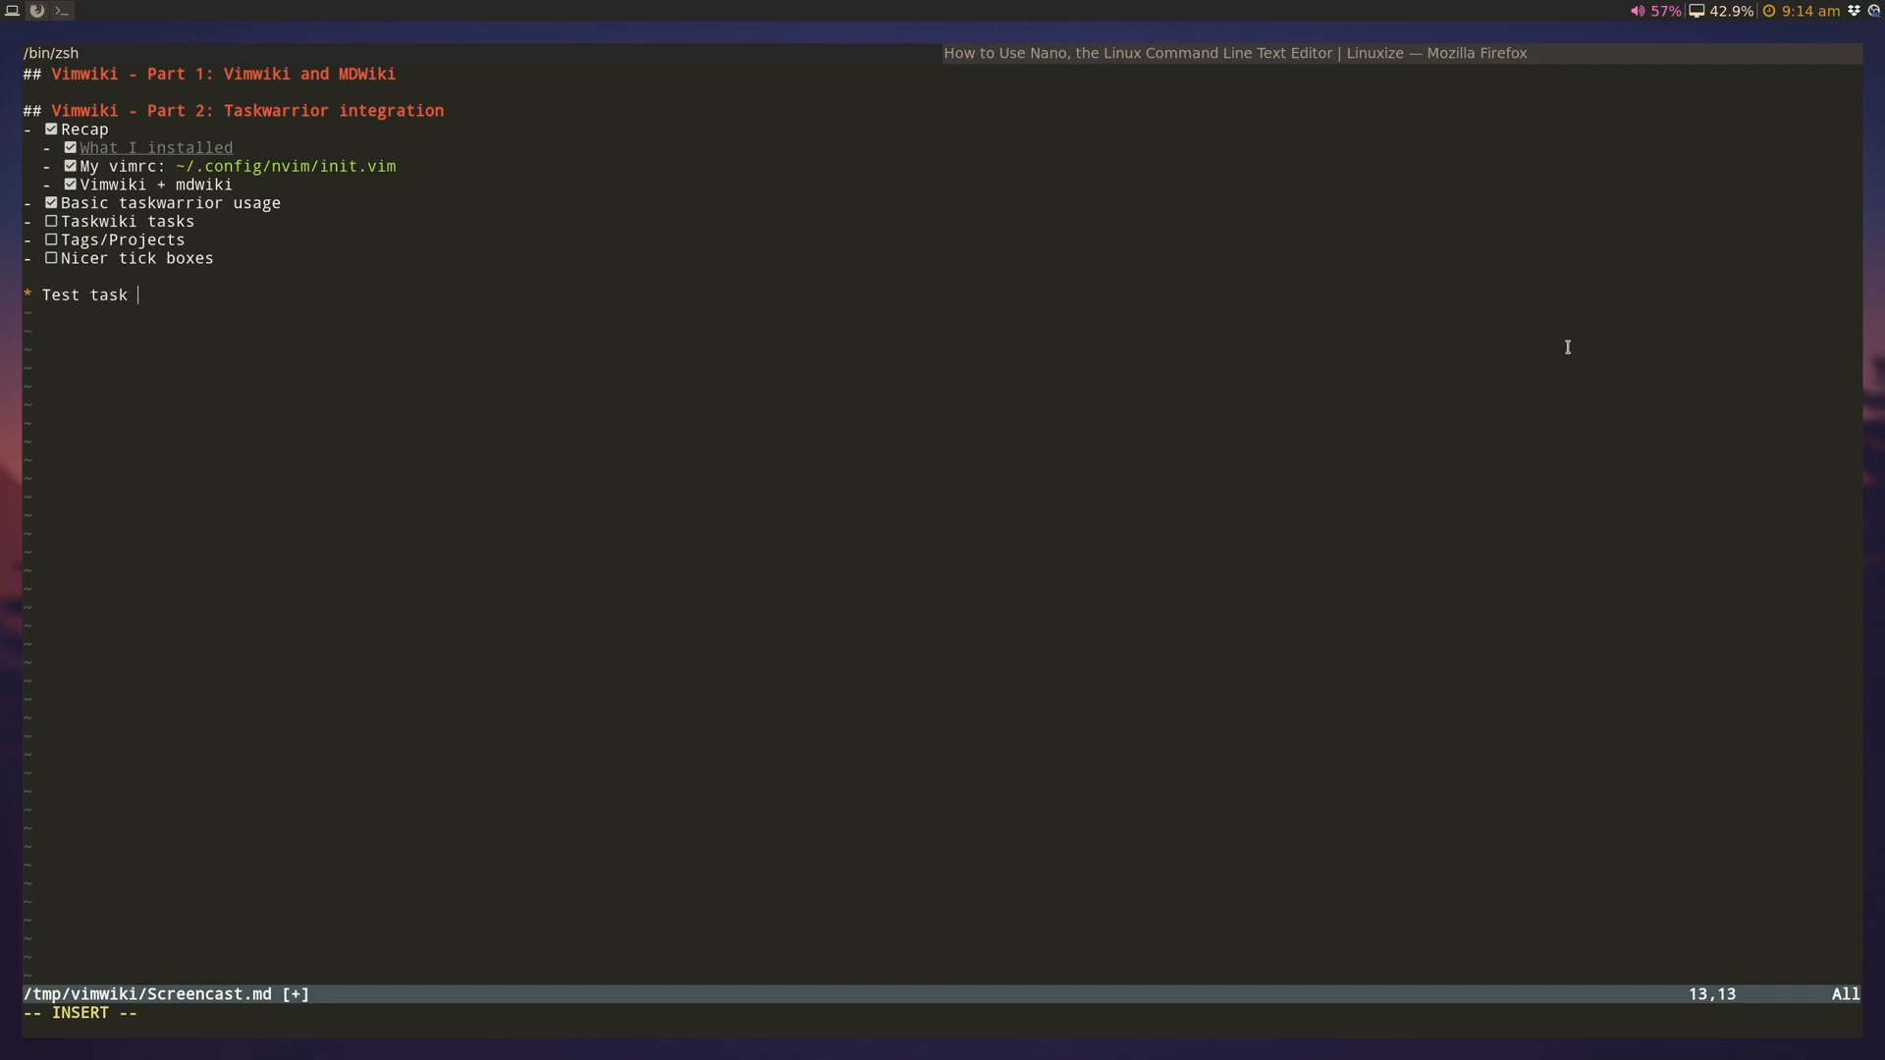
{"action": "type", "text": "inside vimwiki"}
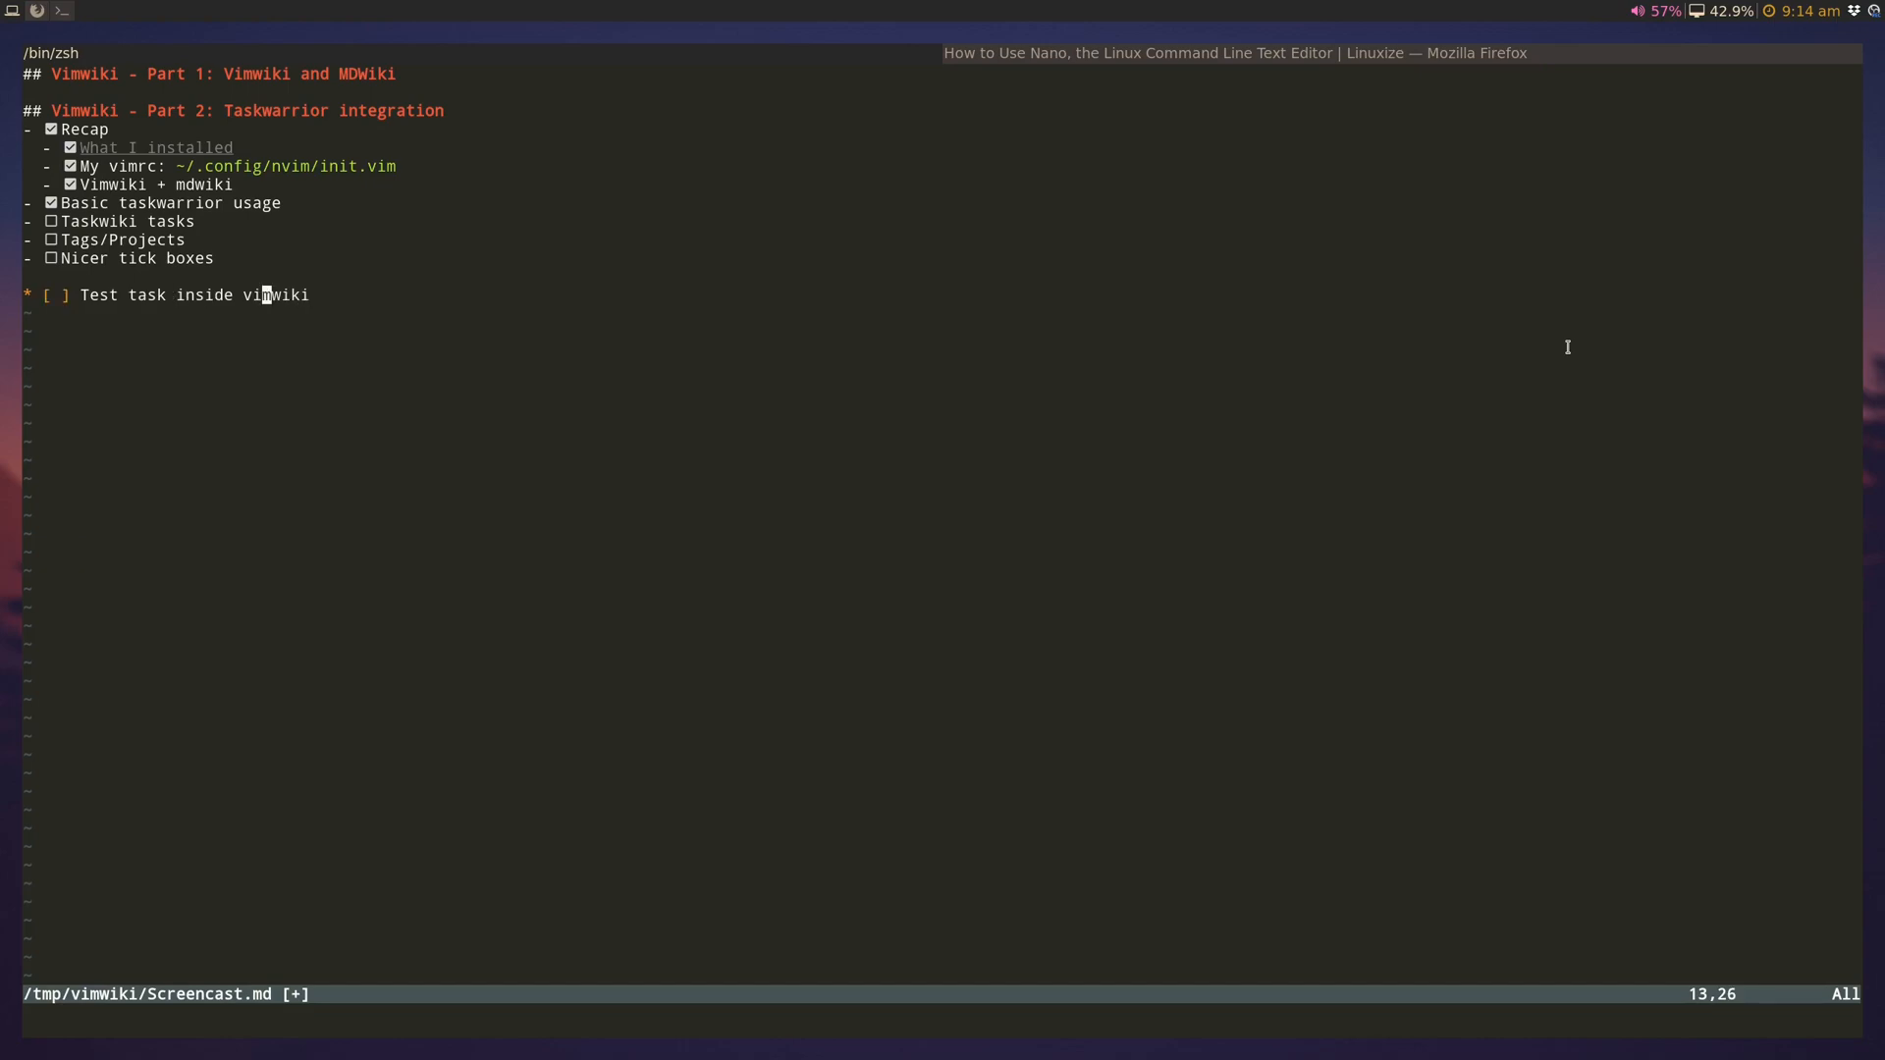
{"action": "type", "text": ":w"}
{"action": "type", "text": "clear"}
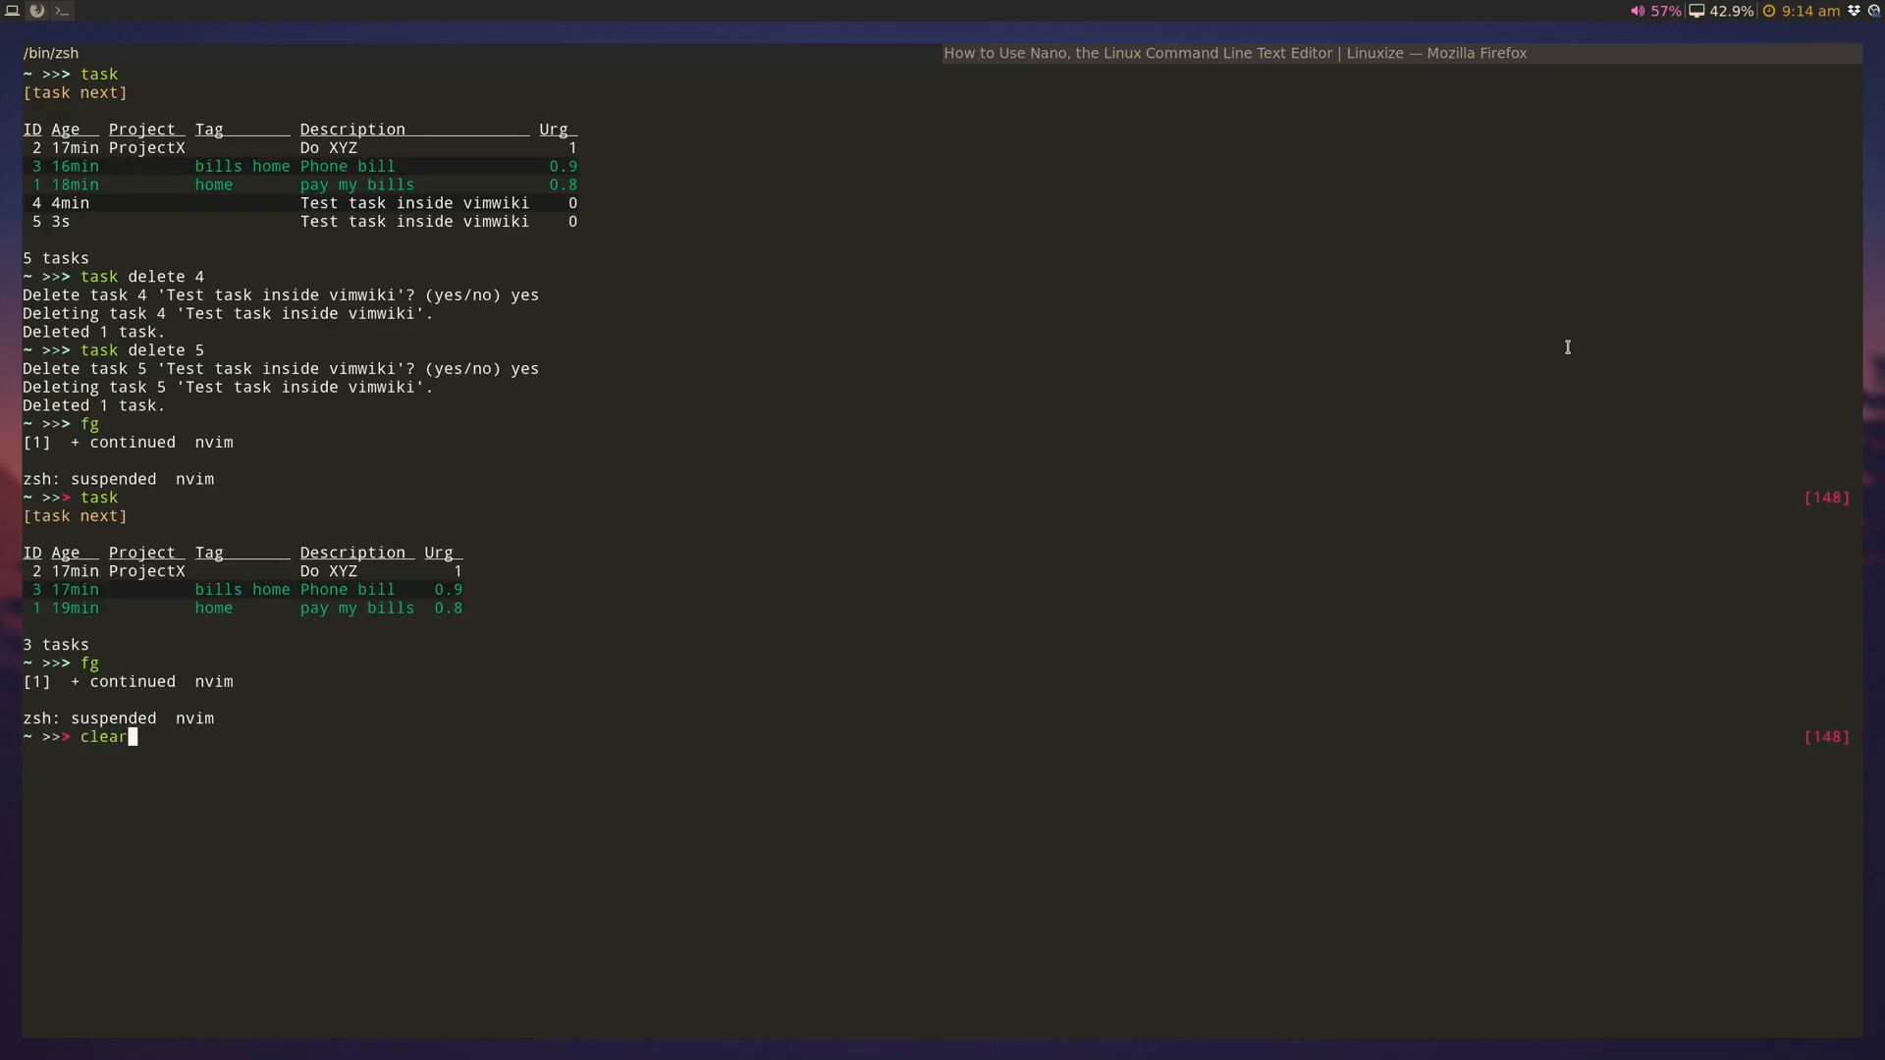
Step: List tasks to confirm the wiki test task exists, then resume Neovim and open its edit sheet
{"action": "key", "text": "Return"}
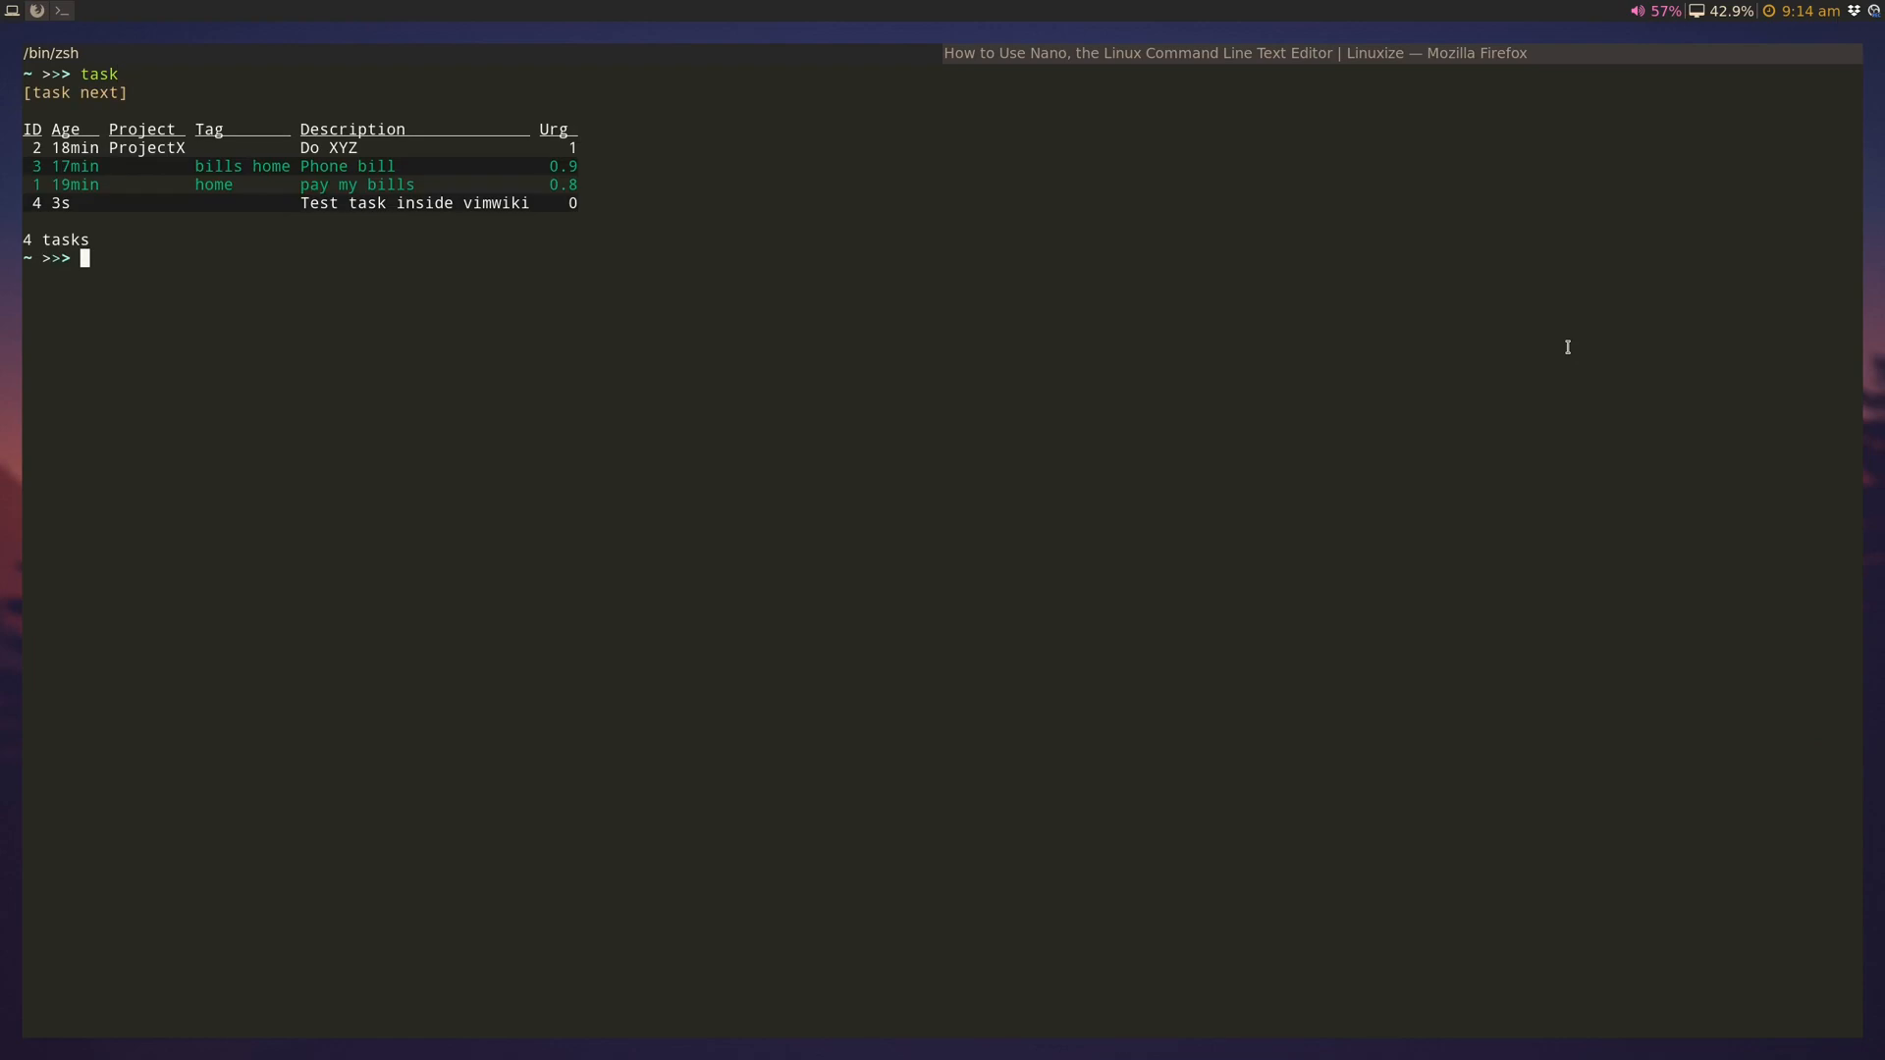
{"action": "mouse_move", "coordinate": [428, 186]}
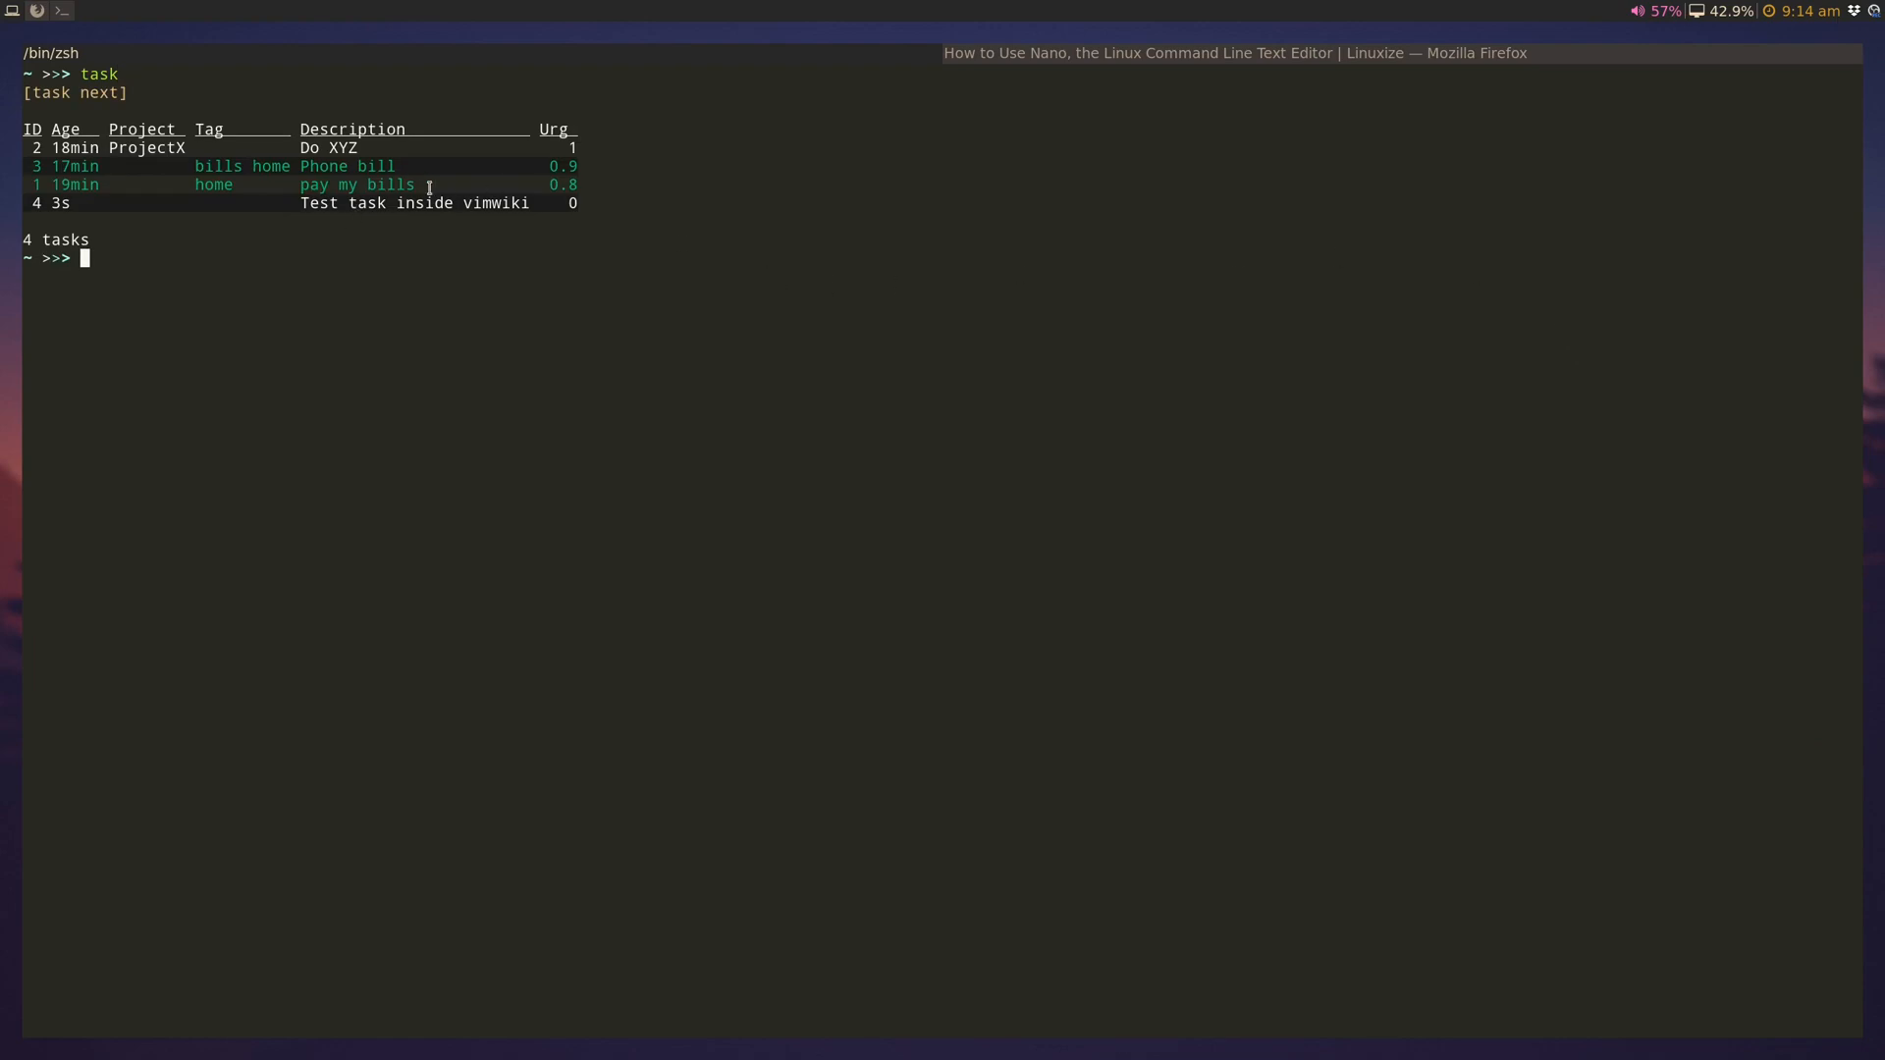
{"action": "type", "text": "fg"}
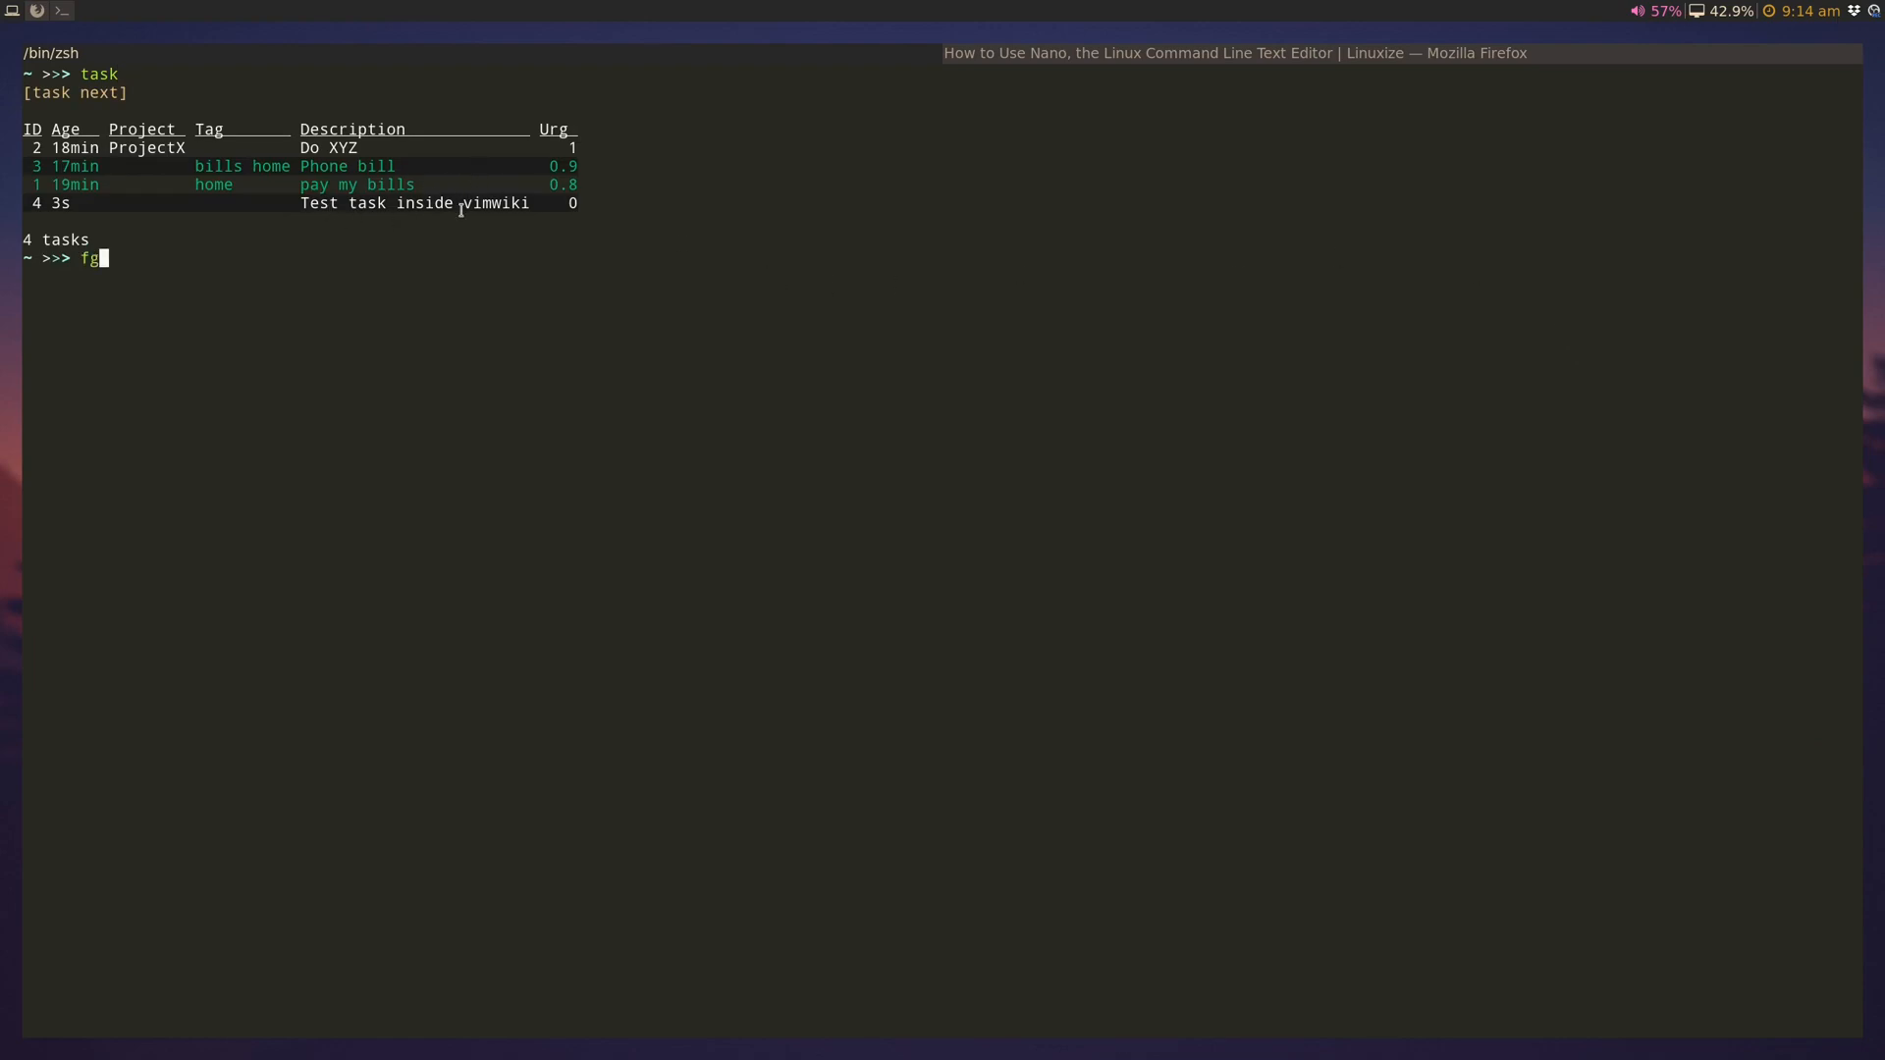
{"action": "key", "text": "Return"}
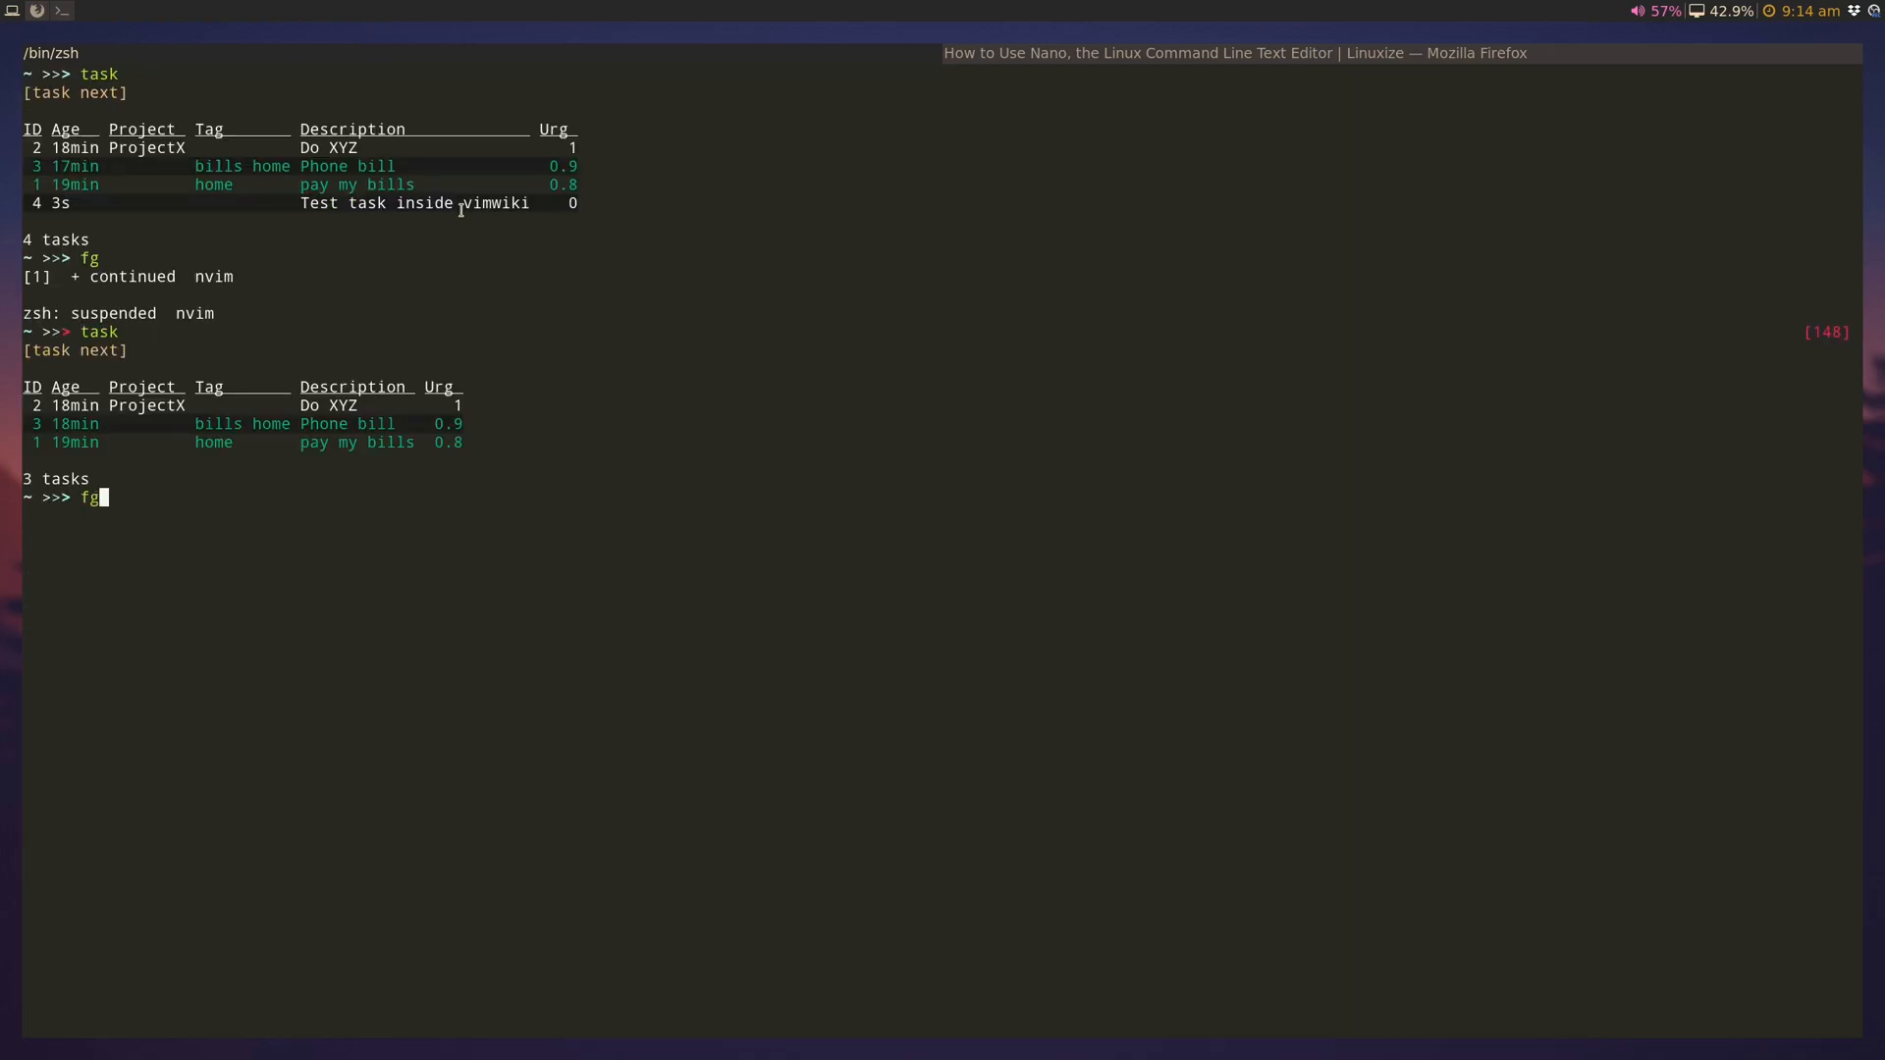
{"action": "key", "text": "Return"}
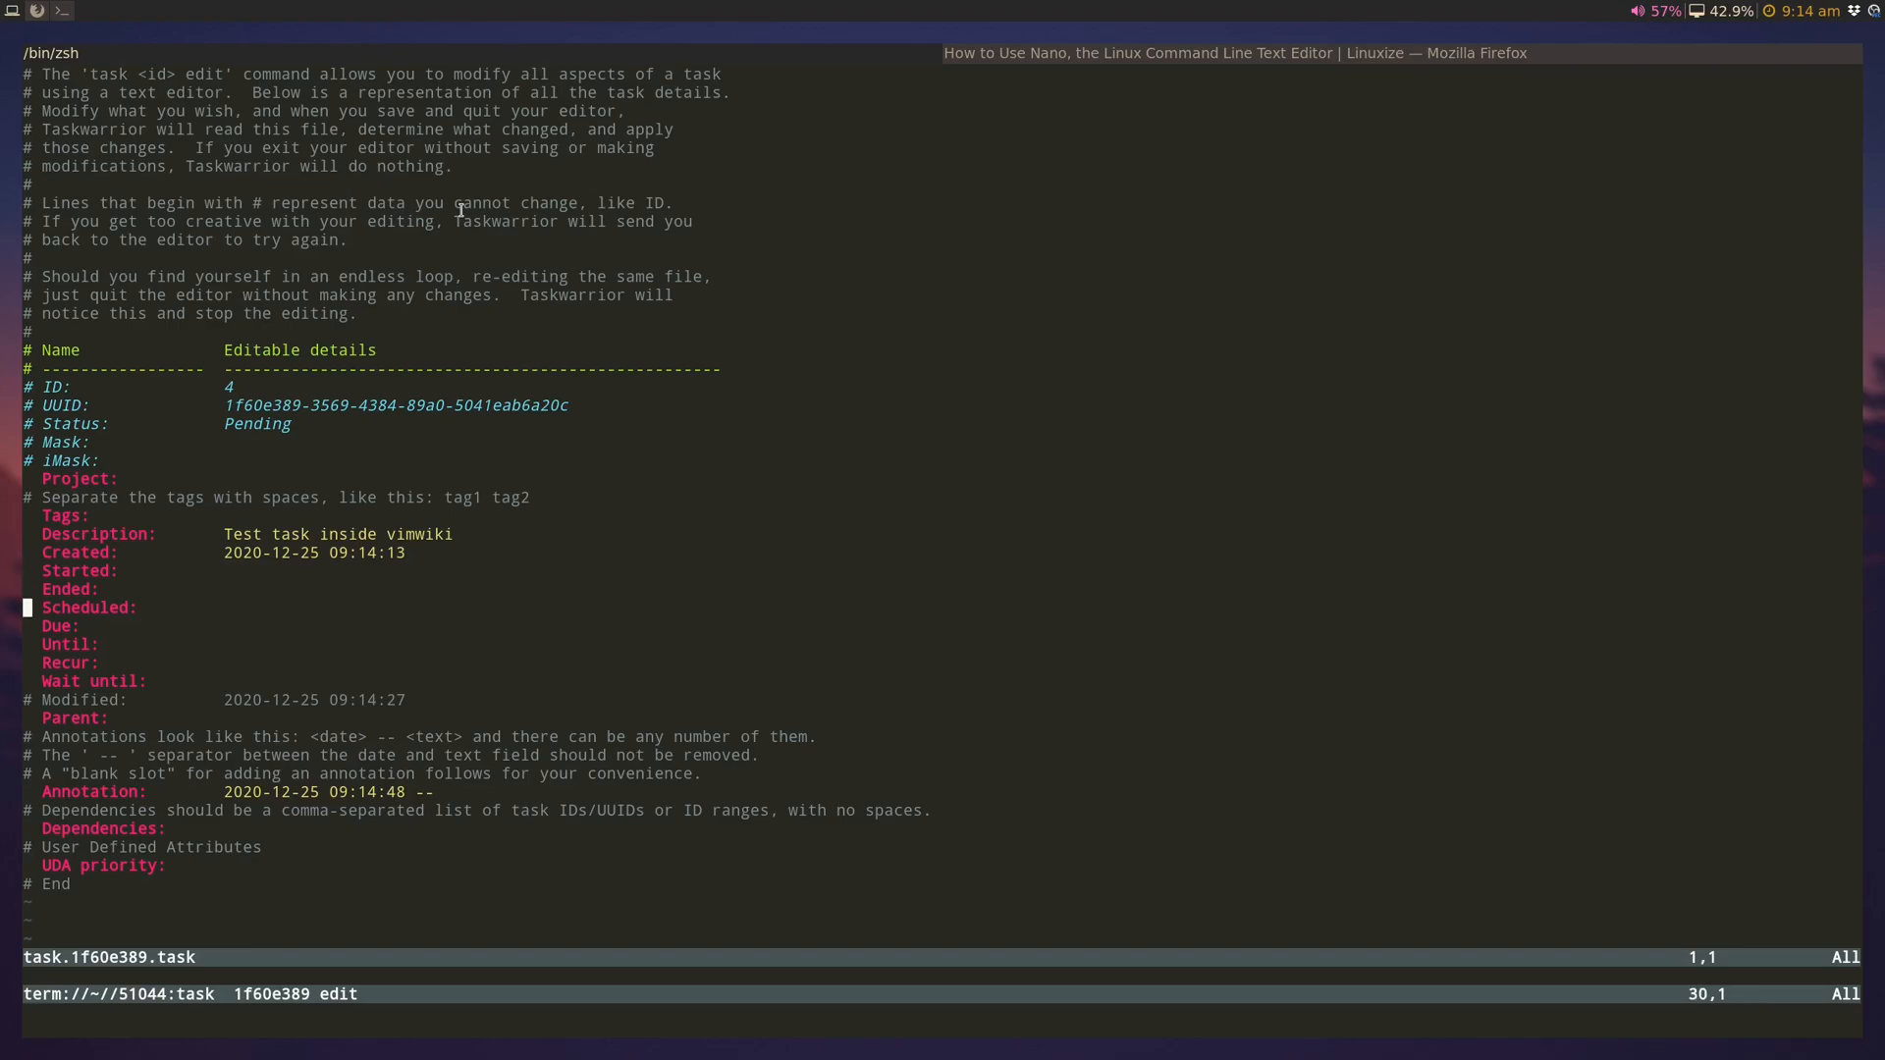
Step: Look through task 4's edit sheet, close it unchanged with :wq, and resume the wiki session
{"action": "key", "text": "j"}
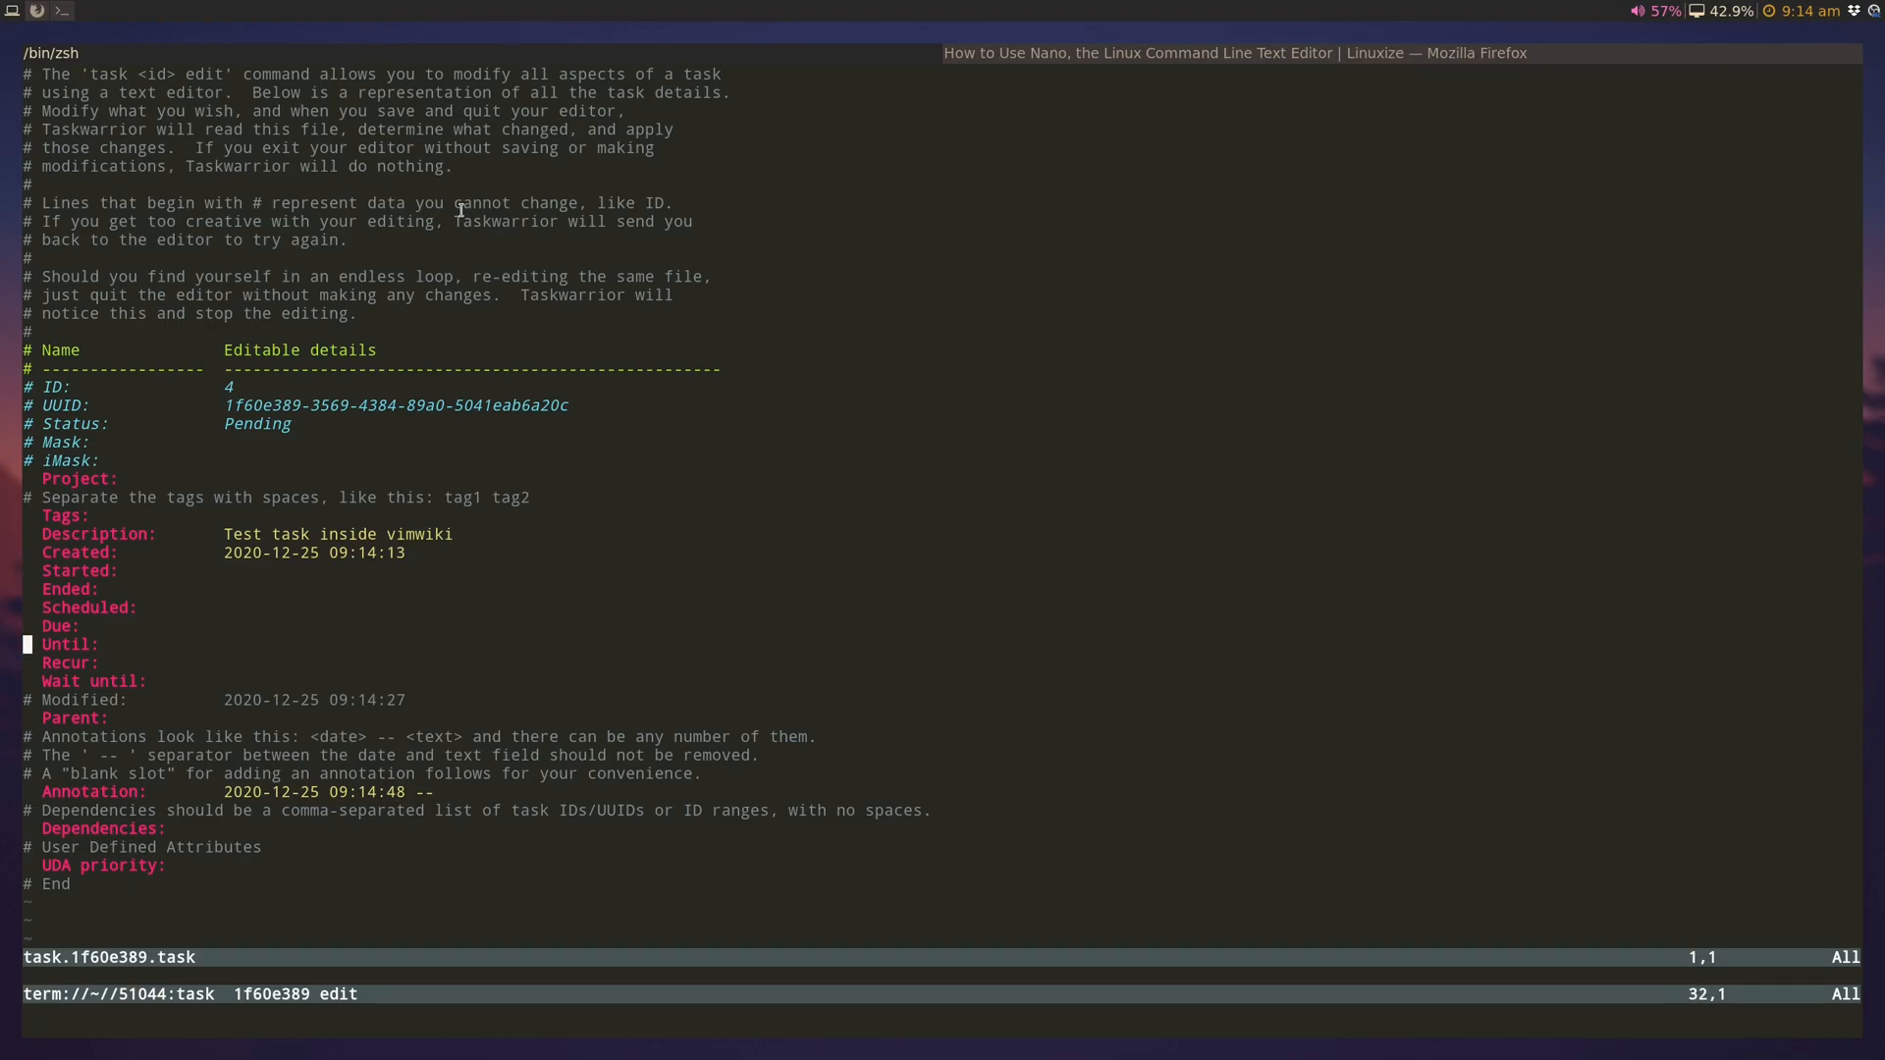
{"action": "key", "text": "j"}
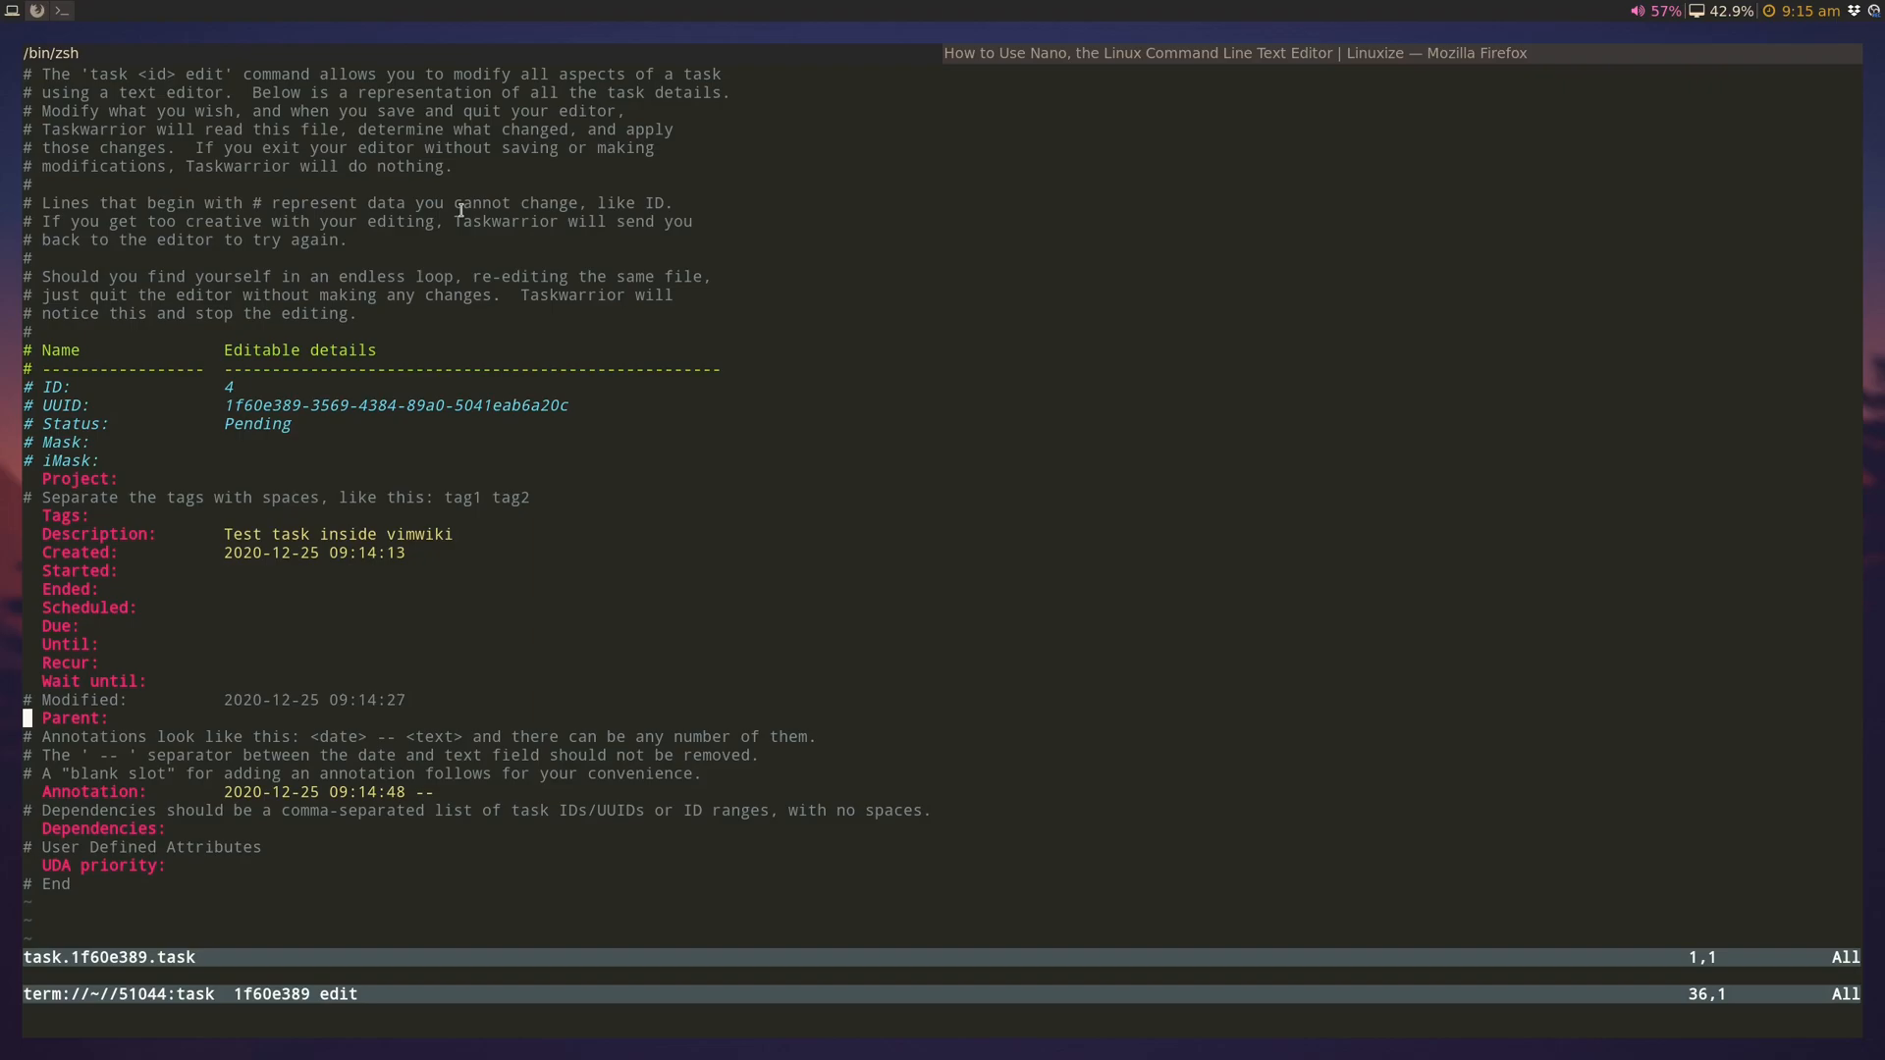
{"action": "type", "text": ":wq"}
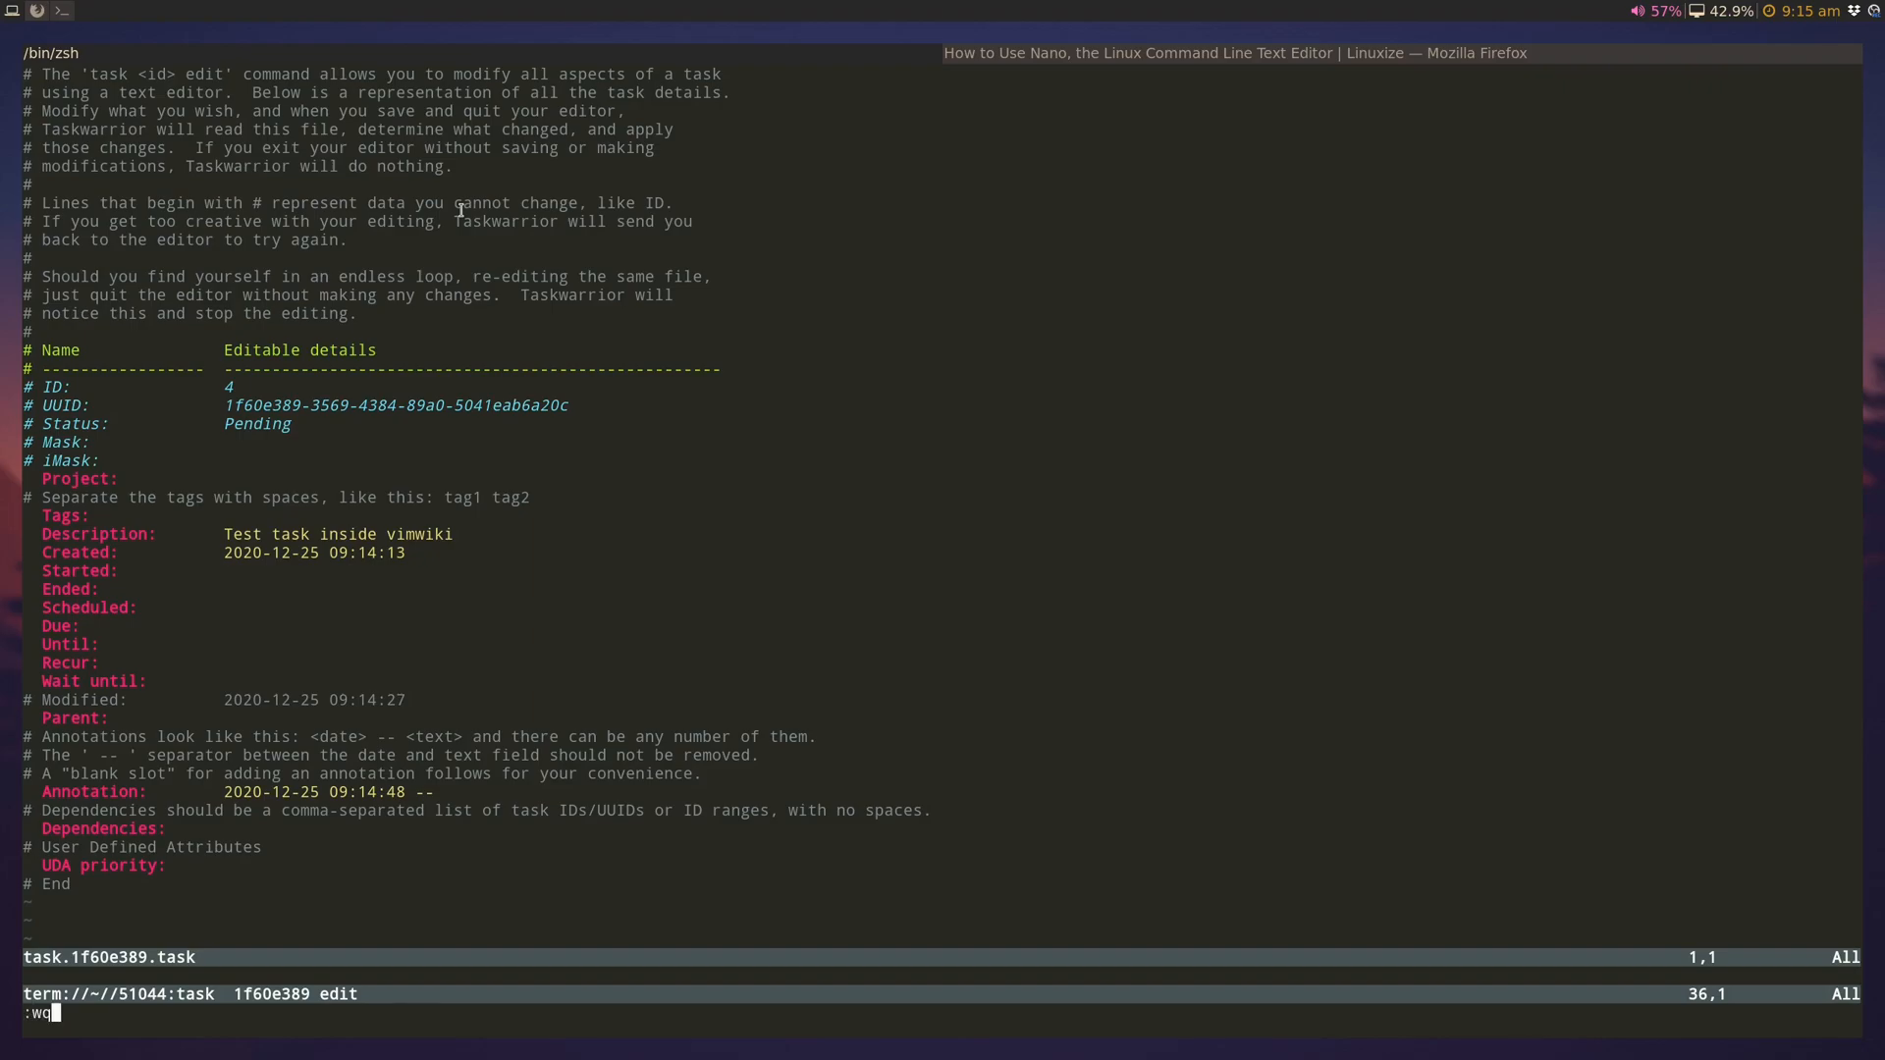
{"action": "key", "text": "Return"}
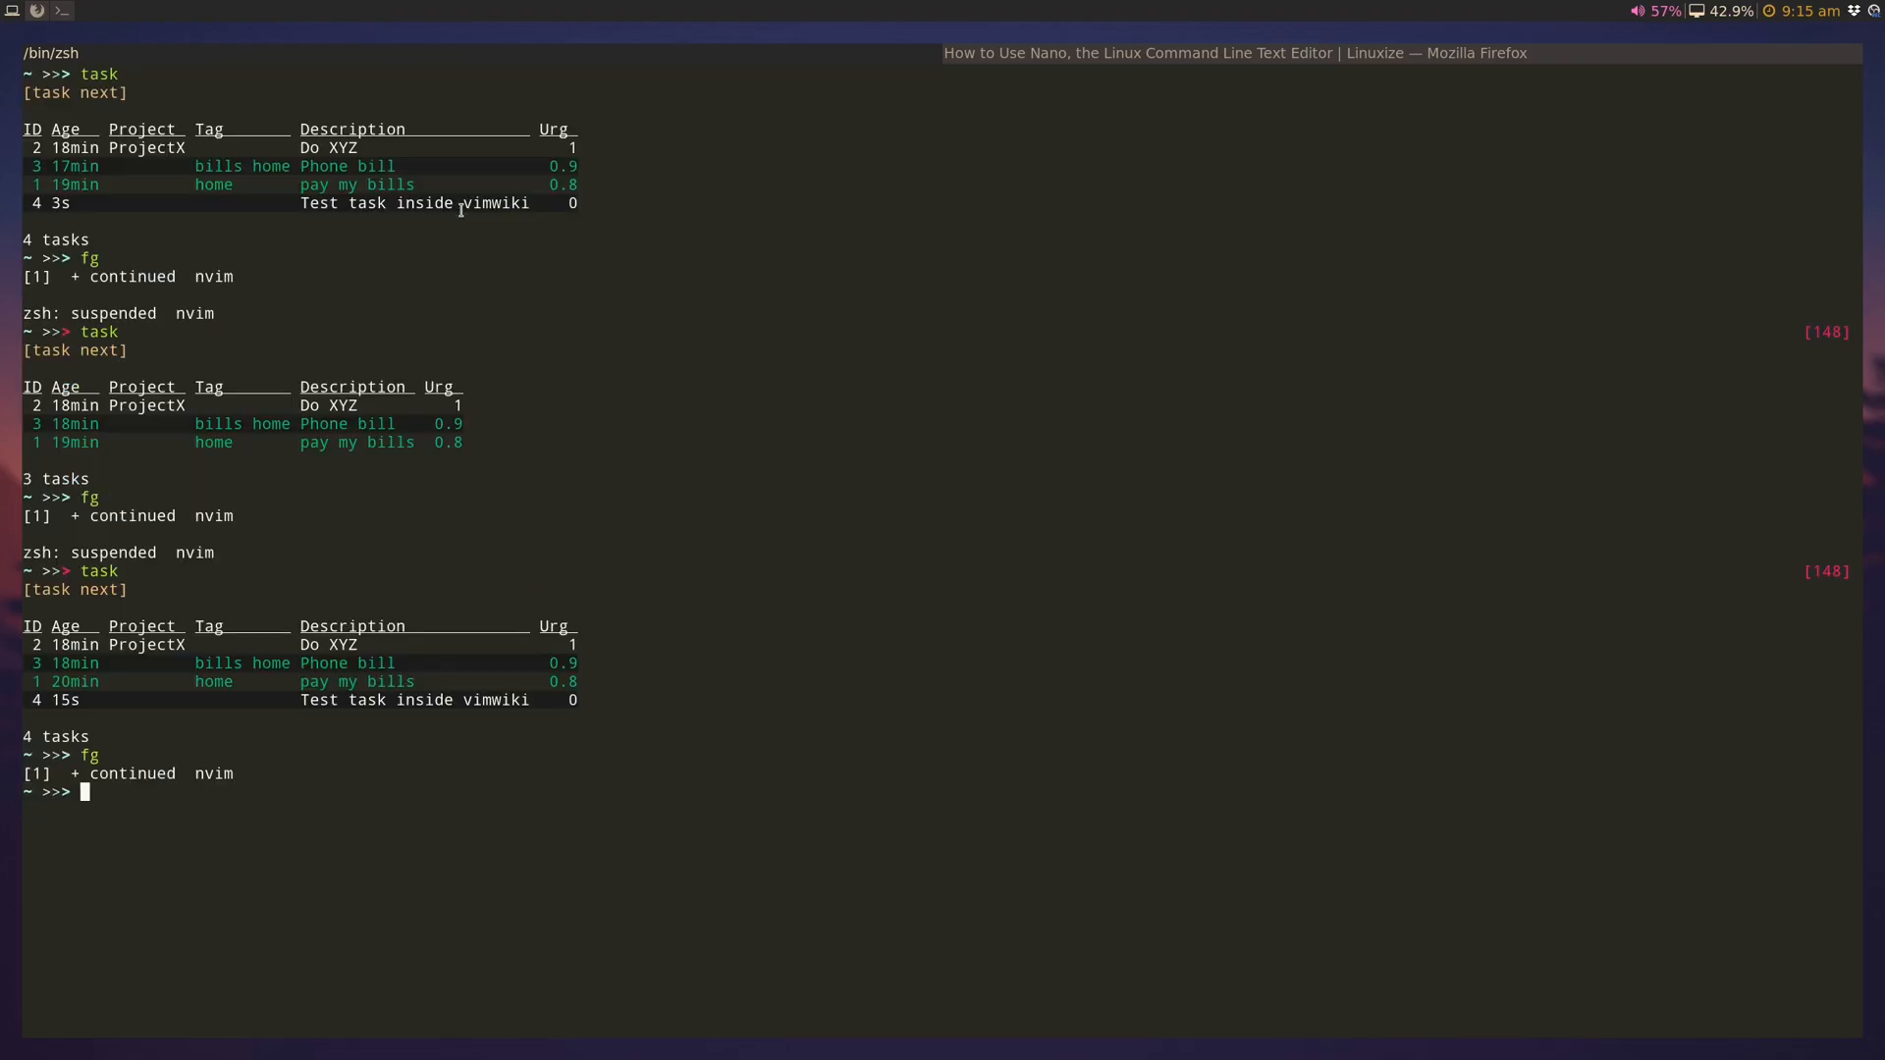
{"action": "key", "text": "Return"}
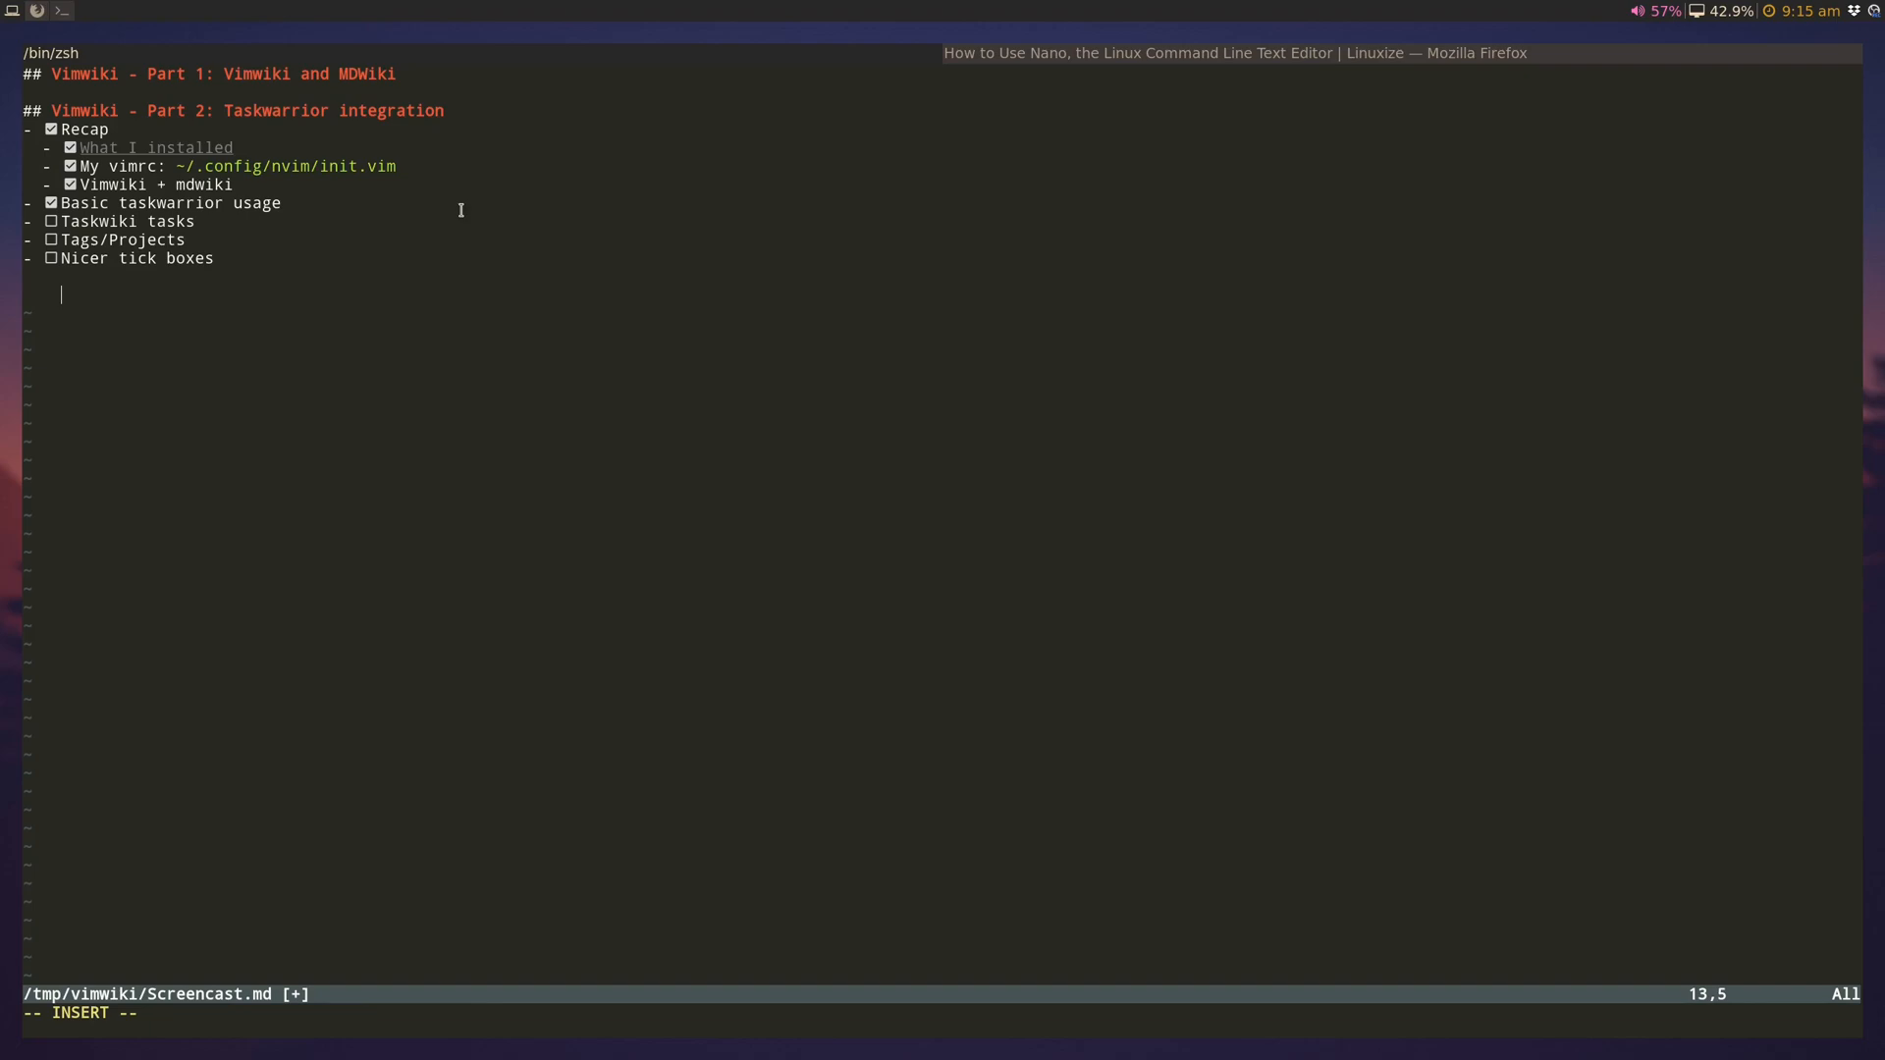
Step: Add a '## Home tasks | +home' viewport heading, save, and suspend Neovim
{"action": "key", "text": "Home"}
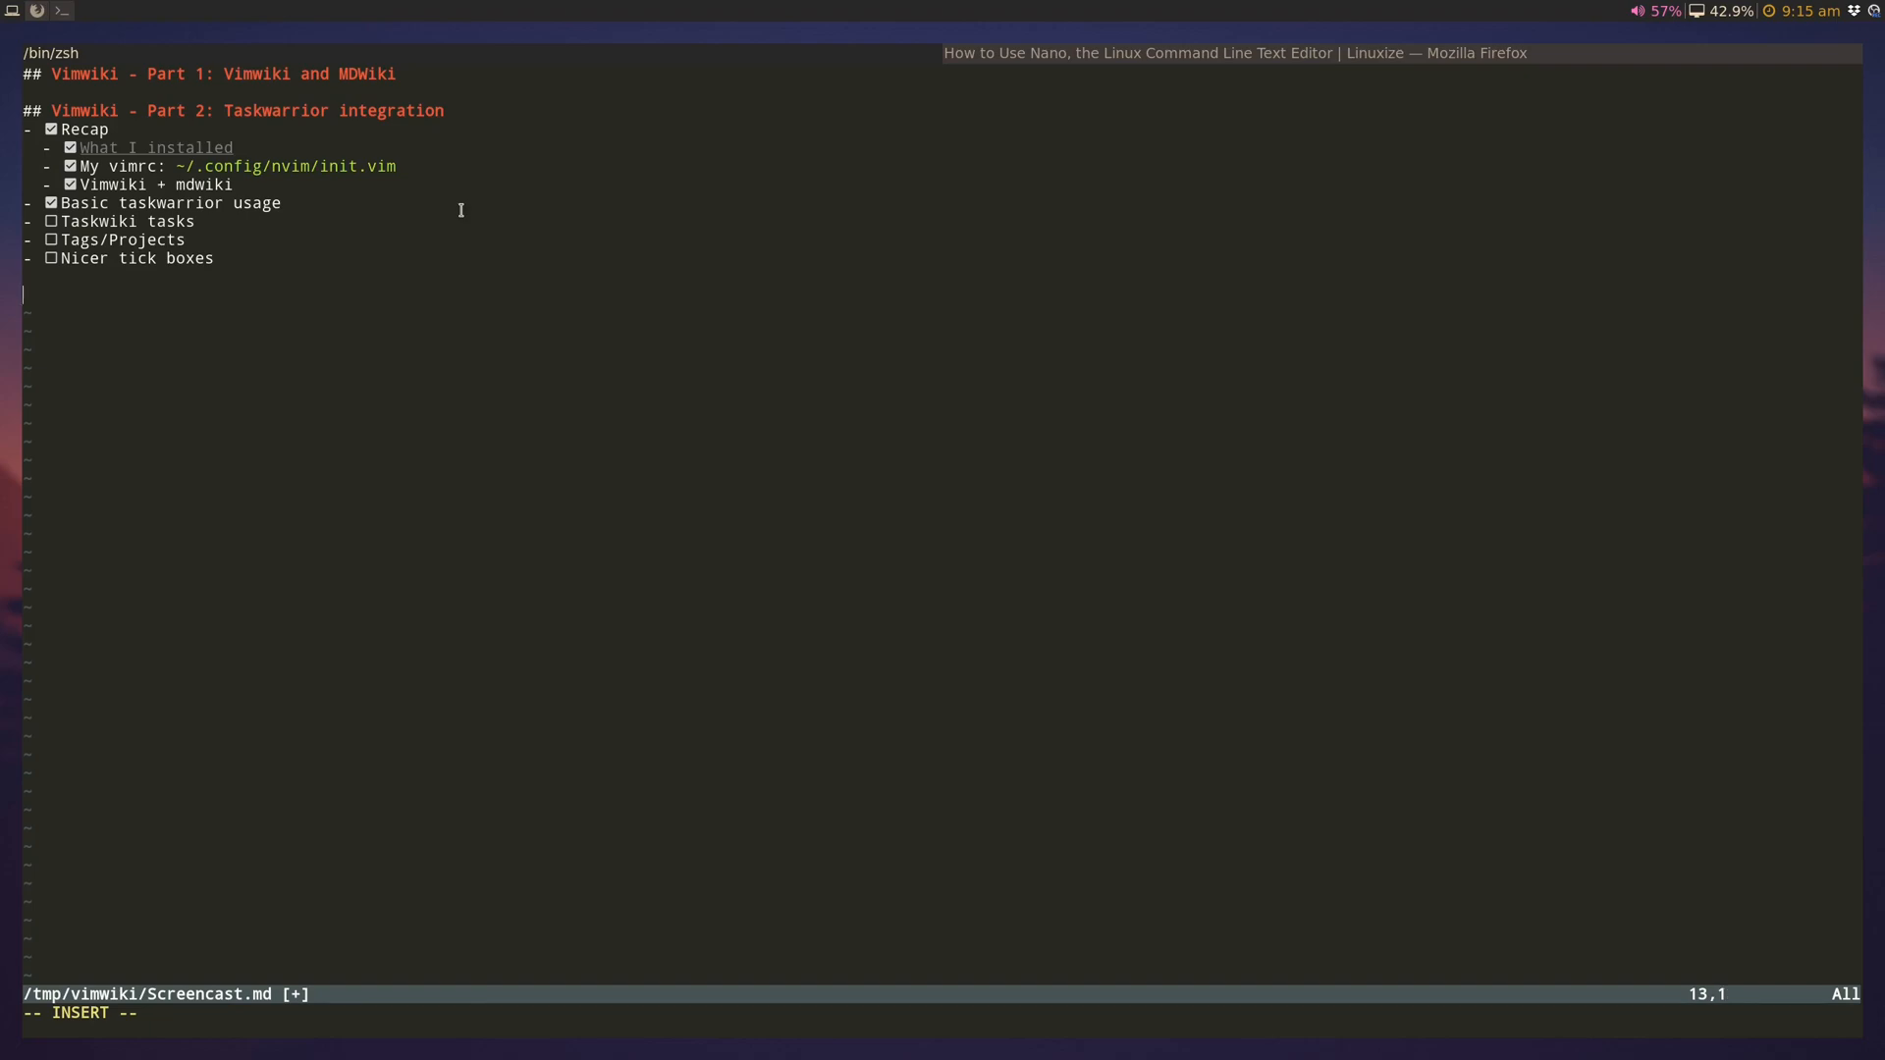
{"action": "type", "text": "##"}
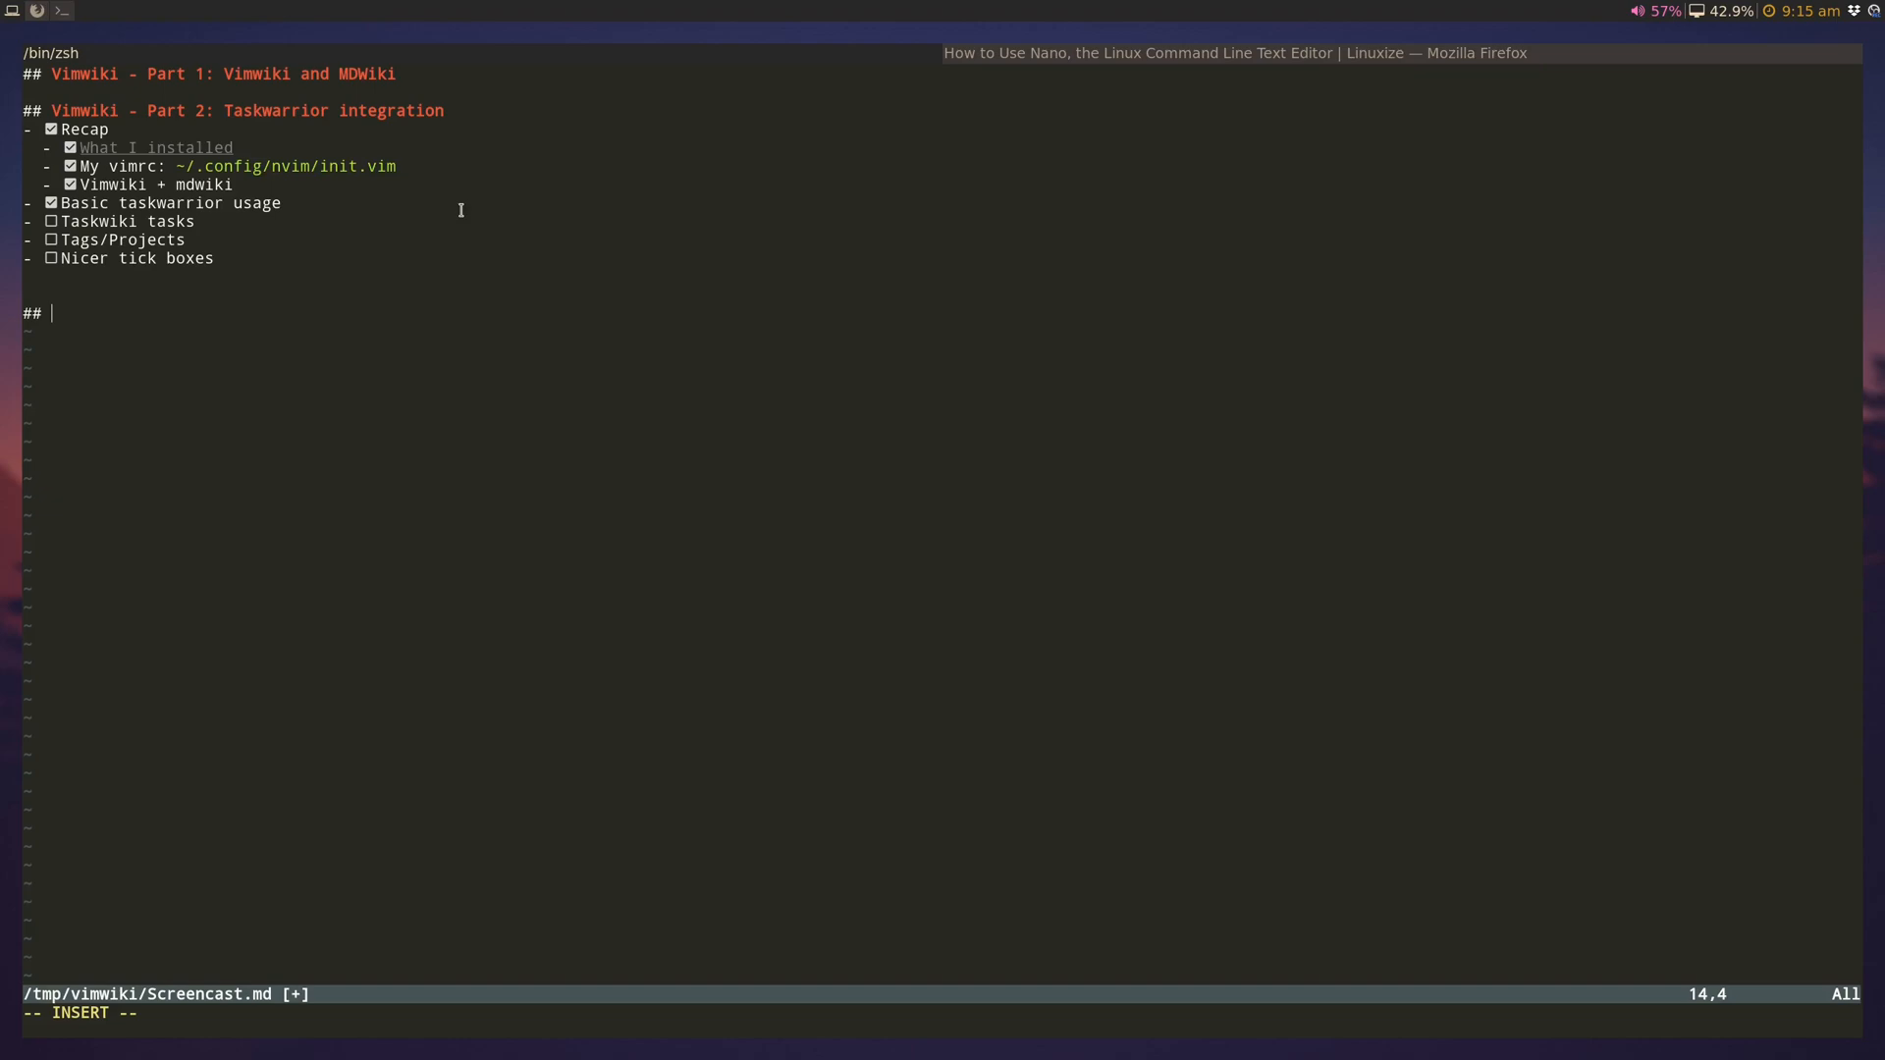
{"action": "type", "text": "Home task"}
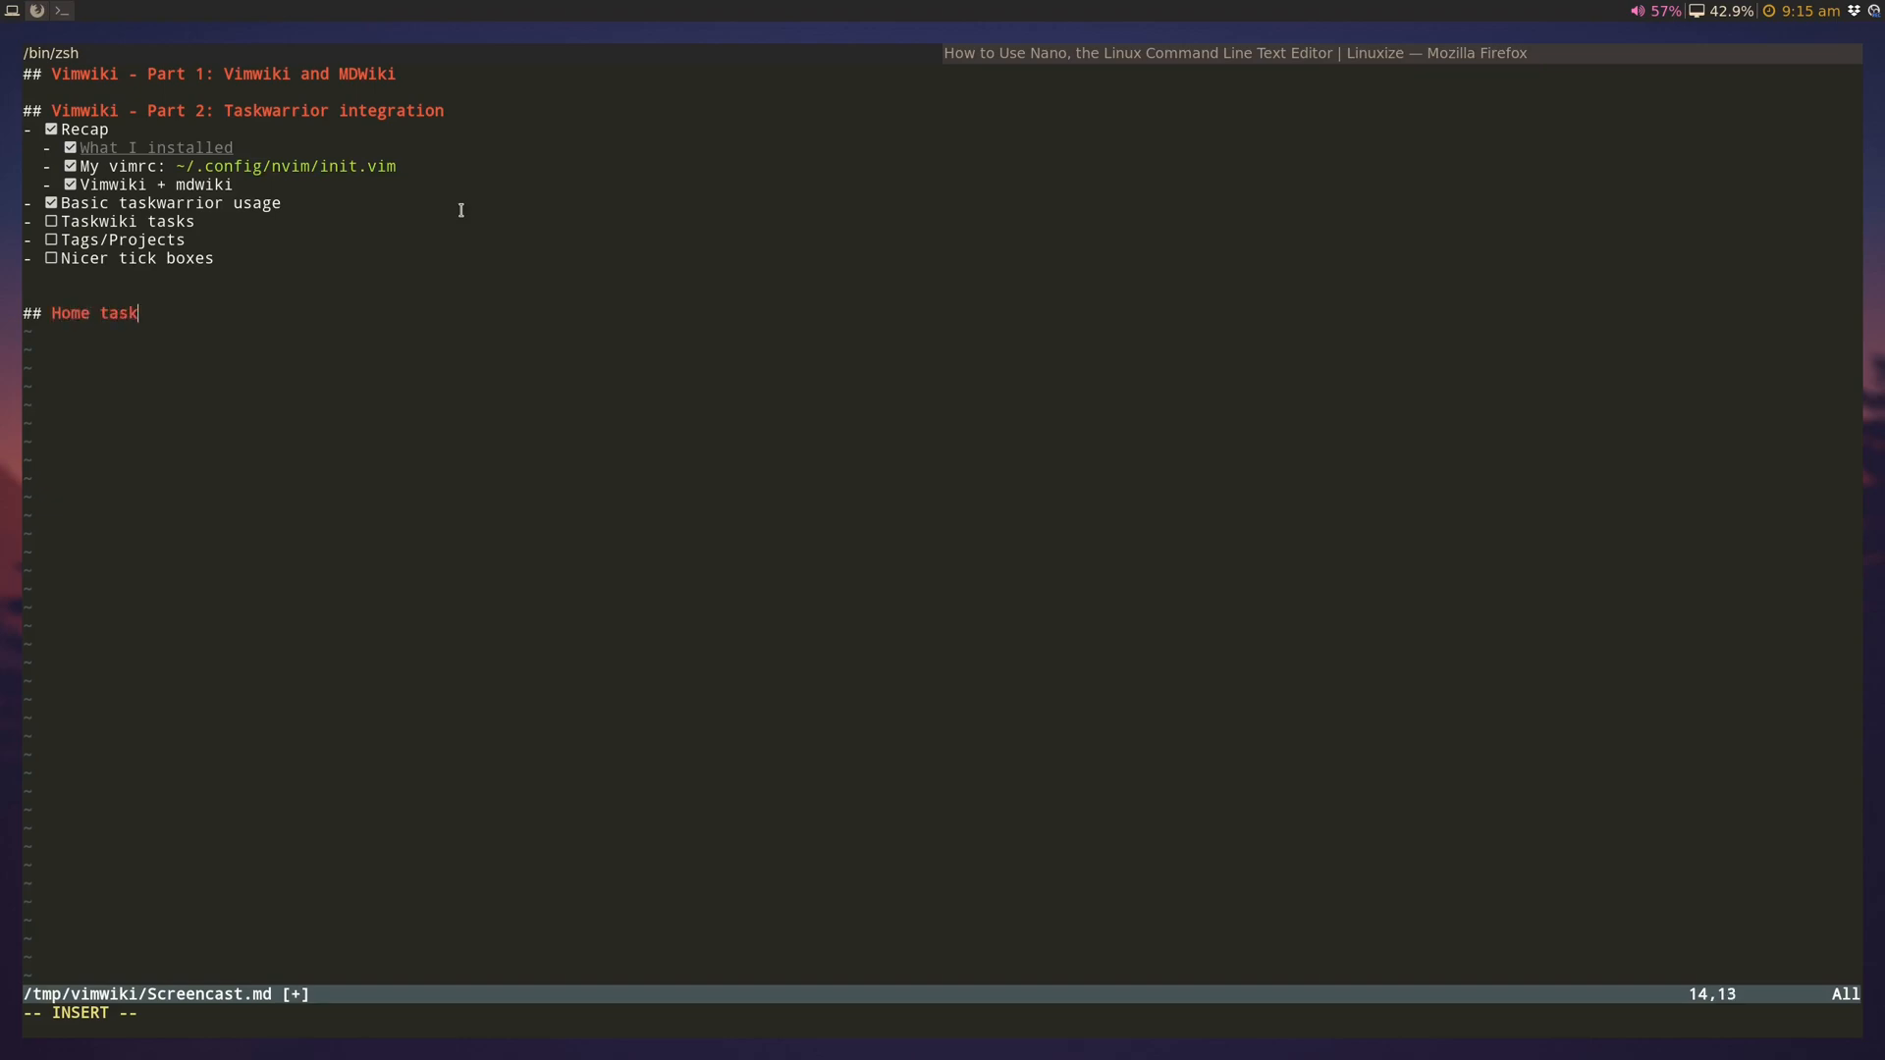
{"action": "type", "text": "s |"}
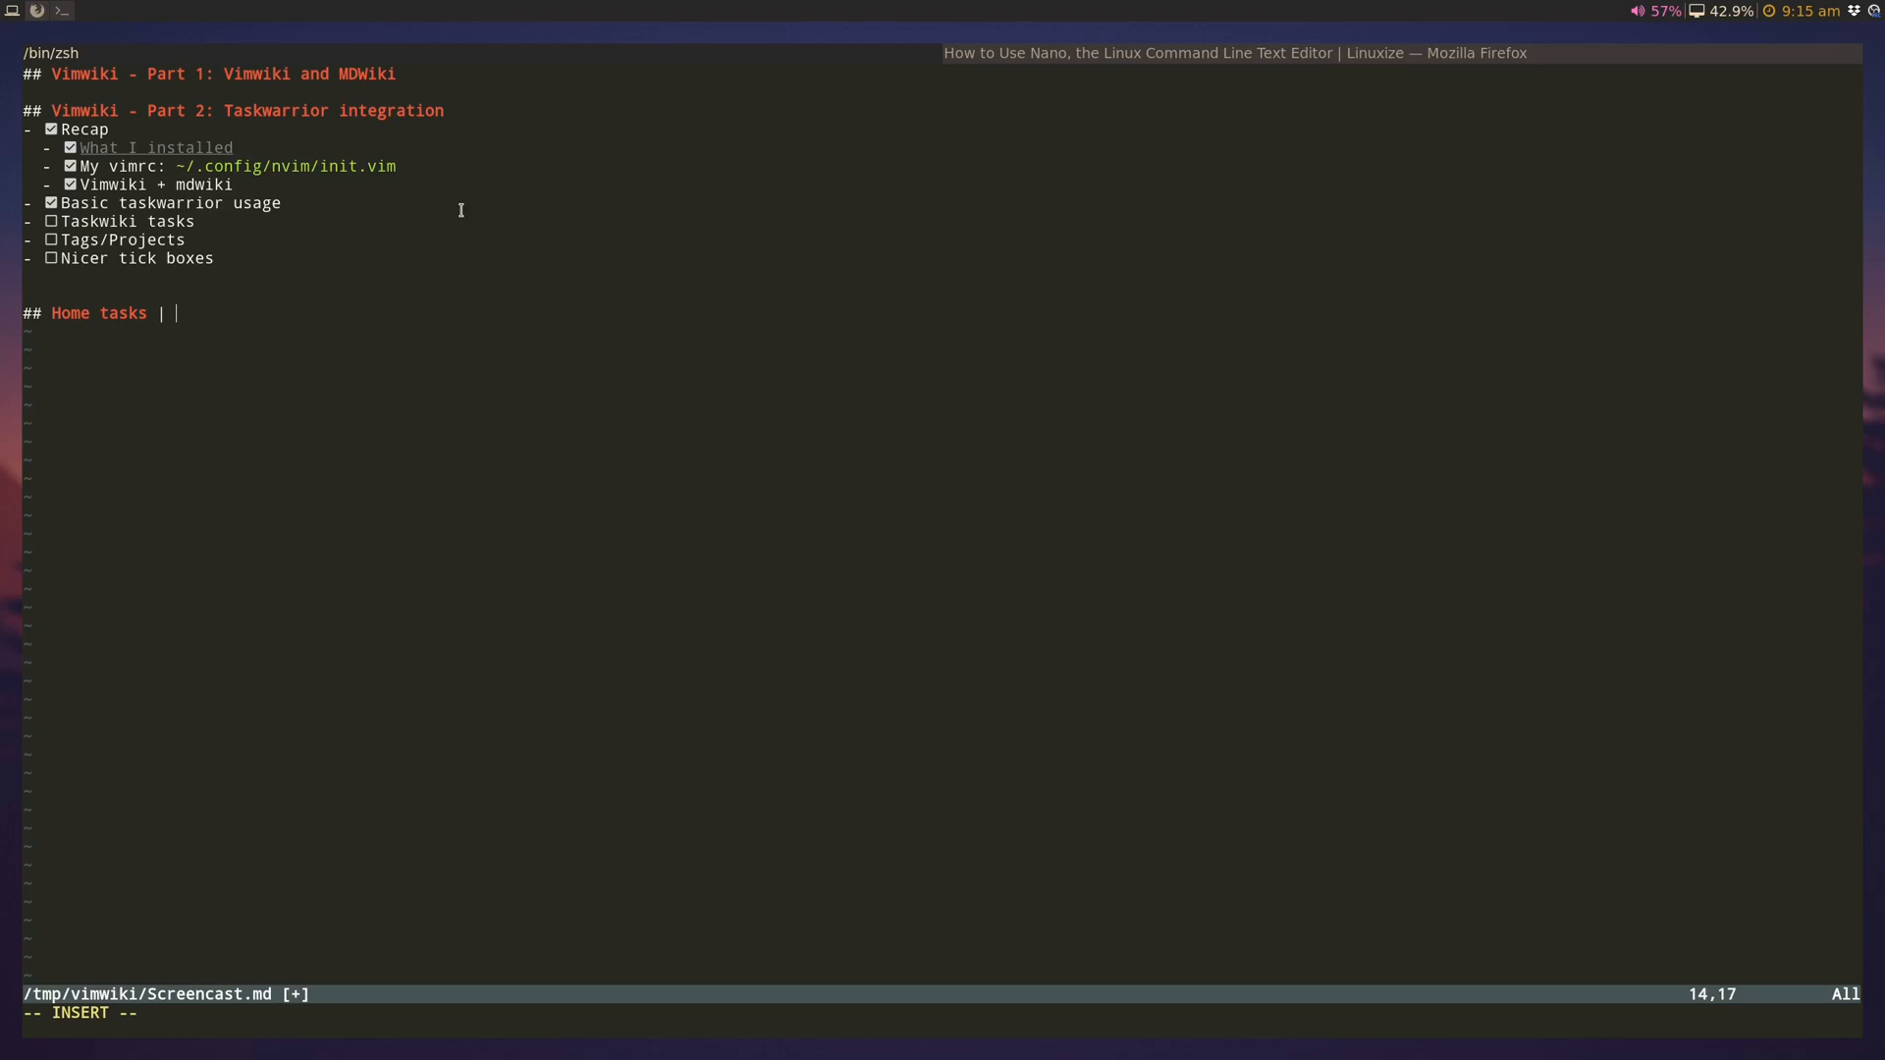
{"action": "type", "text": "+hom"}
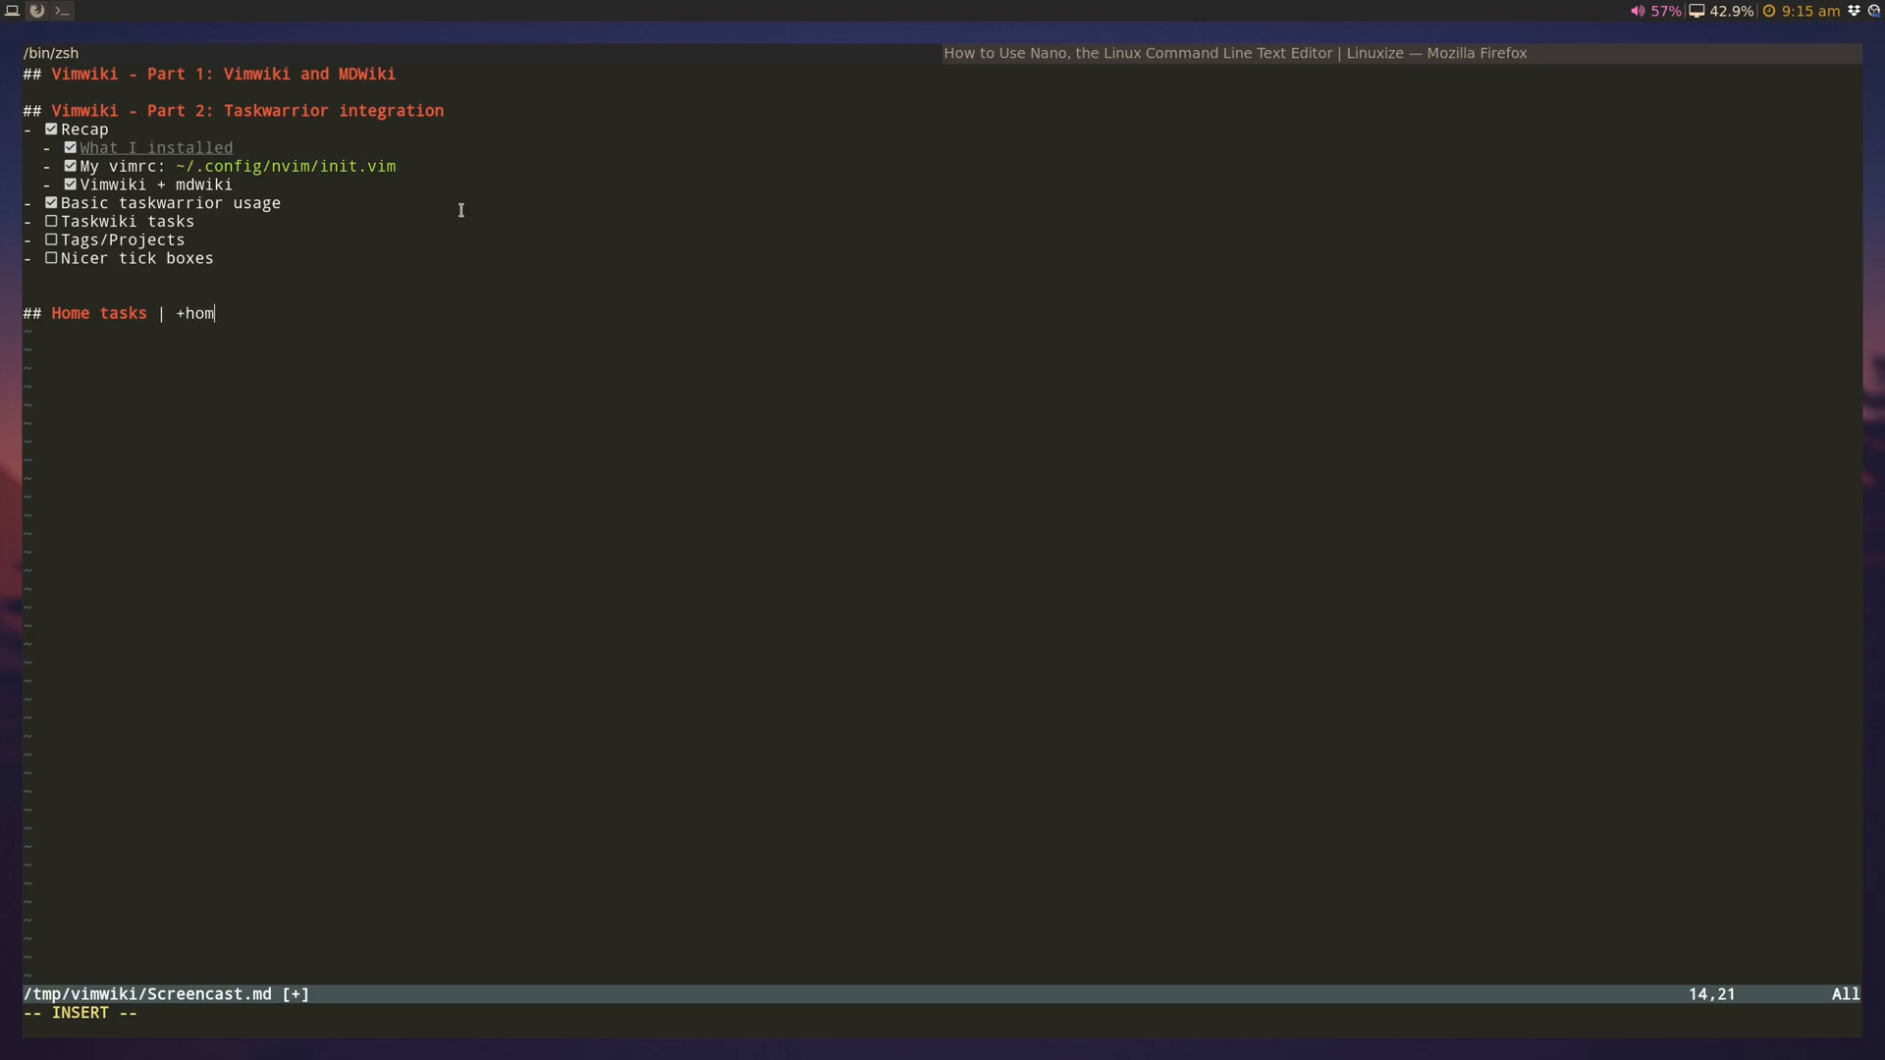
{"action": "type", "text": "e"}
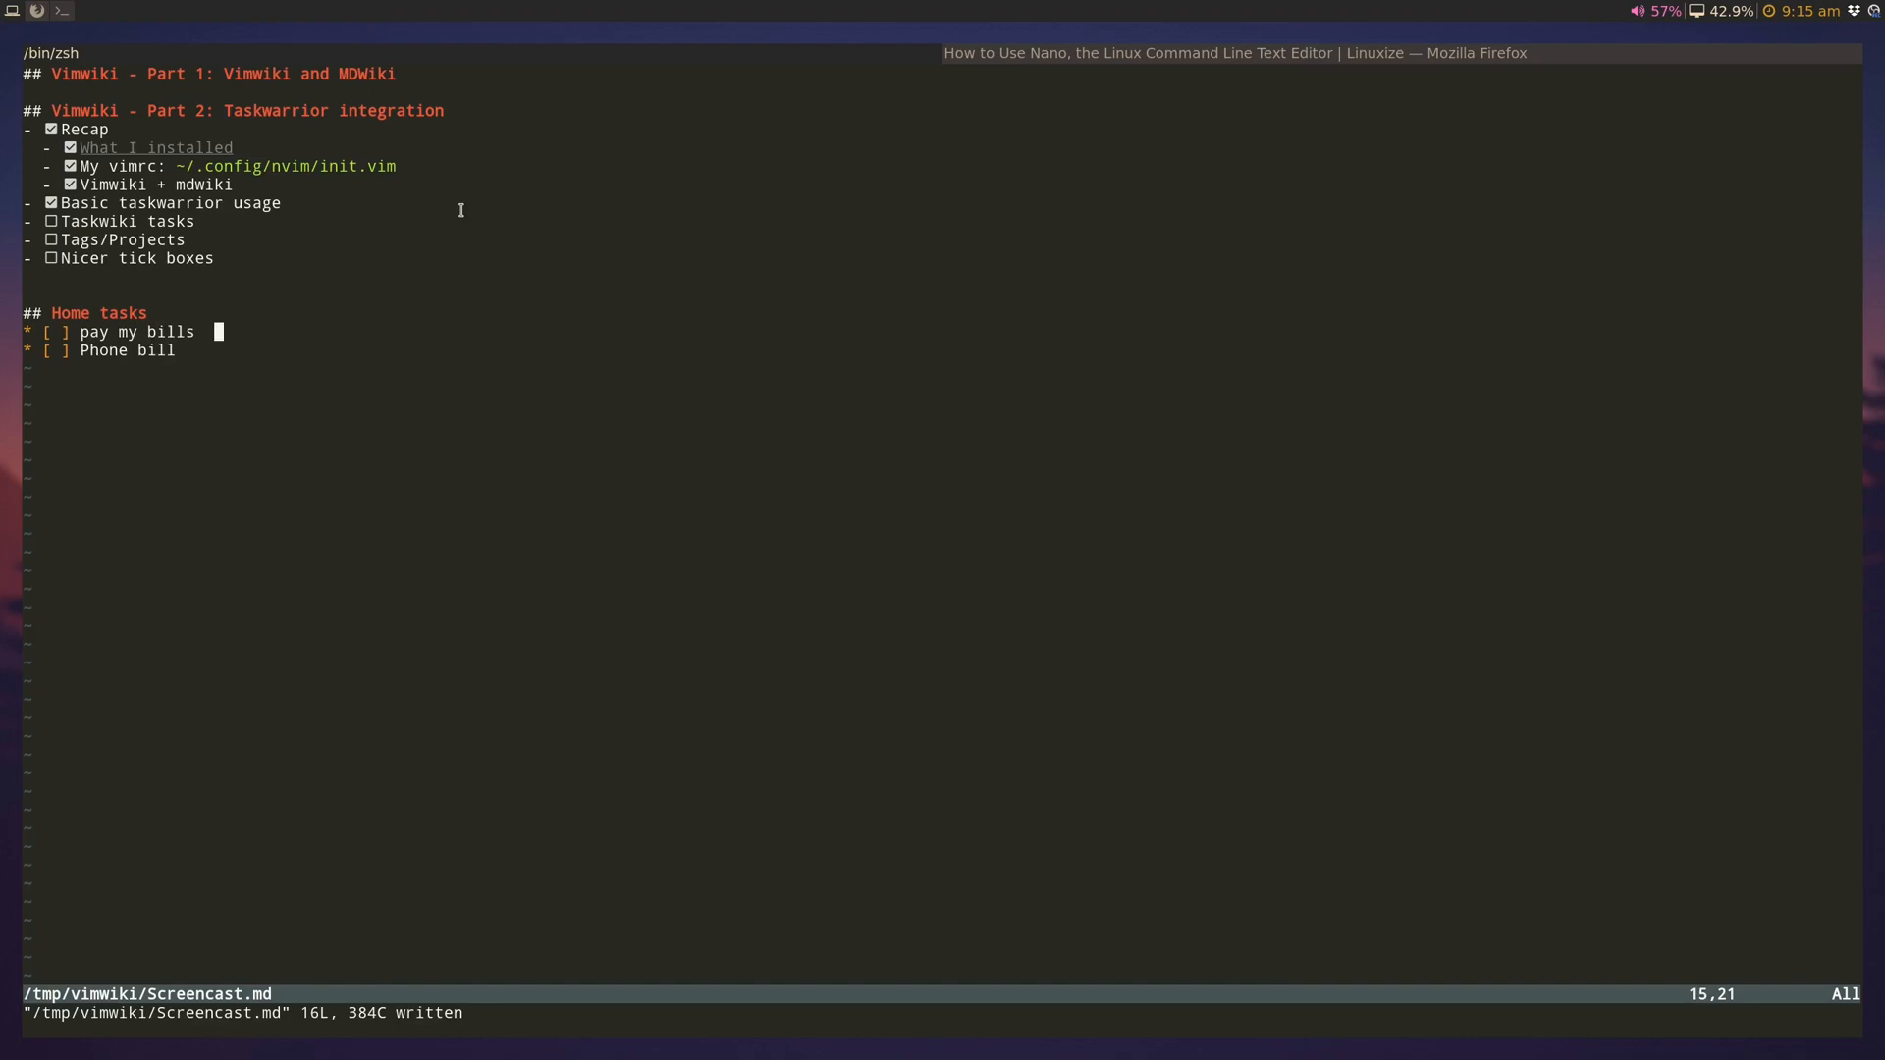
{"action": "key", "text": "Down"}
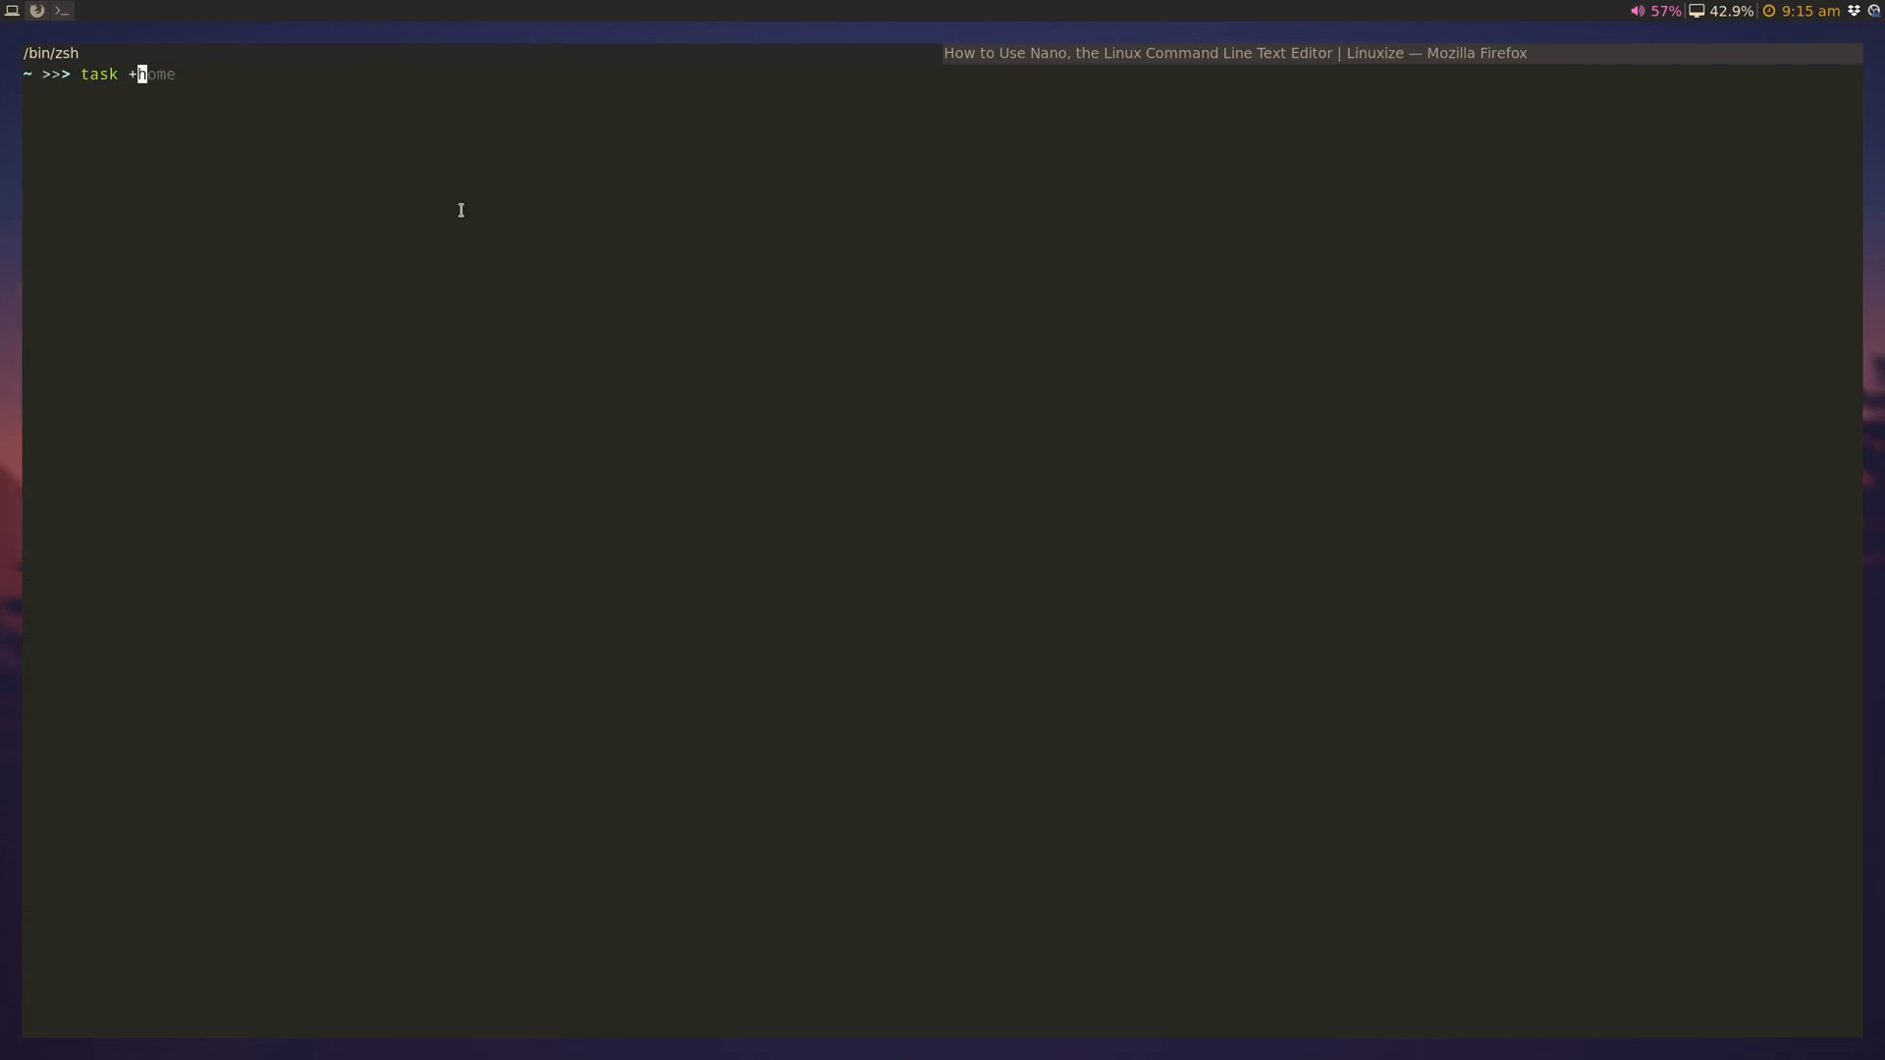
Step: List home-tagged tasks, return to Neovim, and tick 'pay my bills' done under Home tasks
{"action": "key", "text": "Return"}
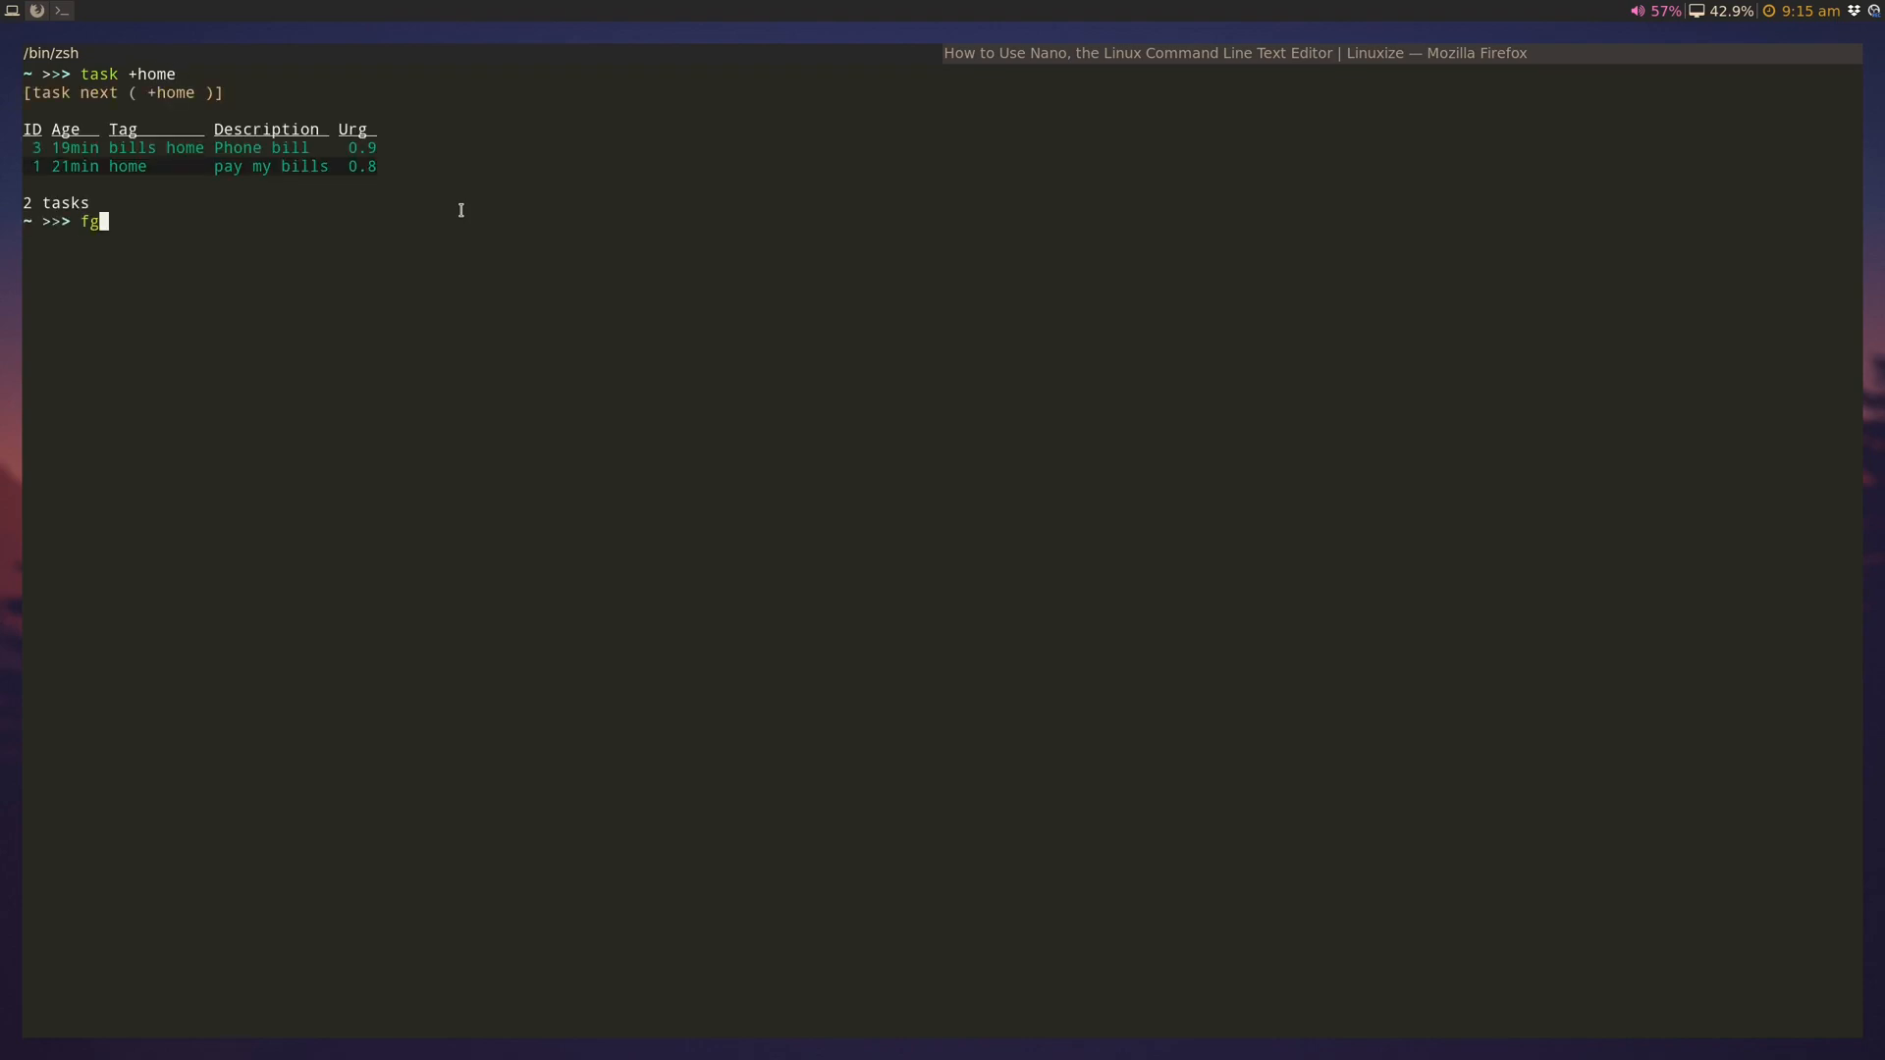
{"action": "key", "text": "Return"}
{"action": "type", "text": "task"}
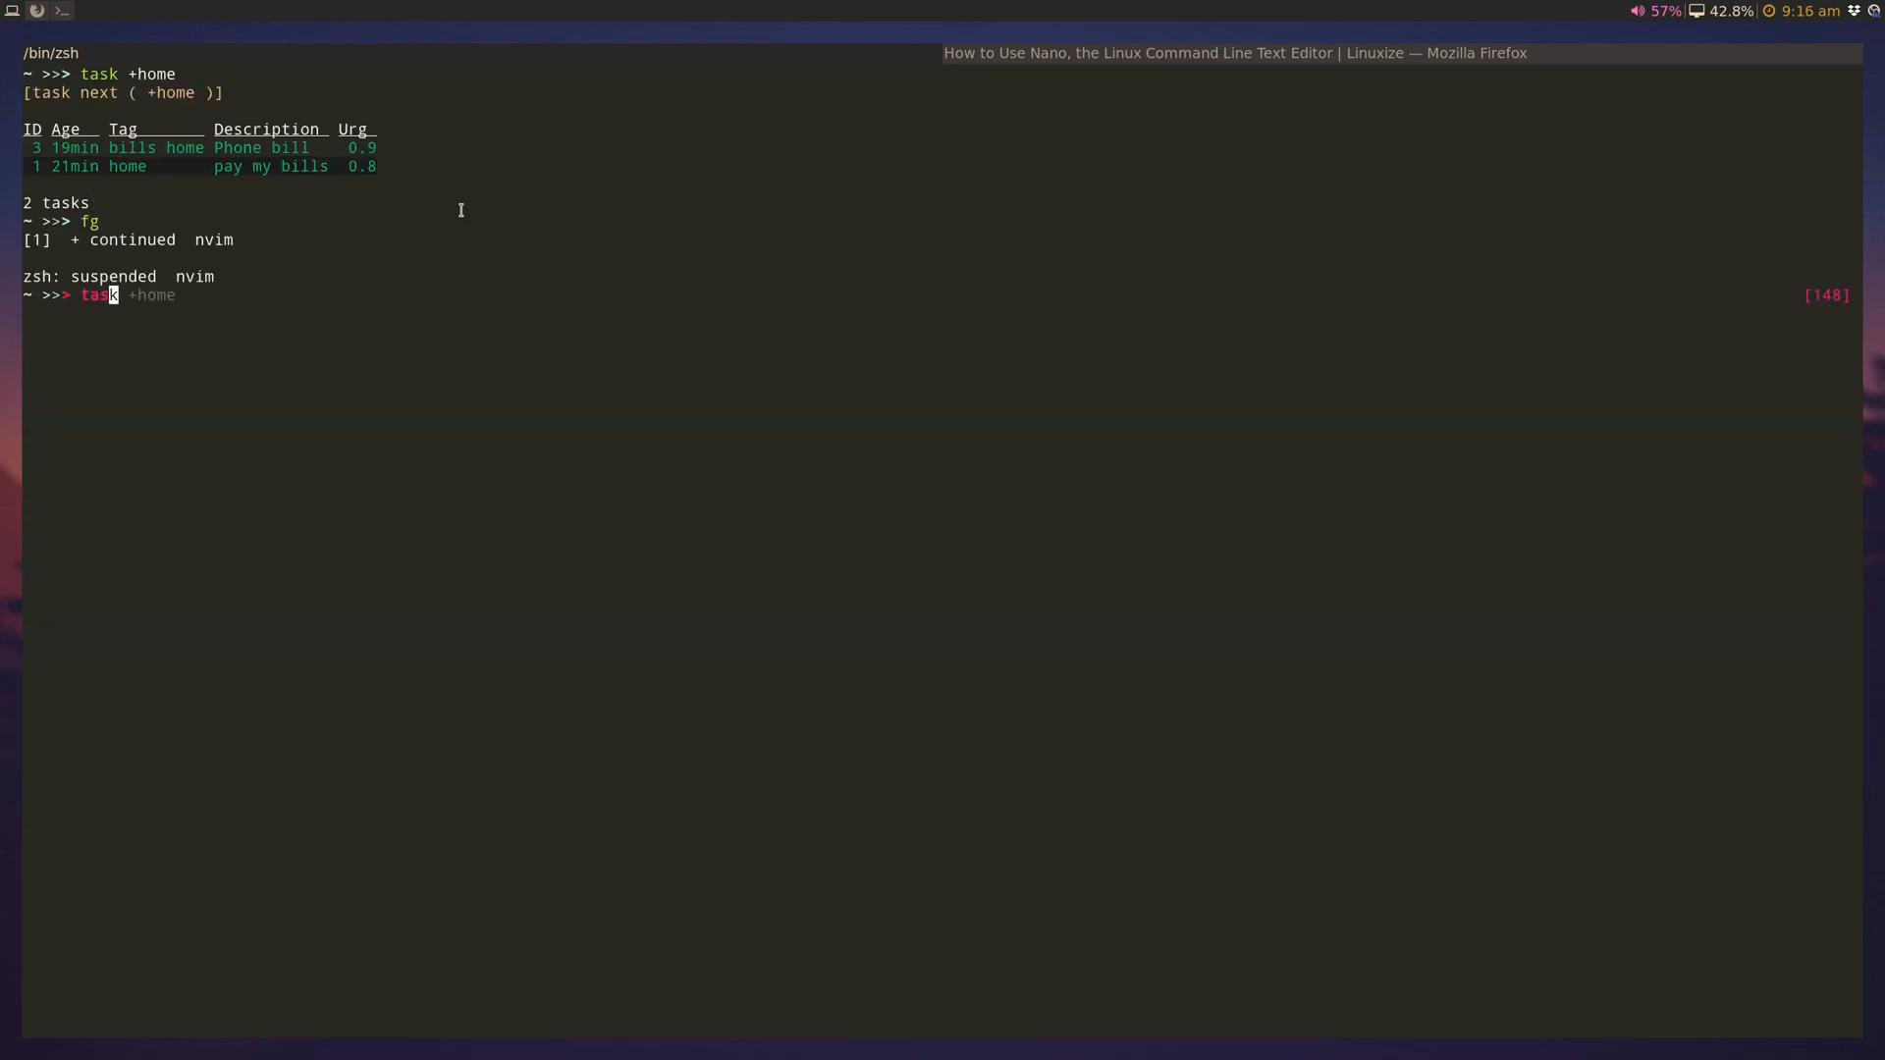
{"action": "key", "text": "Return"}
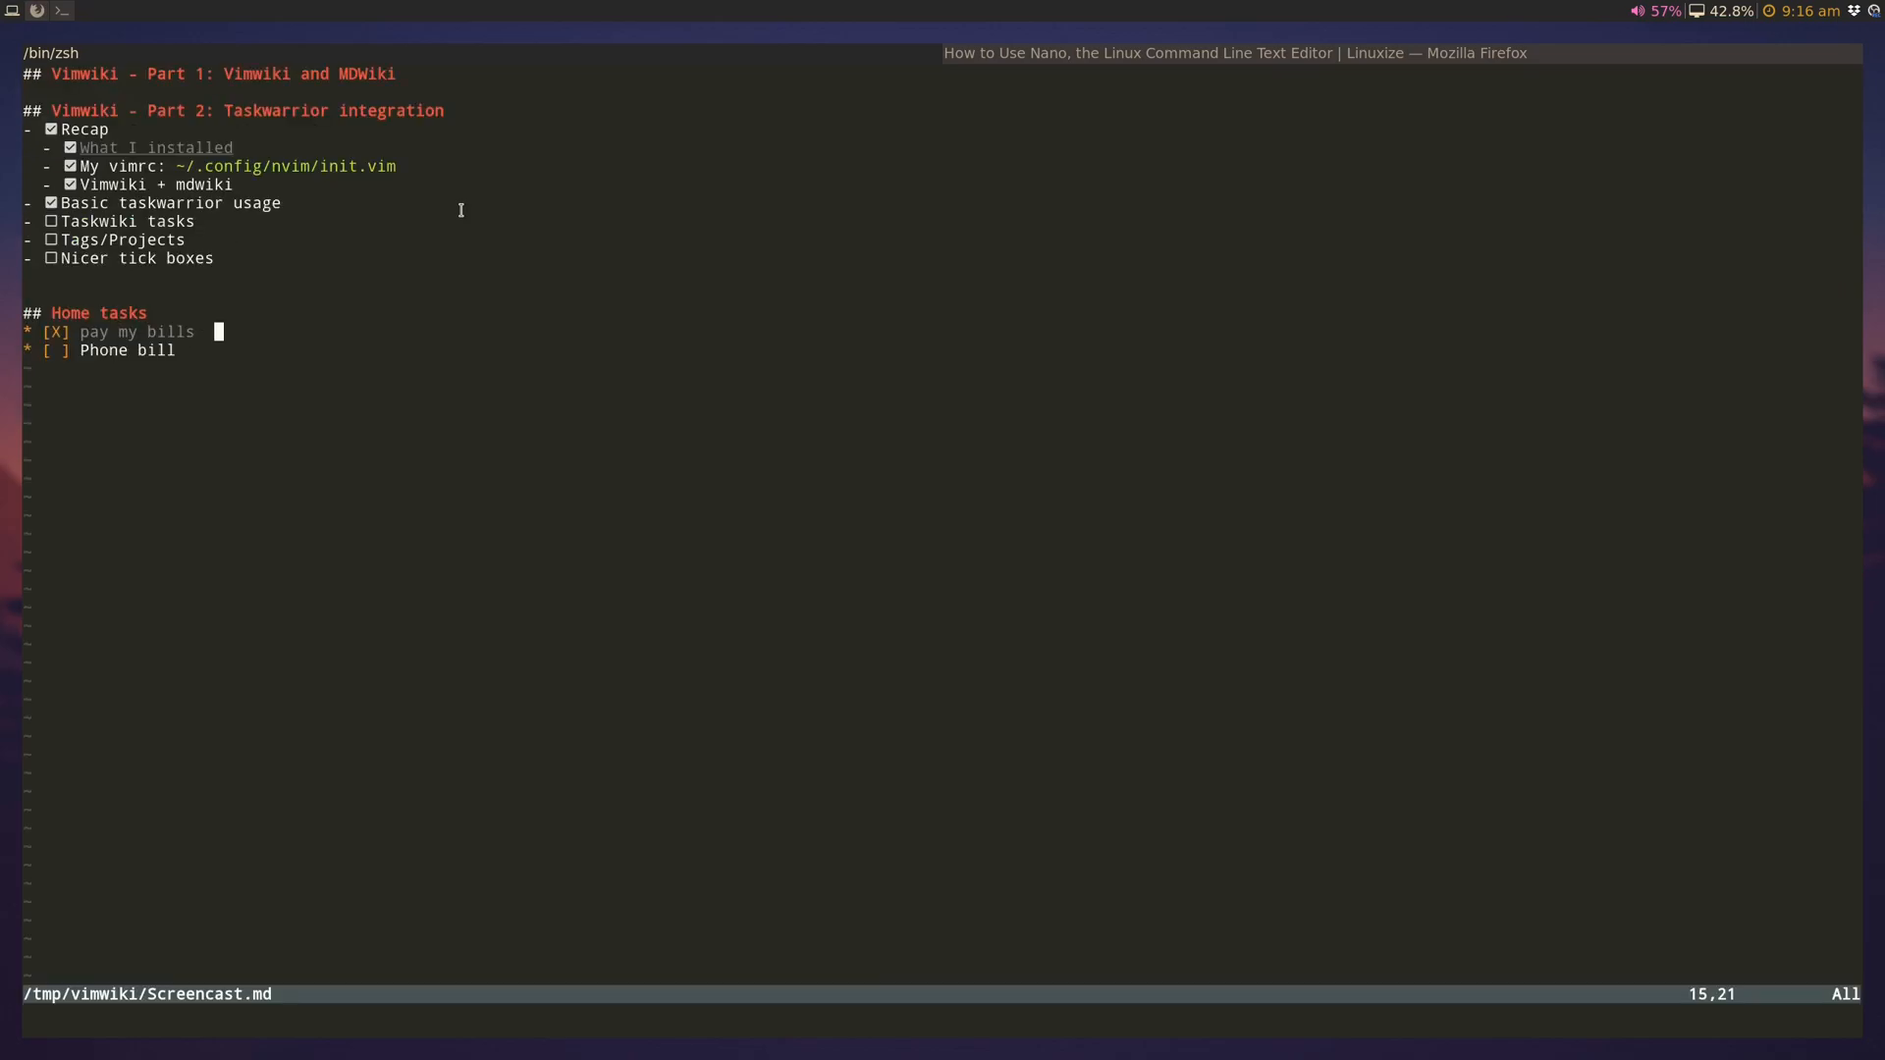
Step: Add a 'Get milk' task line under Phone bill in the Home tasks list
{"action": "type", "text": "| +home"}
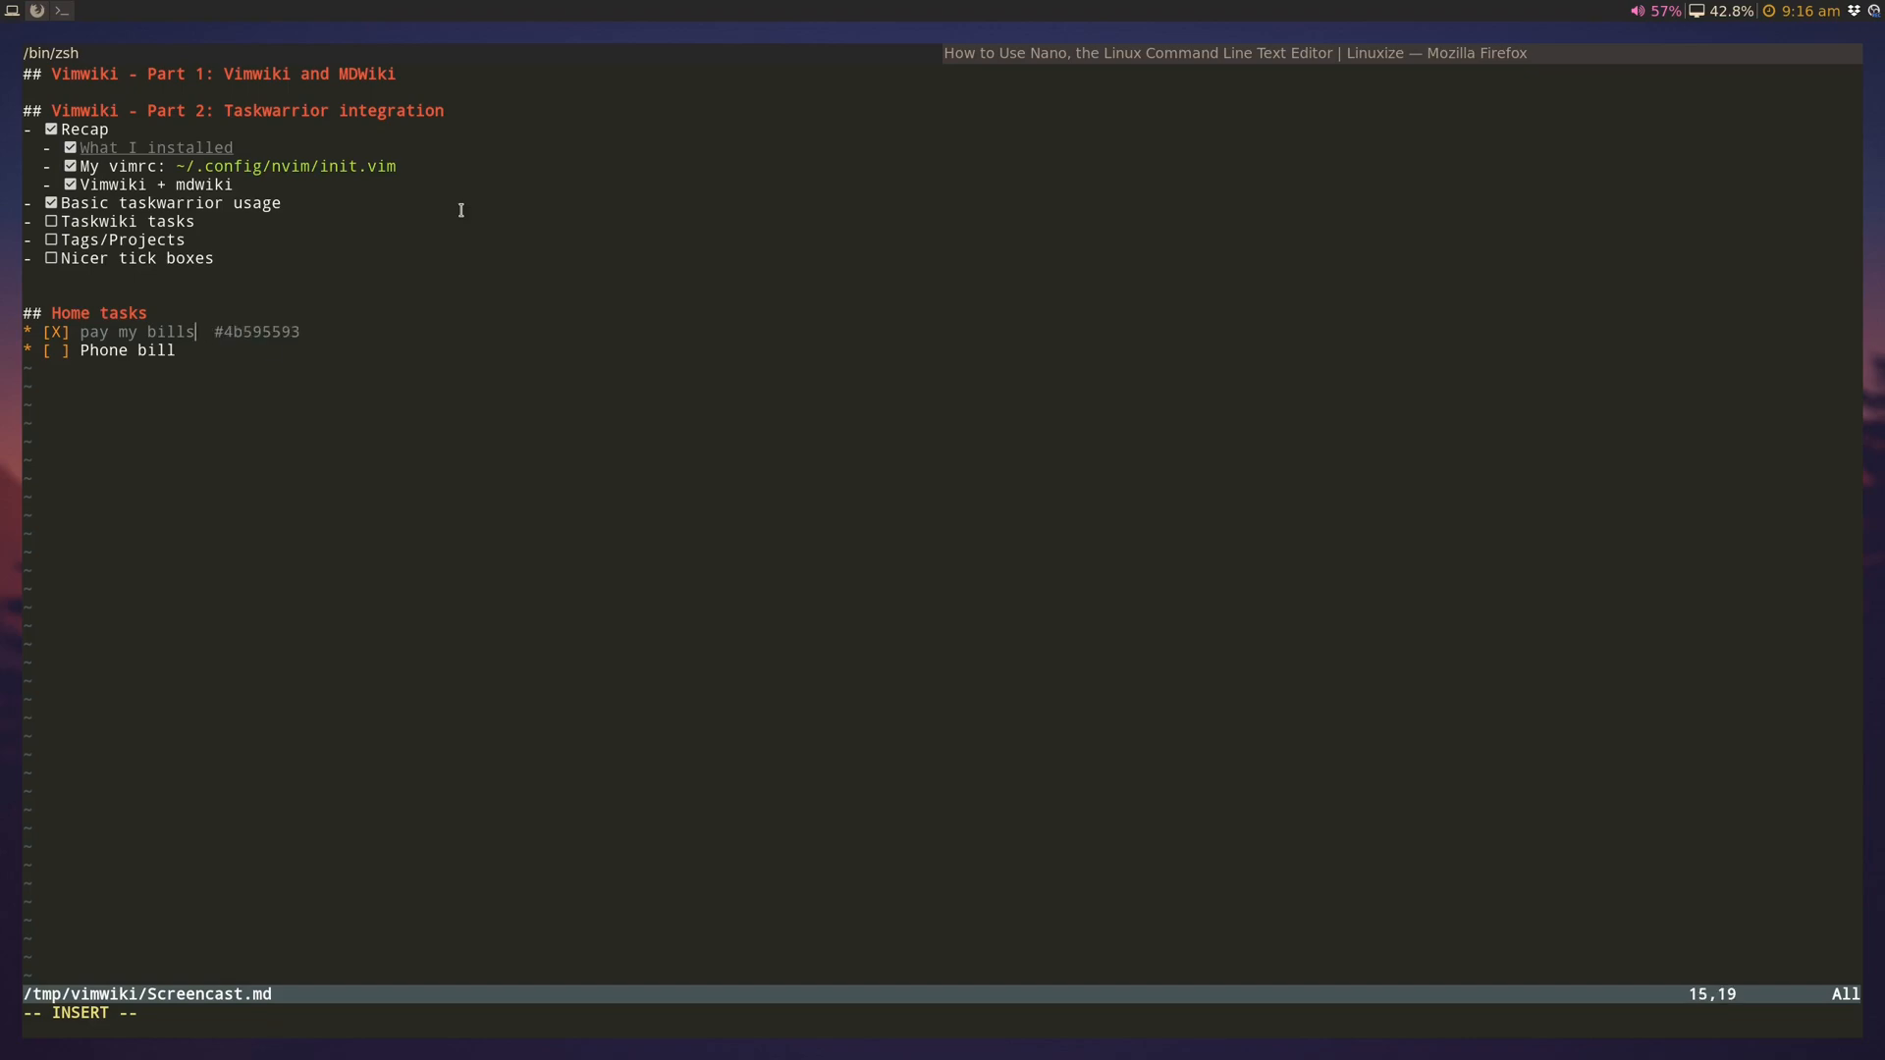
{"action": "type", "text": "#c33de4cb"}
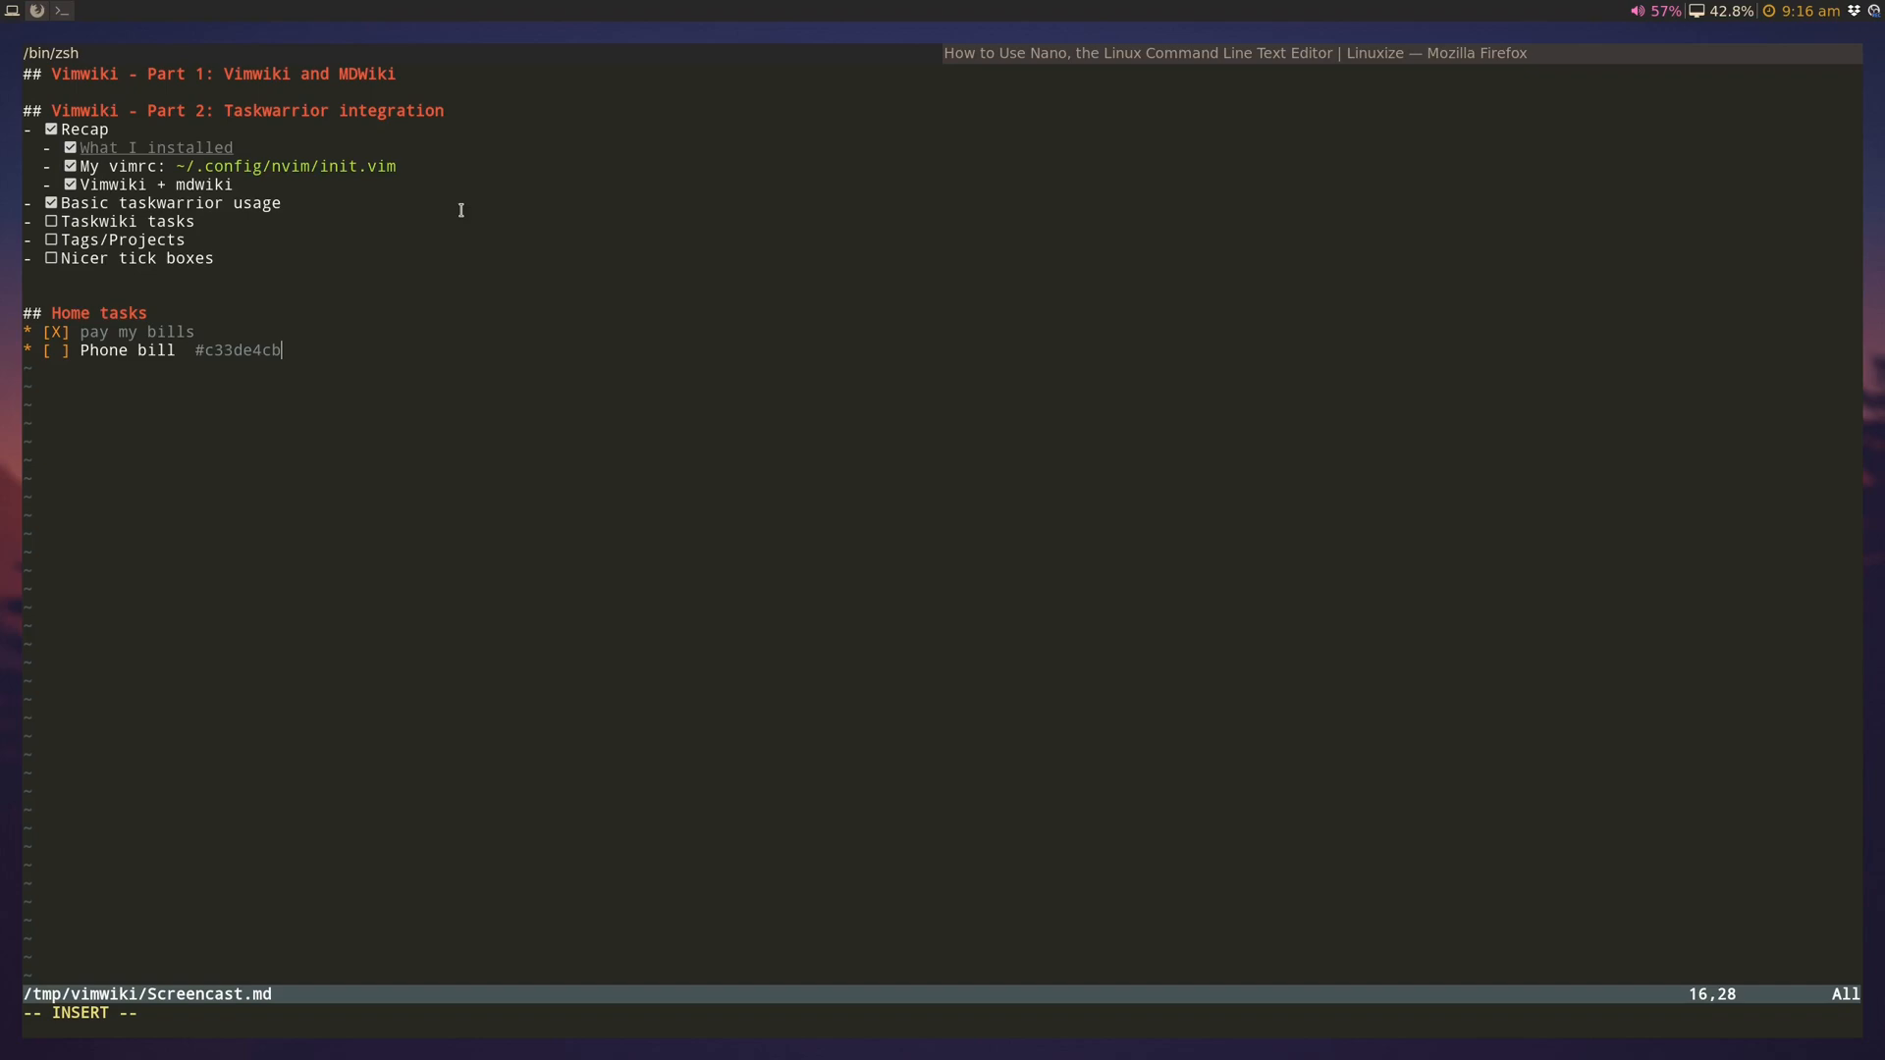
{"action": "key", "text": "Return"}
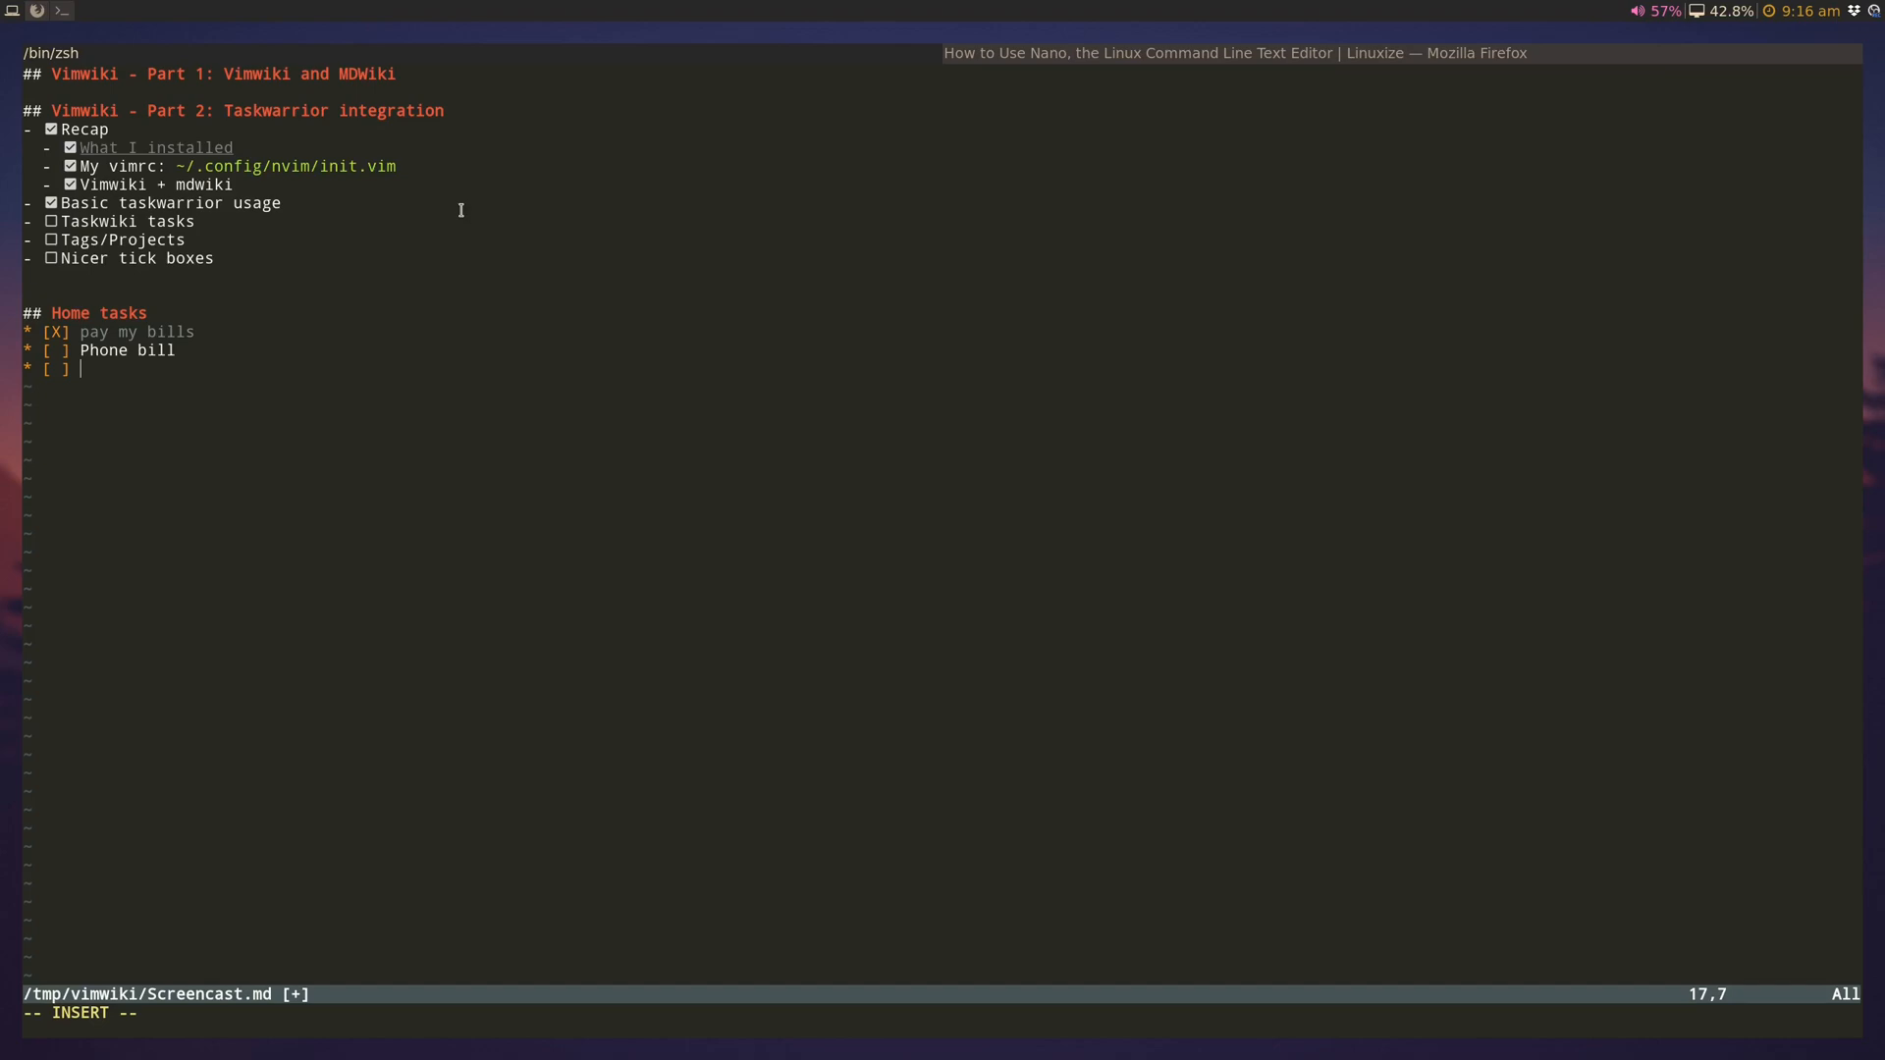
{"action": "type", "text": "Get milk"}
{"action": "type", "text": "task"}
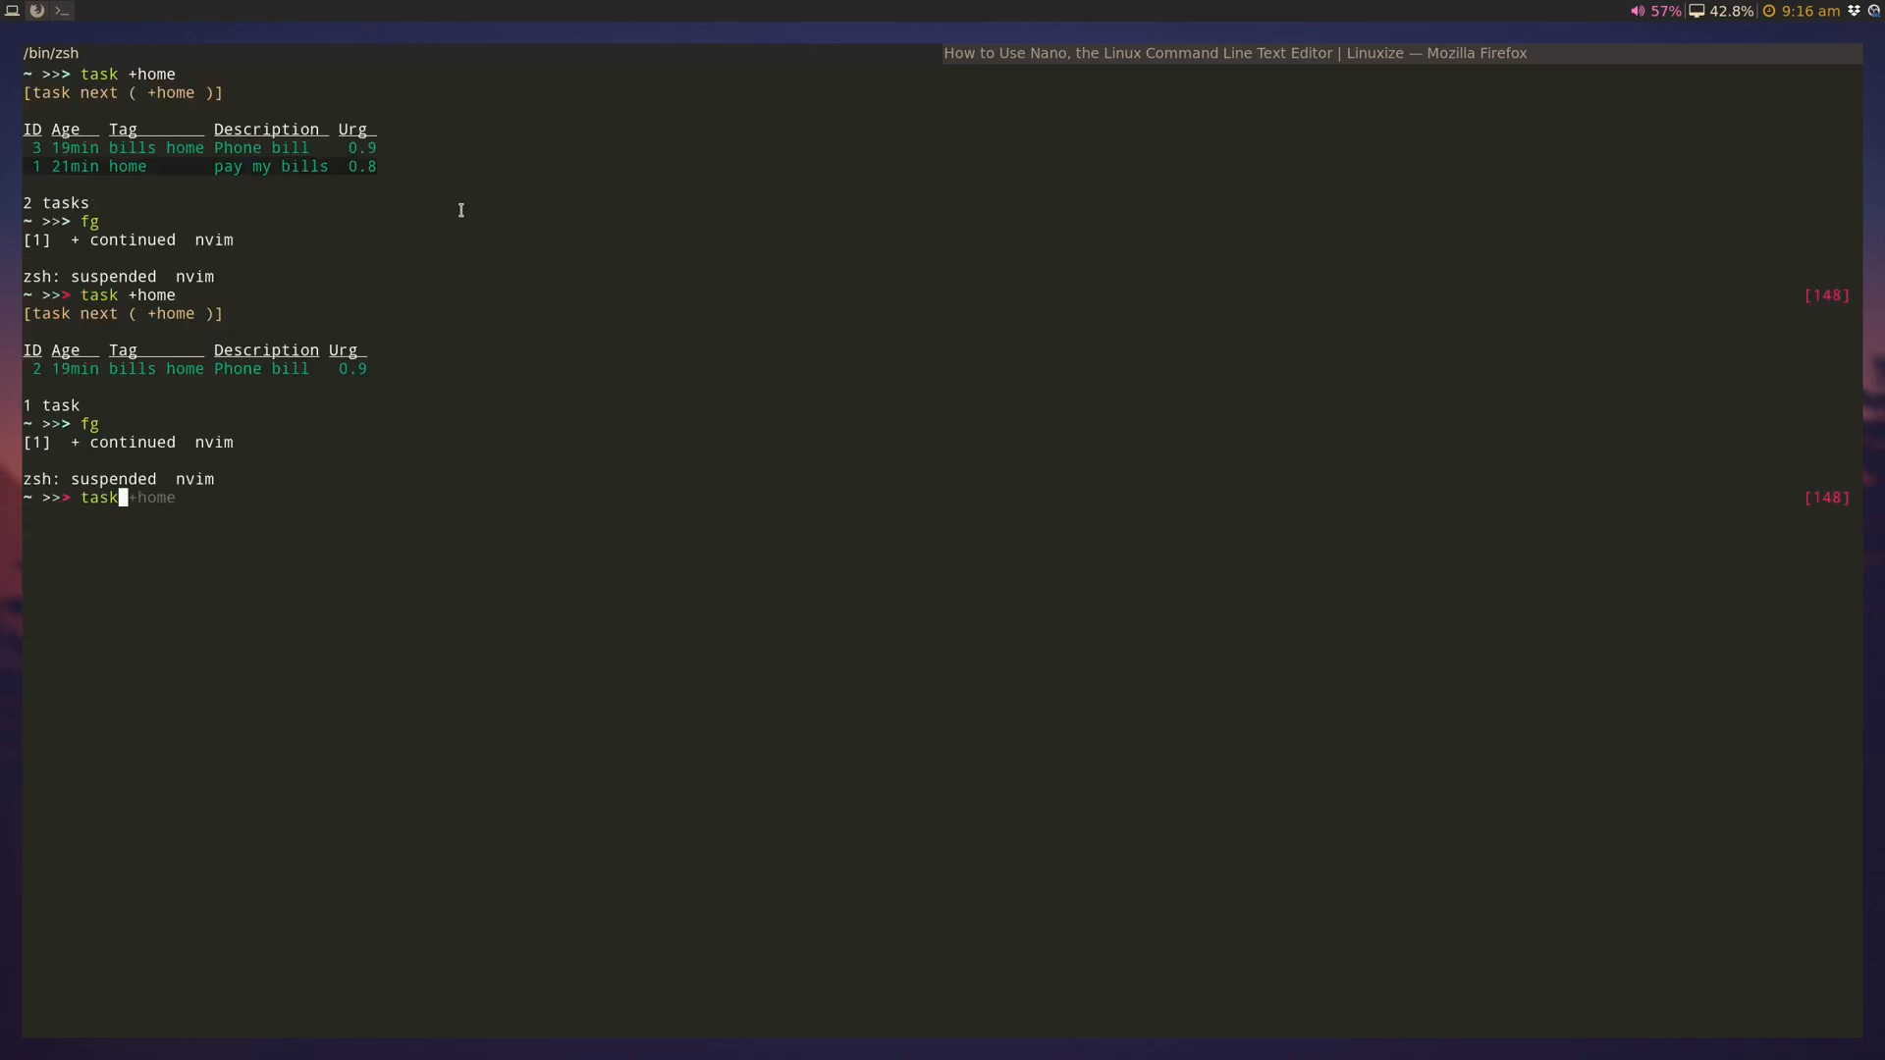
Step: List home-tagged tasks showing Phone bill and Get milk, then resume Neovim with fg
{"action": "key", "text": "Return"}
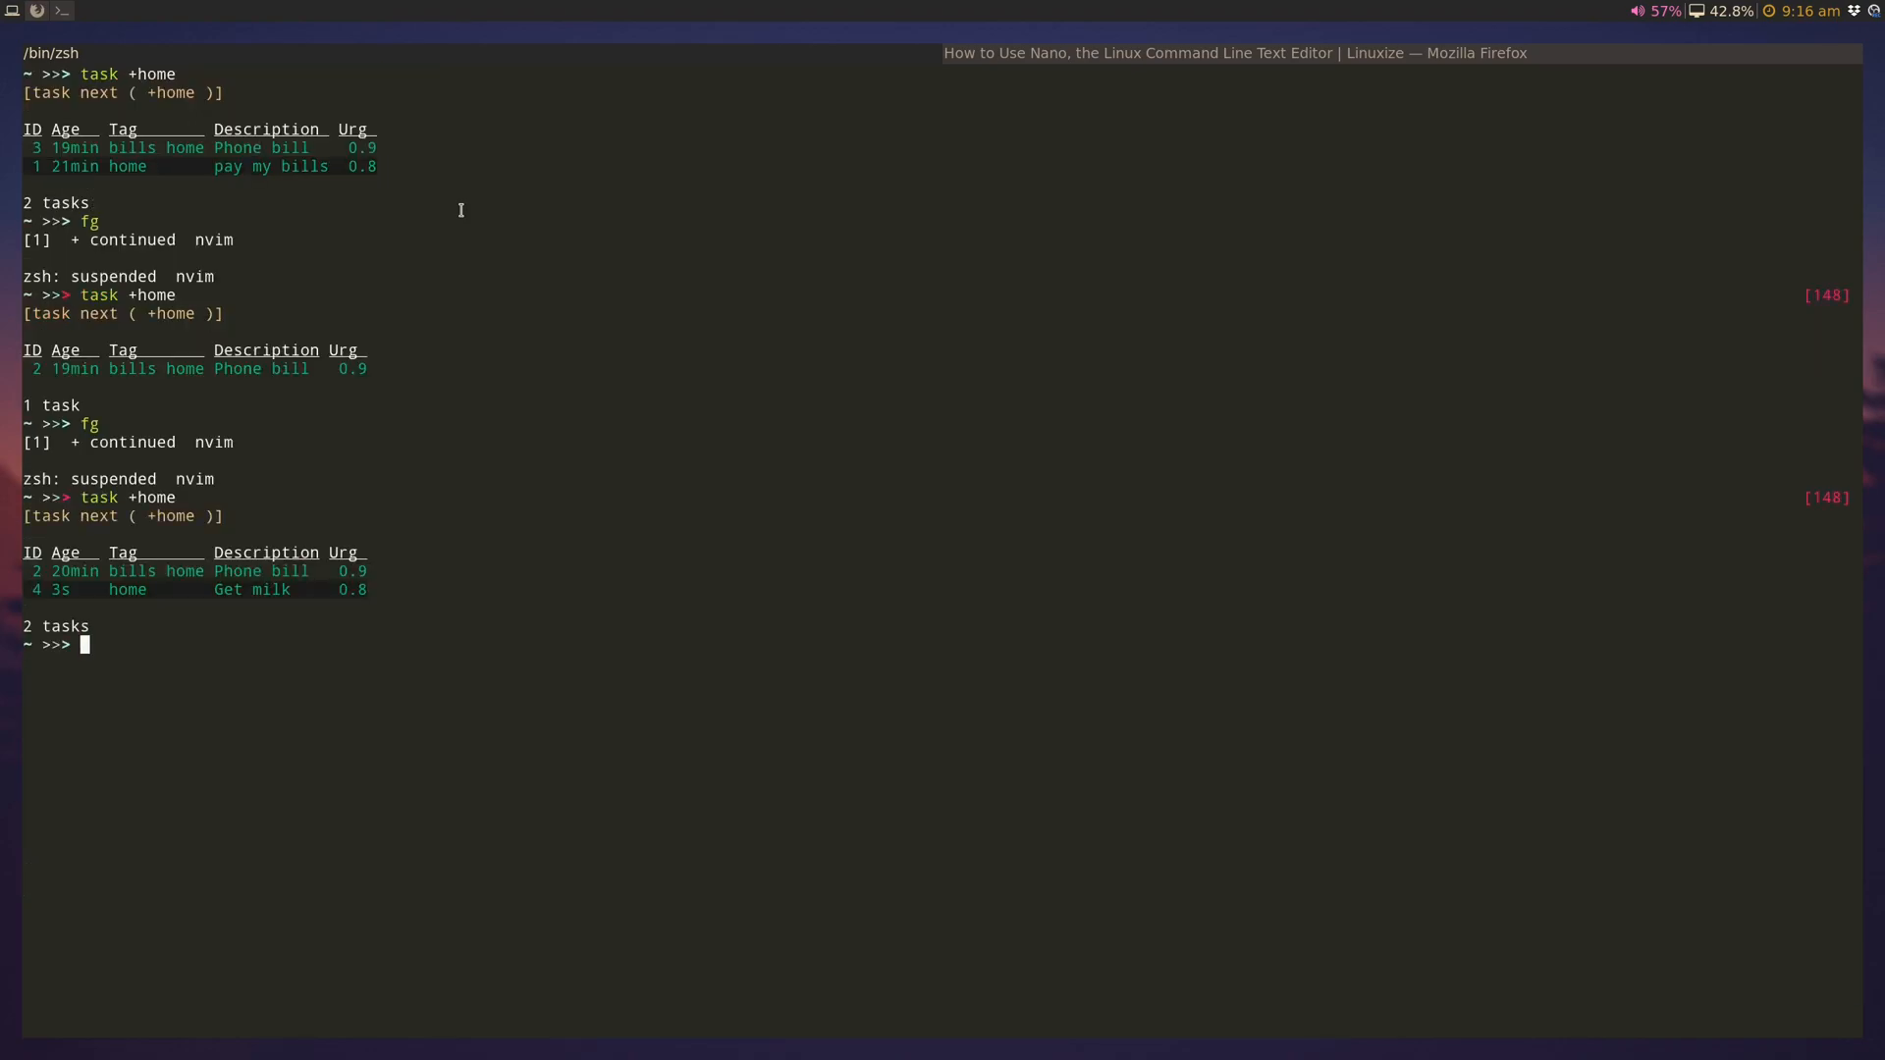
{"action": "mouse_move", "coordinate": [125, 567]}
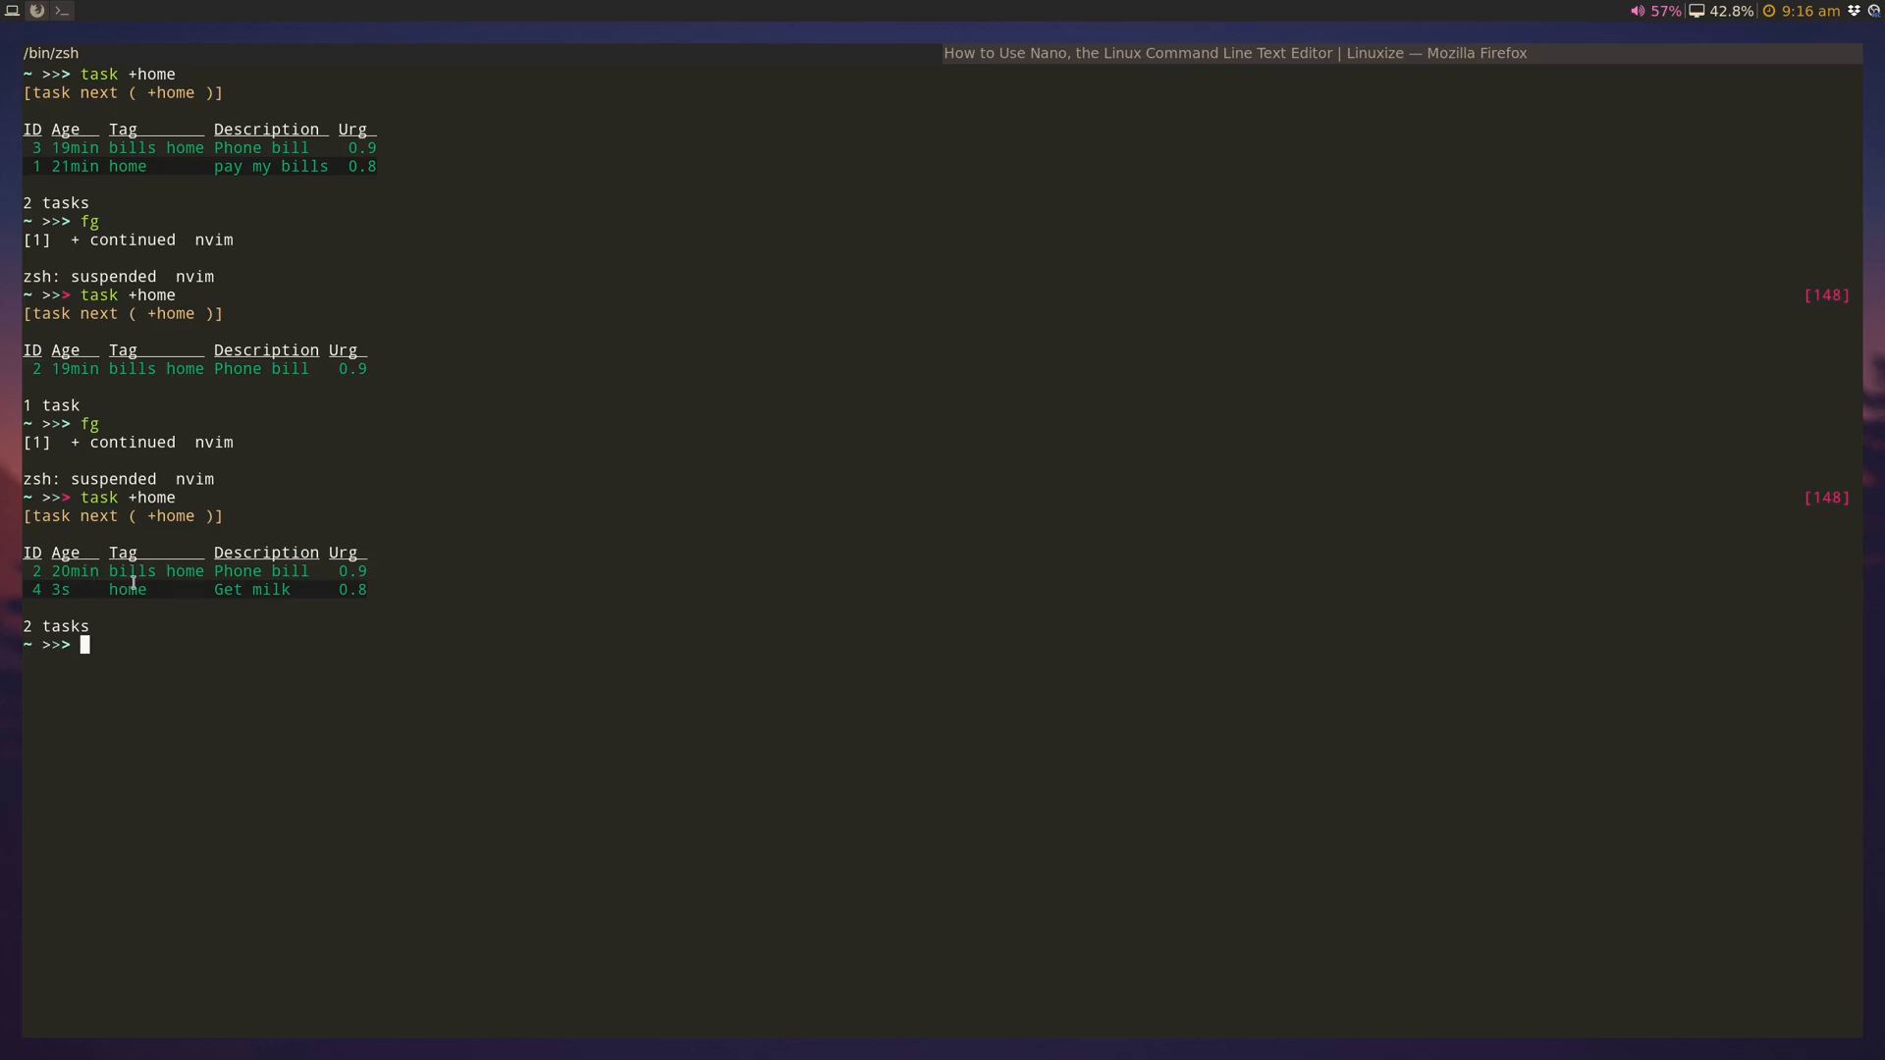
{"action": "type", "text": "fg"}
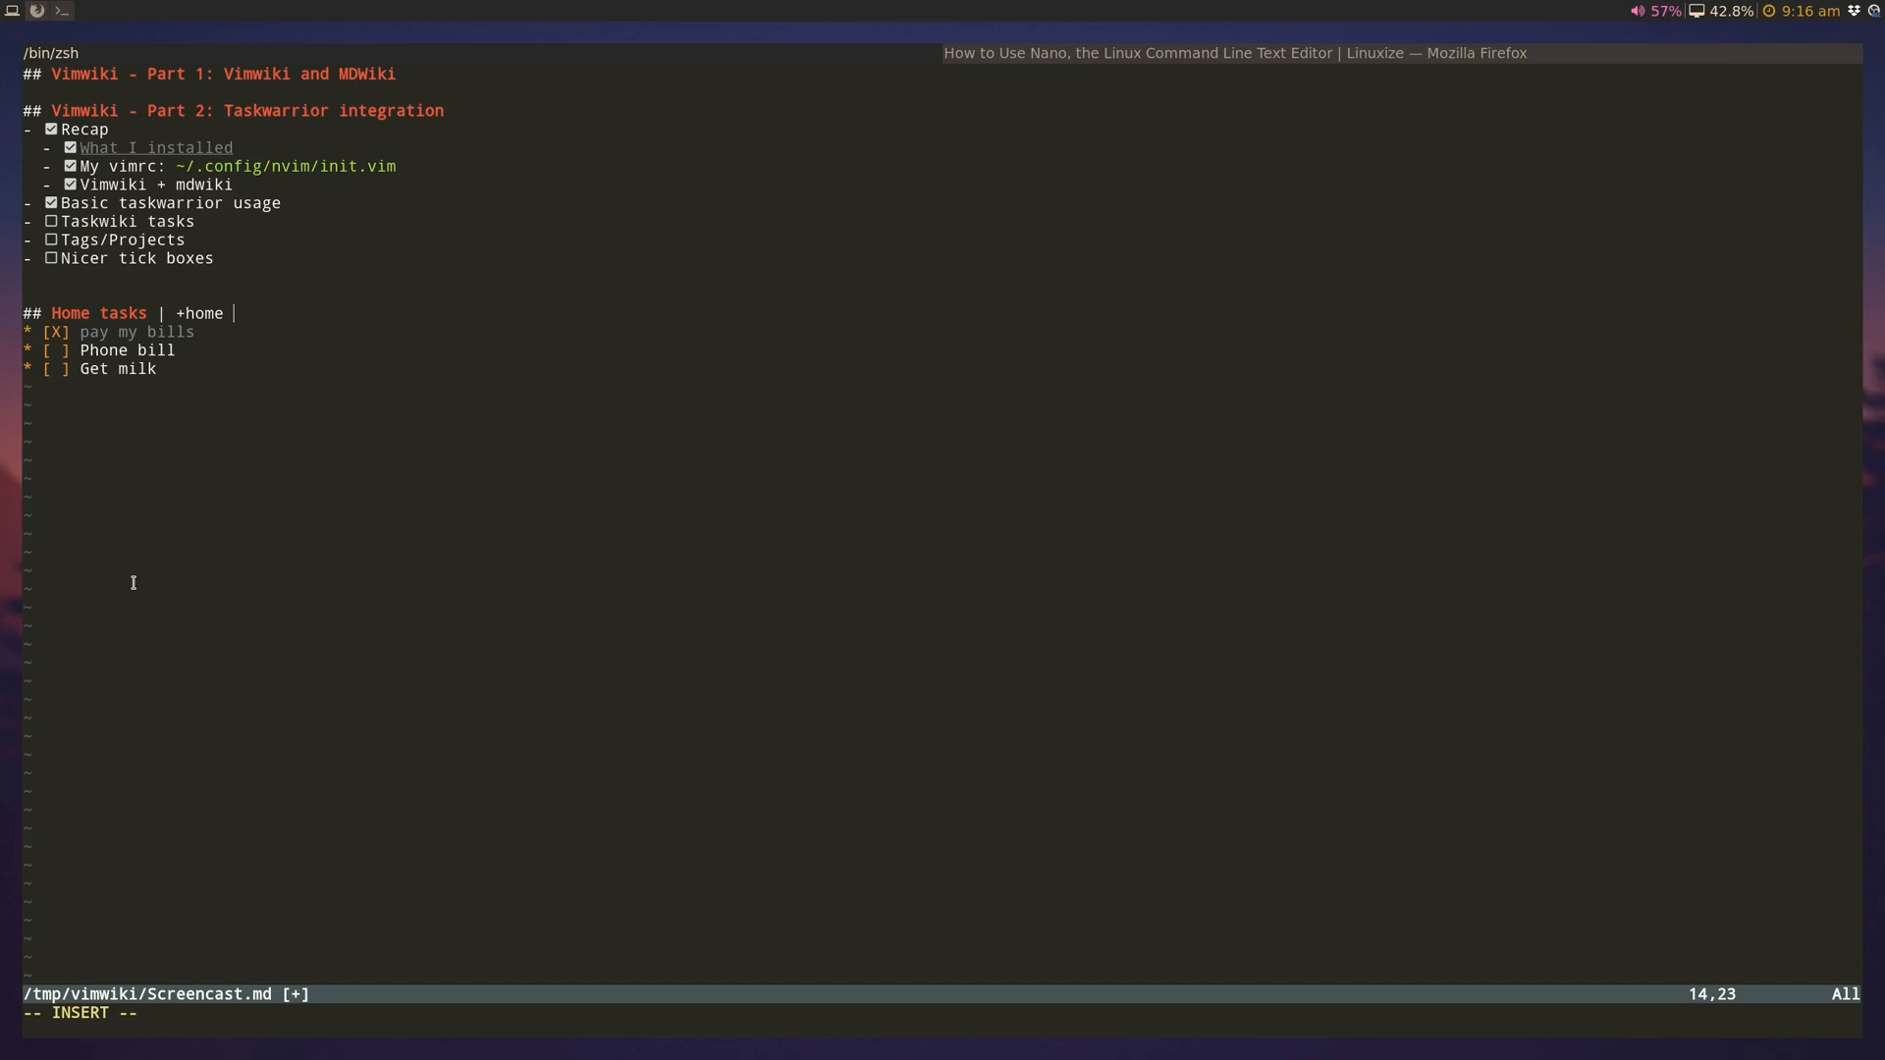
Step: Filter the Home tasks heading with '| +home +PENDING', save, and start a new line below
{"action": "type", "text": "+PENDING"}
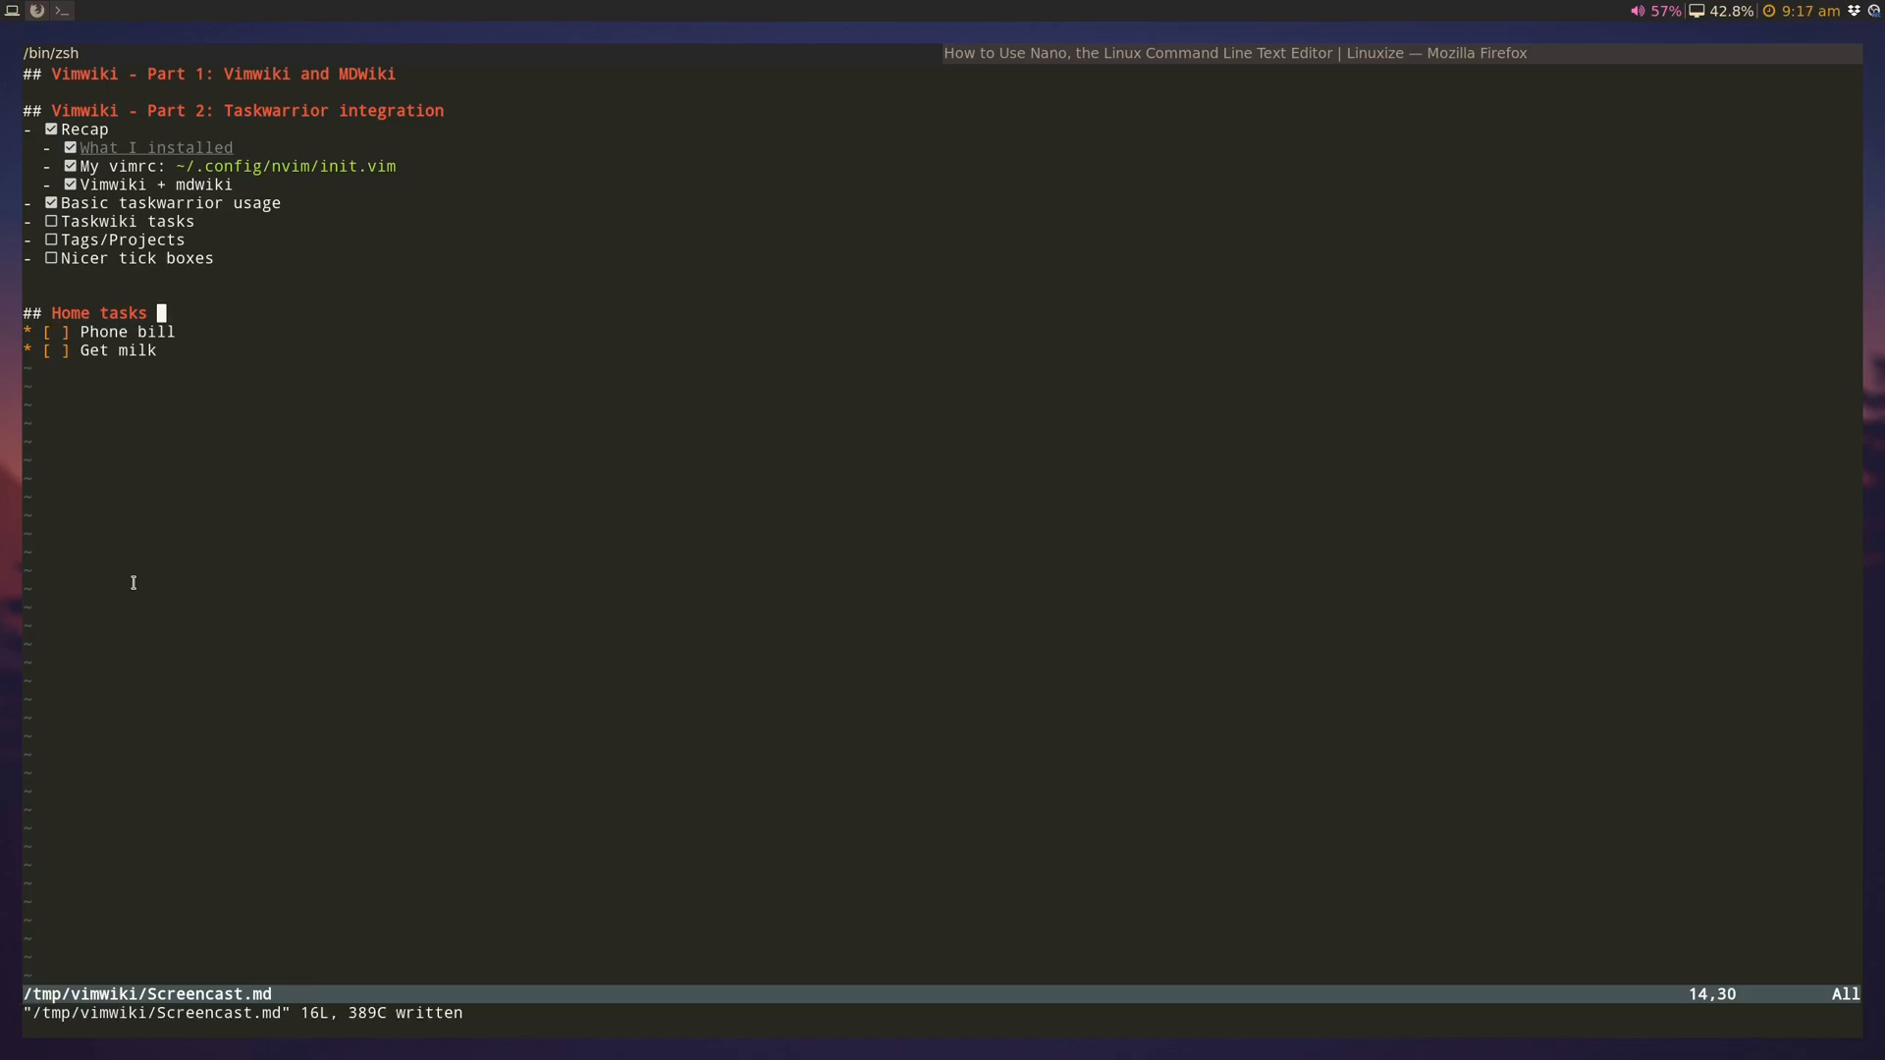
{"action": "type", "text": "| +home +PENDING"}
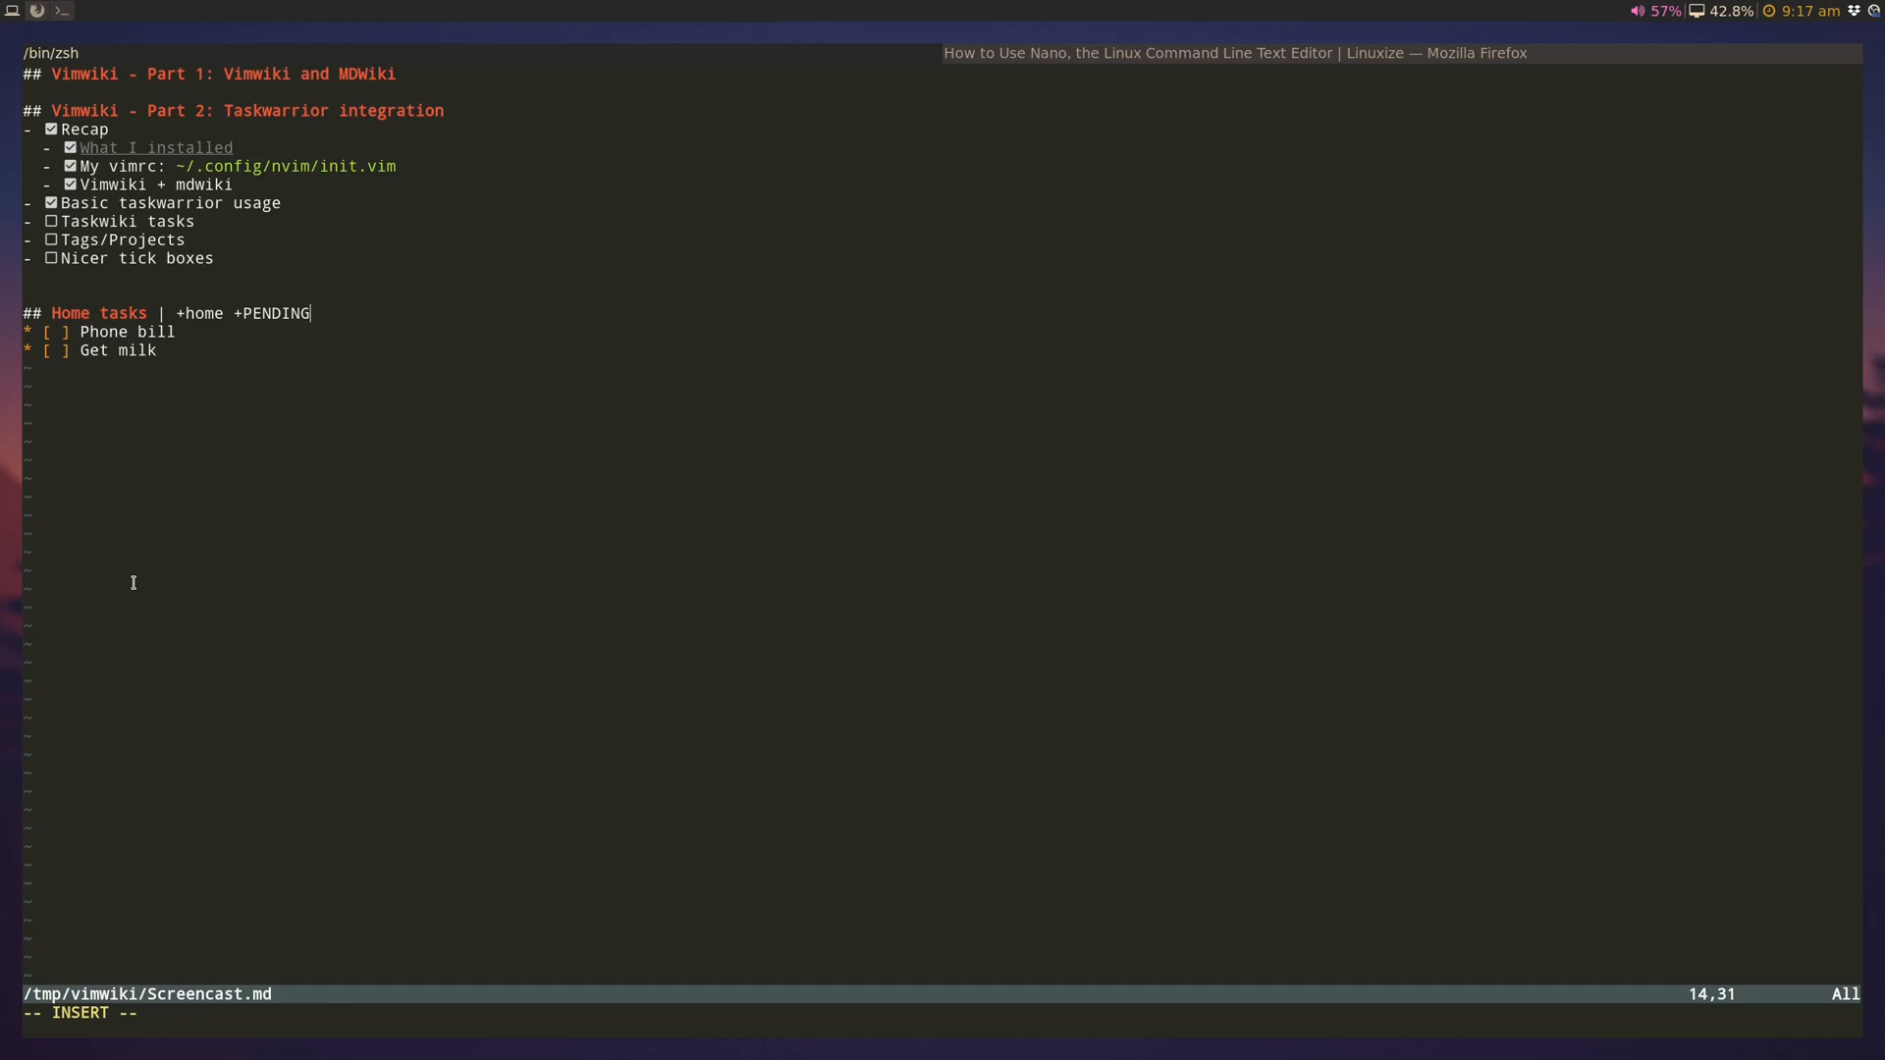
{"action": "key", "text": "BackSpace"}
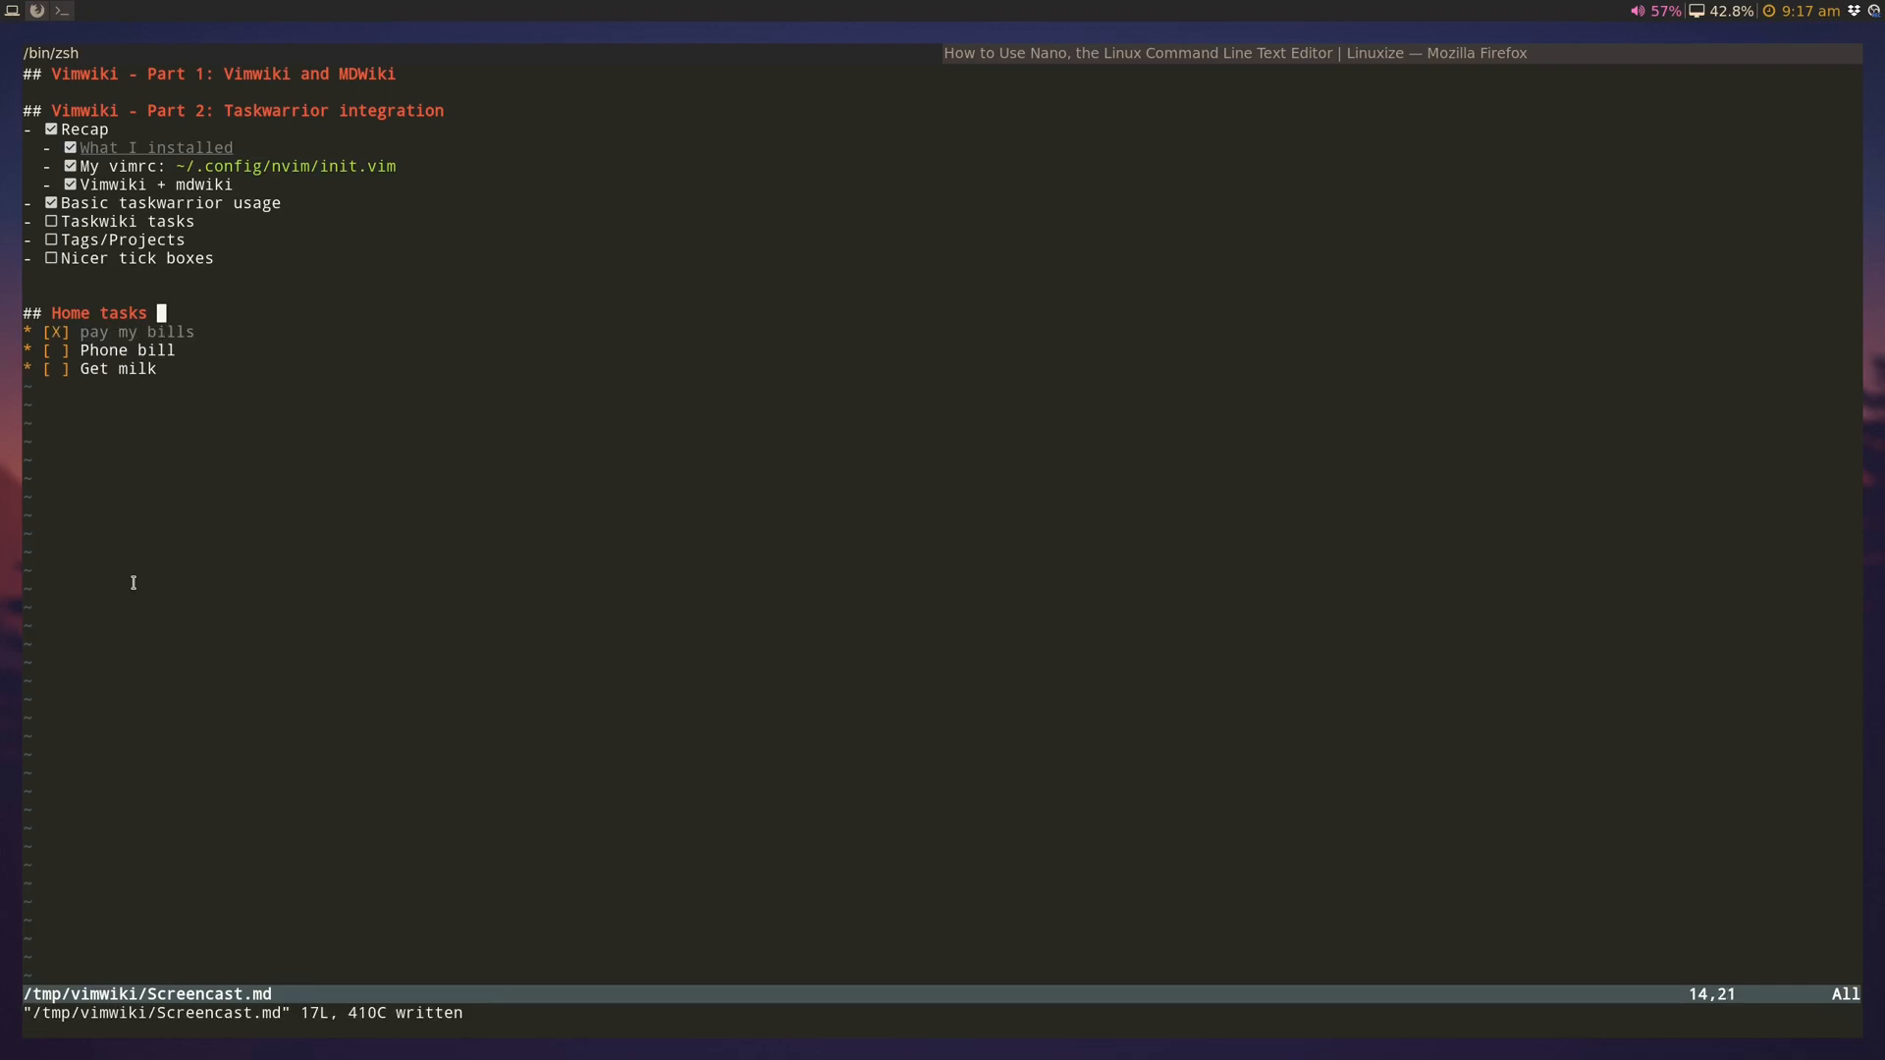
{"action": "key", "text": "Down"}
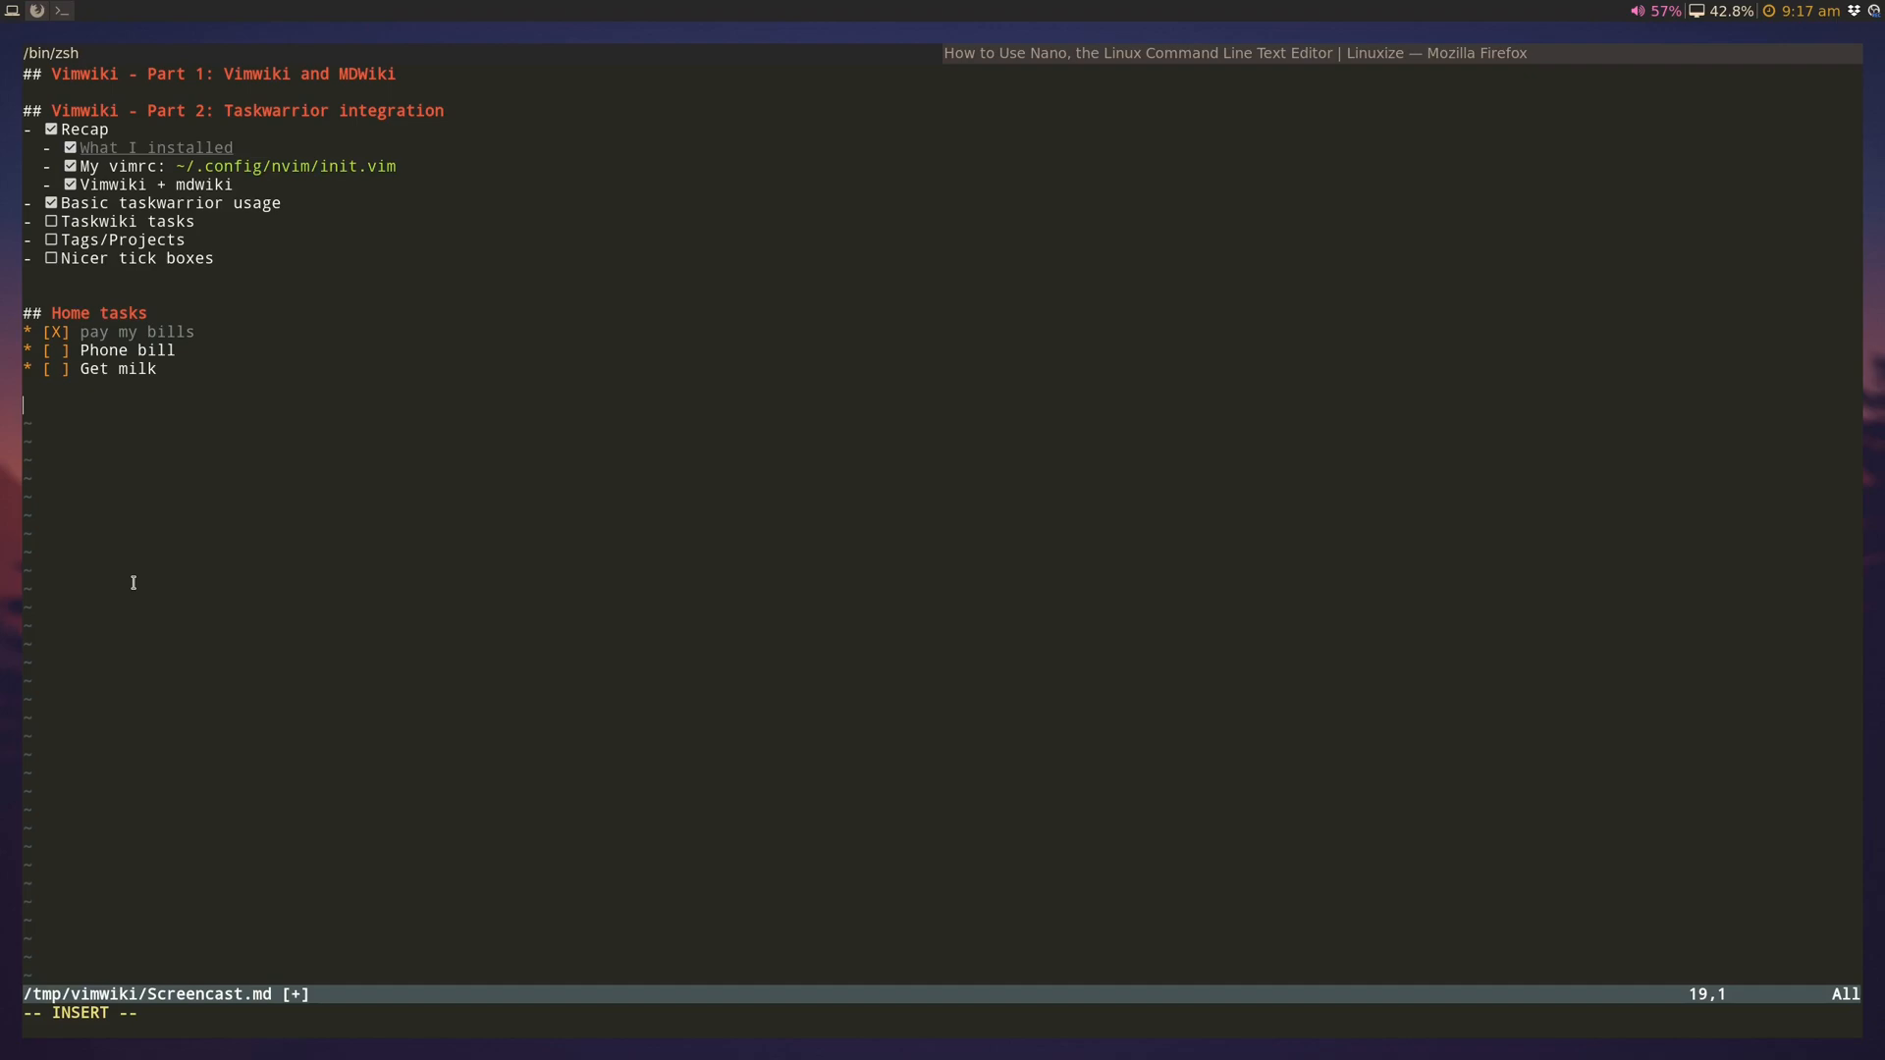
Step: Add a '## Work Projects | project:ABC' heading below the home tasks
{"action": "type", "text": "##"}
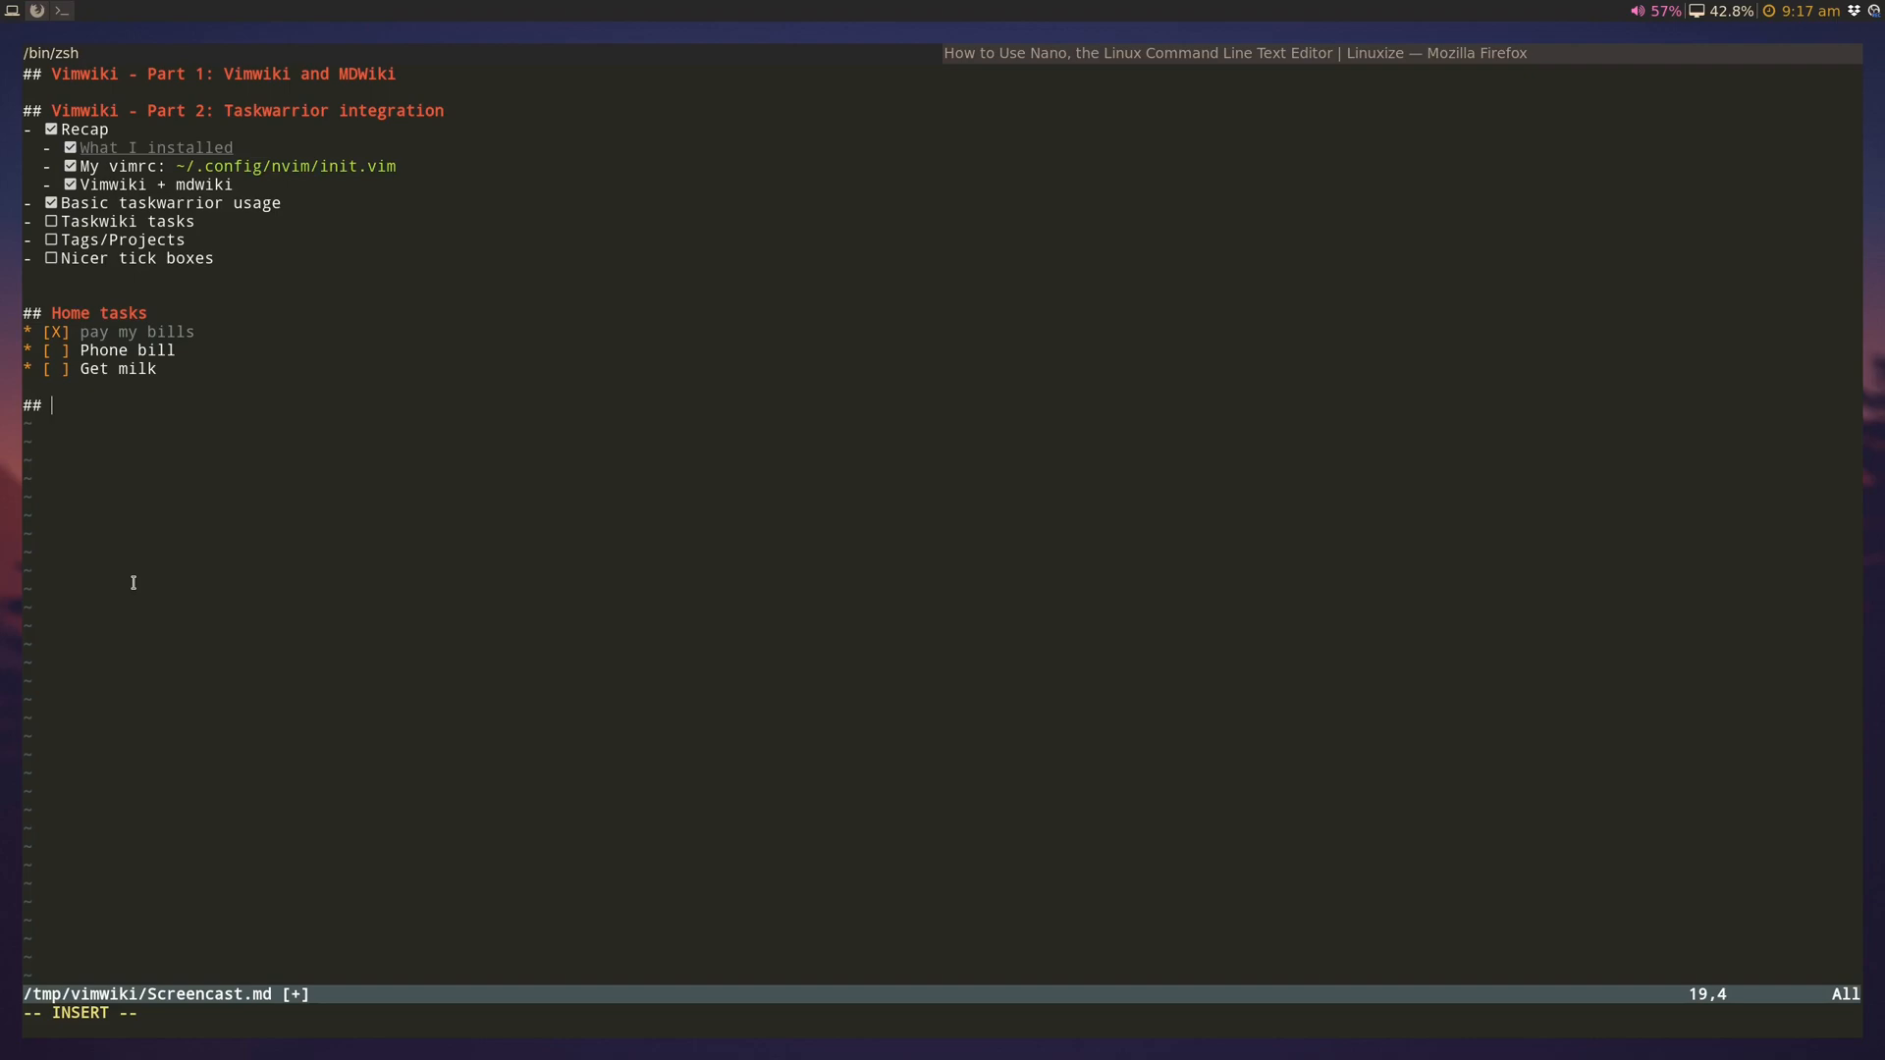
{"action": "type", "text": "Work Pr"}
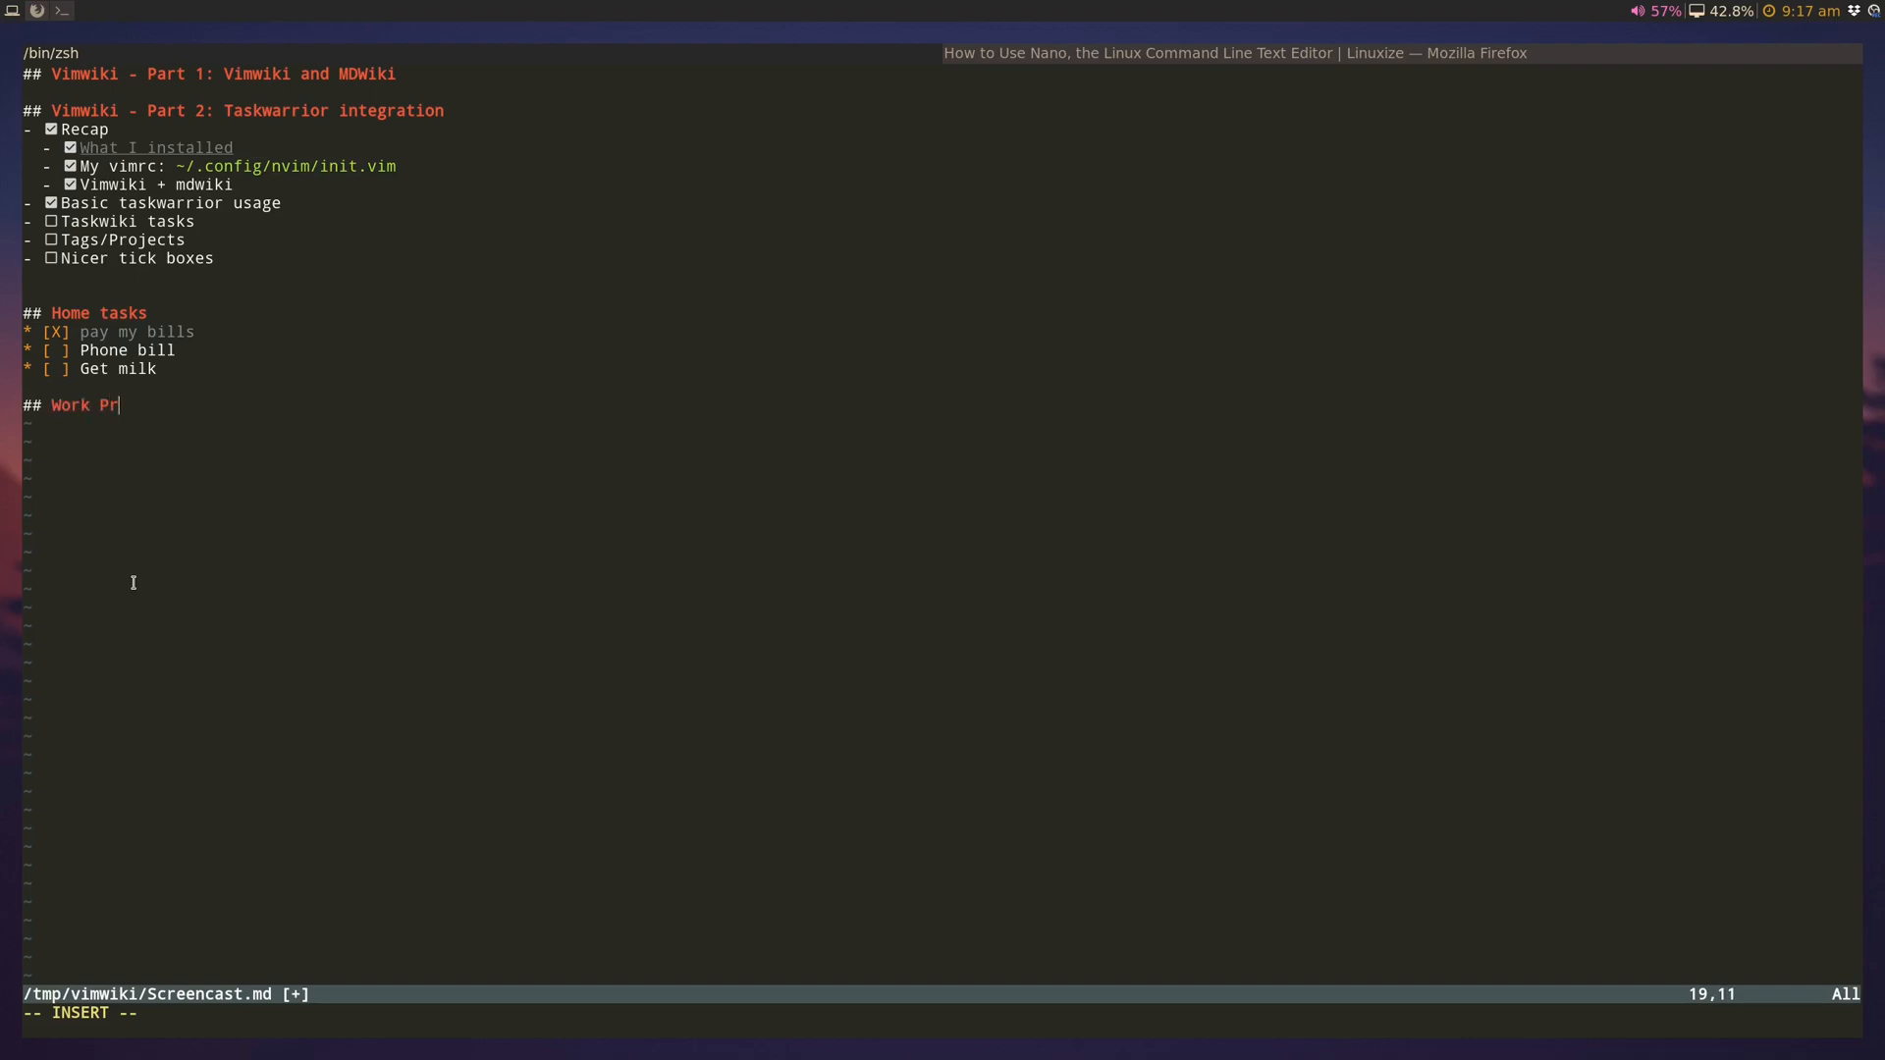
{"action": "type", "text": "ojects |"}
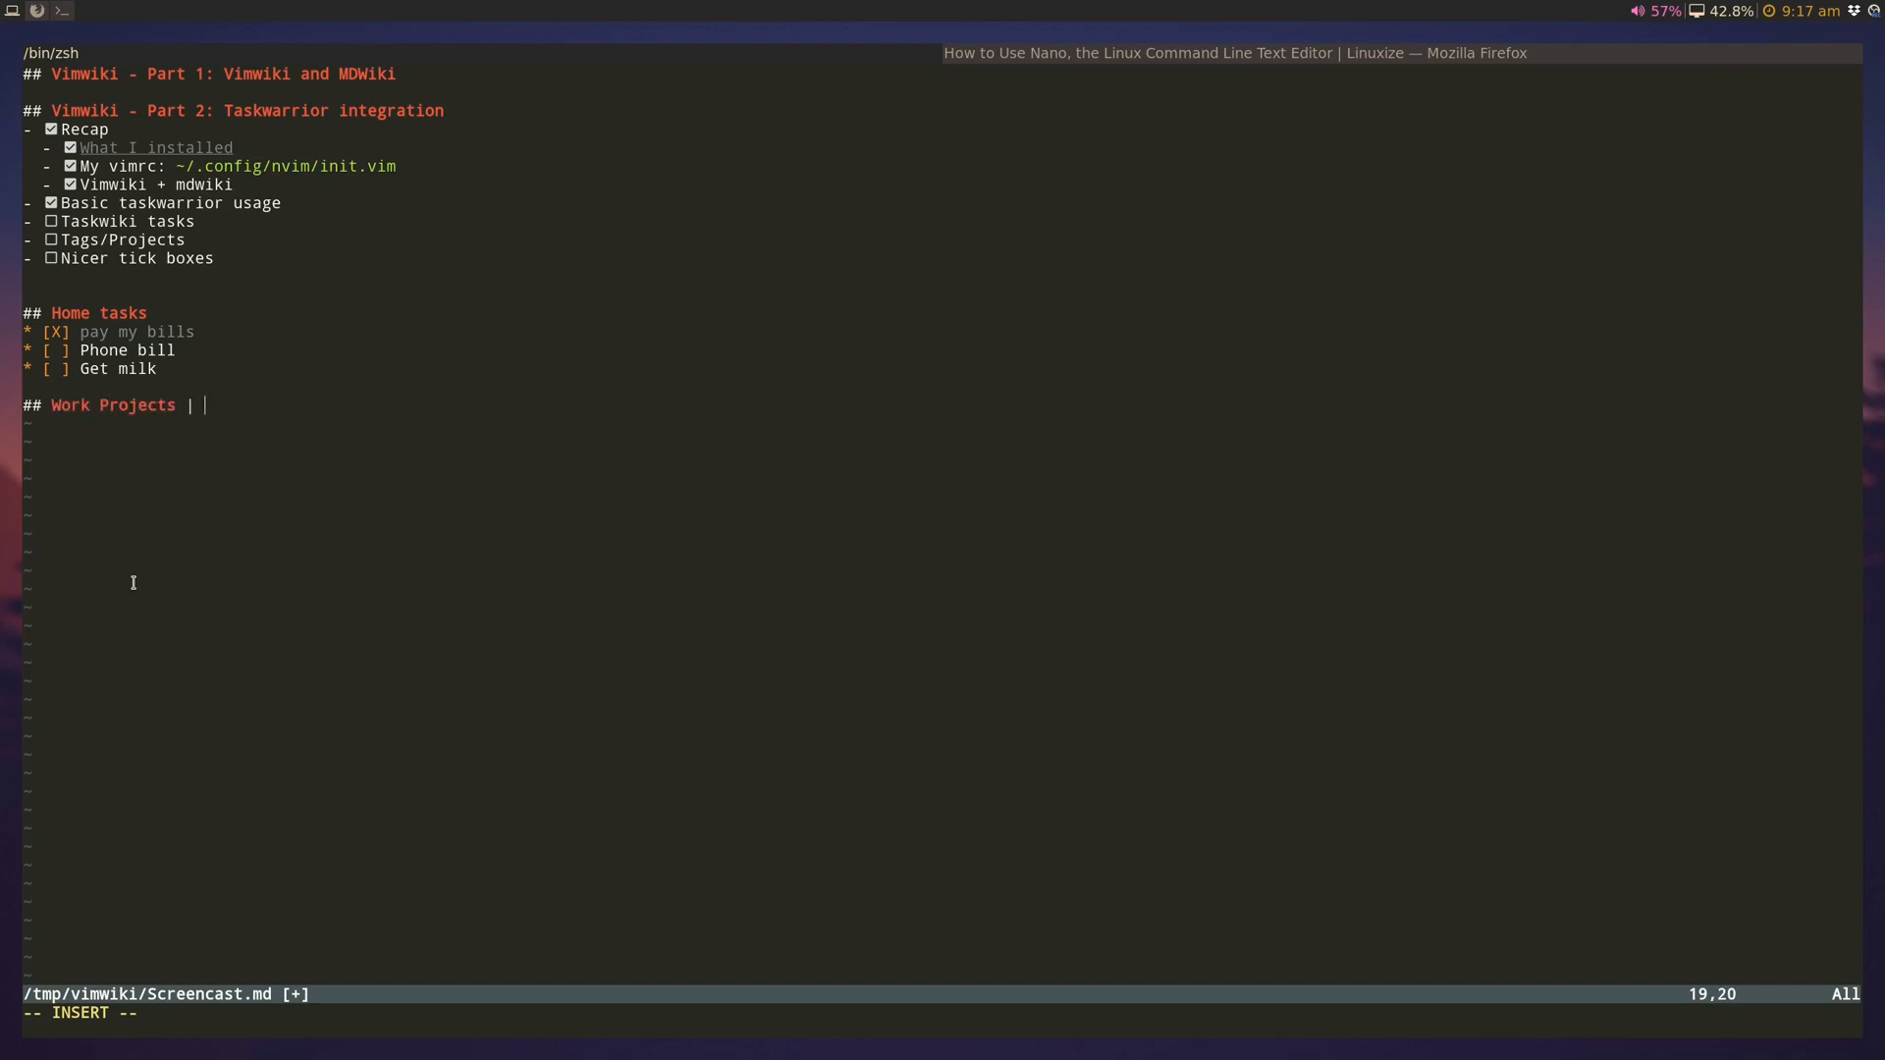
{"action": "type", "text": "project:"}
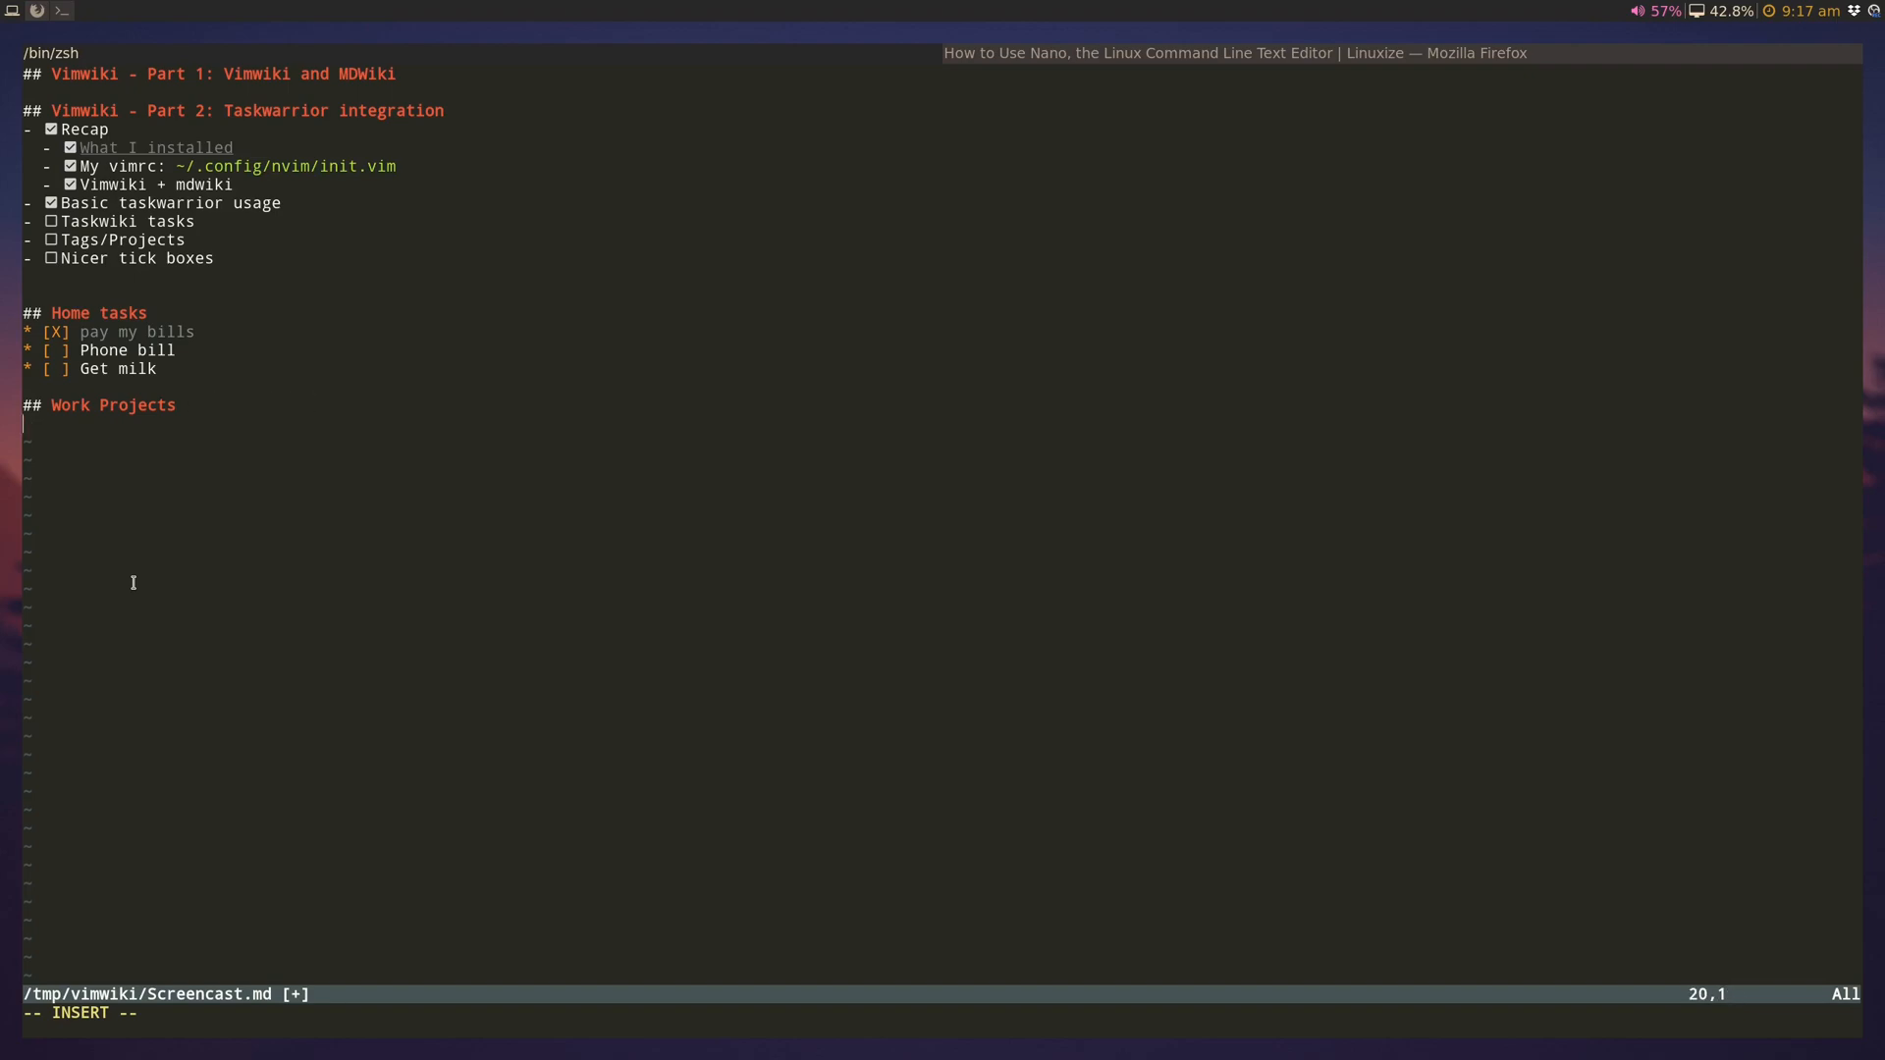
Step: Add a '* Learn my ABCs' task under the Work Projects heading
{"action": "type", "text": "*"}
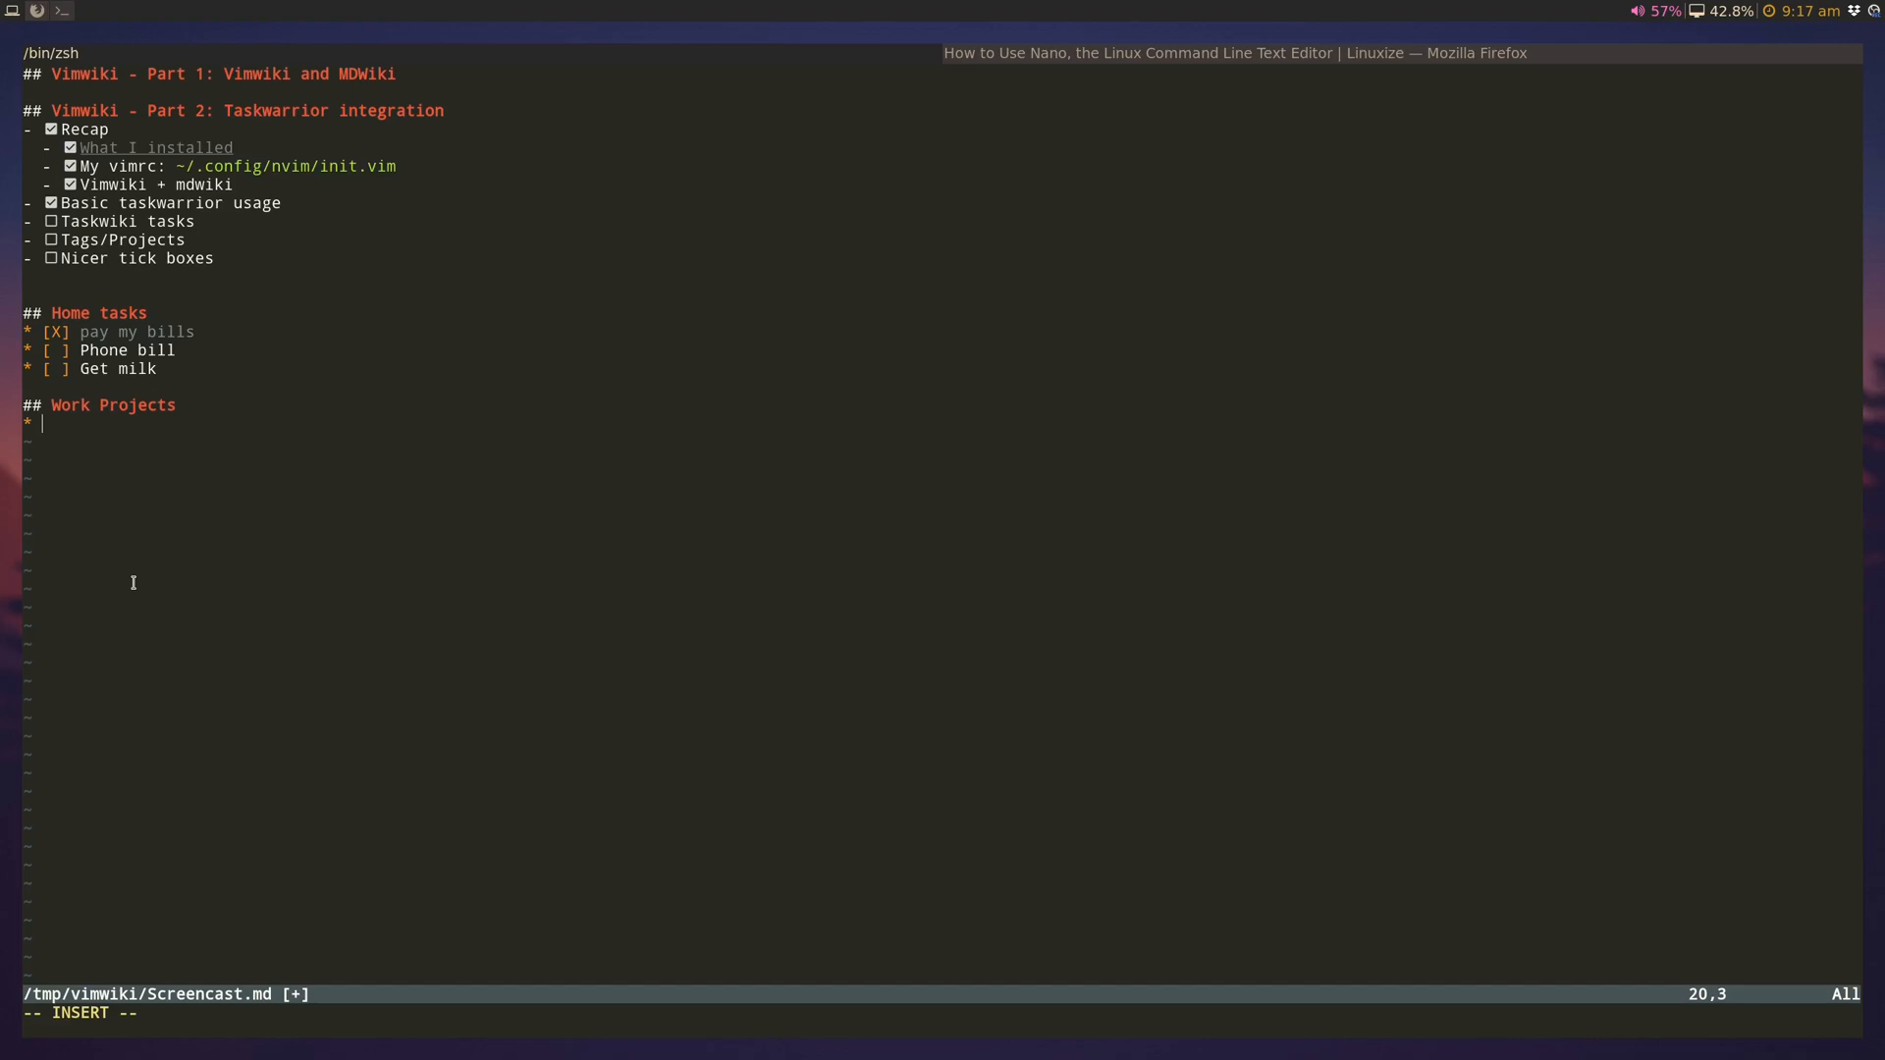
{"action": "type", "text": "Learn my"}
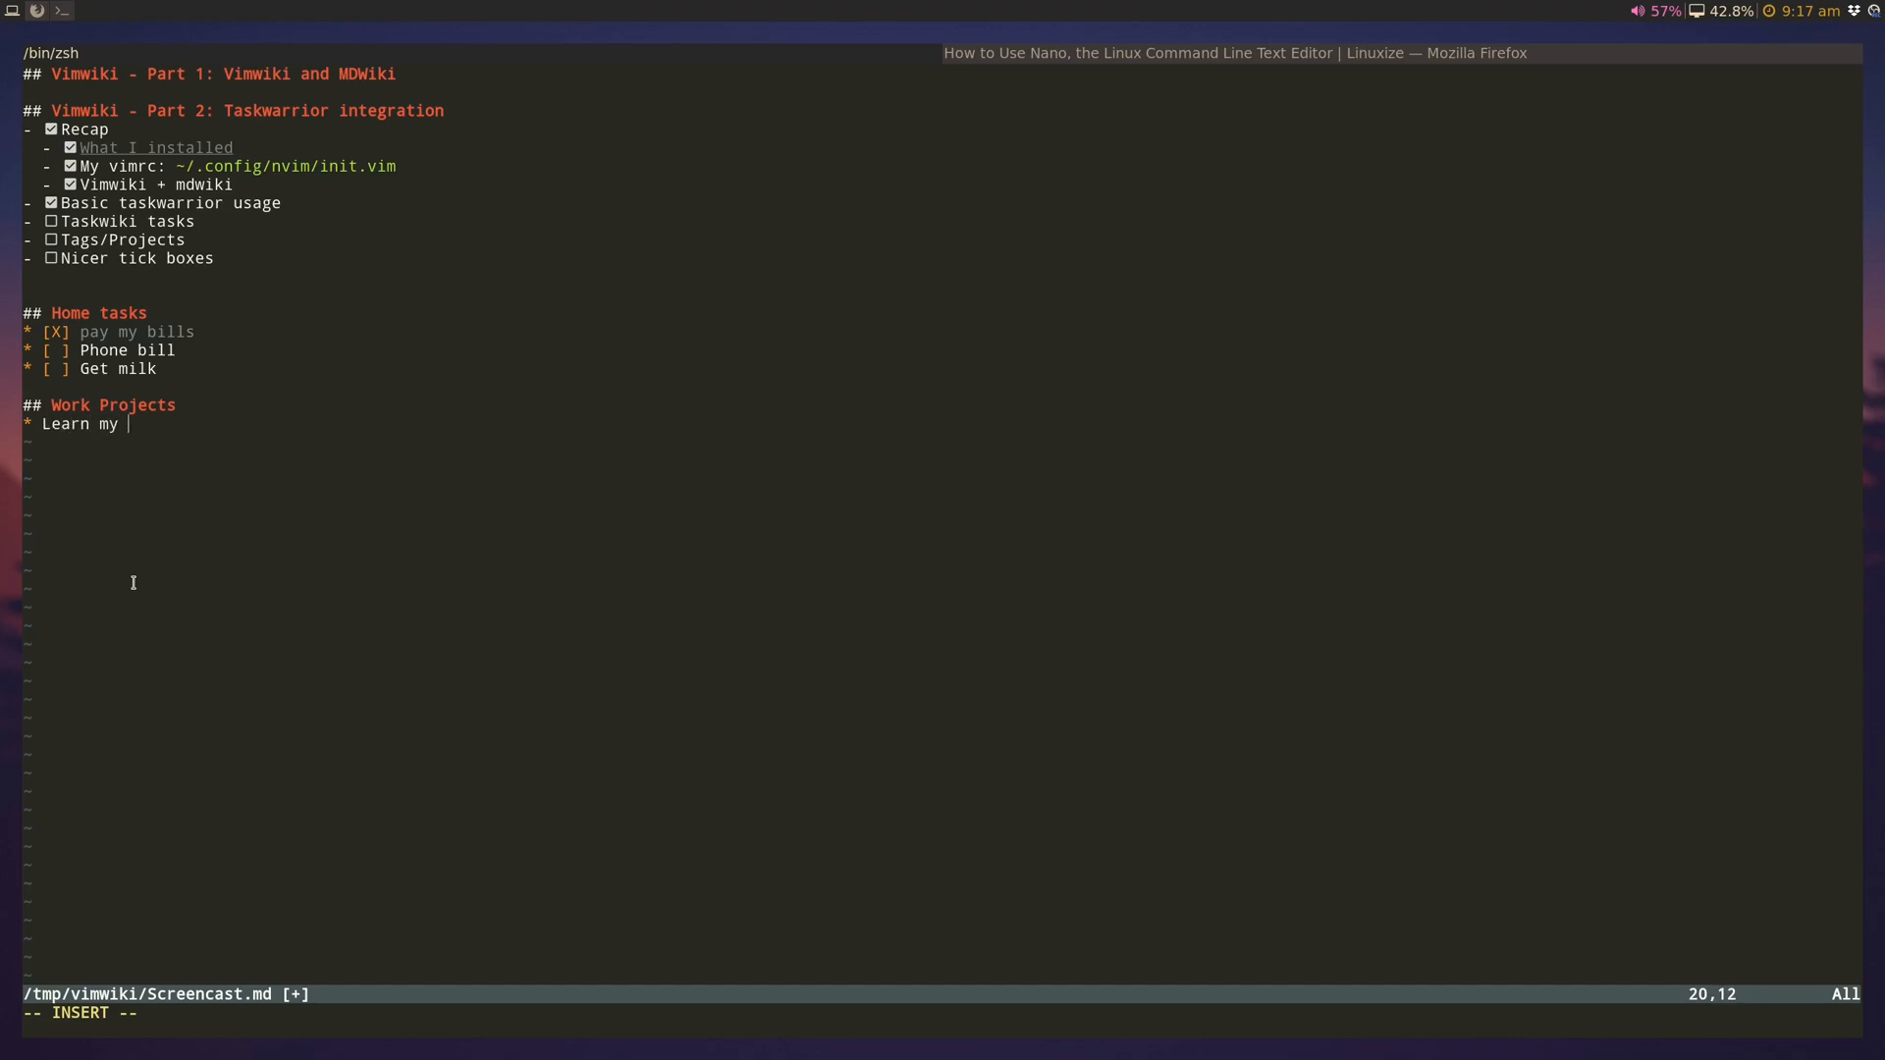
{"action": "type", "text": "ABC"}
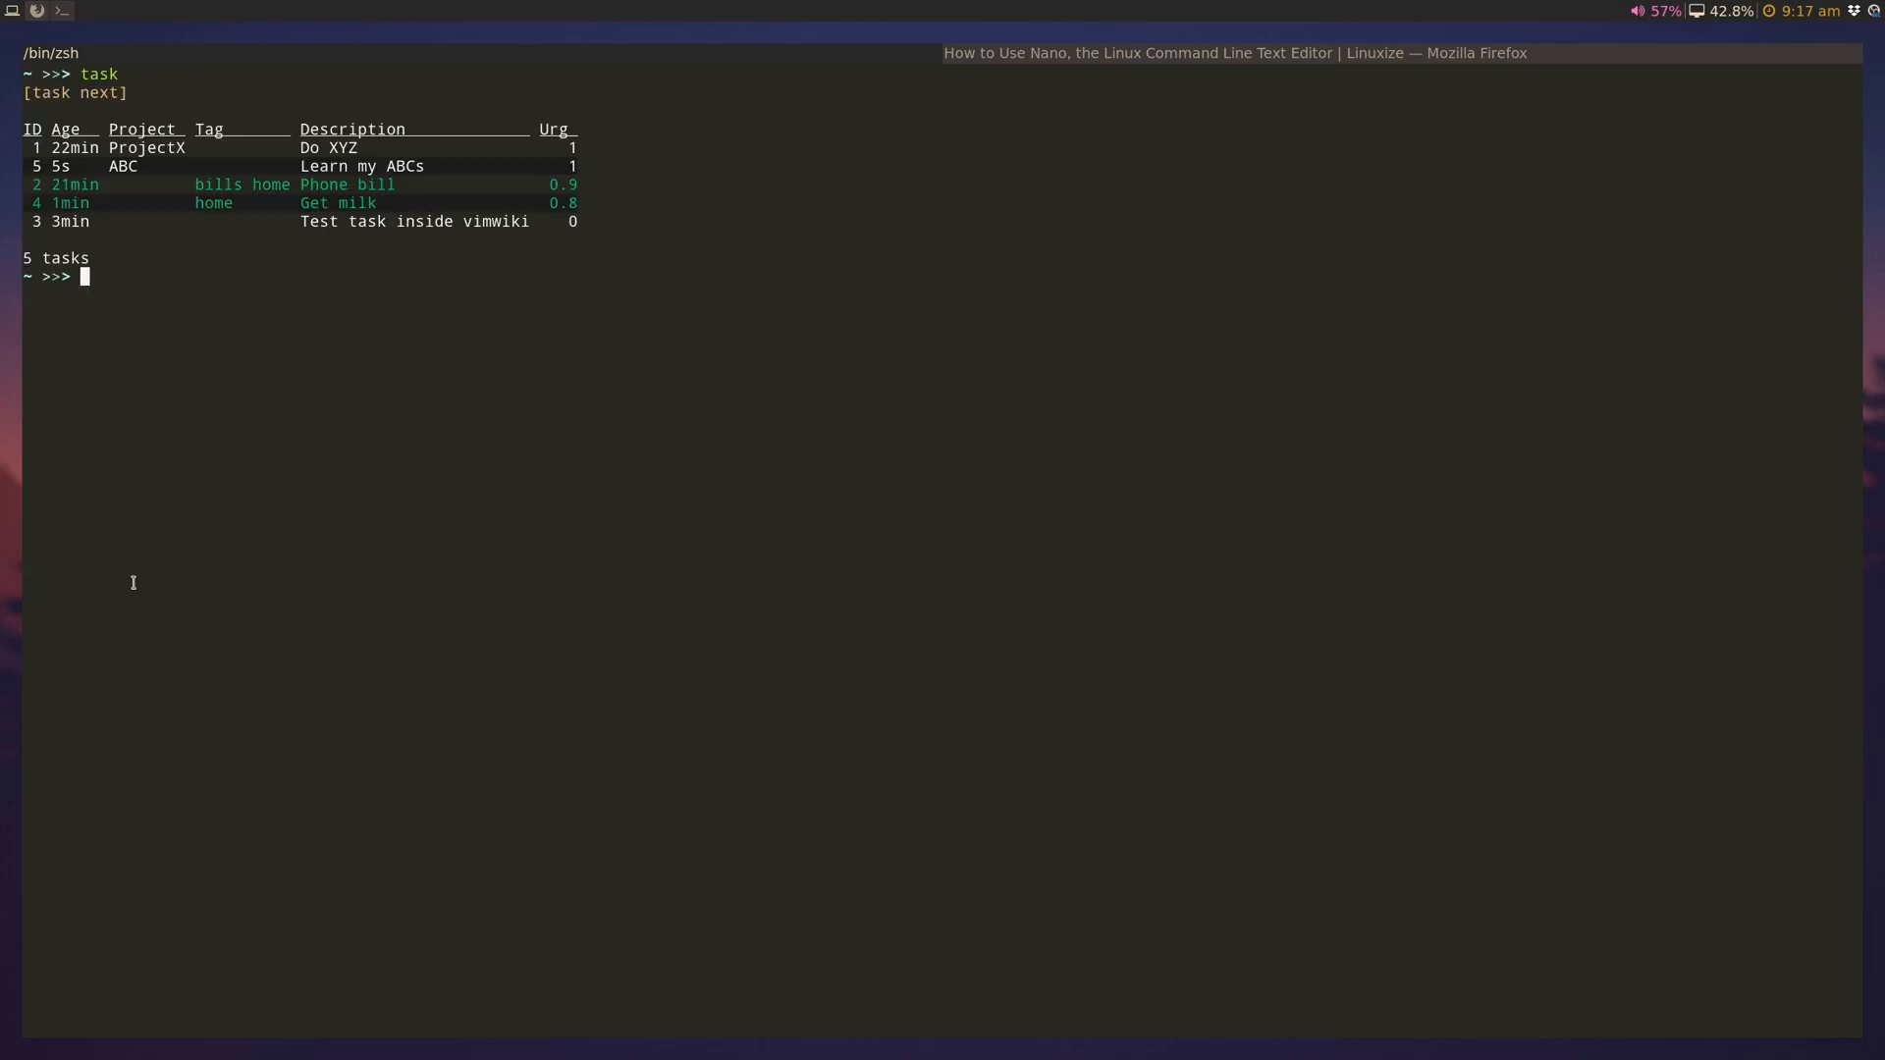
{"action": "mouse_move", "coordinate": [442, 165]}
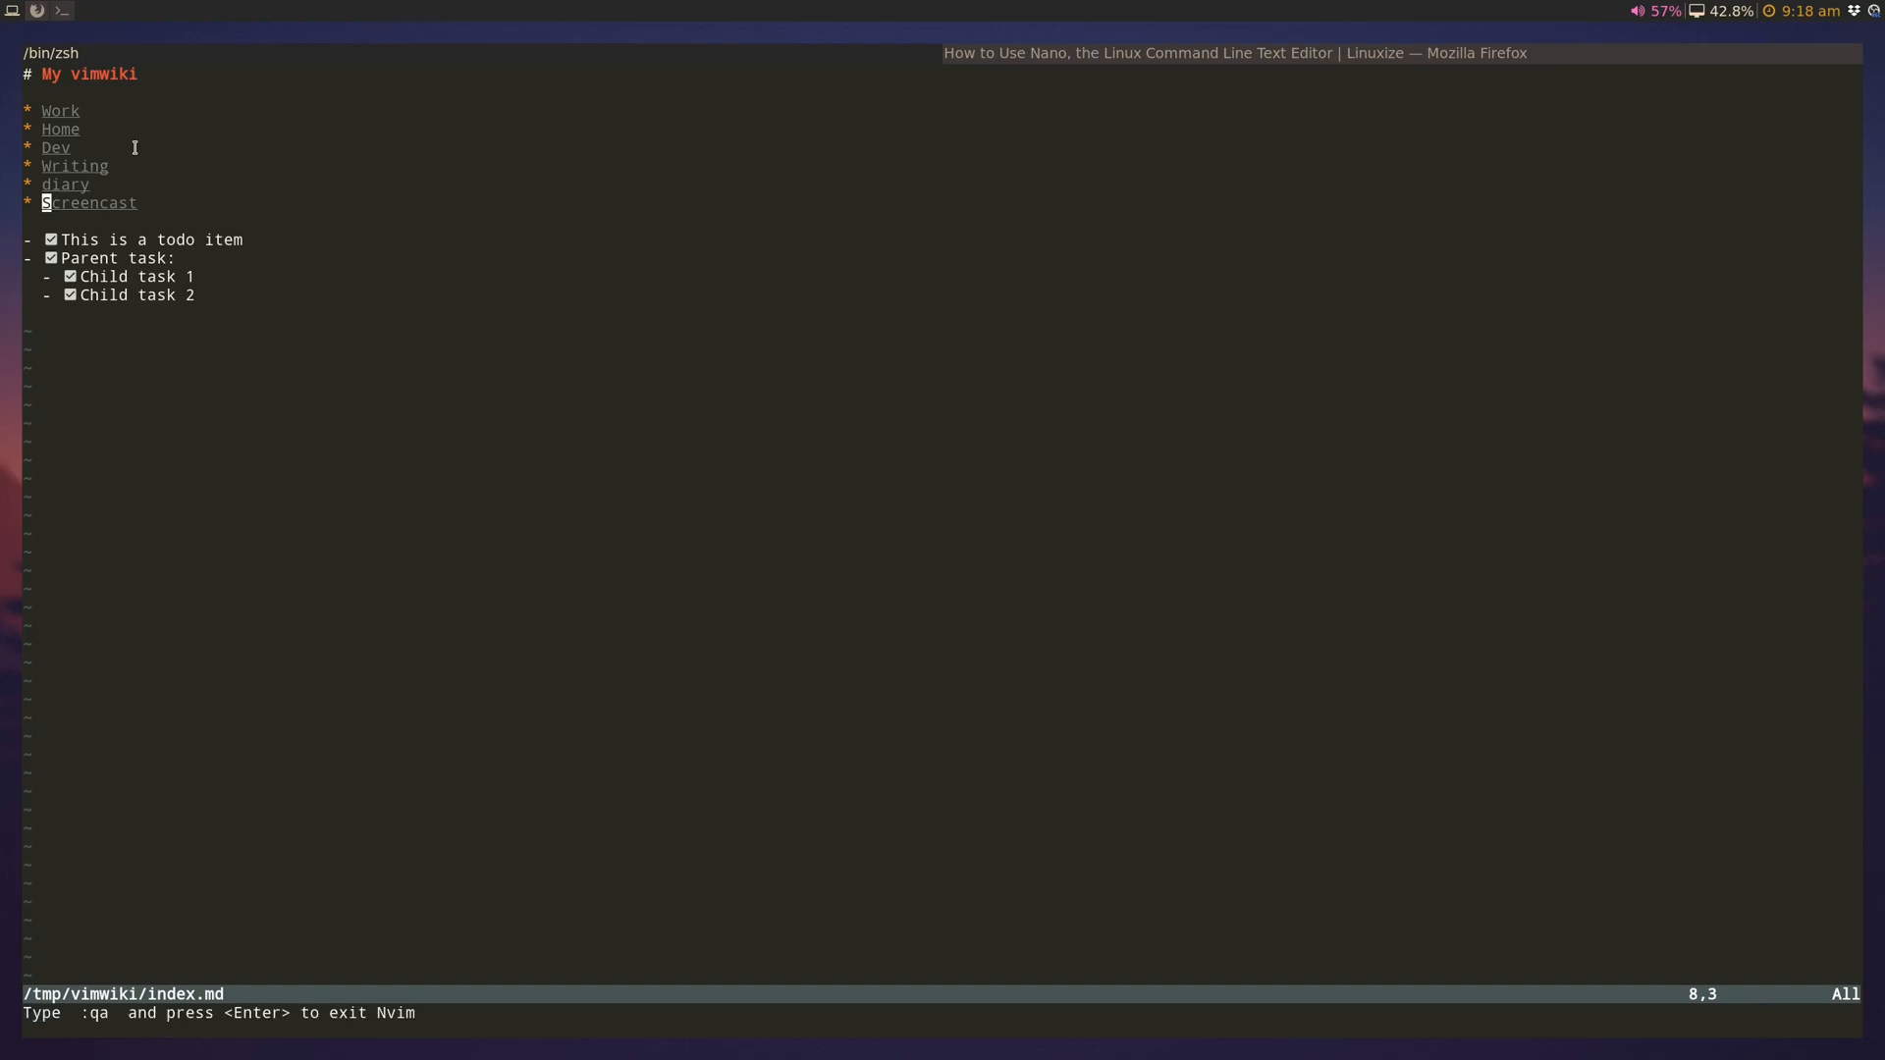
Step: Open today's diary page and write a '# Diary for the day' heading
{"action": "key", "text": "\\w"}
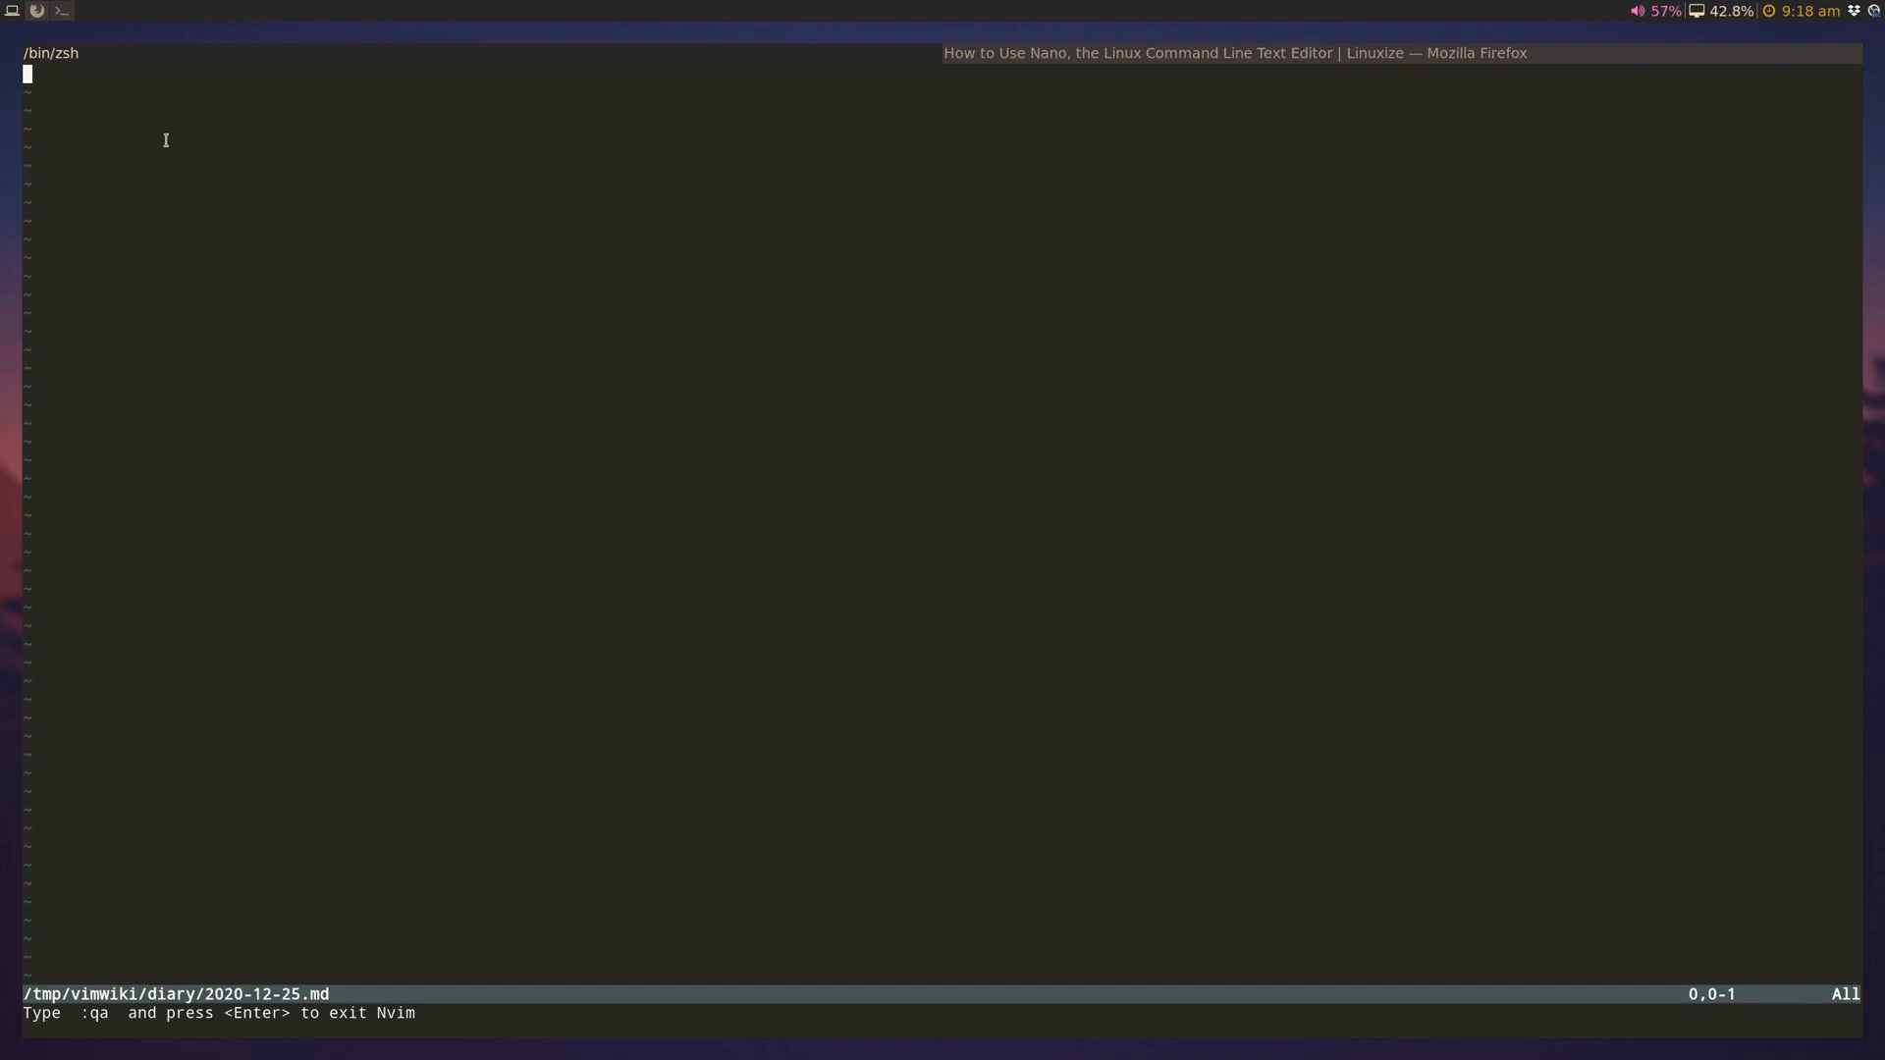
{"action": "mouse_move", "coordinate": [300, 783]}
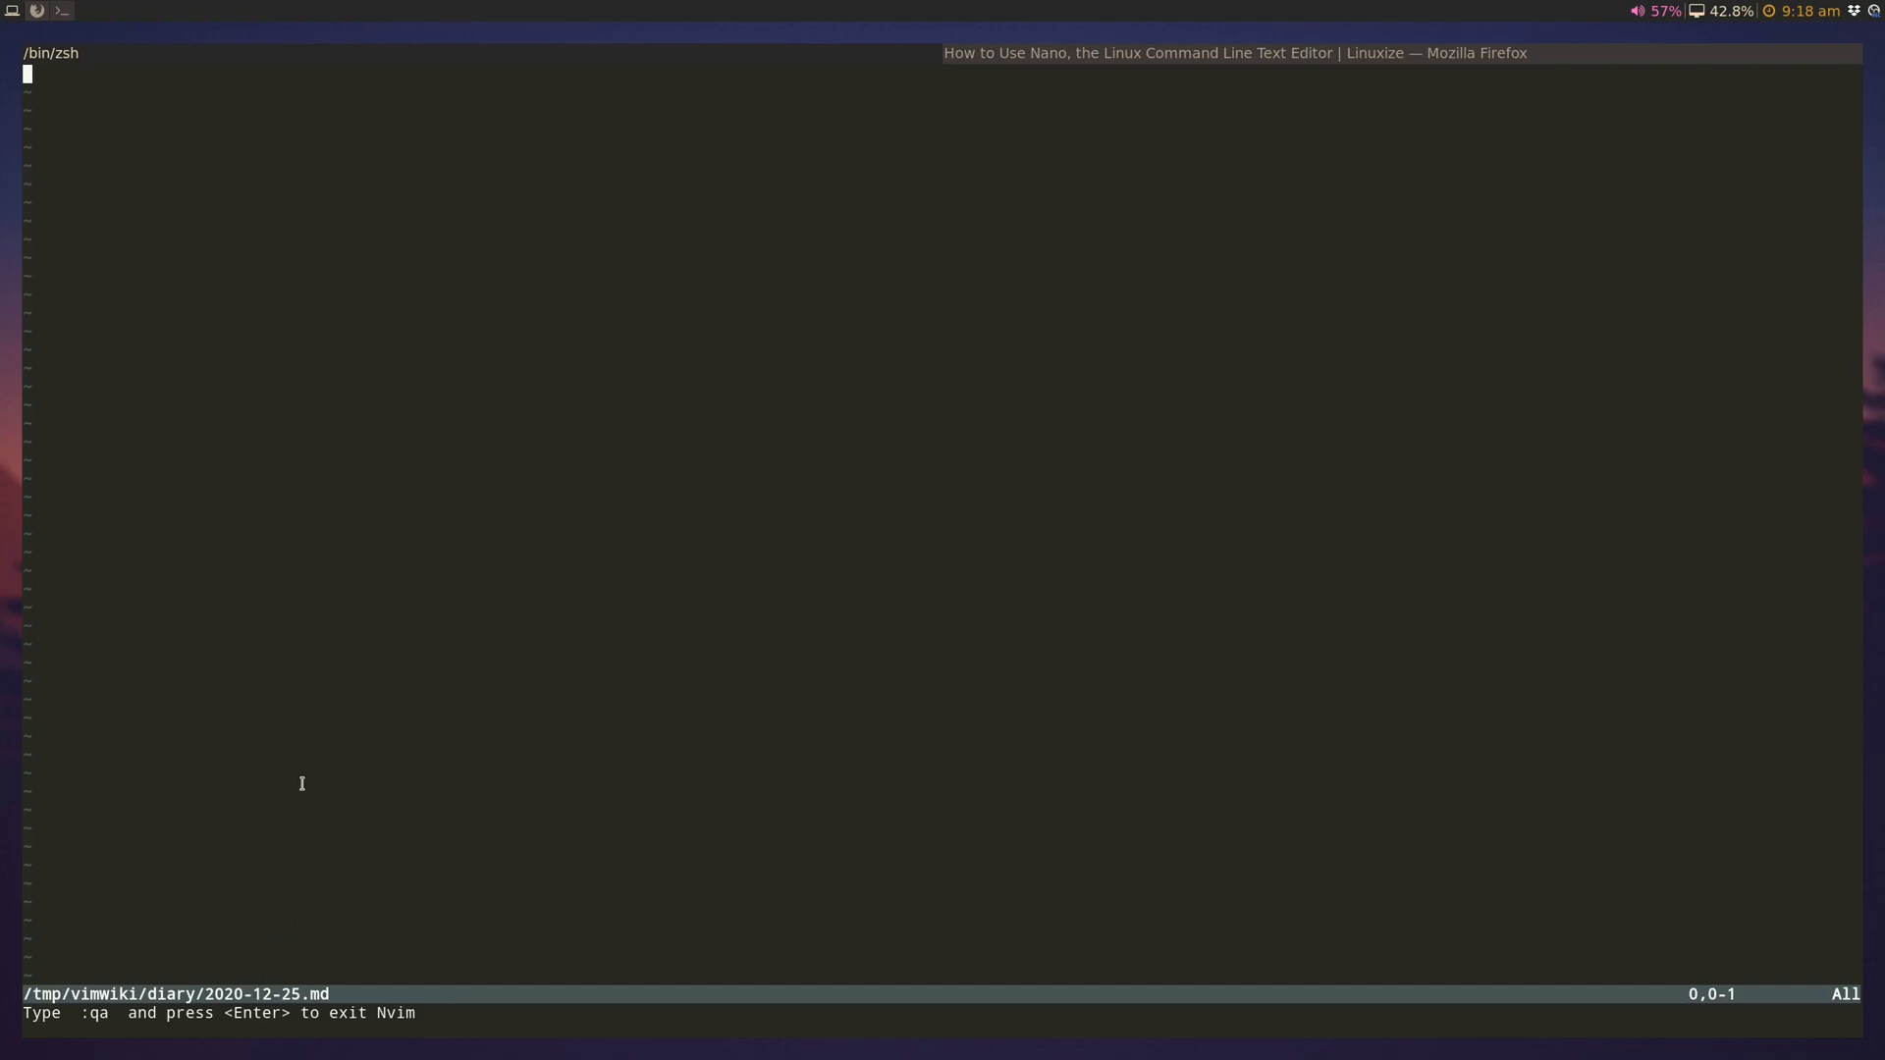
{"action": "key", "text": "i"}
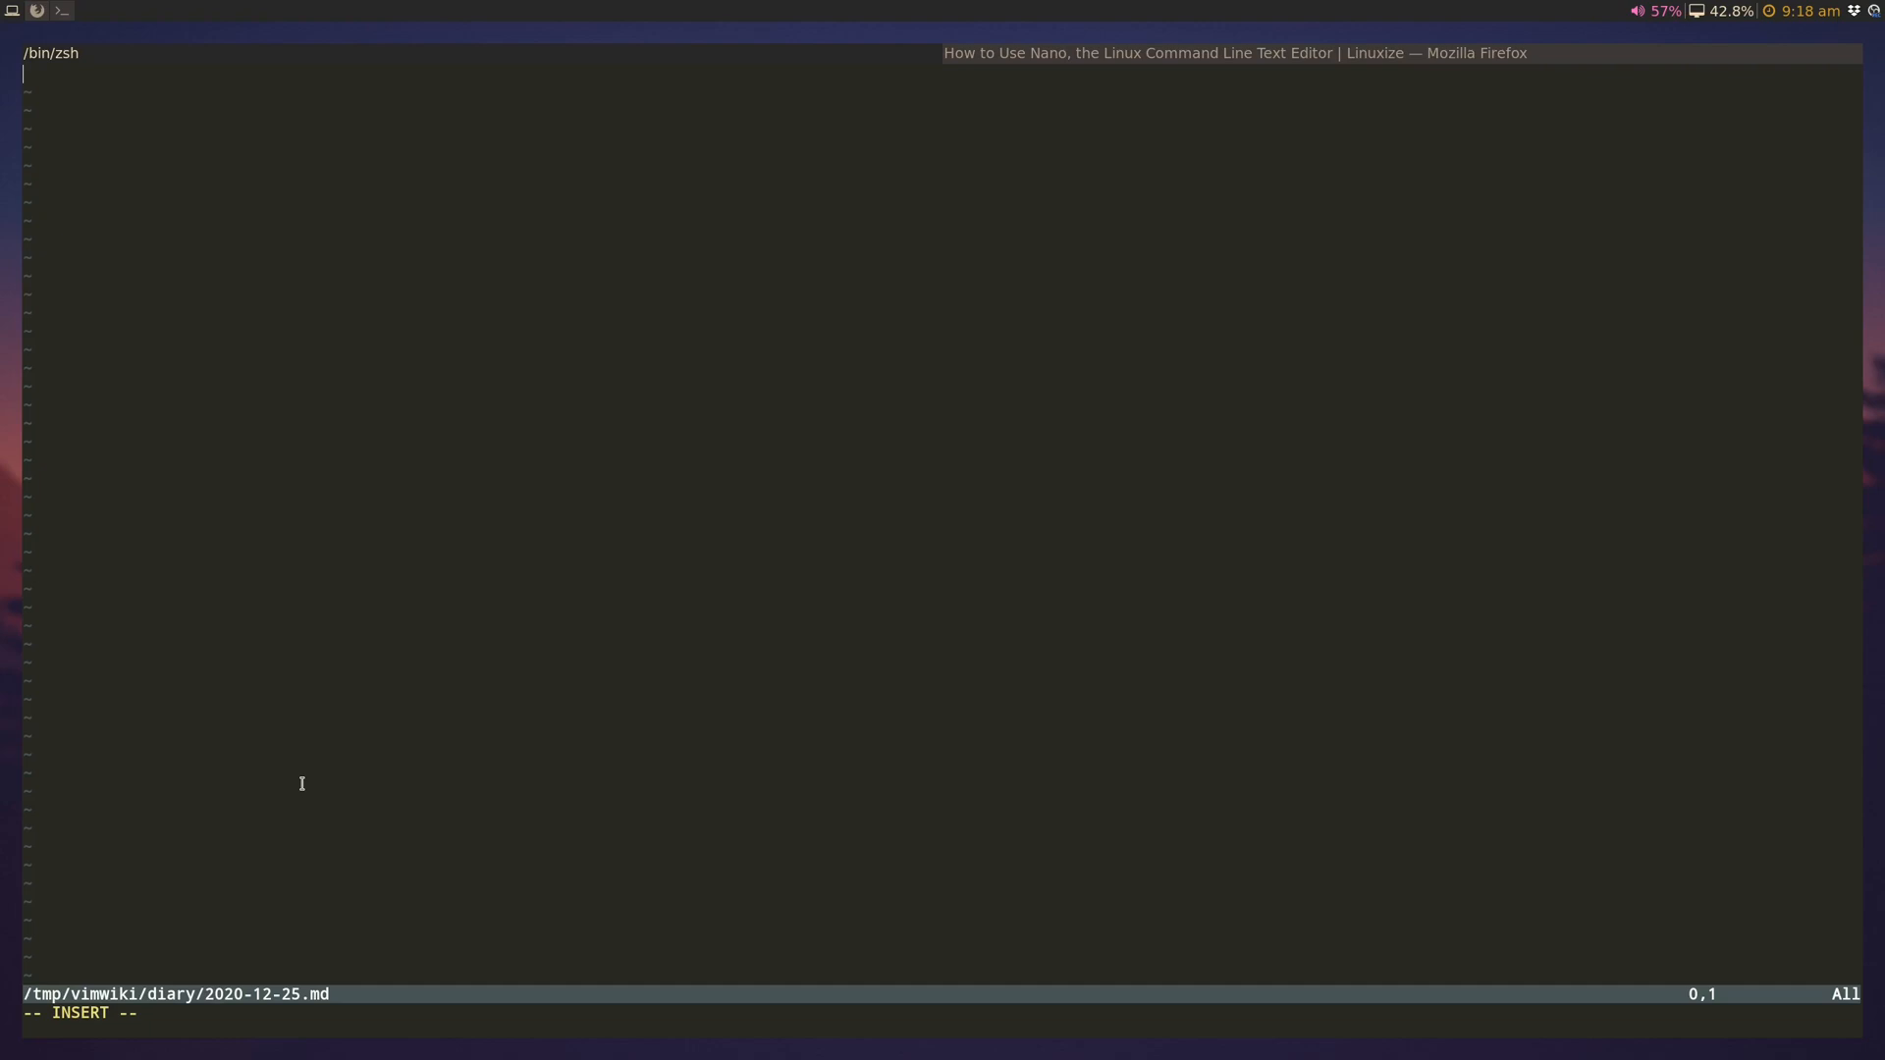
{"action": "type", "text": "x"}
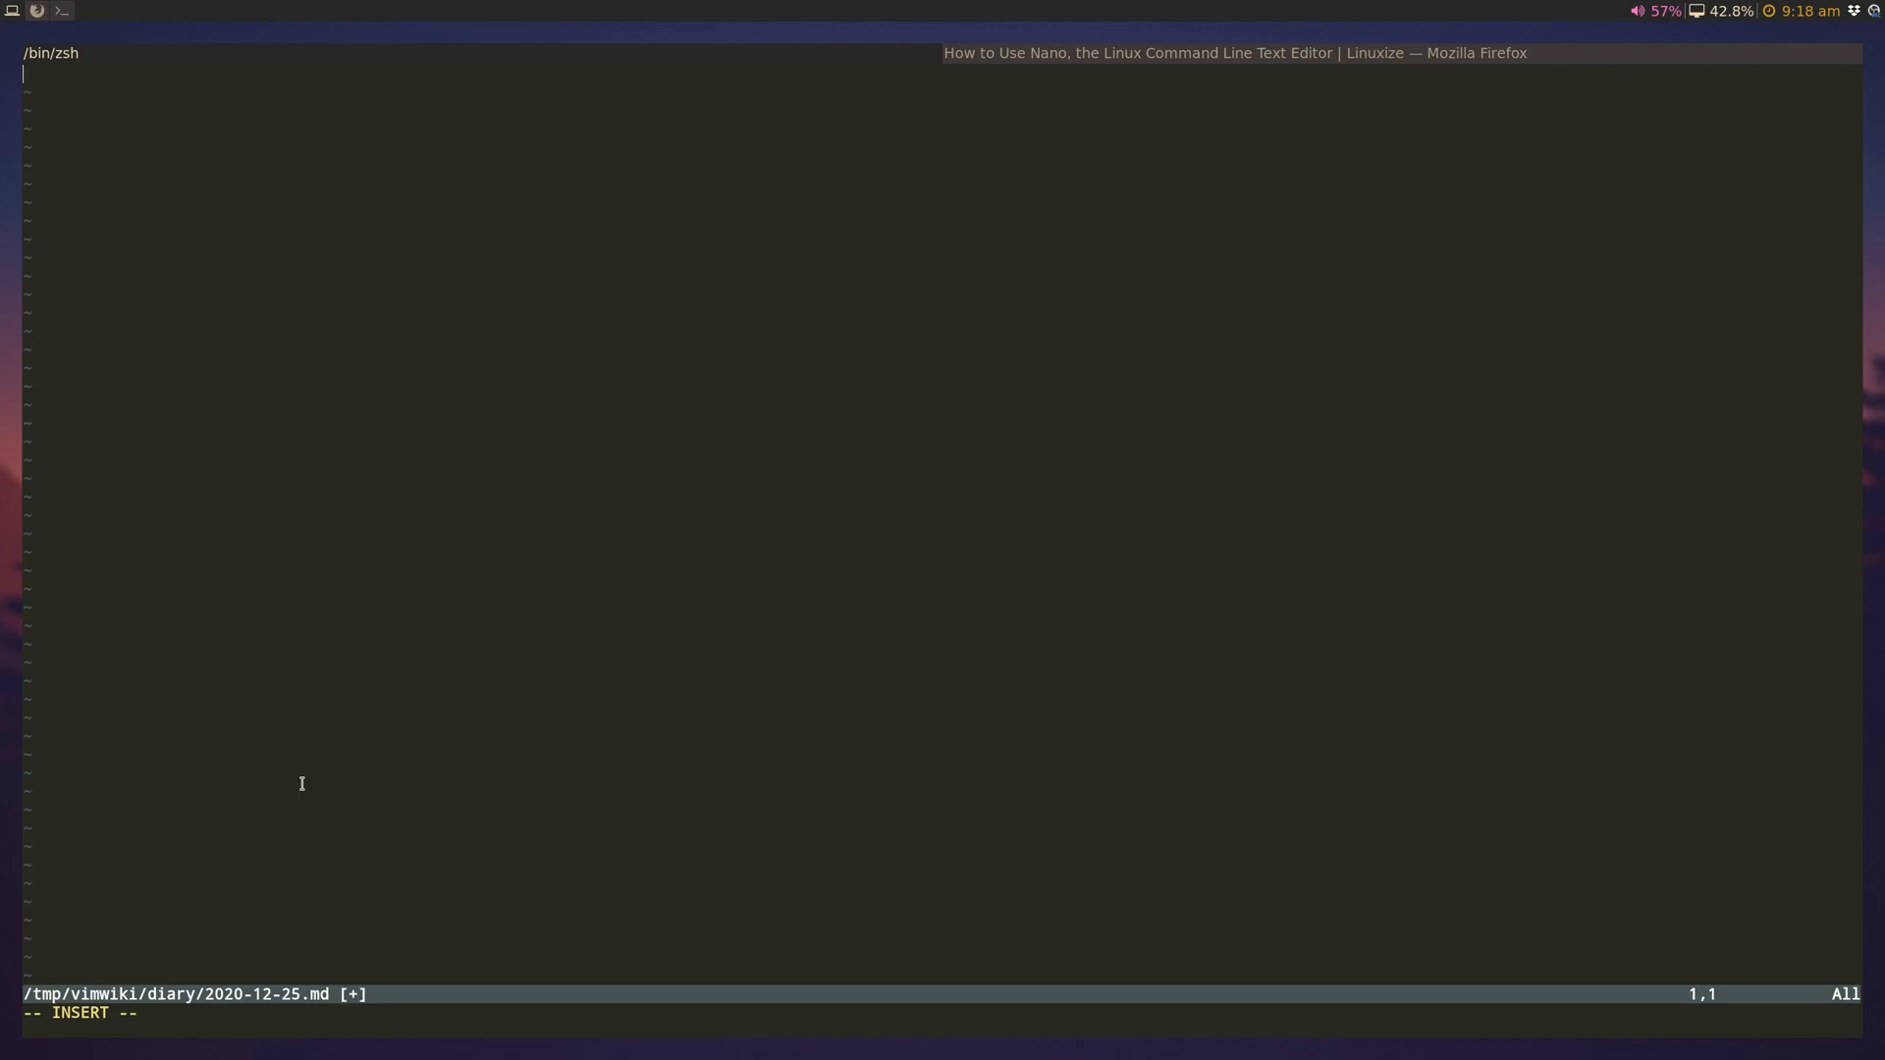
{"action": "type", "text": "# Diar"}
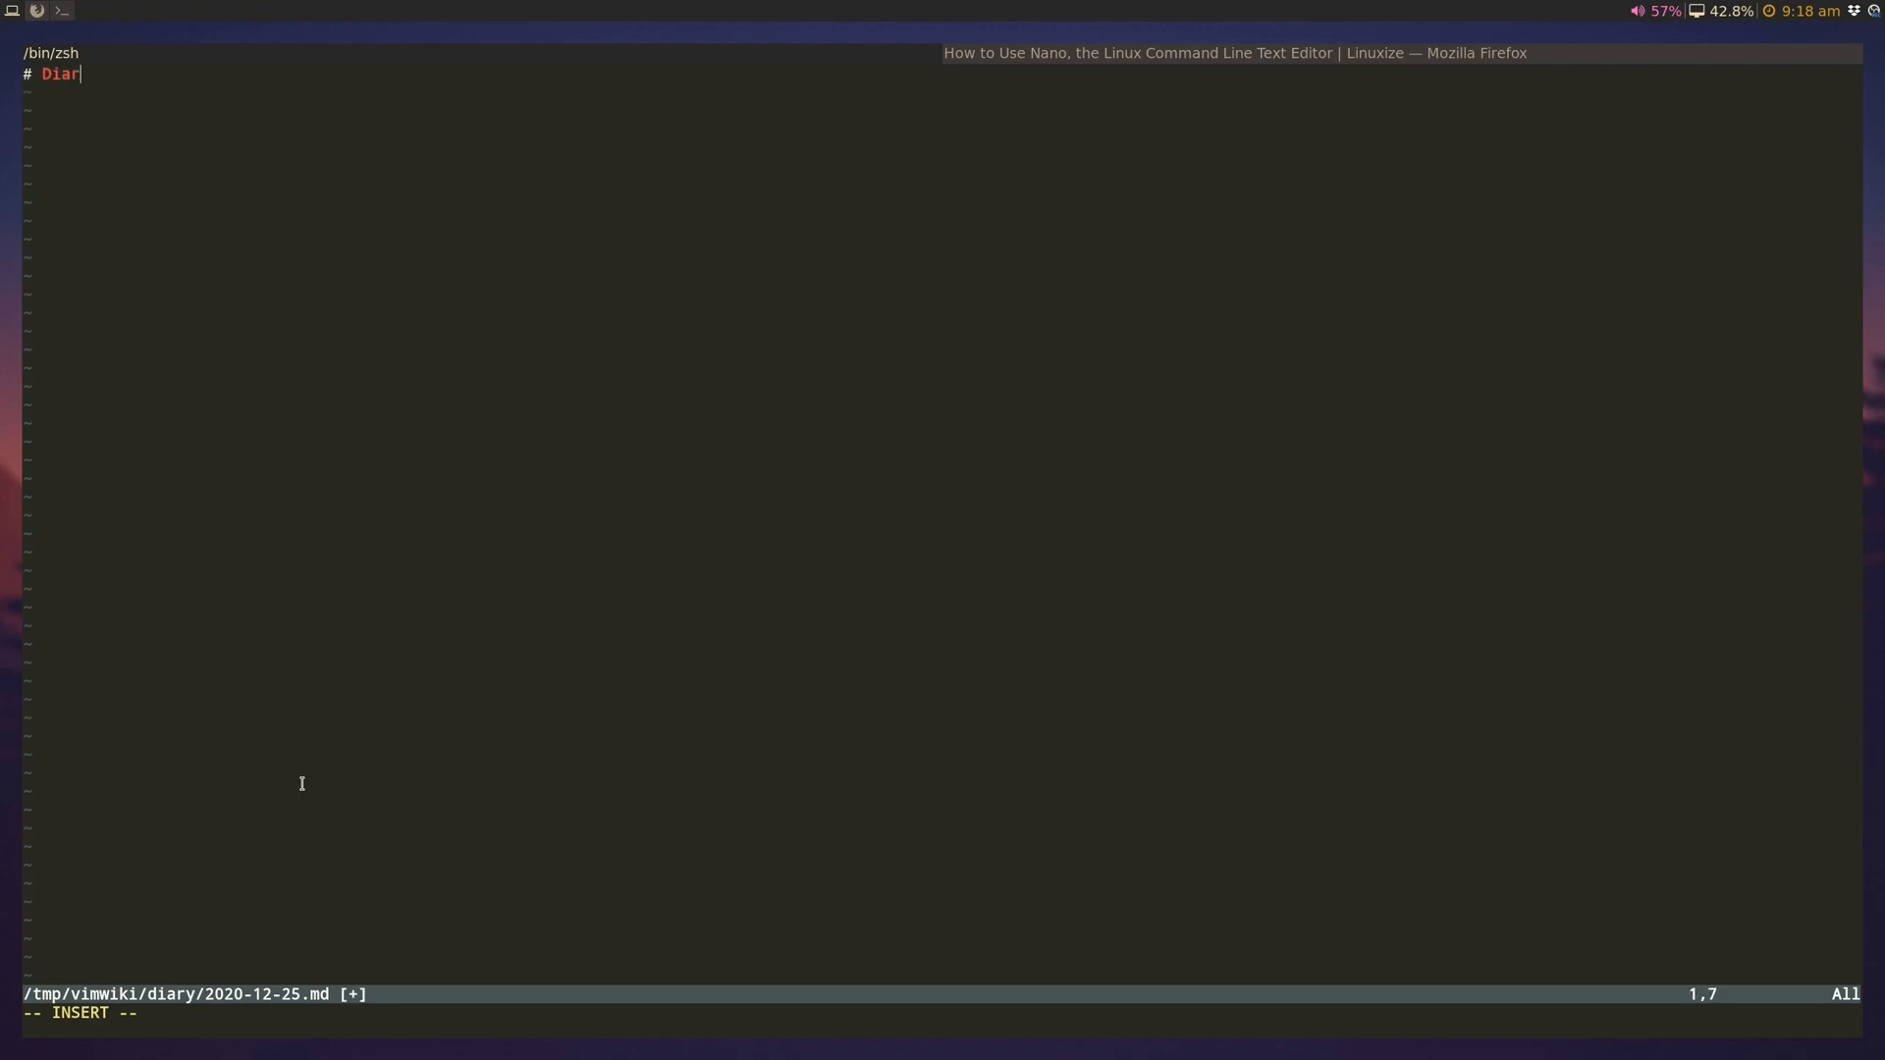
{"action": "type", "text": "y for the day"}
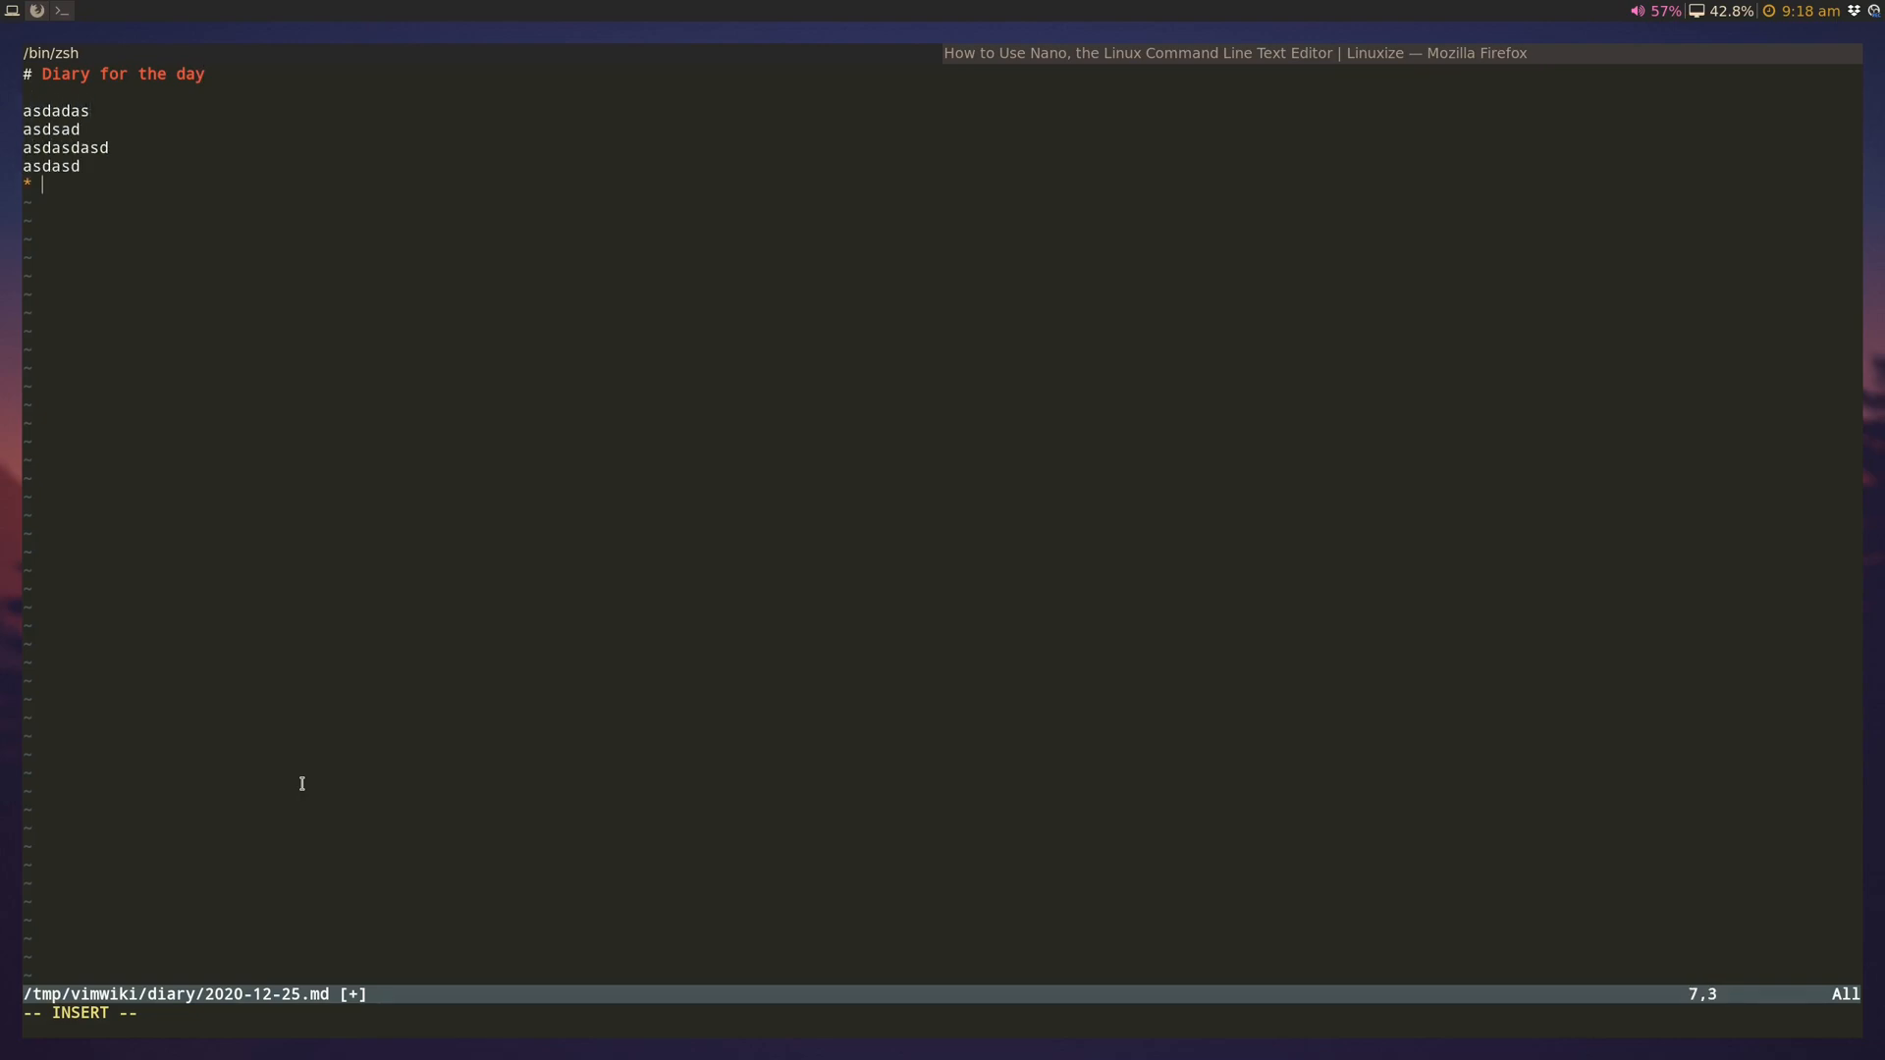
Step: Add a '* Talk to XYZ' task to the diary and save it with :w
{"action": "type", "text": "Ta"}
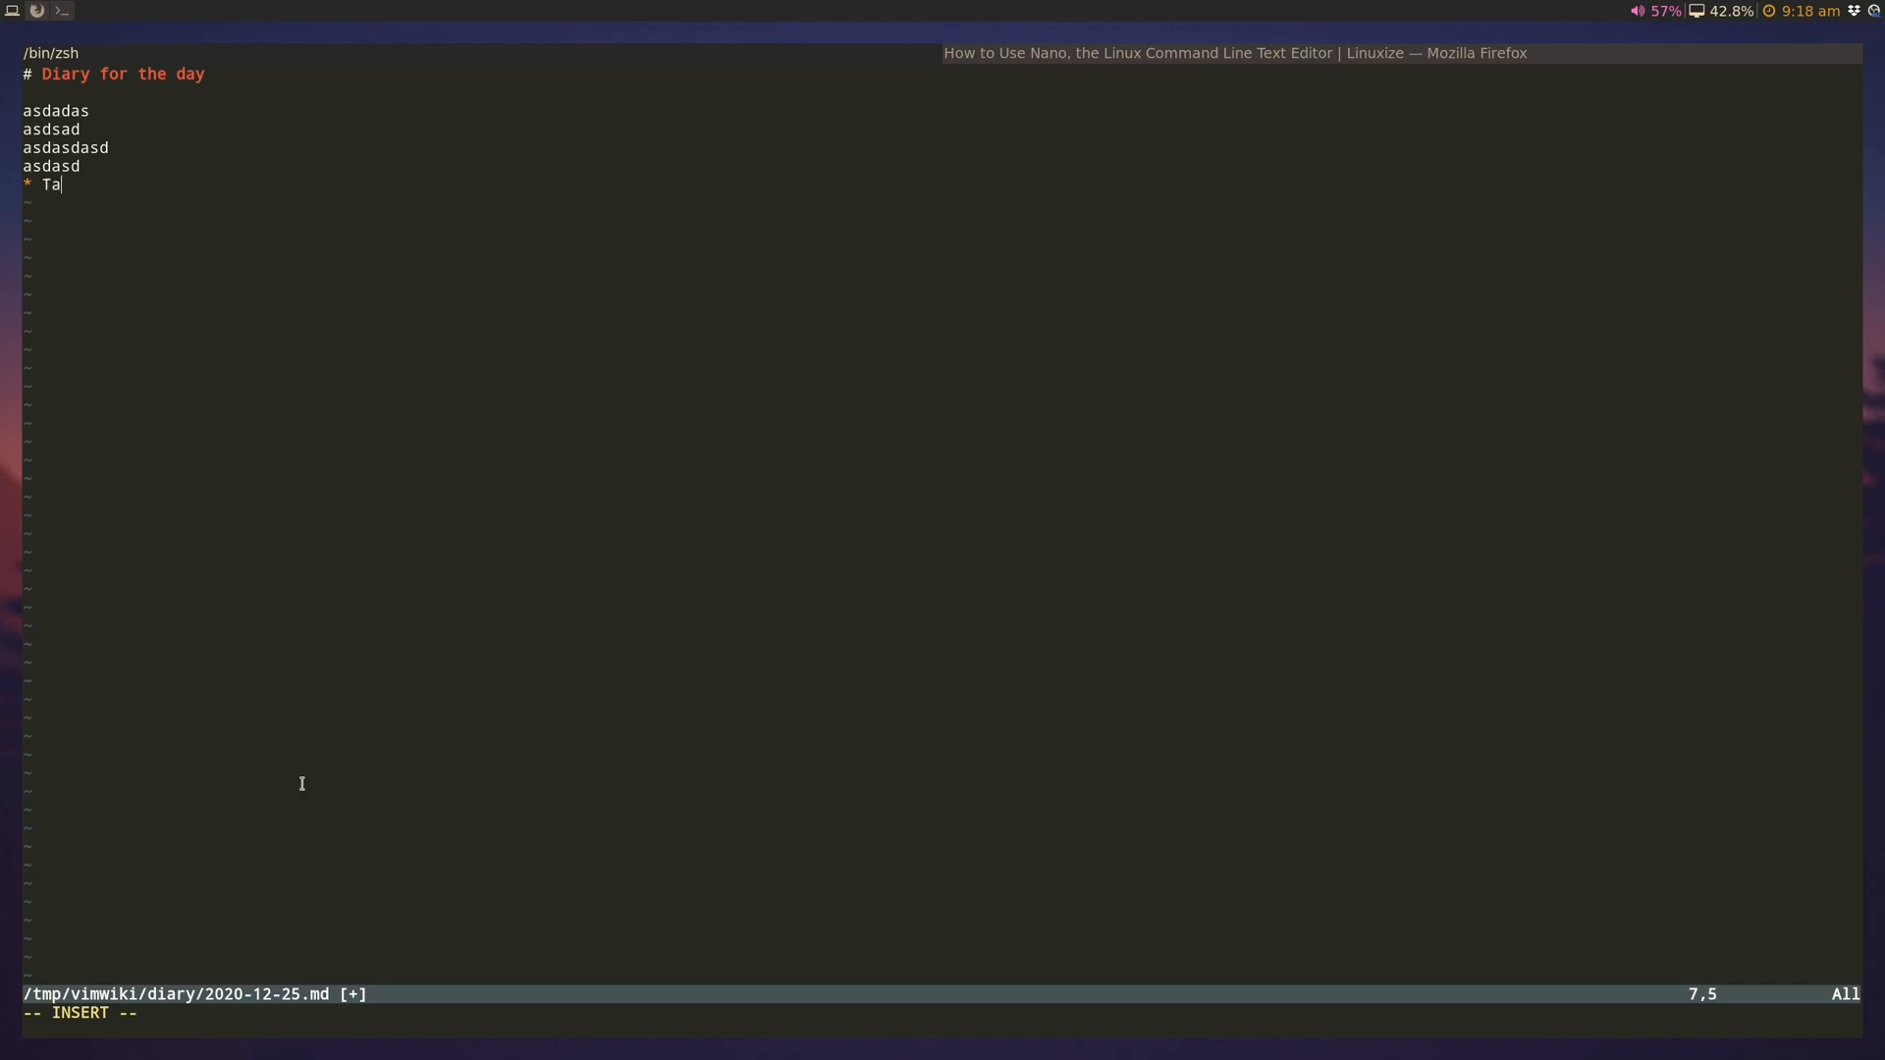
{"action": "type", "text": "lk to"}
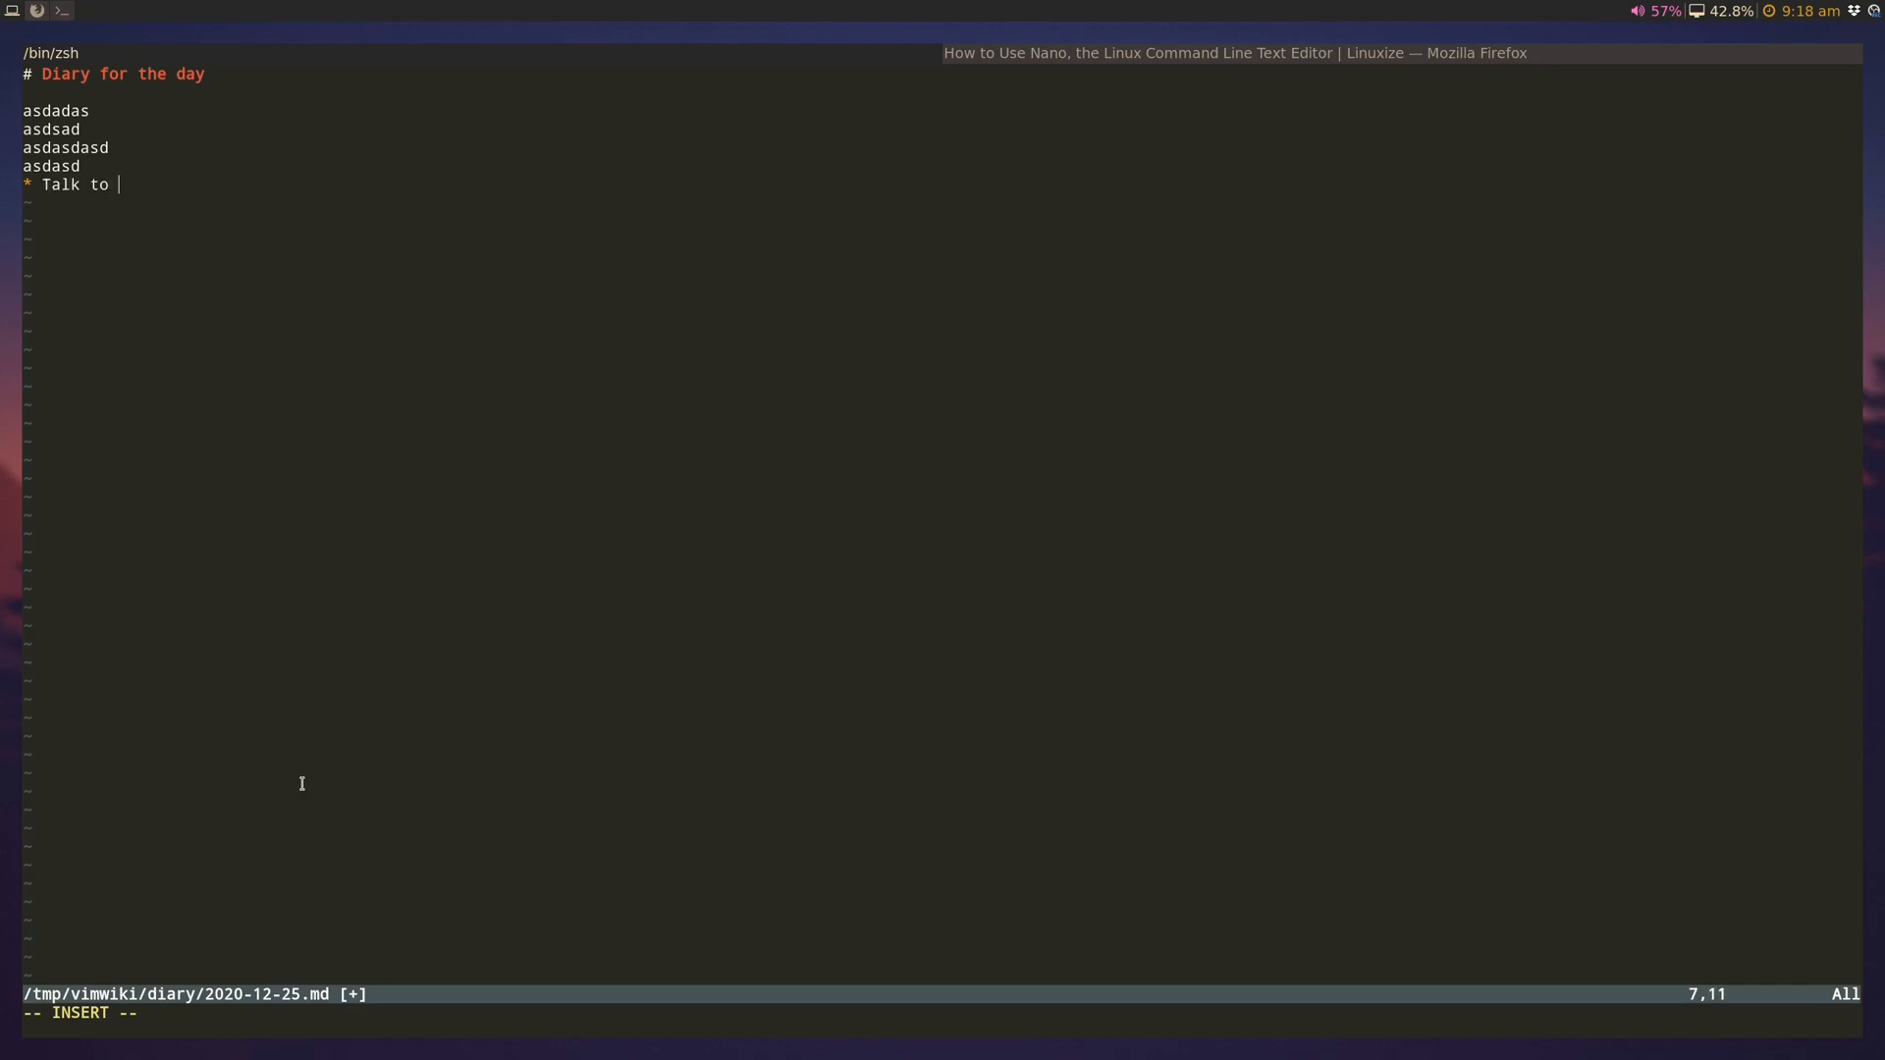
{"action": "type", "text": "XYZ"}
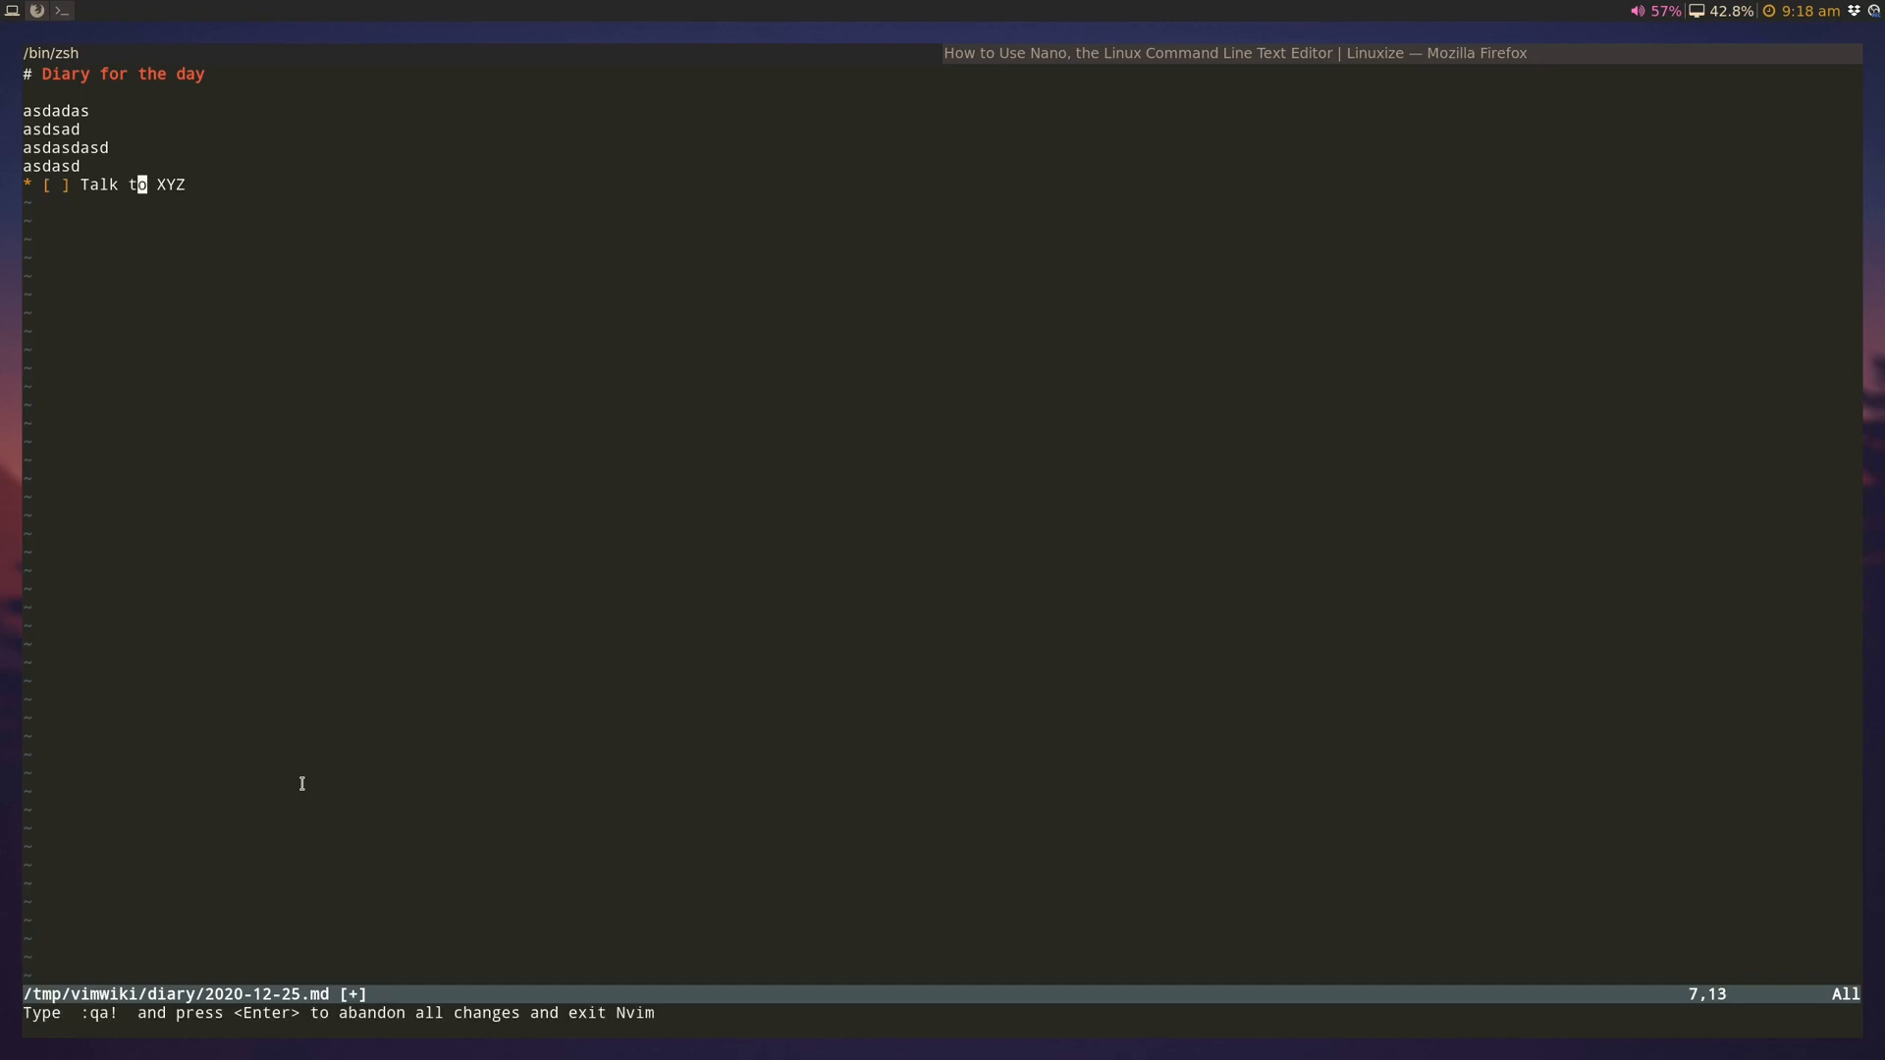
{"action": "type", "text": ":w"}
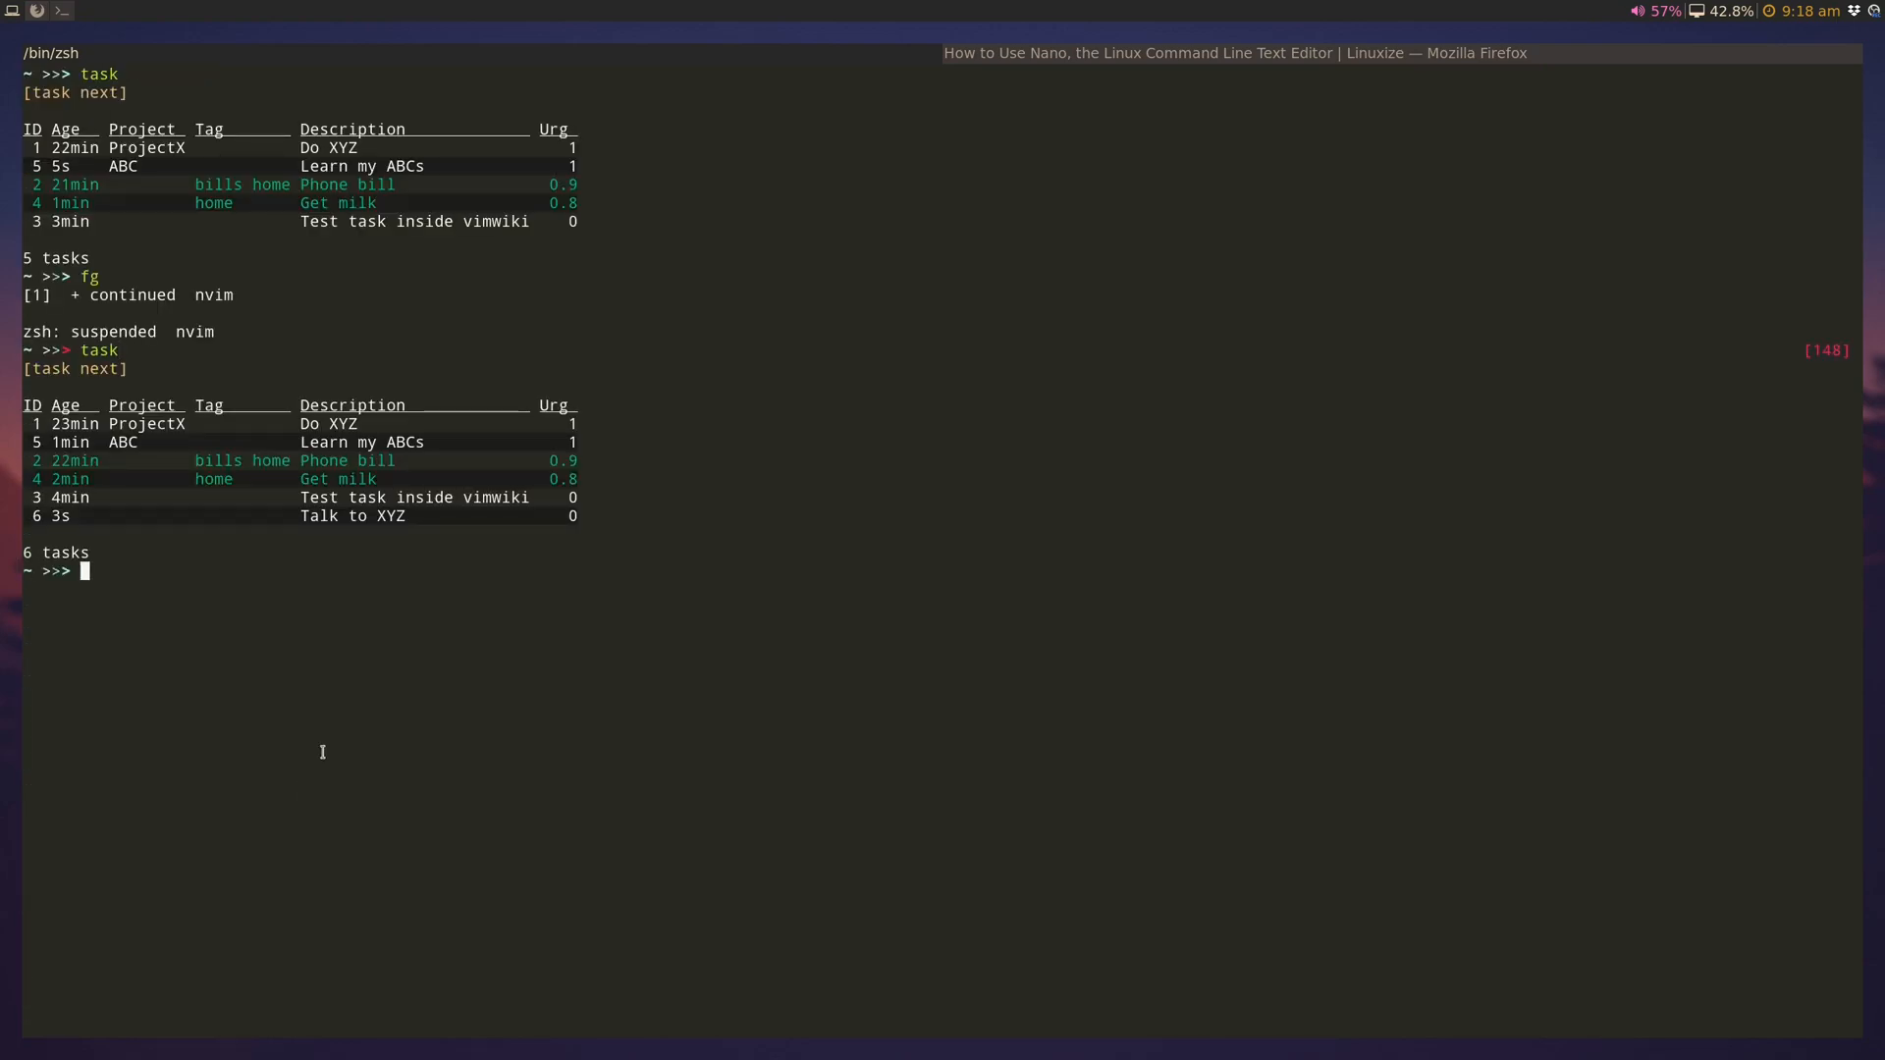
Step: Resume the suspended Neovim session with fg
{"action": "type", "text": "fg"}
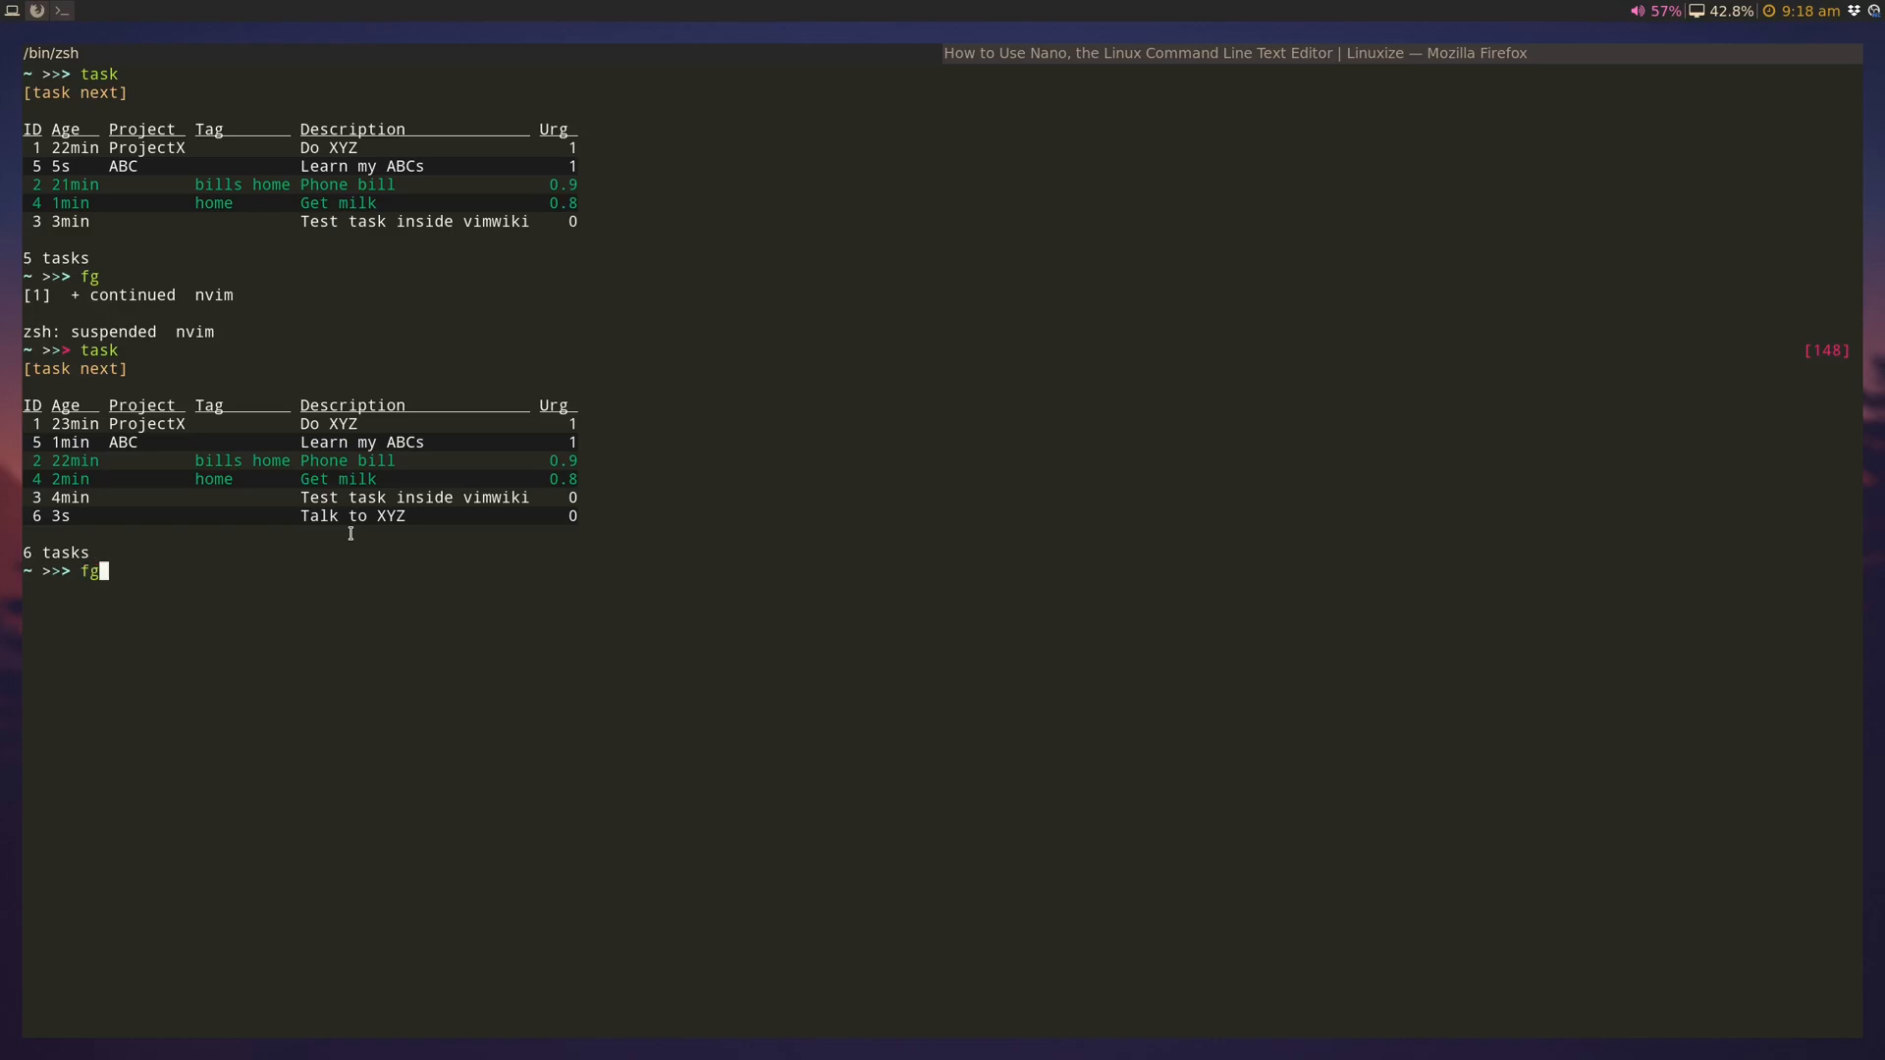
{"action": "key", "text": "Return"}
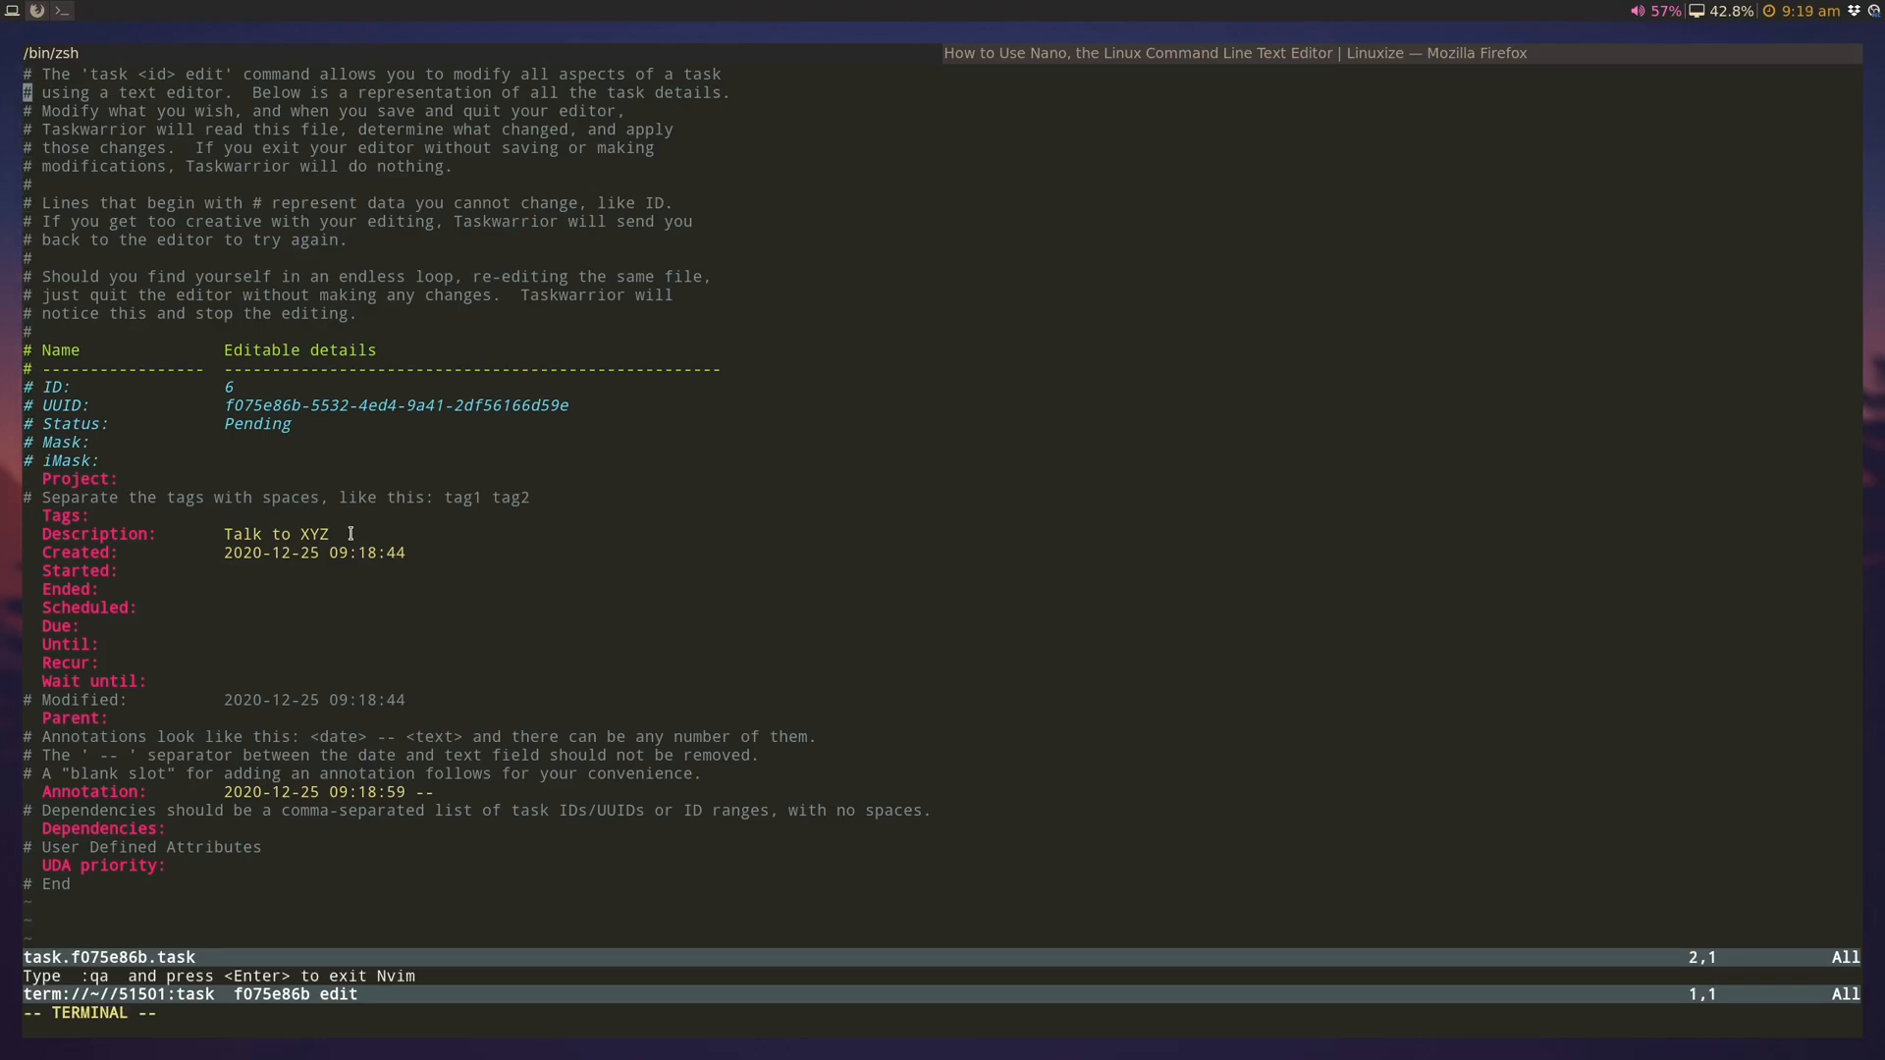
Step: Tag the Talk to XYZ task 'inbox' in its Taskwarrior edit sheet and save
{"action": "key", "text": "down"}
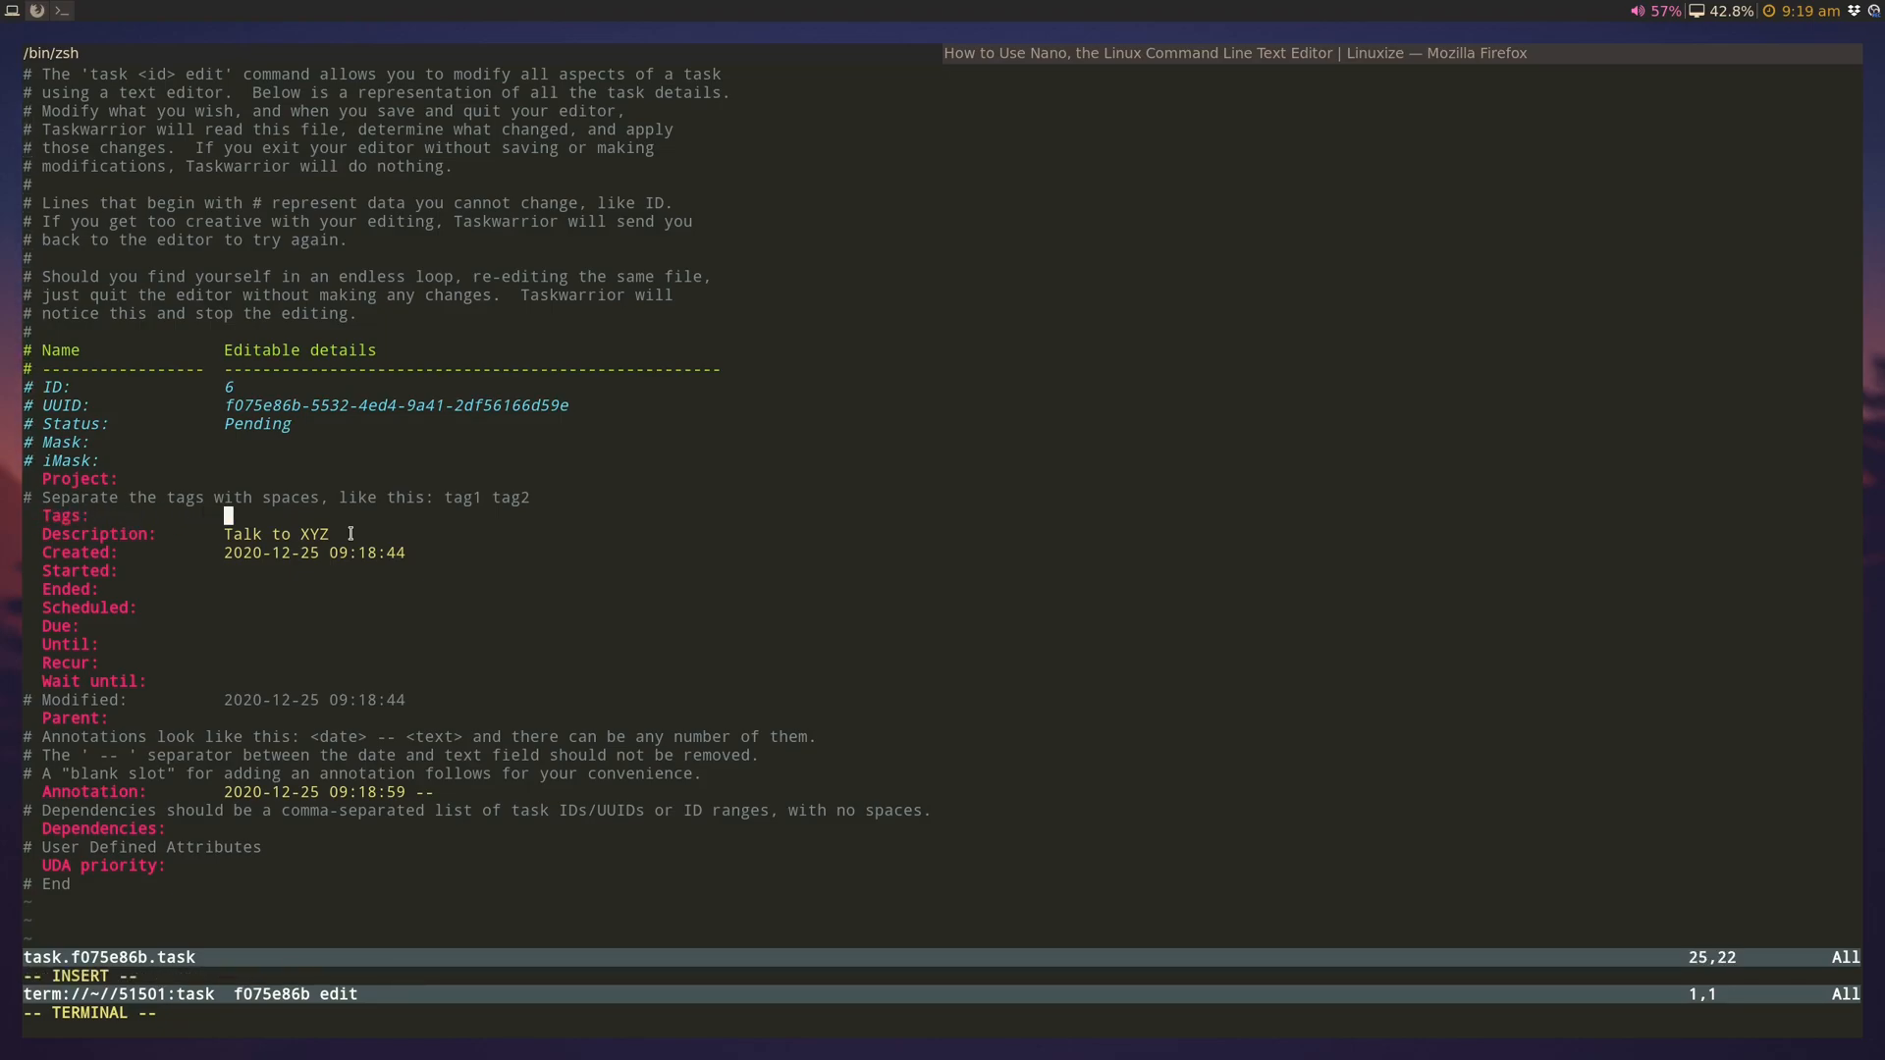
{"action": "type", "text": "ibnb"}
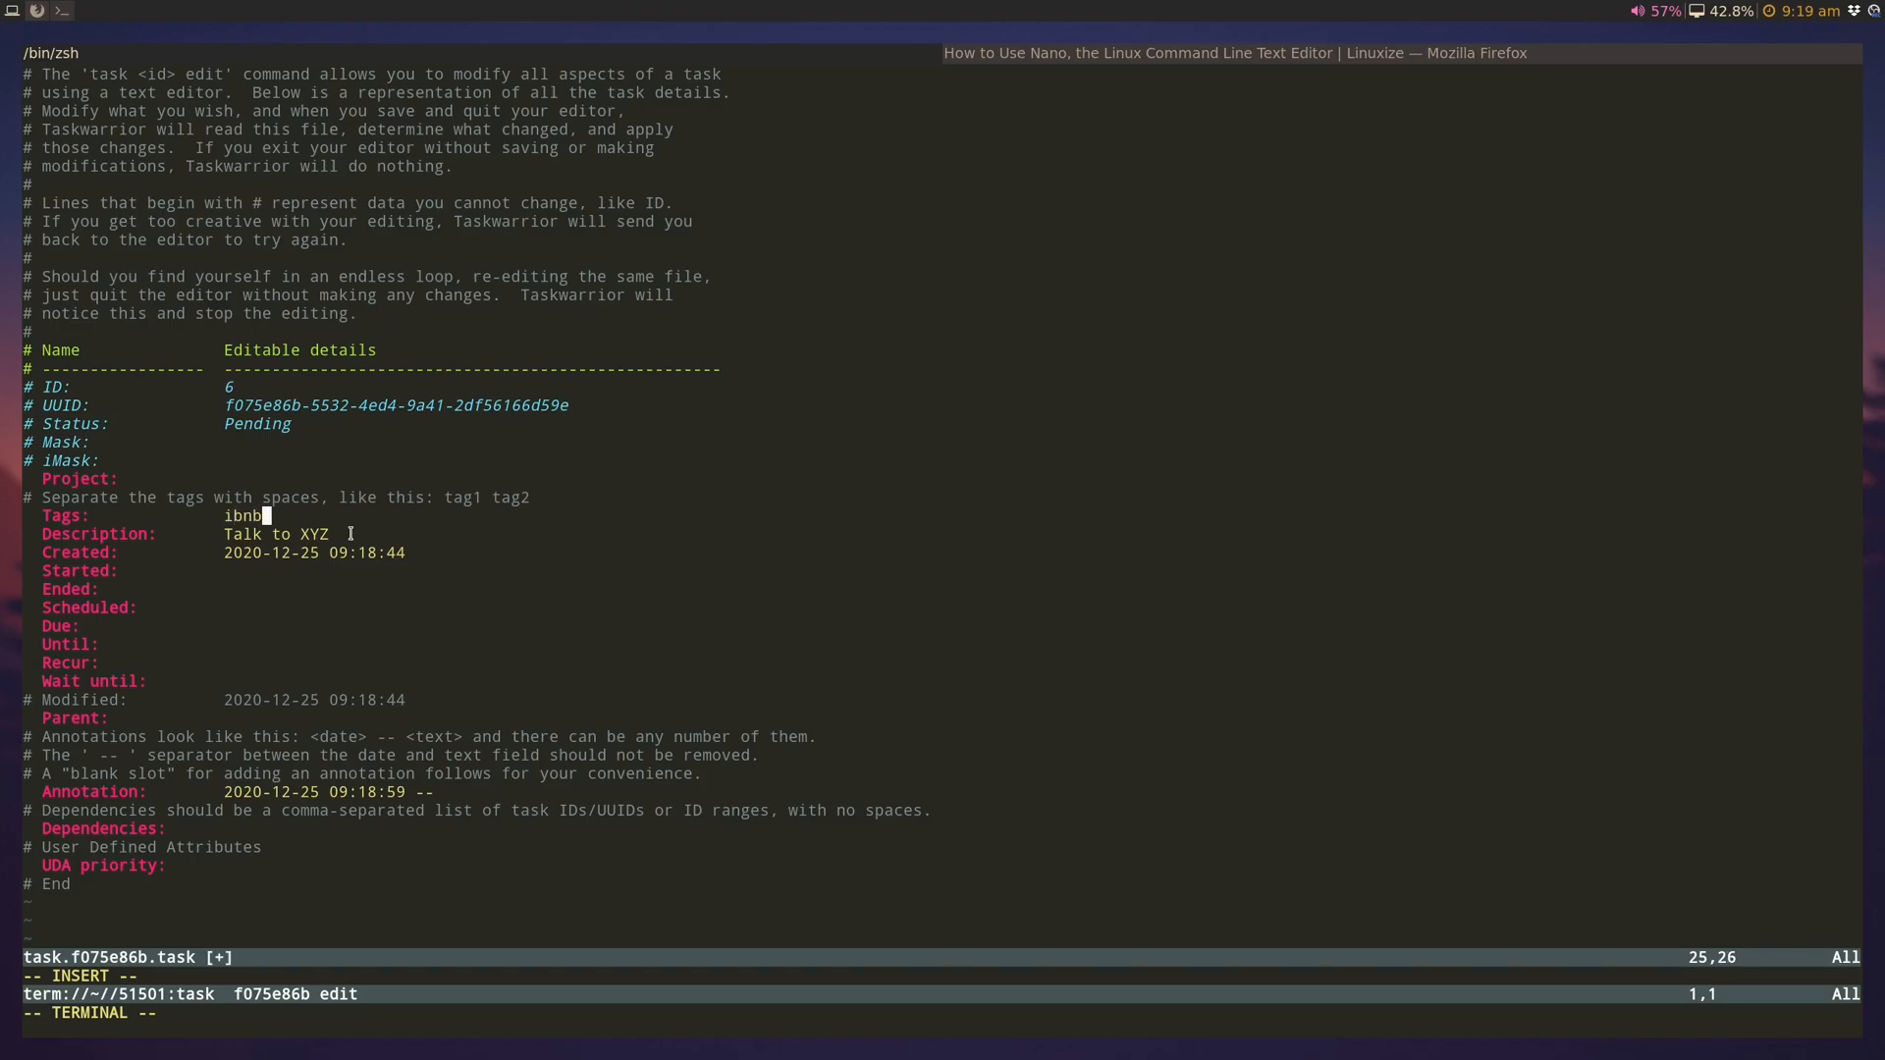
{"action": "type", "text": "x"}
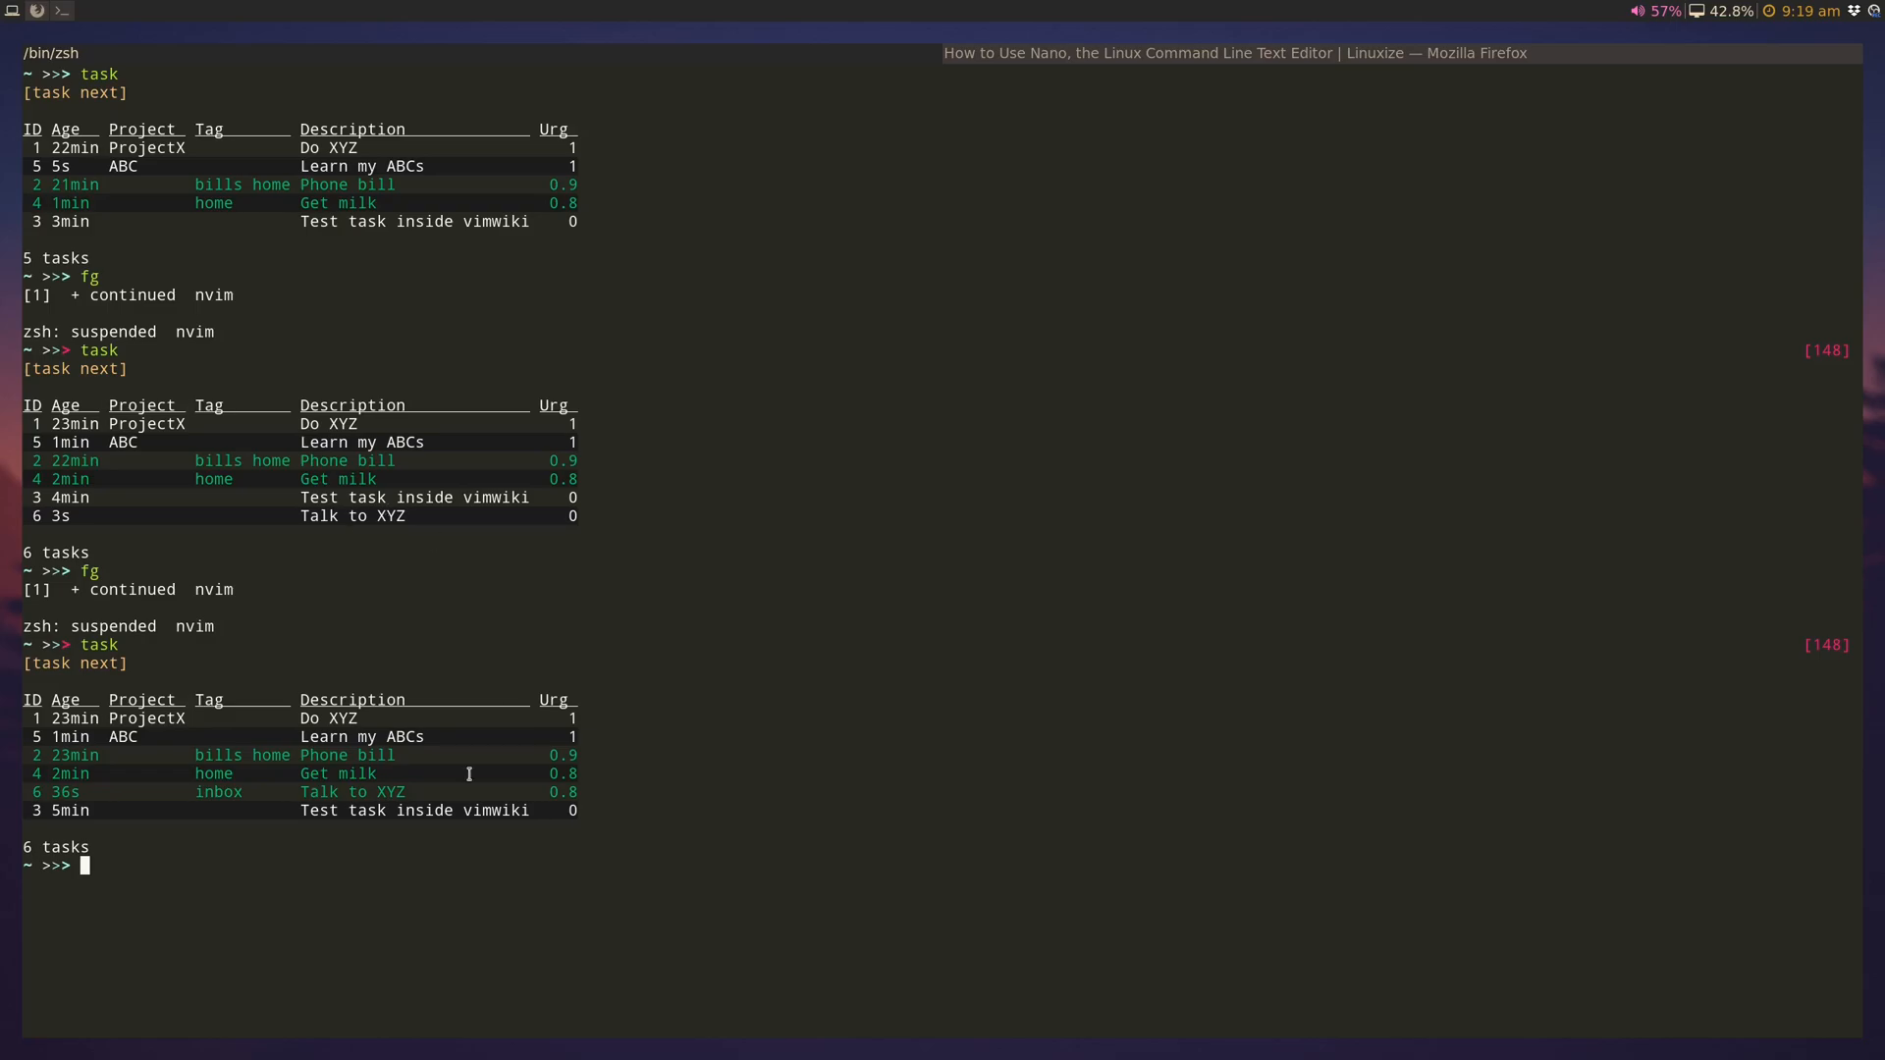
{"action": "mouse_move", "coordinate": [400, 679]}
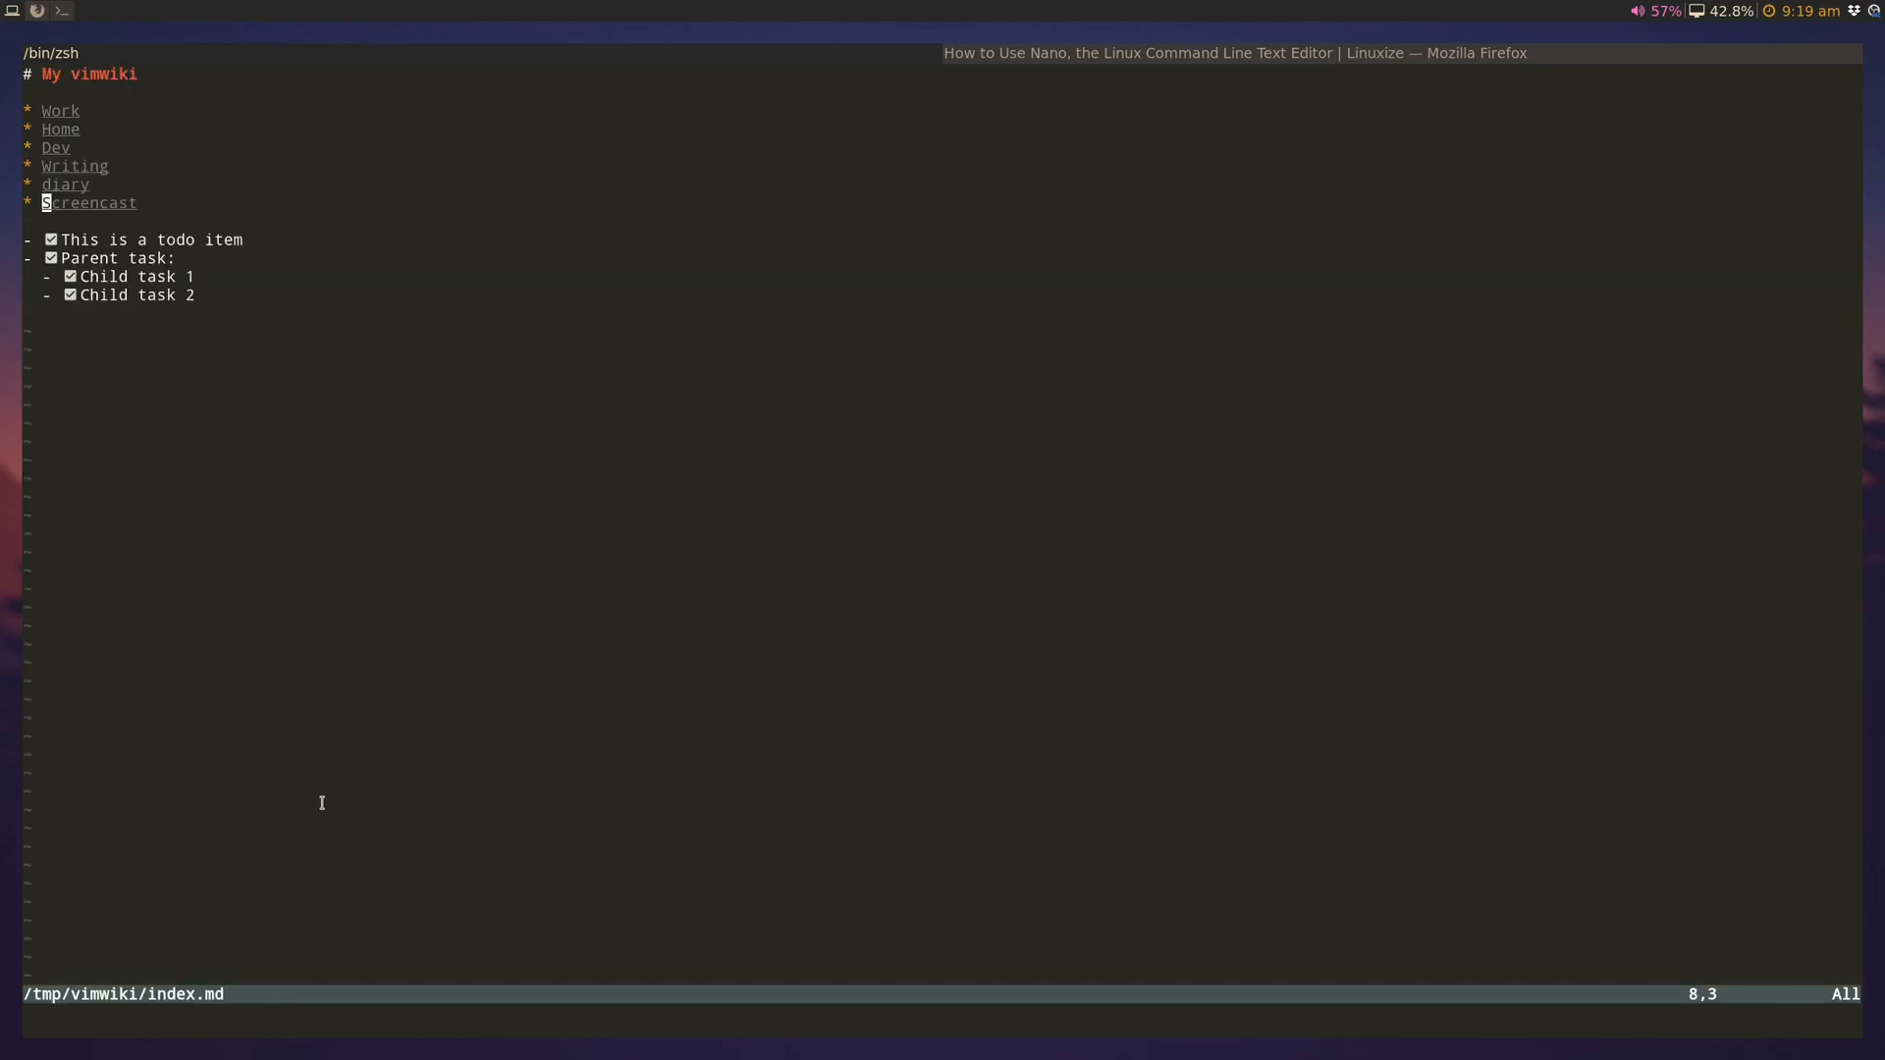
Step: On the ProjectY page, add a '### Tasks for ProjectY | +work project:Y' heading
{"action": "key", "text": "k"}
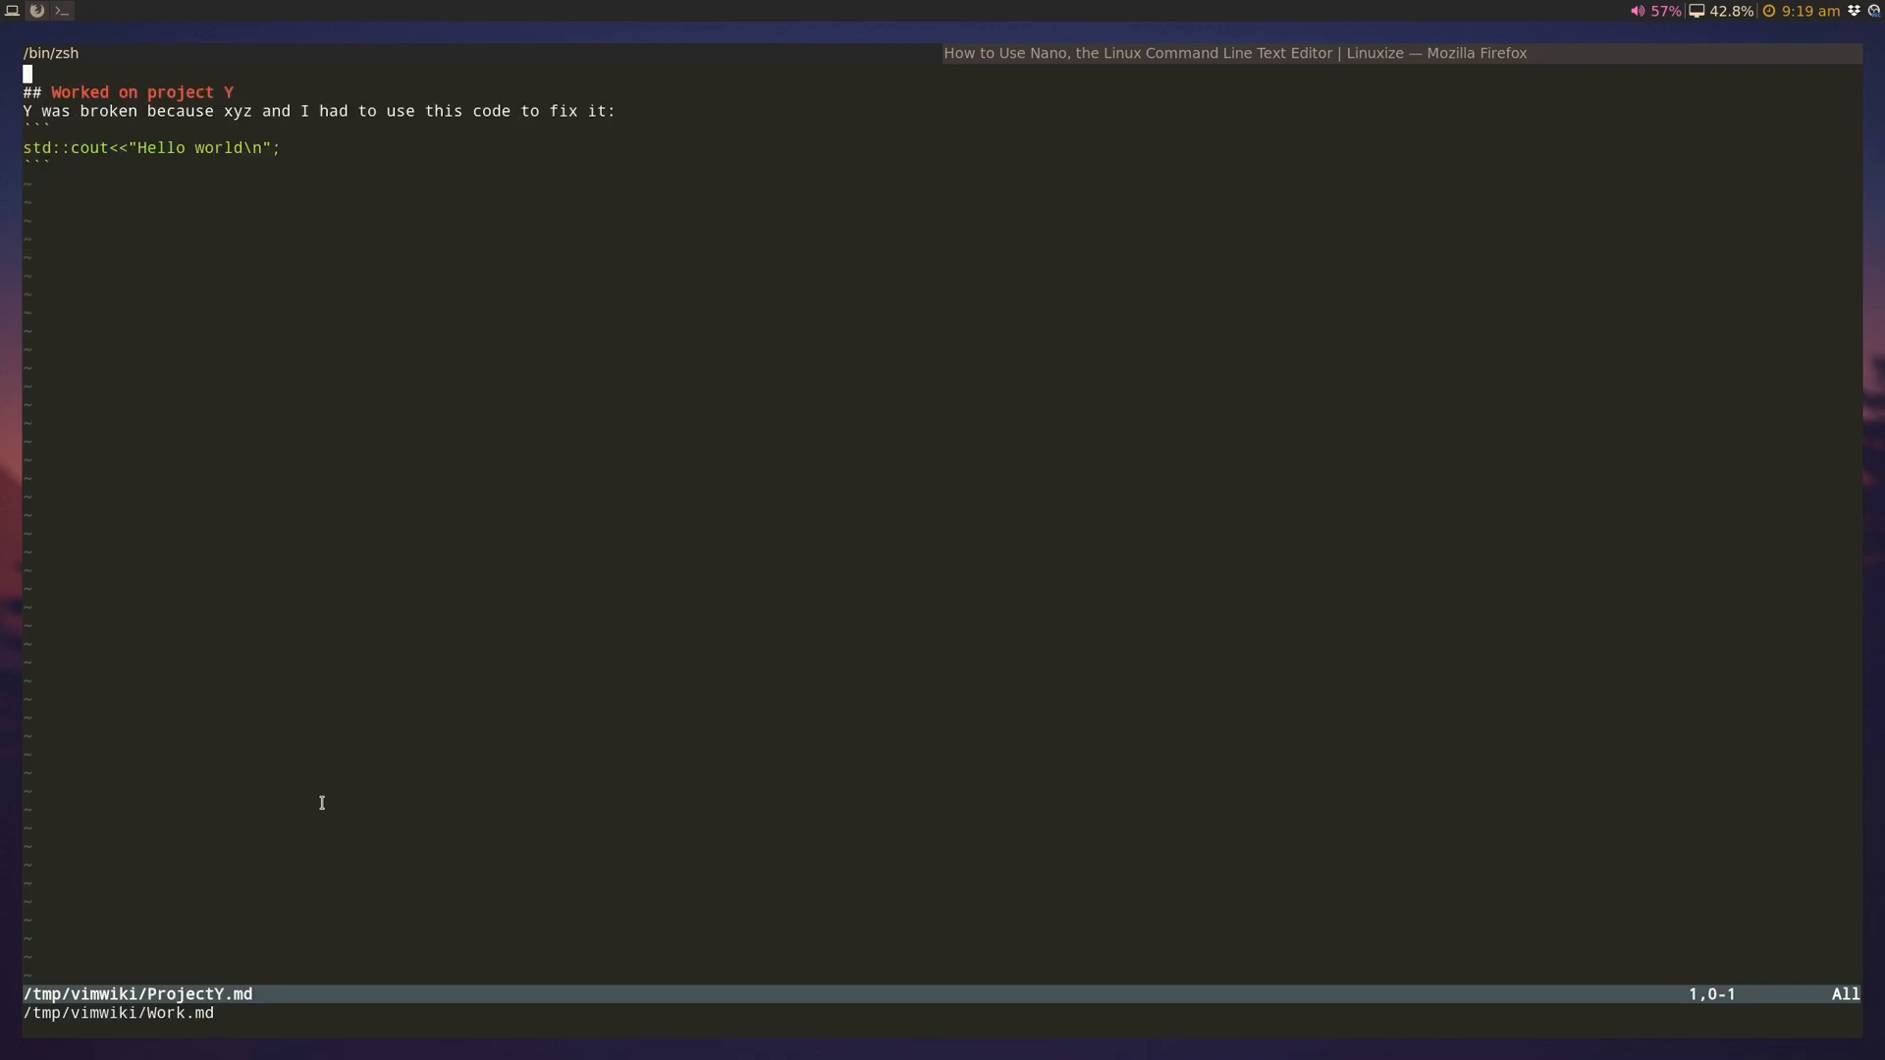
{"action": "type", "text": "###"}
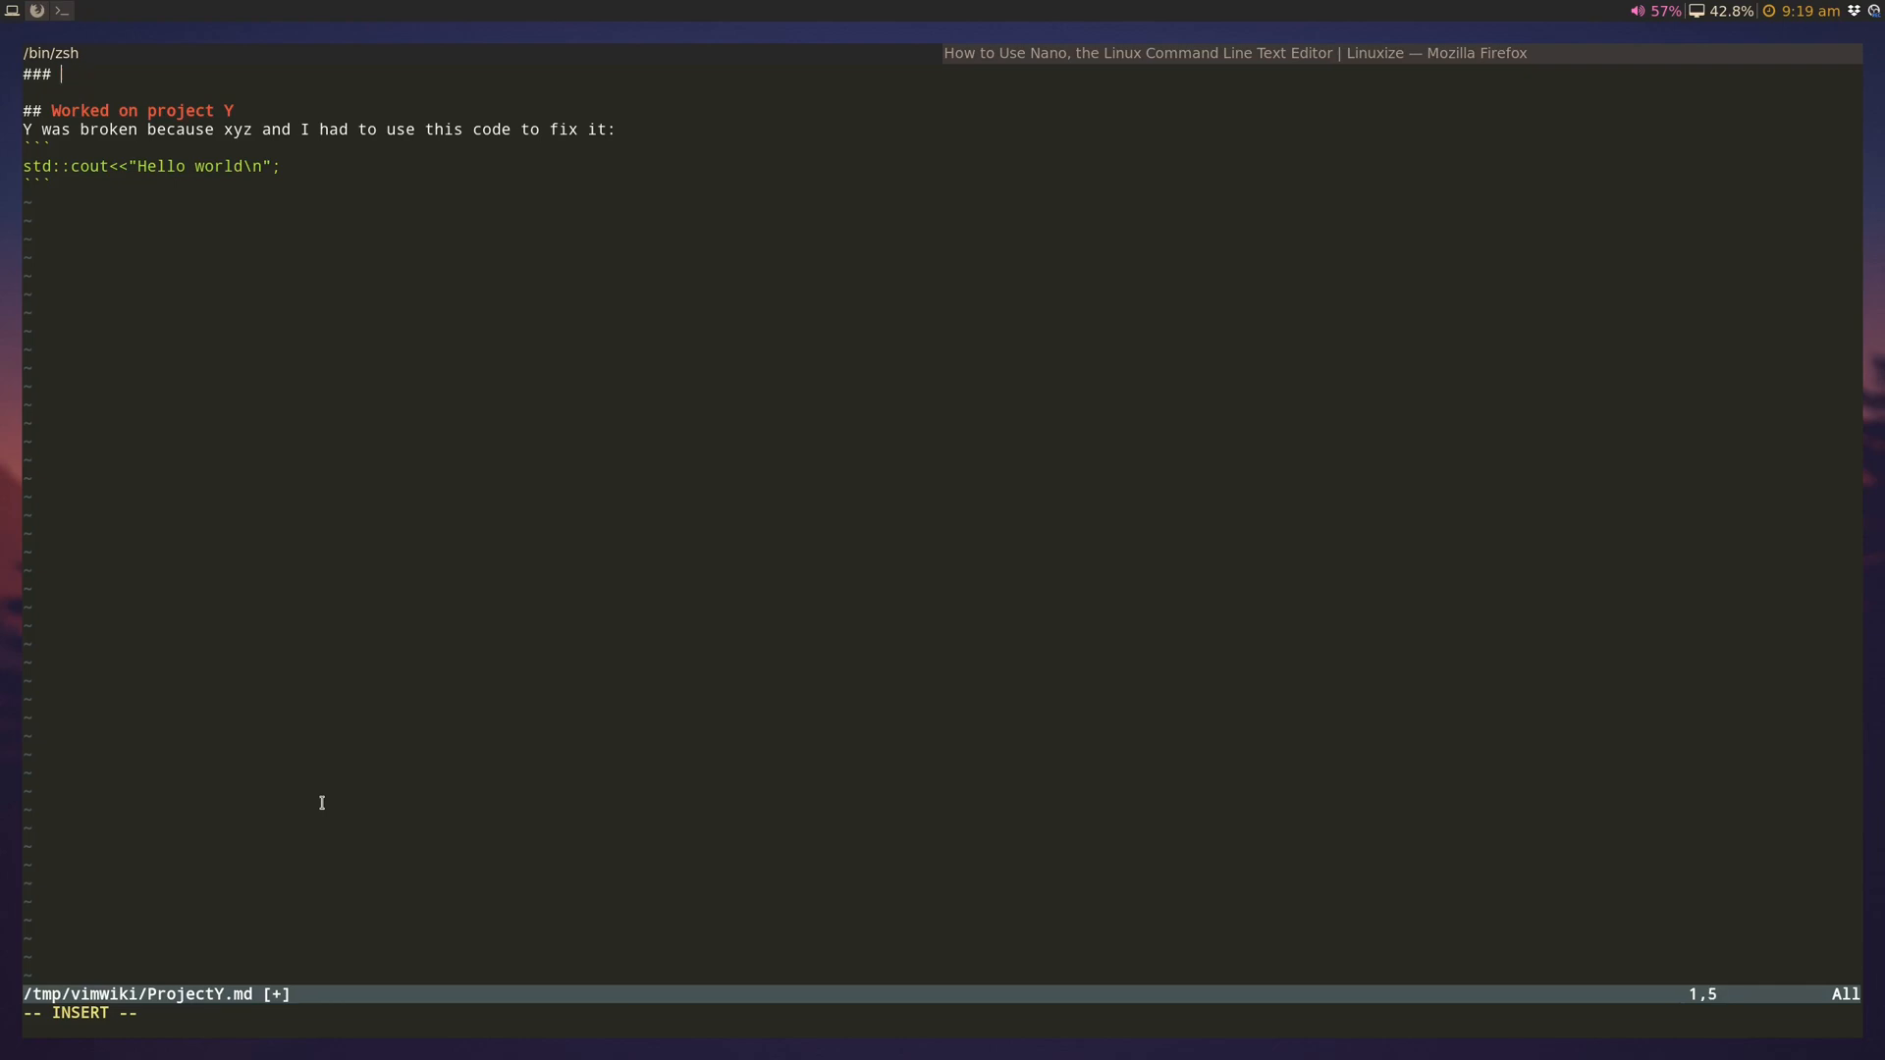
{"action": "type", "text": "Tasks for Projec"}
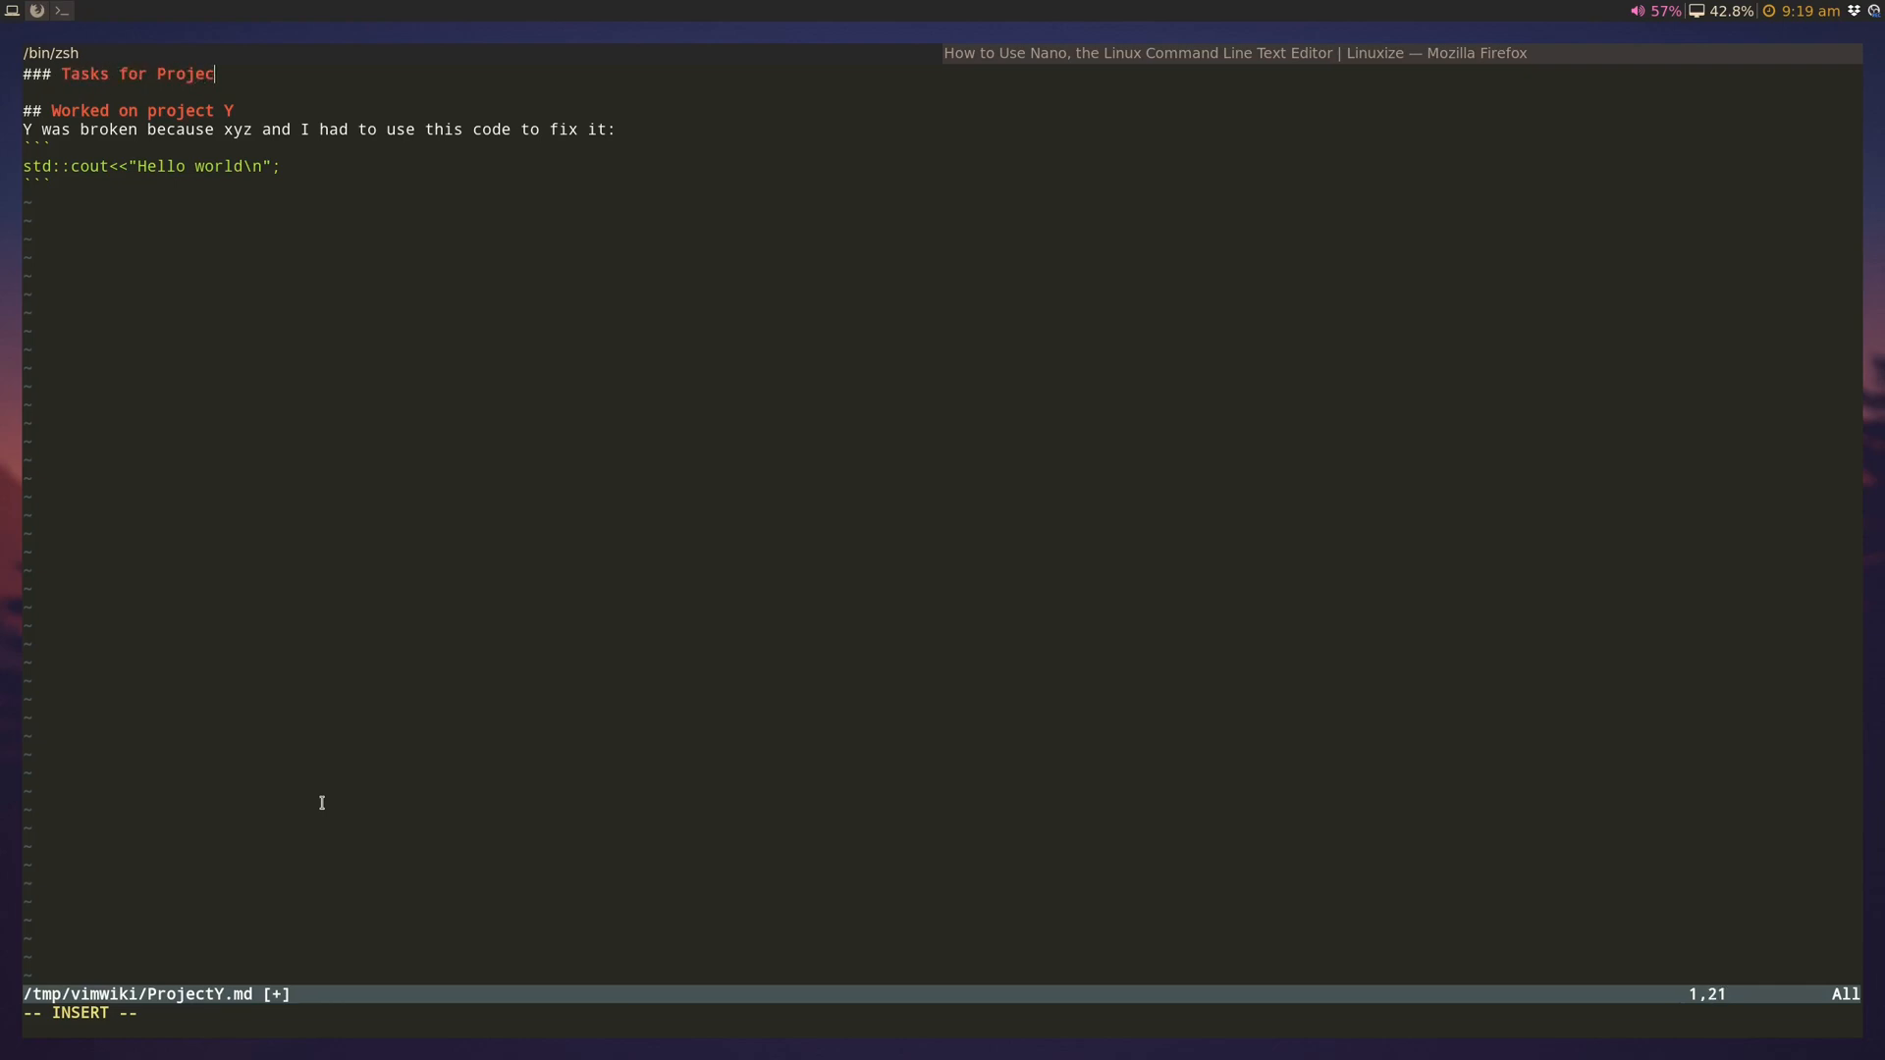
{"action": "type", "text": "Y |"}
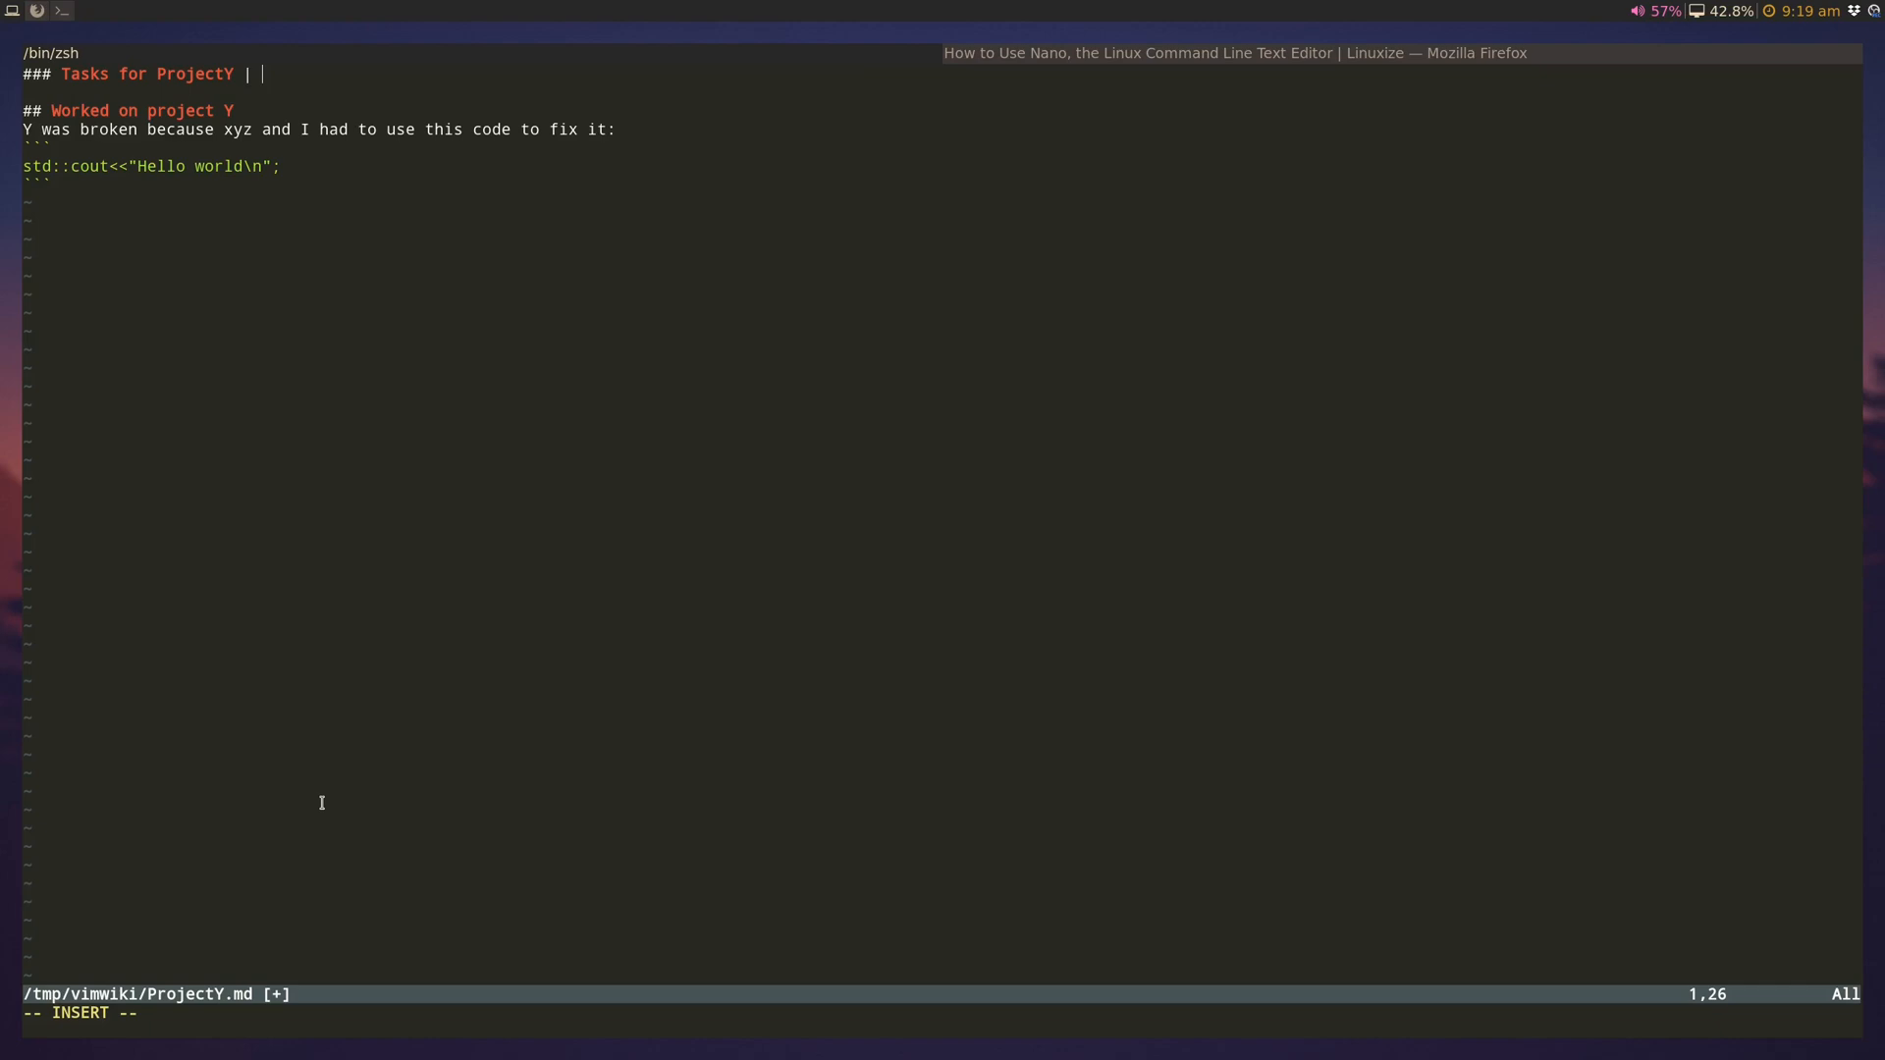
{"action": "type", "text": "+wrok"}
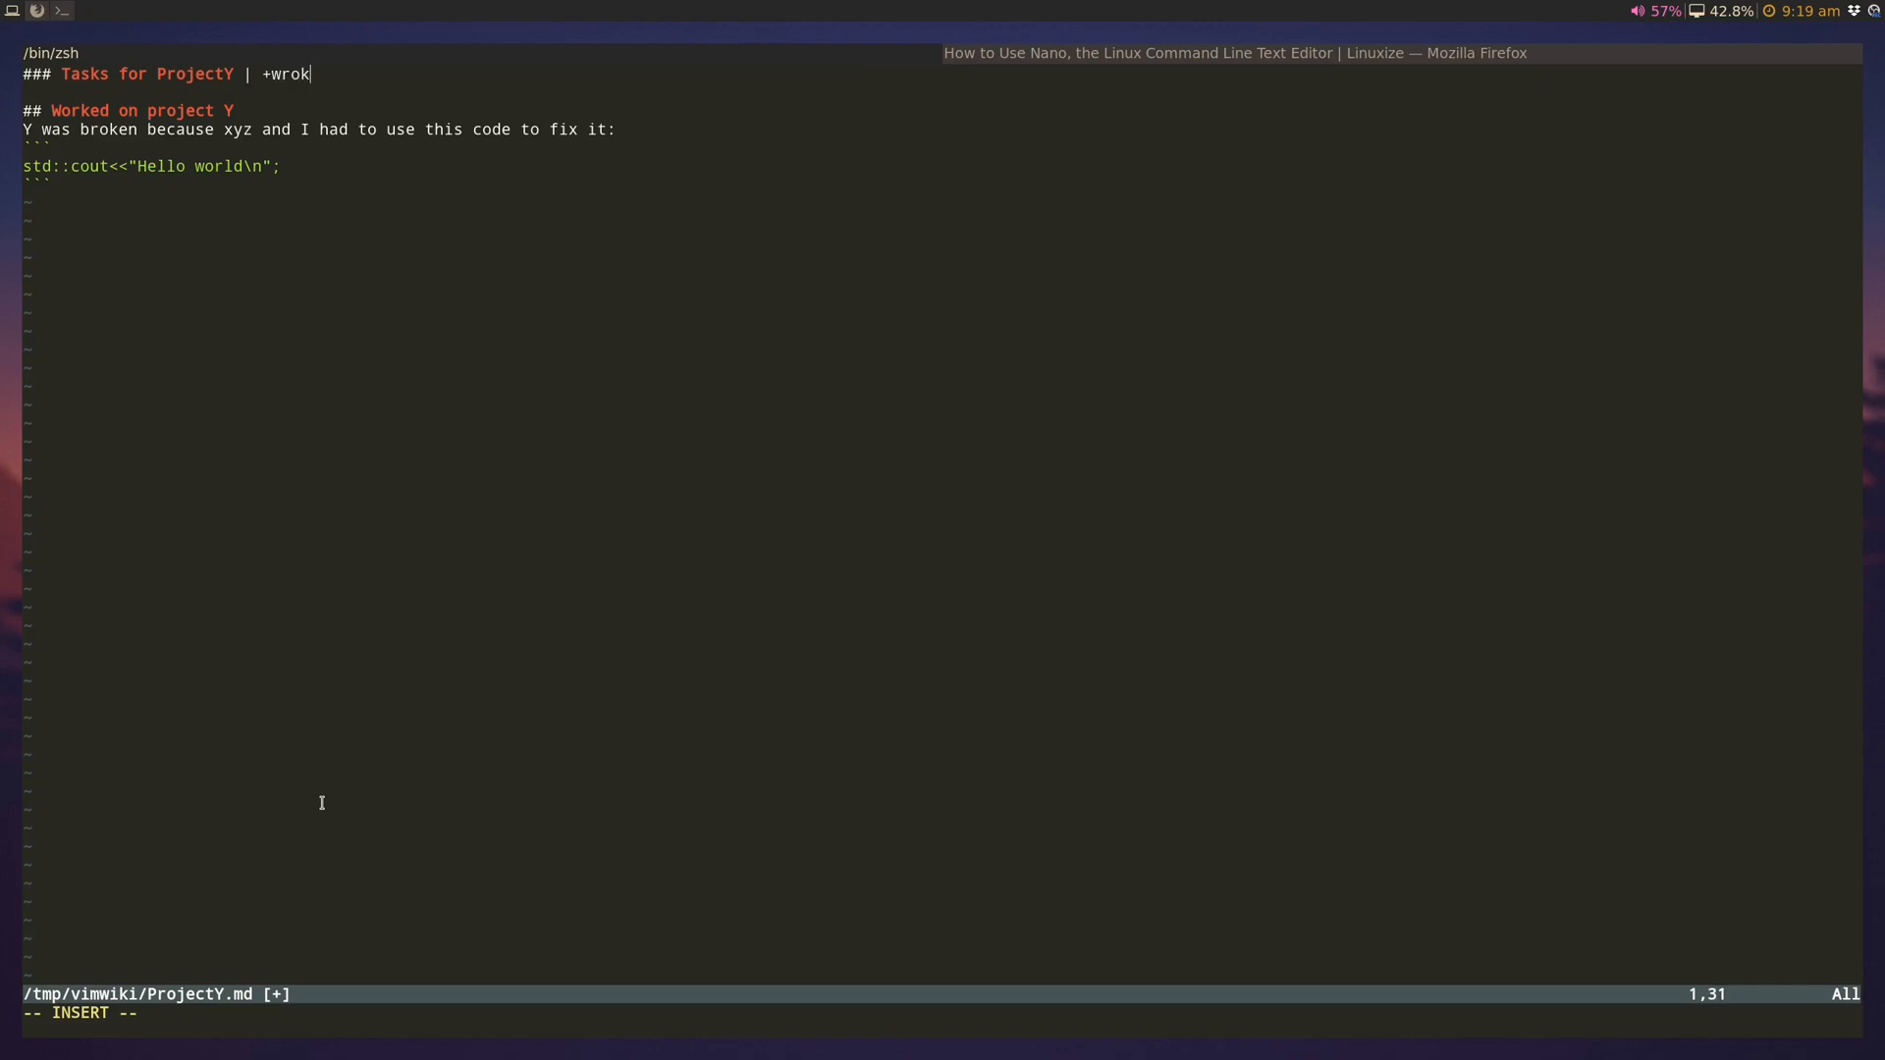
{"action": "type", "text": "k +"}
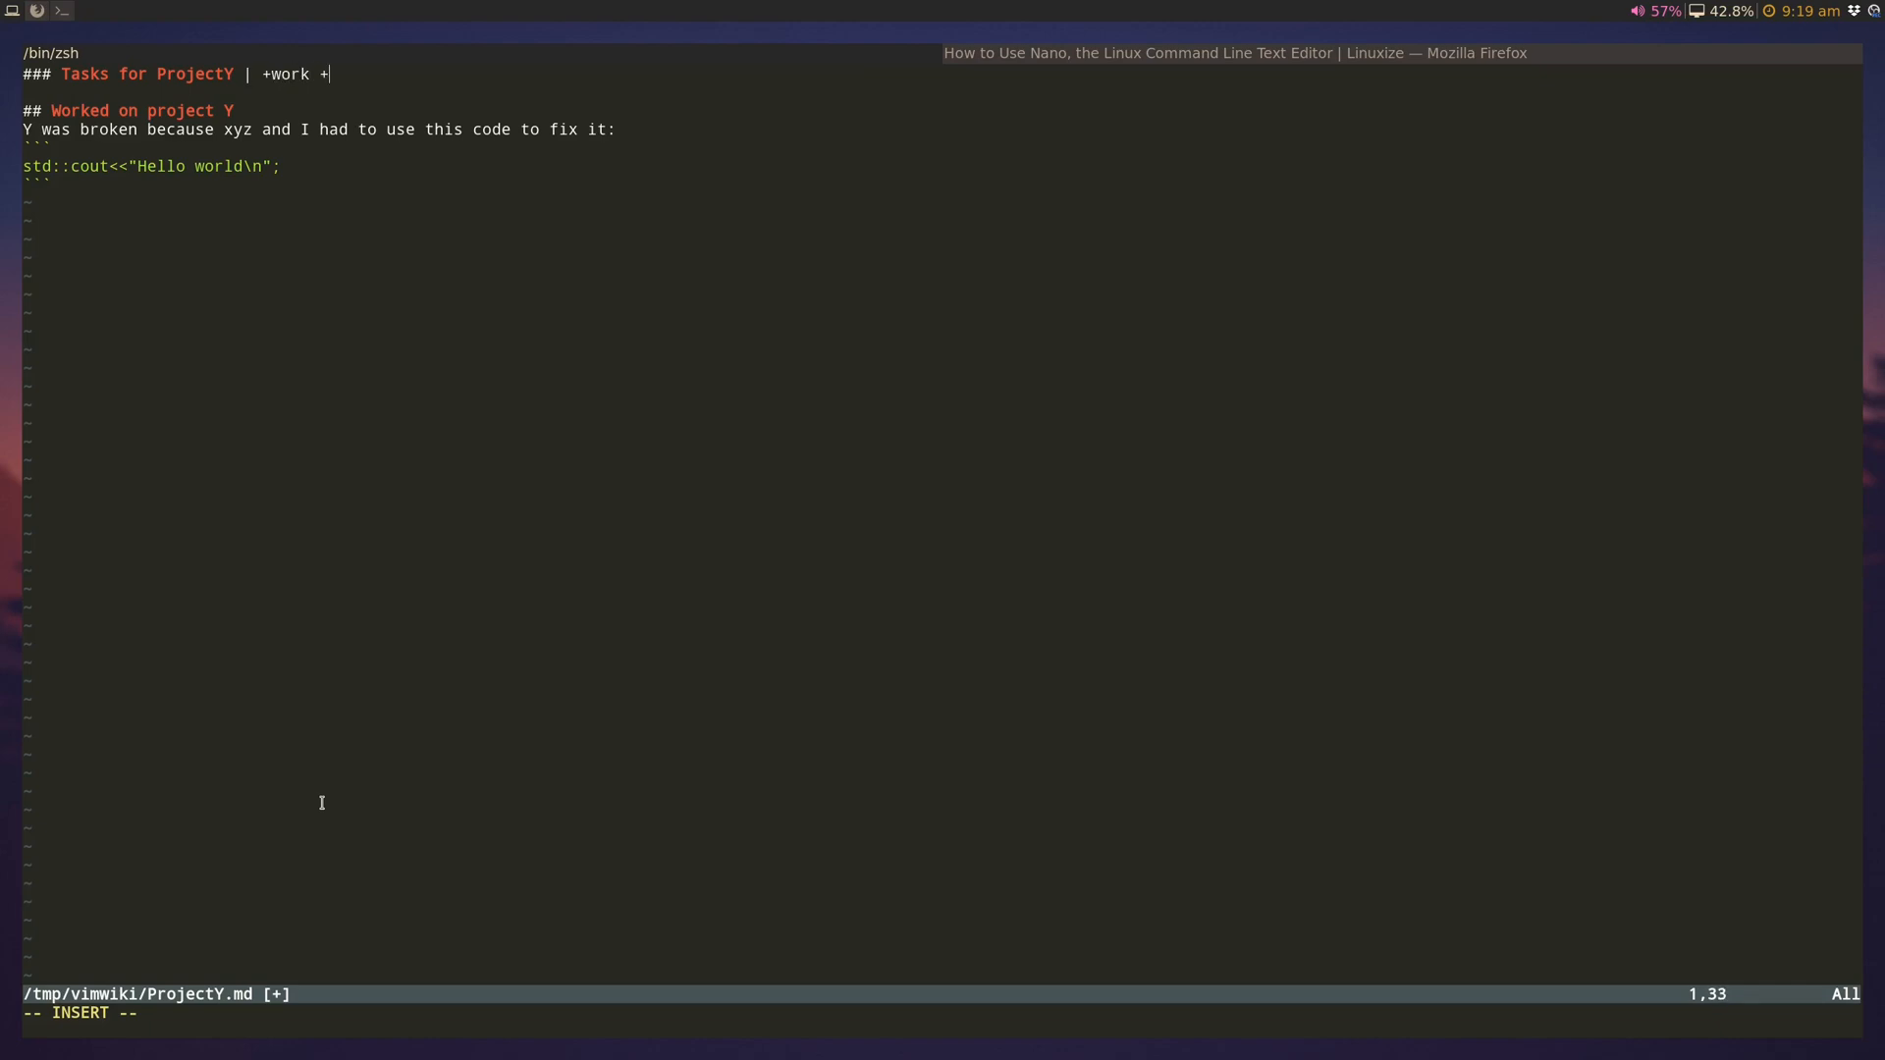
{"action": "type", "text": "project:"}
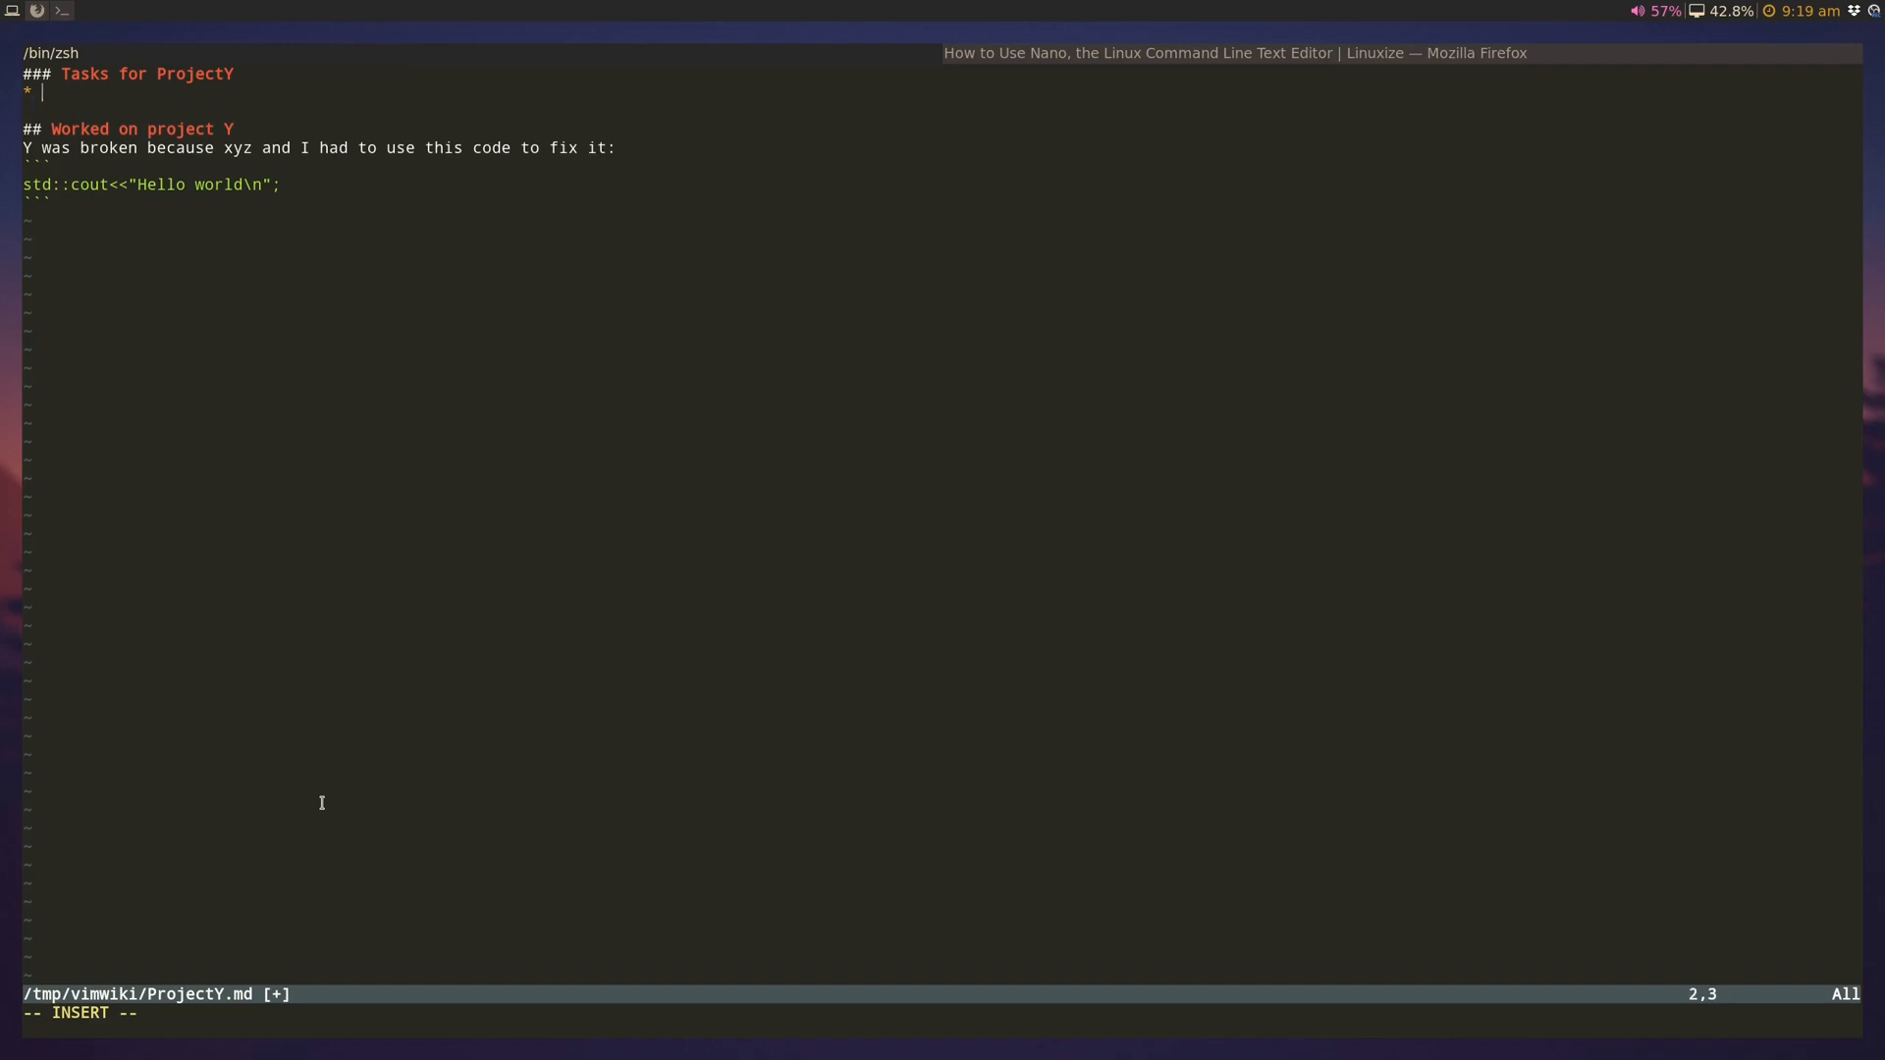
Step: Add a 'Do stuff for projectY' task under the new heading
{"action": "type", "text": "D"}
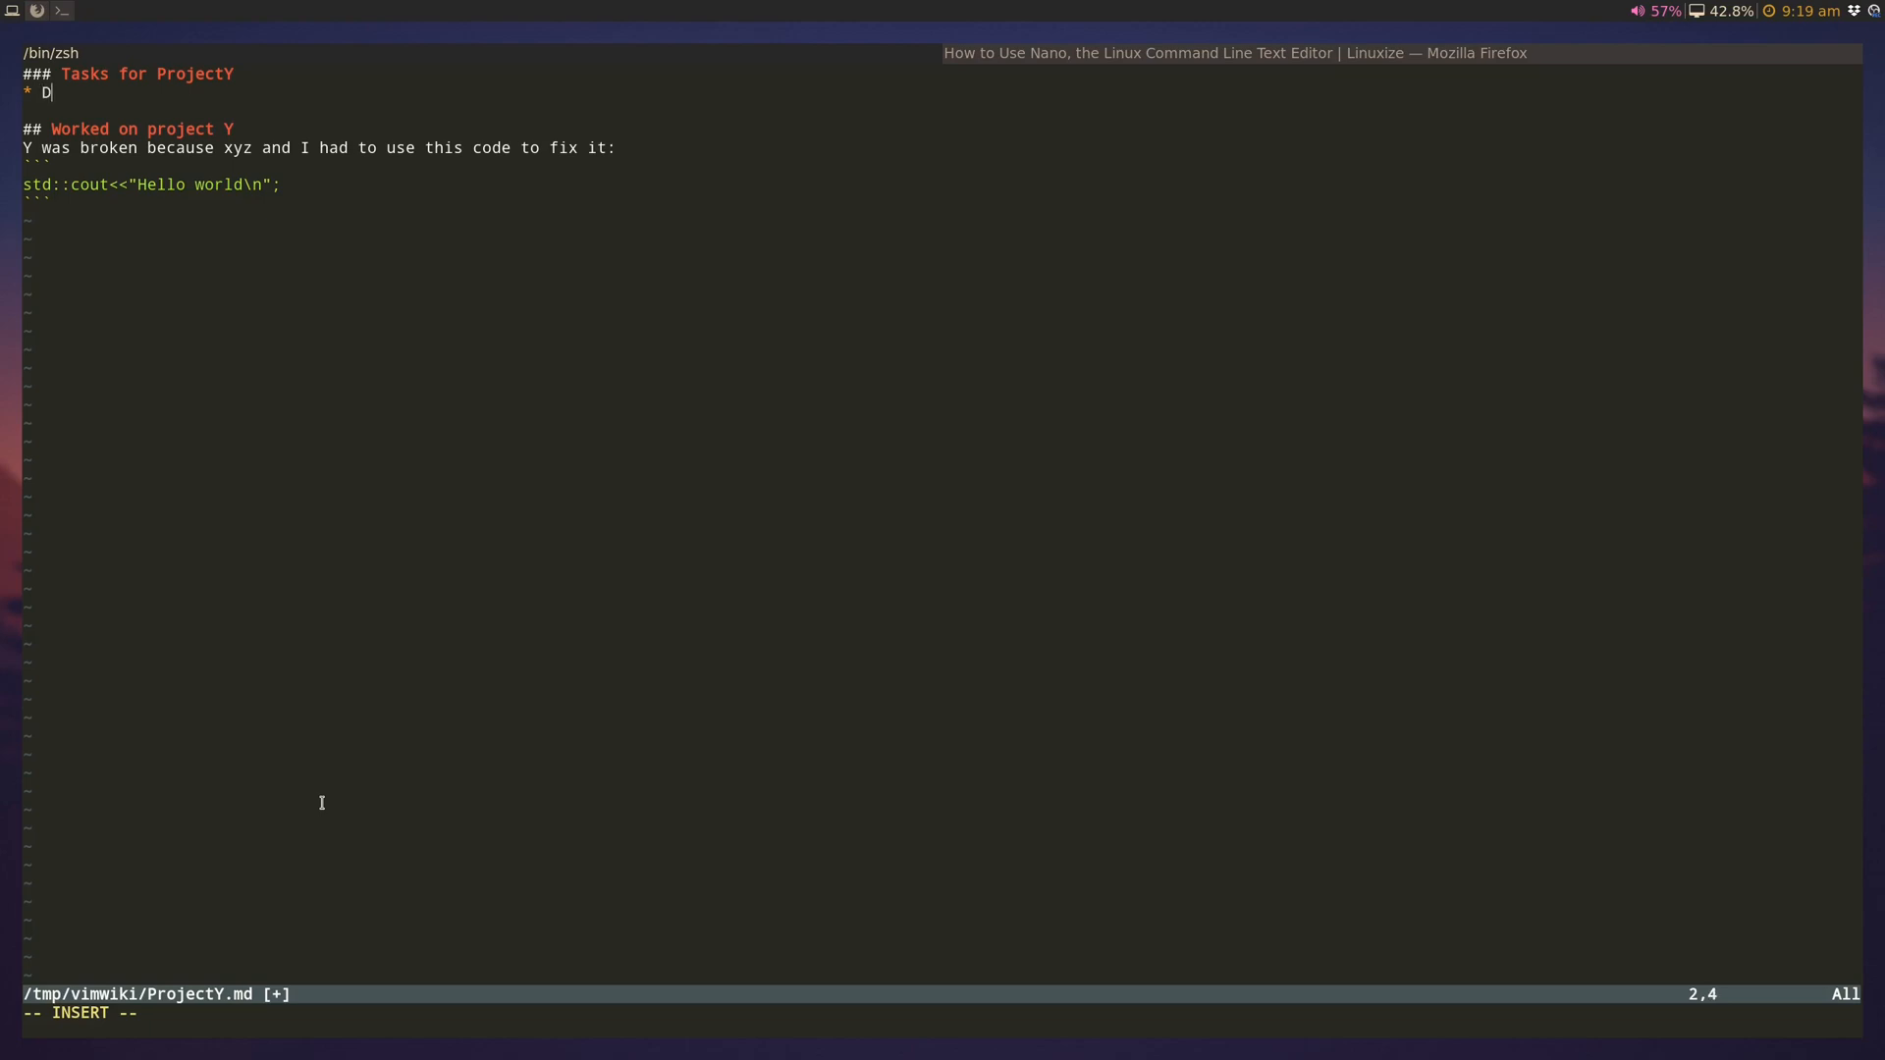
{"action": "type", "text": "o stu"}
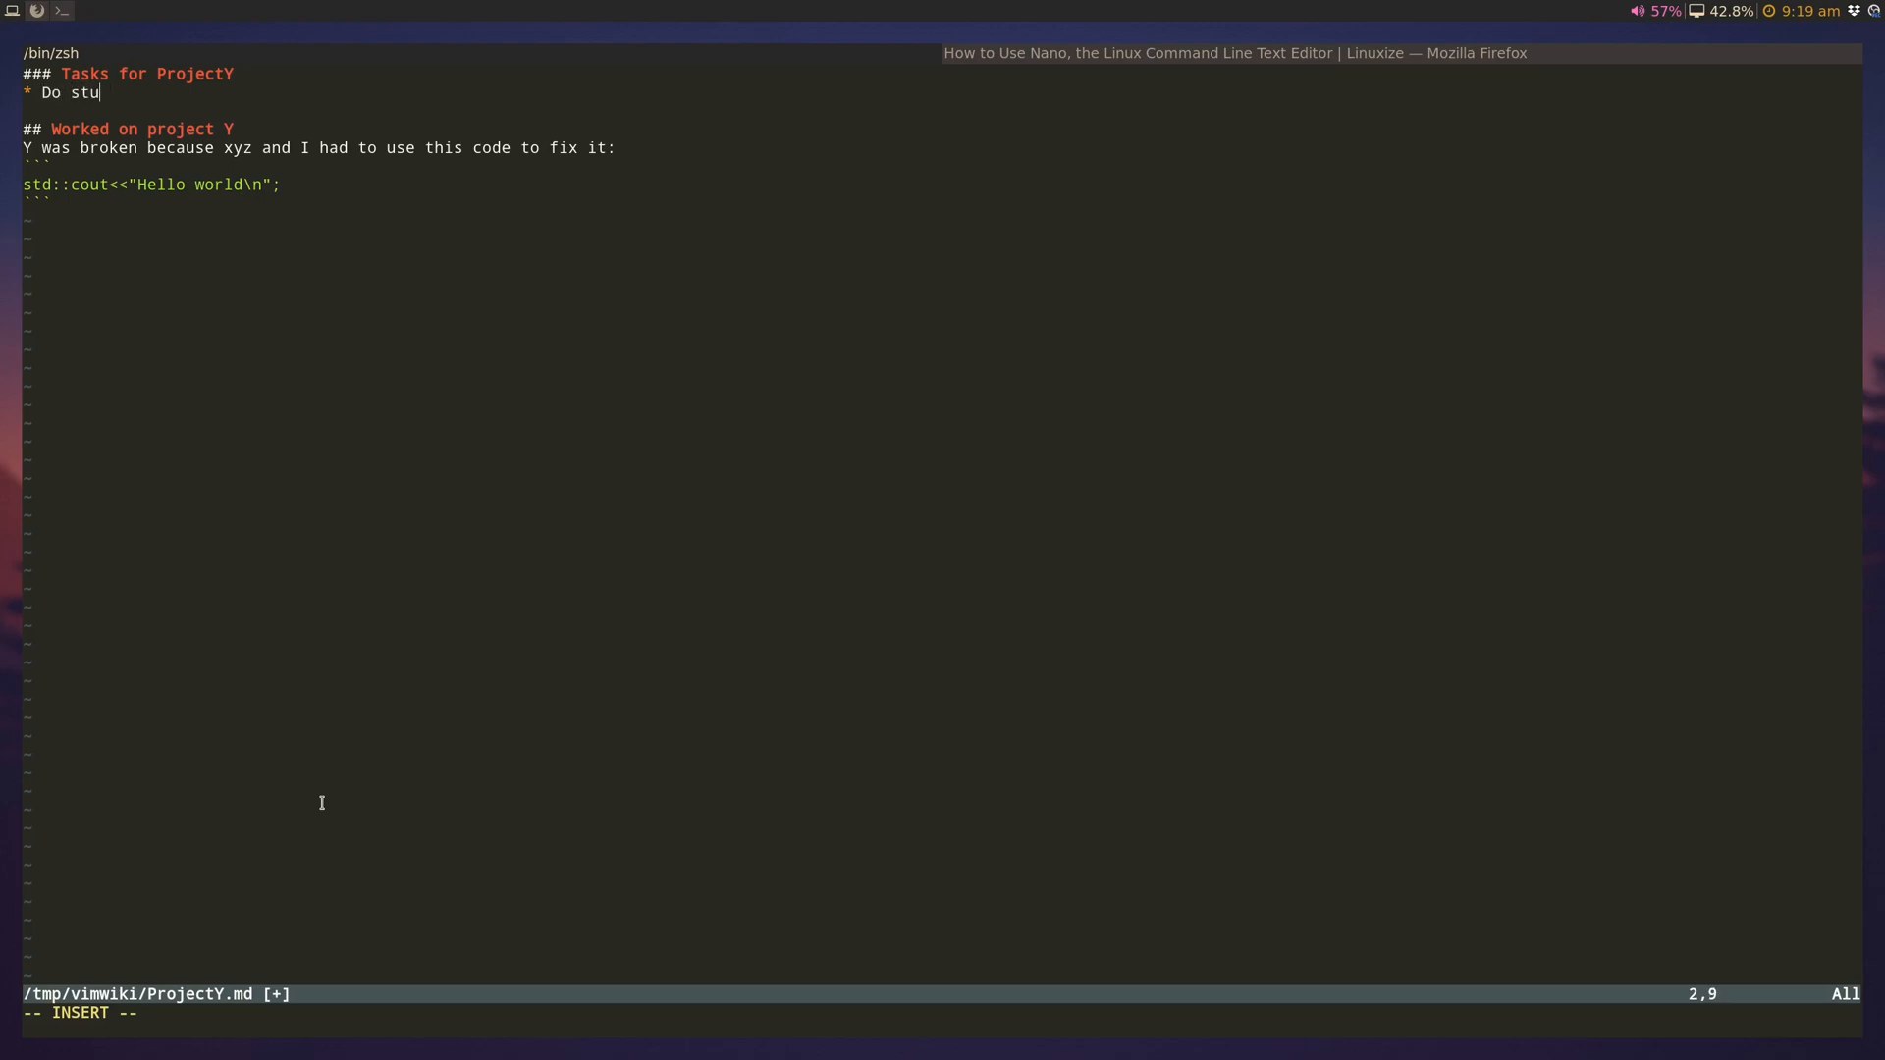
{"action": "type", "text": "ff for project"}
{"action": "type", "text": "cl"}
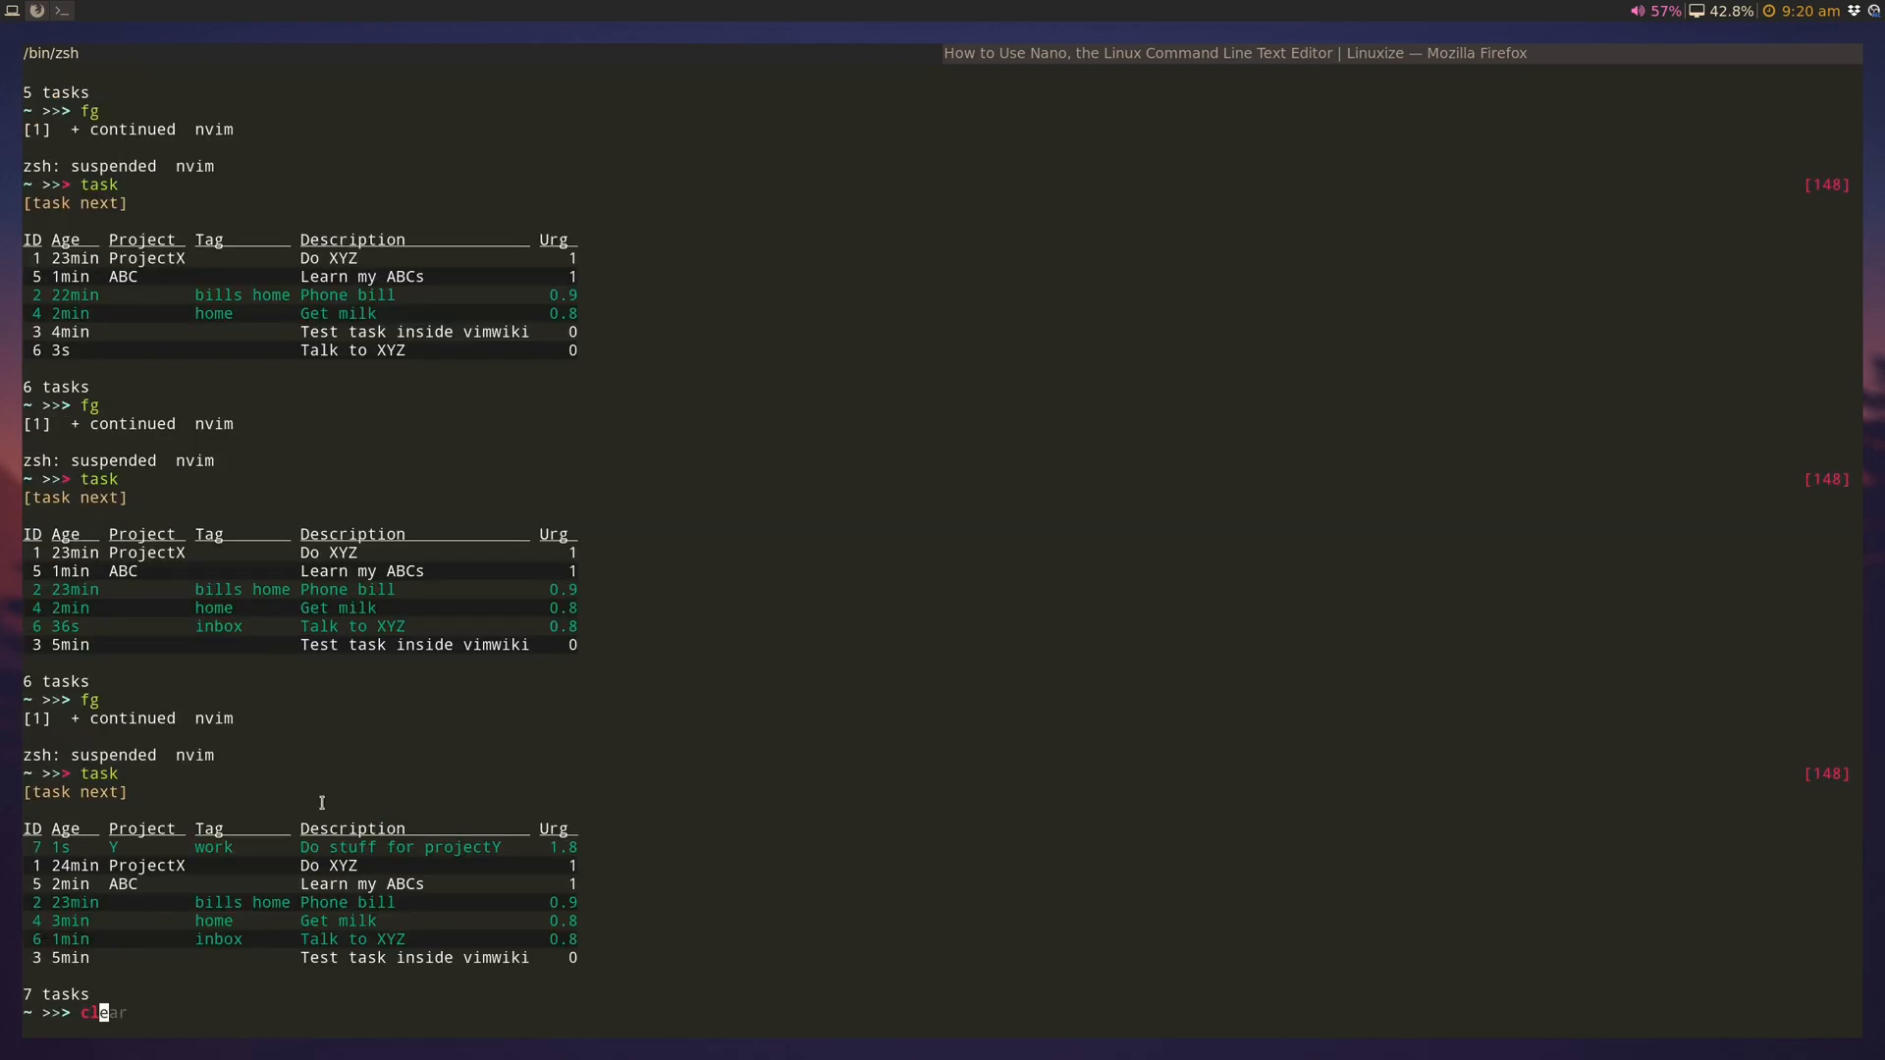
Step: Clear the terminal and list only work-tagged tasks with 'task +work', showing the '| +work project:Y' filter
{"action": "key", "text": "Return"}
{"action": "type", "text": "task +wr"}
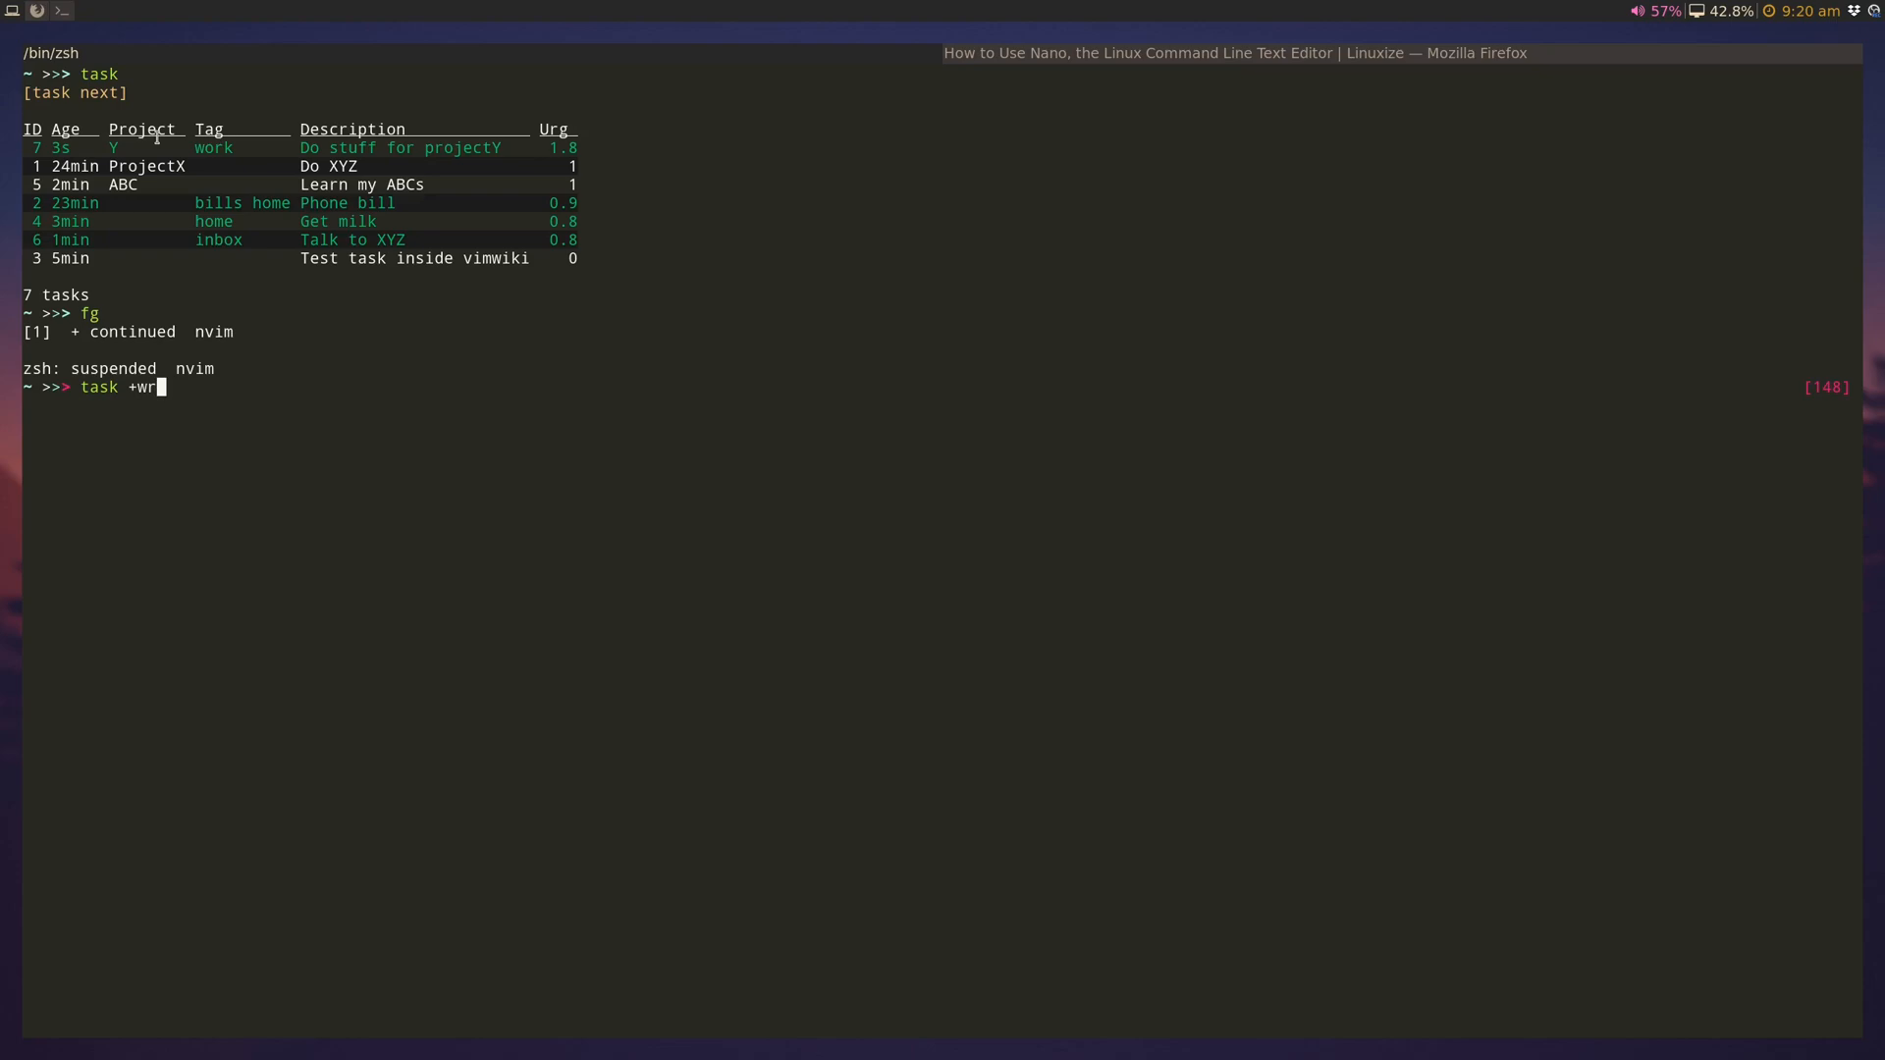
{"action": "key", "text": "Return"}
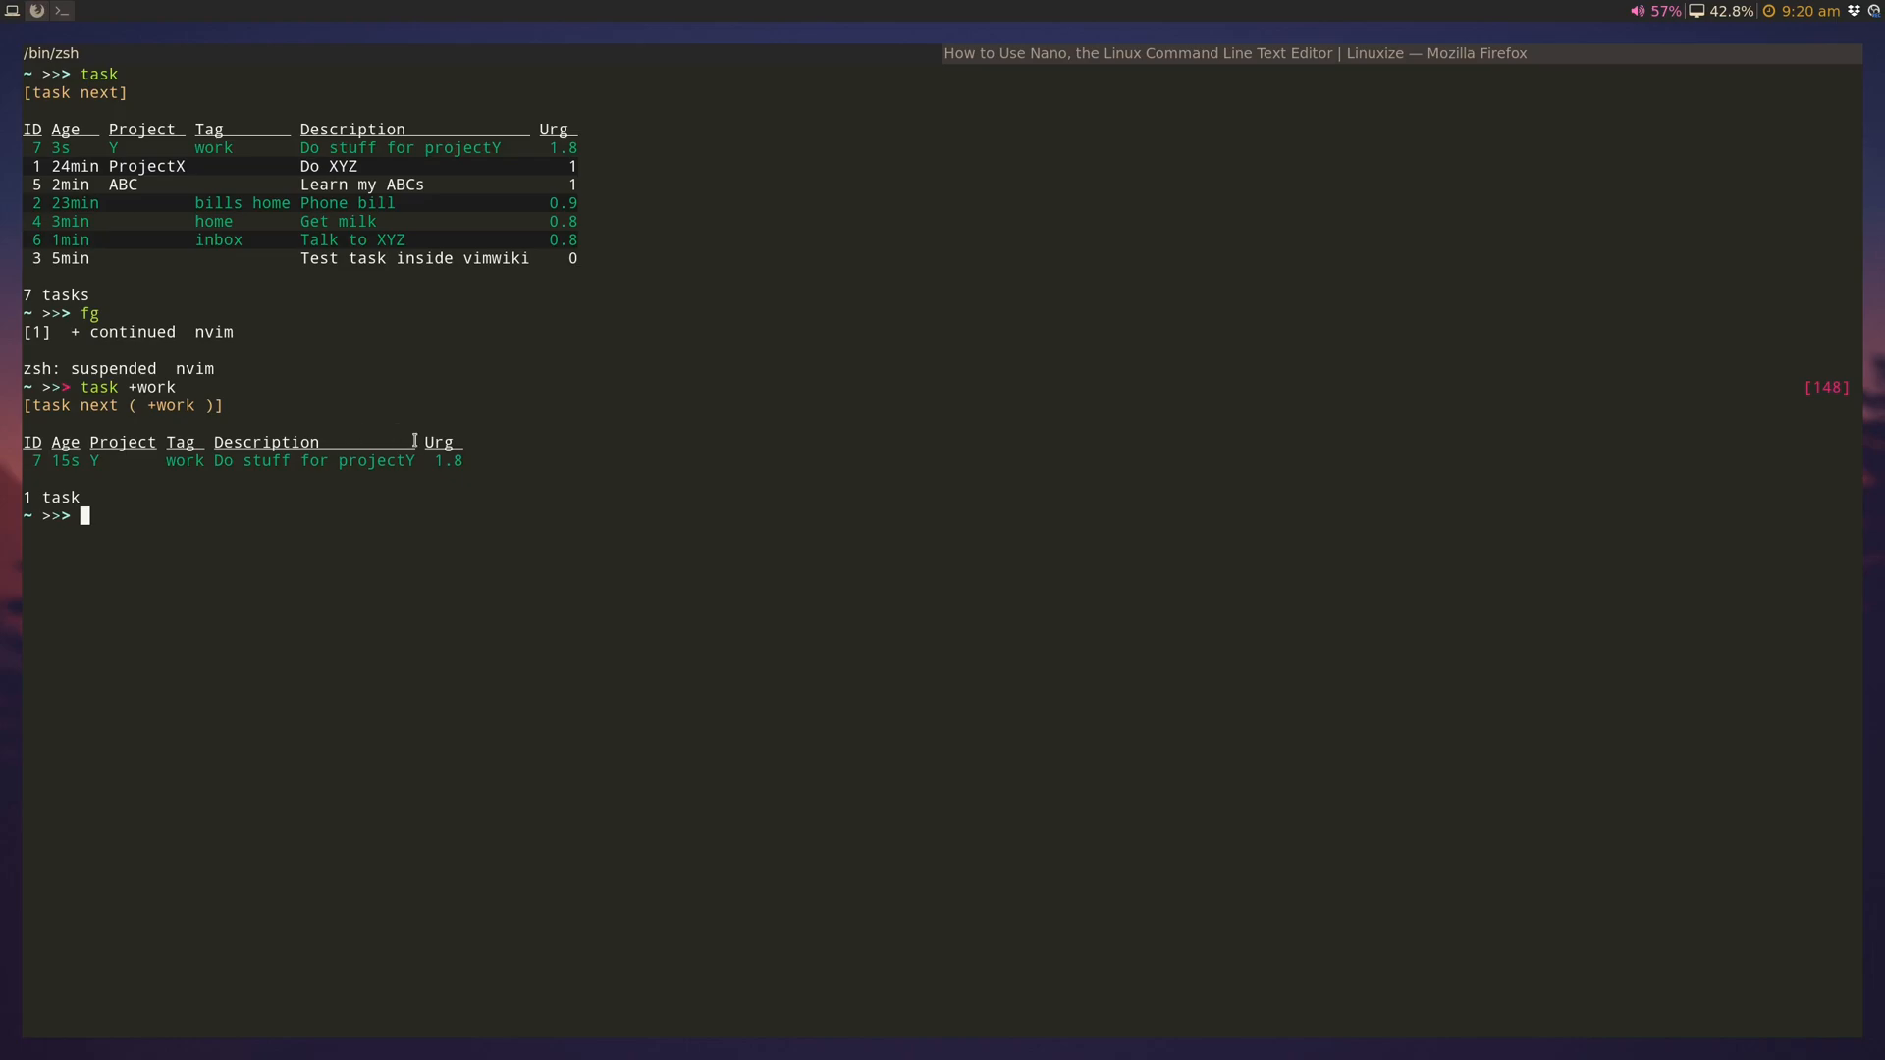
{"action": "mouse_move", "coordinate": [399, 442]}
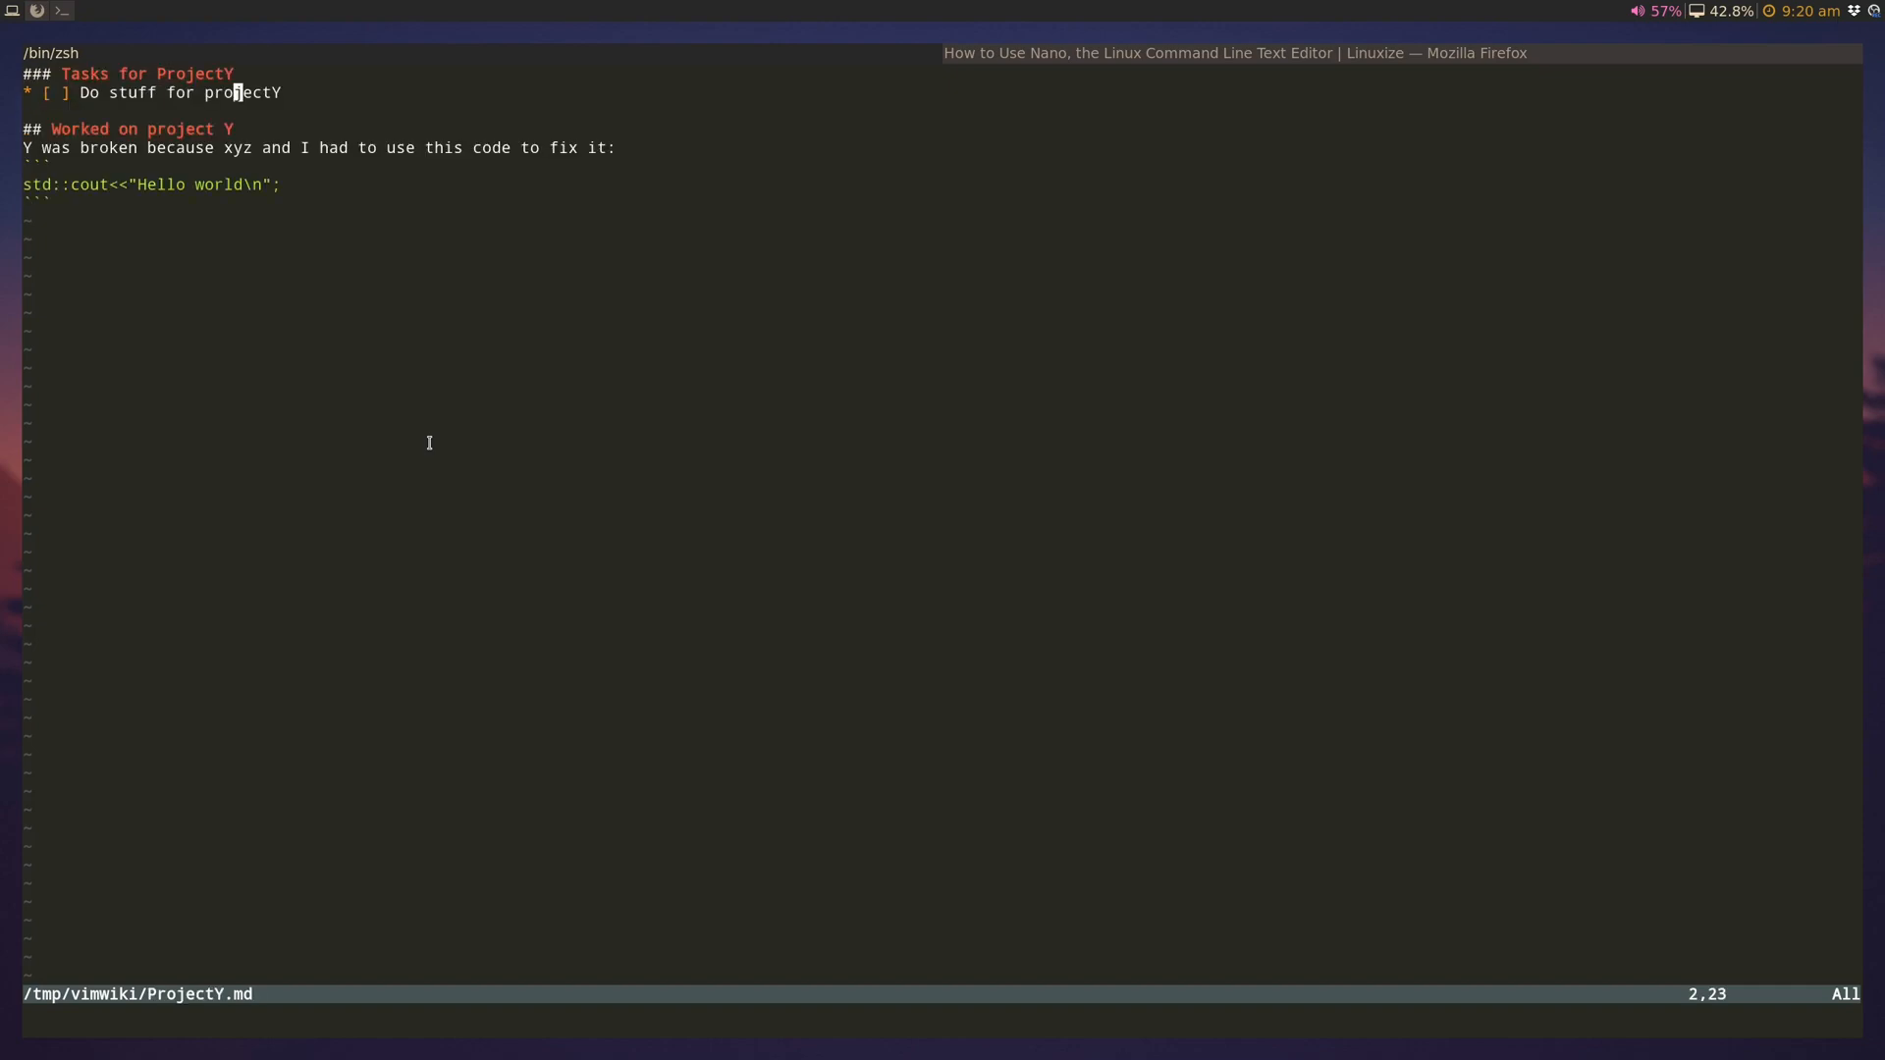
{"action": "type", "text": "| +work project:Y"}
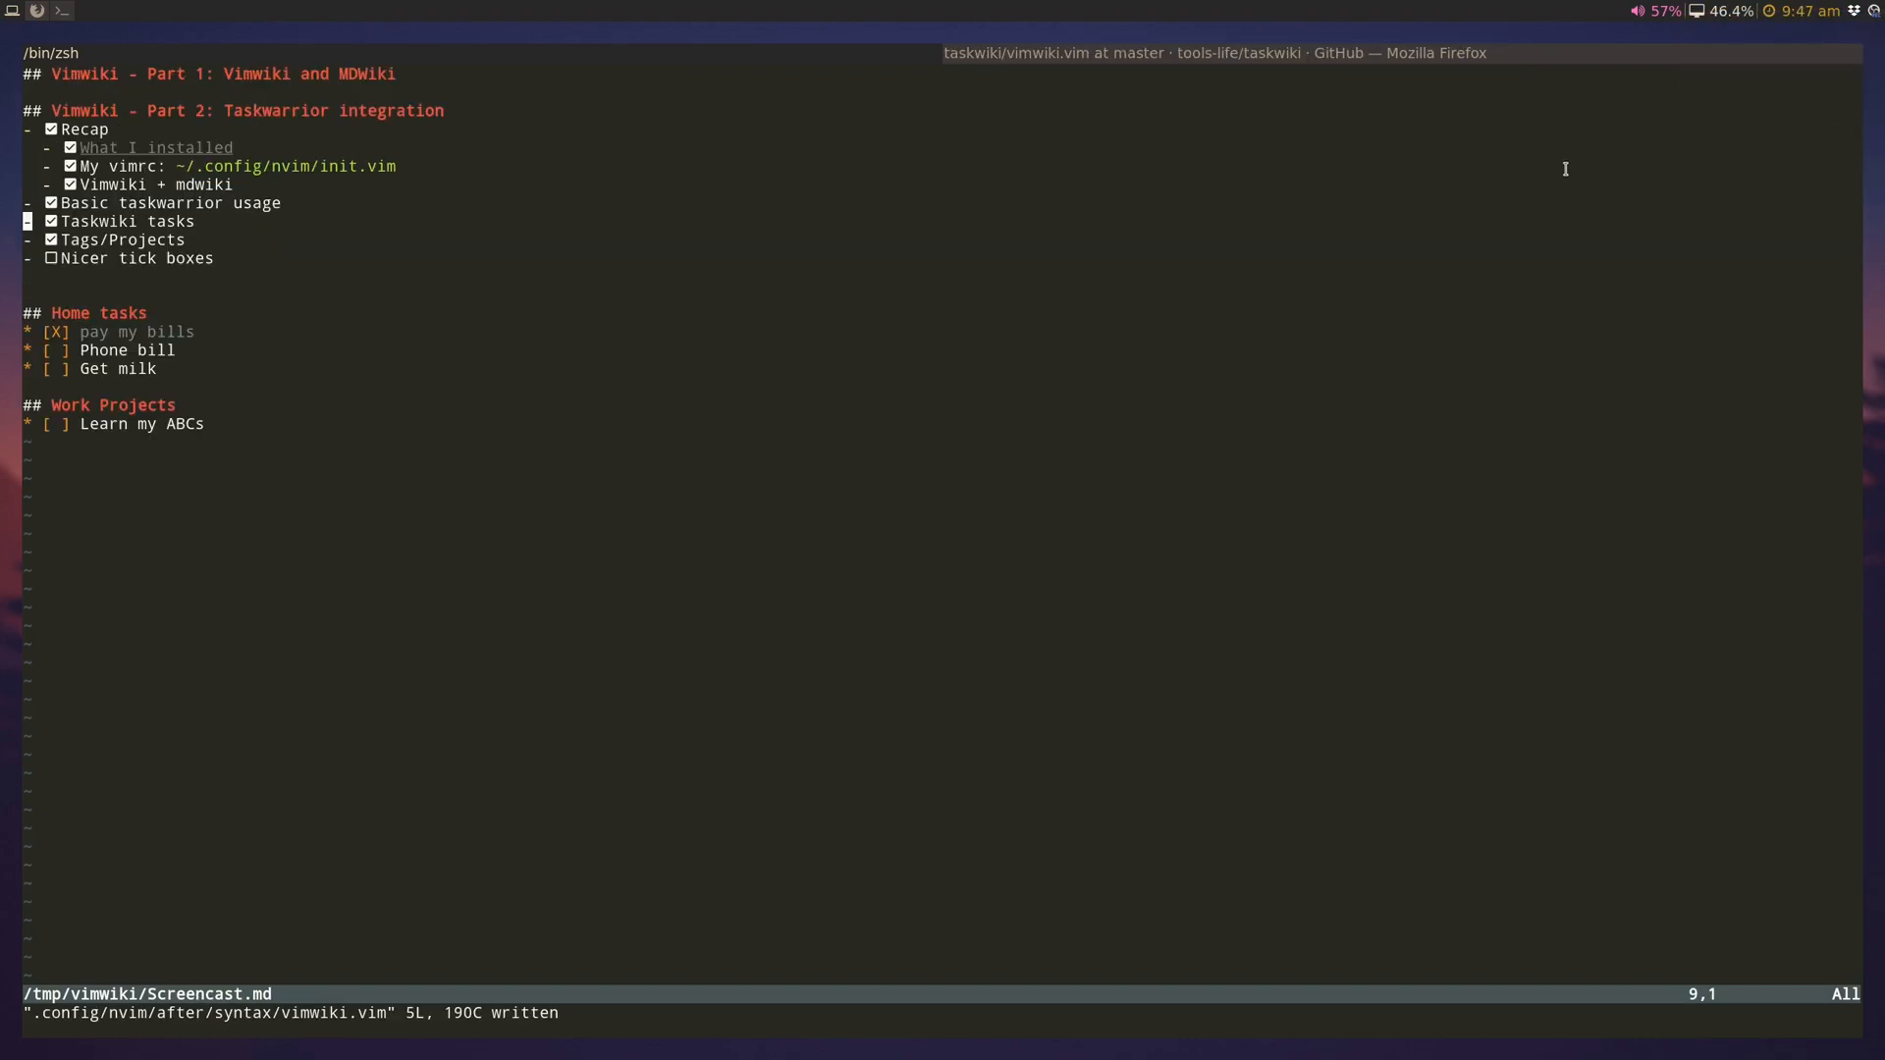
{"action": "key", "text": "j"}
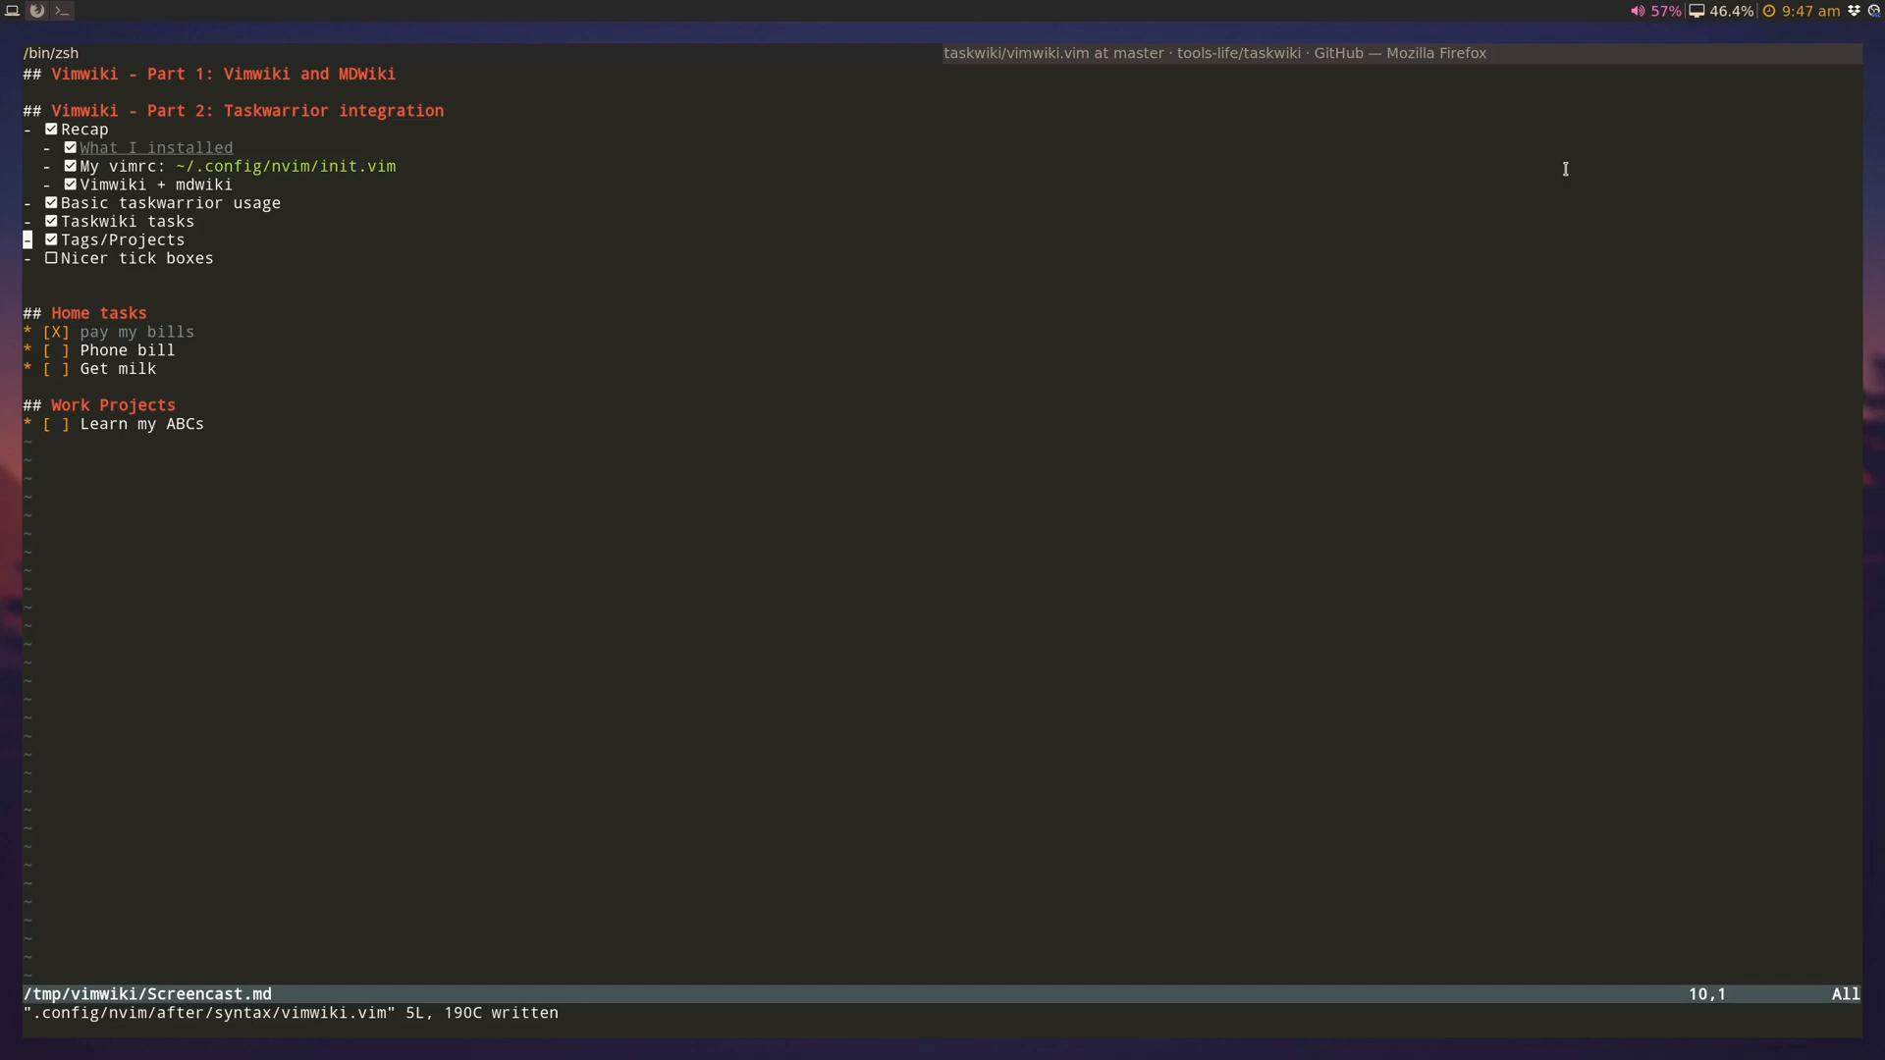
{"action": "key", "text": "j"}
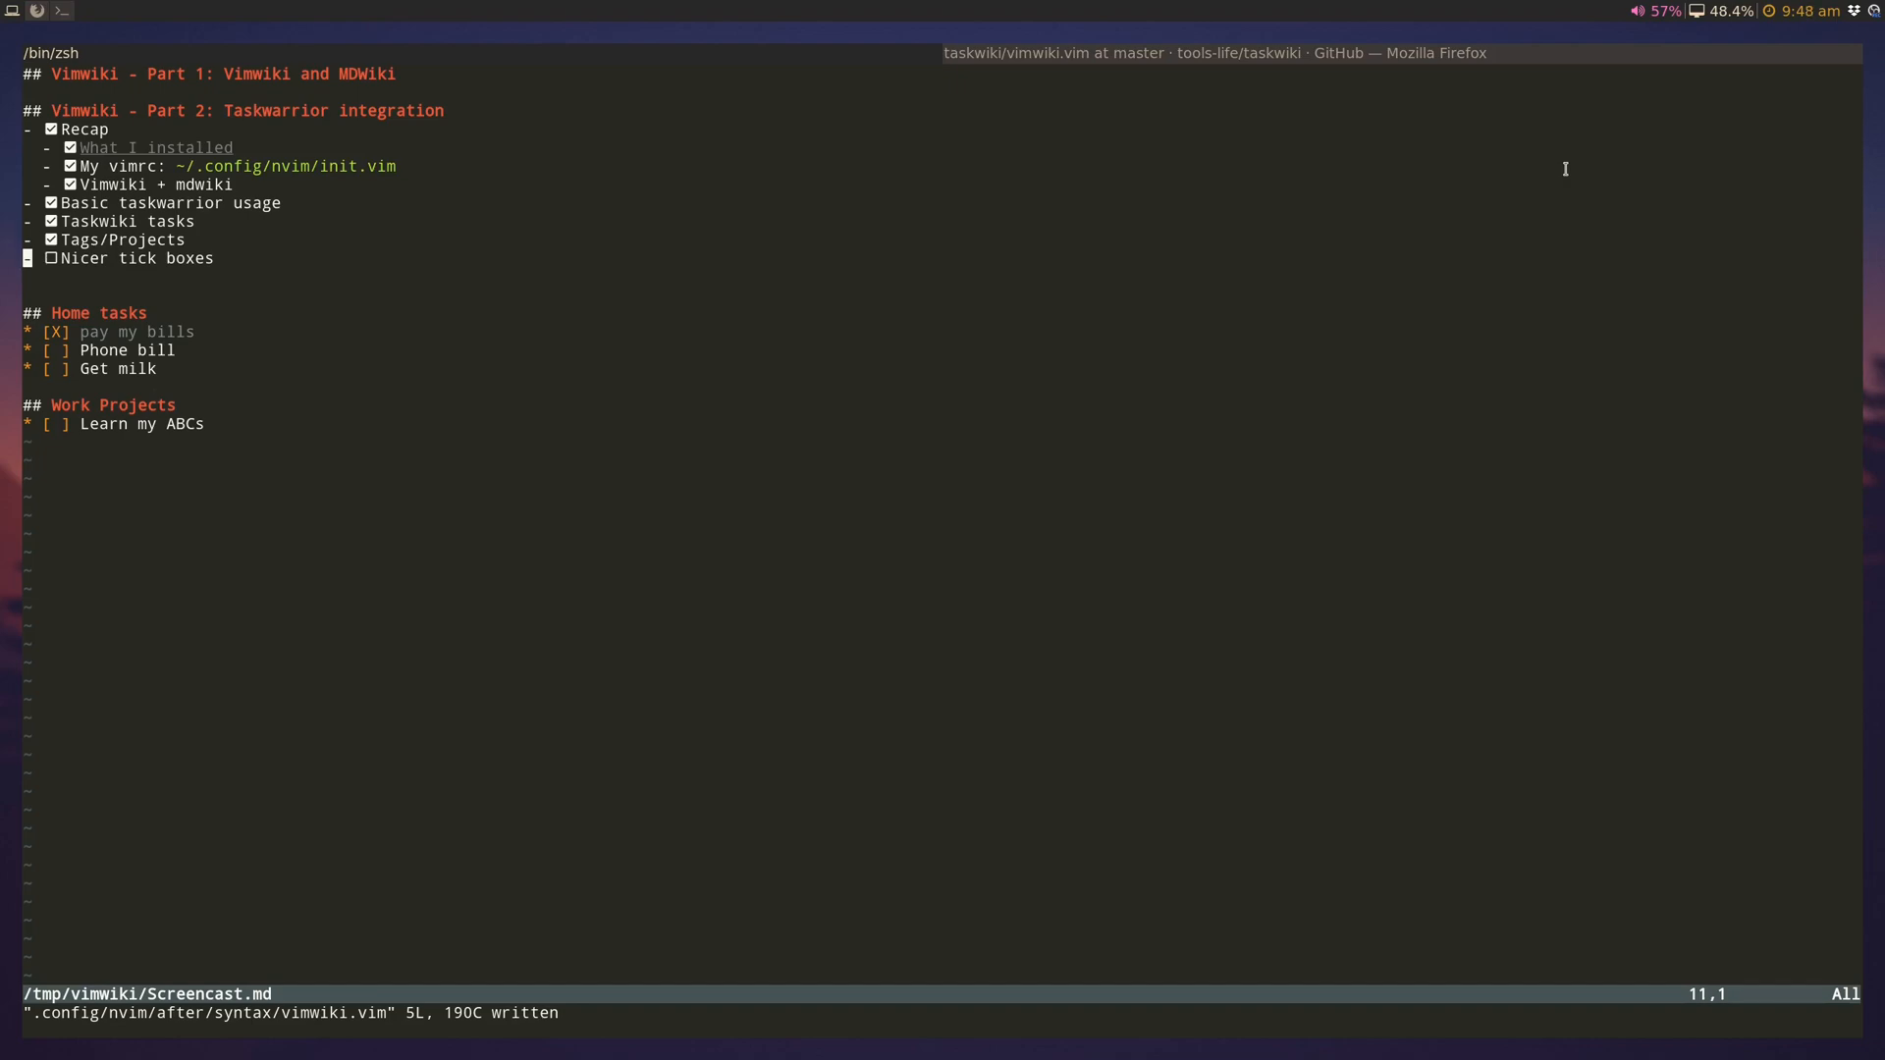
{"action": "key", "text": "k"}
{"action": "type", "text": ":e ~/."}
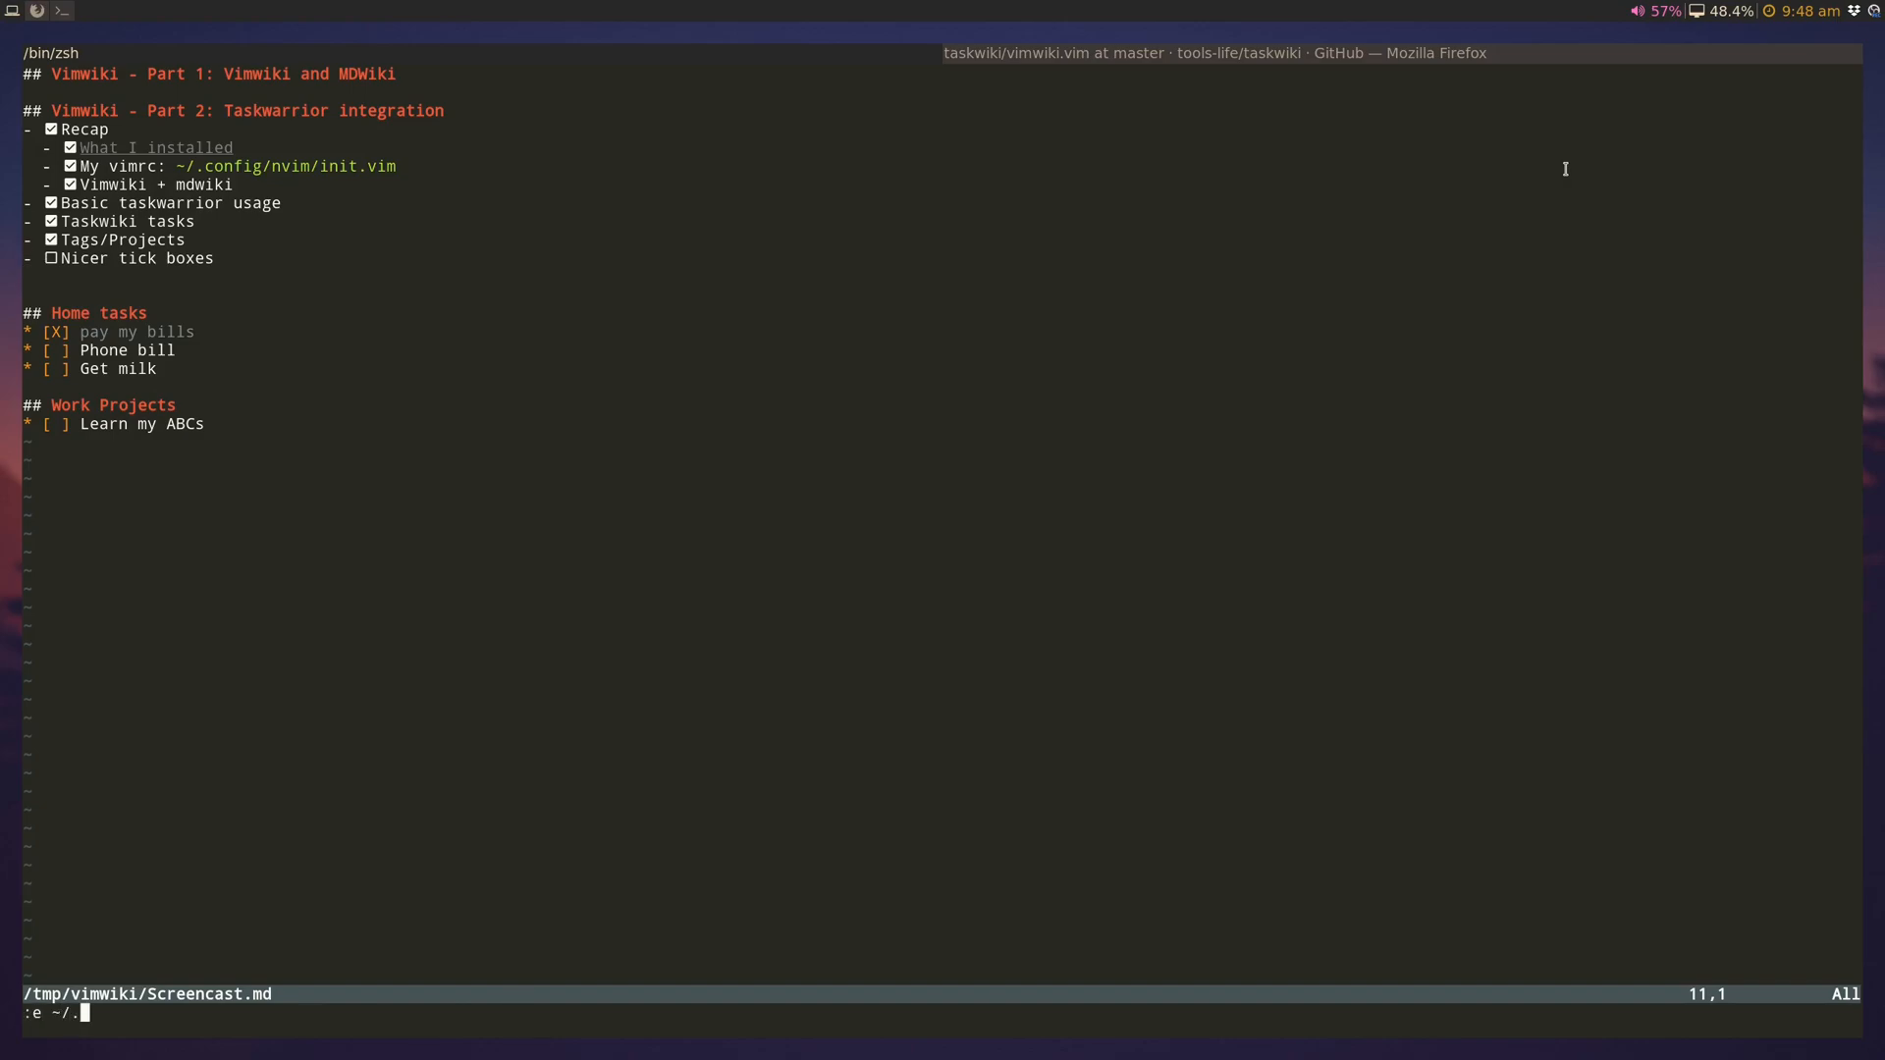
{"action": "type", "text": "config/nv"}
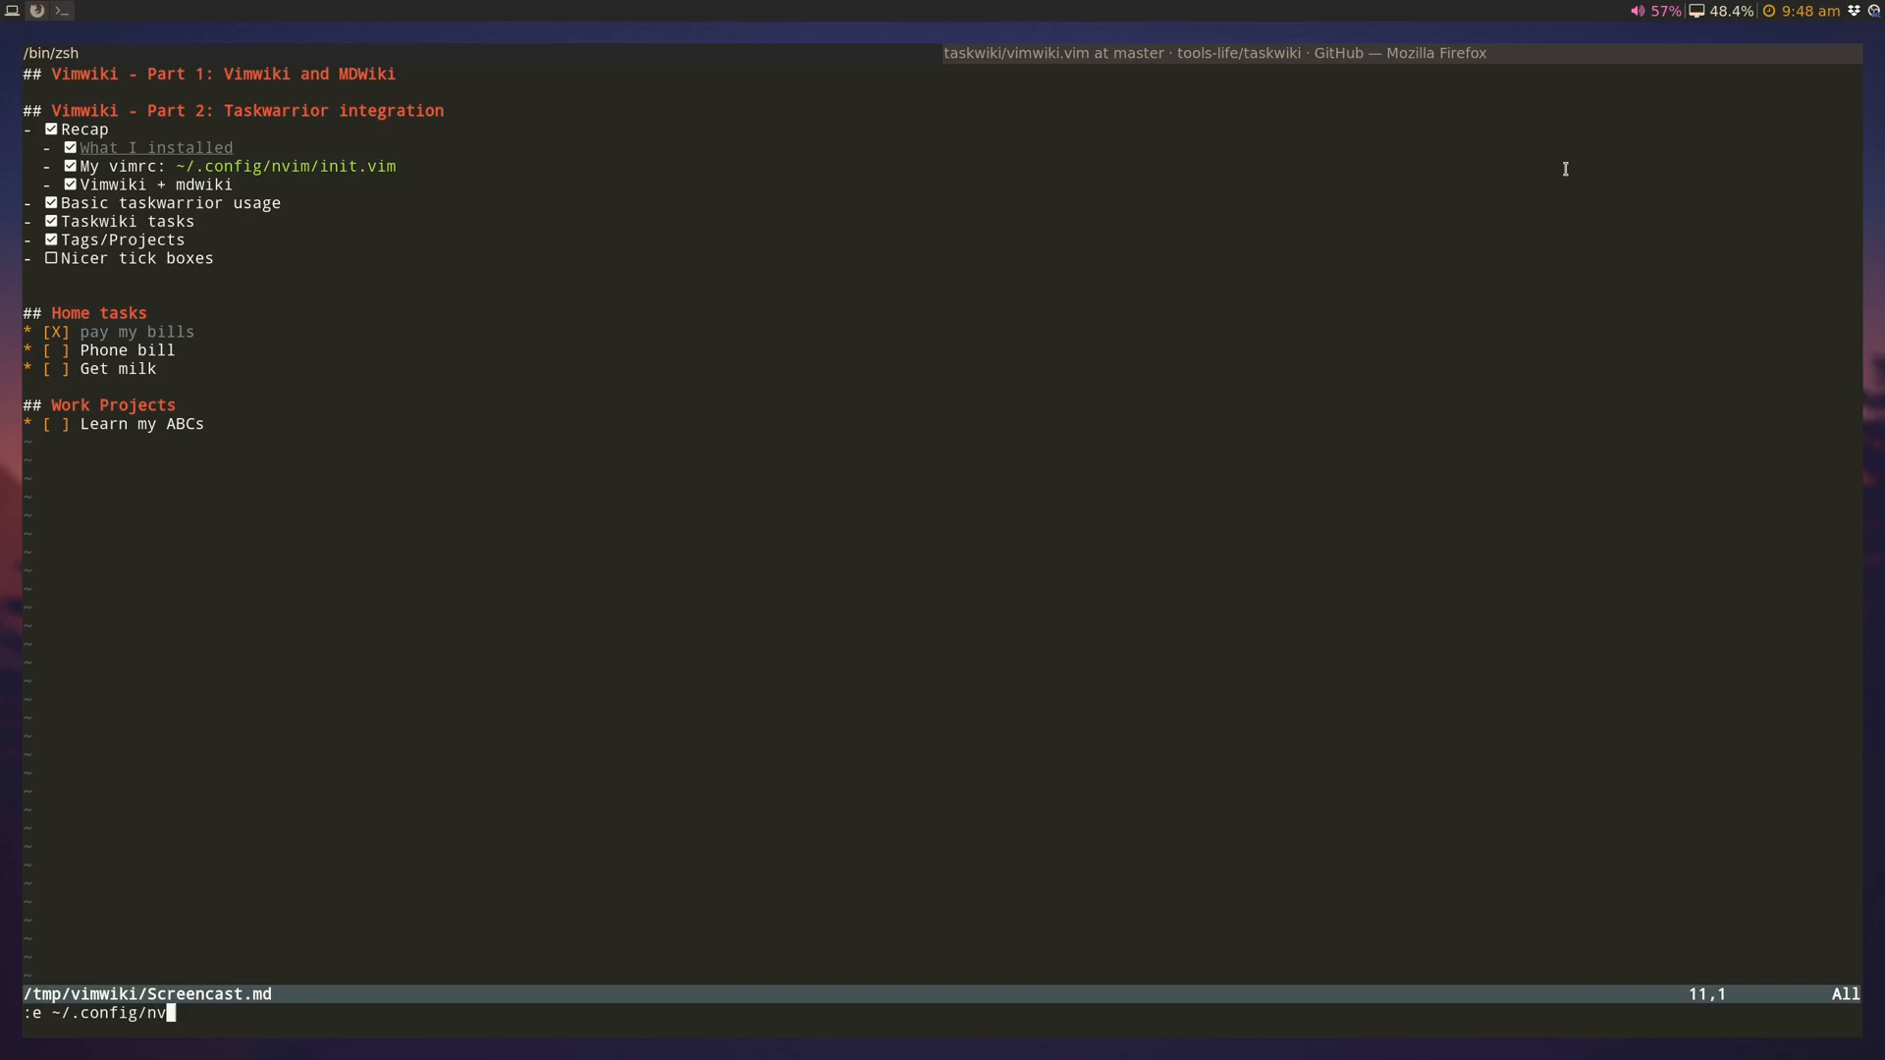
{"action": "type", "text": "im/aft"}
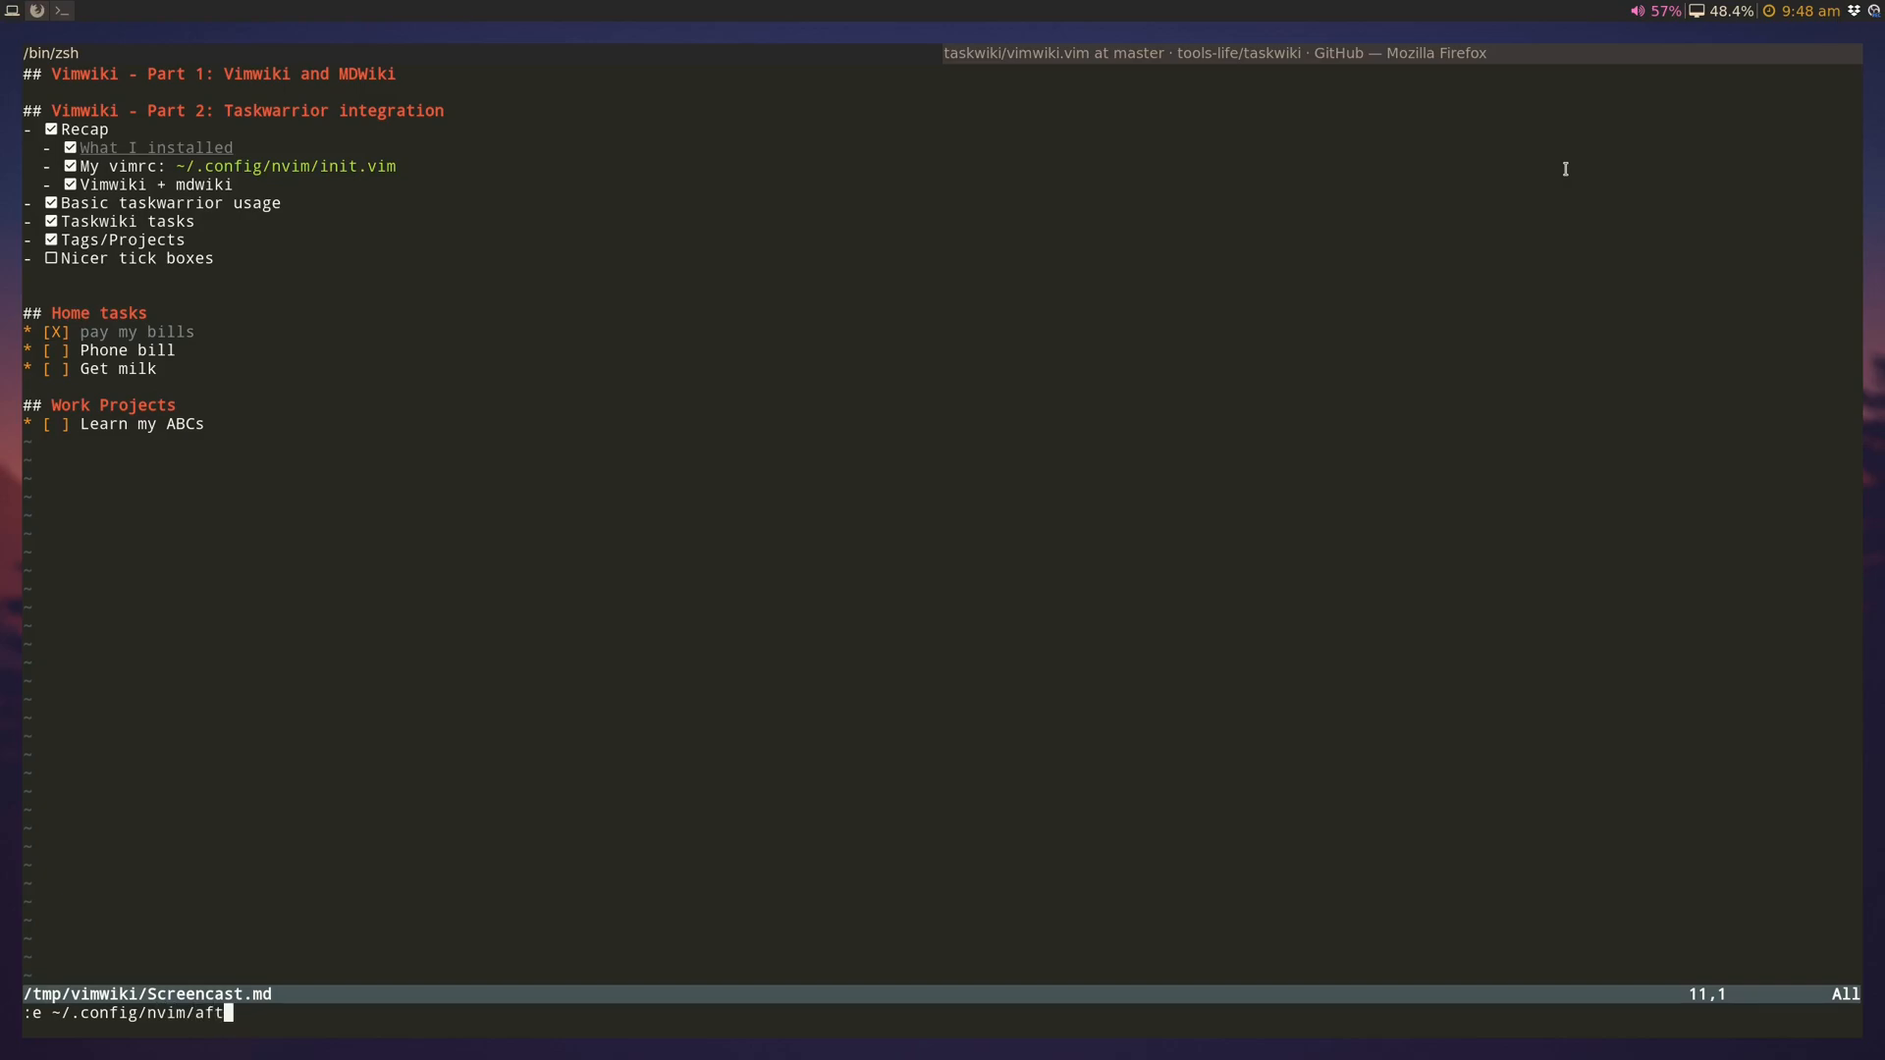
{"action": "type", "text": "er/"}
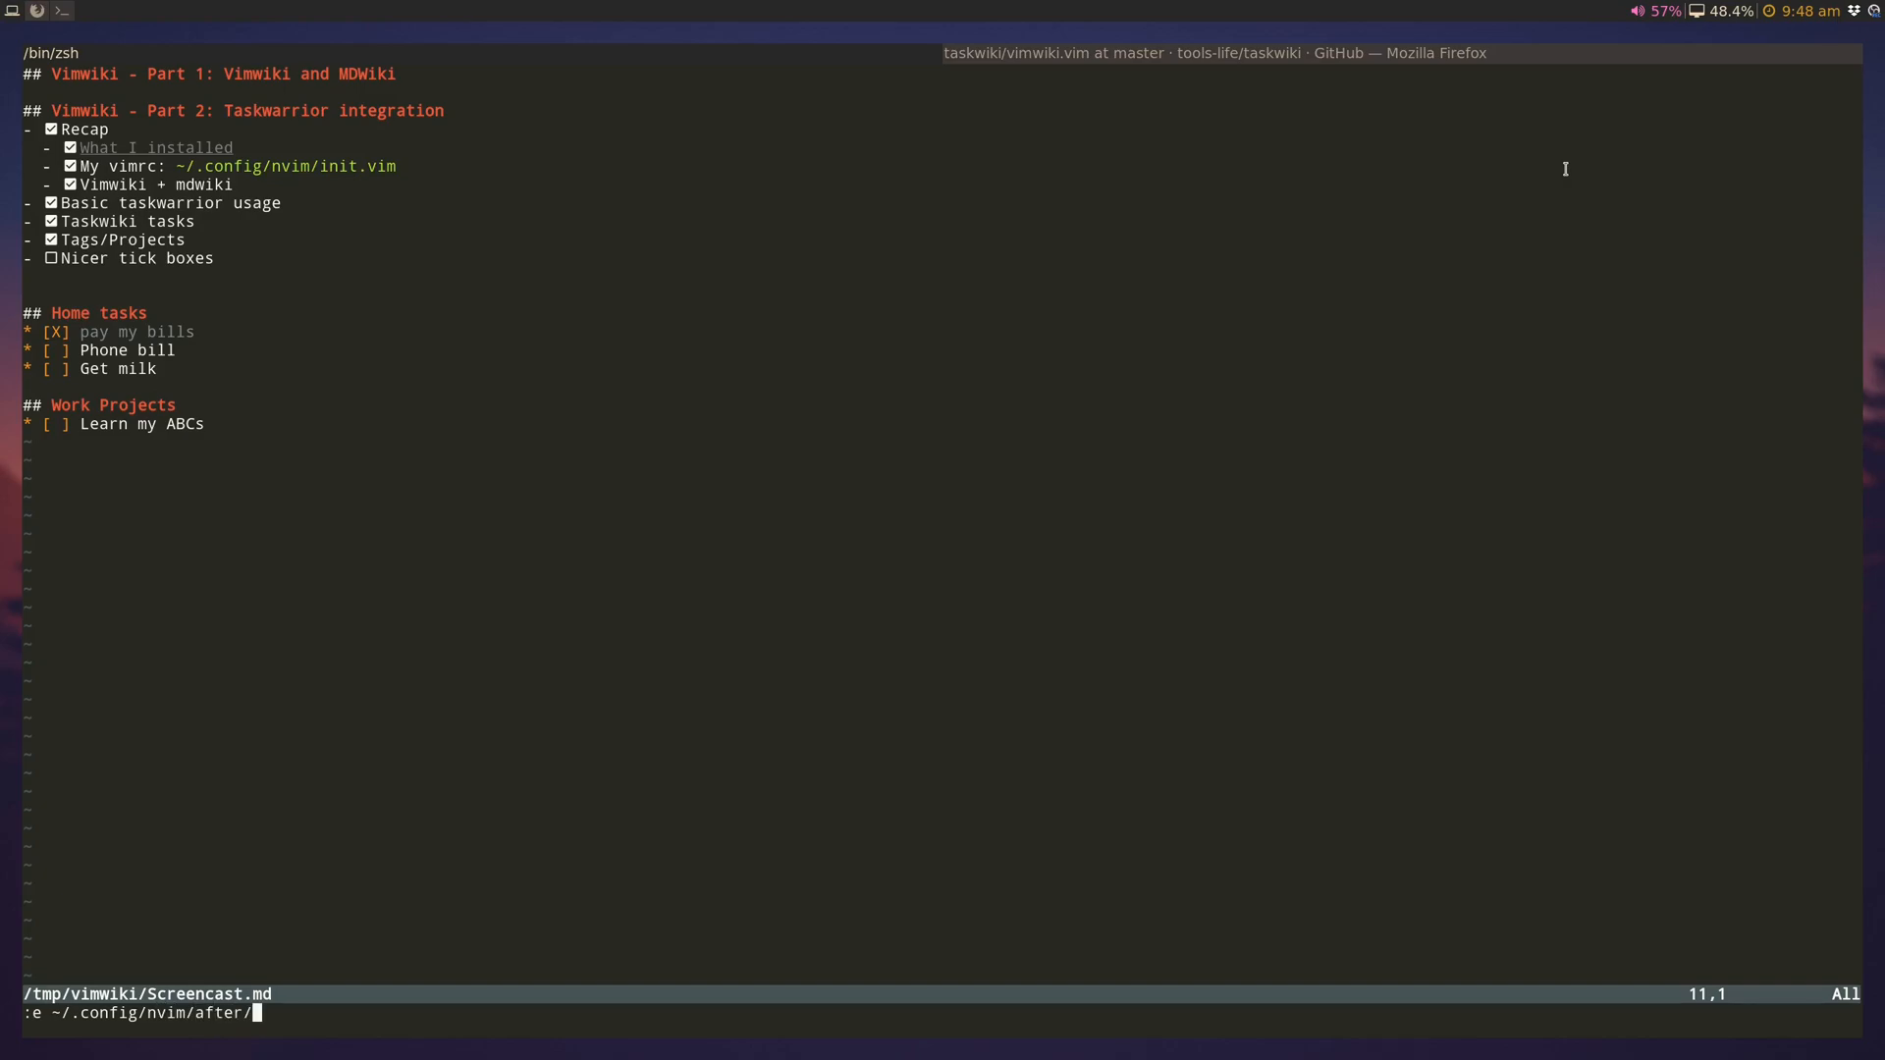
{"action": "type", "text": "syntax/vimwiki.vim"}
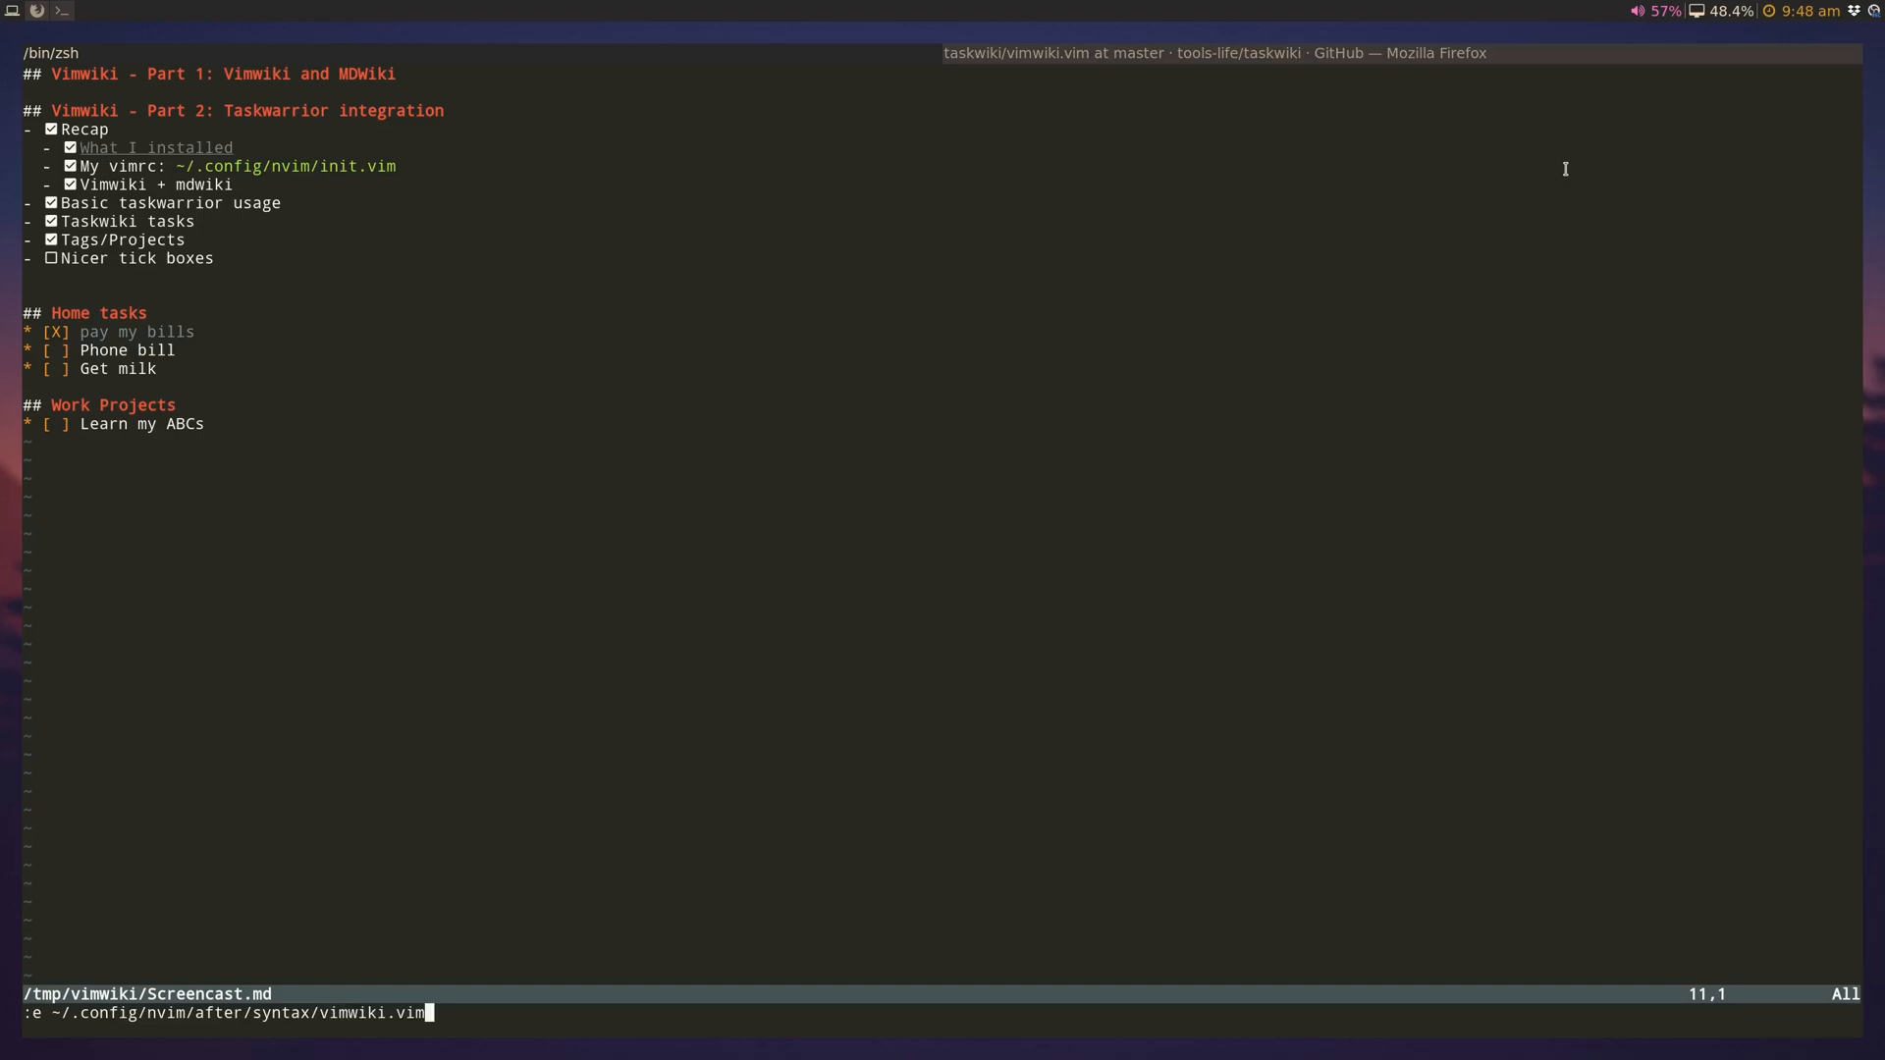
{"action": "key", "text": "Return"}
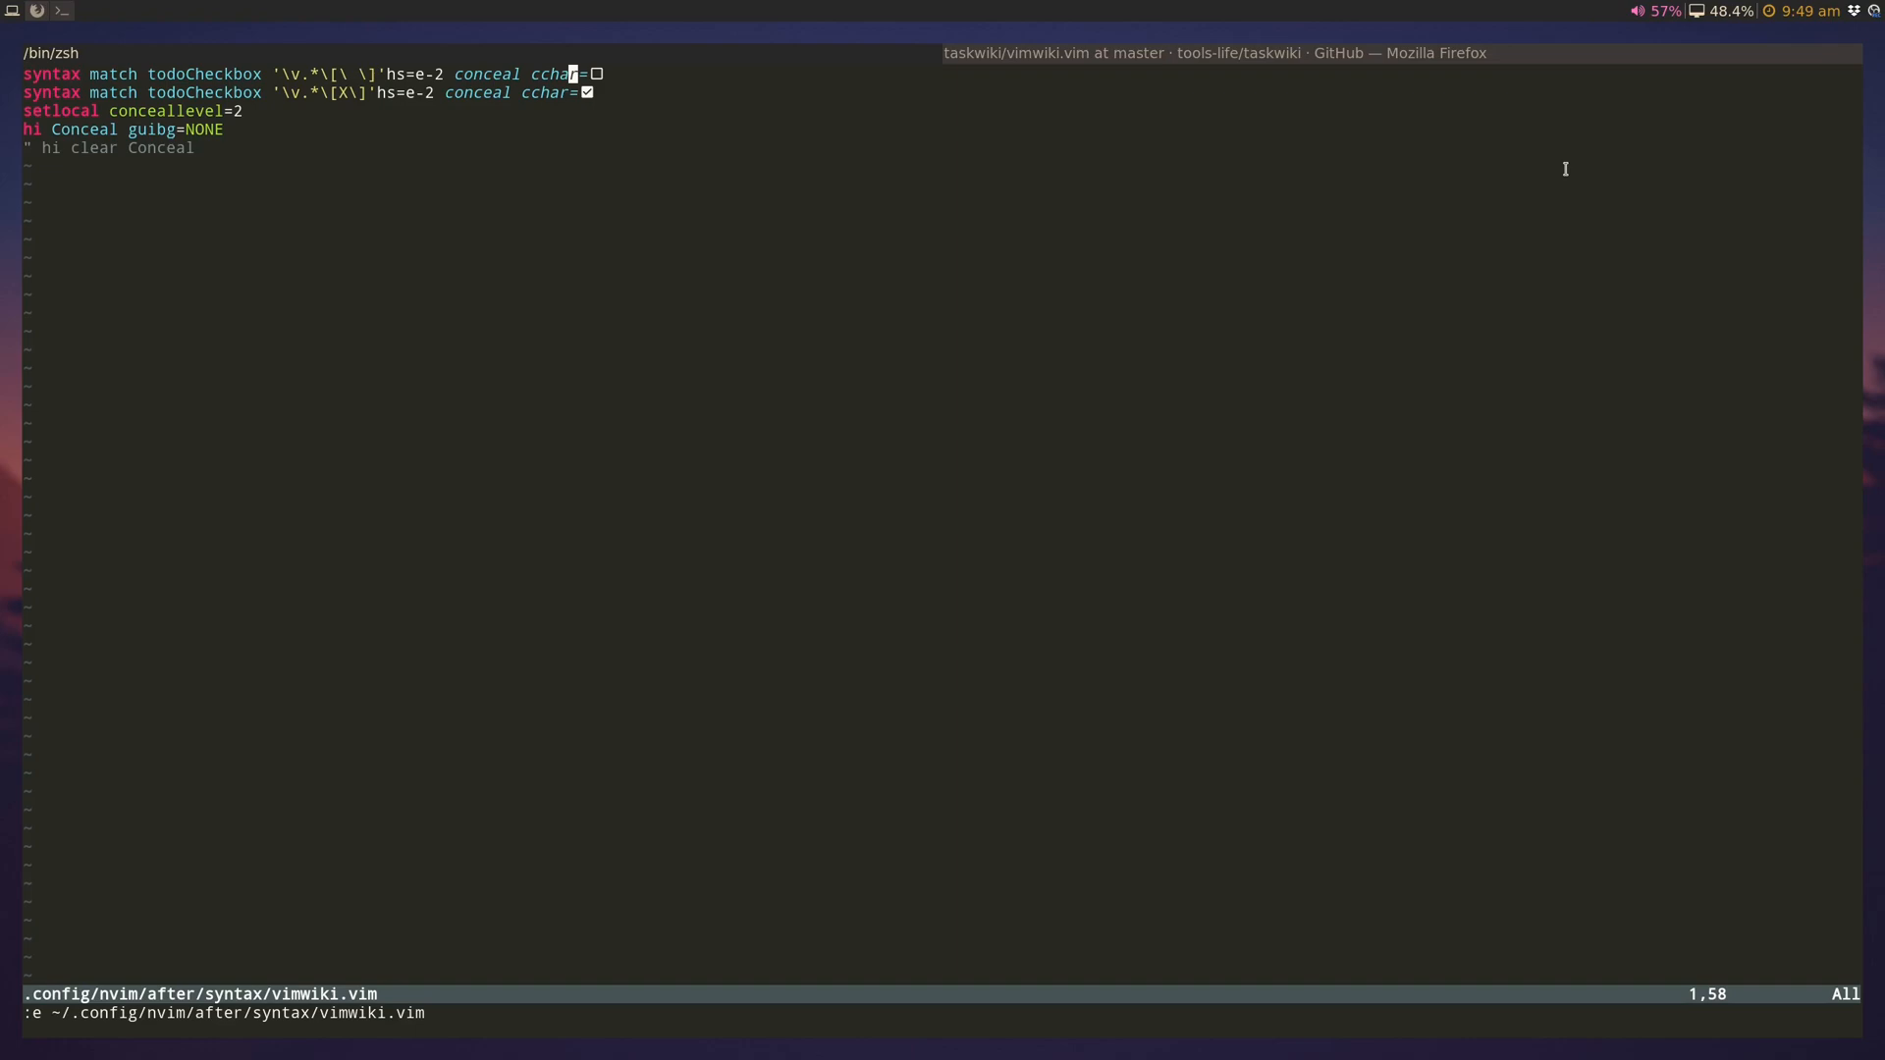
{"action": "key", "text": "j"}
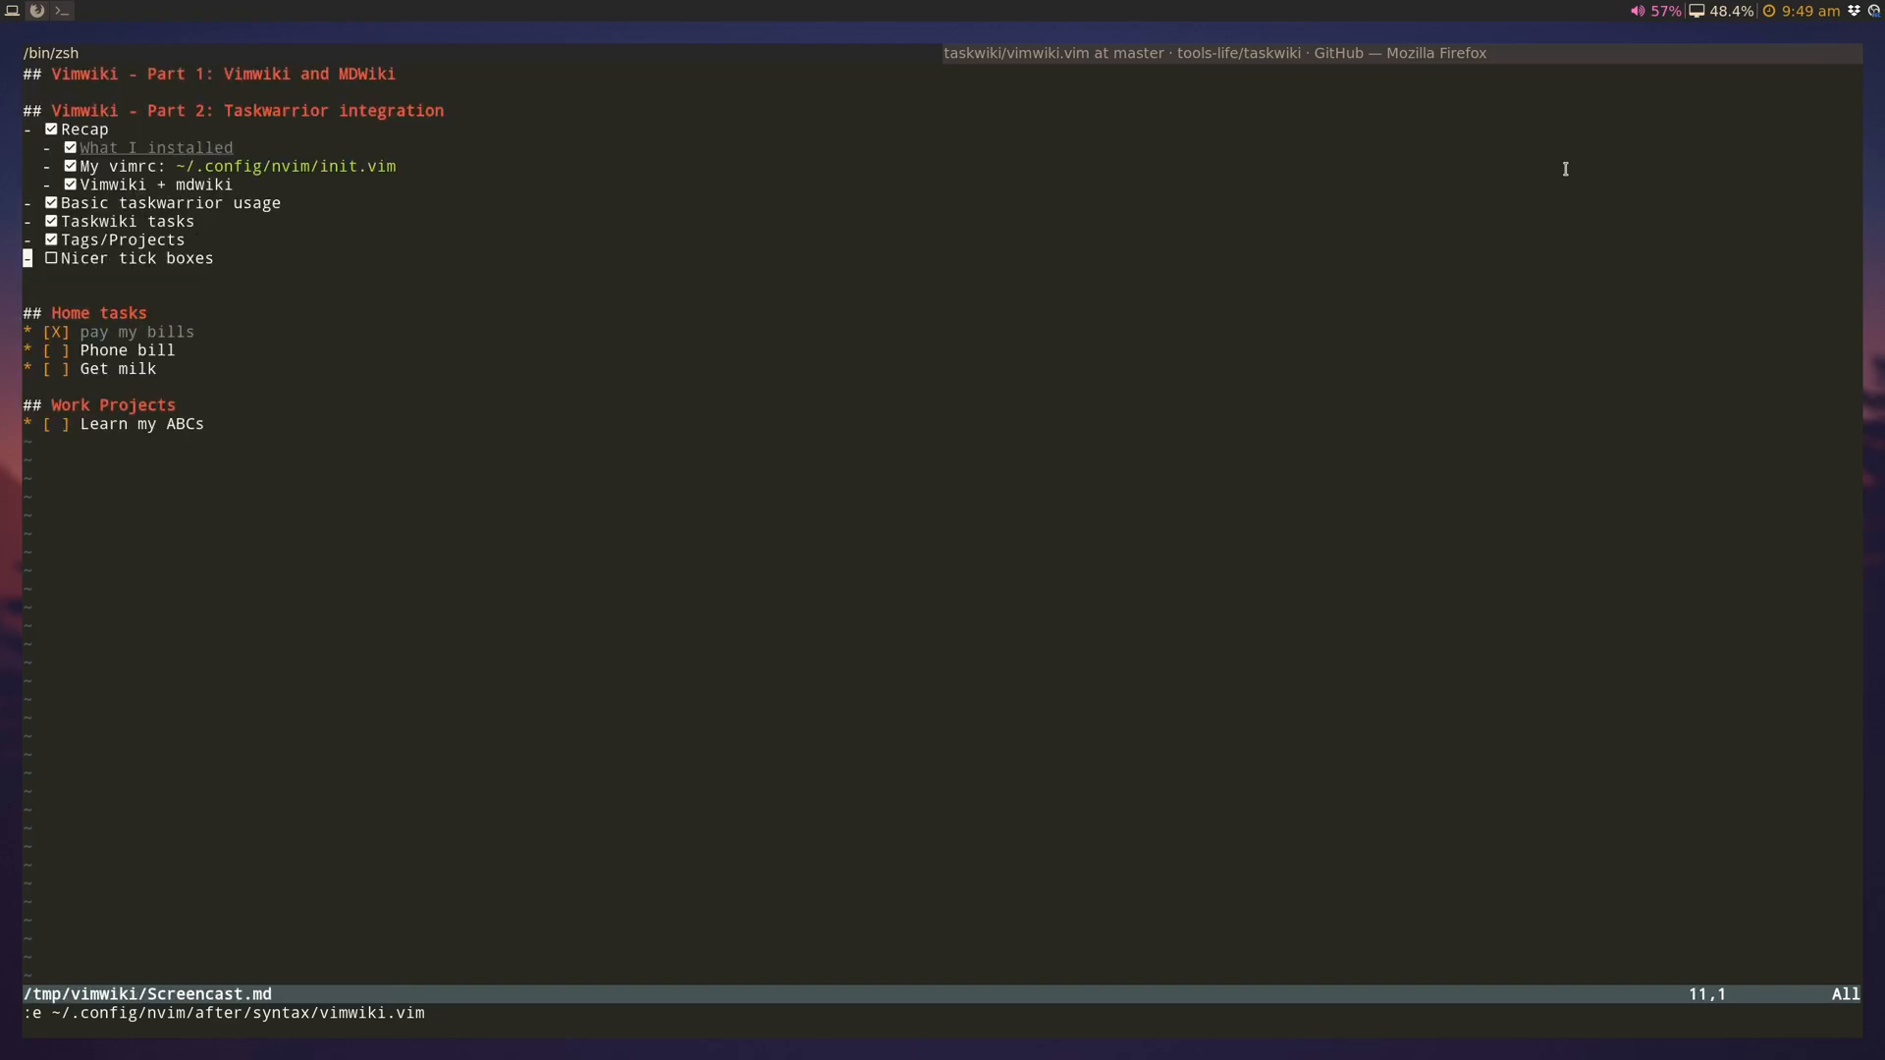
{"action": "key", "text": "j"}
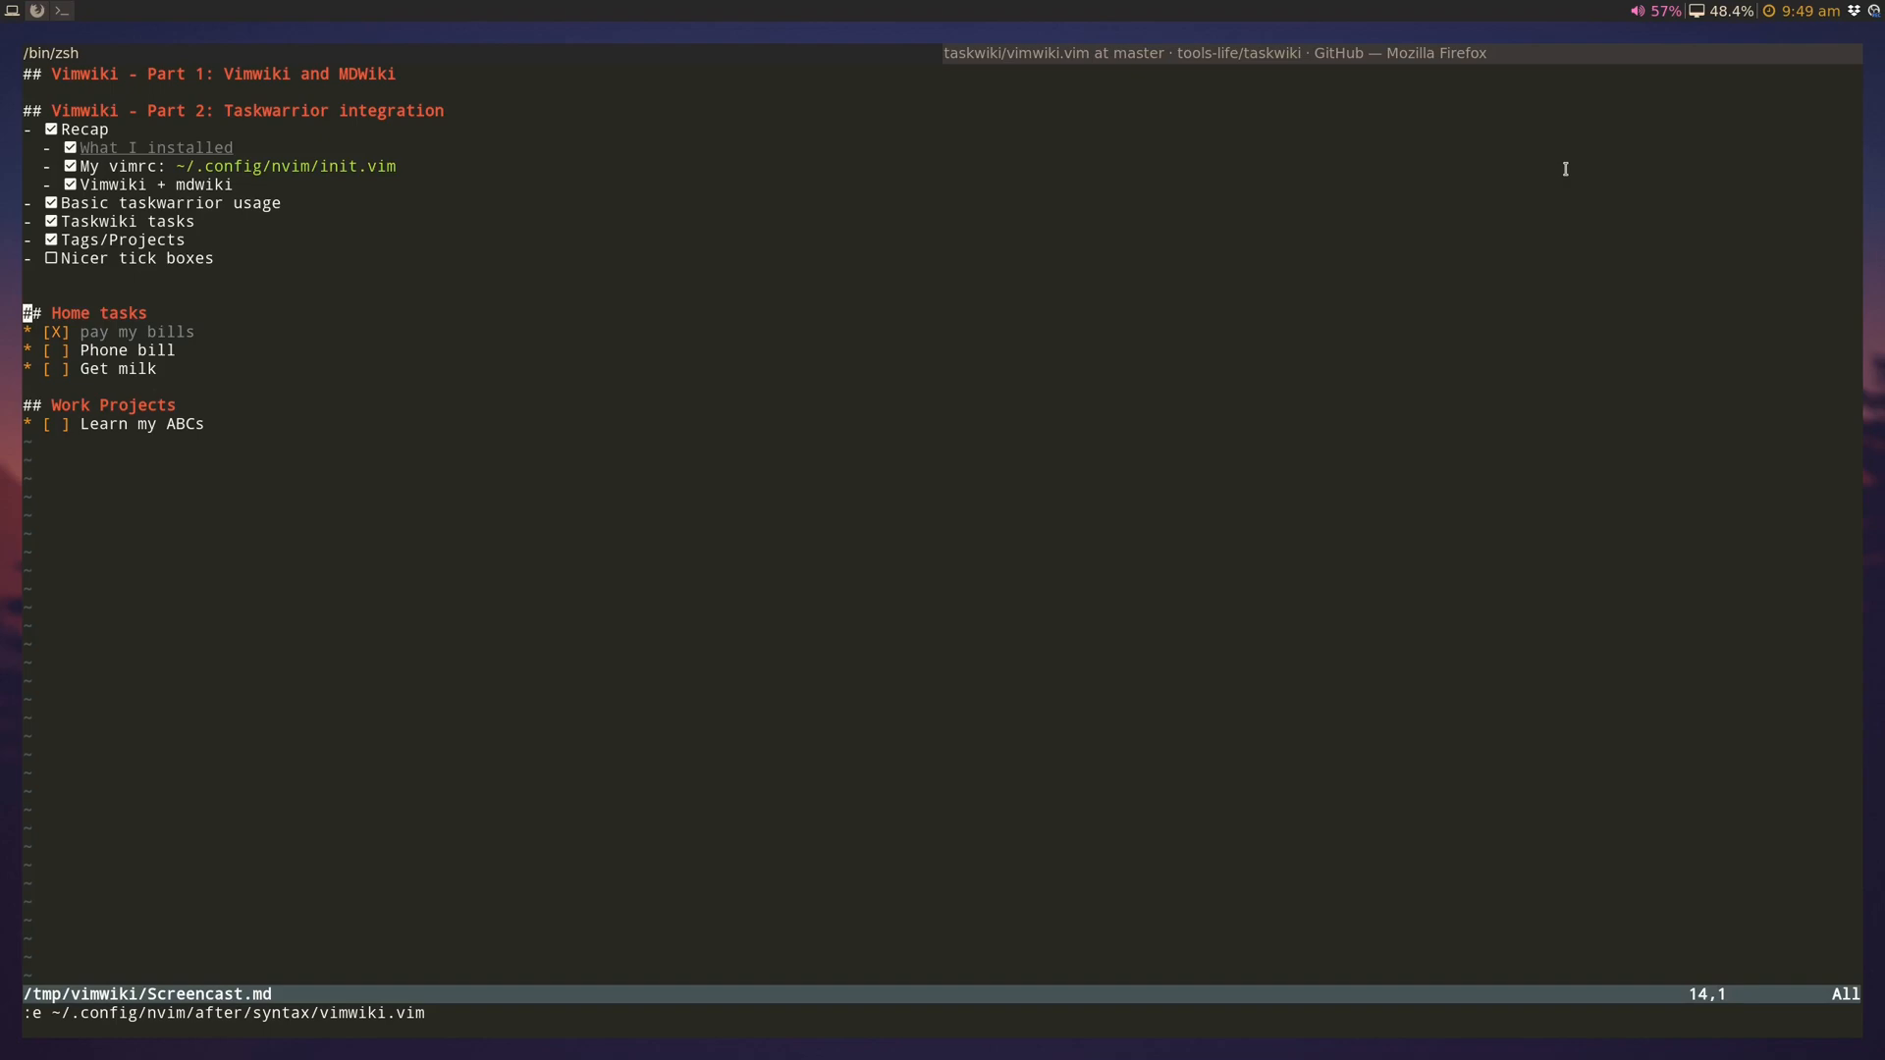
{"action": "key", "text": "j"}
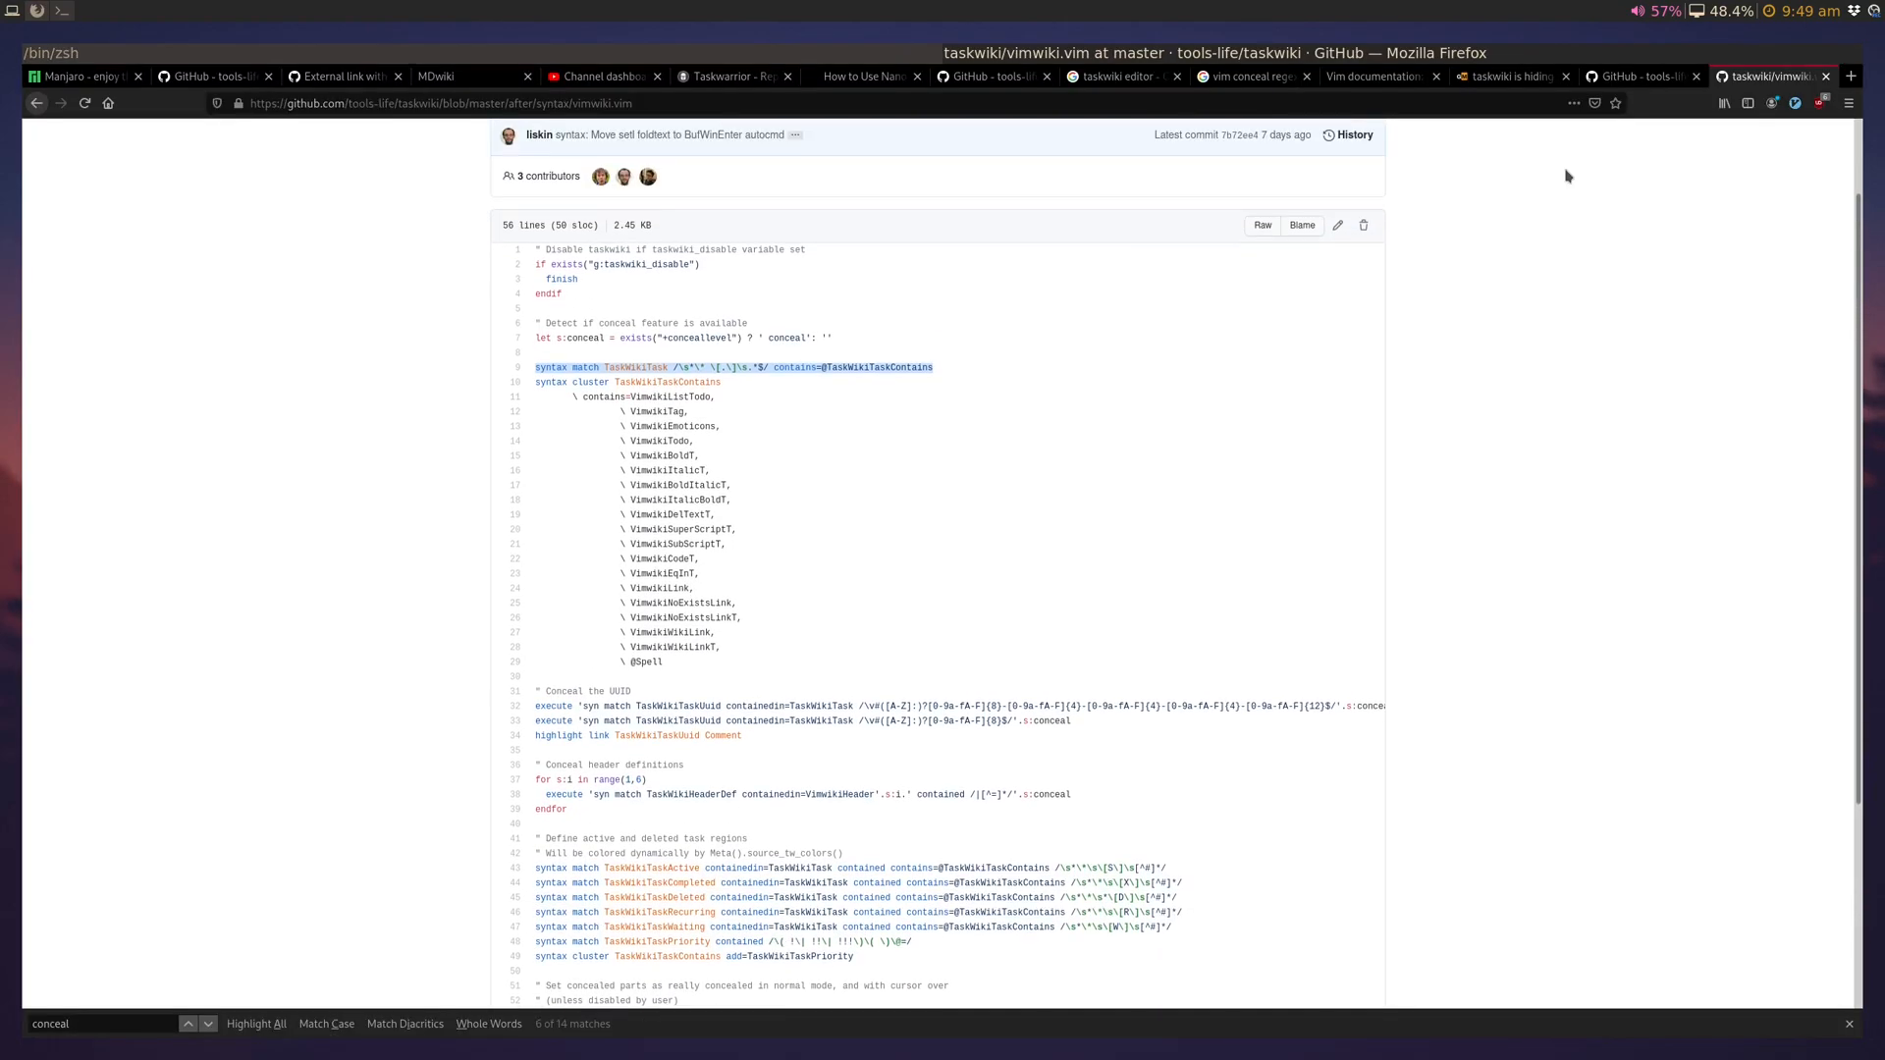
Step: Scroll to the top of taskwiki's vimwiki.vim syntax file on GitHub
{"action": "scroll", "scroll_direction": "up", "scroll_amount": 3}
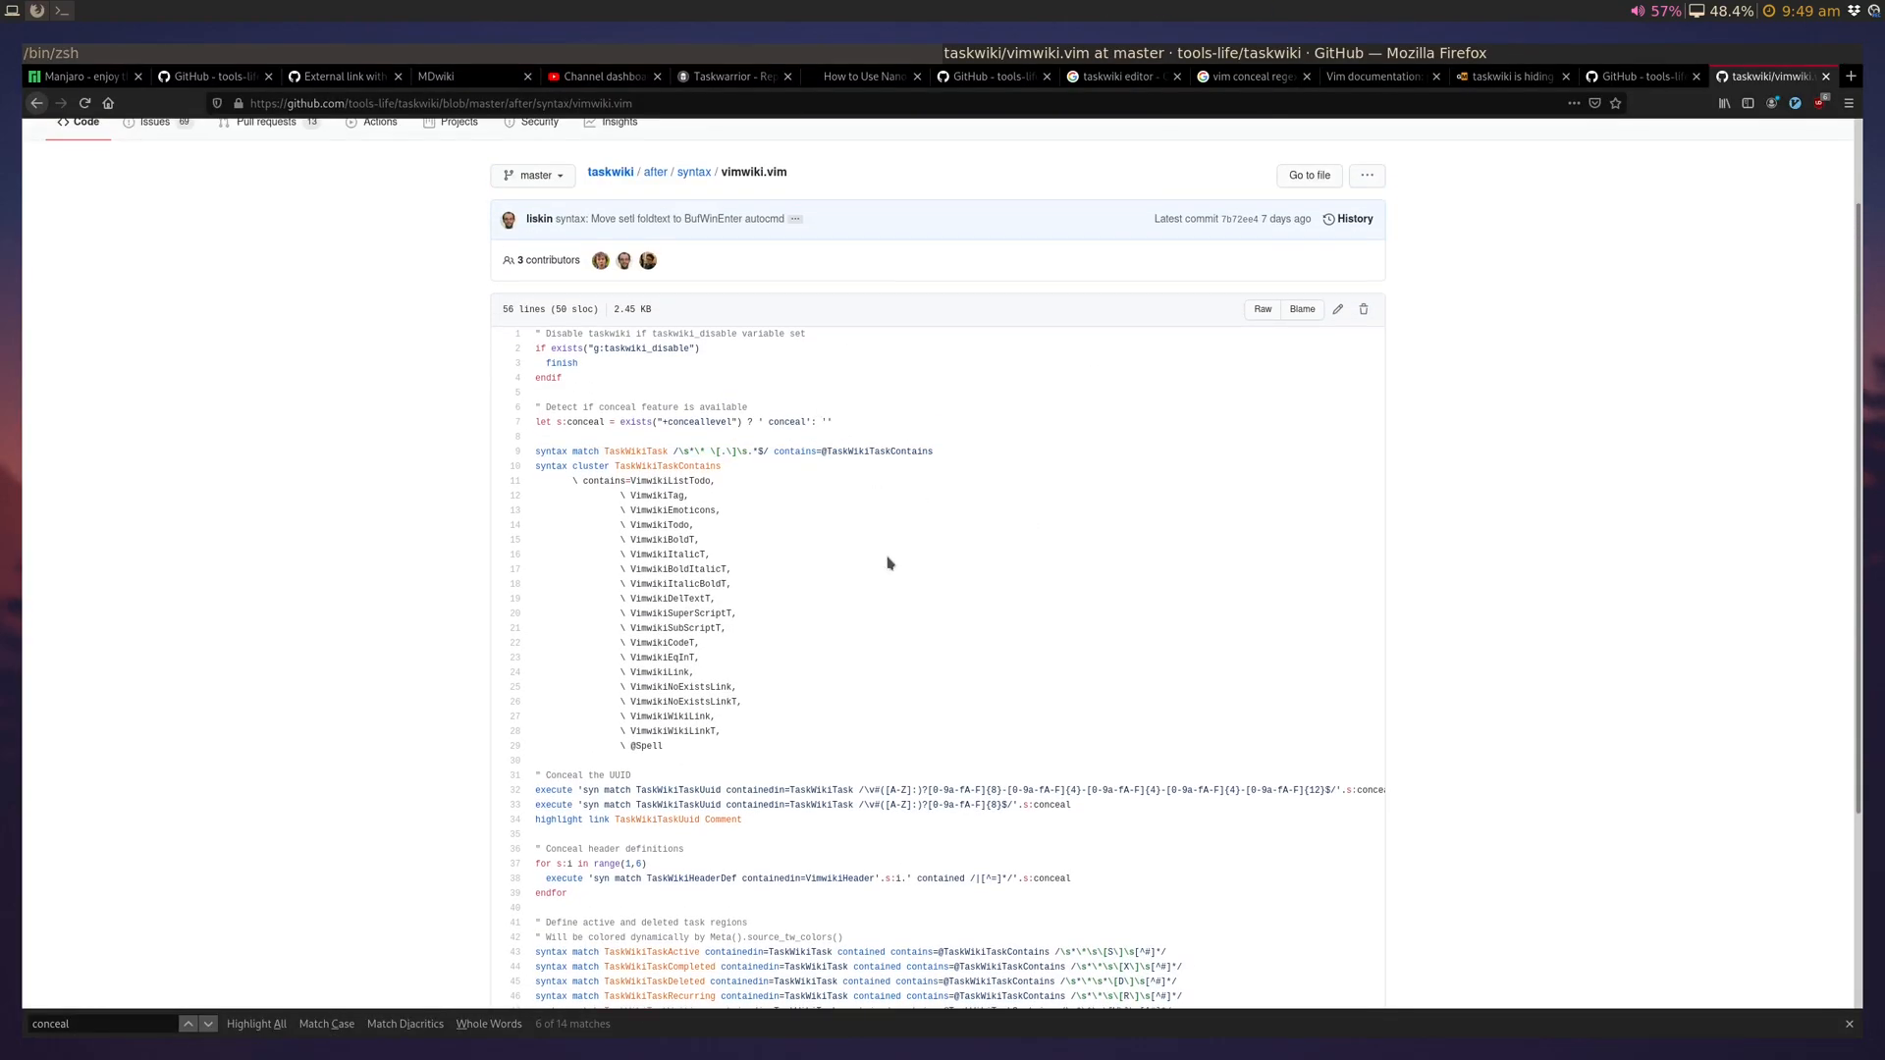